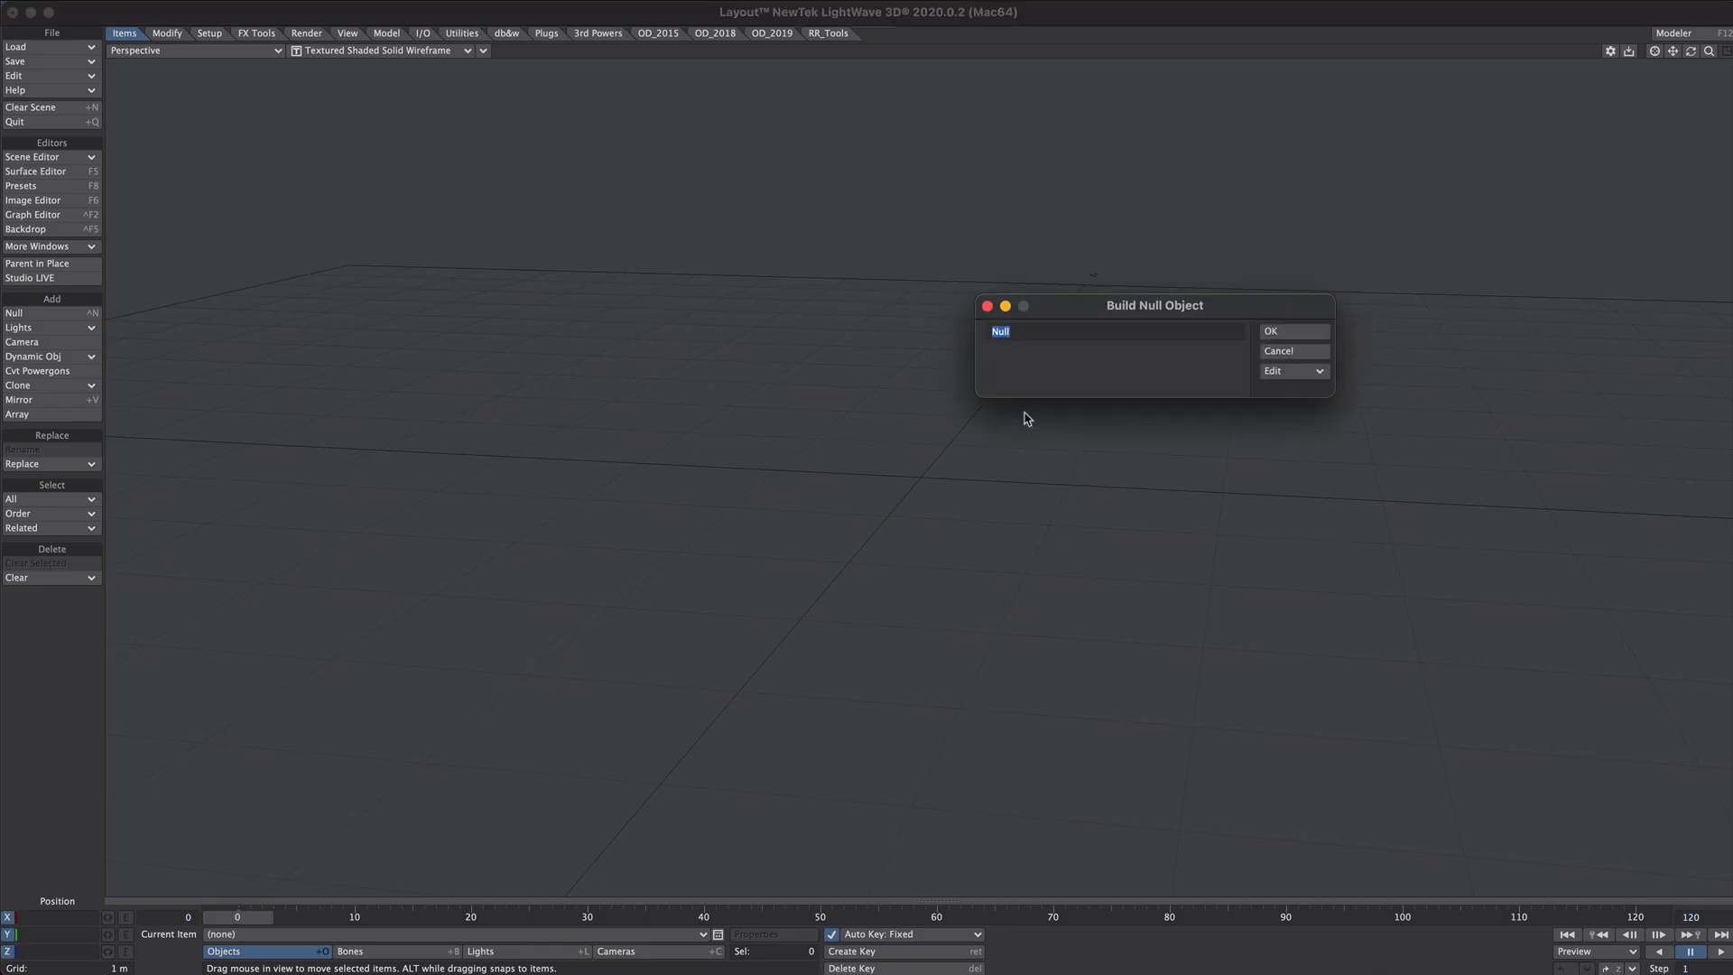
- Create the MASTER null, review its Controllers and Limits settings, and nudge it off the origin
click(1268, 331)
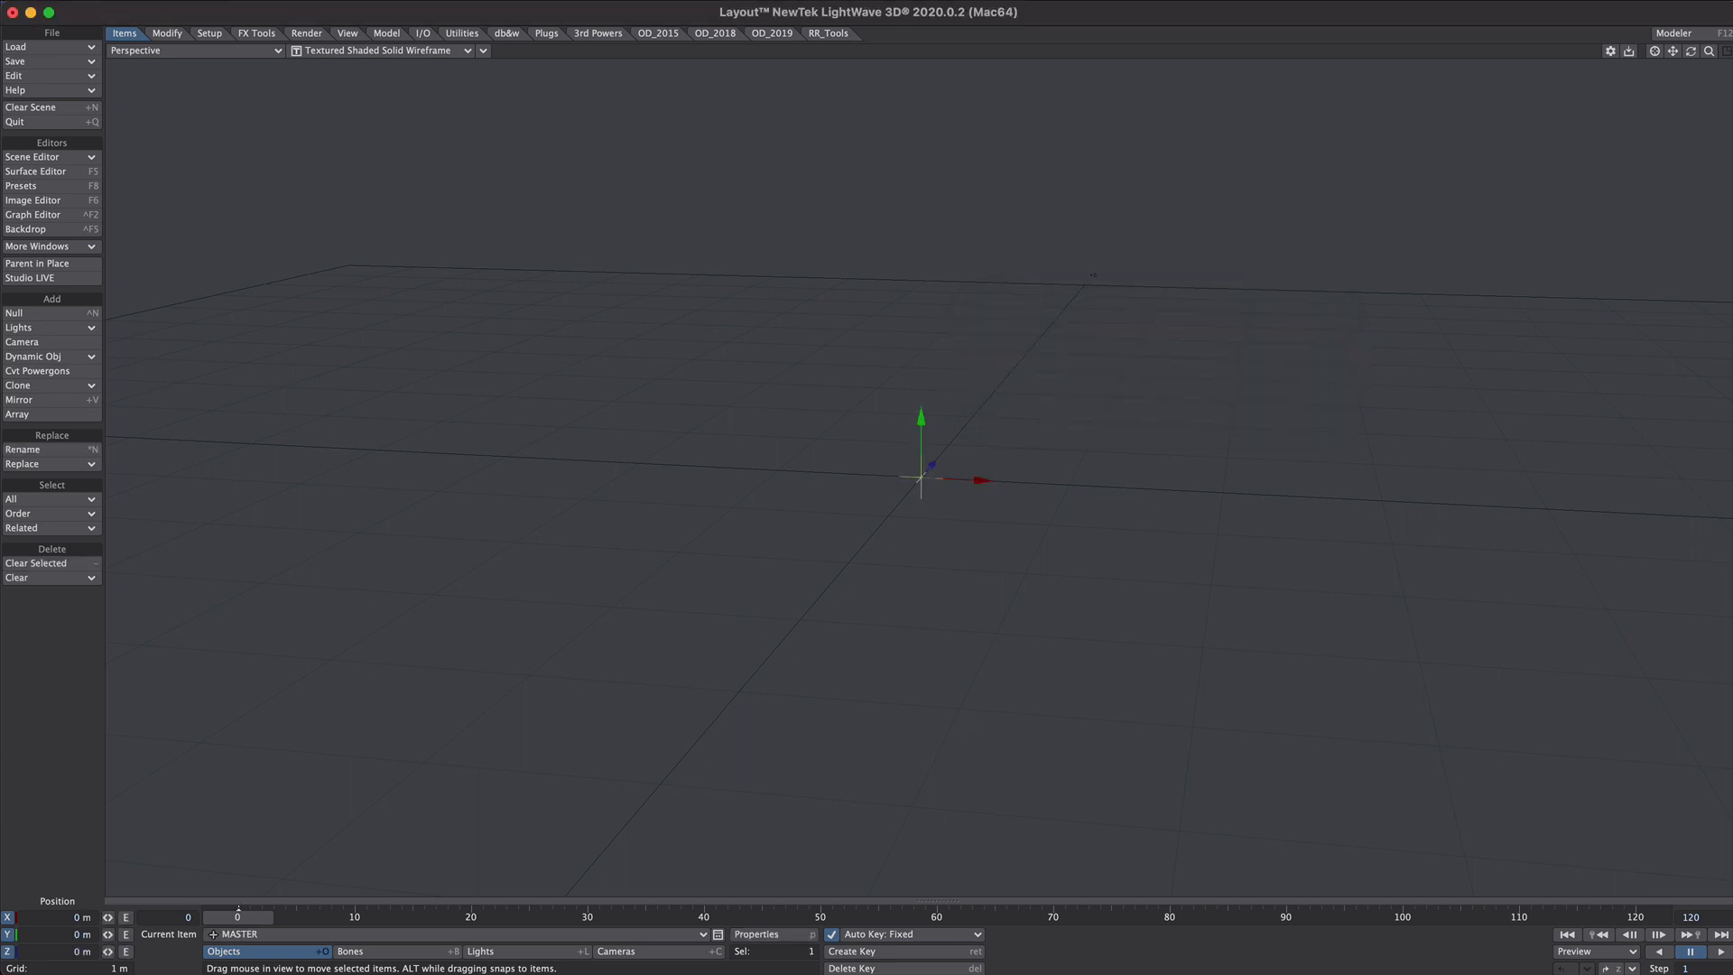
click(197, 50)
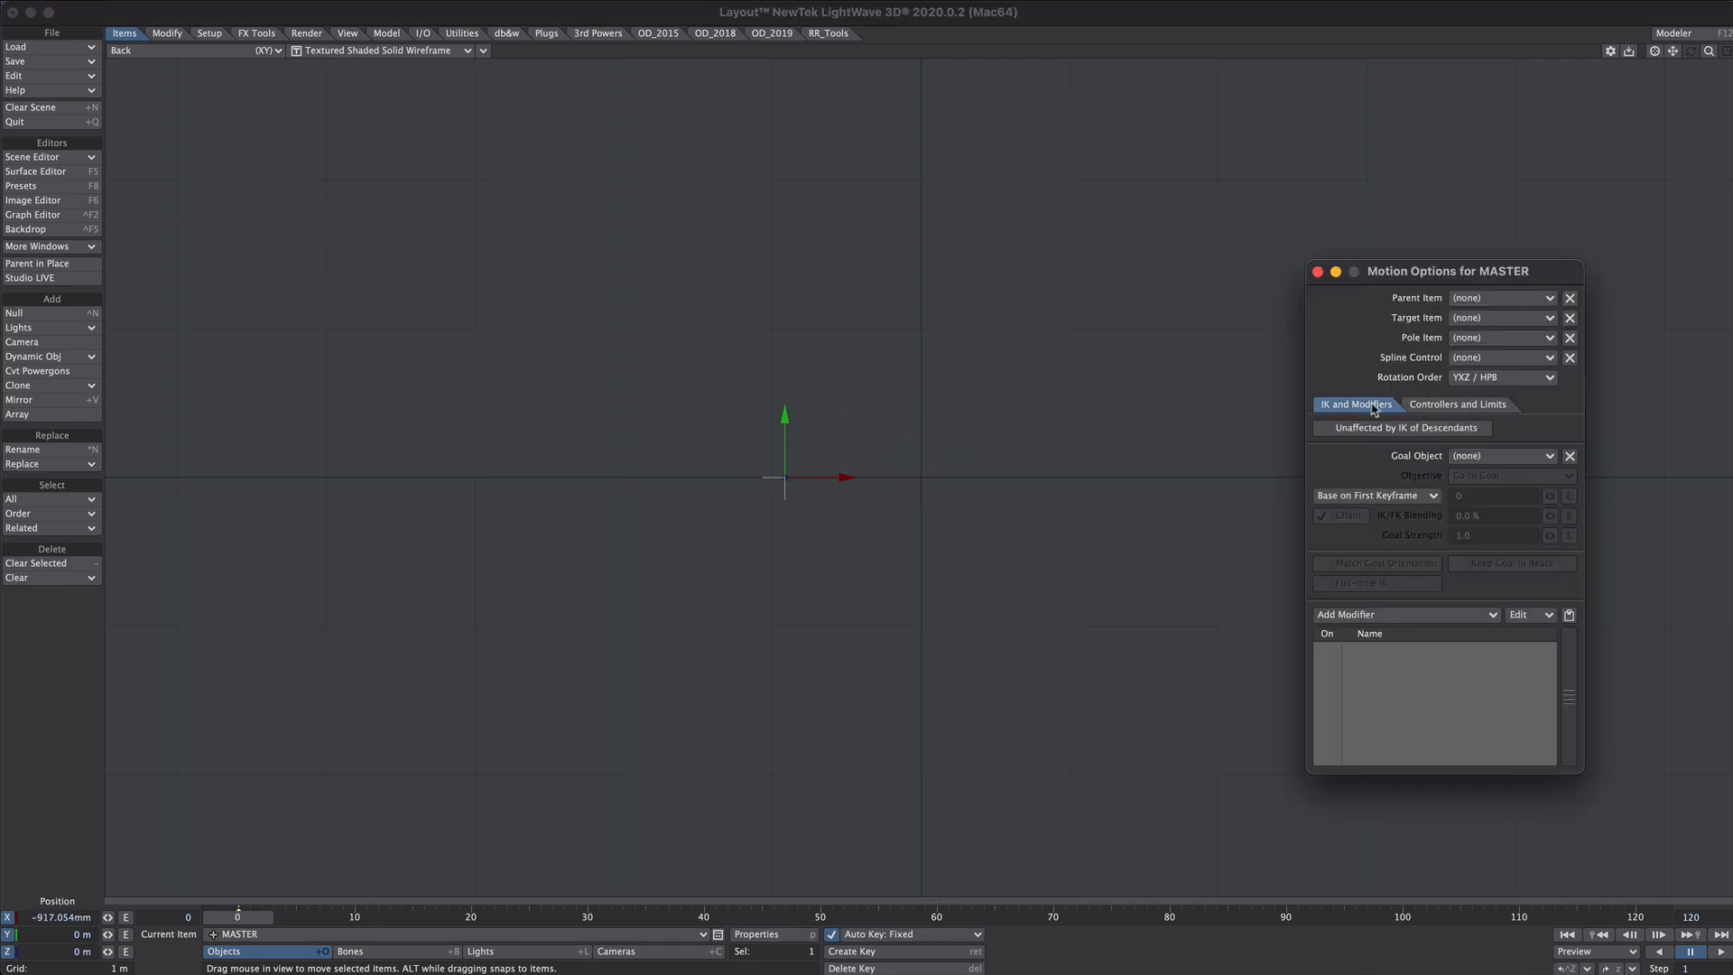
click(1457, 403)
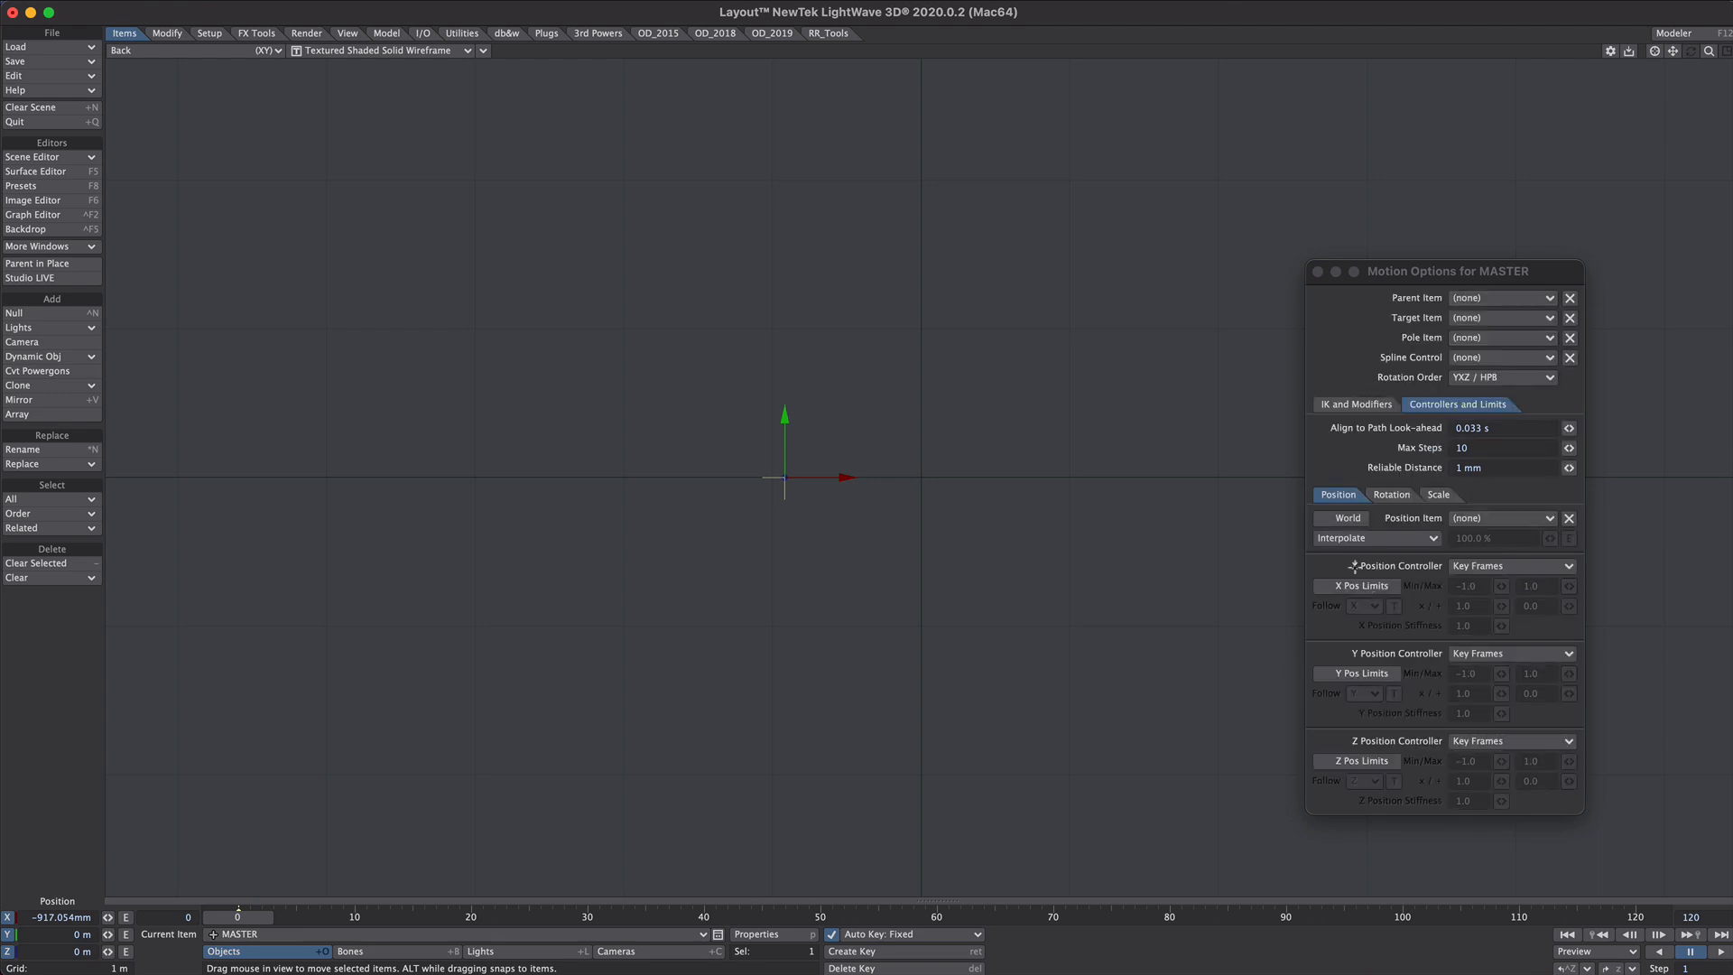
click(1324, 673)
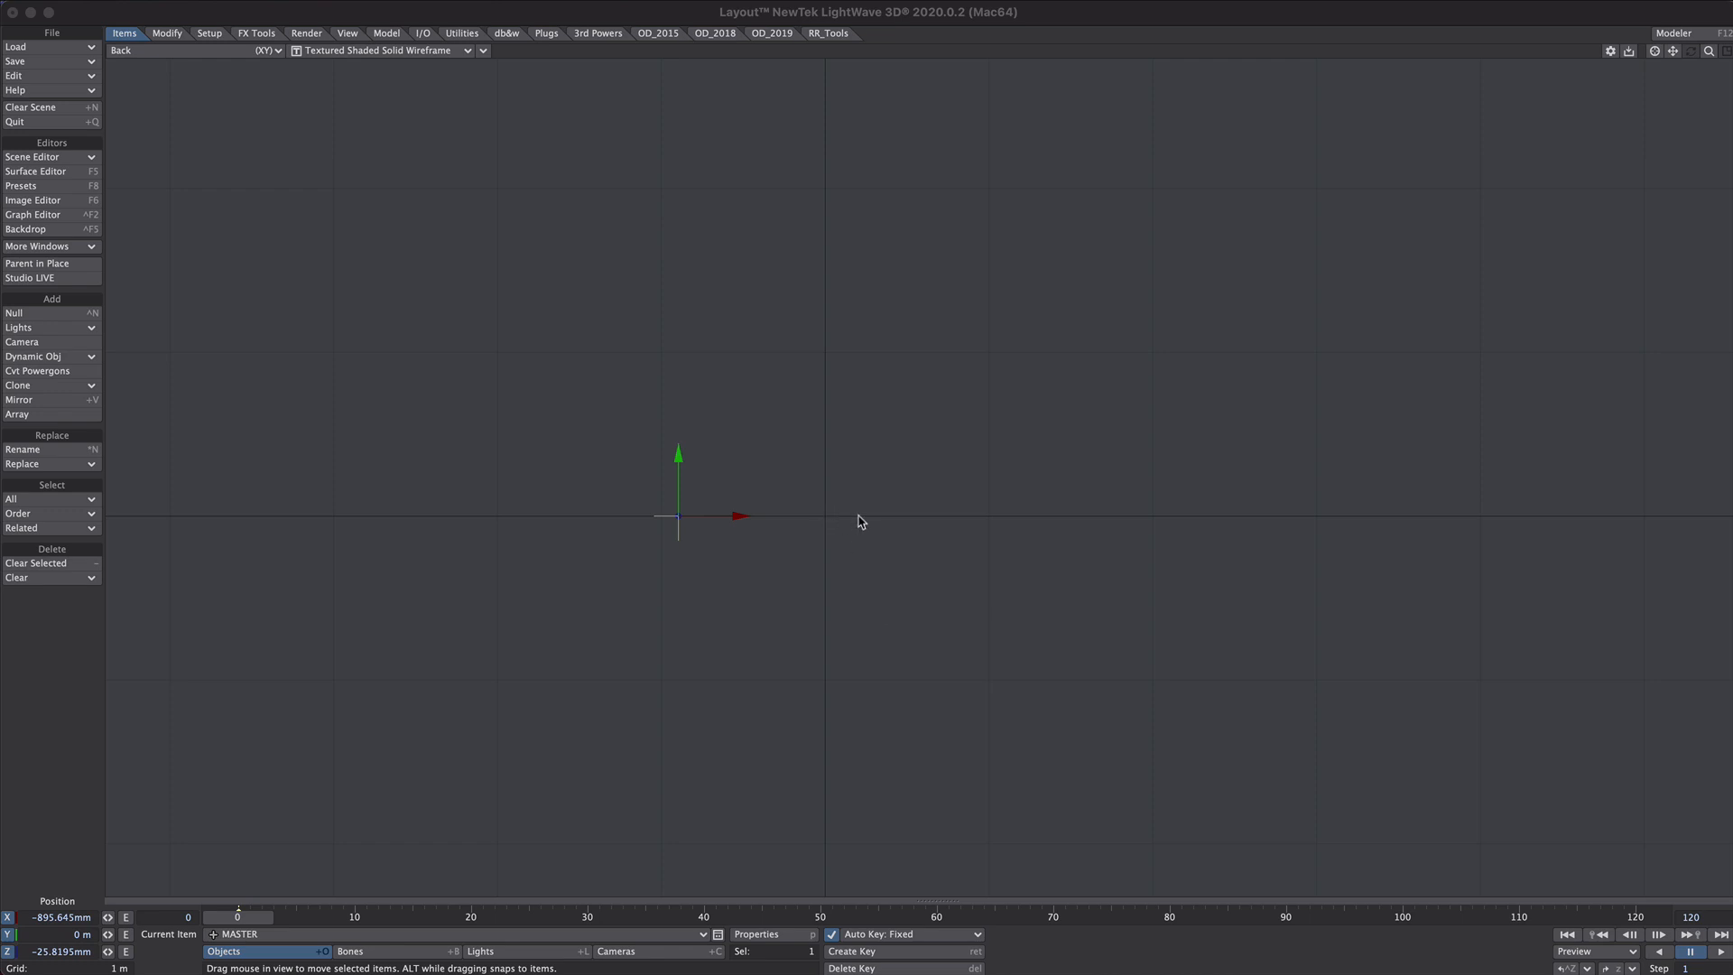
mouse_move(902, 621)
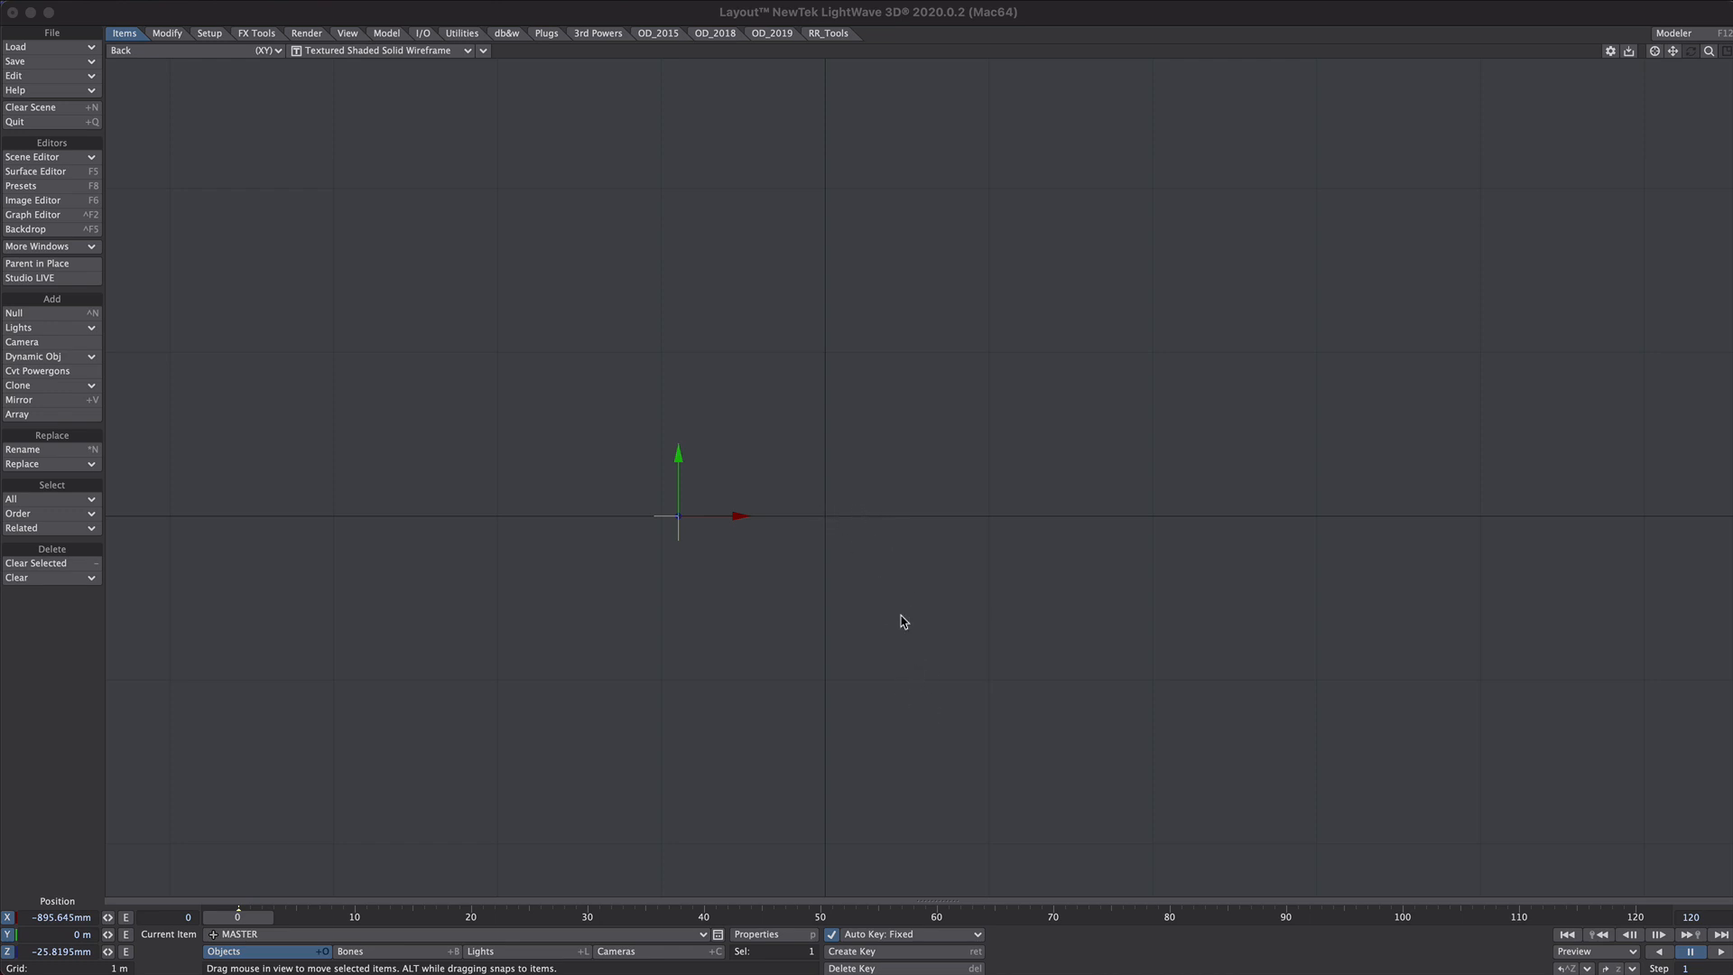
mouse_move(879, 612)
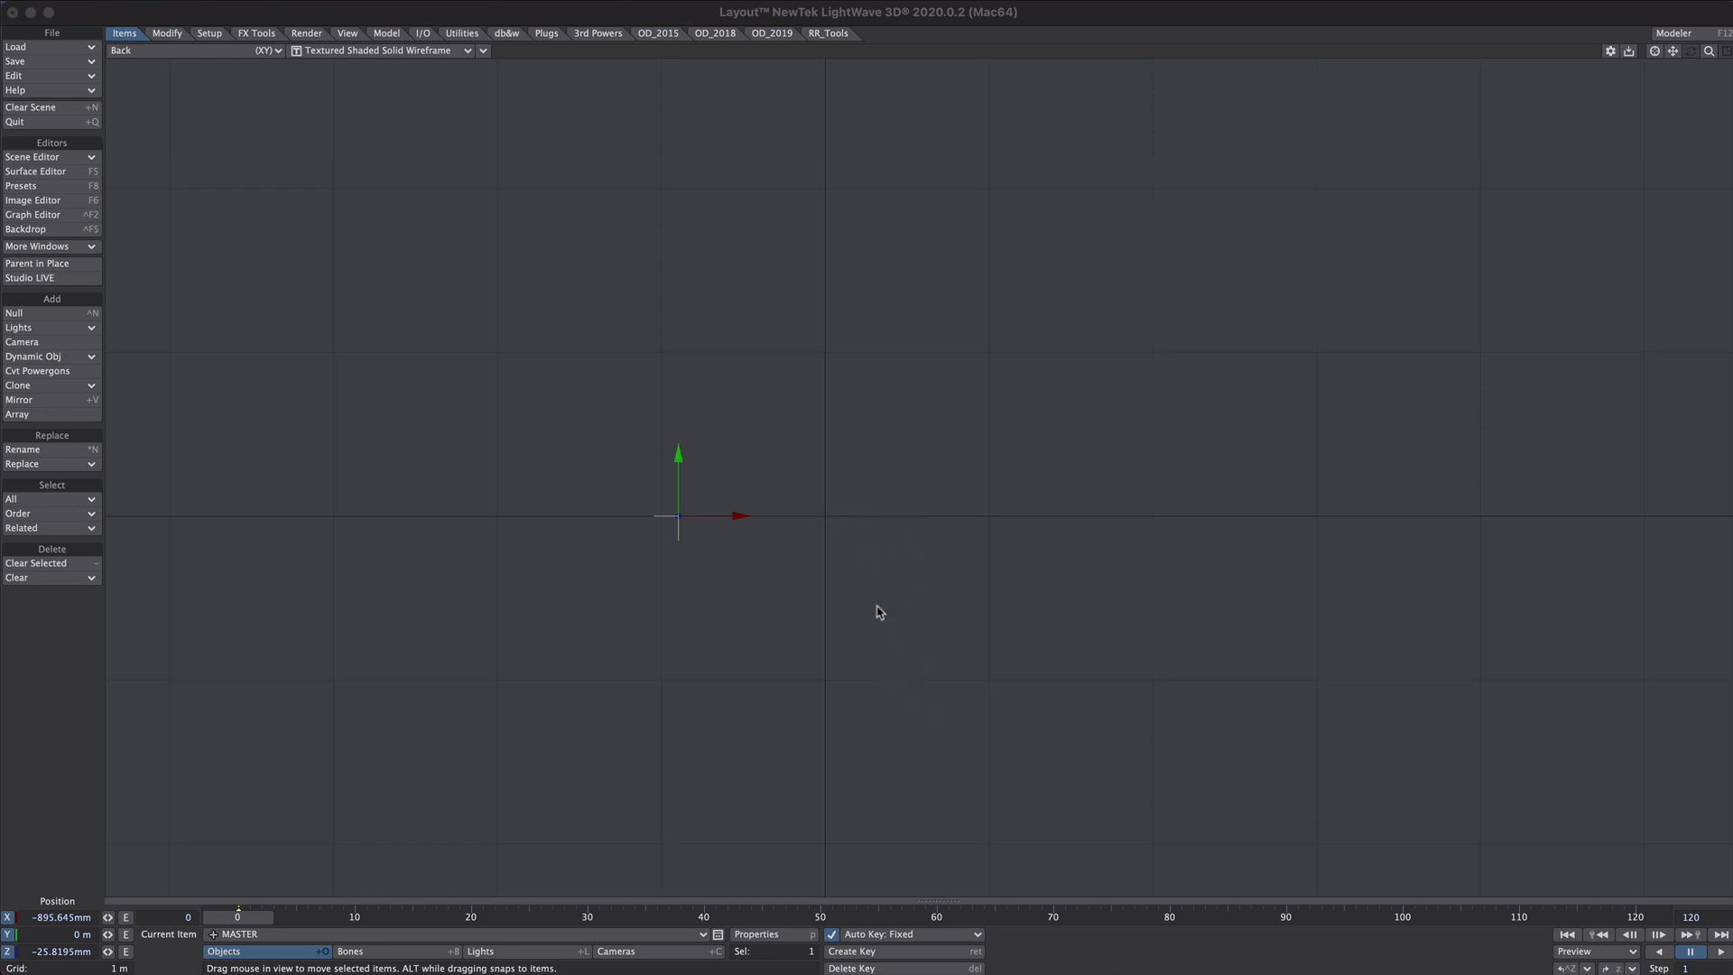
mouse_move(919, 520)
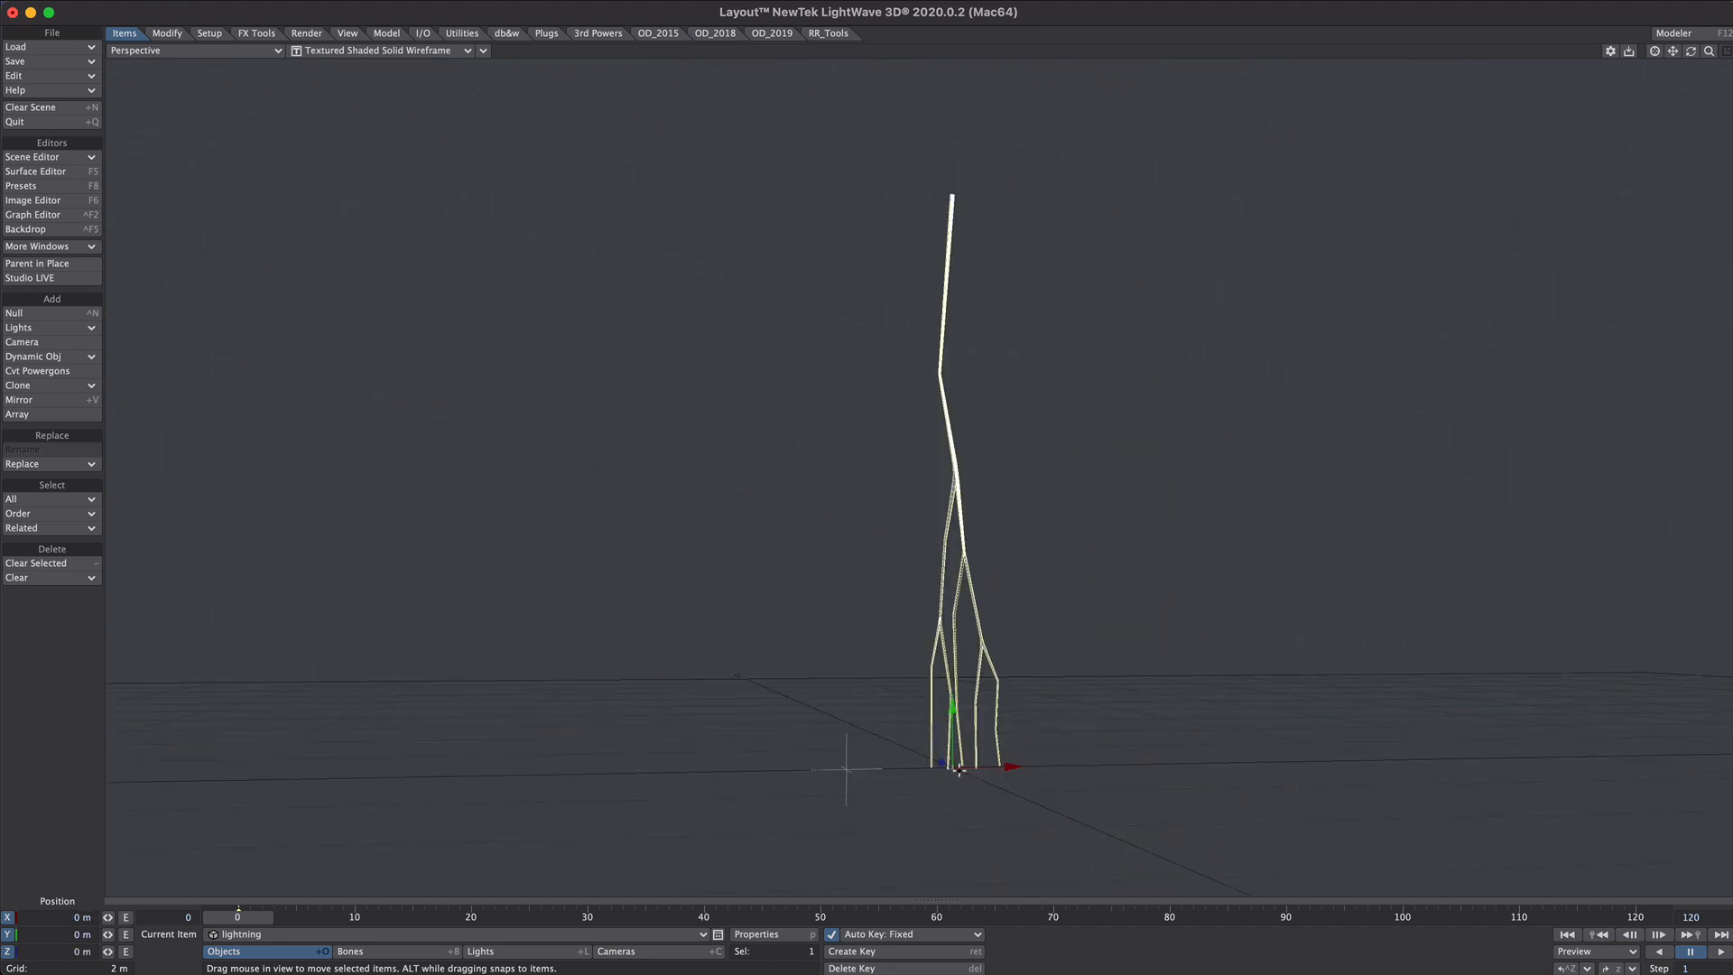
- In Back view, start Move Pivot and drag the lightning bolt's pivot up to its tip
click(195, 51)
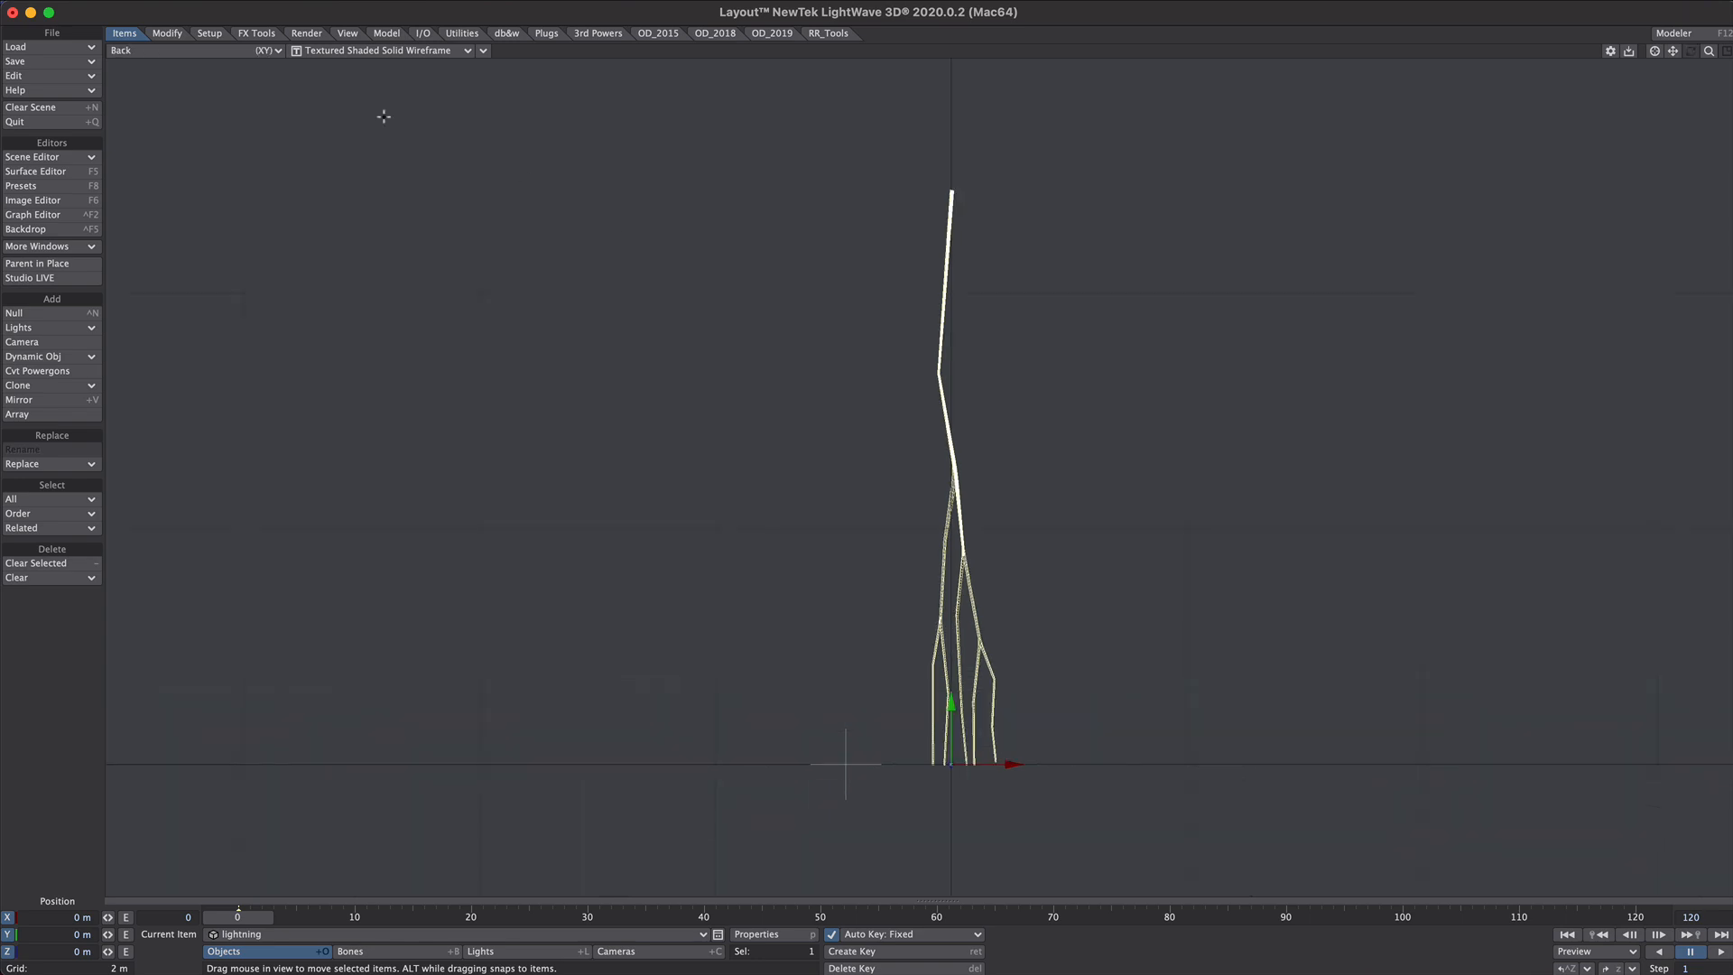
click(166, 32)
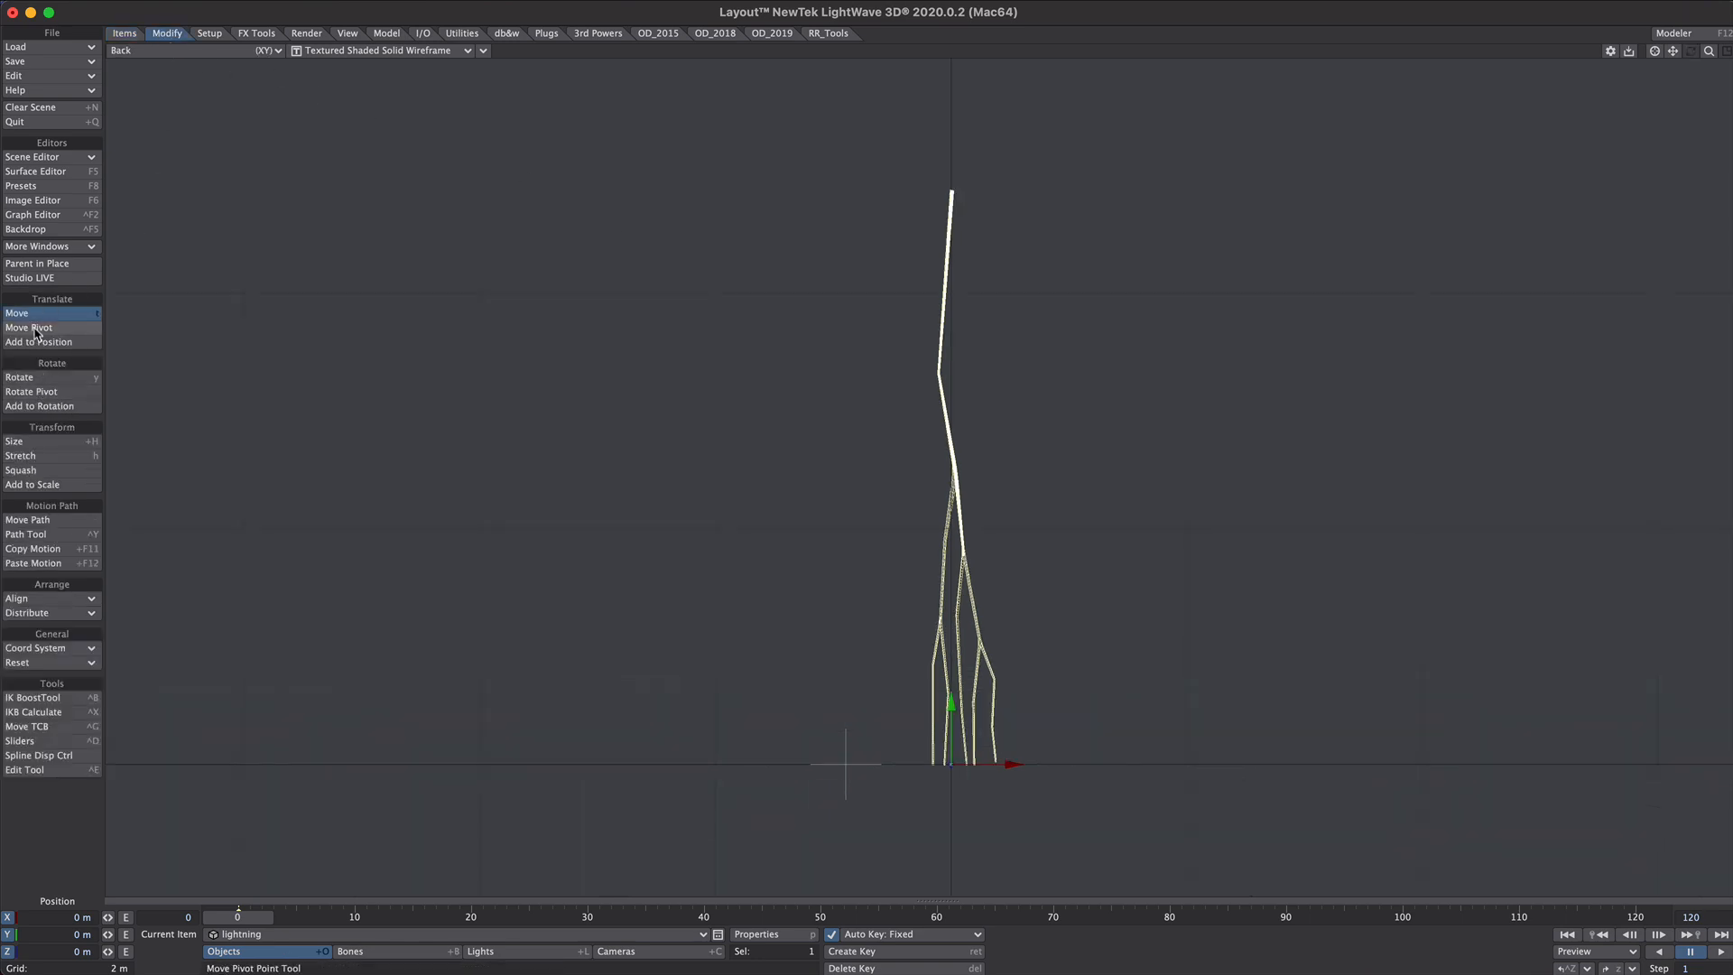
click(31, 327)
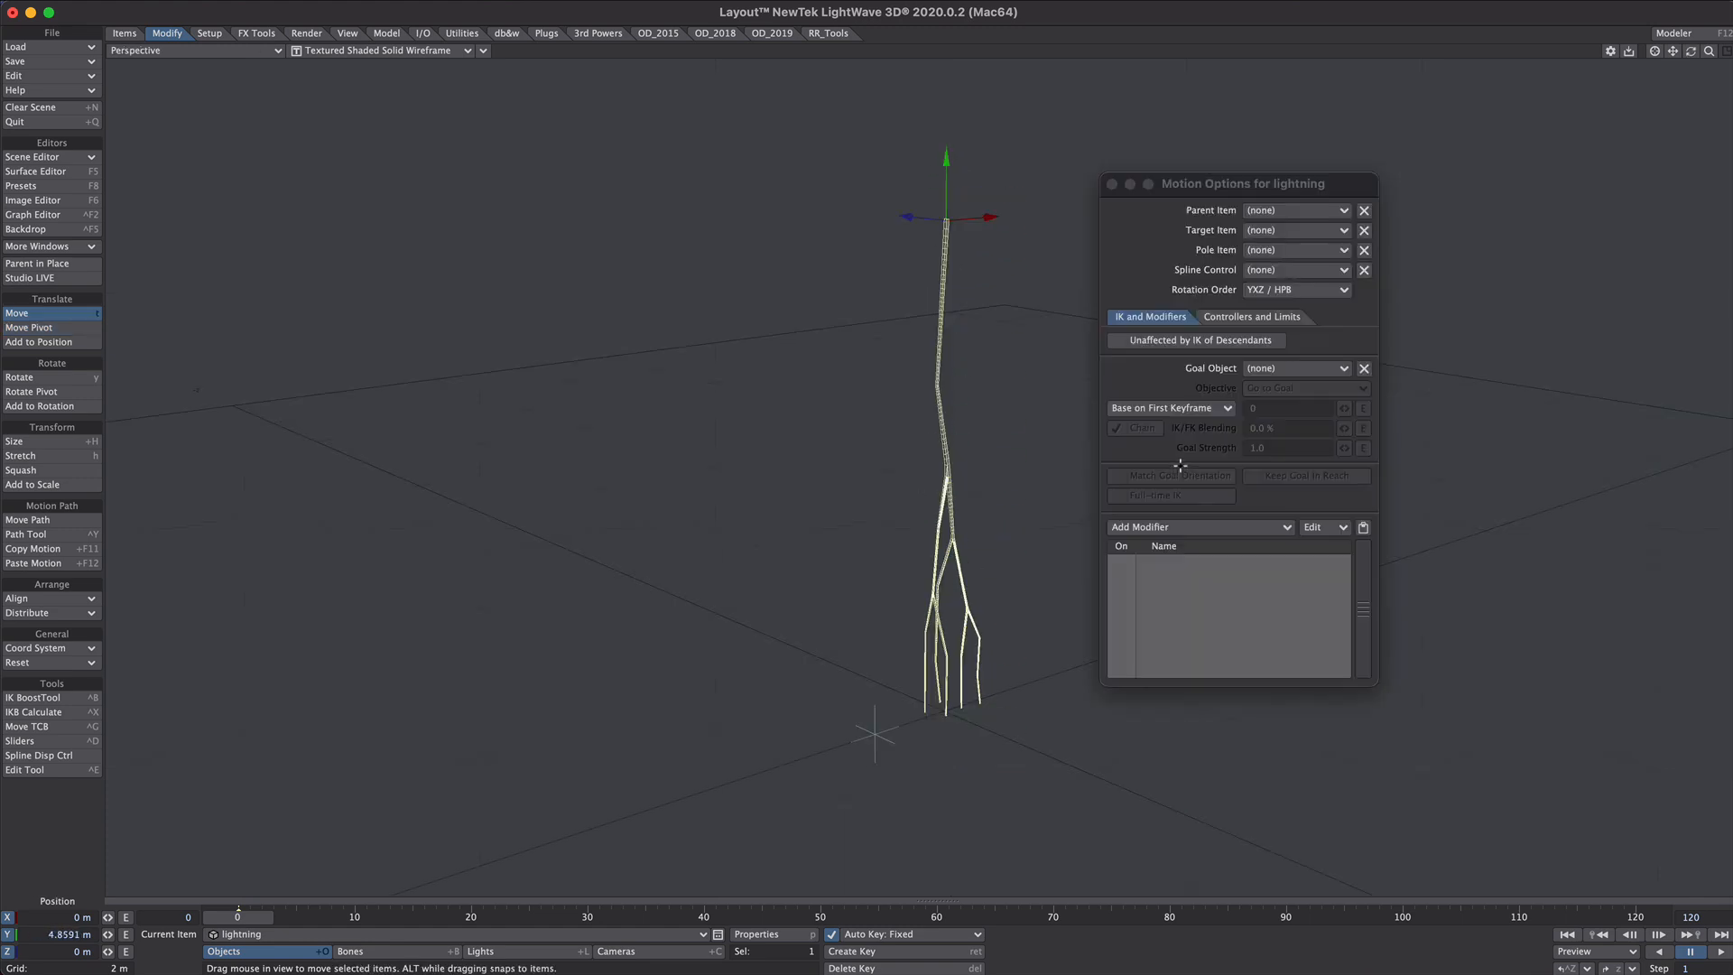
- In the bolt's Controllers and Limits > Scale settings, set MASTER as the Scale Item
click(1252, 318)
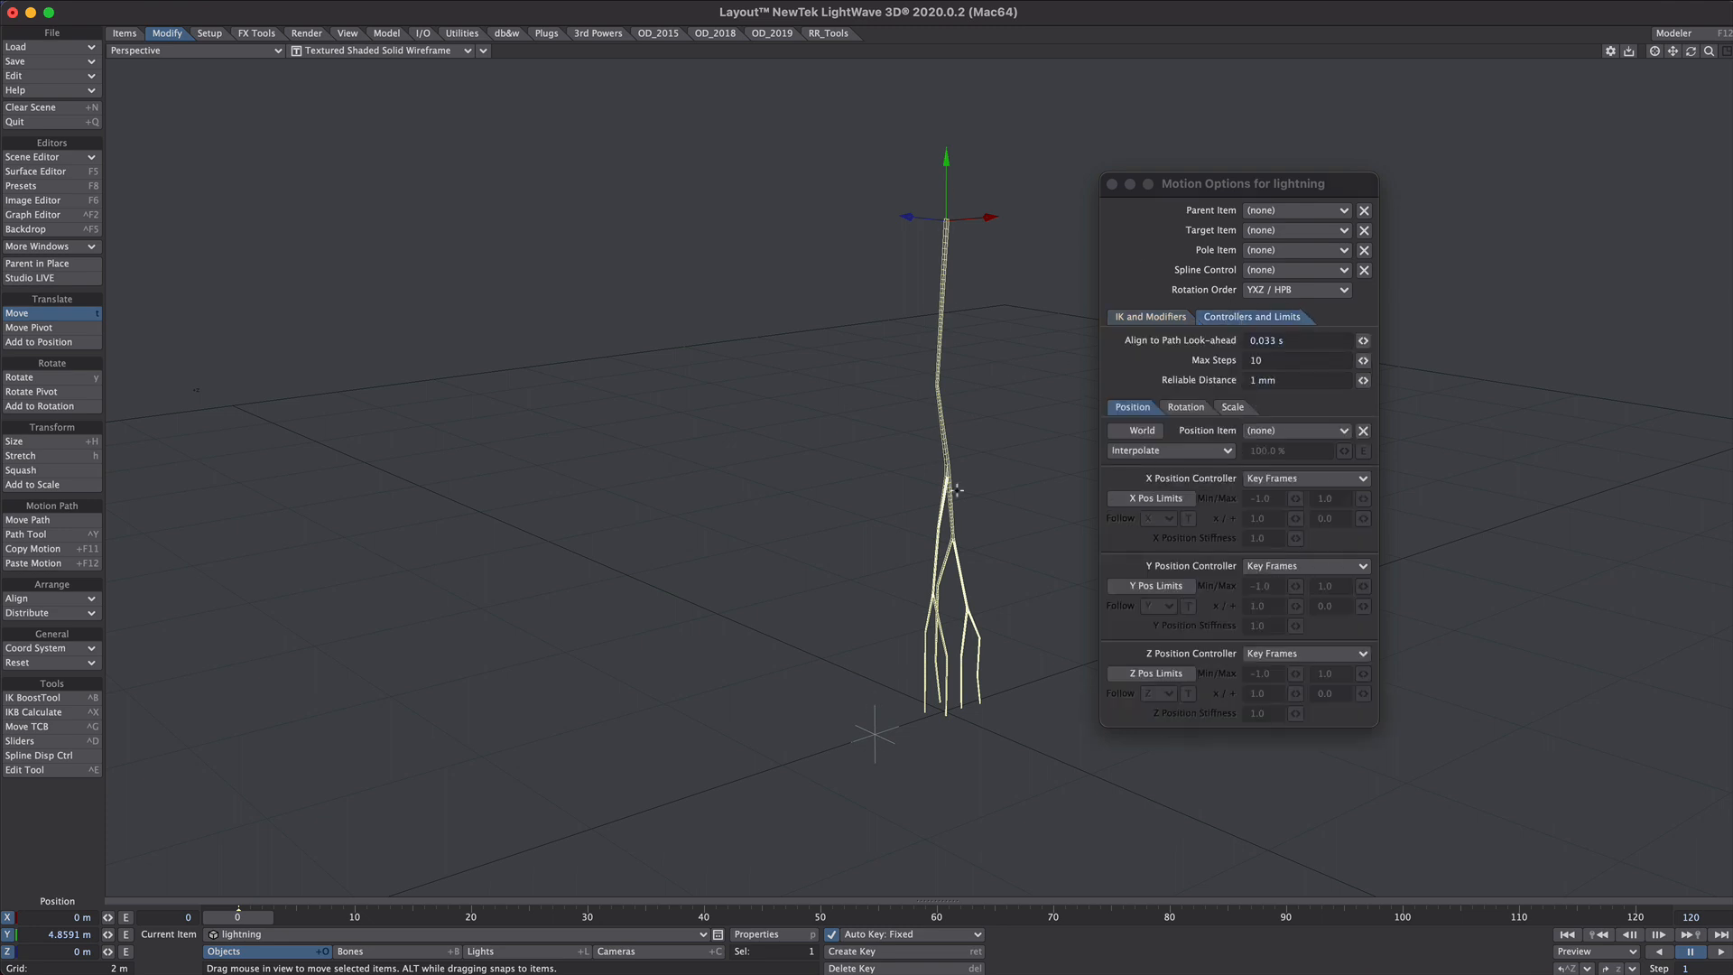
mouse_move(1161, 368)
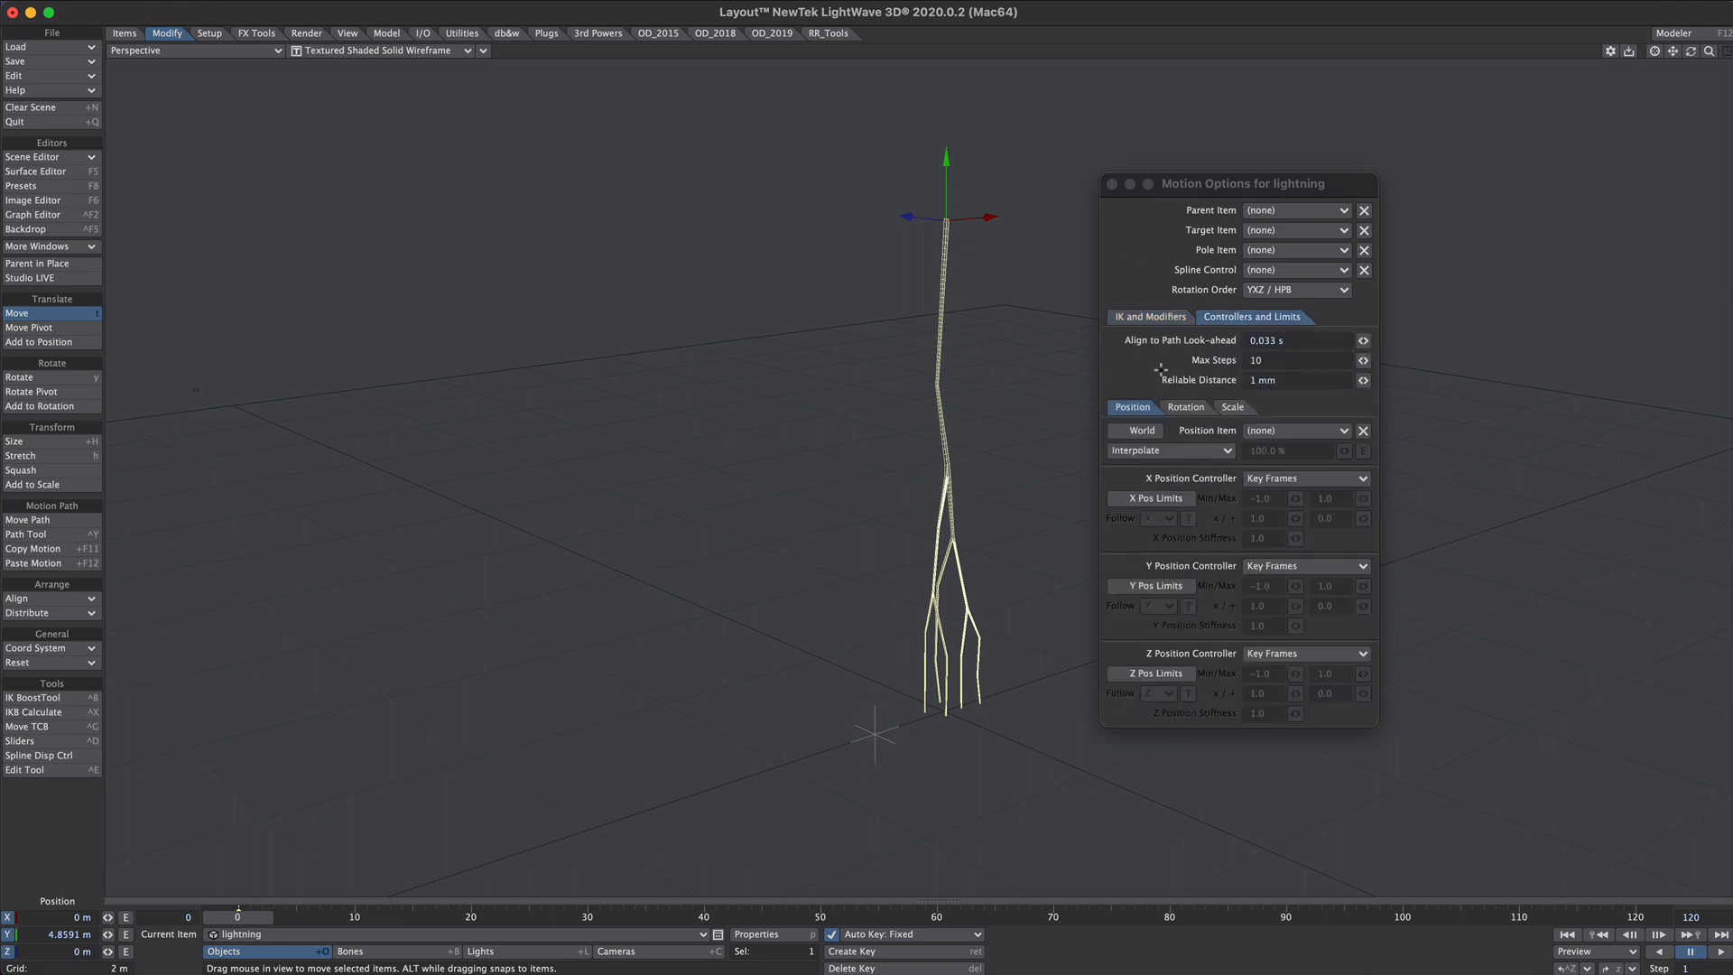
click(1231, 406)
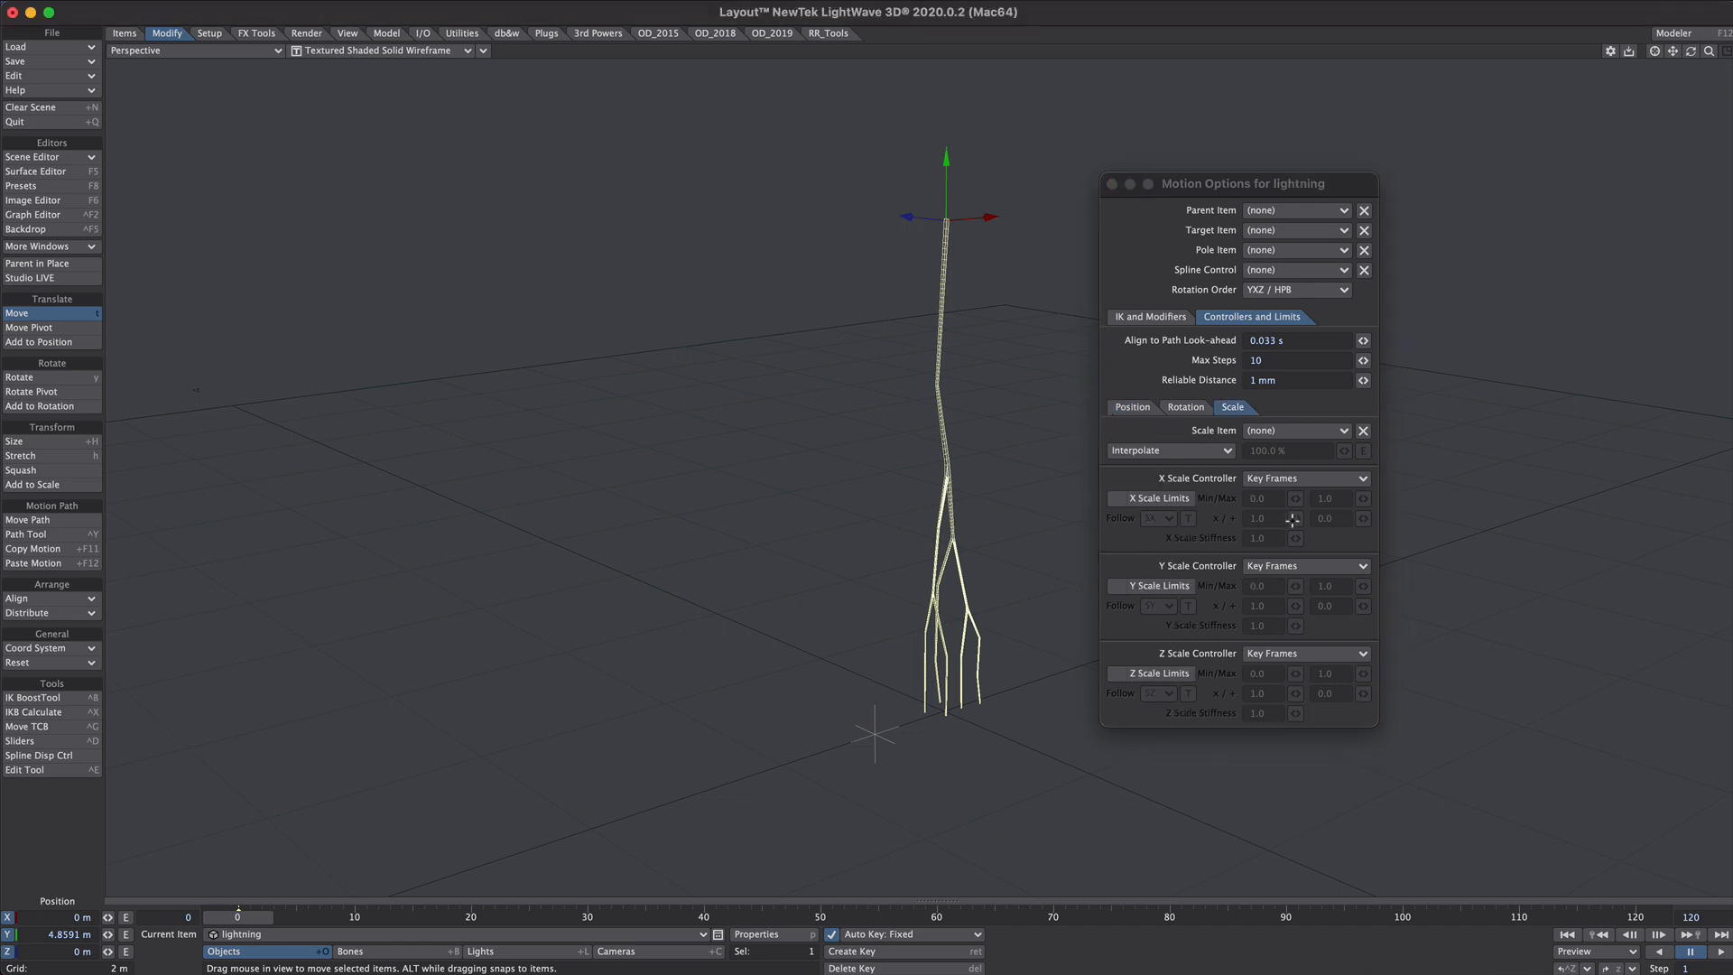
click(1296, 430)
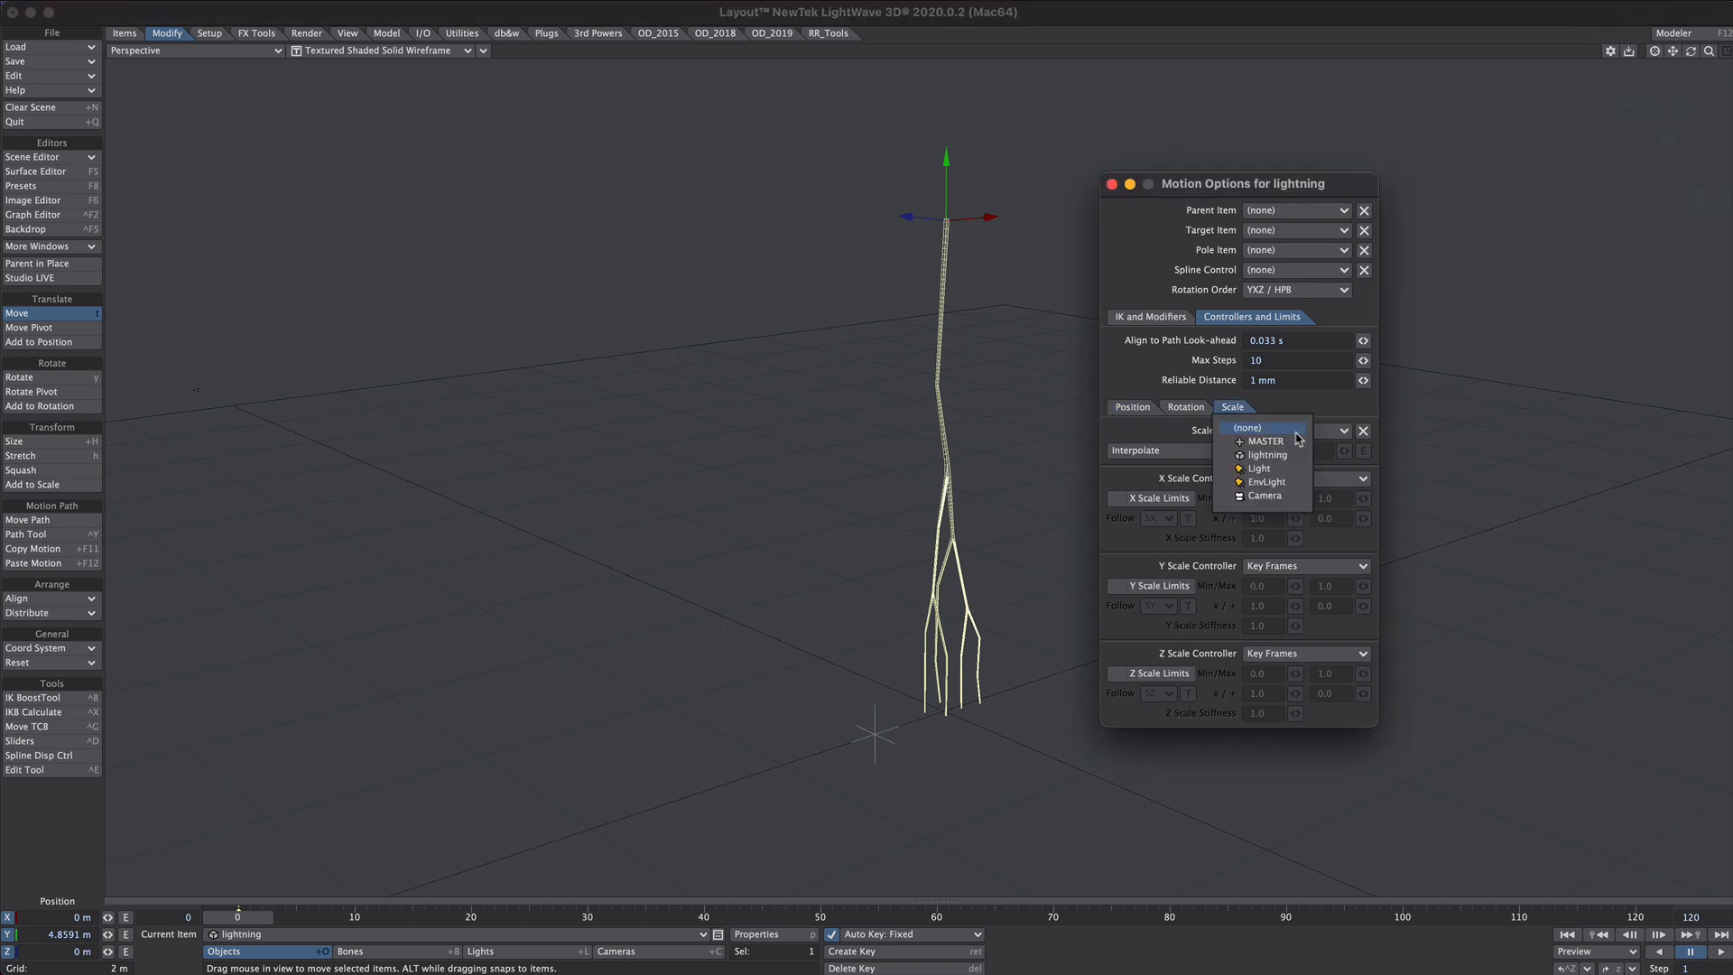
click(1267, 440)
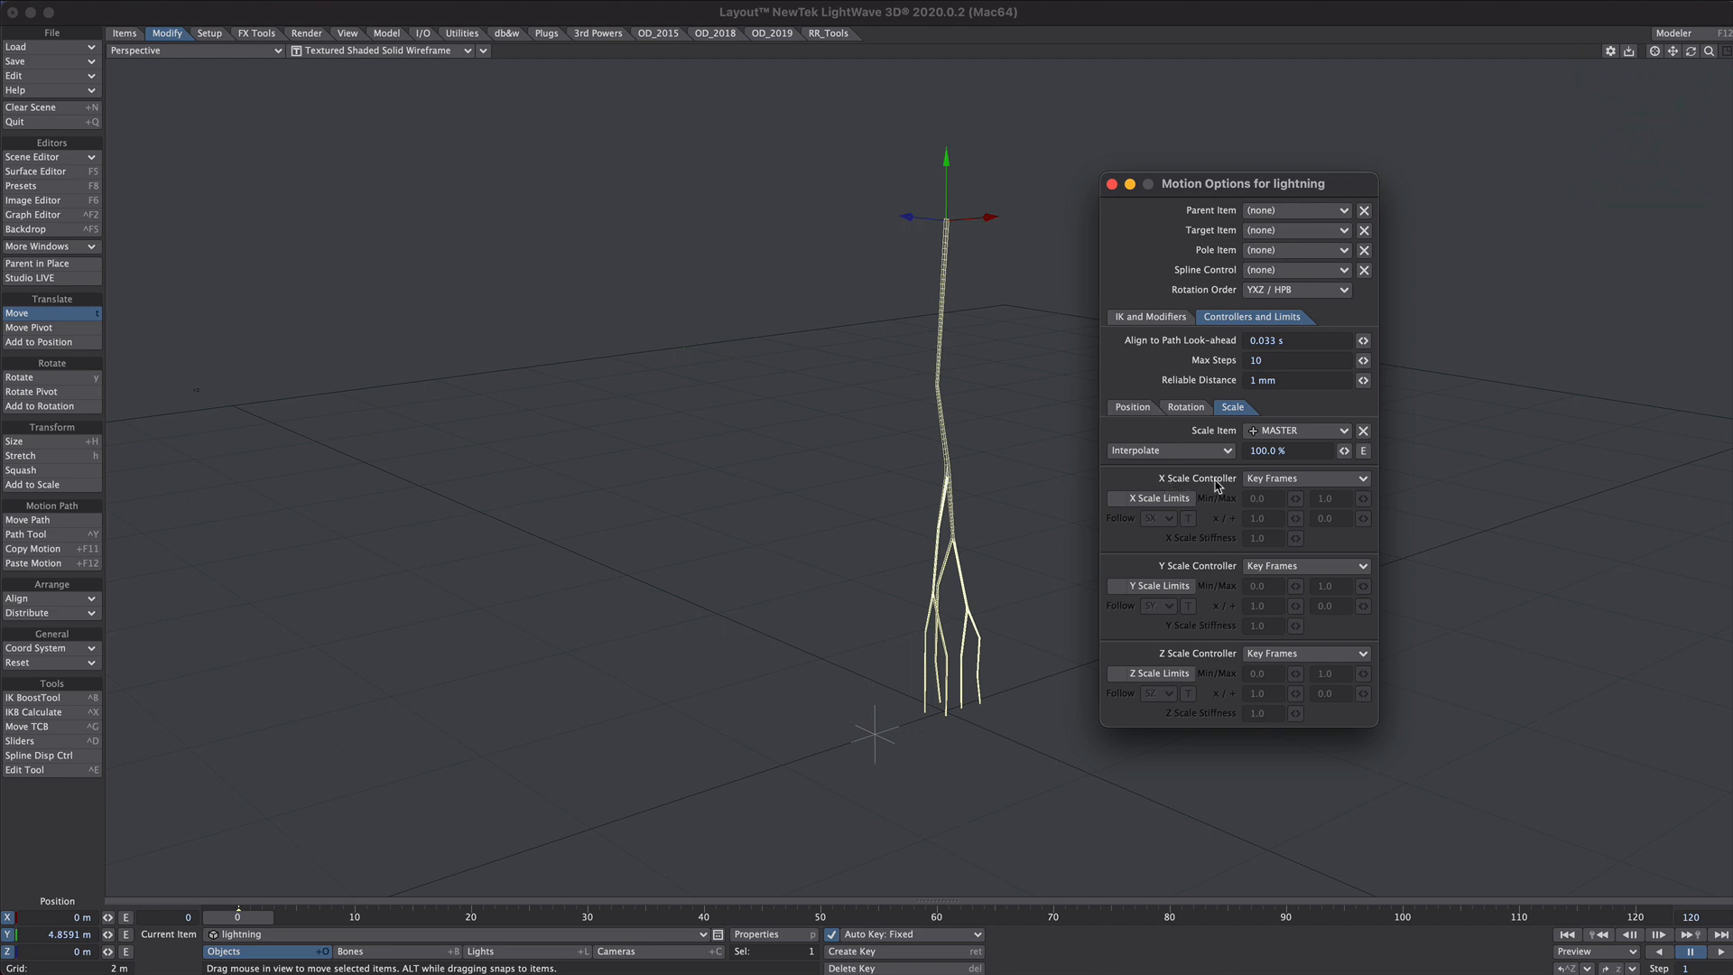
- Set the X, Y, Z scale controllers to Same as Item following MASTER's Y channel, then close
click(1304, 477)
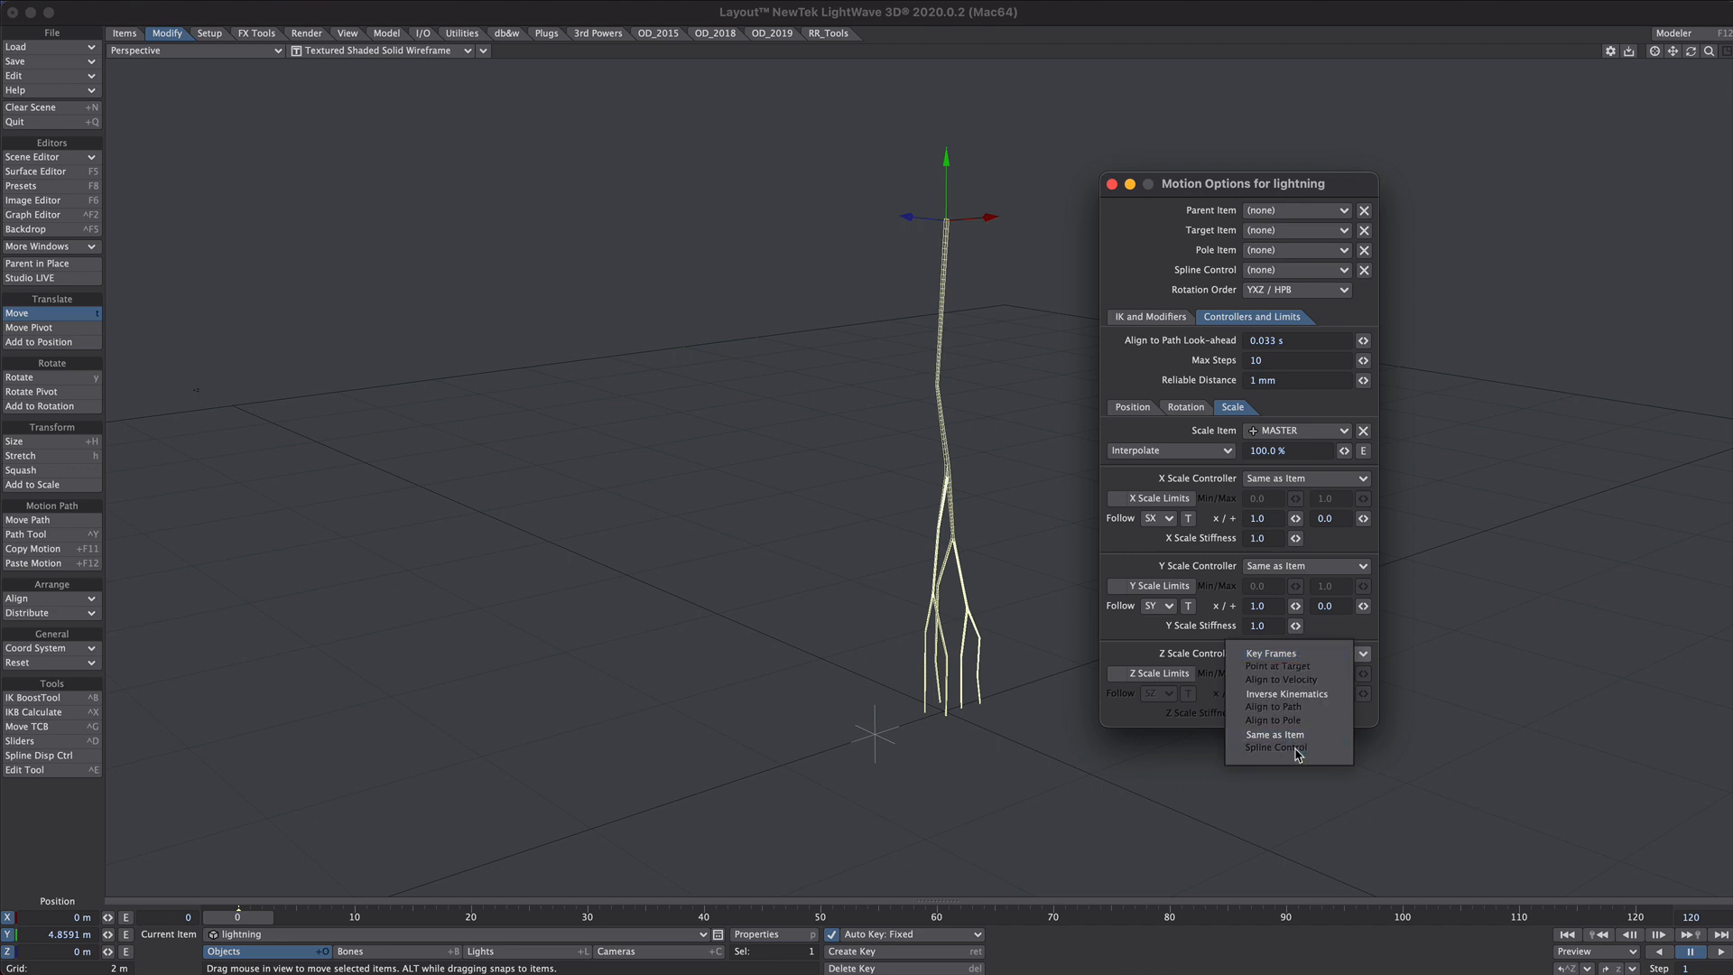
click(1274, 734)
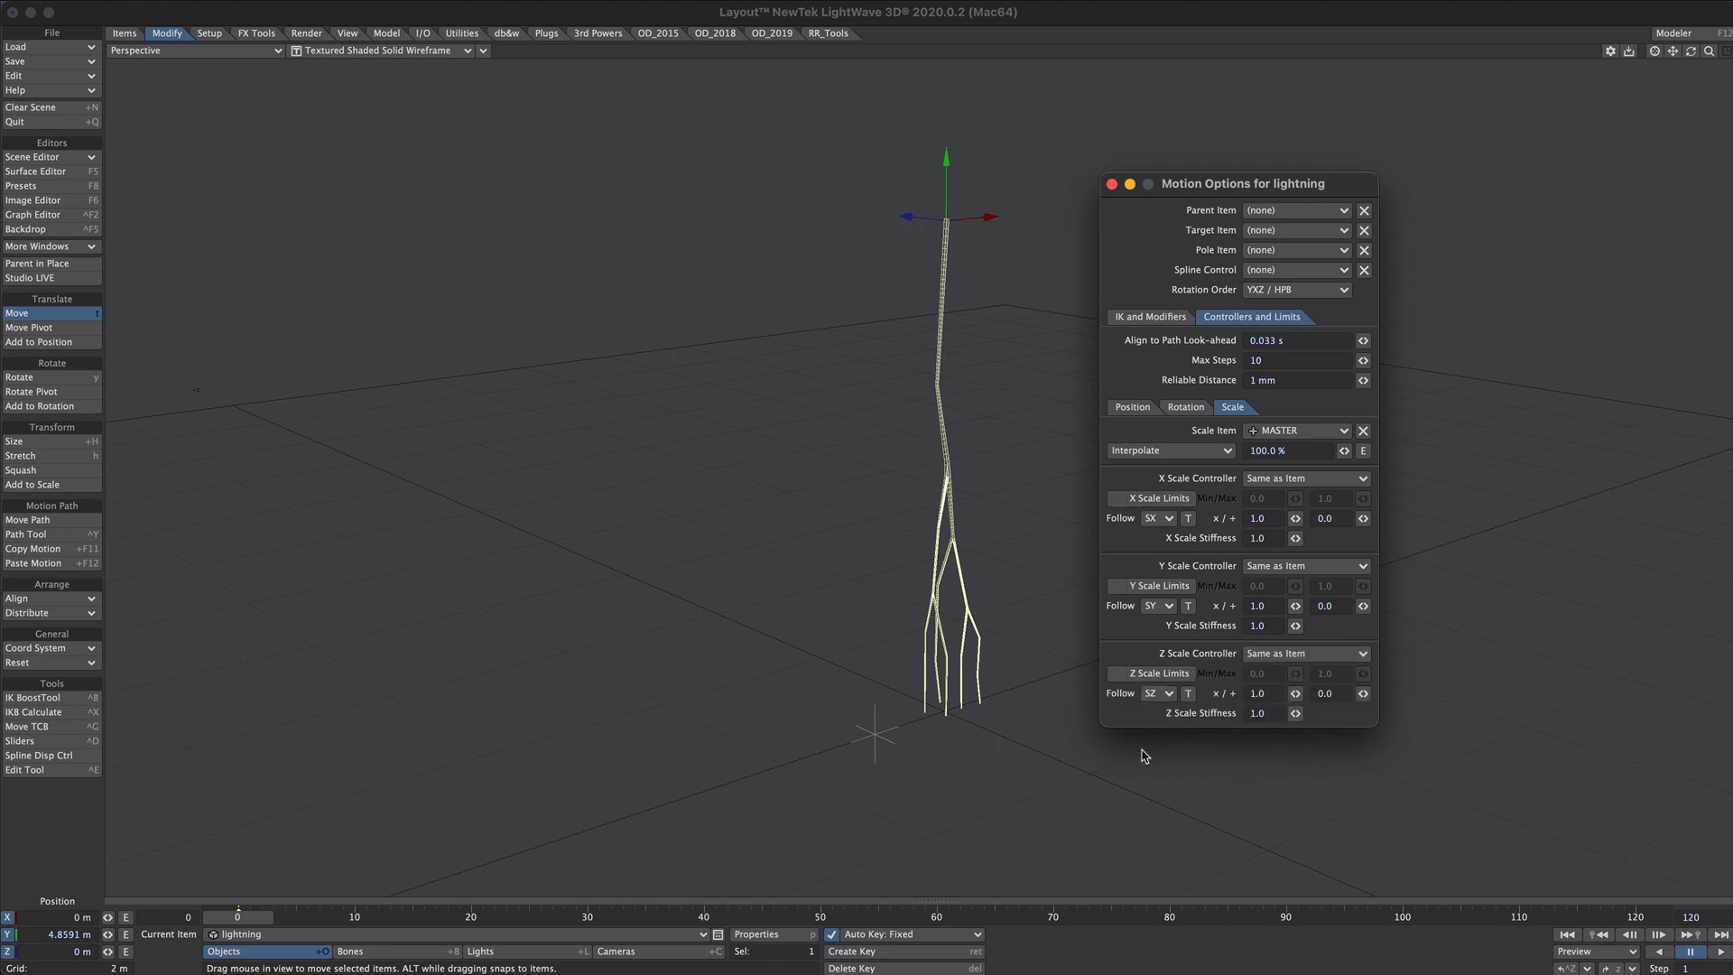
mouse_move(963, 675)
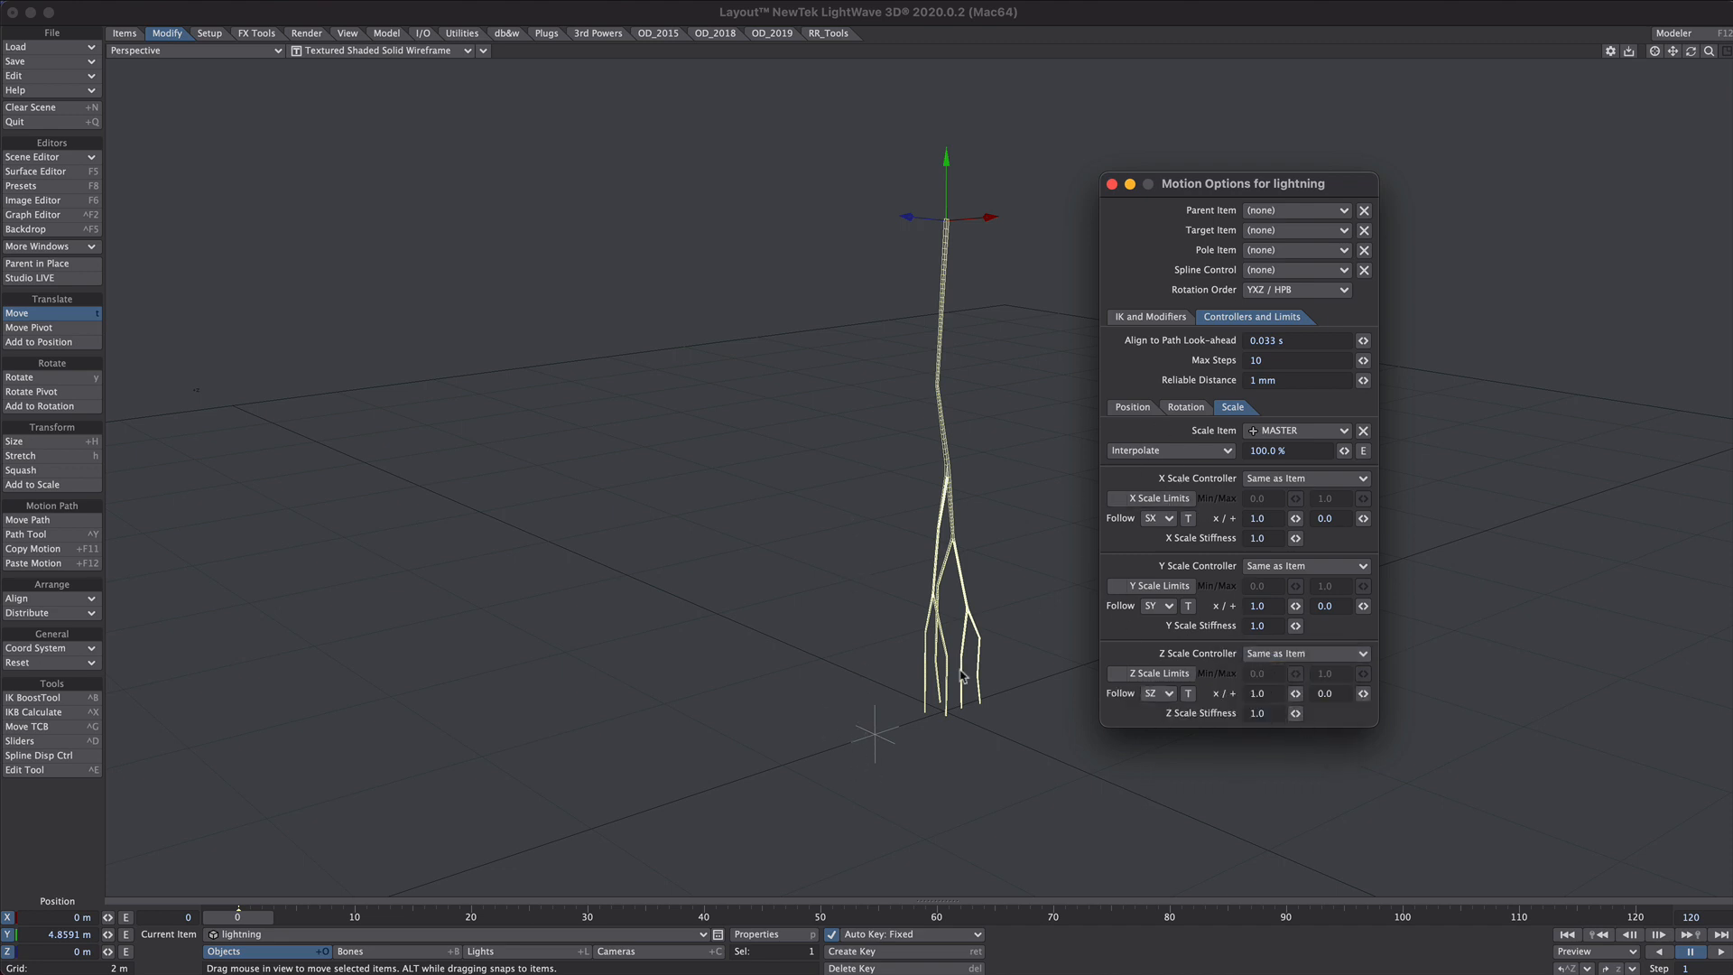
click(1158, 518)
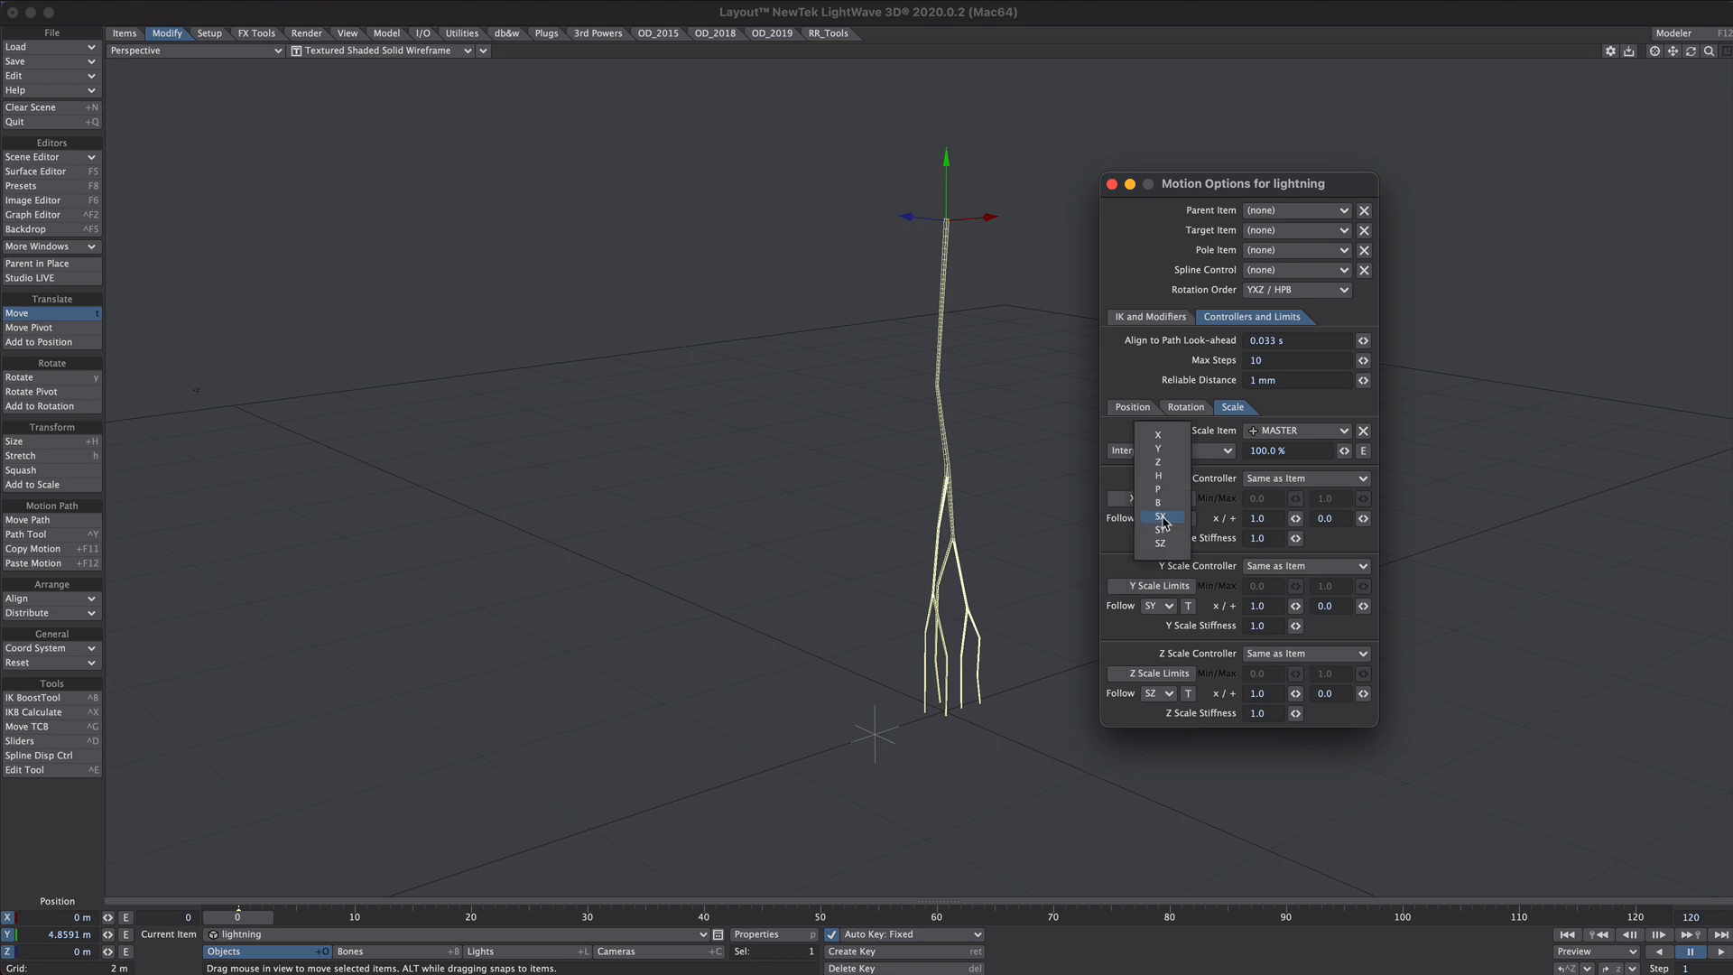
click(1161, 519)
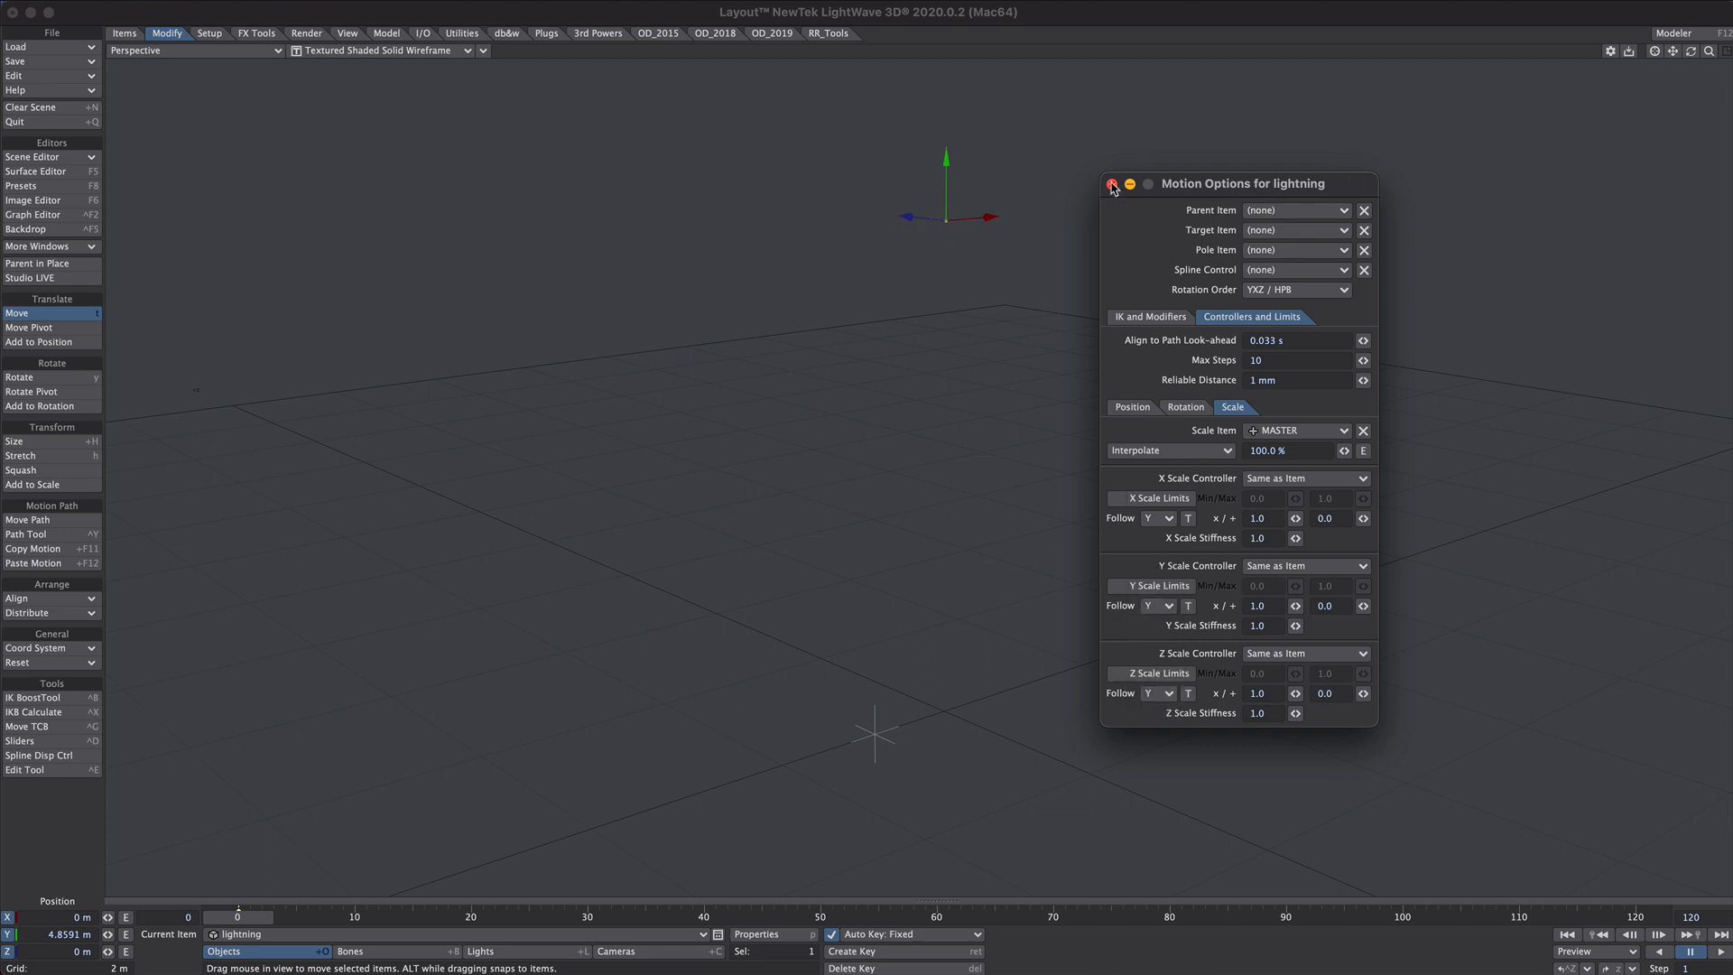
click(1112, 184)
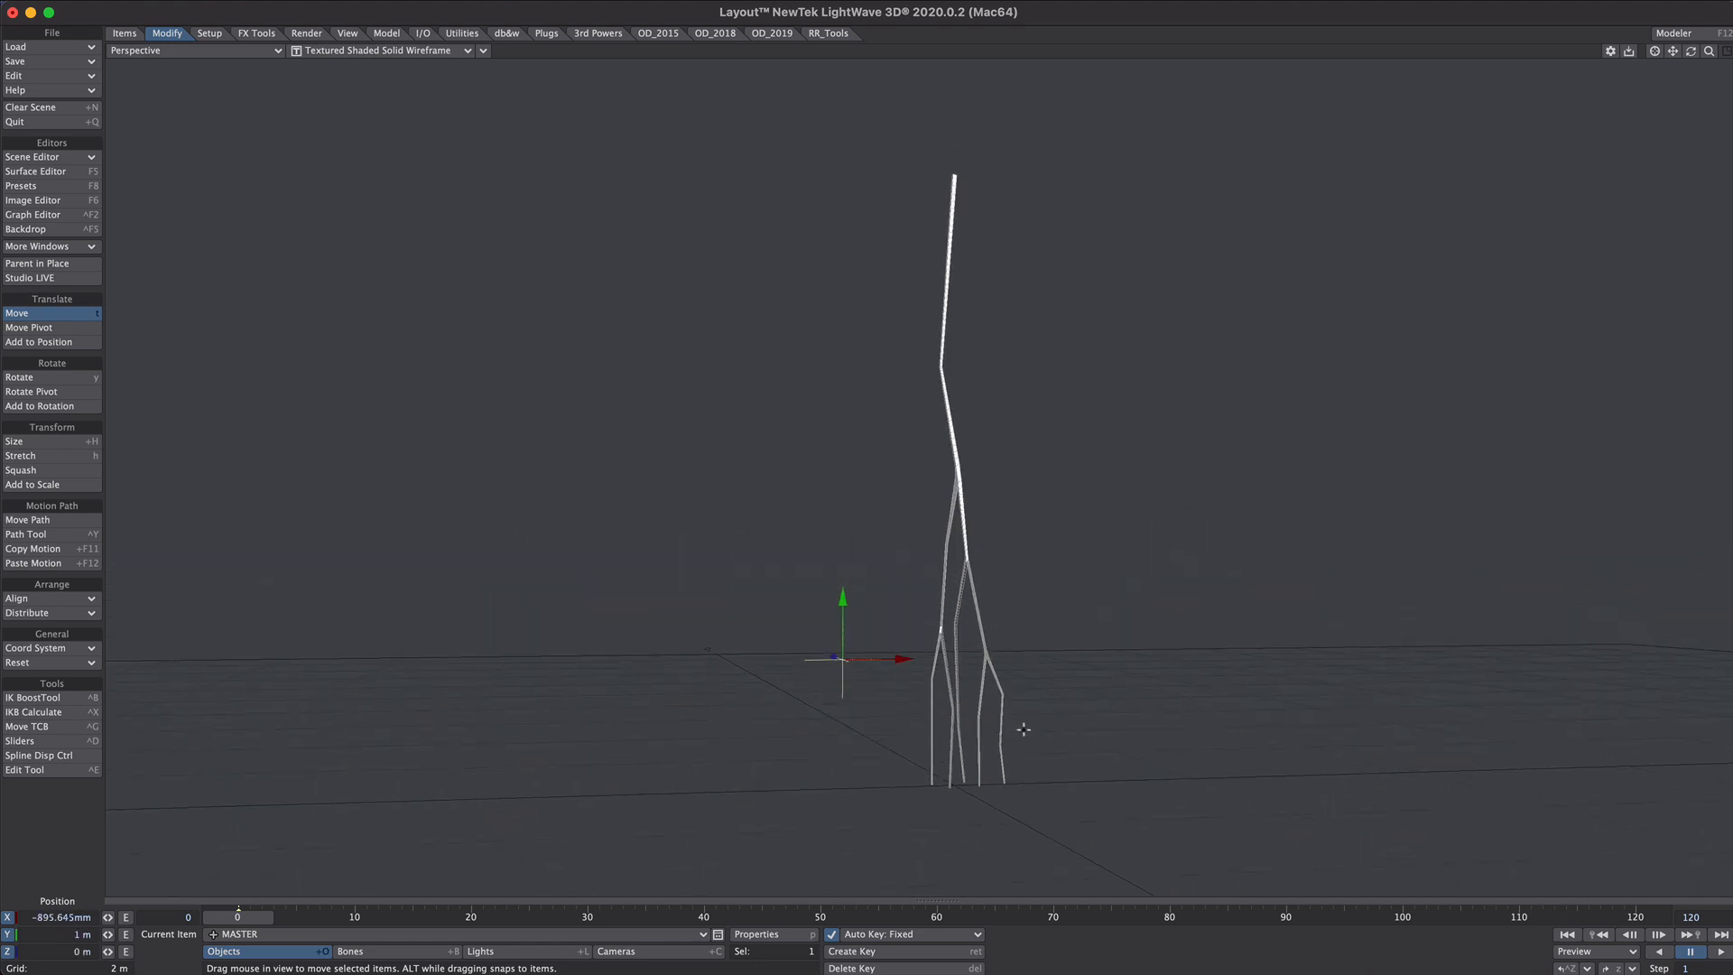
mouse_move(1155, 641)
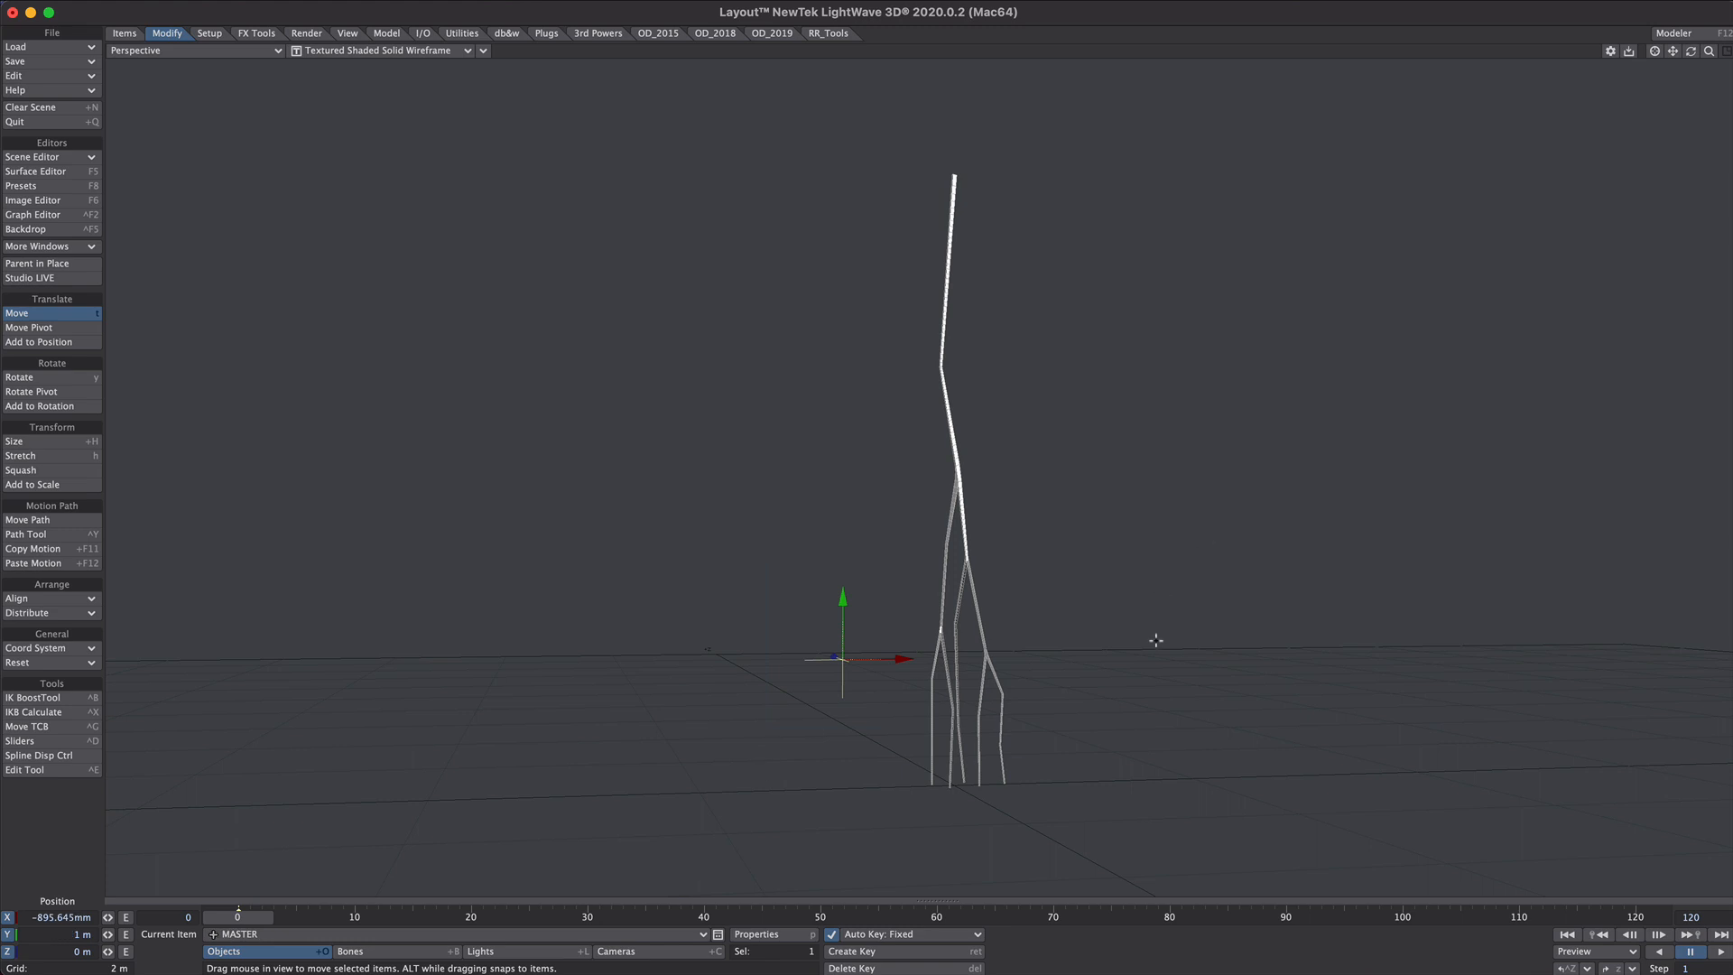
- In Graph Editor's Modifiers tab with Options checked, select only MASTER.Position.Y
click(33, 215)
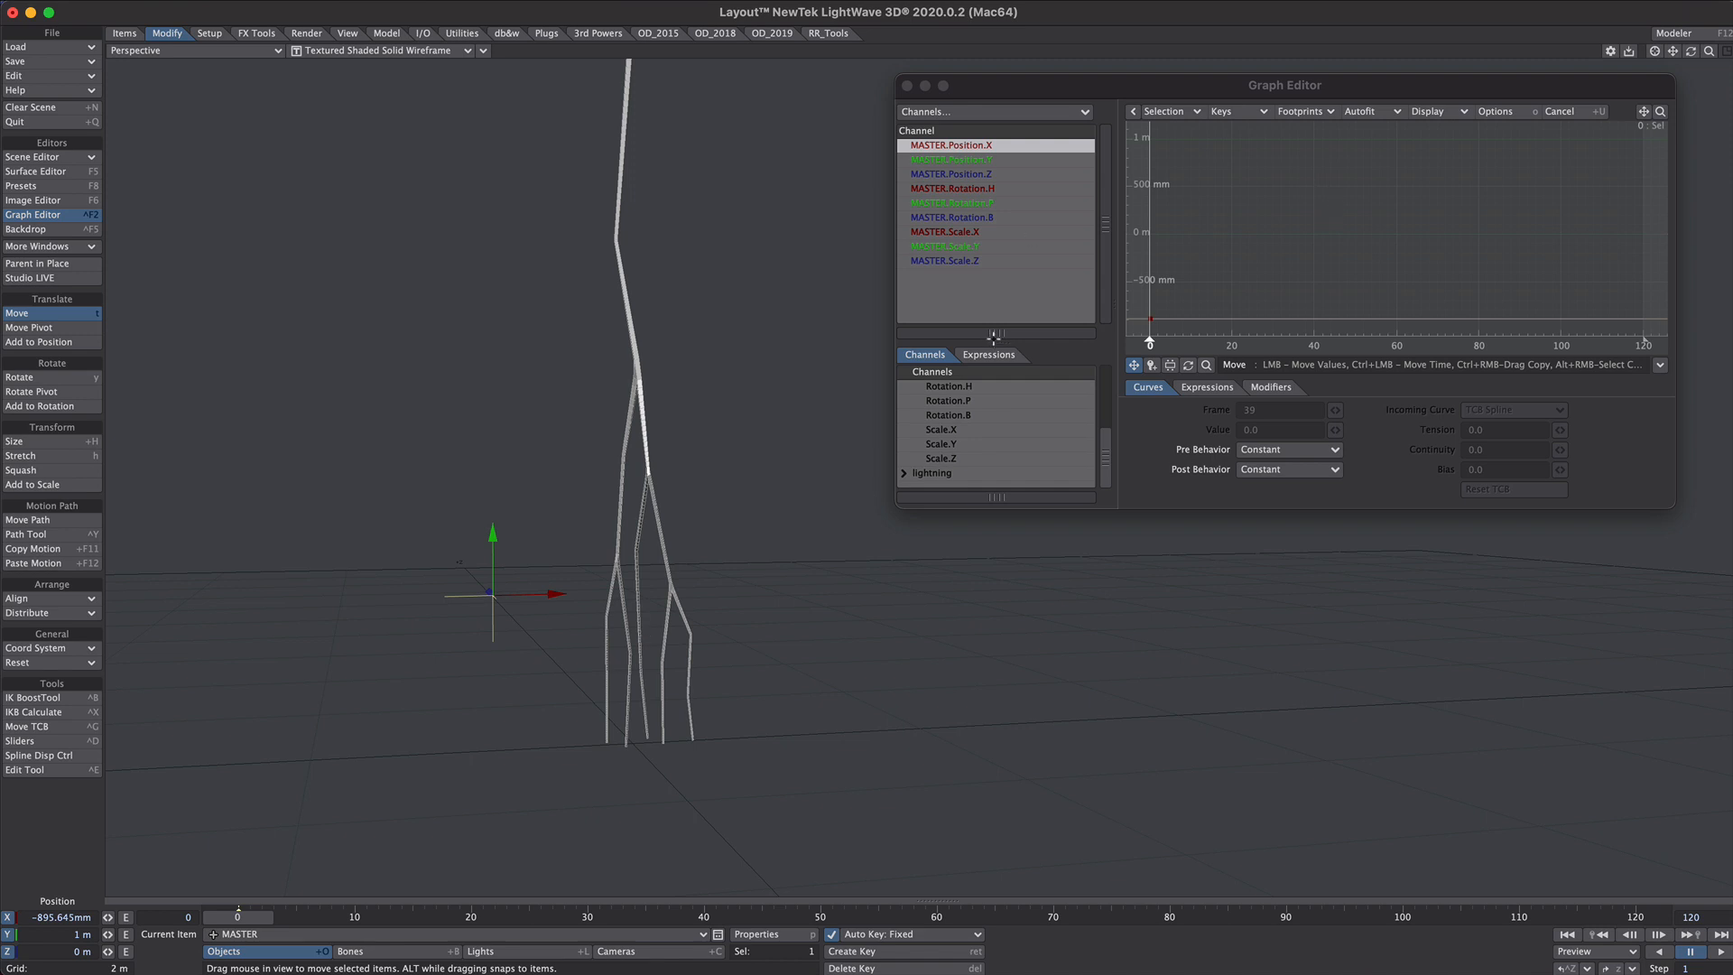
click(1269, 386)
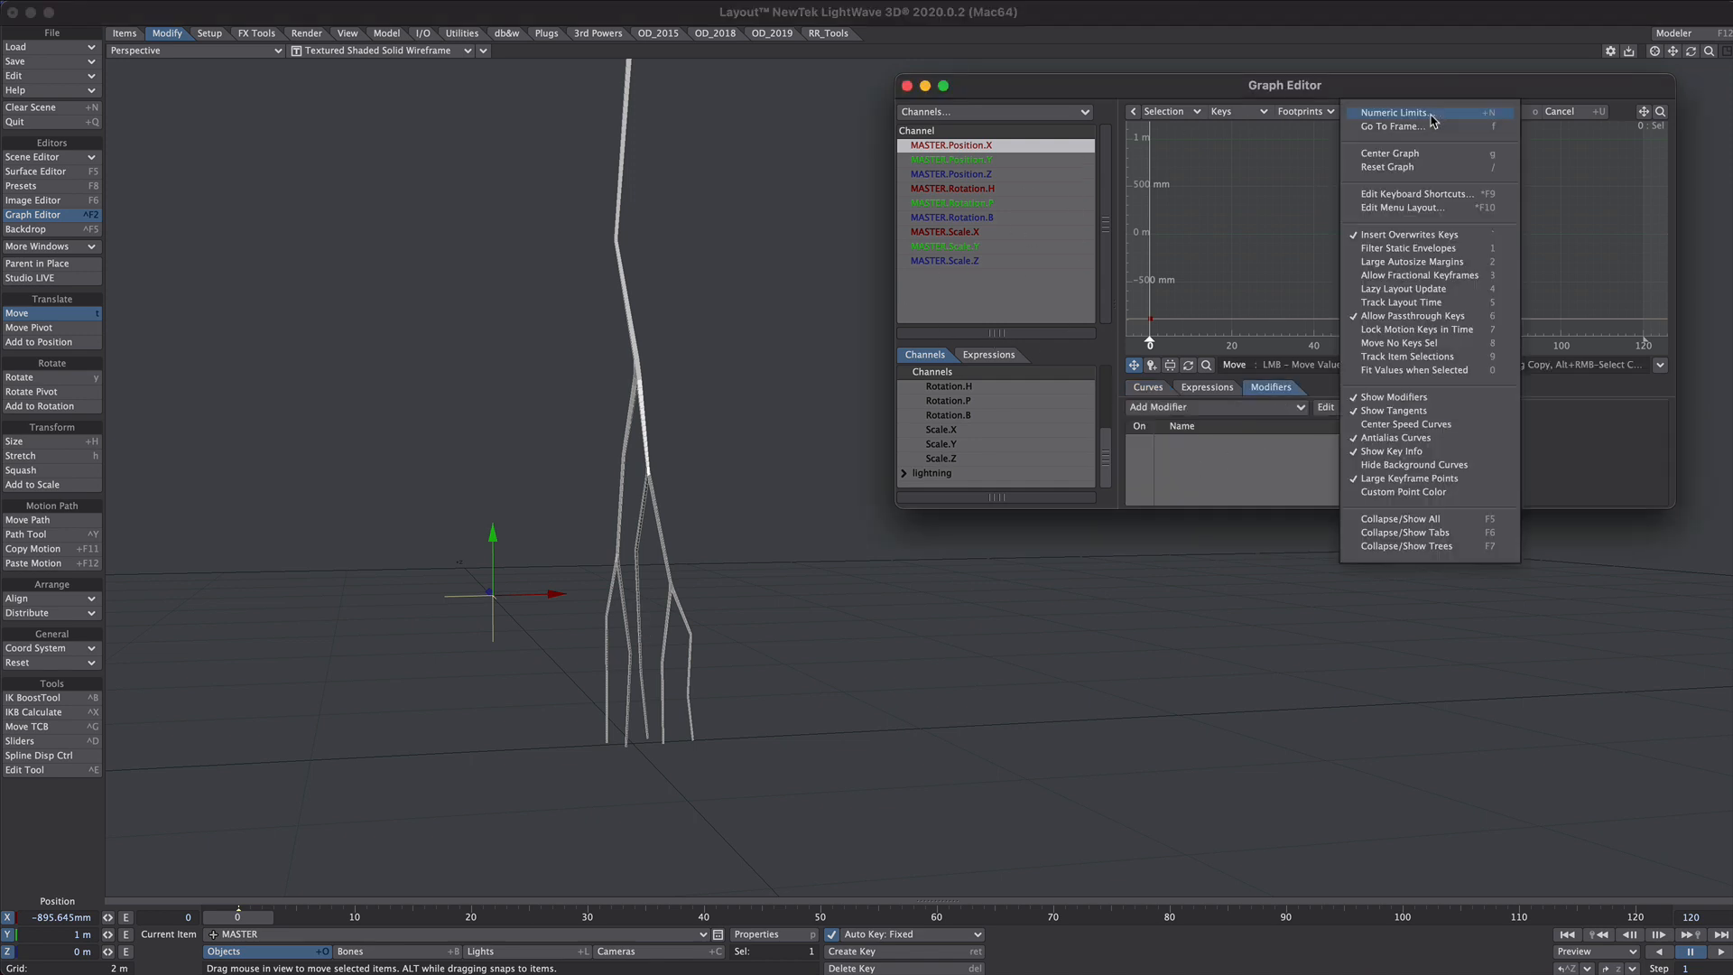
mouse_move(1422, 397)
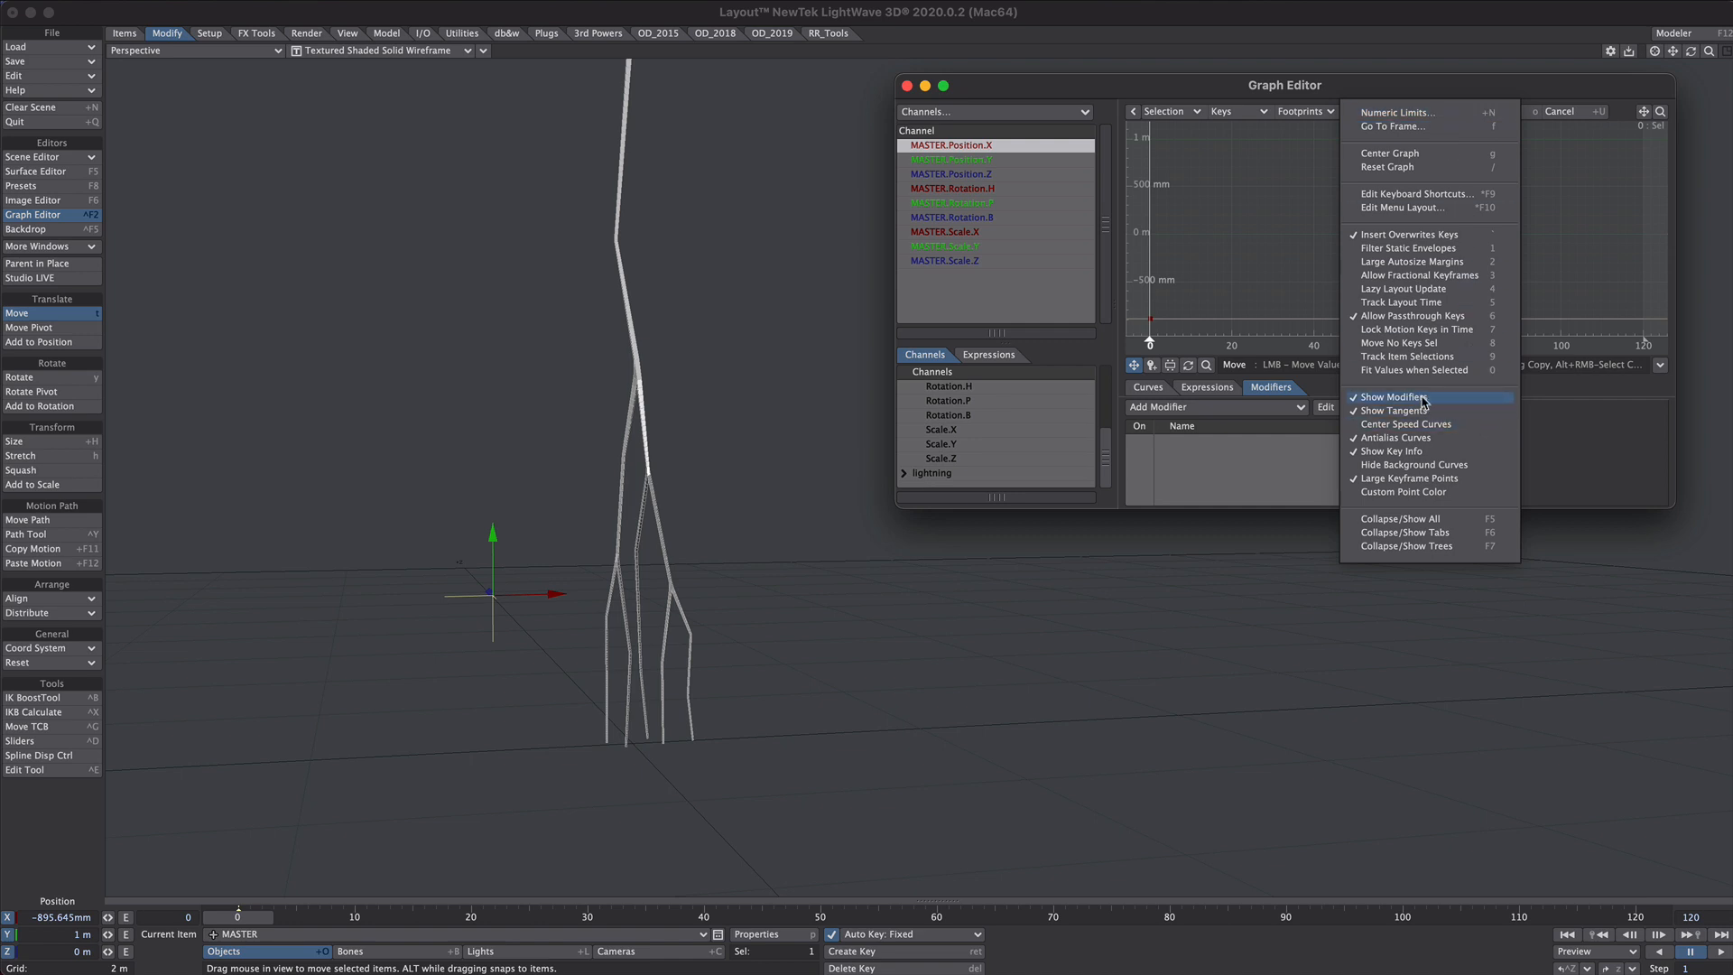
mouse_move(1493, 403)
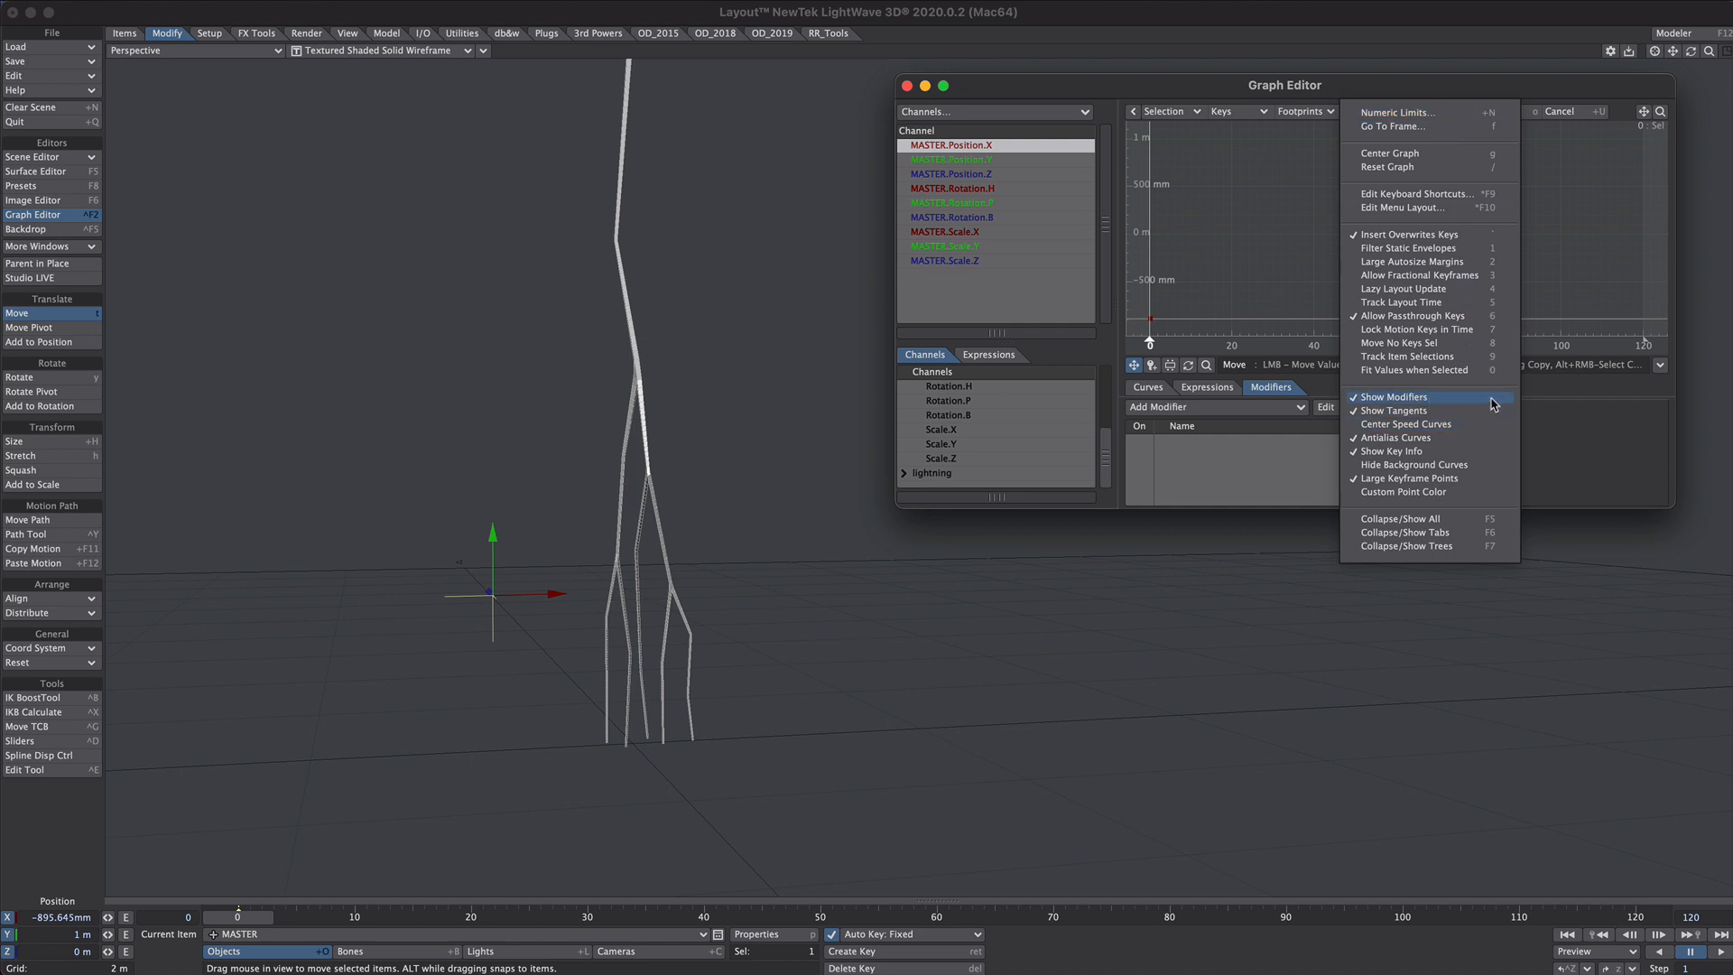
click(1394, 395)
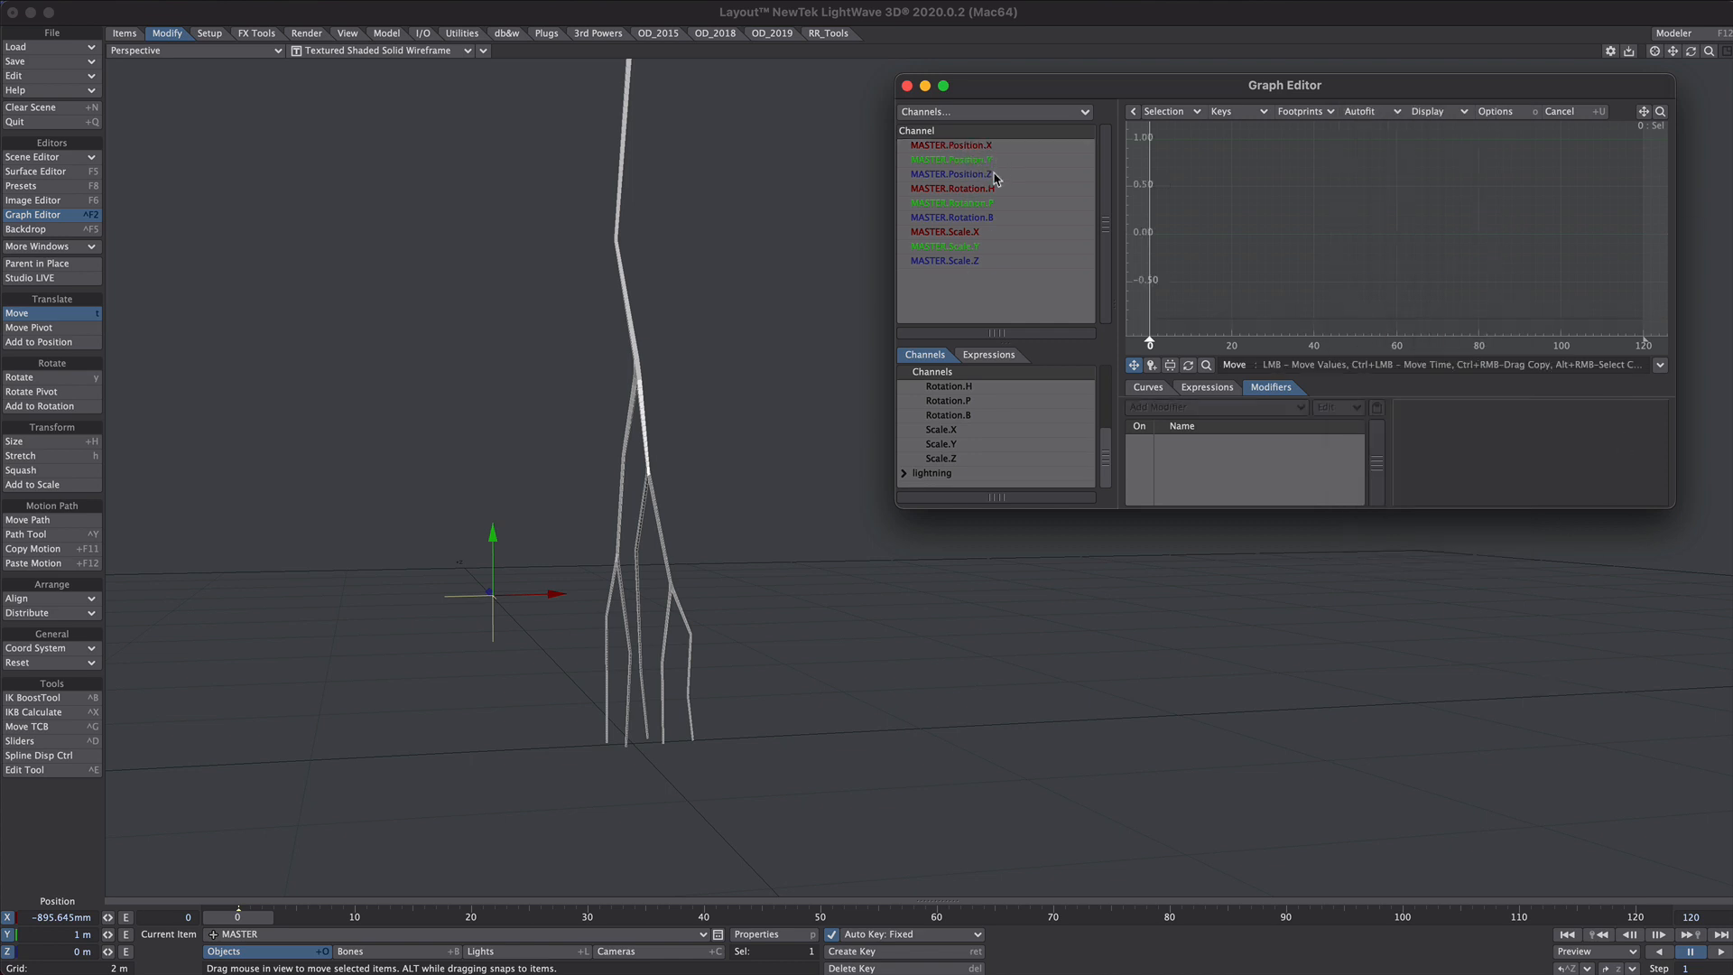
click(951, 158)
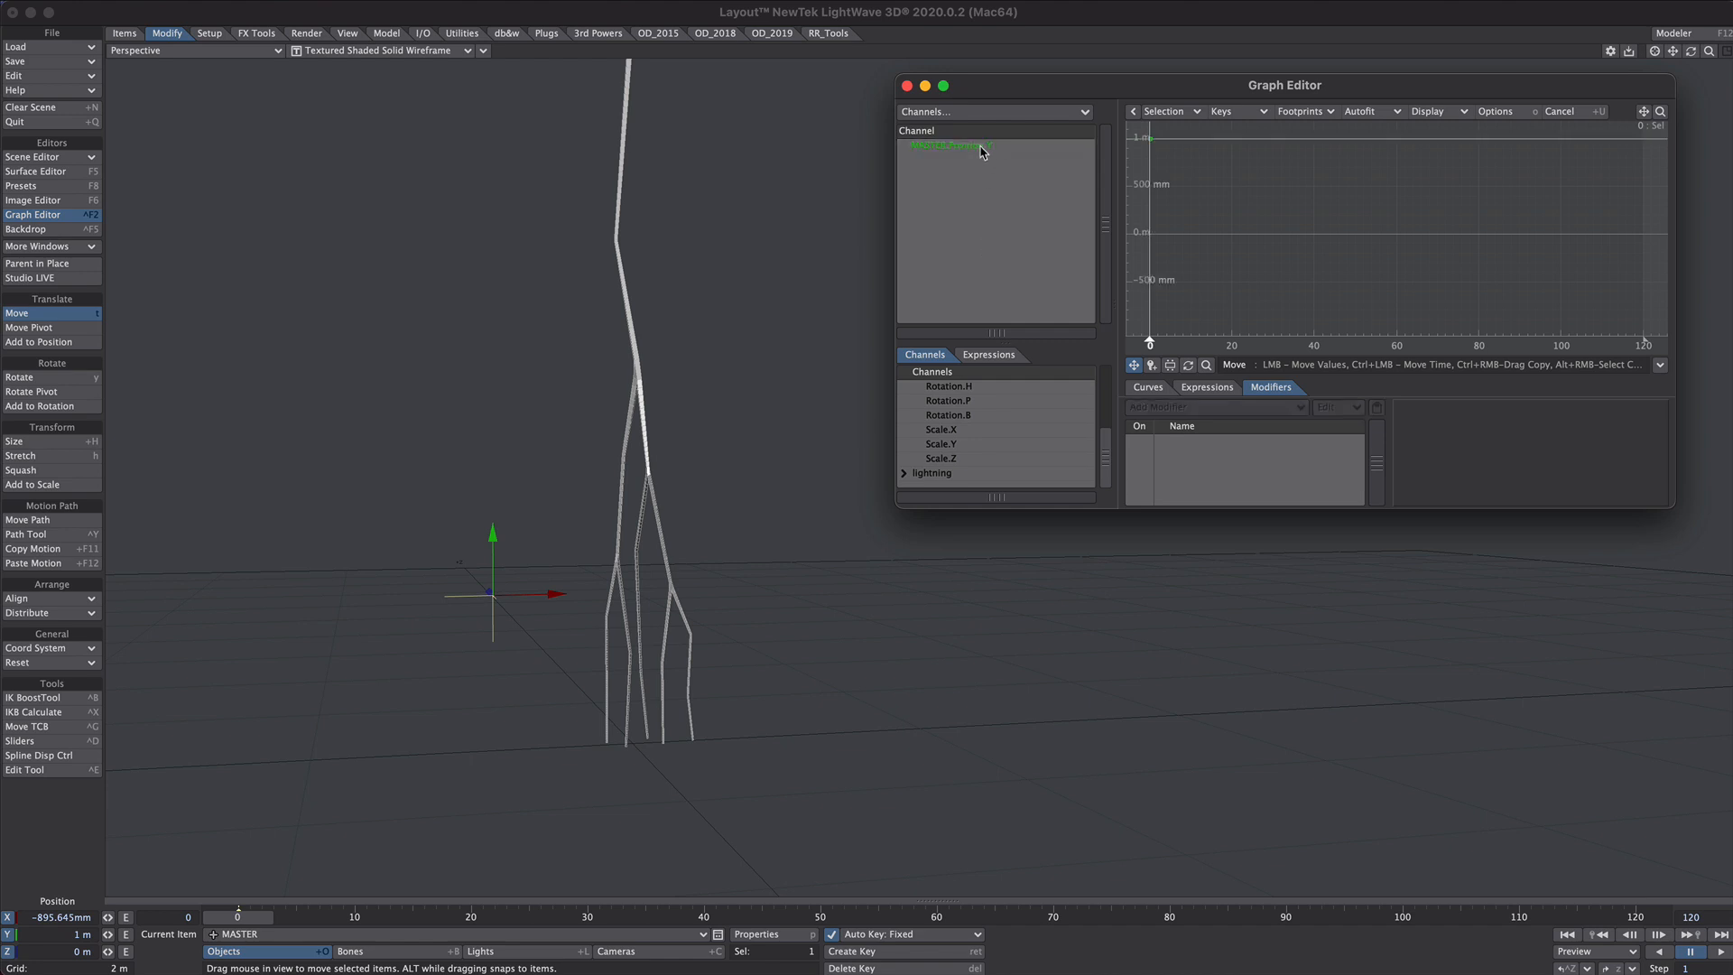
click(948, 144)
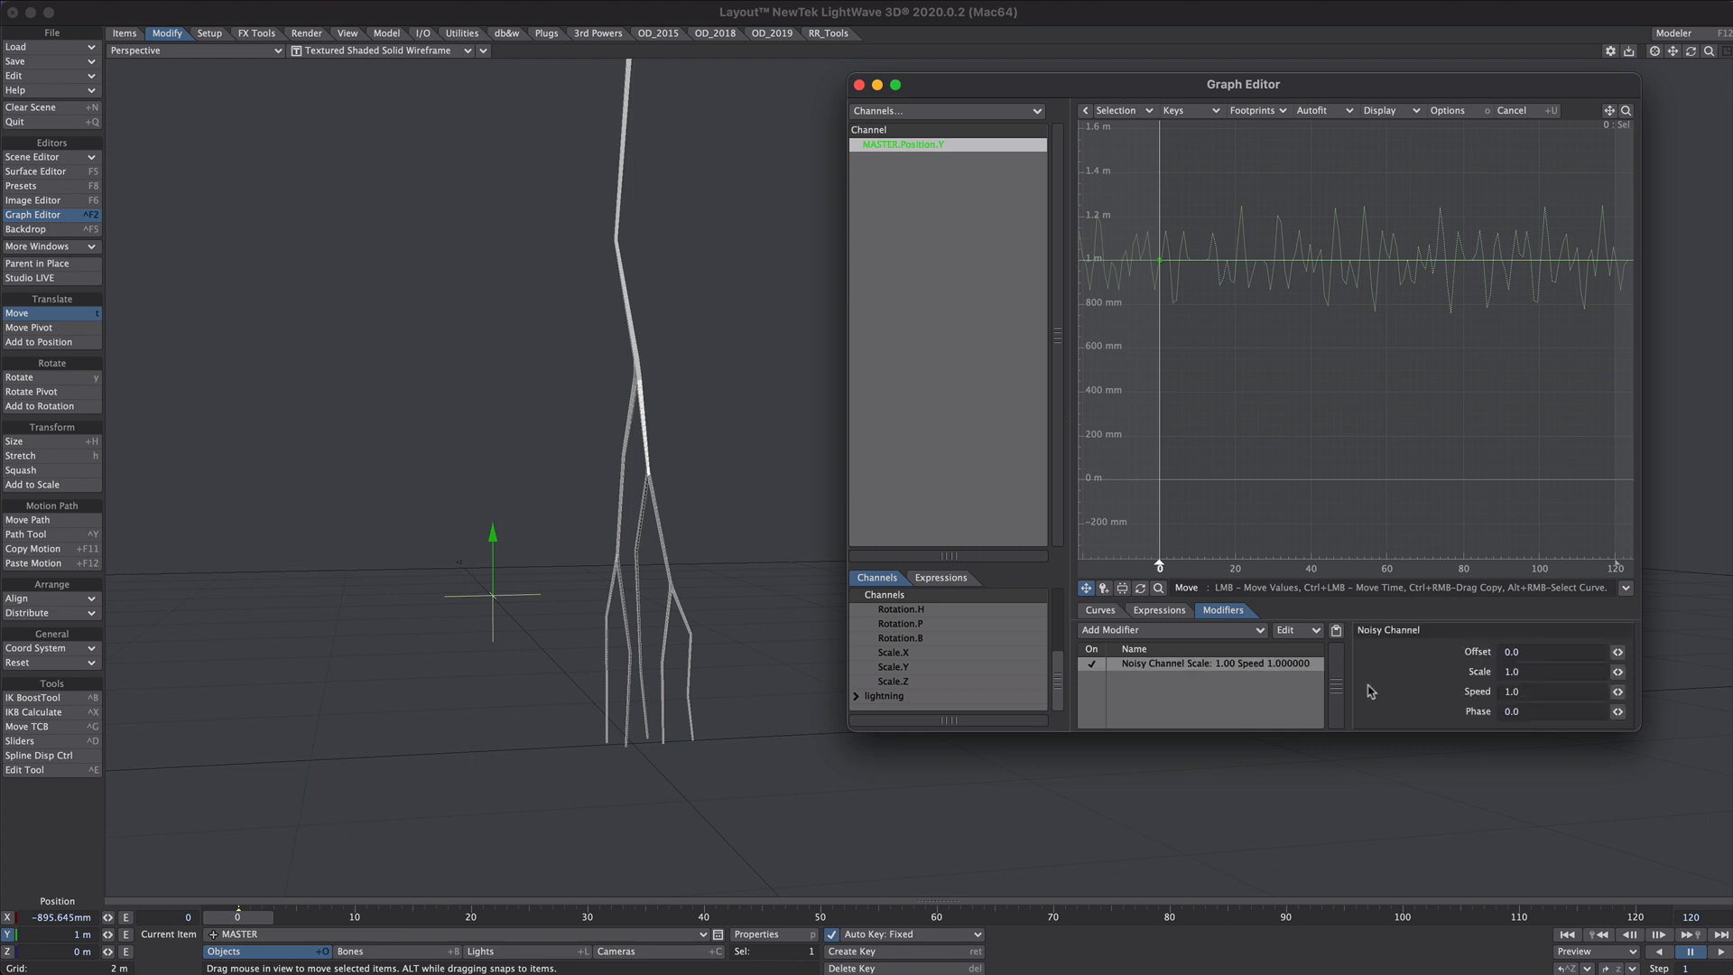
mouse_move(1165, 639)
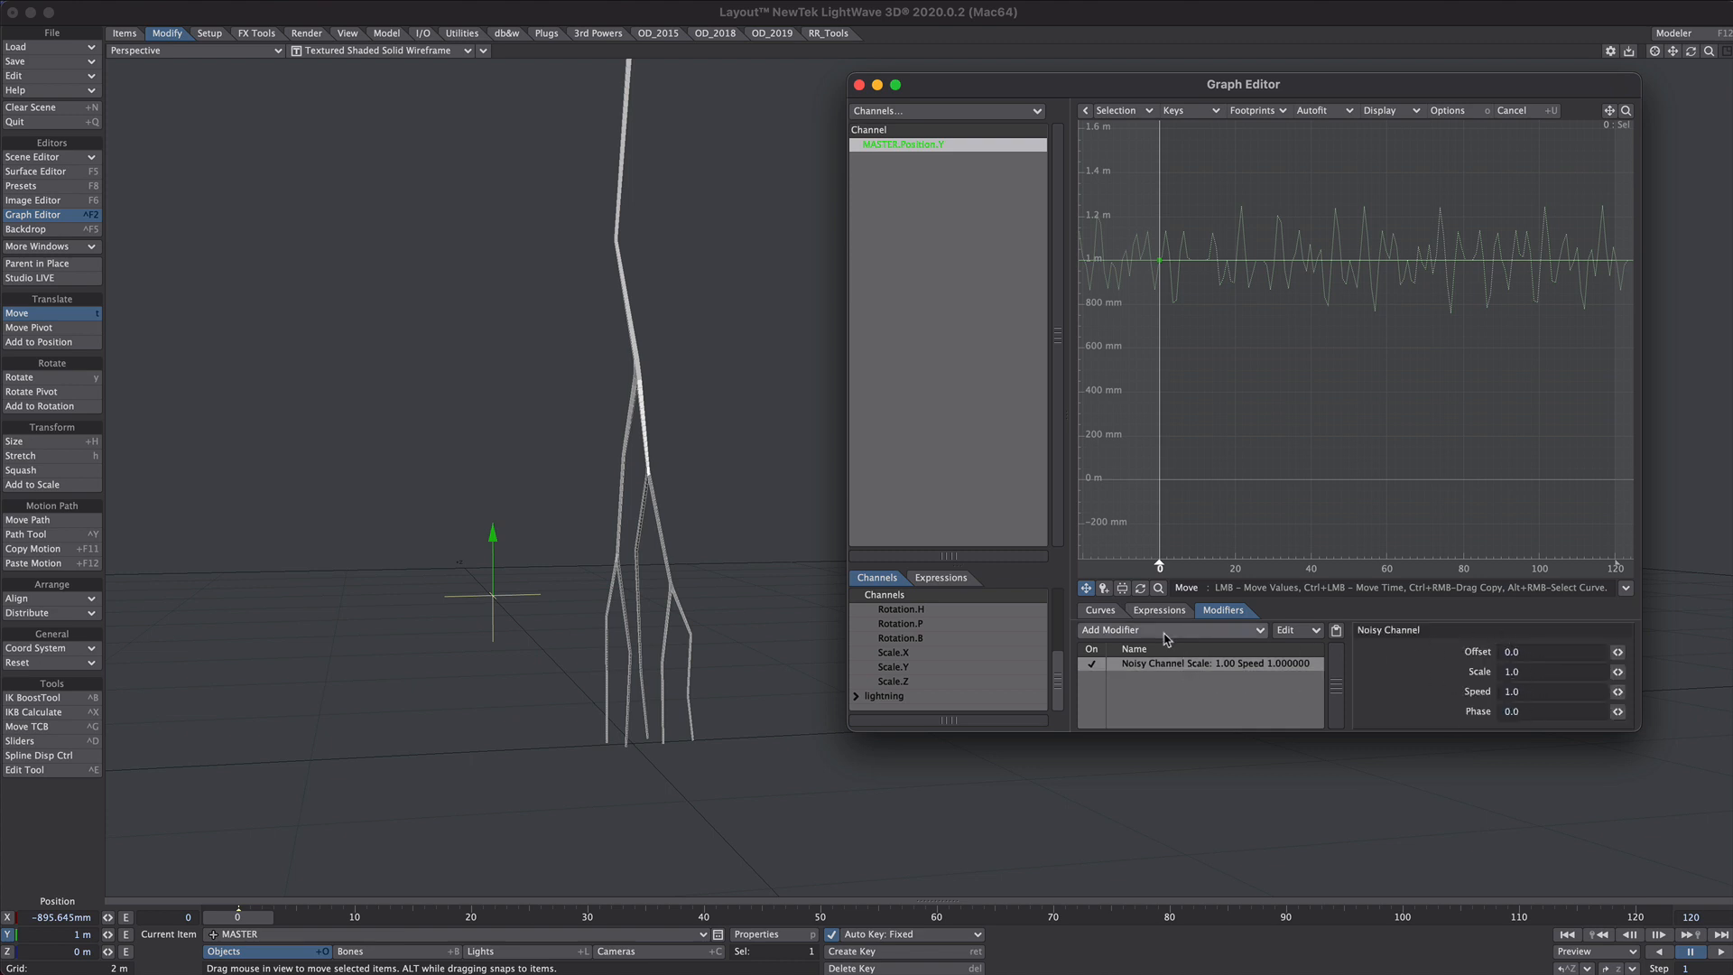
right_click(1204, 663)
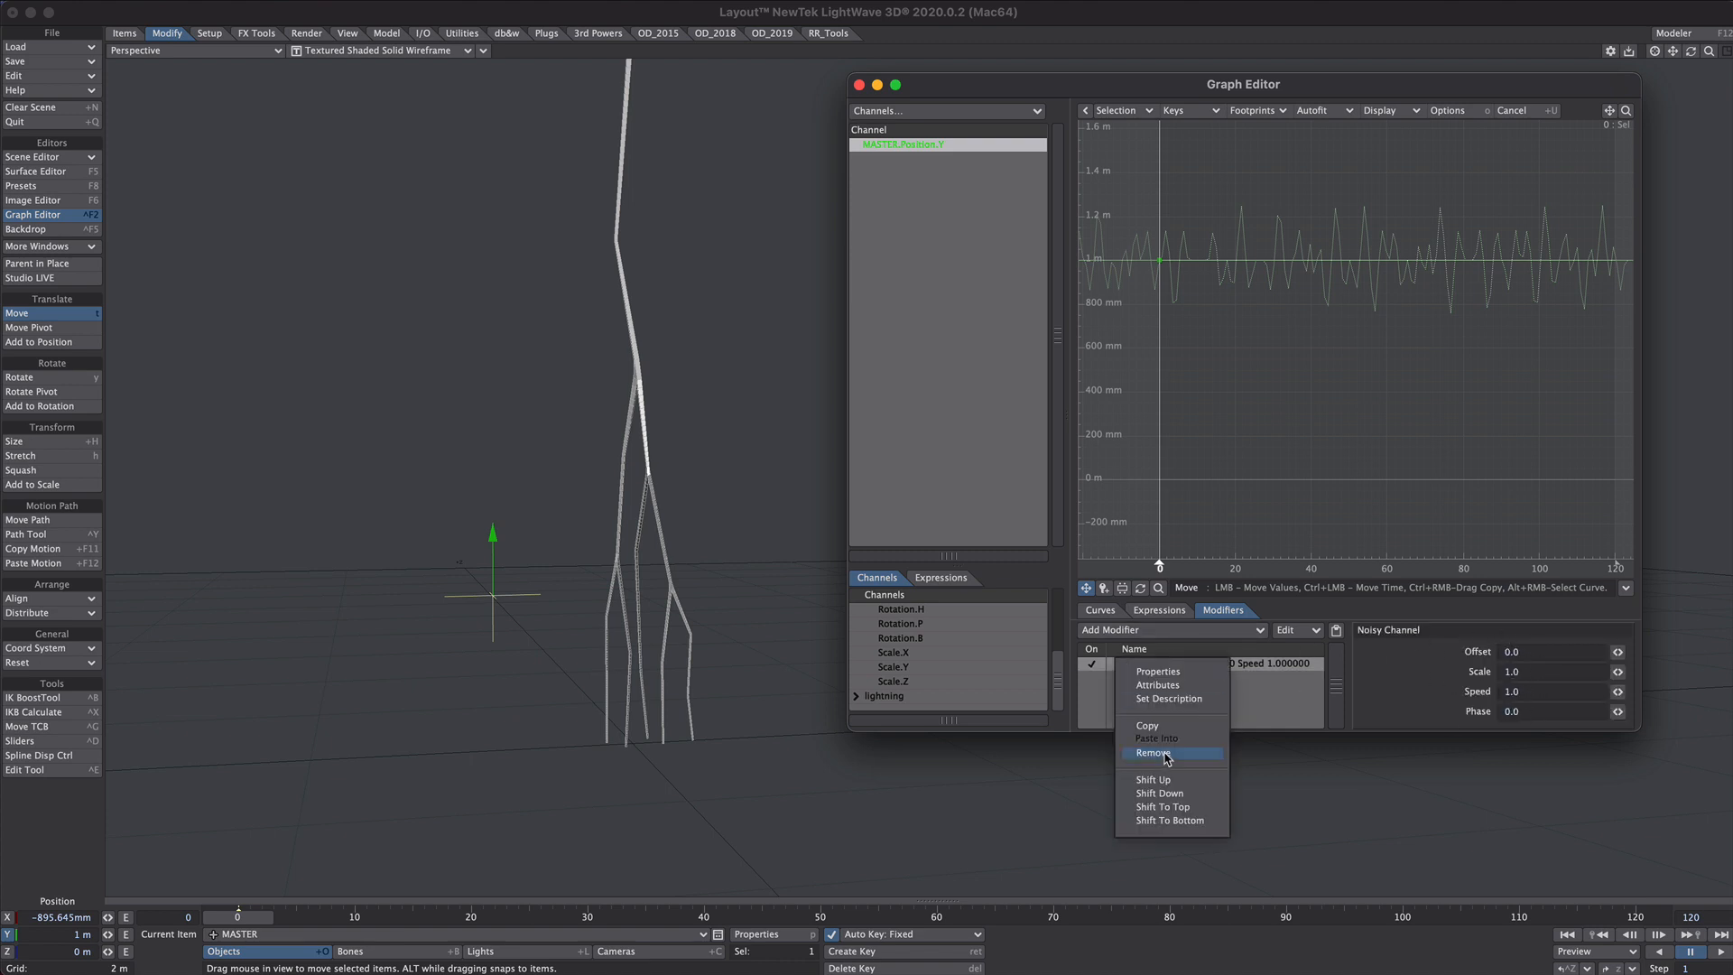
click(1154, 753)
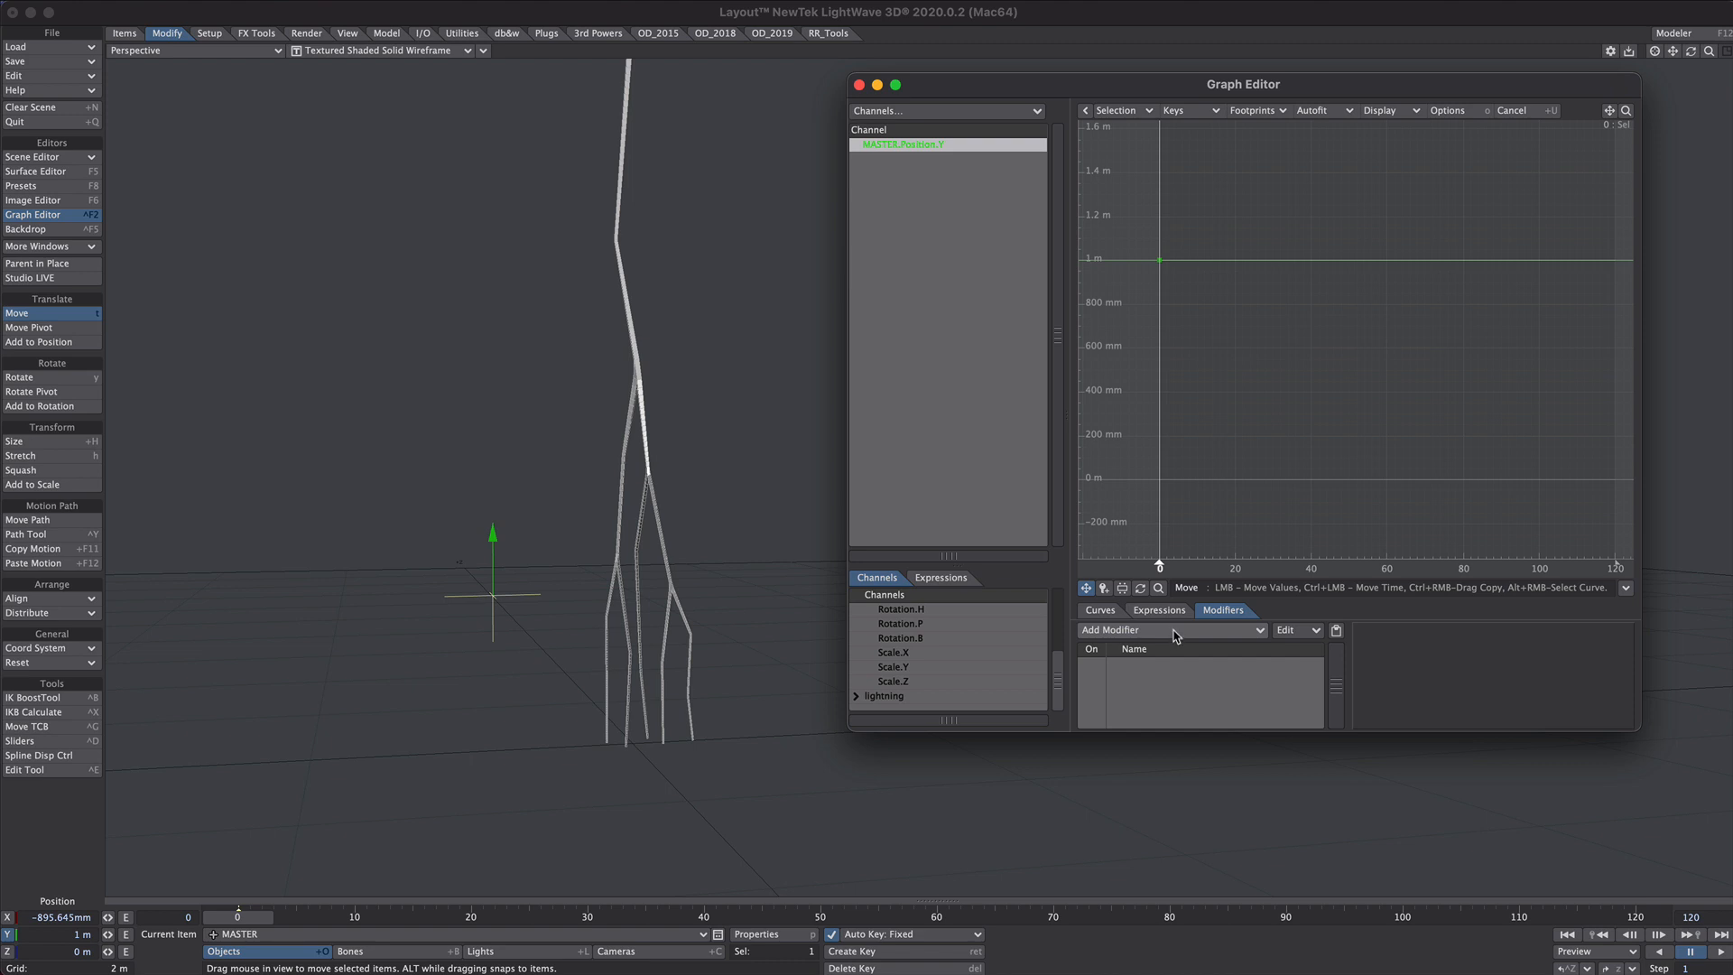
click(1166, 630)
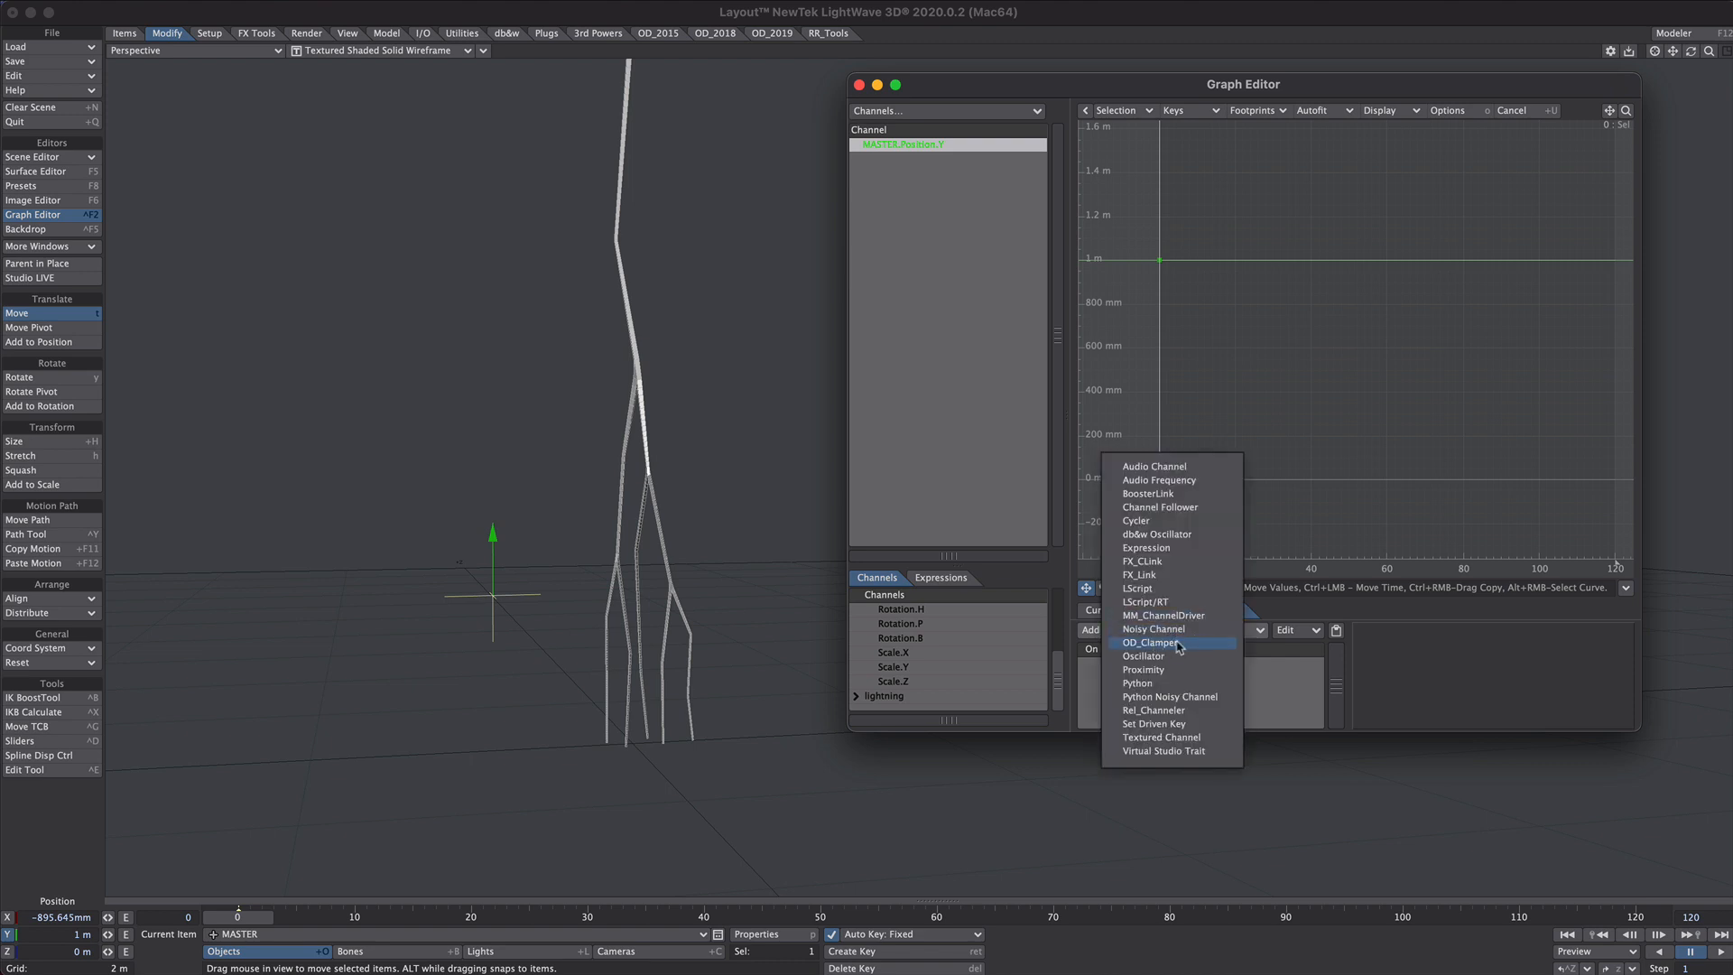
click(1152, 643)
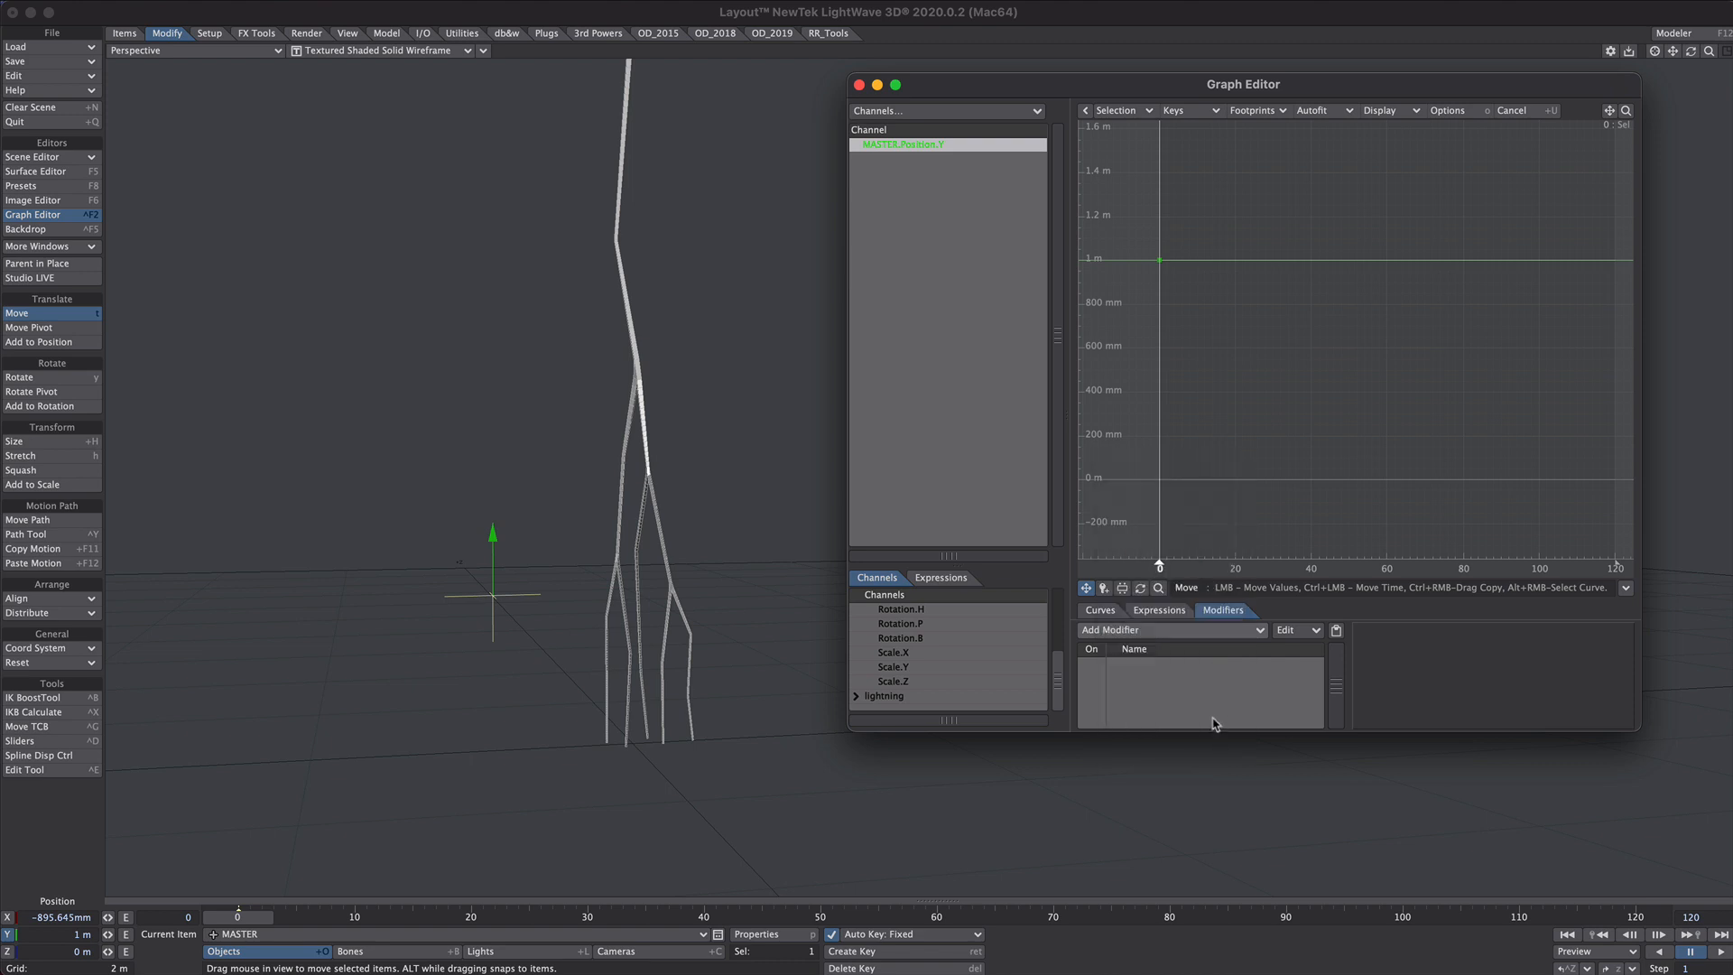
click(1165, 630)
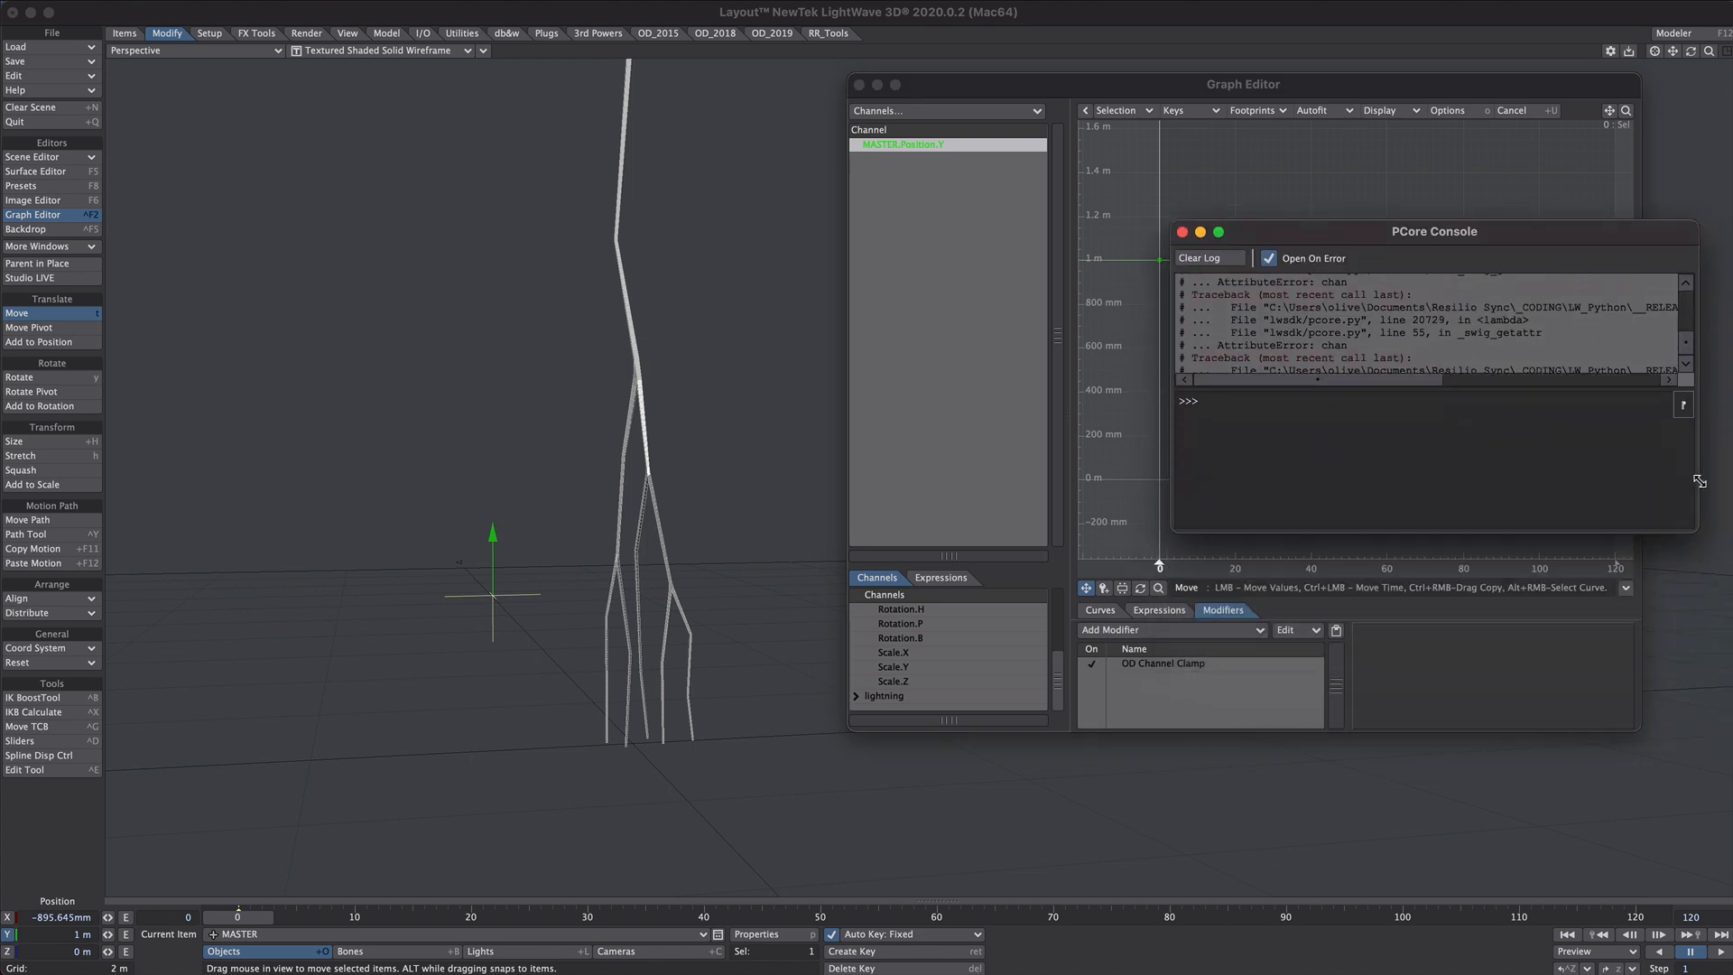
click(1183, 233)
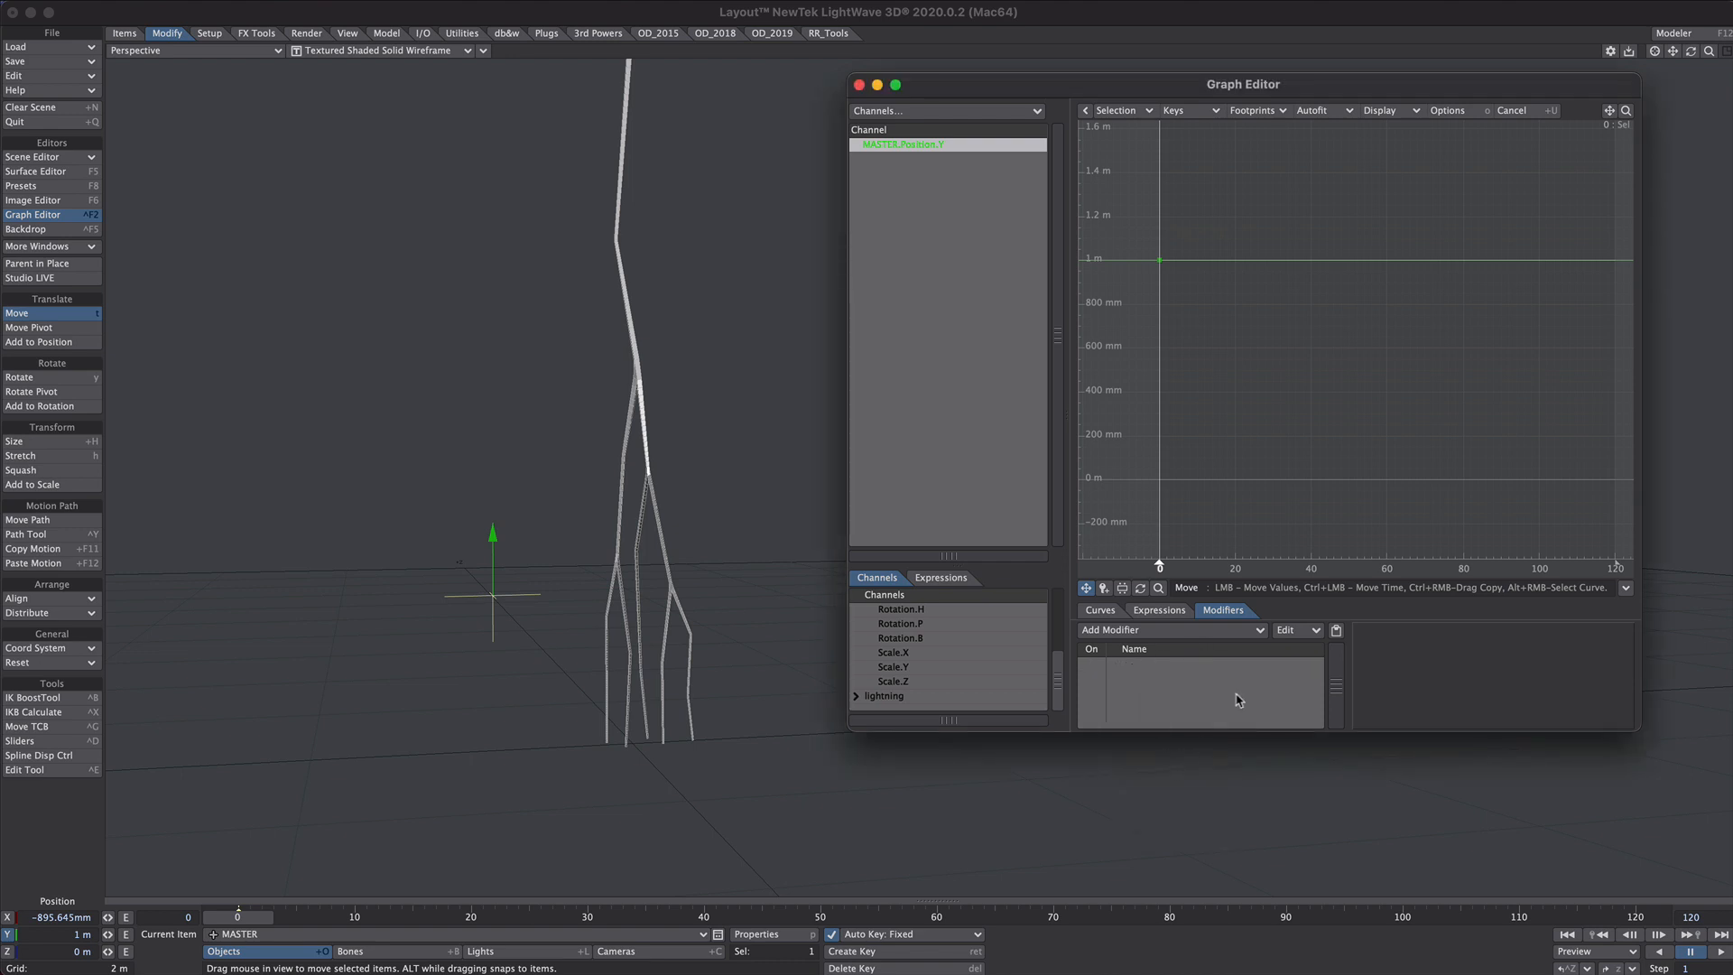
mouse_move(1331, 489)
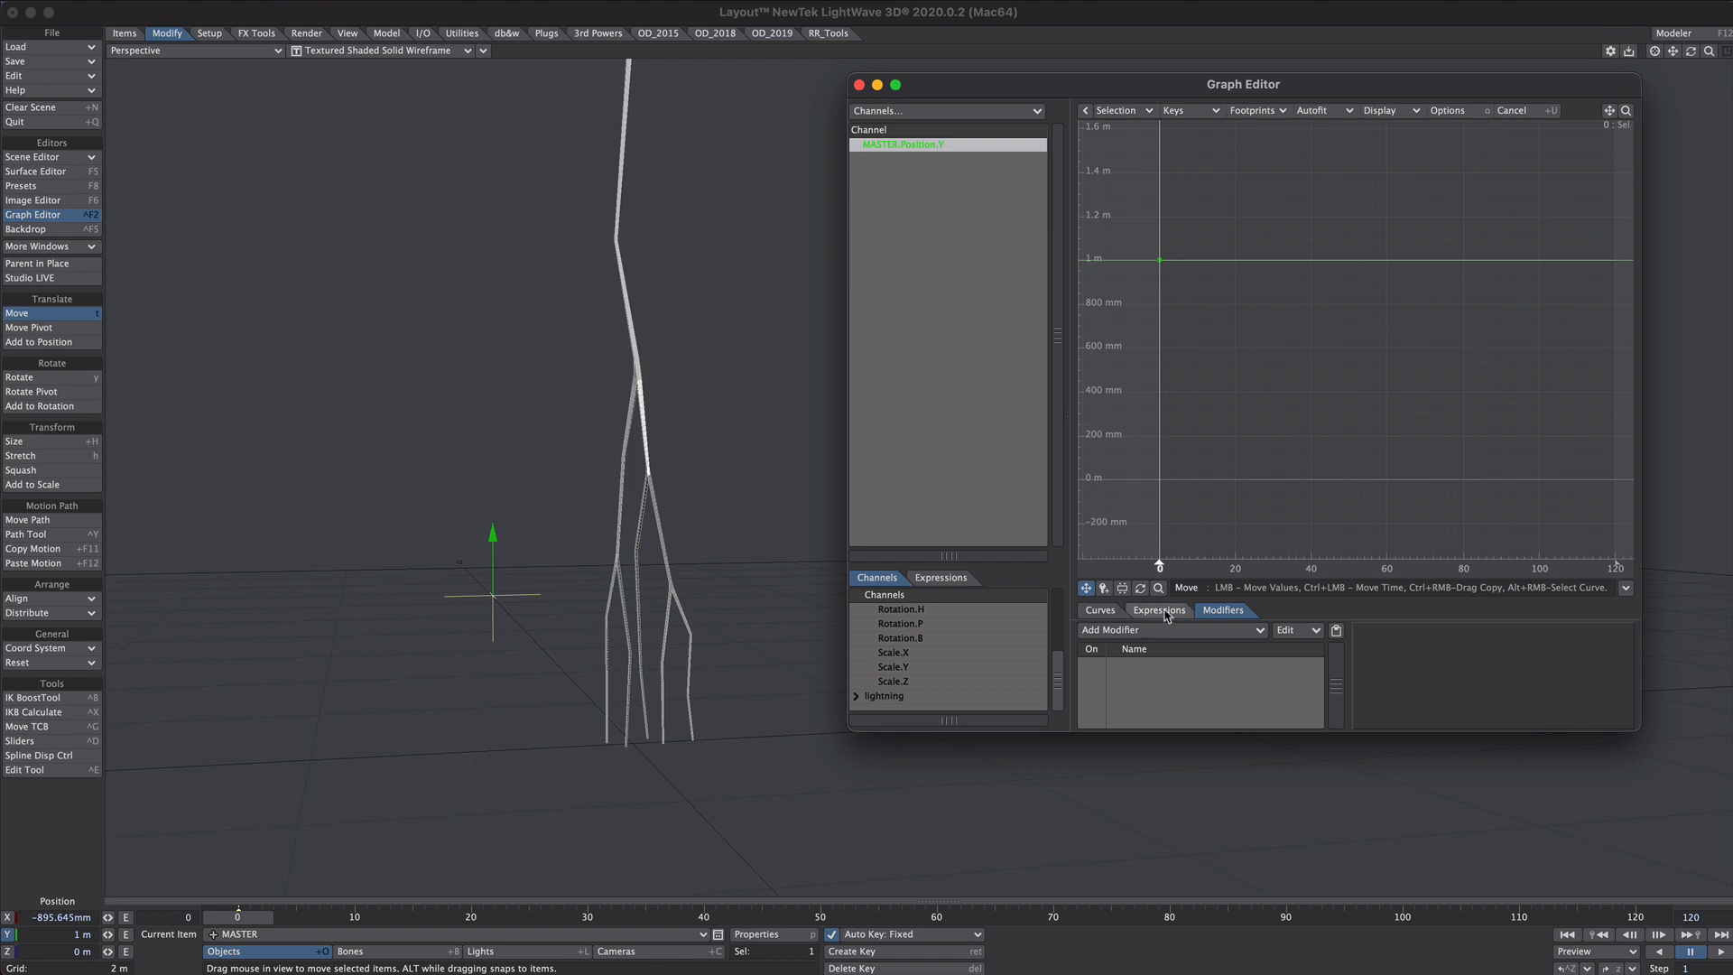
- Add a Textured Channel modifier to MASTER.Position.Y and open its texture for editing
click(1170, 630)
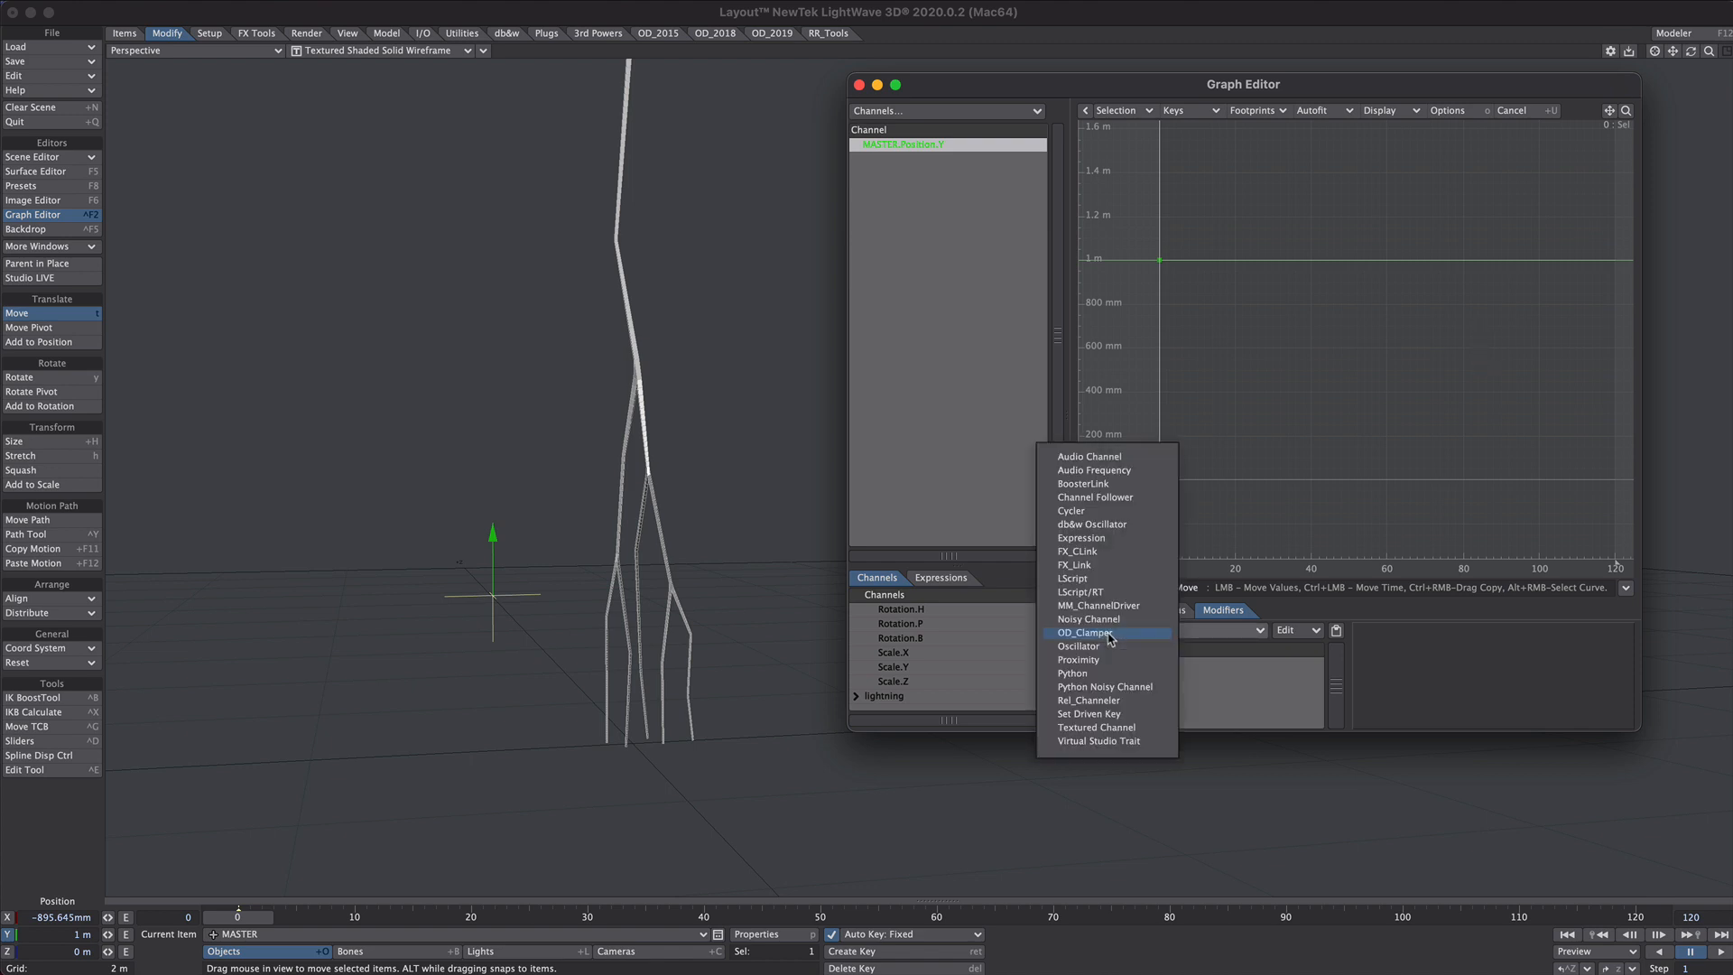
click(1094, 728)
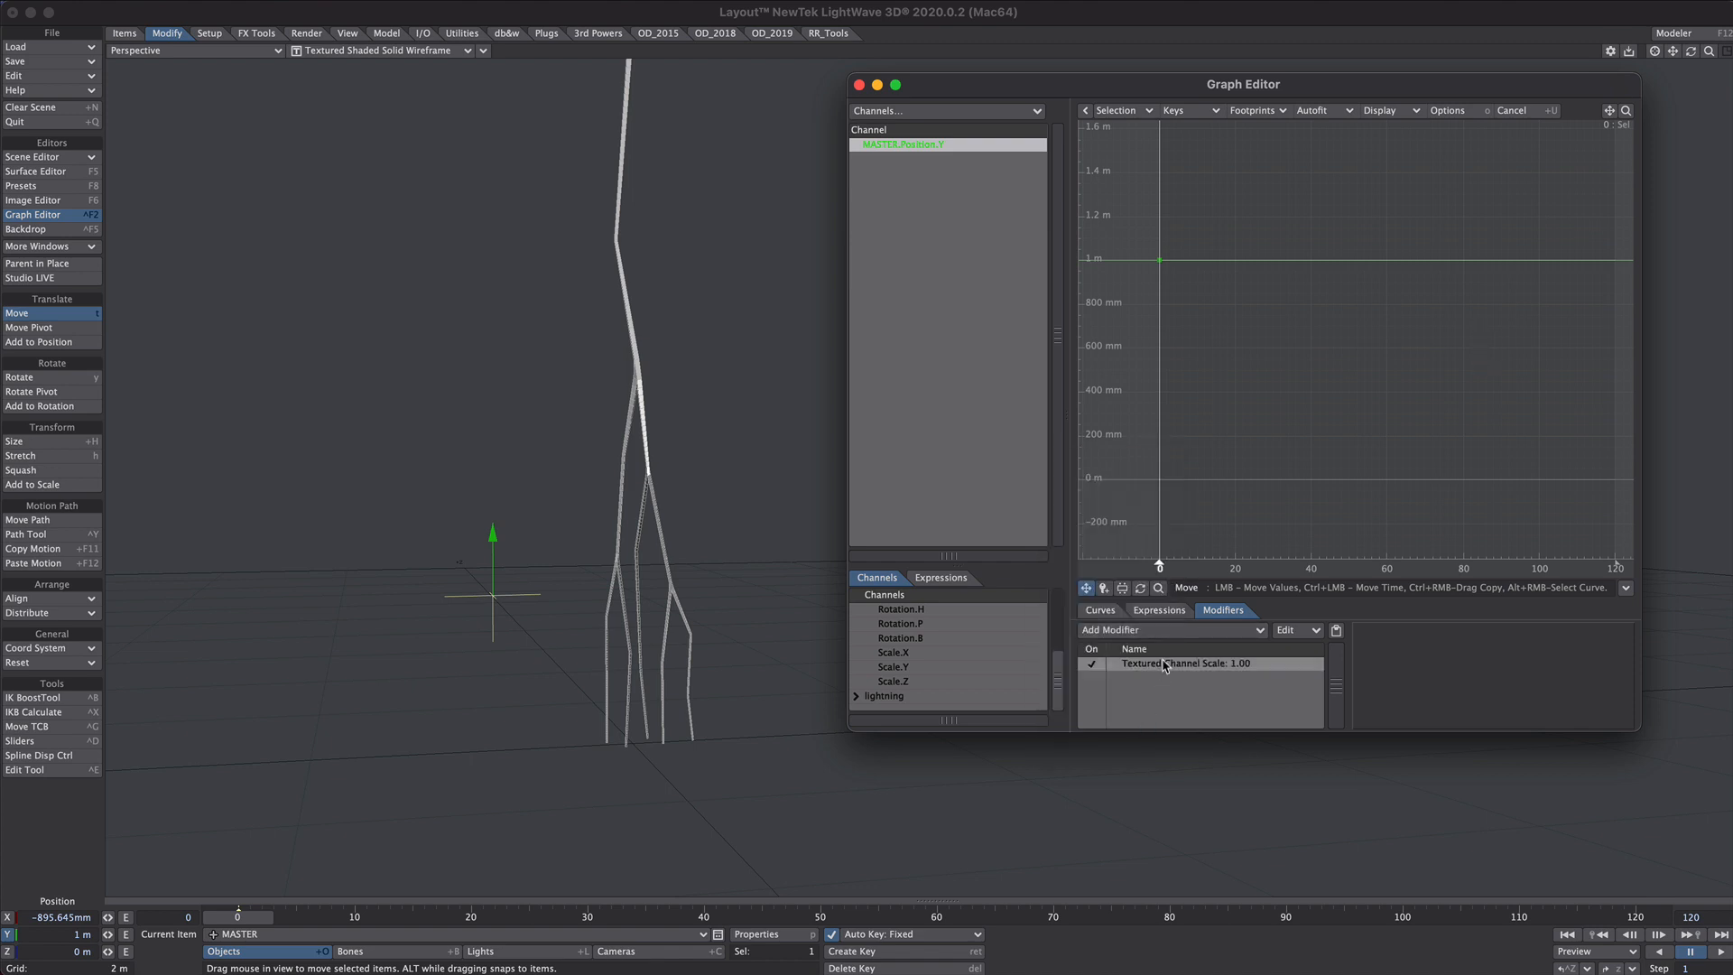
click(1198, 663)
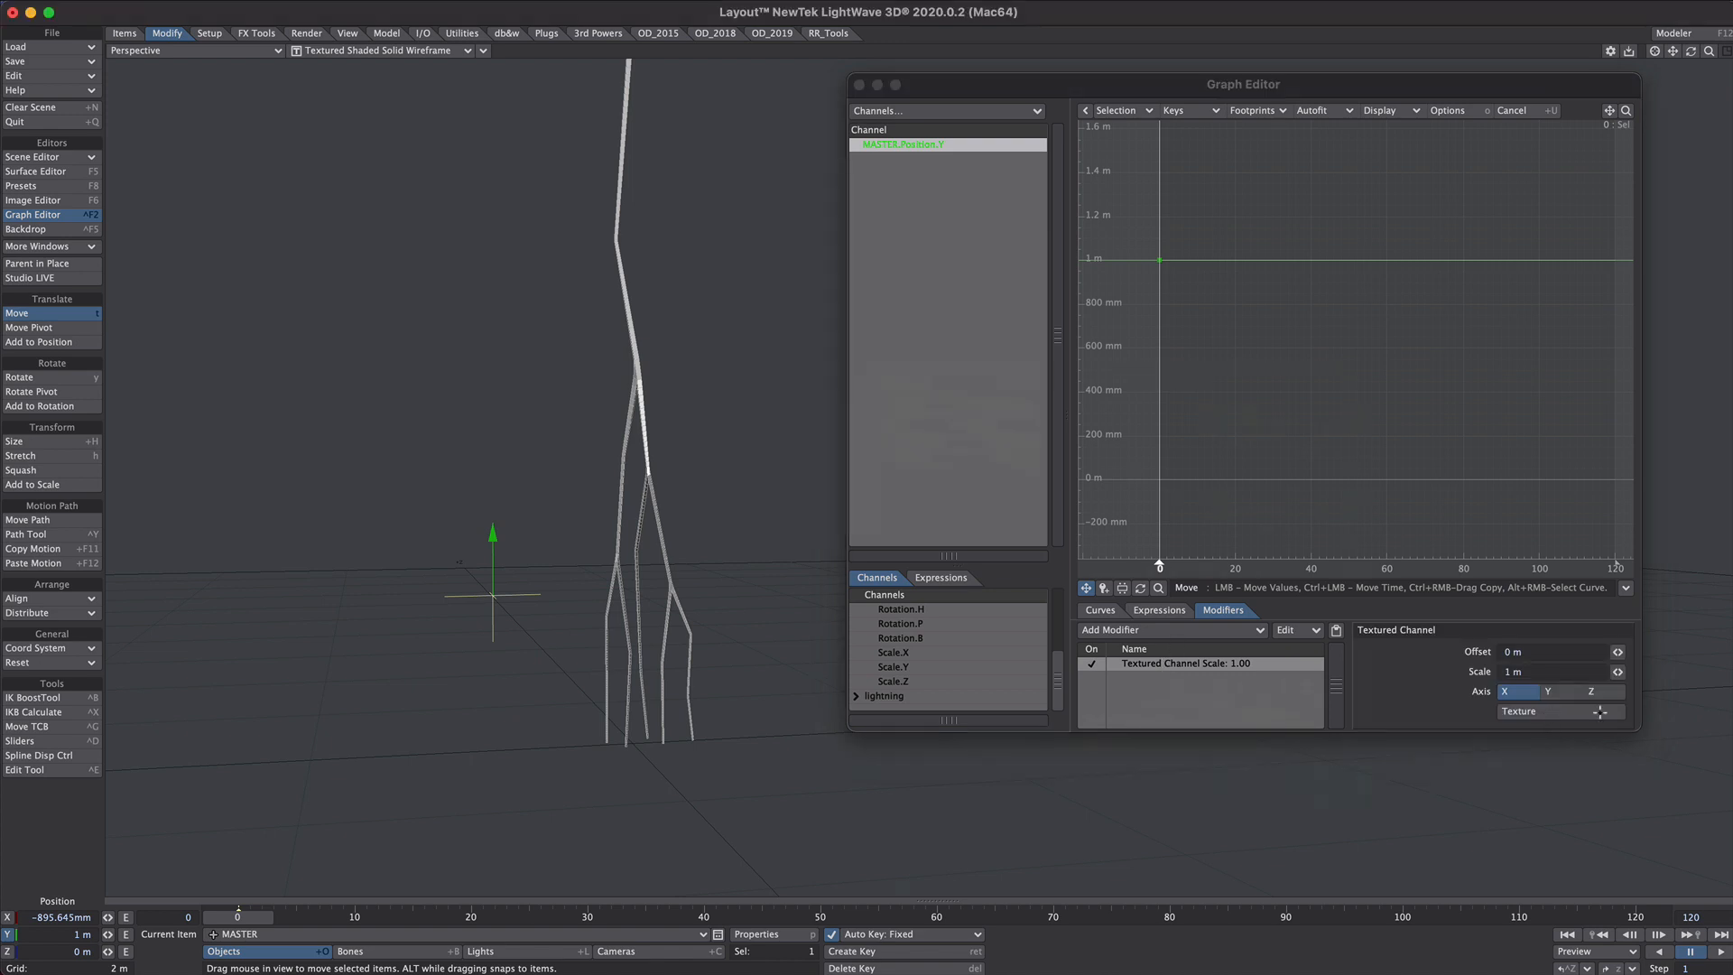
click(1609, 712)
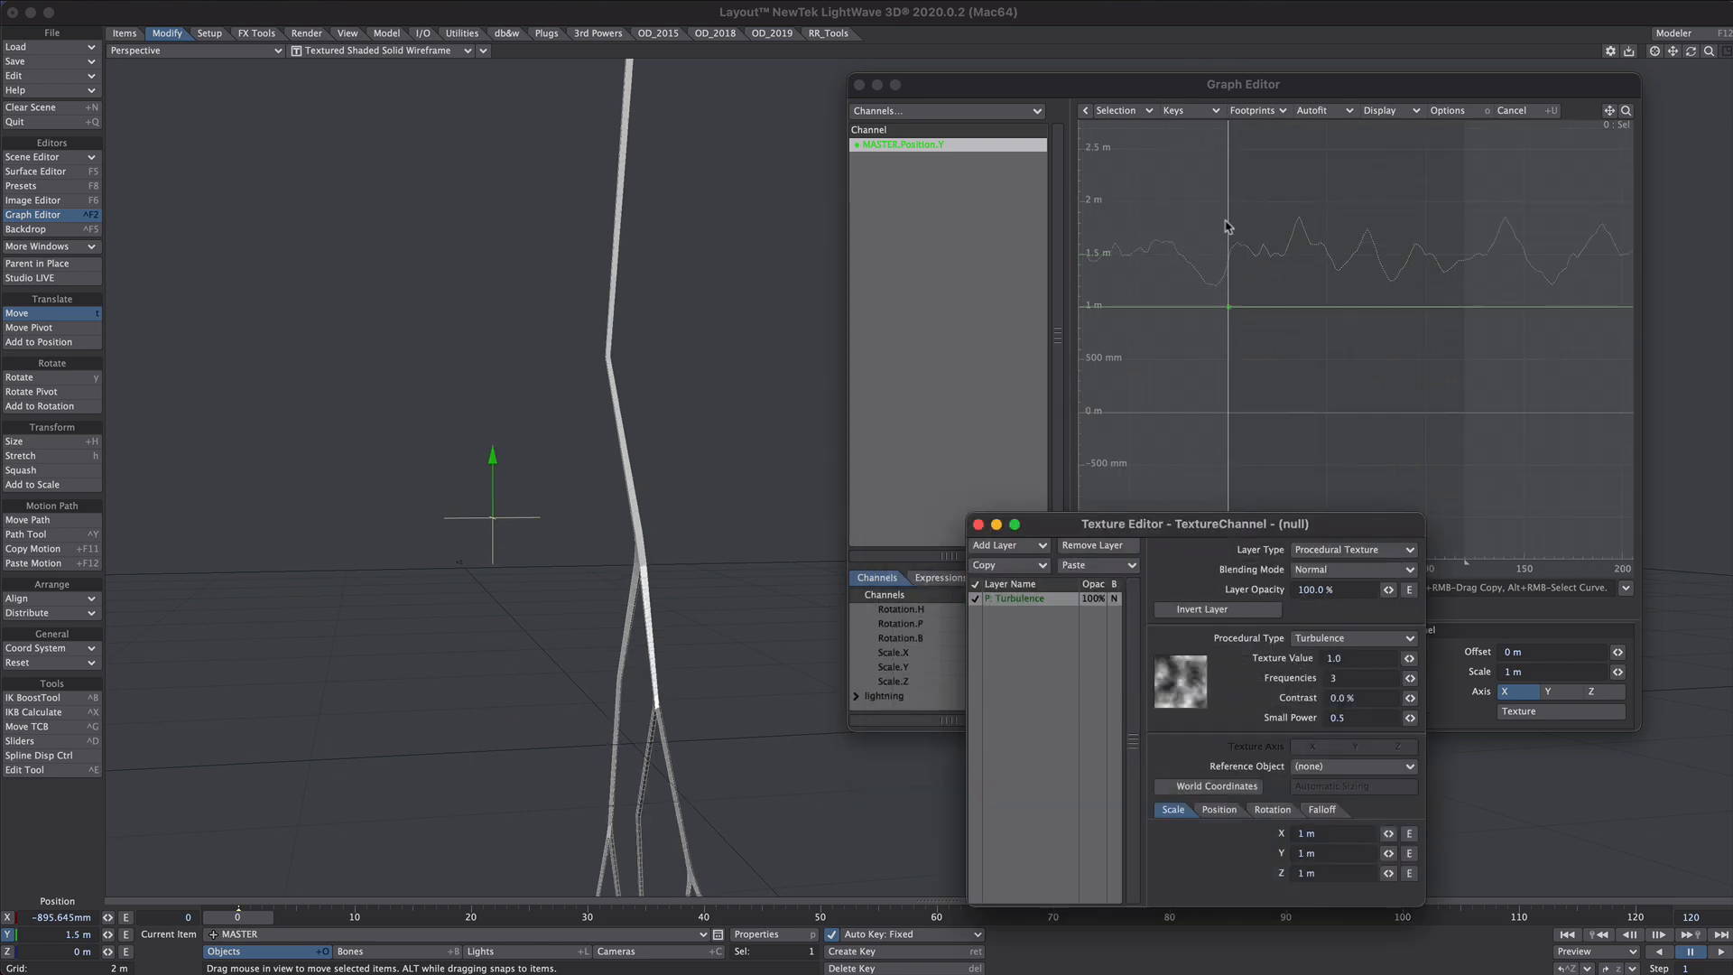
mouse_move(1302, 740)
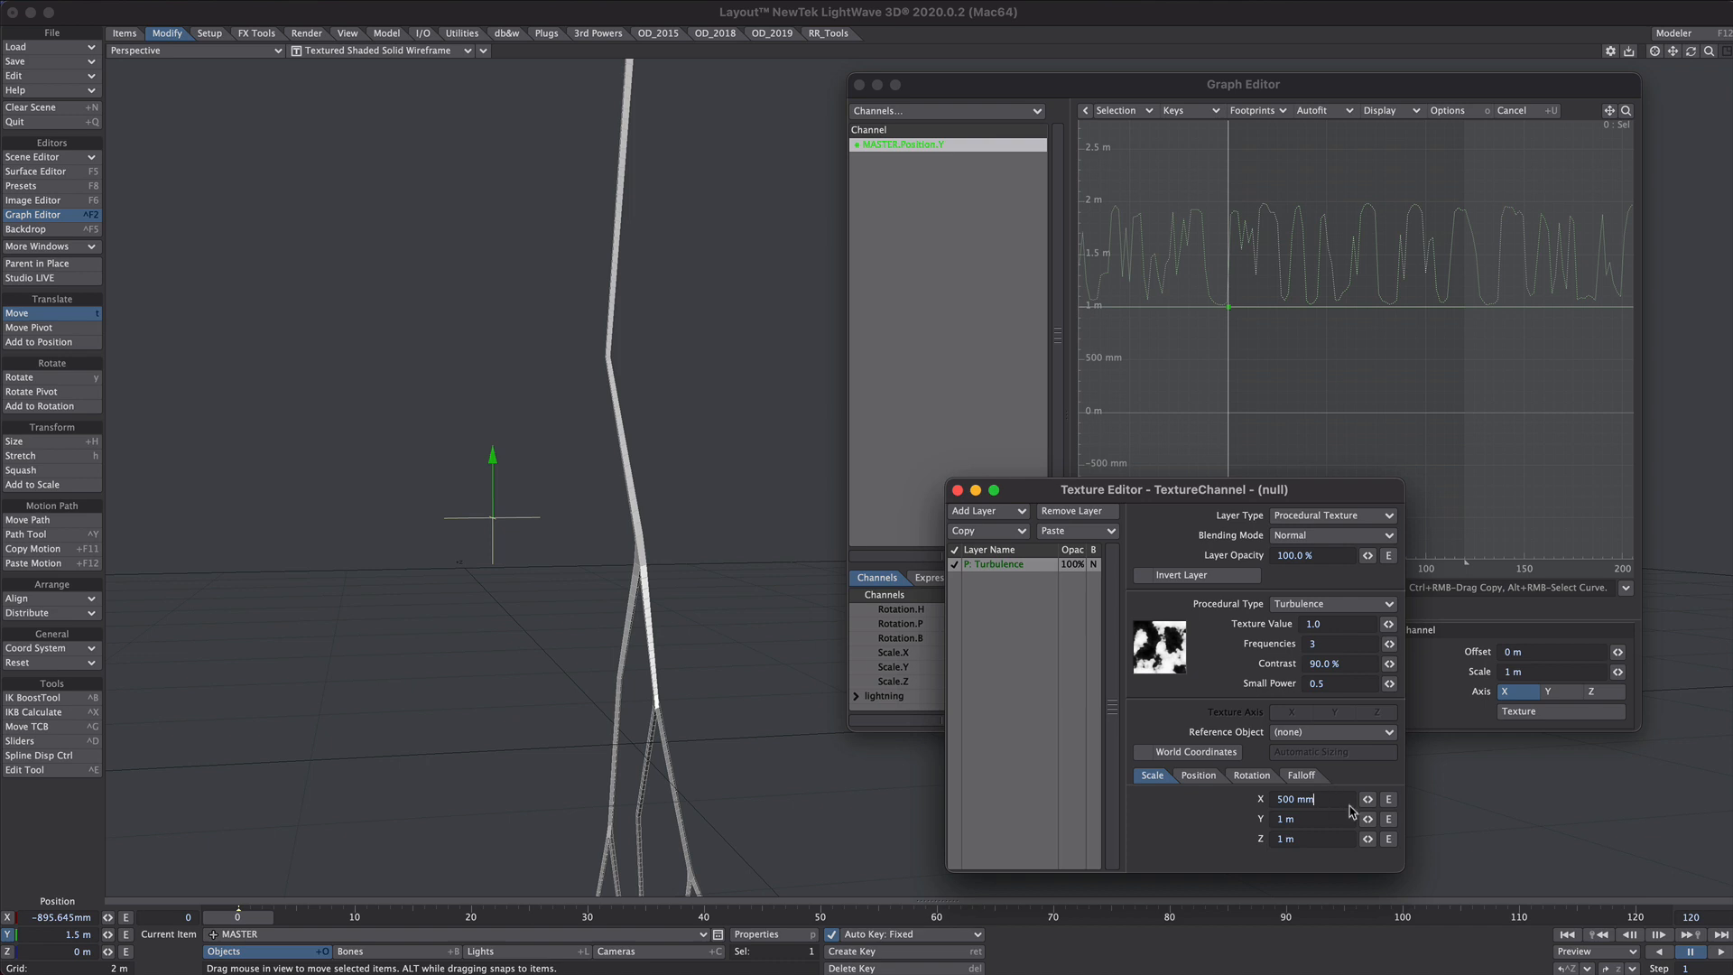
- Shrink the Turbulence X scale to 120 mm and try sampling along the Y and other axes
text(120 mm)
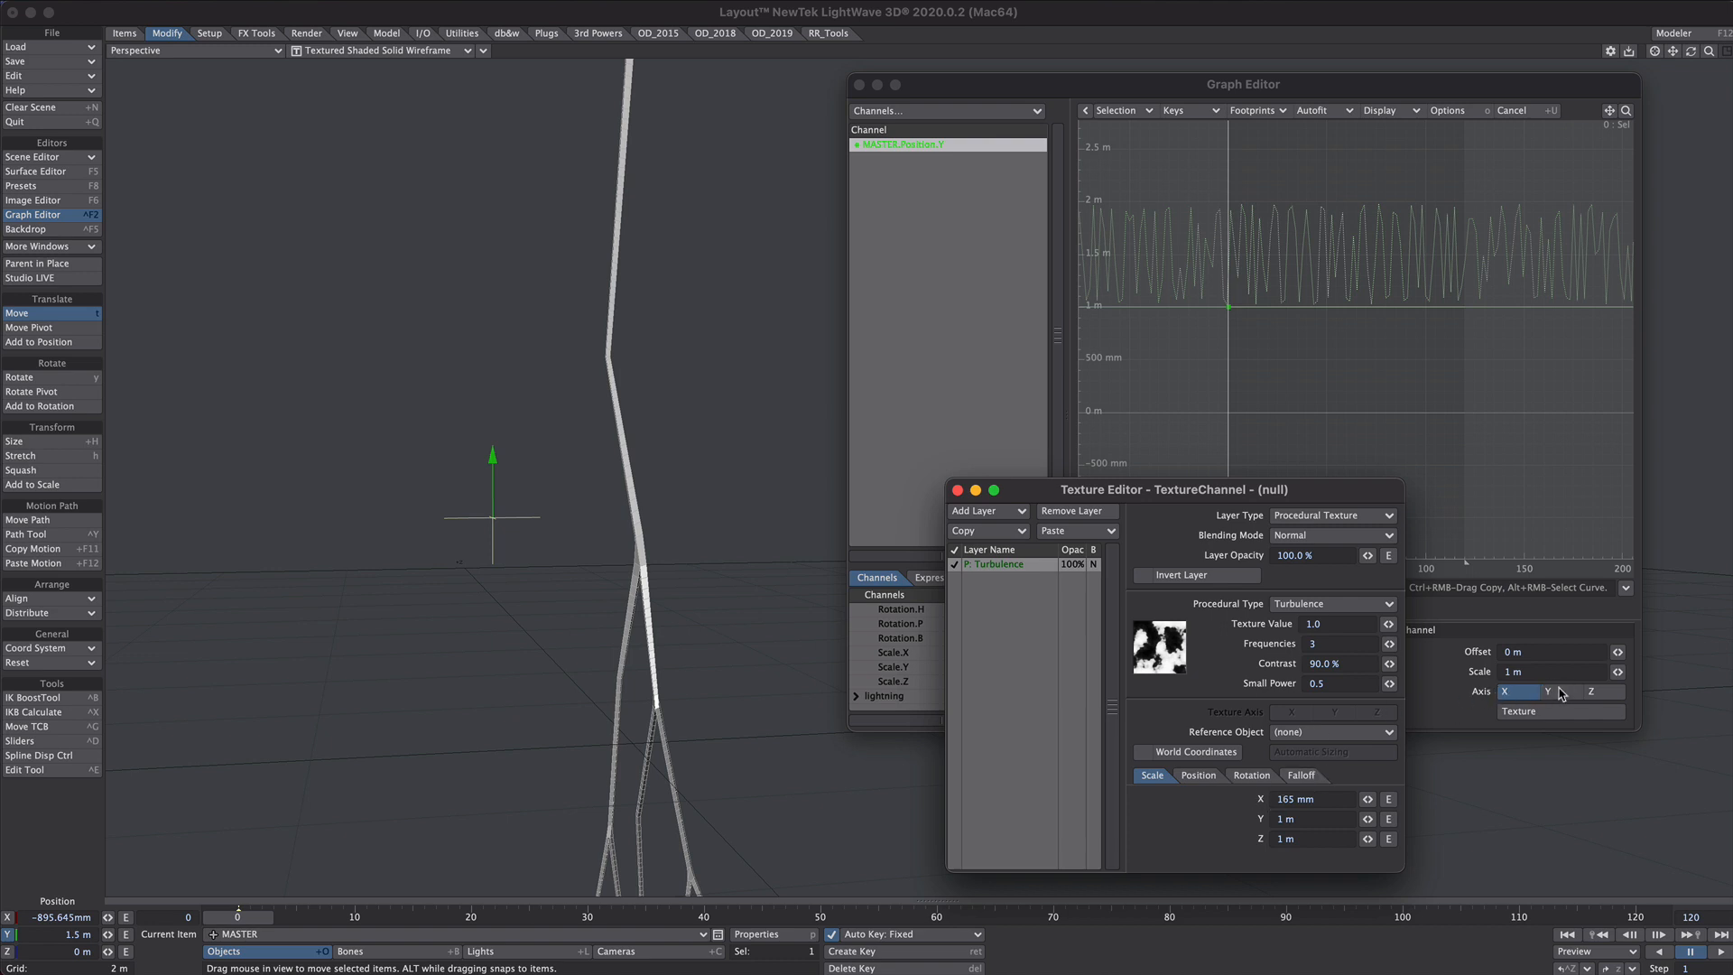
click(1548, 692)
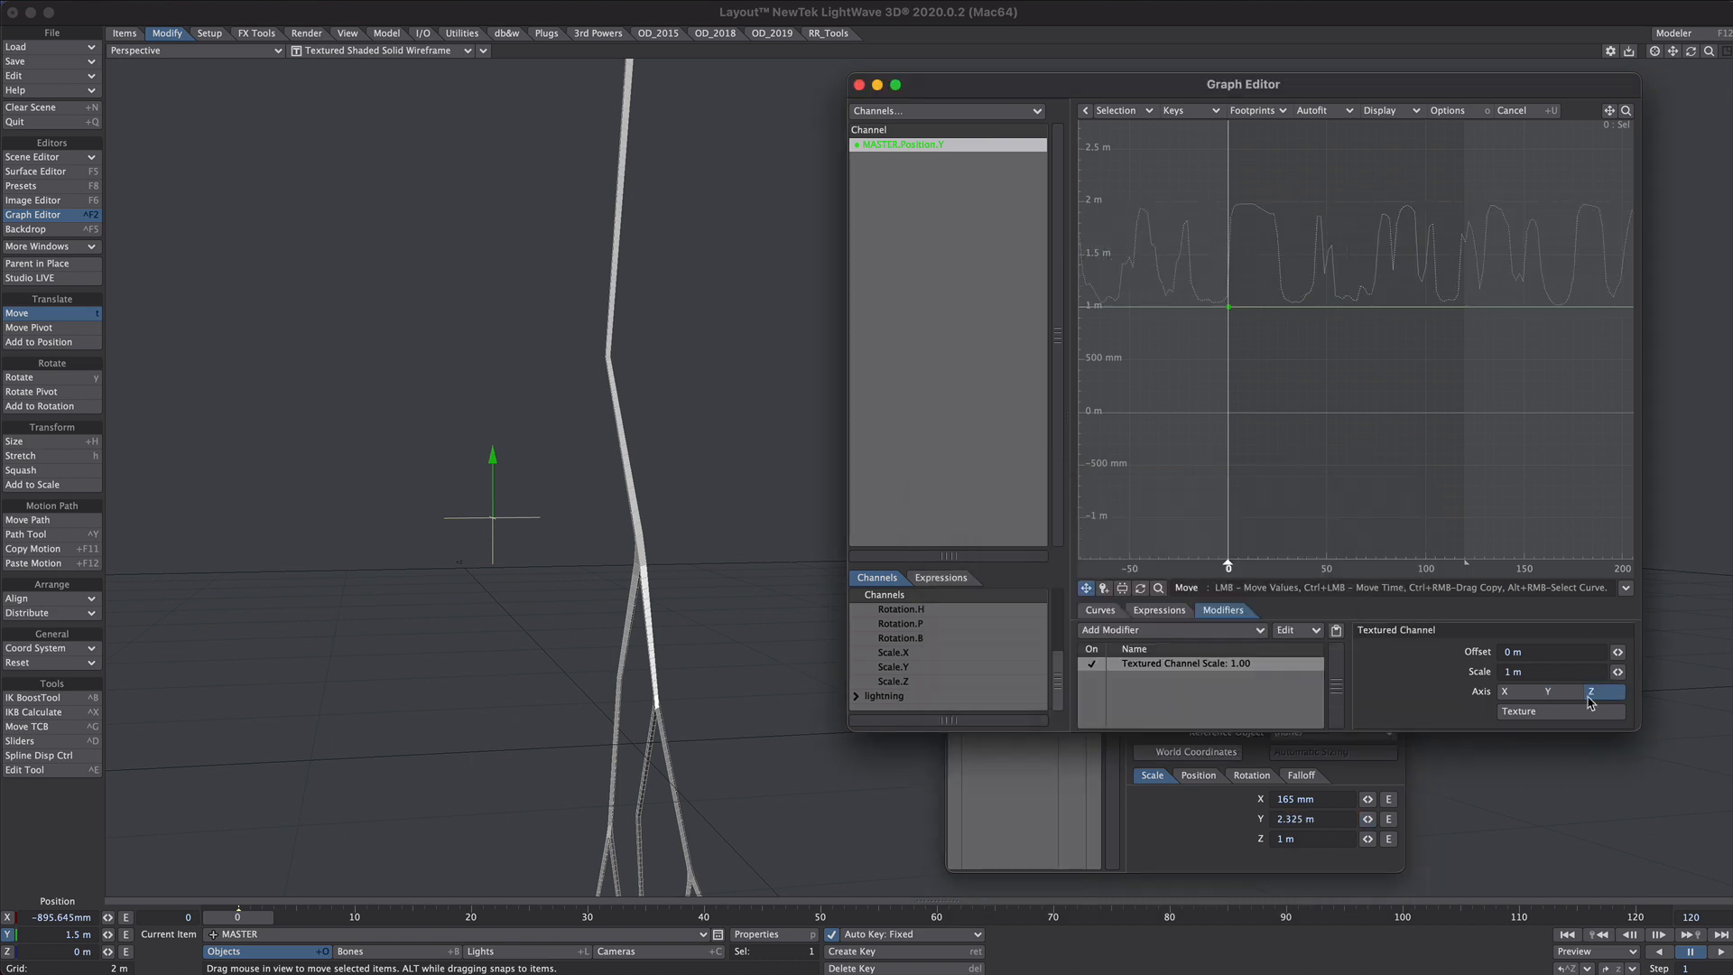
click(1518, 712)
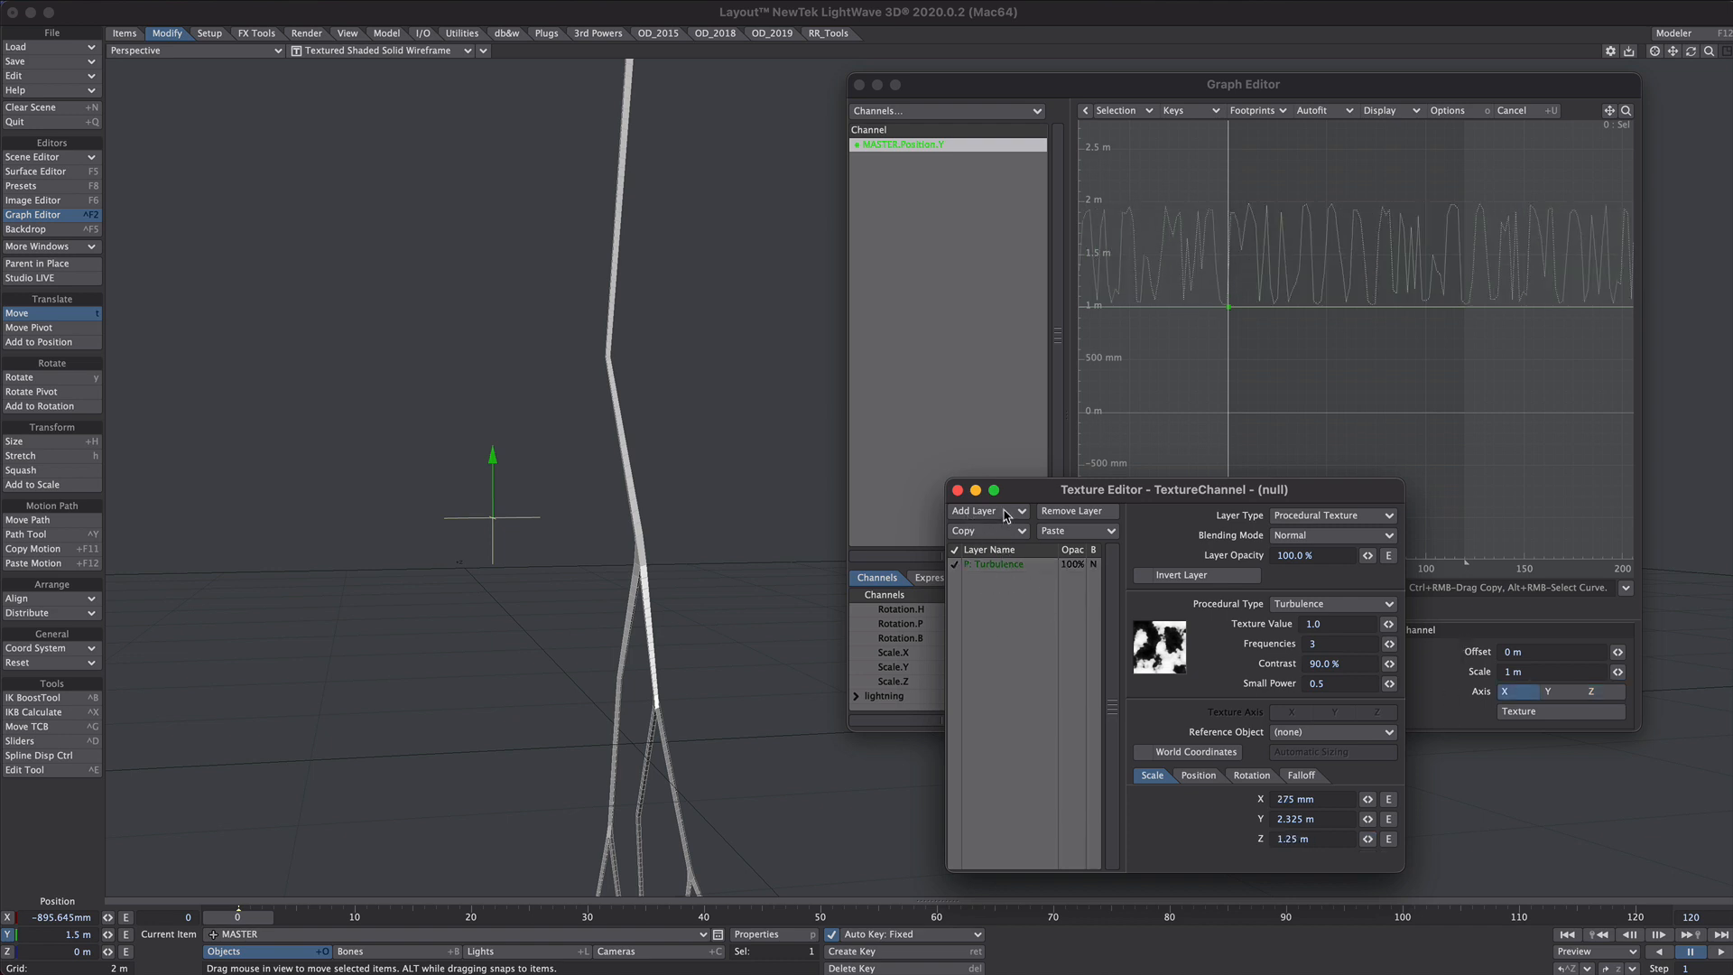
- Add a Gradient layer over the Turbulence with Linear smoothing
click(984, 509)
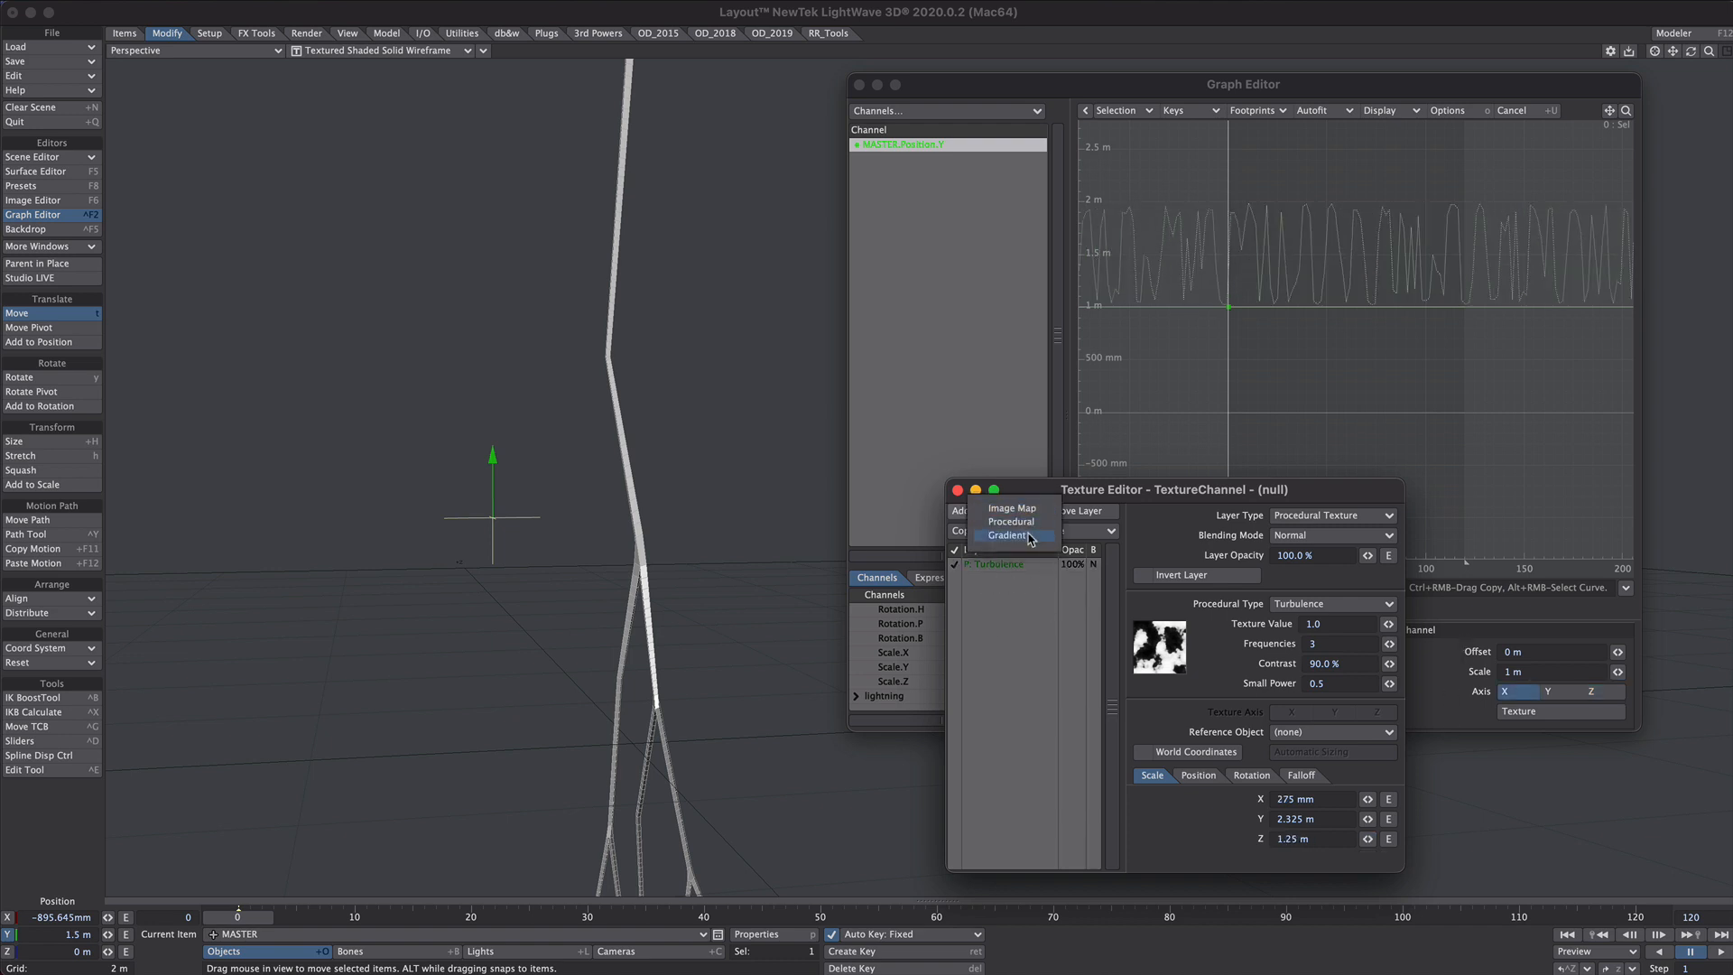
click(1007, 534)
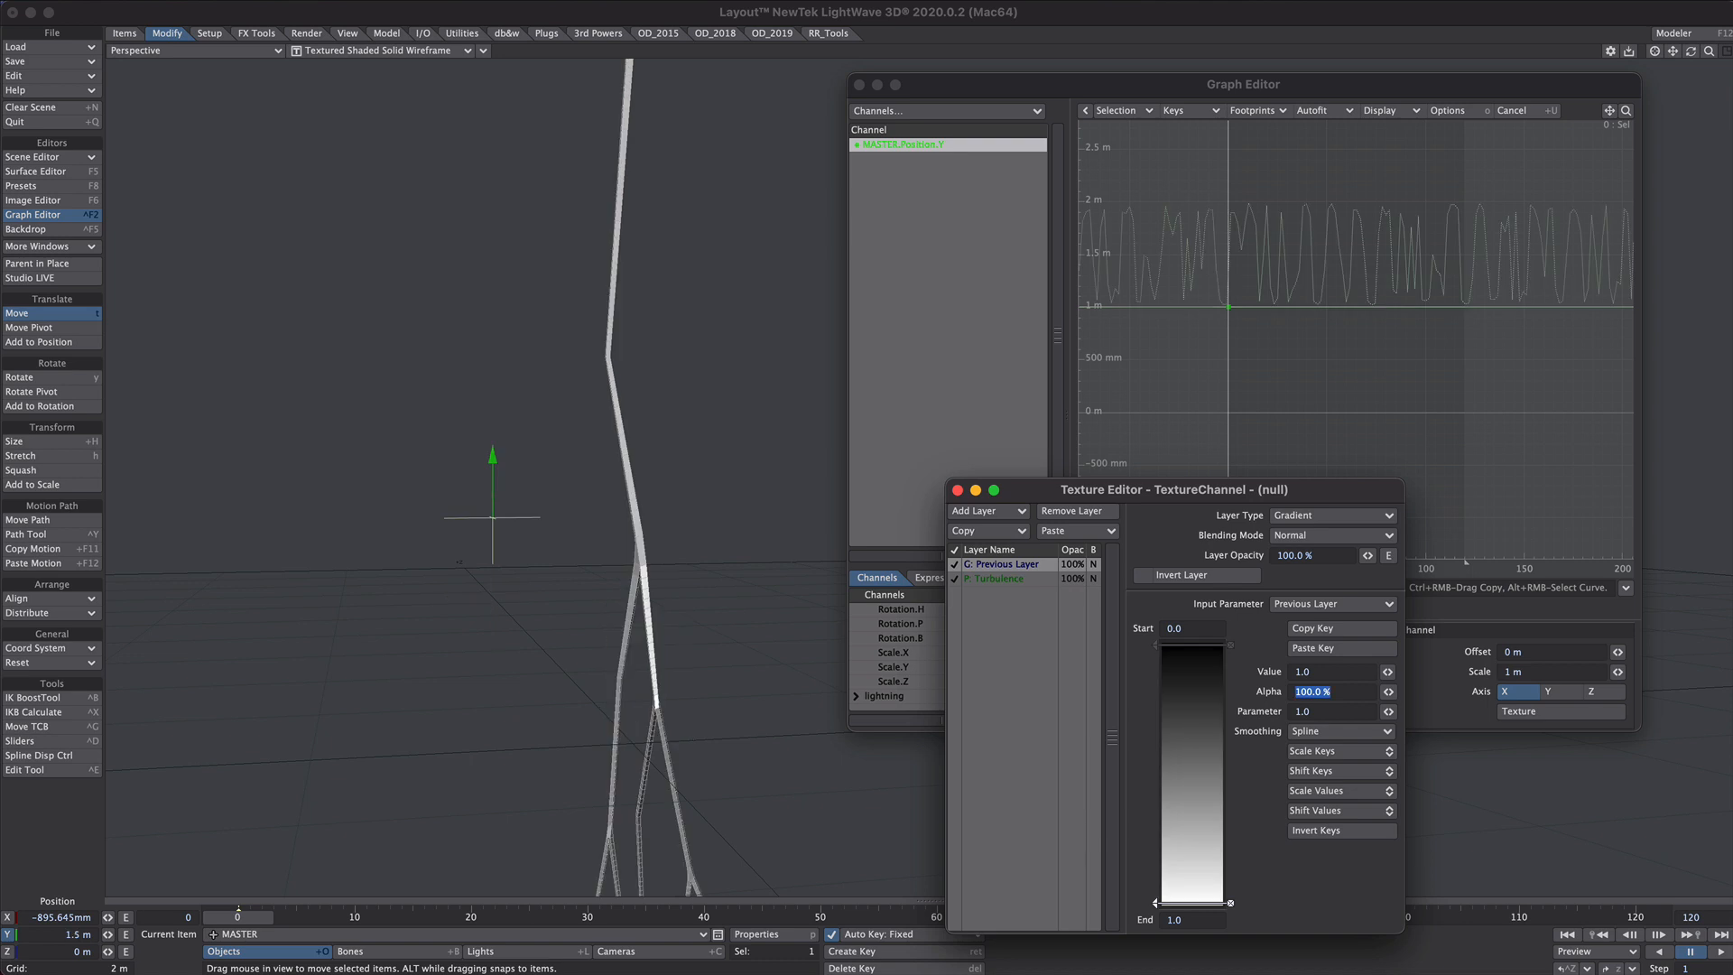
click(1338, 731)
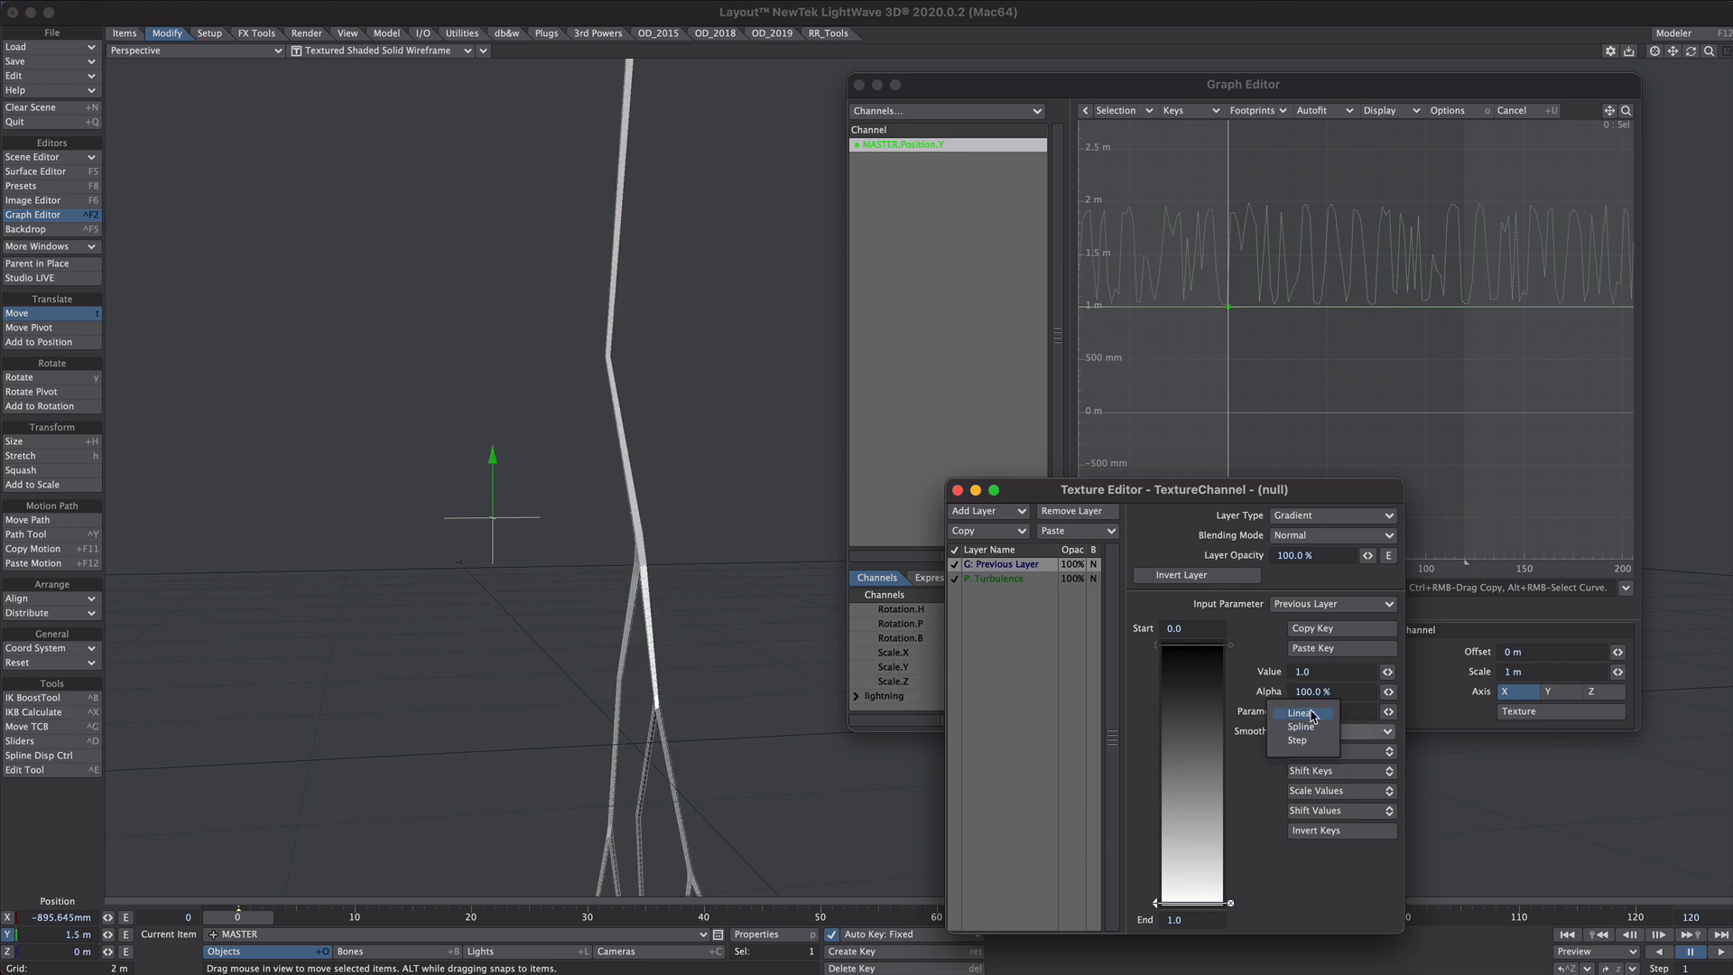
click(1302, 712)
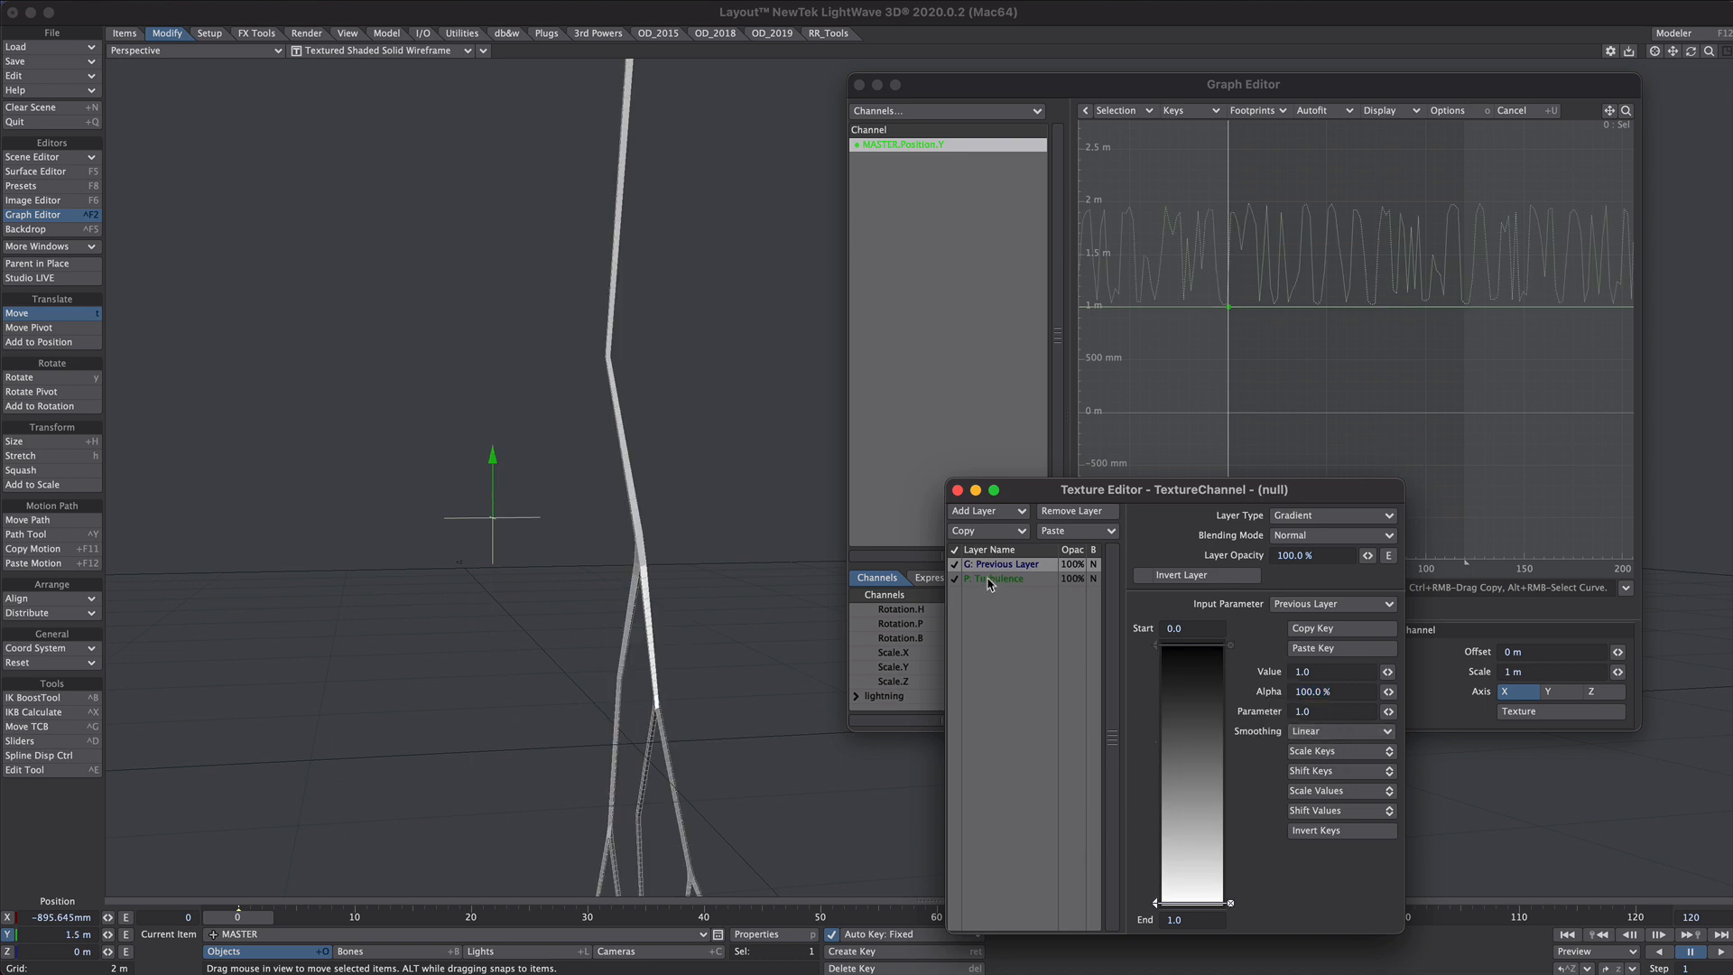
- Add a key to the gradient and switch its smoothing to Step for hard jumps
click(995, 578)
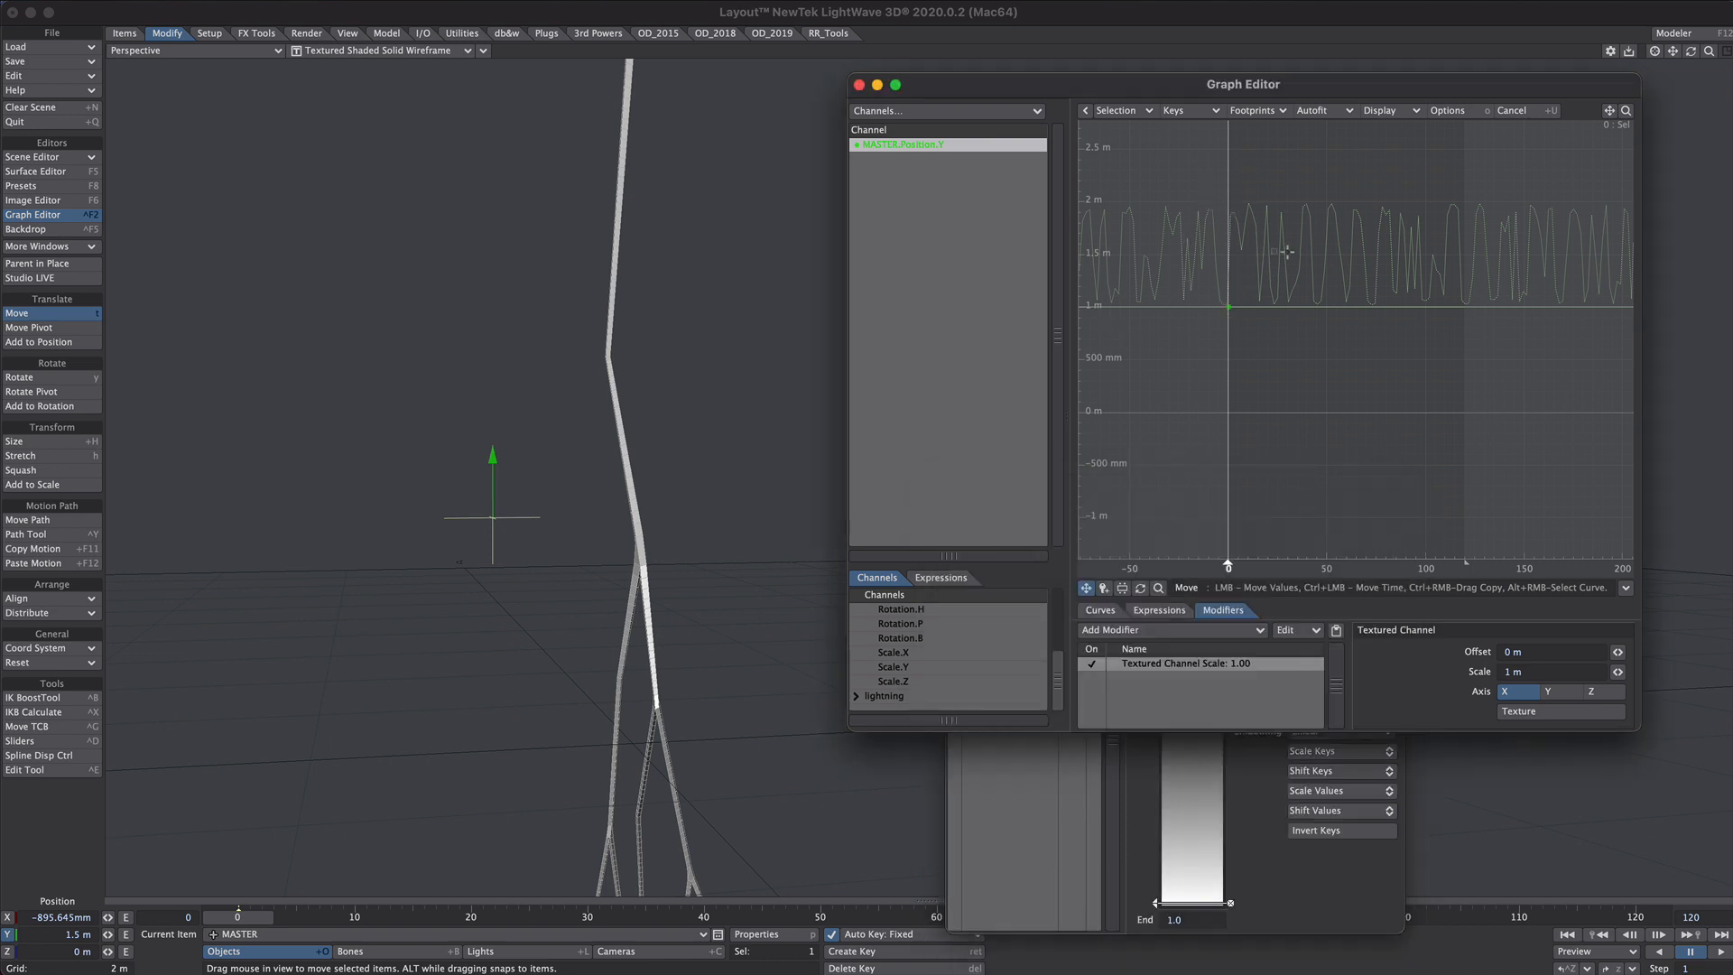
click(1099, 610)
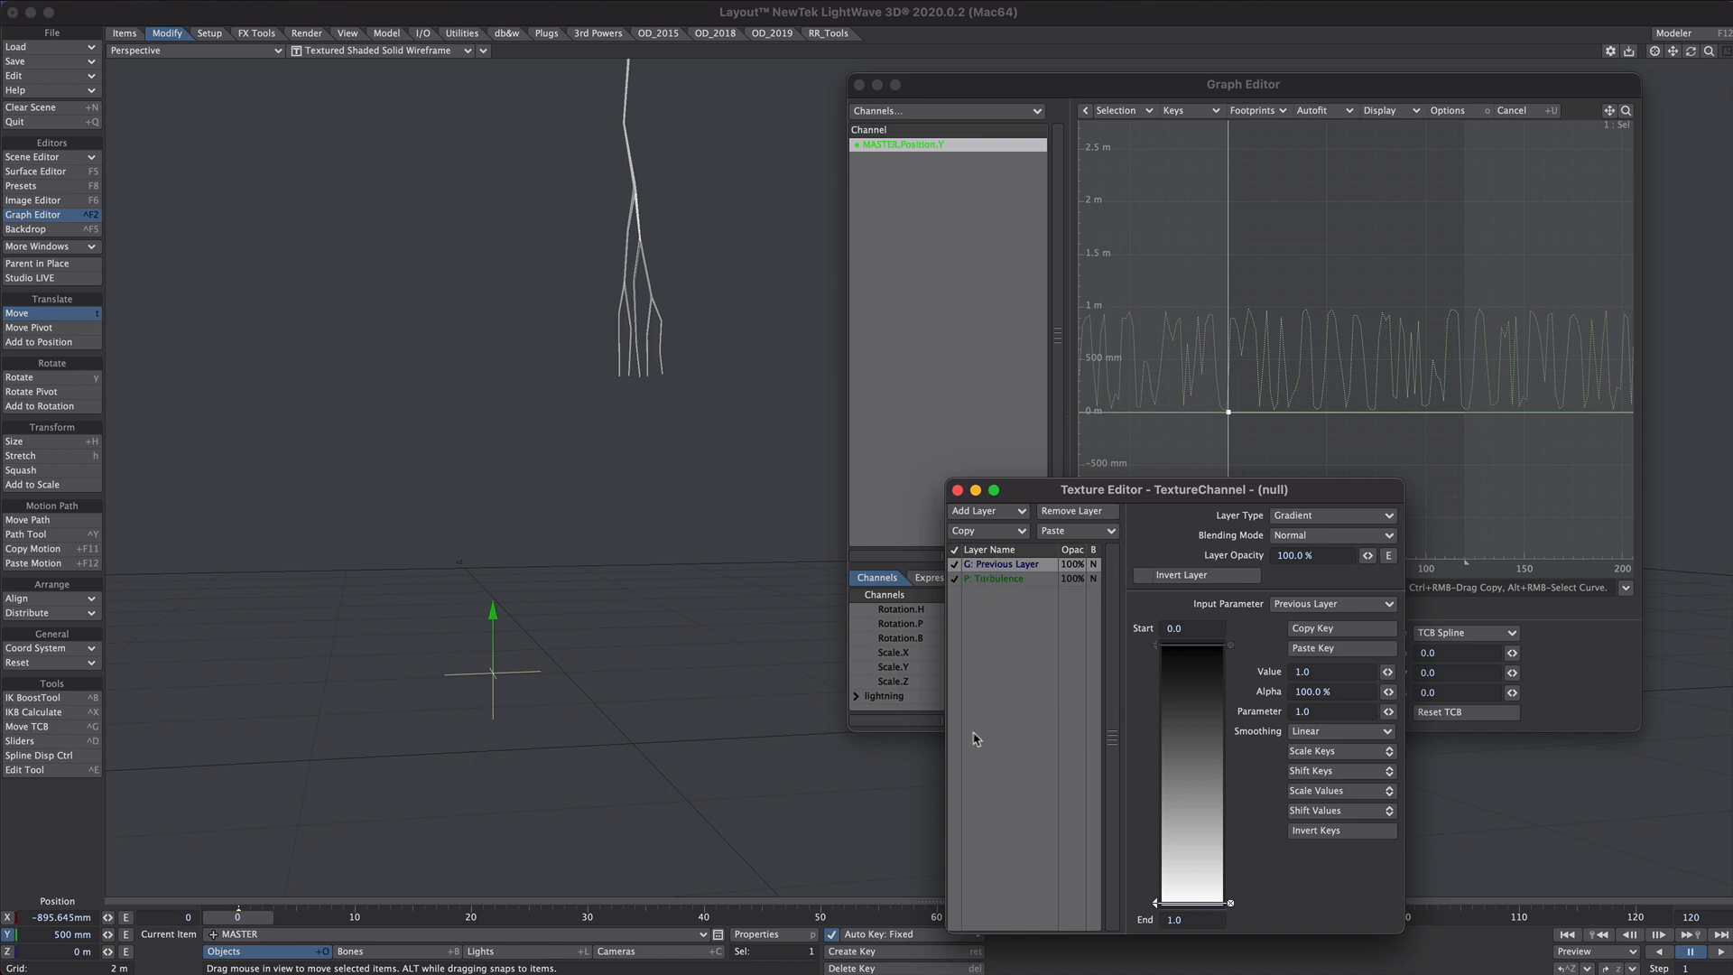
mouse_move(1102, 430)
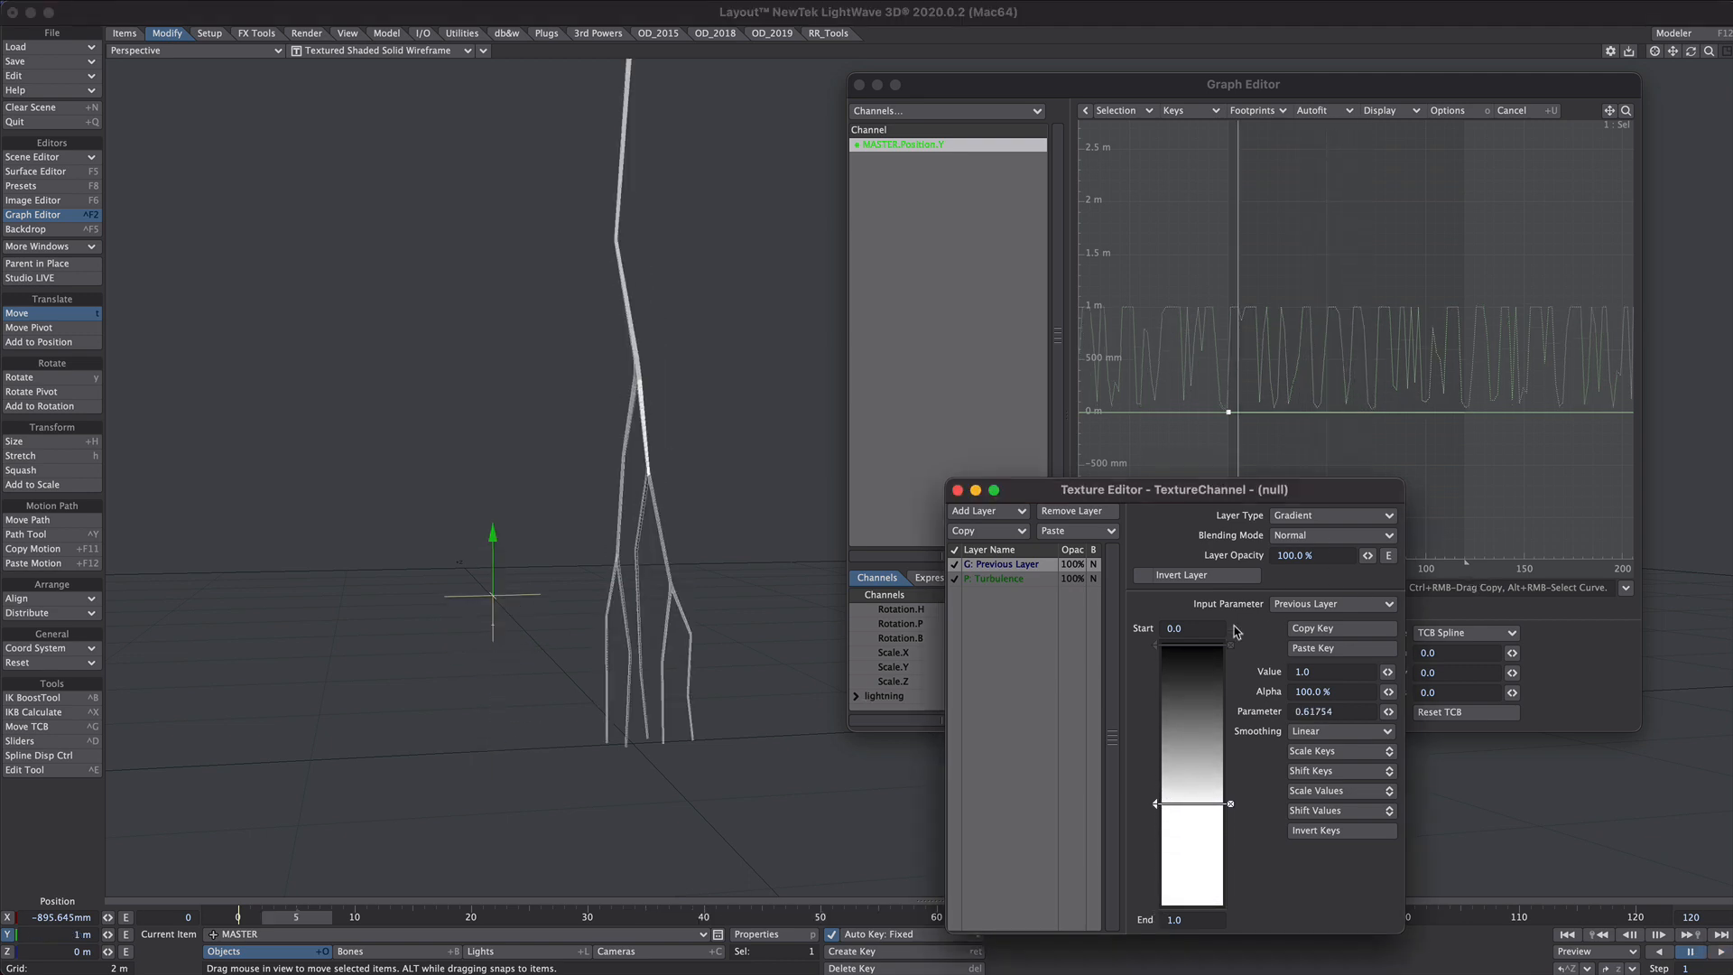
click(1338, 731)
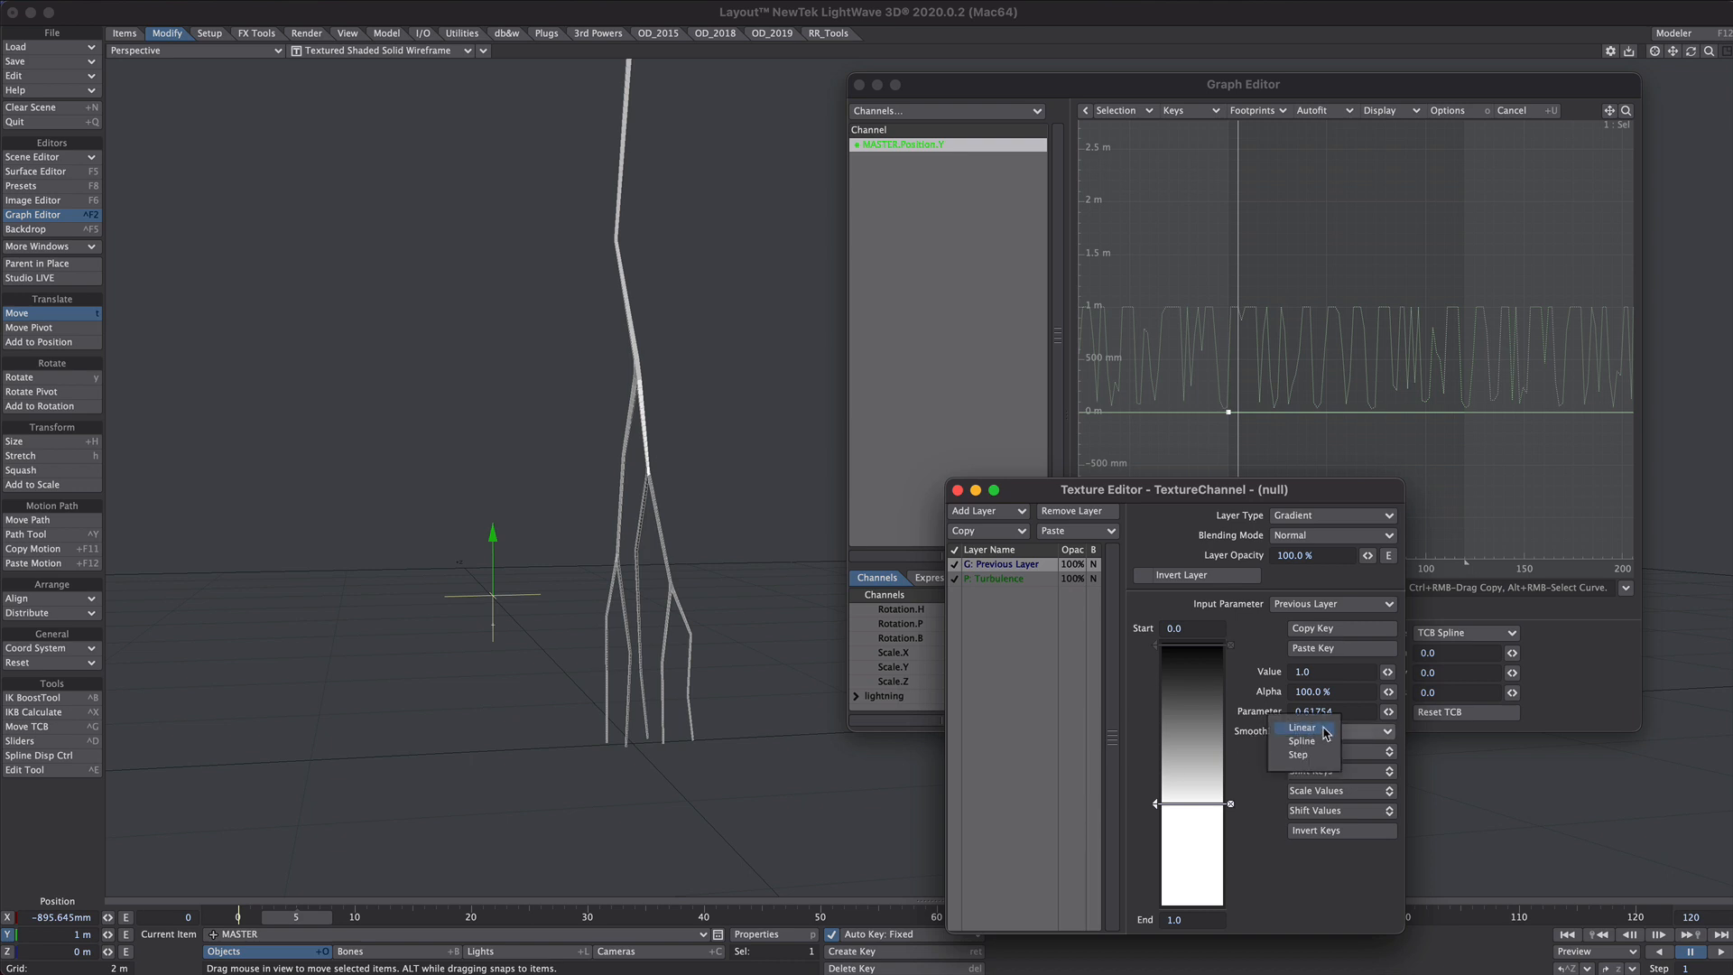
click(1299, 754)
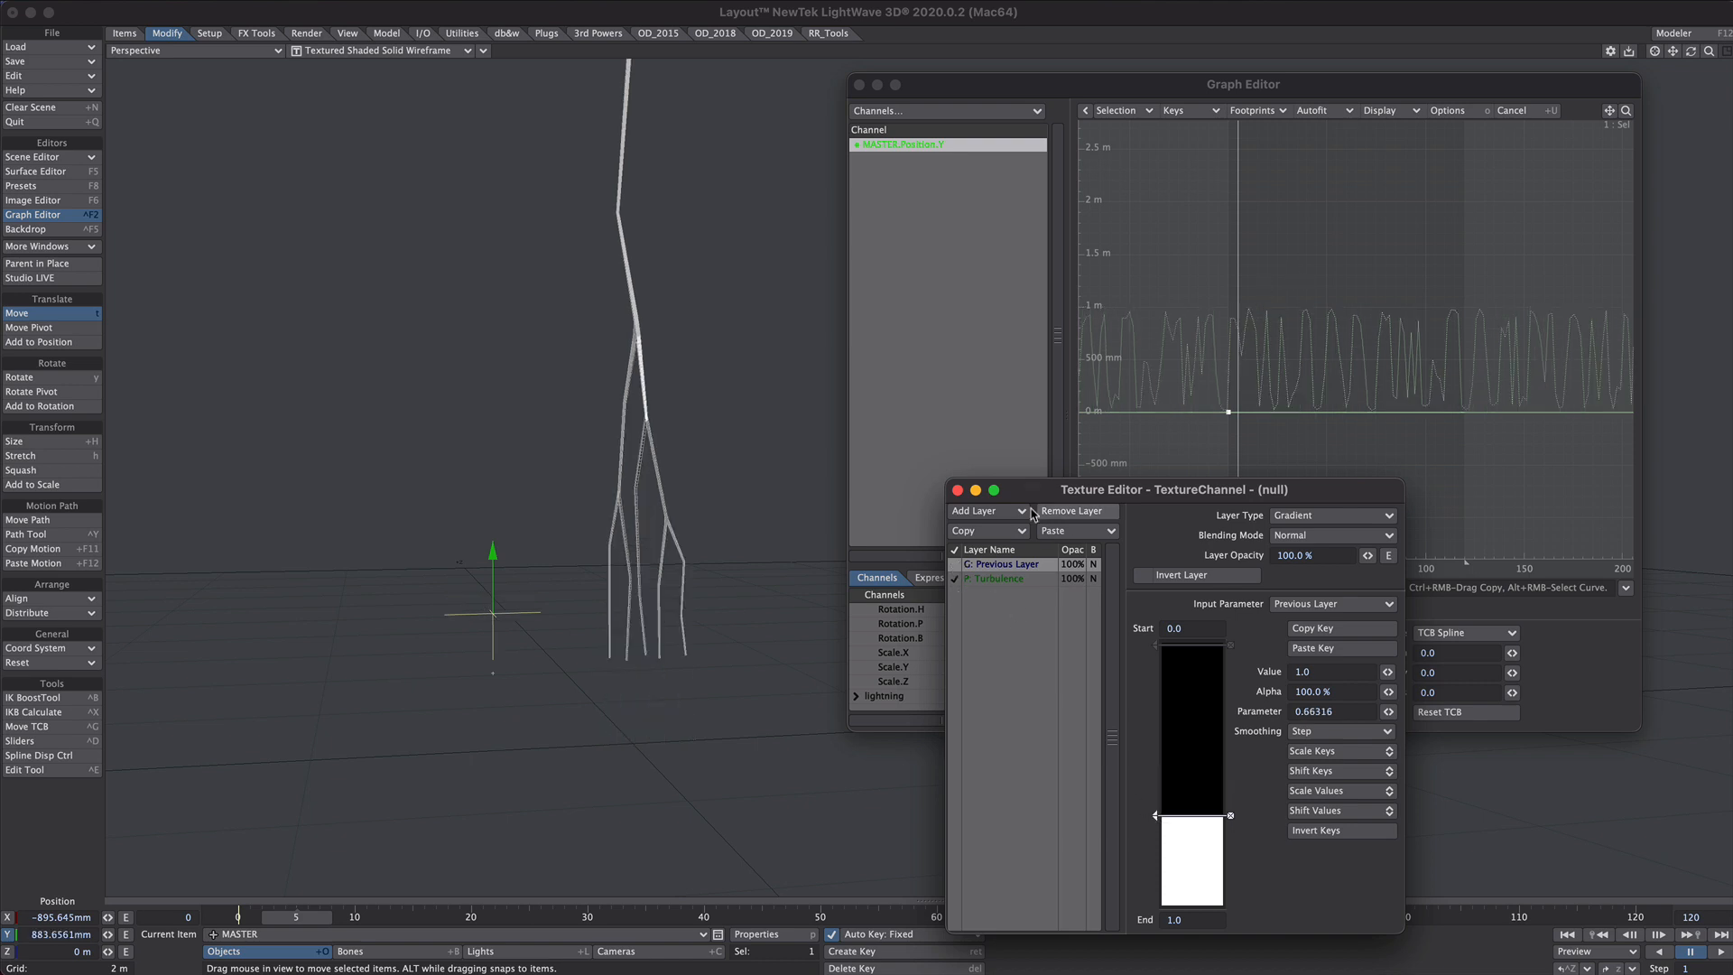
- Set the gradient's step key value to 0 and the Turbulence X scale to 205 mm
click(1332, 515)
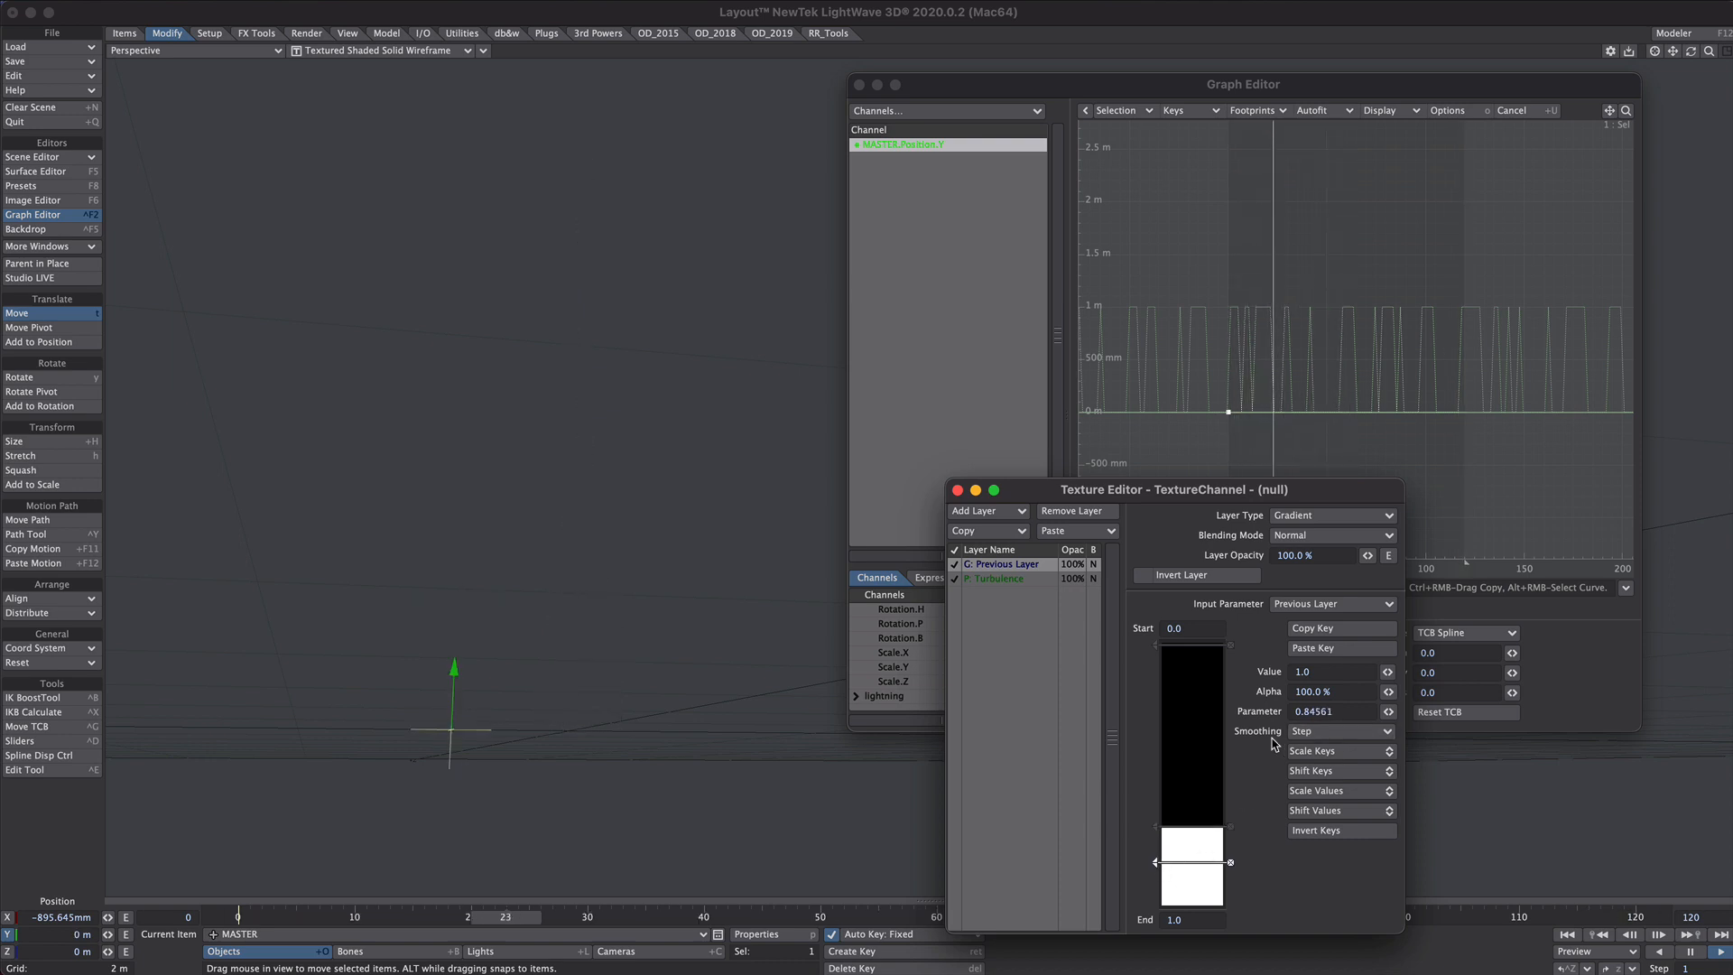
click(1338, 732)
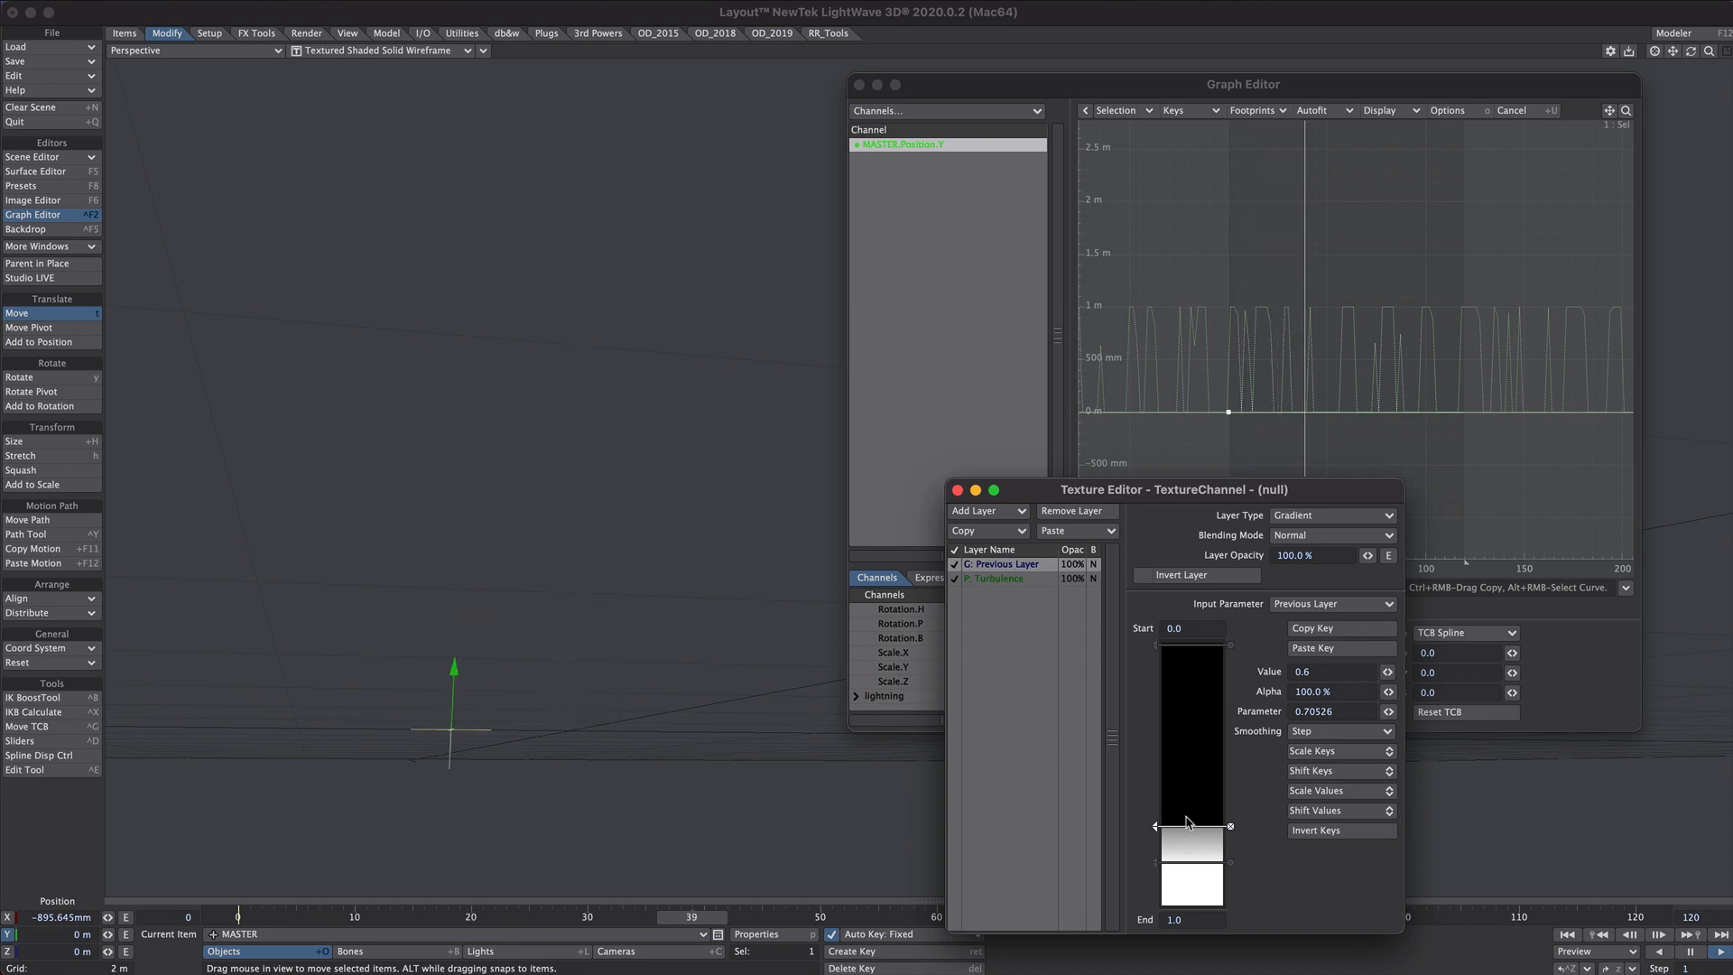
mouse_move(1173, 663)
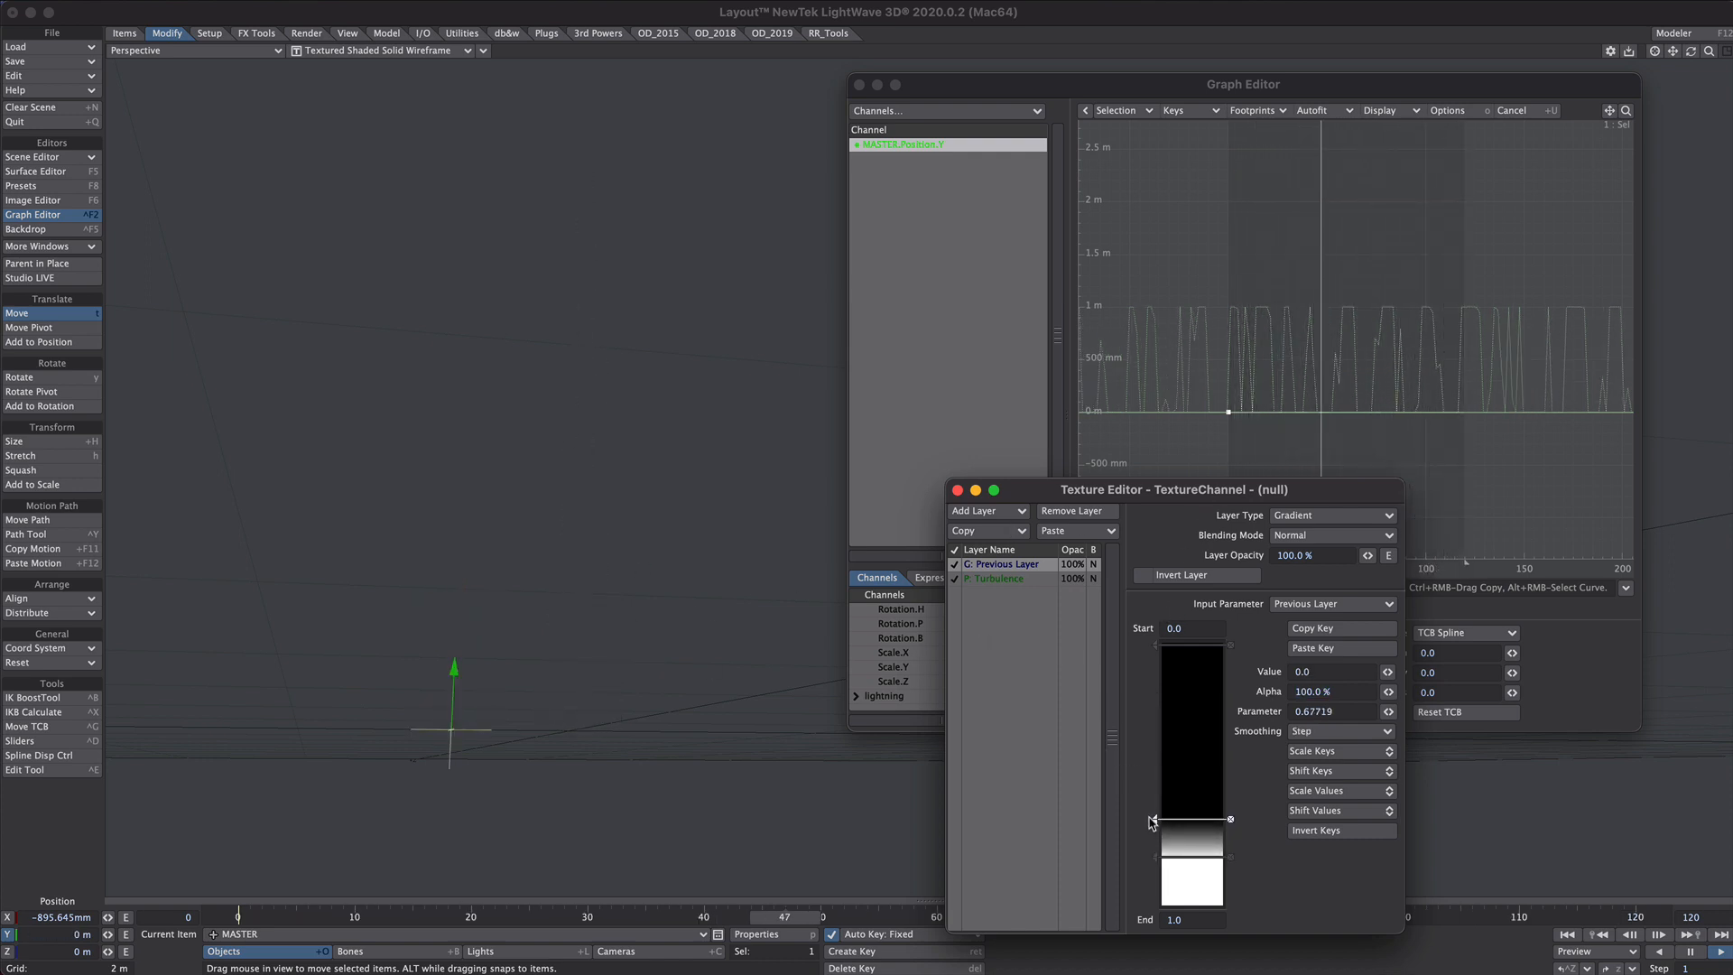
click(1332, 514)
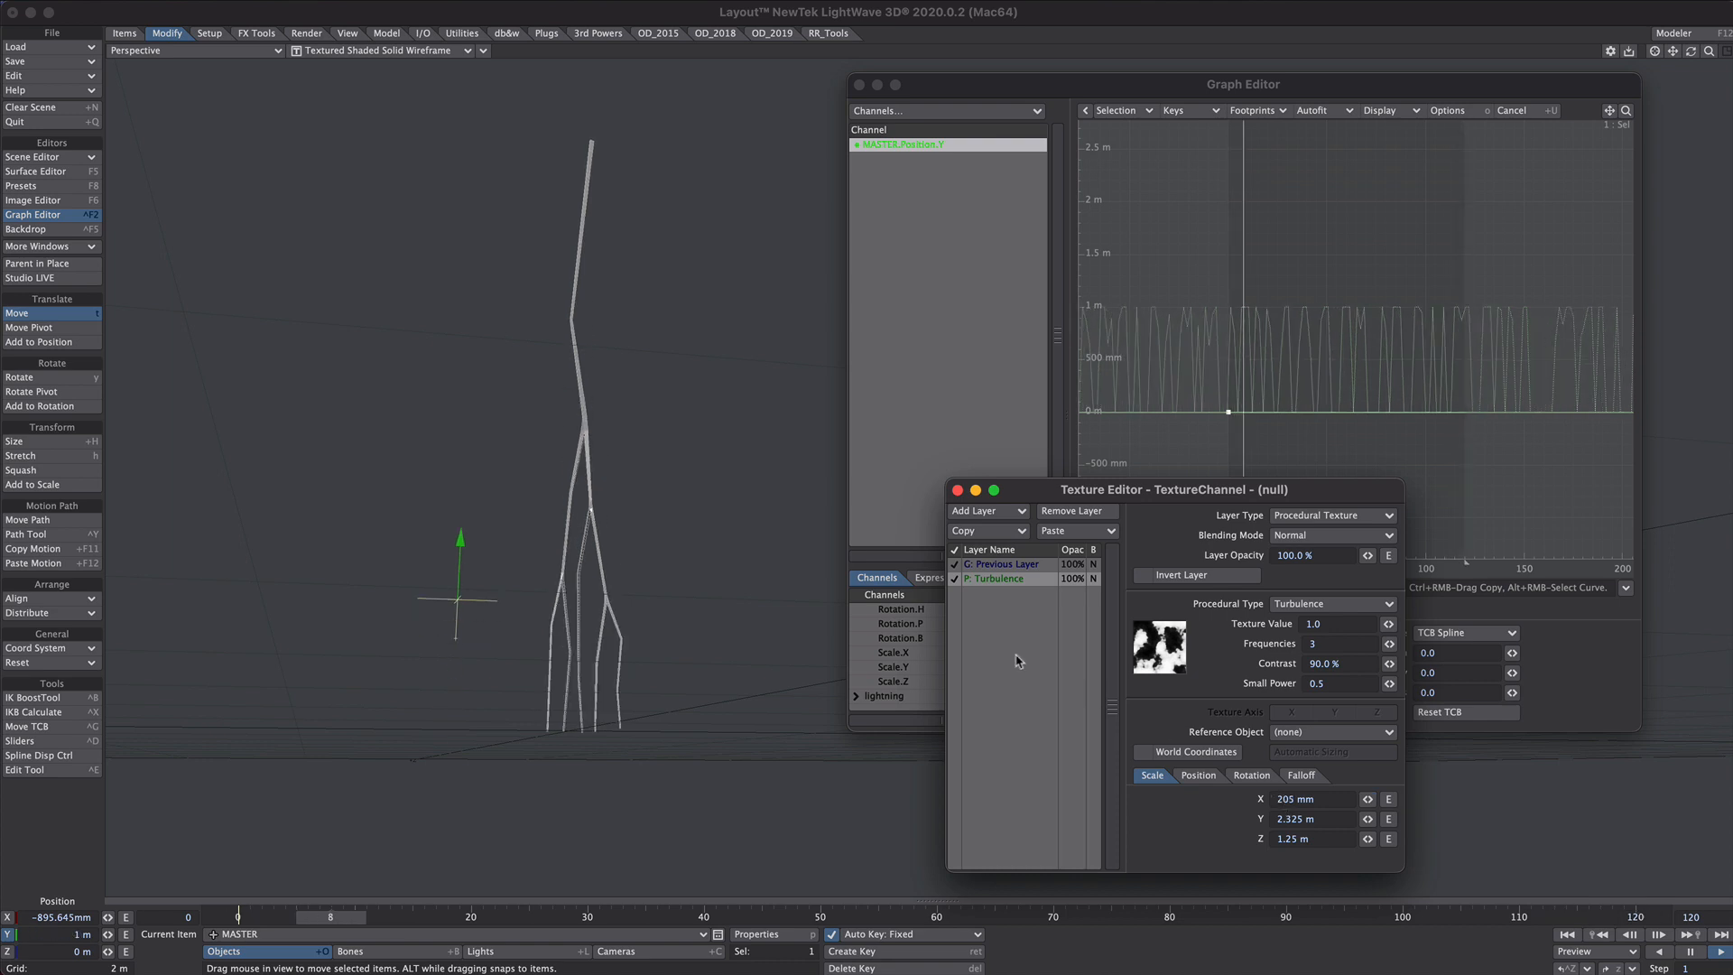
- Close the Texture Editor and add a Spherical light with its default name
click(124, 33)
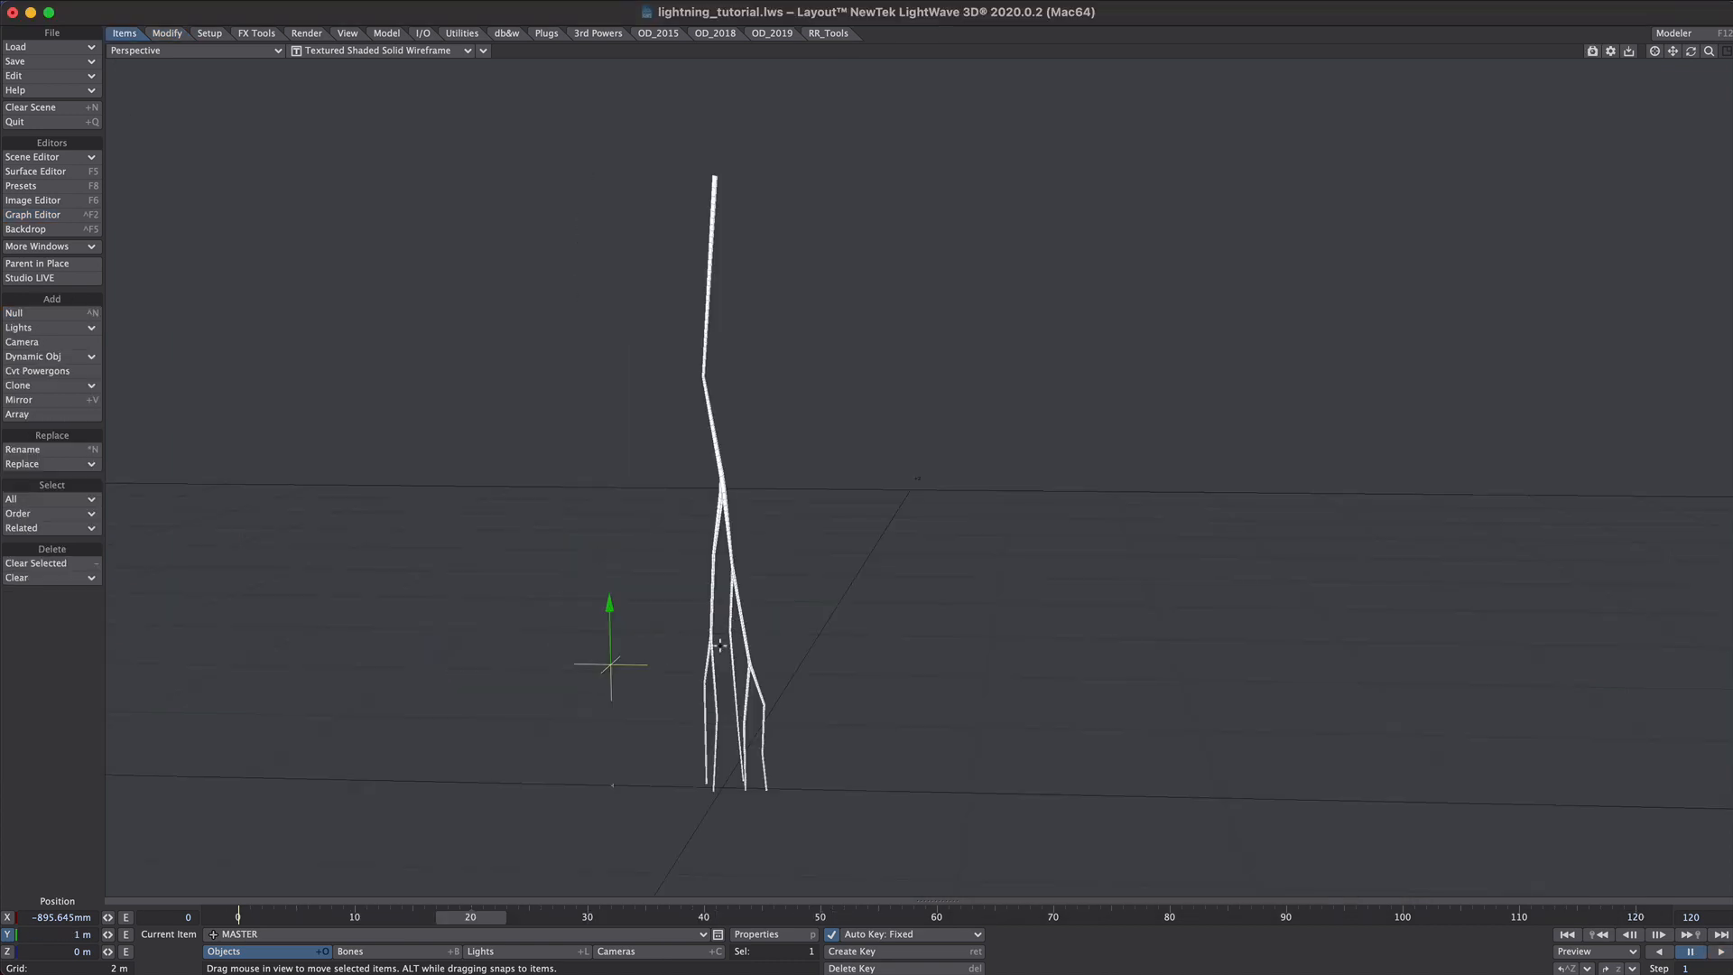
click(20, 327)
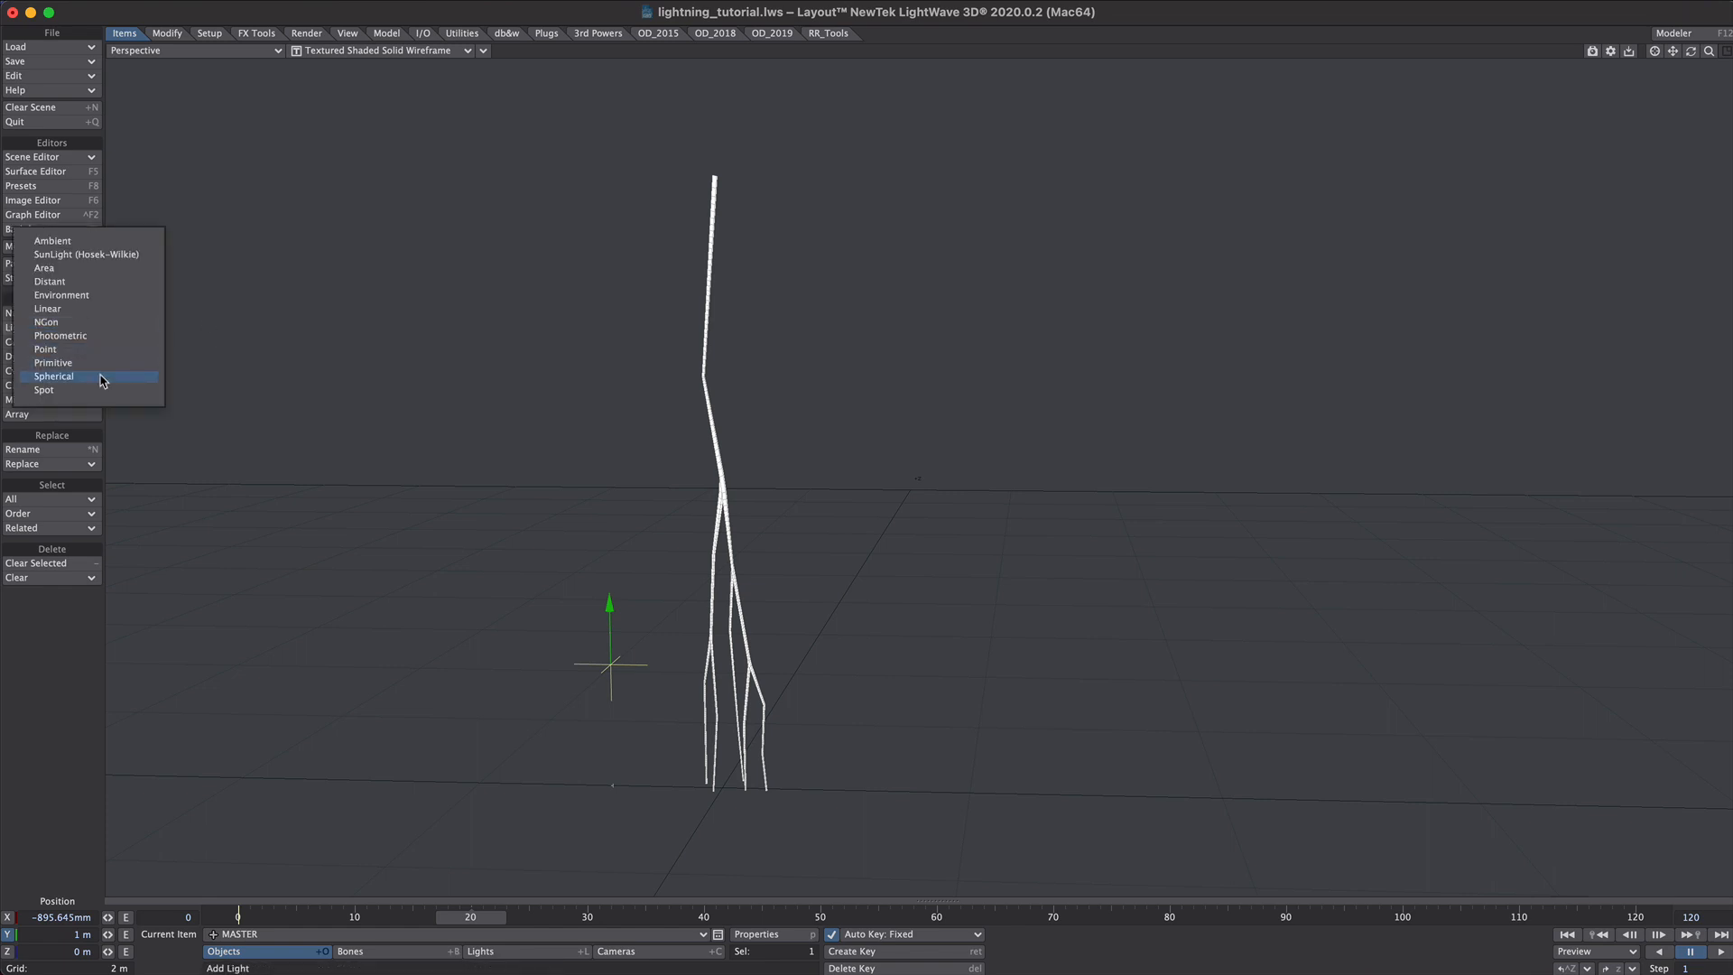
click(52, 376)
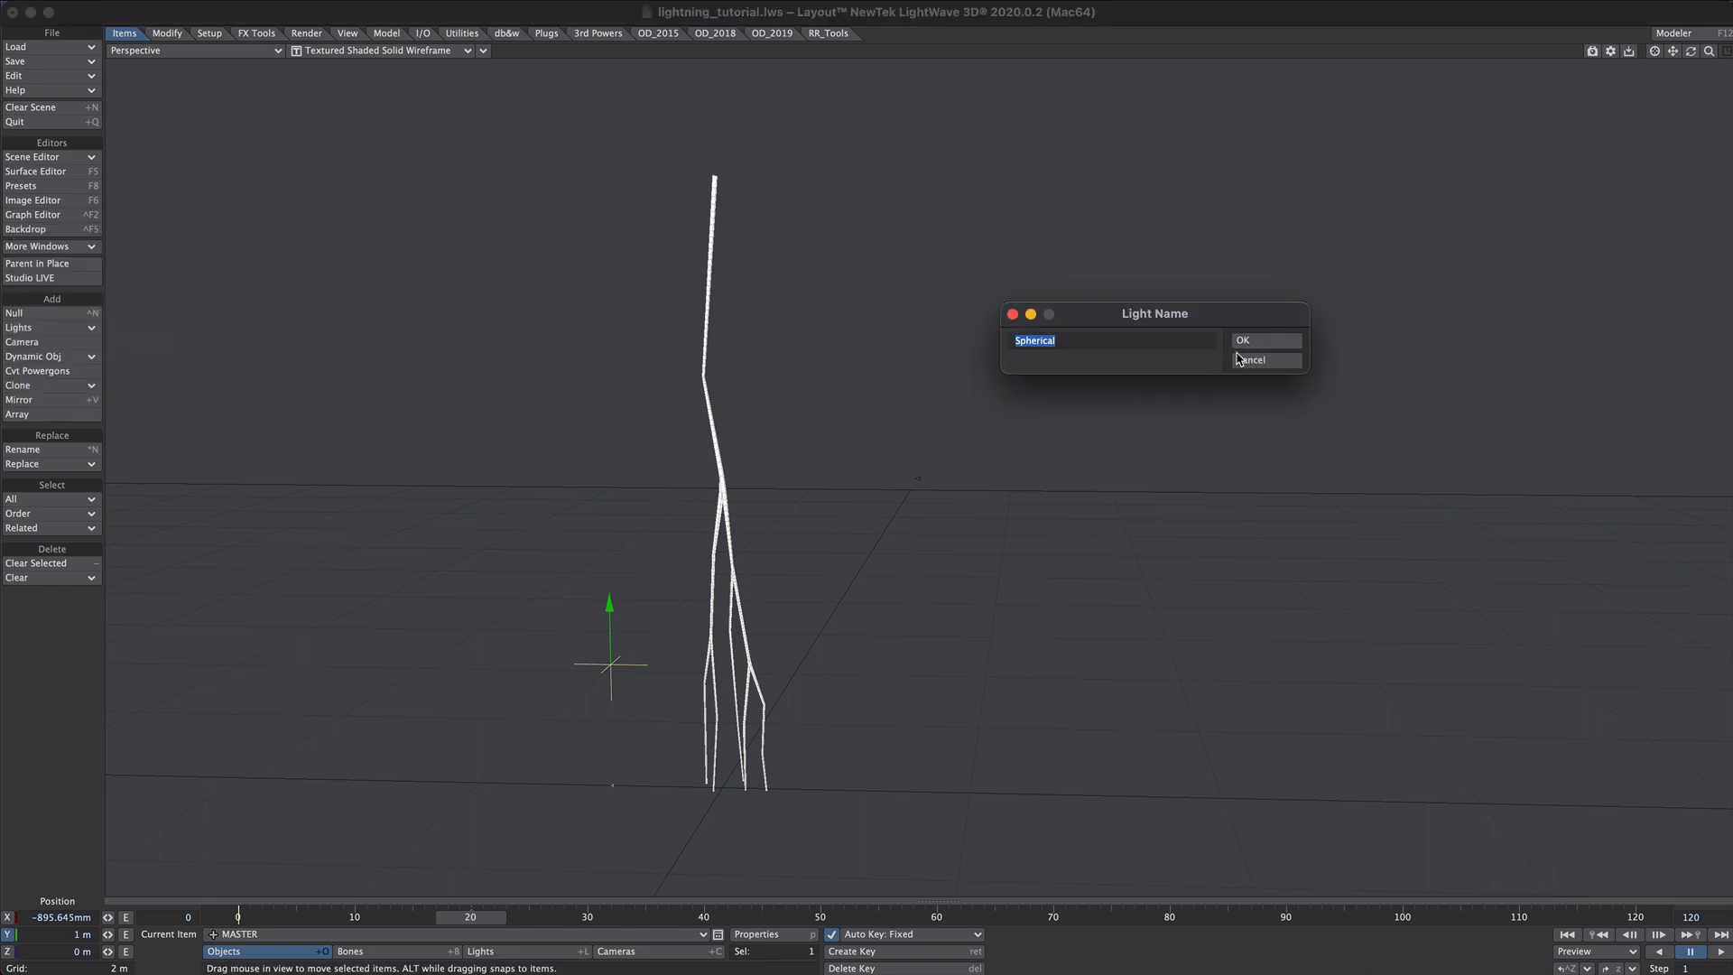
click(1265, 340)
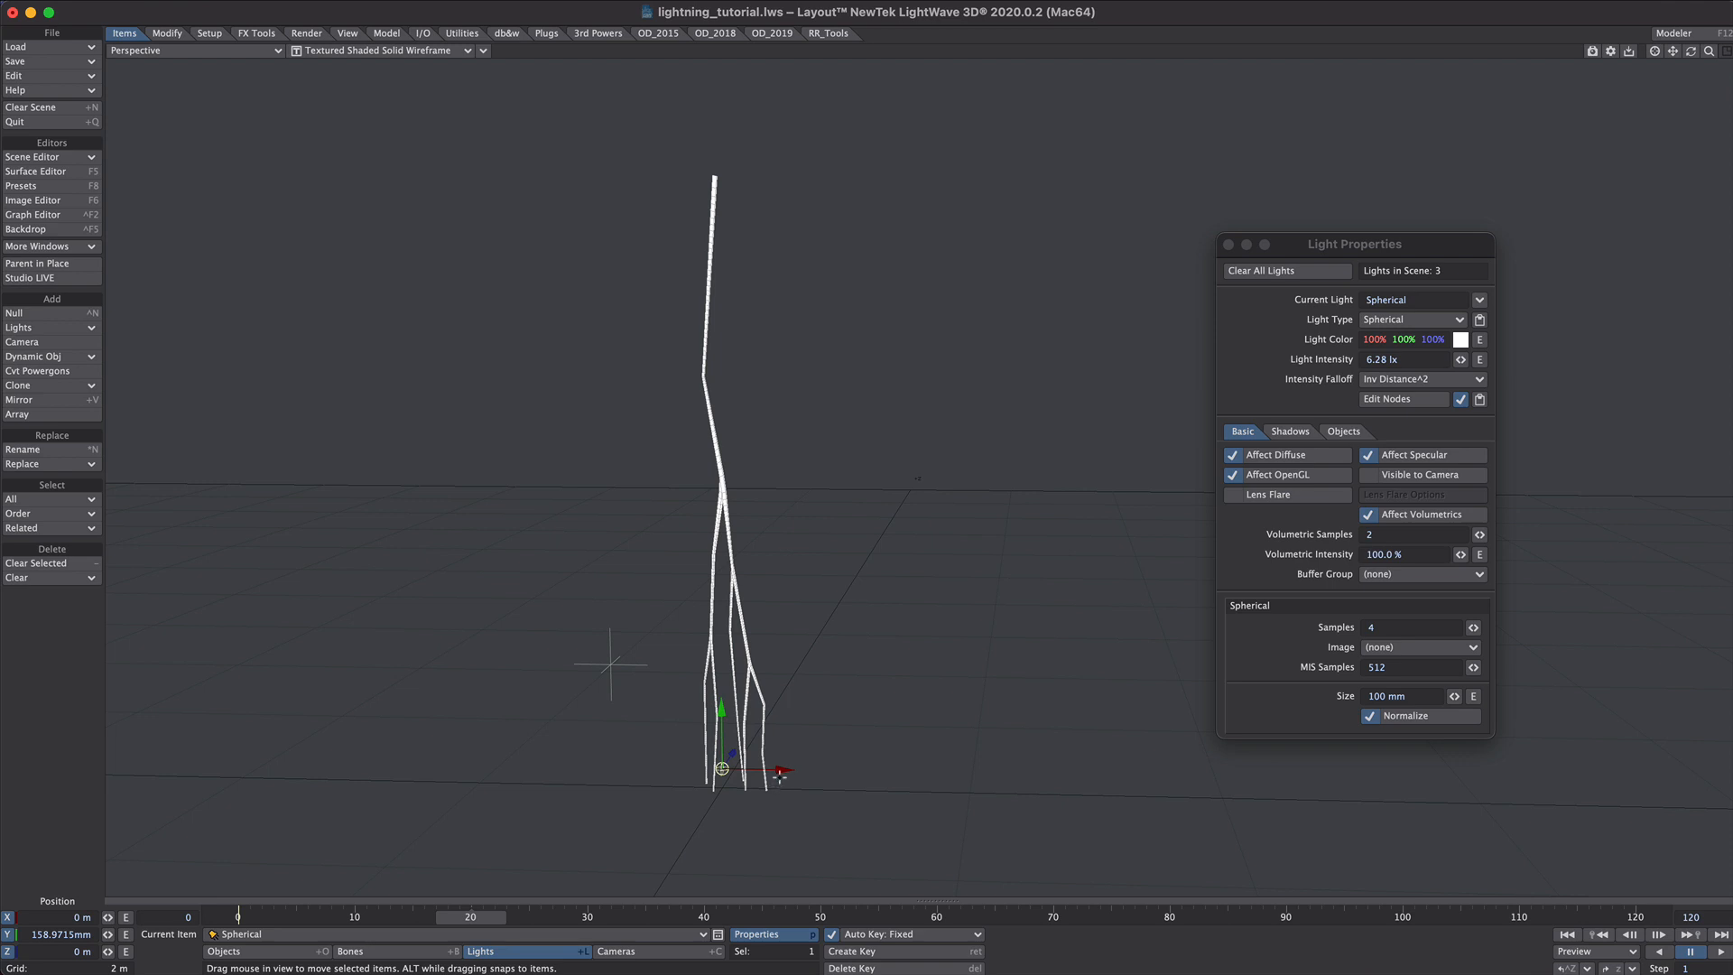
- Make the ground object a procedural Plane shape primitive with radius 5
click(224, 952)
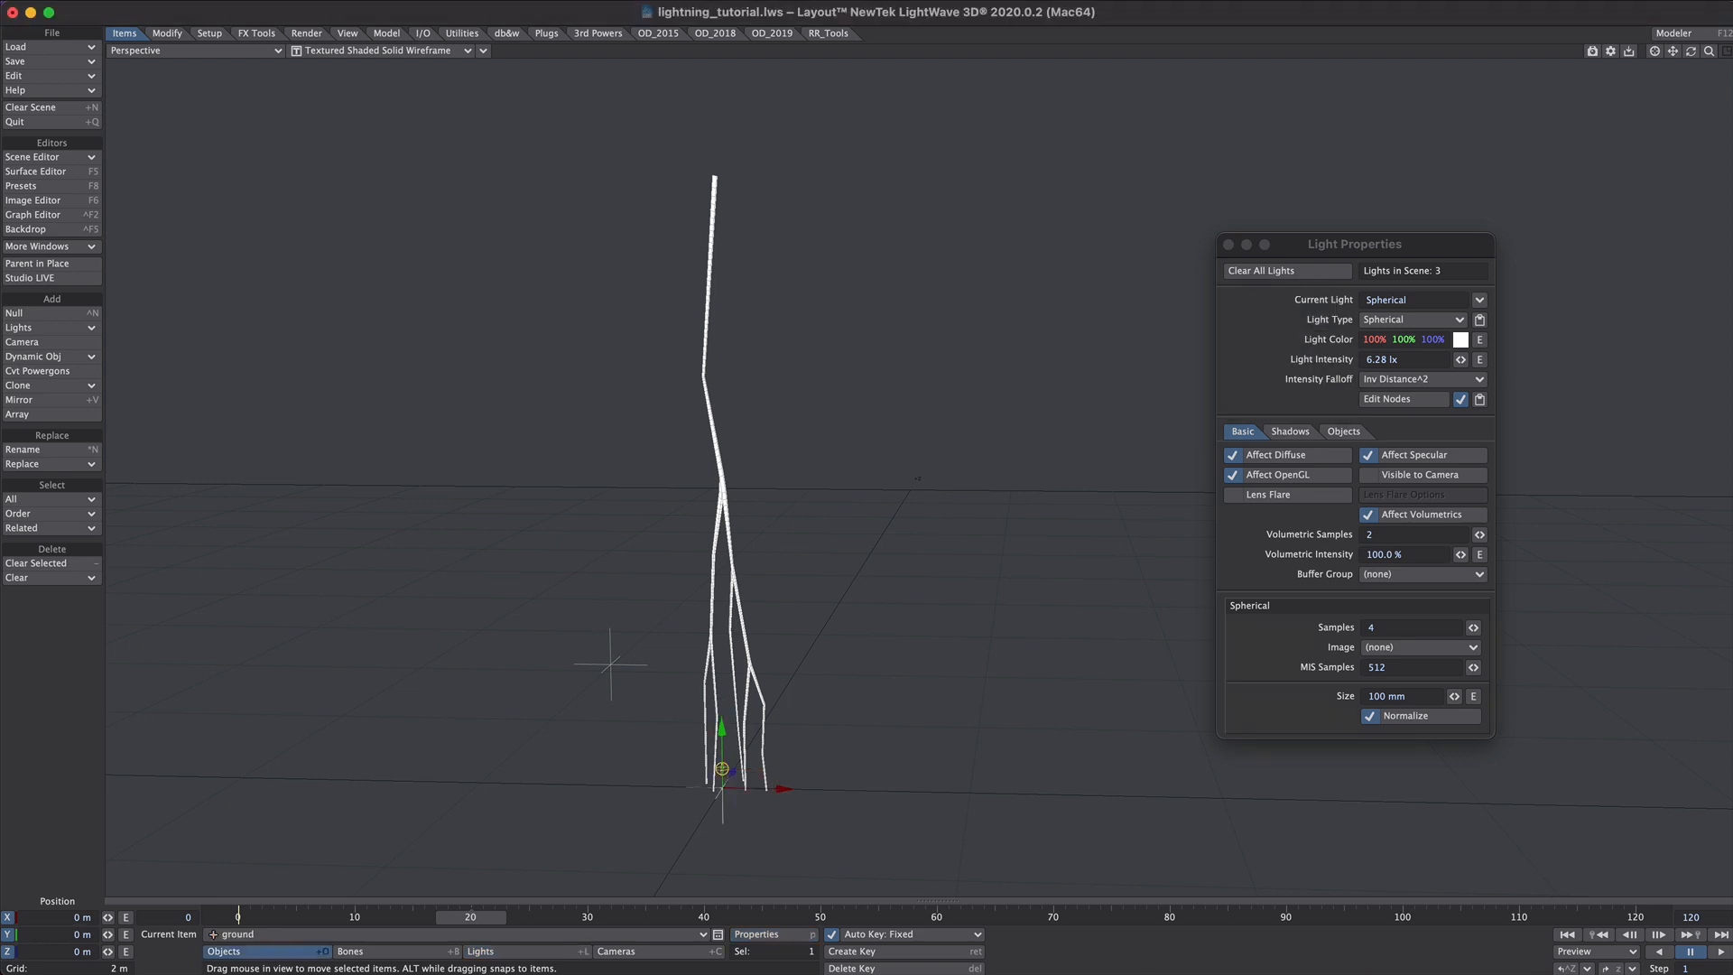
click(757, 937)
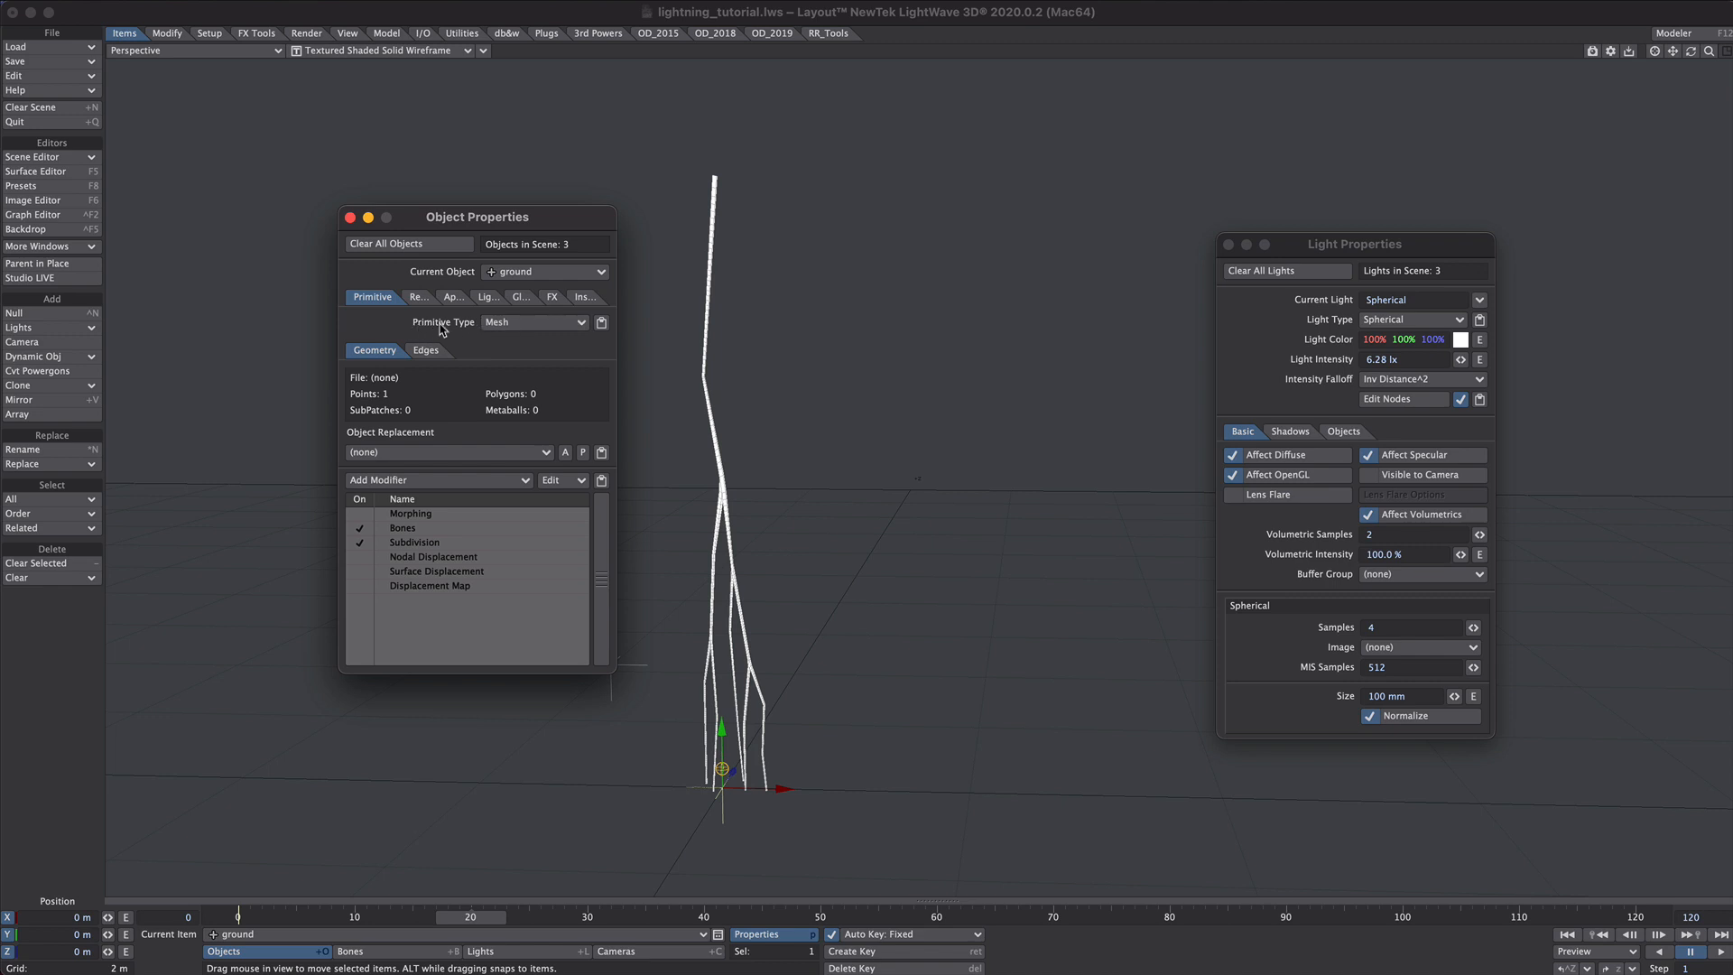
click(533, 322)
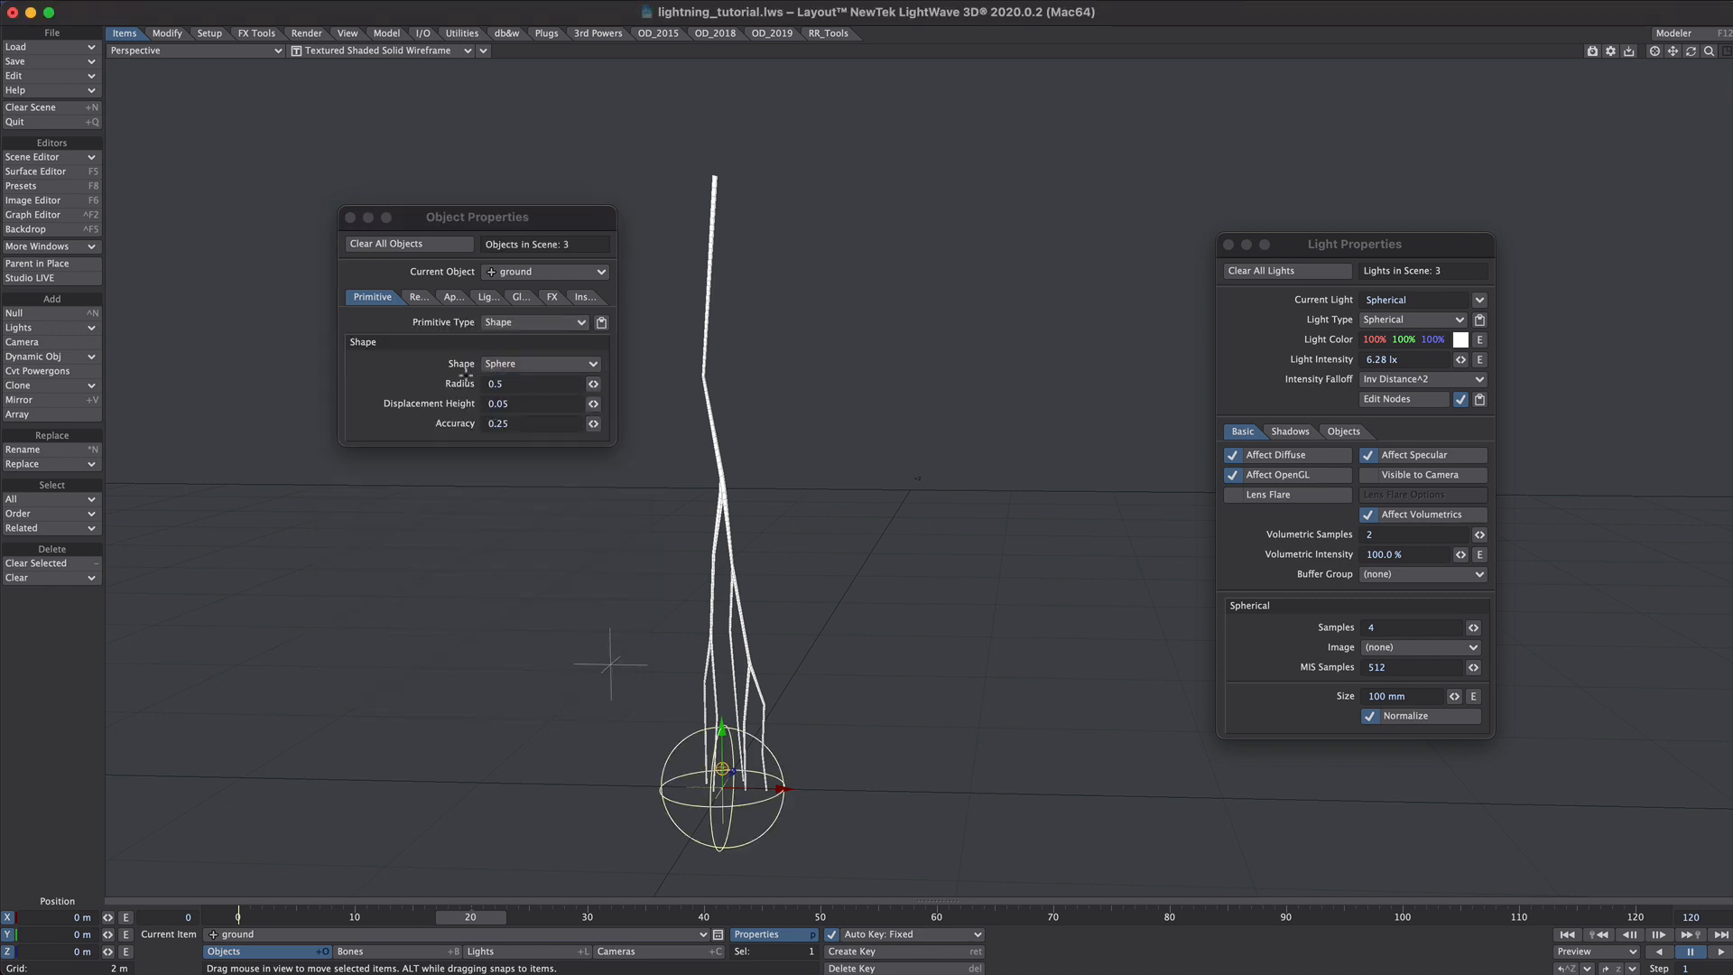
click(538, 363)
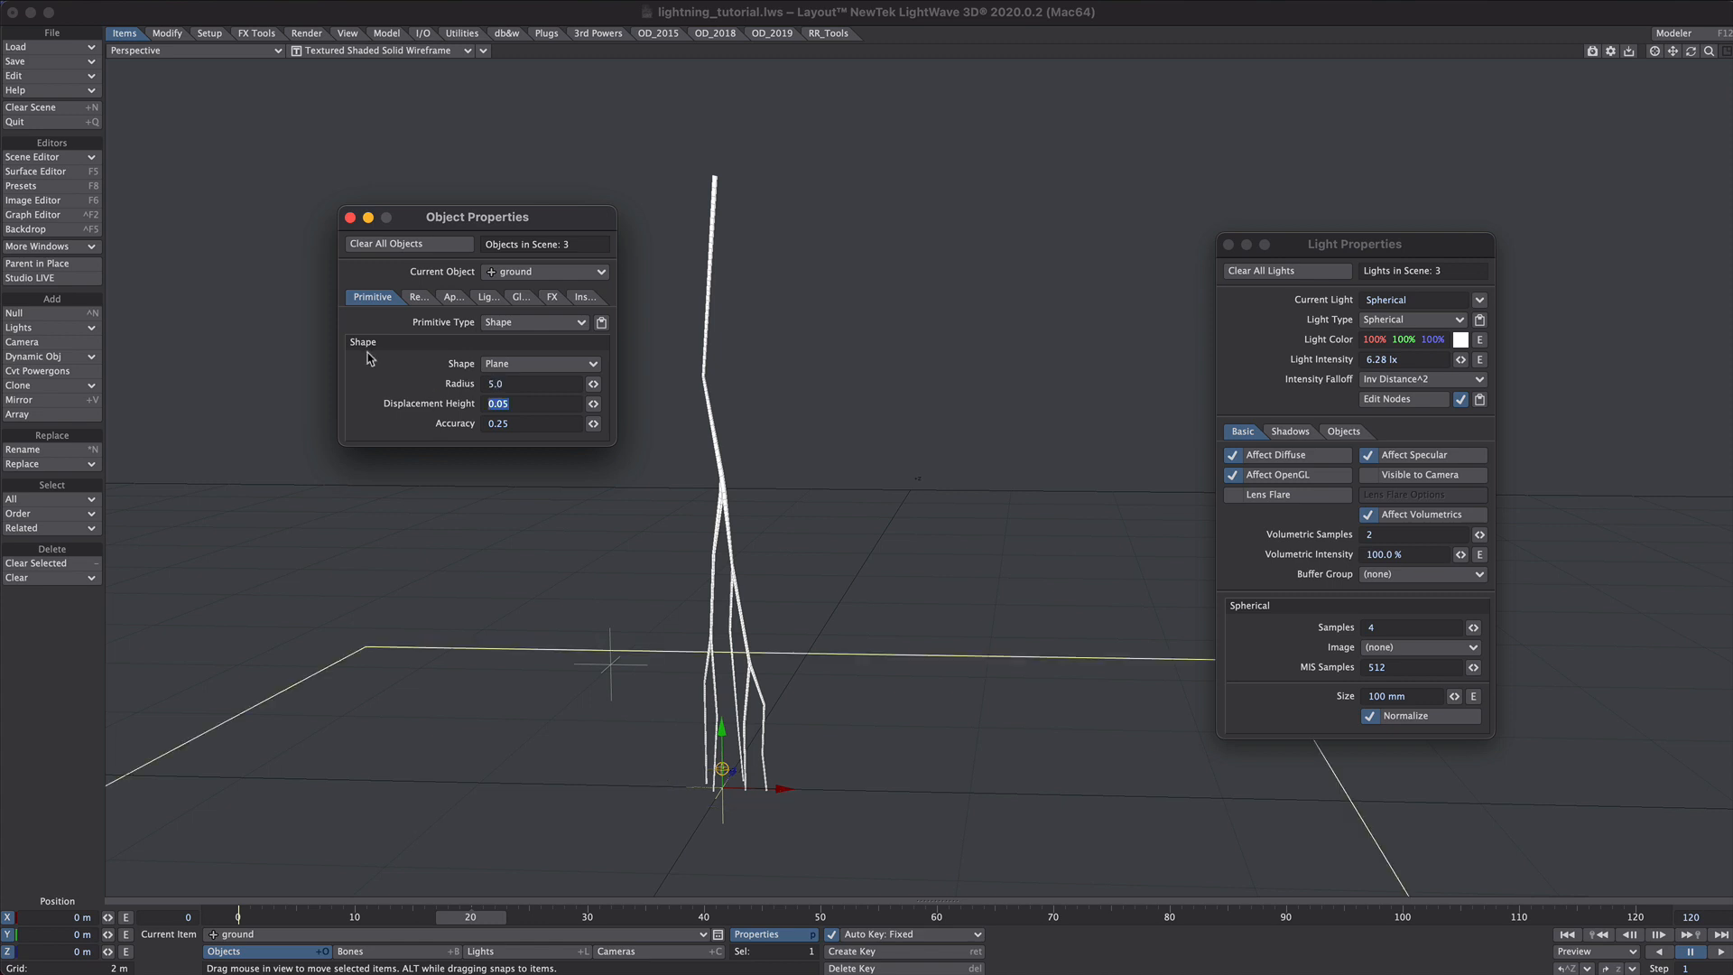
click(381, 51)
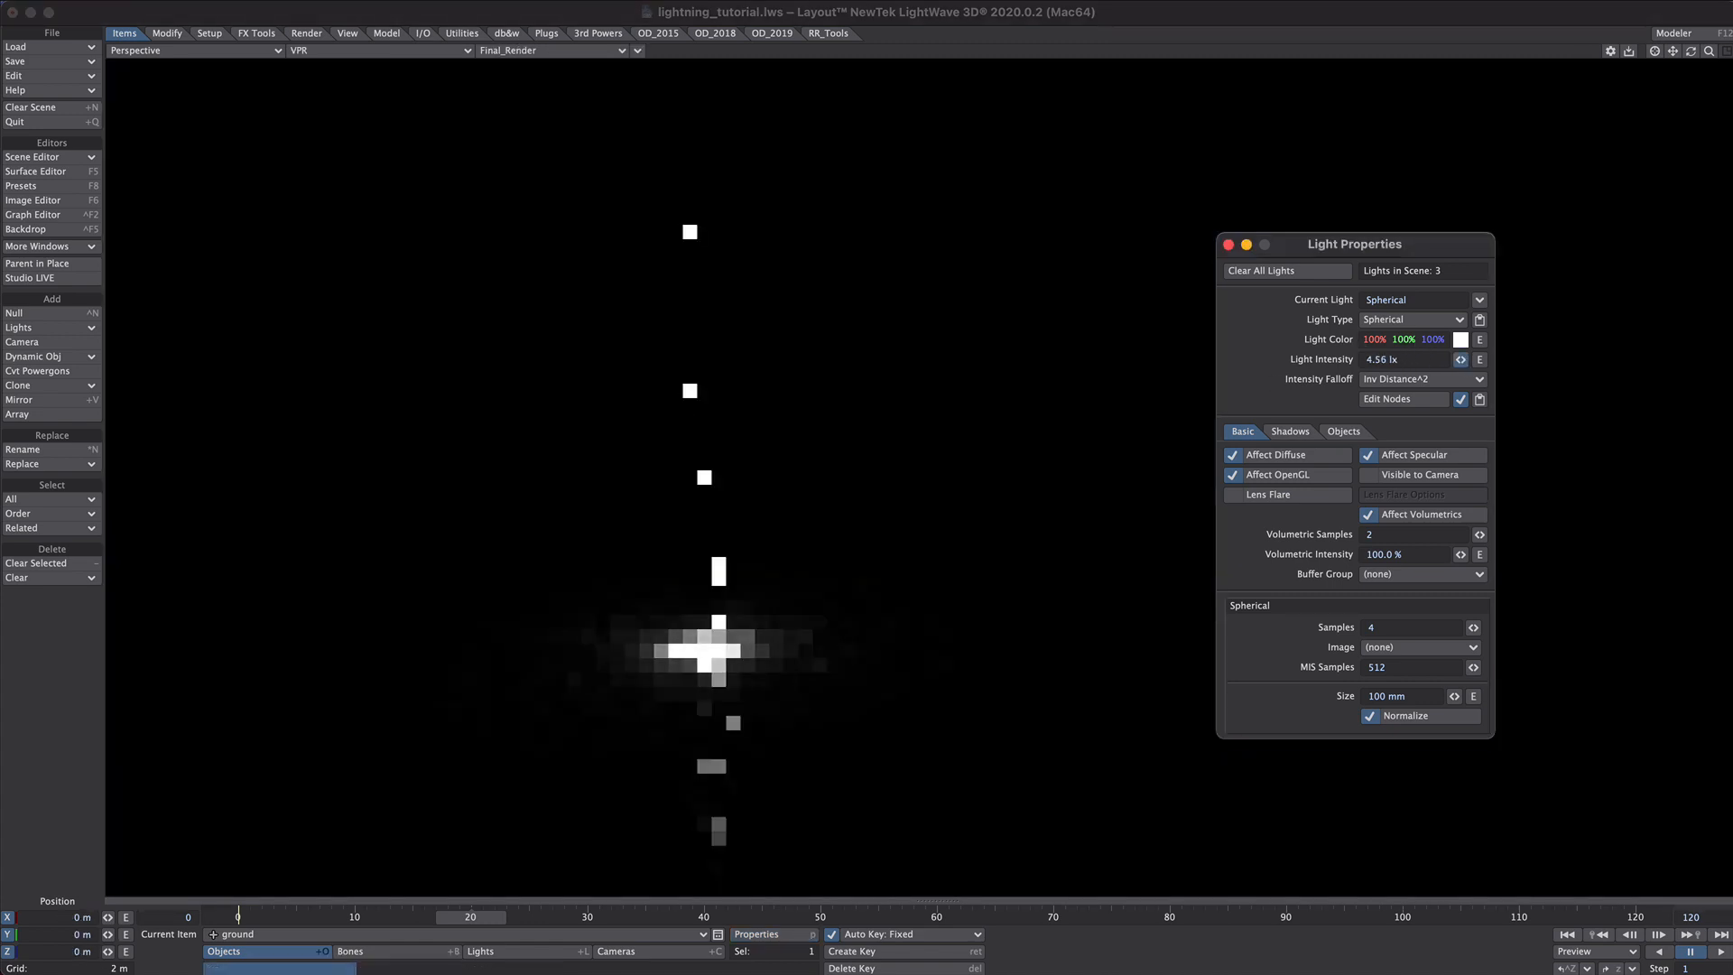
- Check the fork surface, then set the light to 3.825 lx, no specular, size 170 mm
click(36, 171)
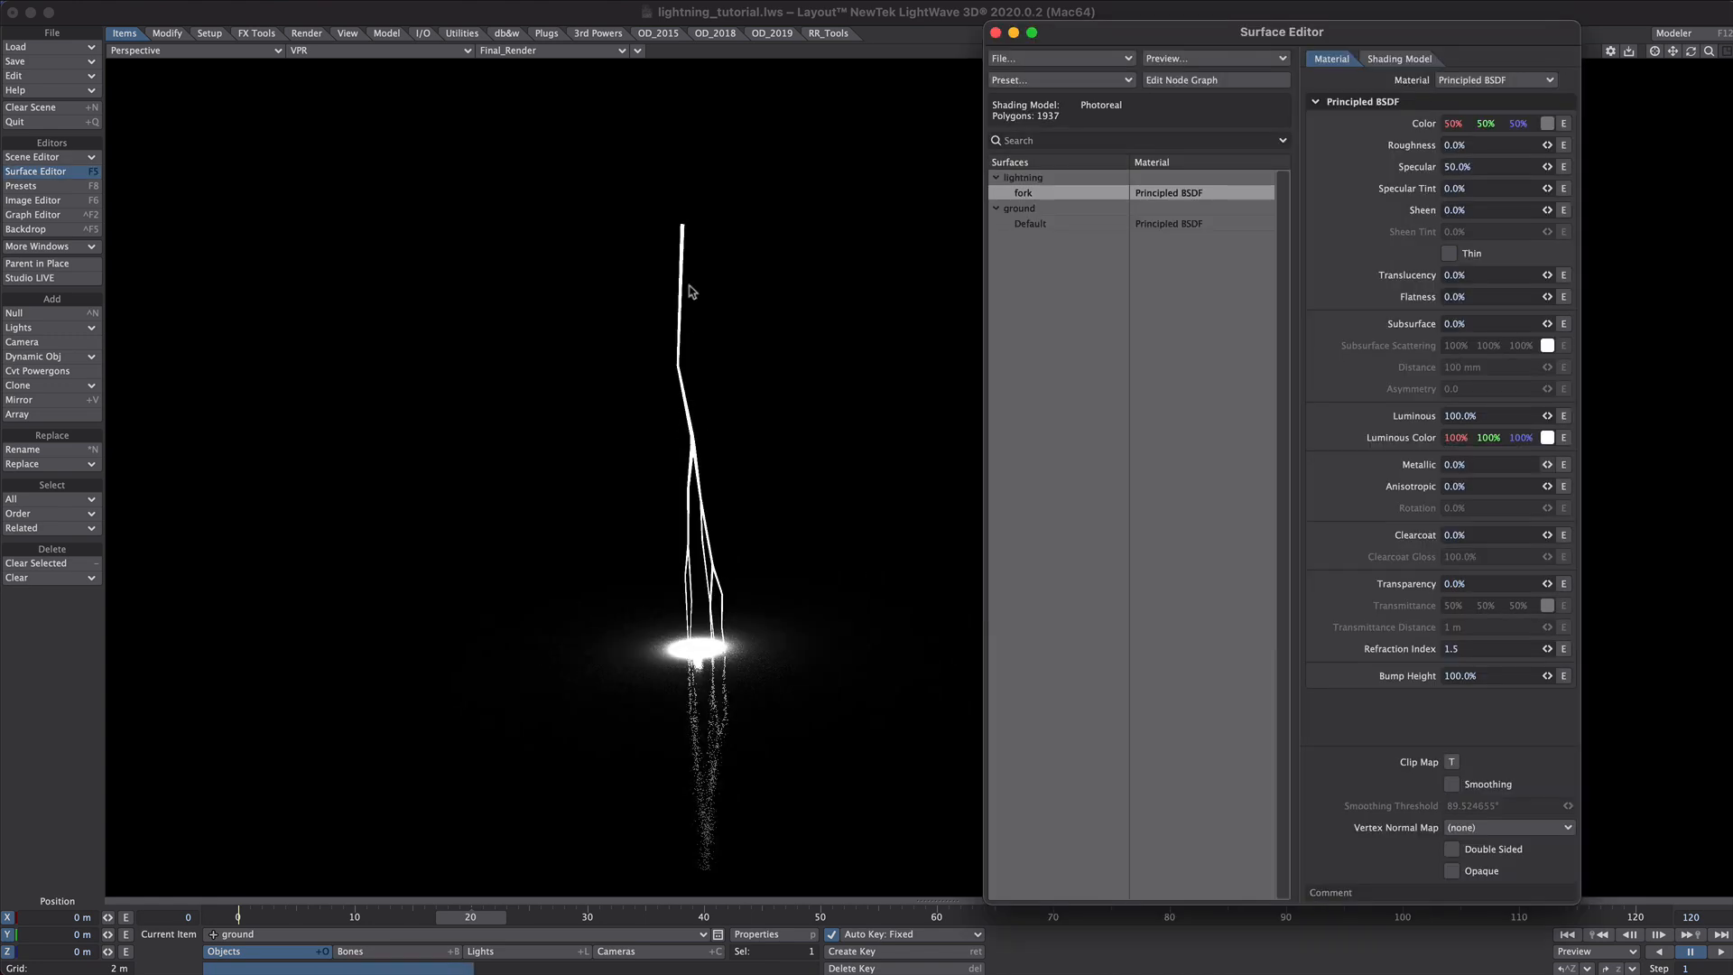
mouse_move(1481, 464)
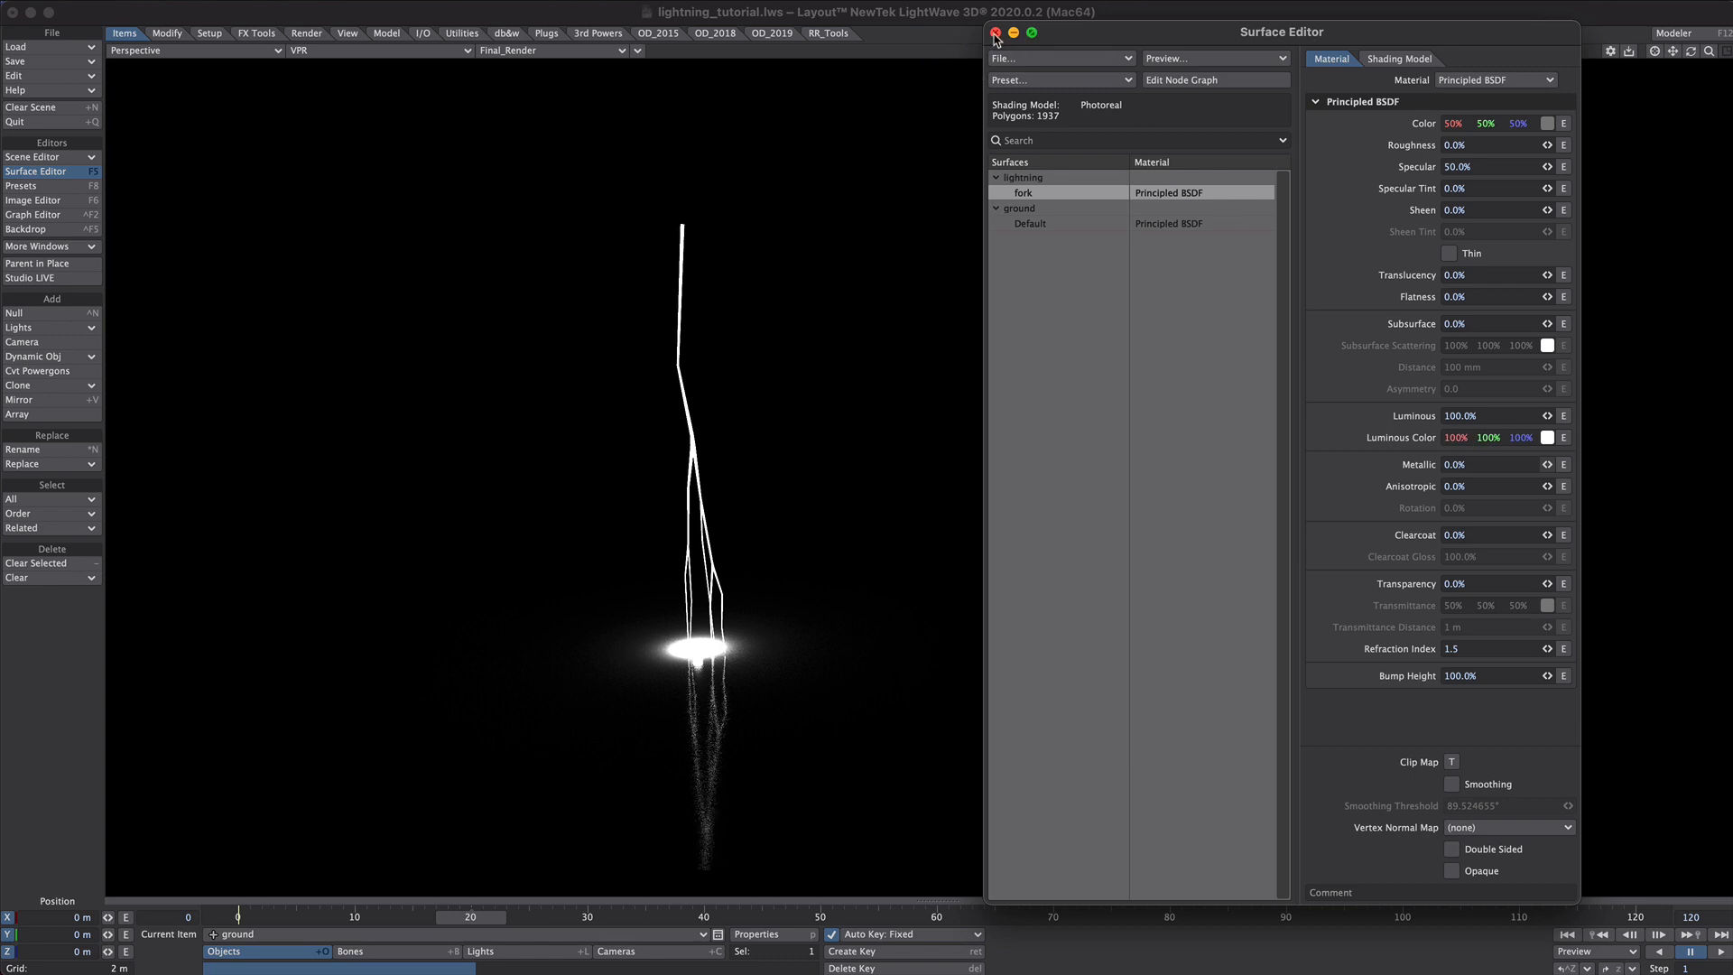
click(993, 33)
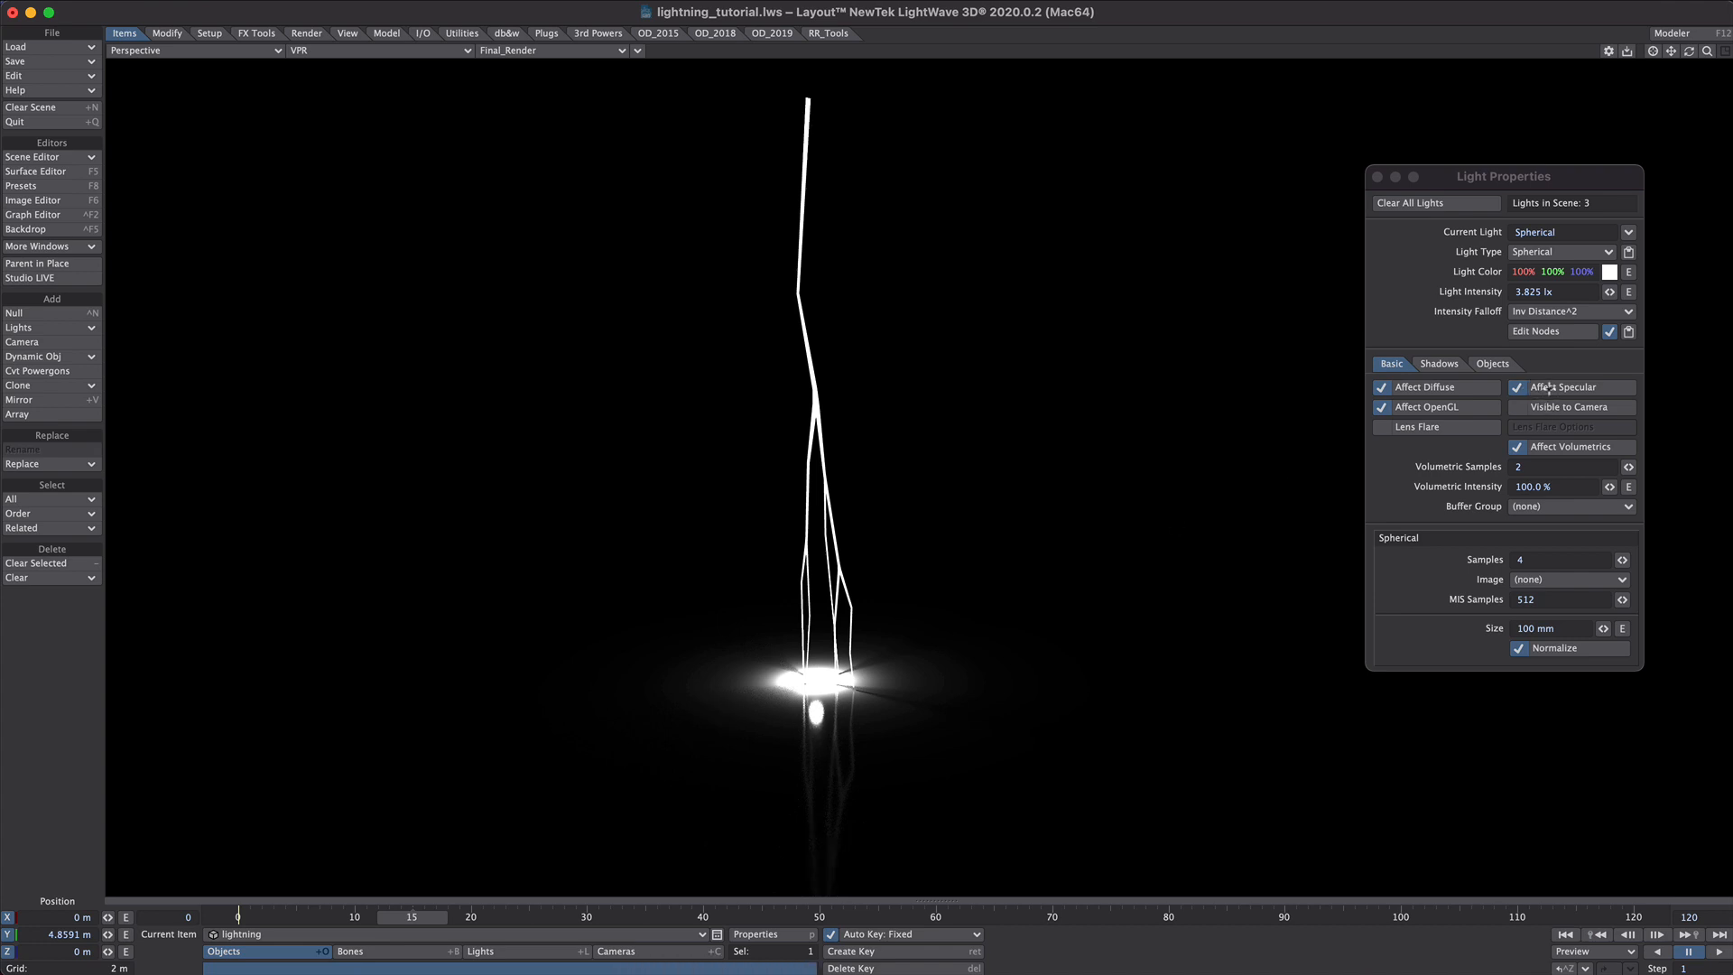
click(1518, 386)
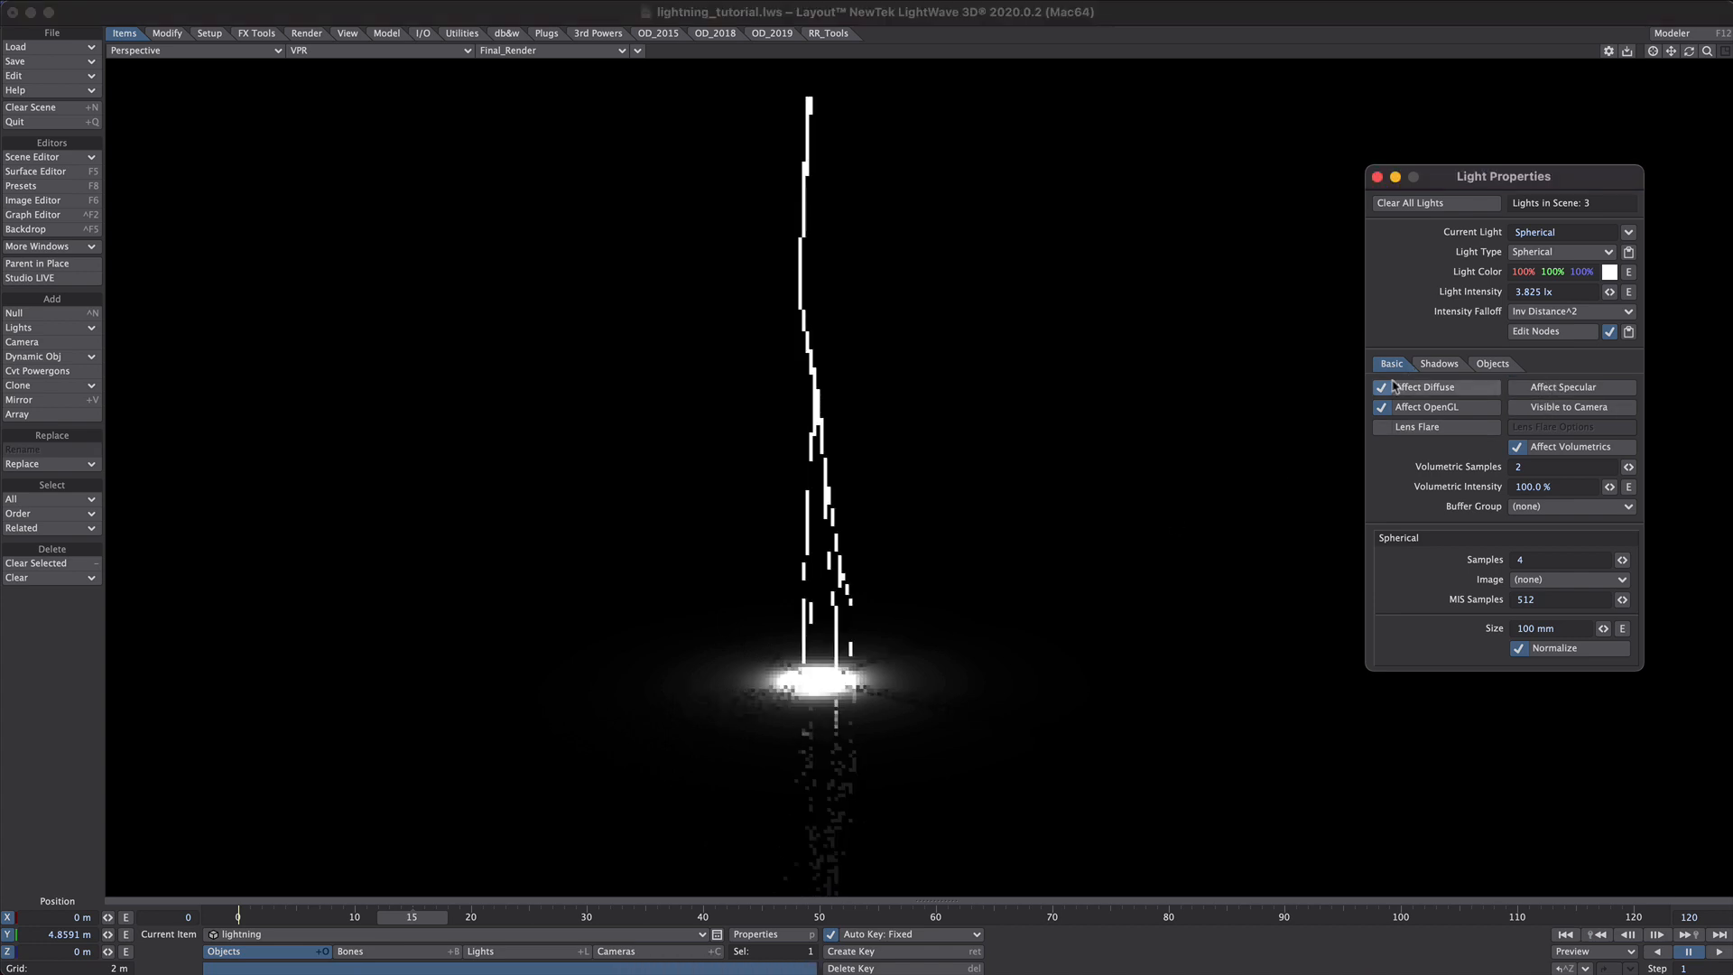
click(1439, 362)
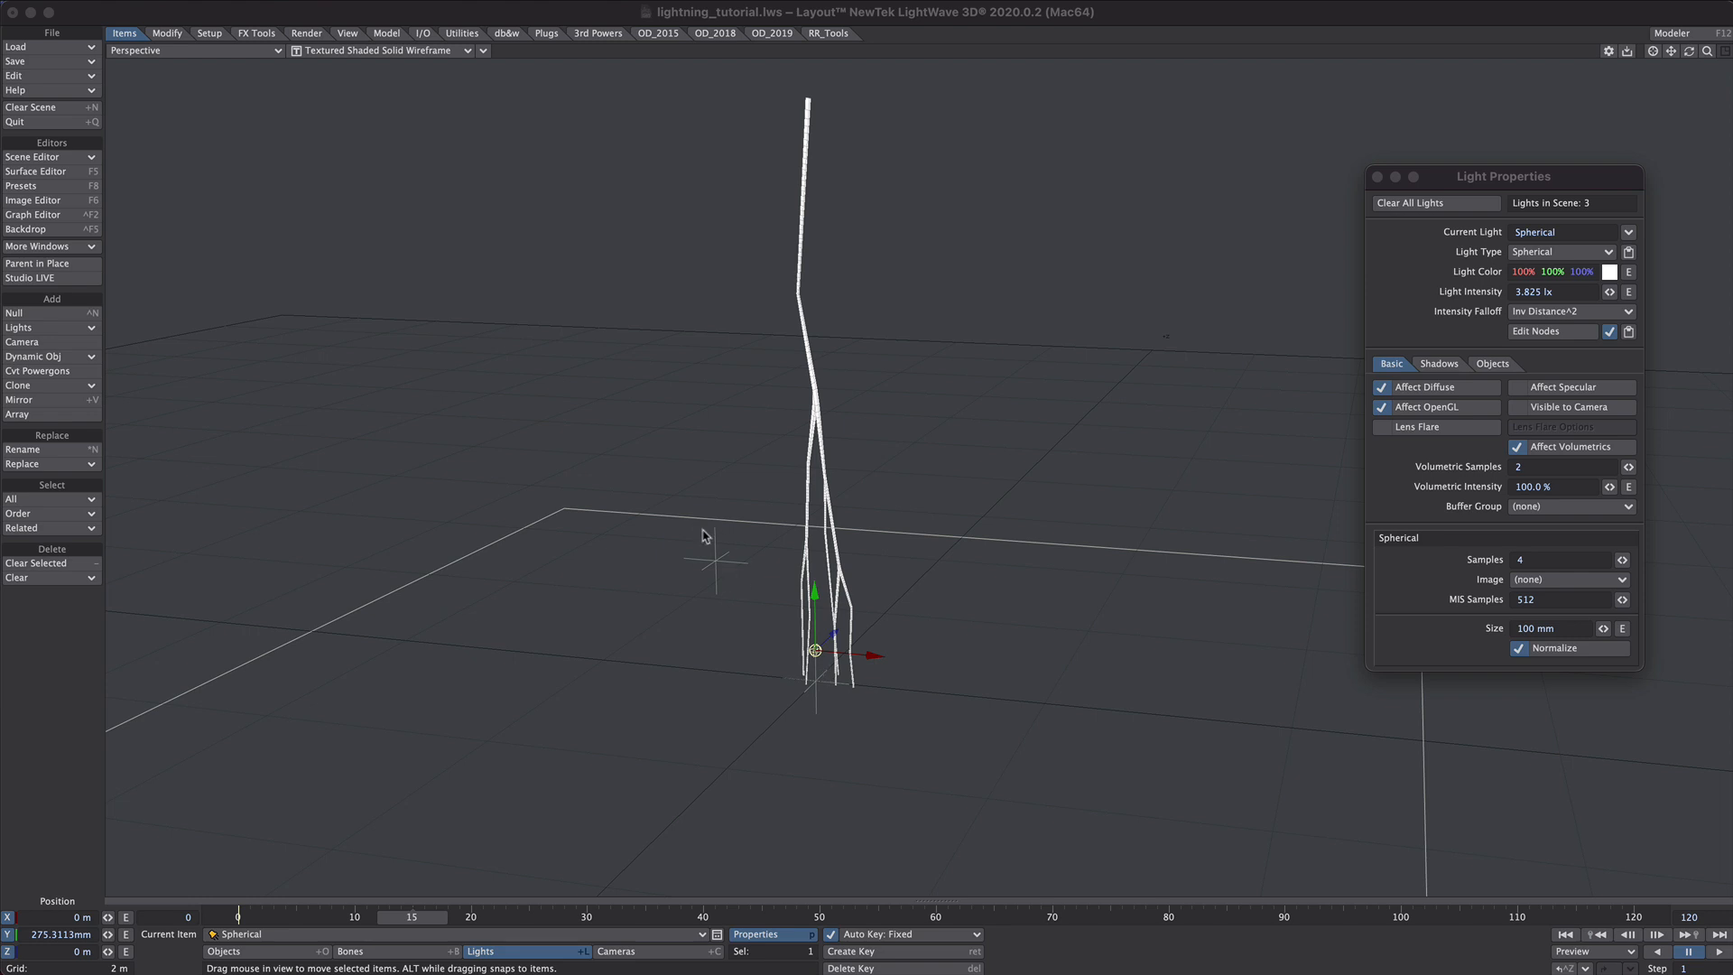
mouse_move(743, 612)
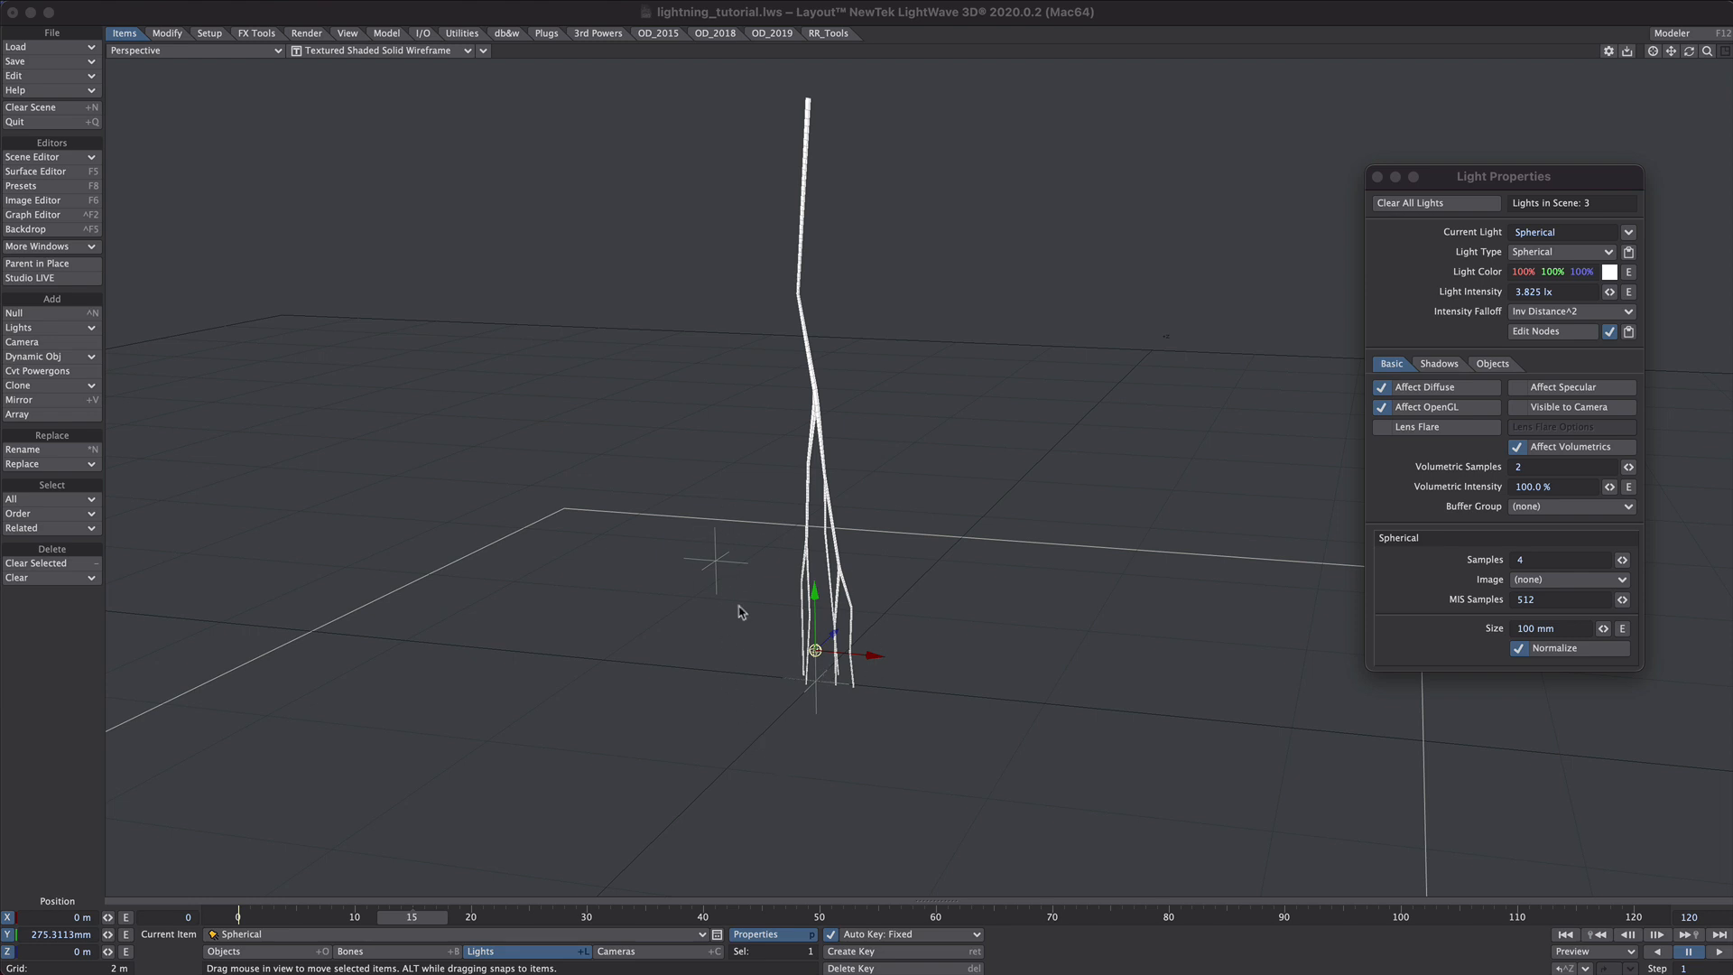
mouse_move(1439, 540)
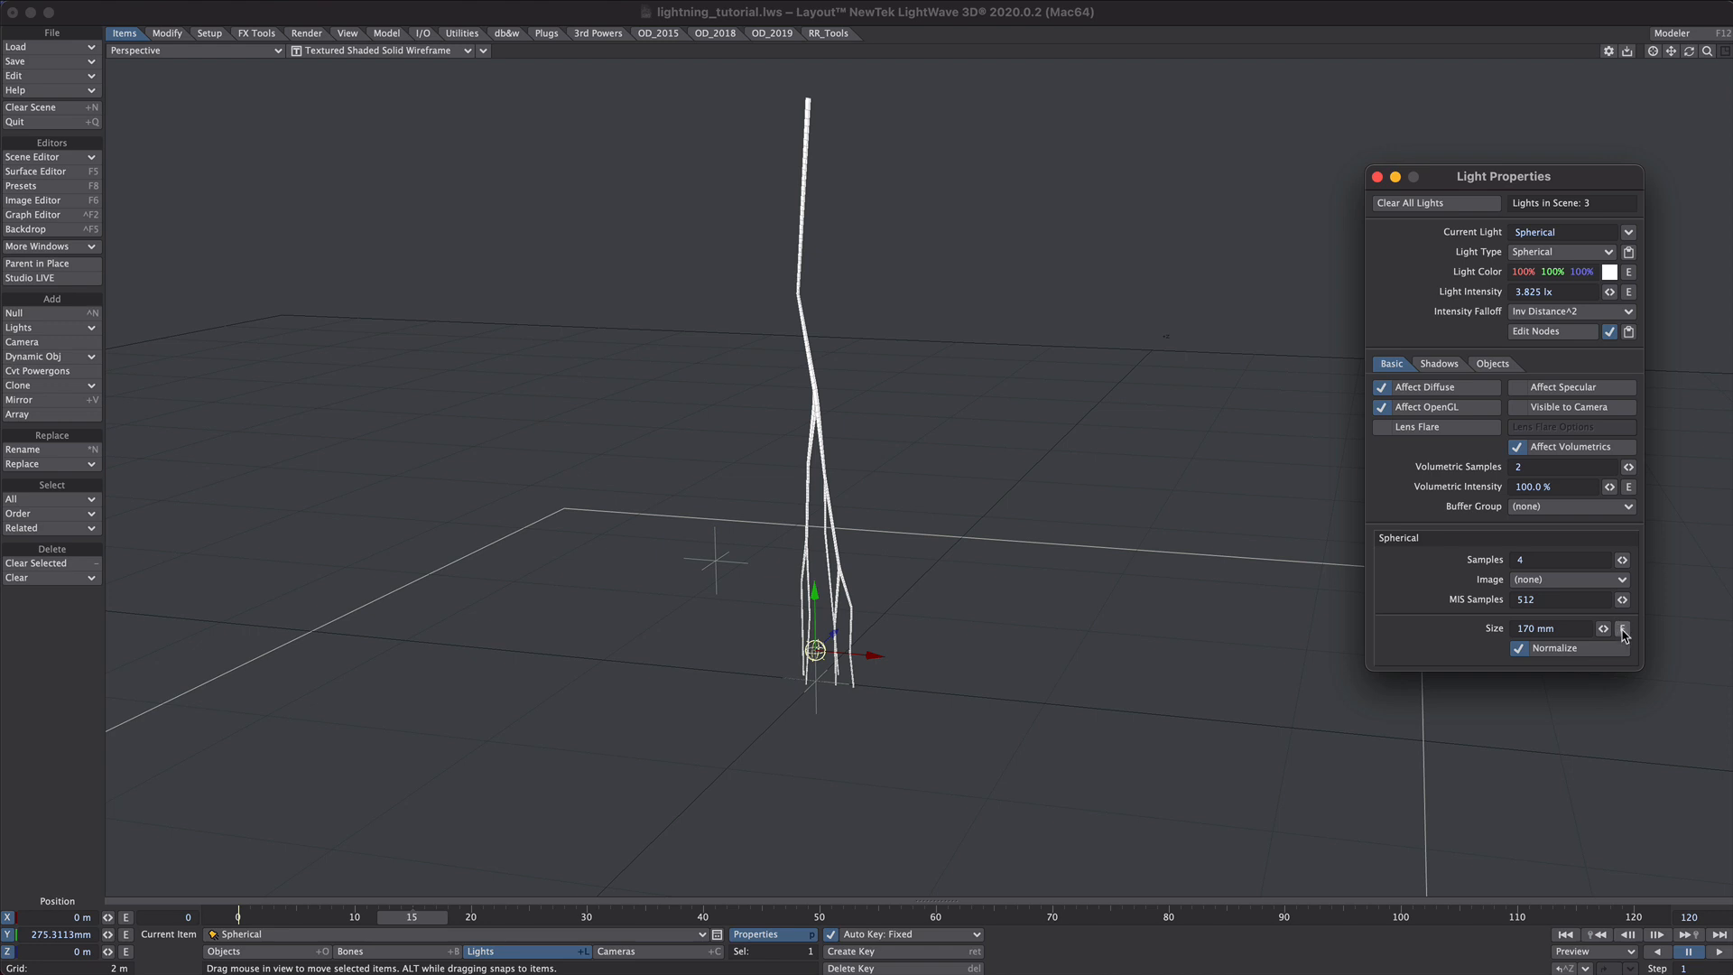
- Write expression Control as Value*[MASTER.Position.Y] for the Spherical light's size channel
click(1627, 634)
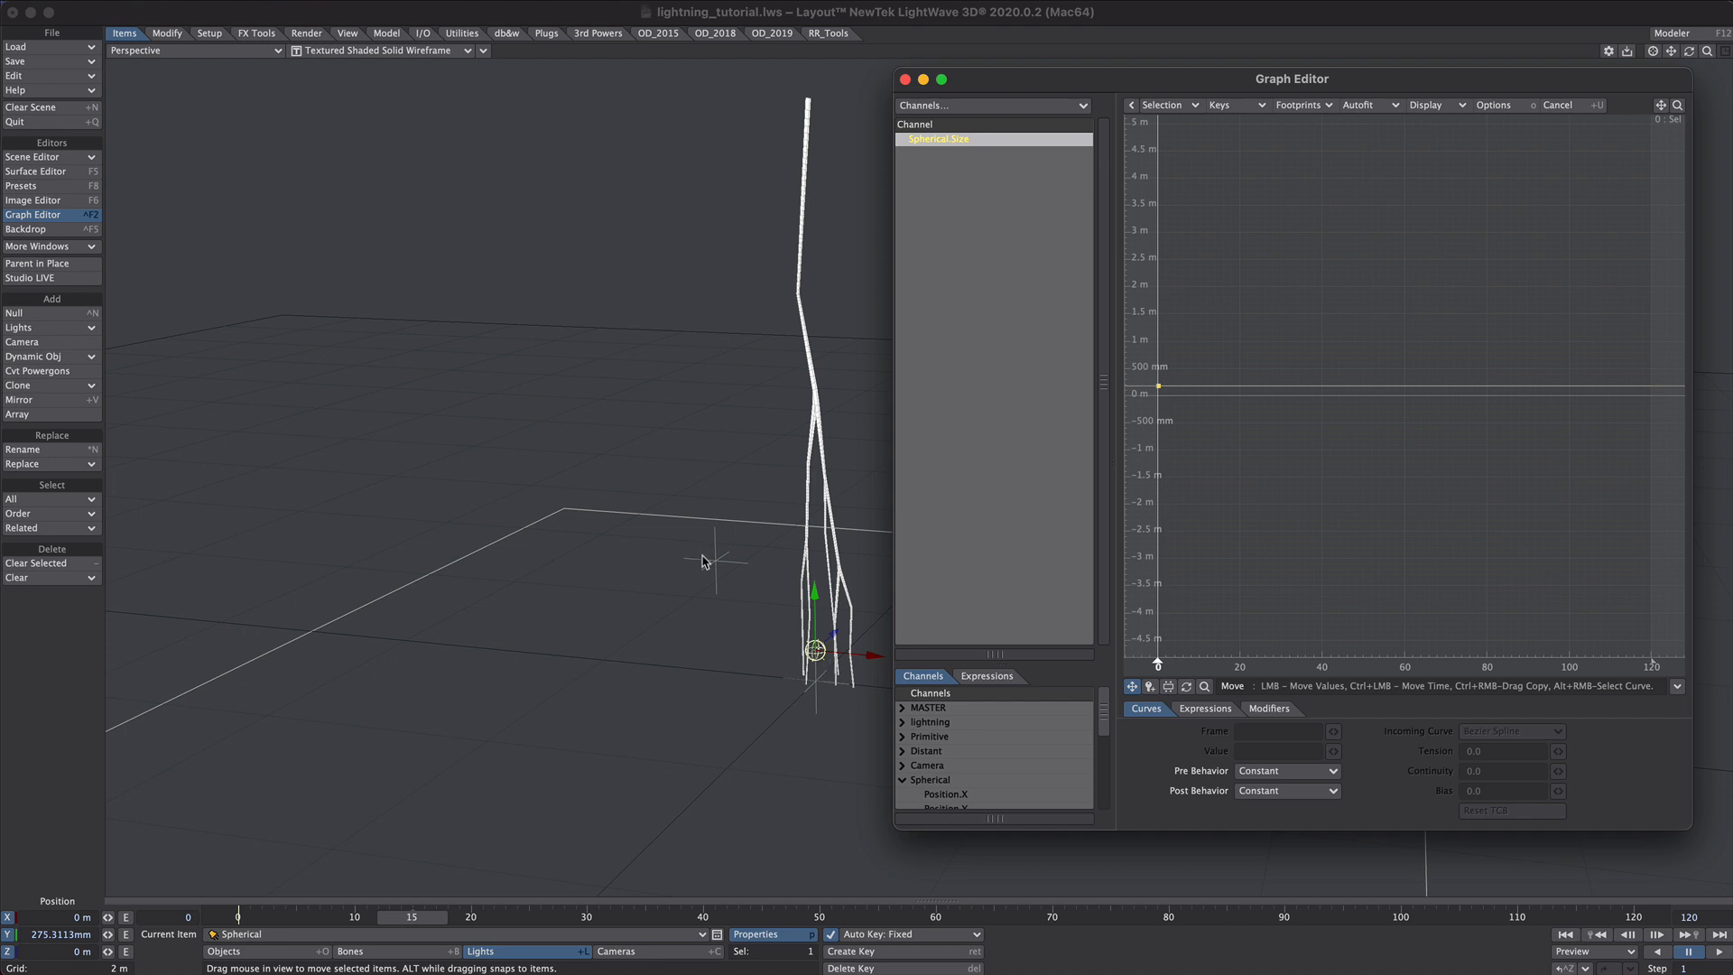
mouse_move(926, 718)
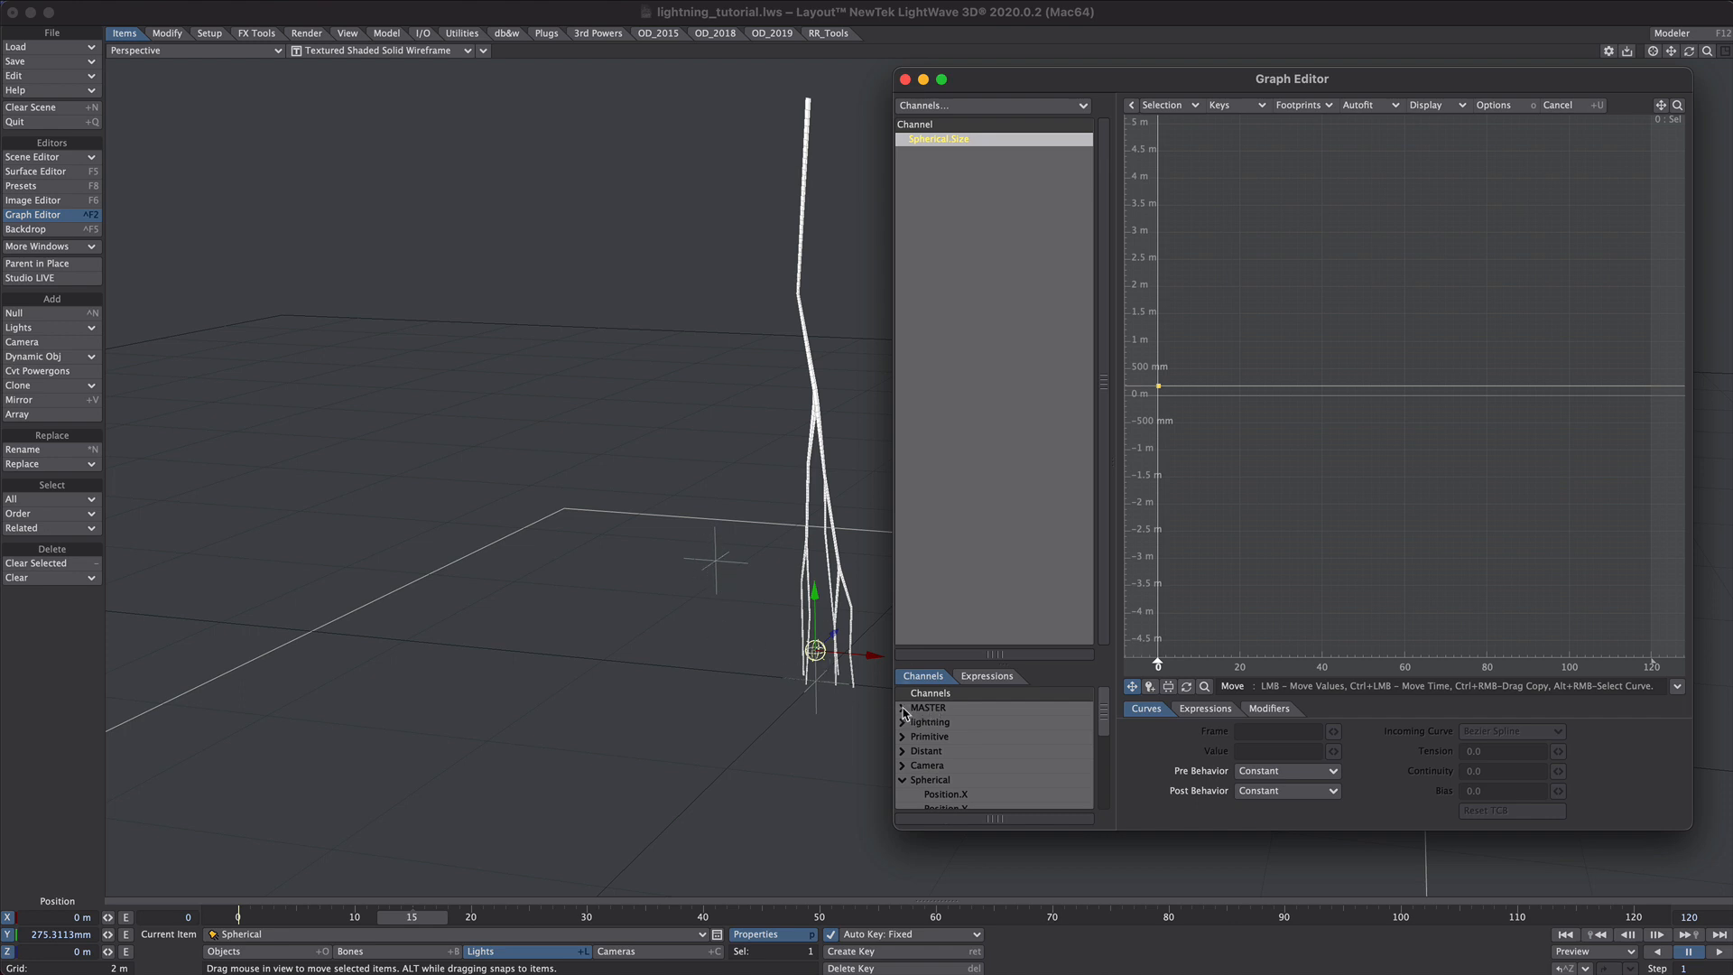
click(903, 708)
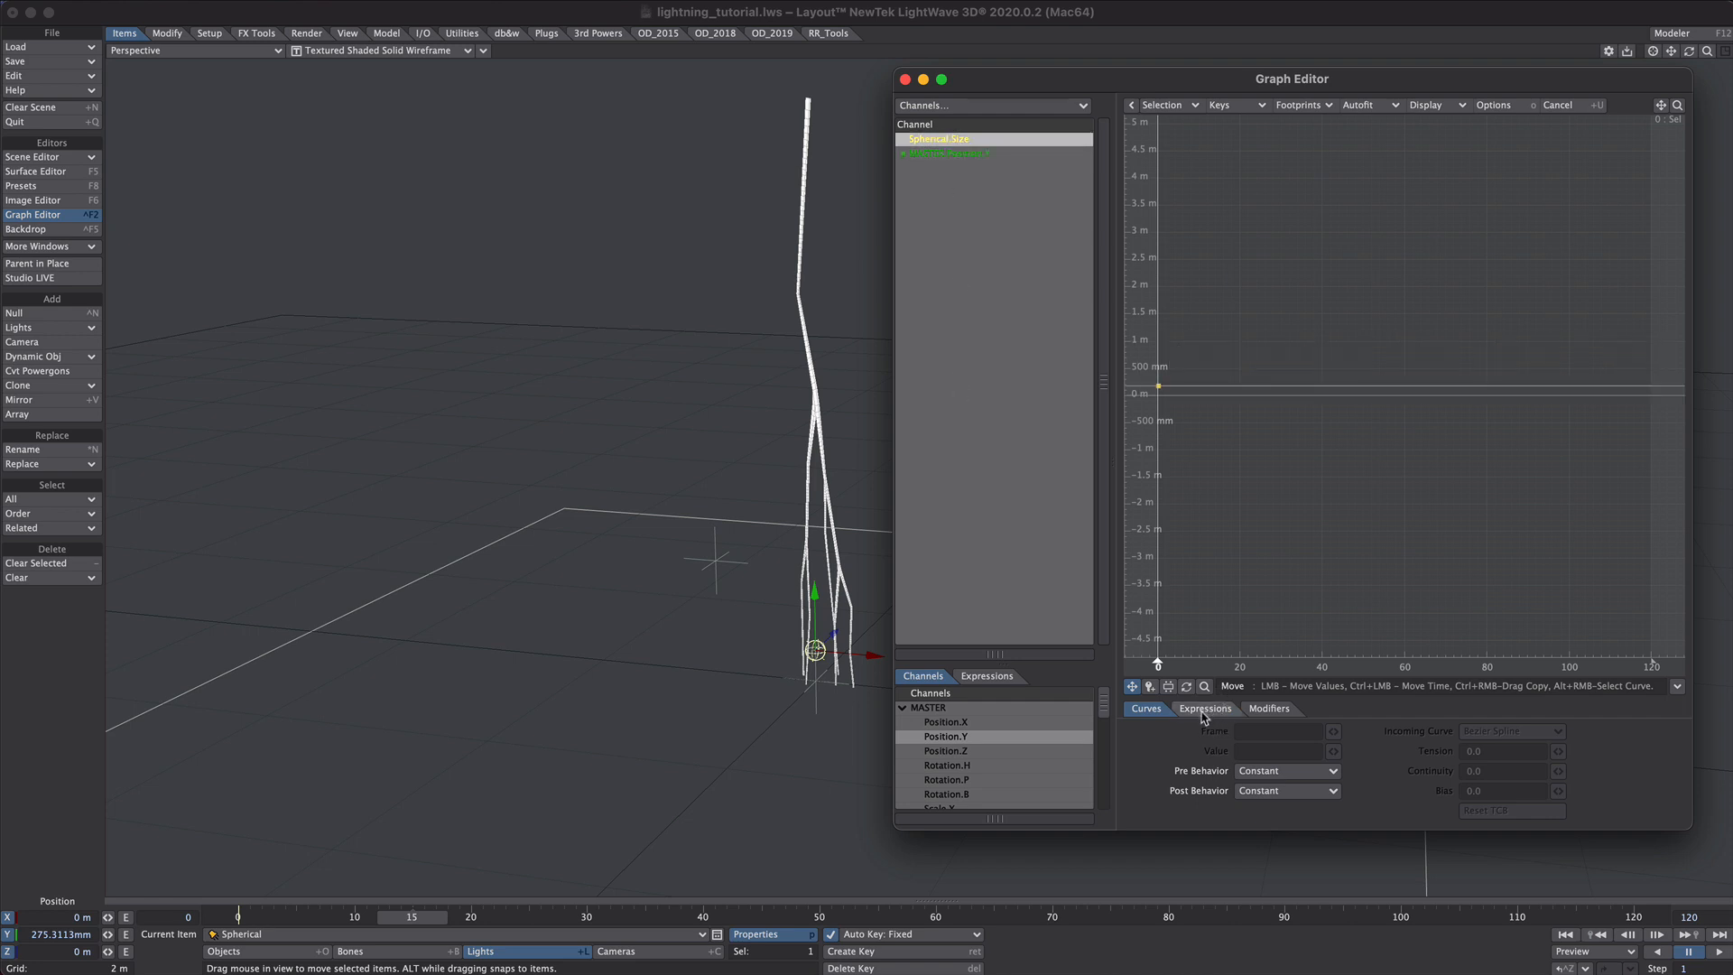
click(1204, 708)
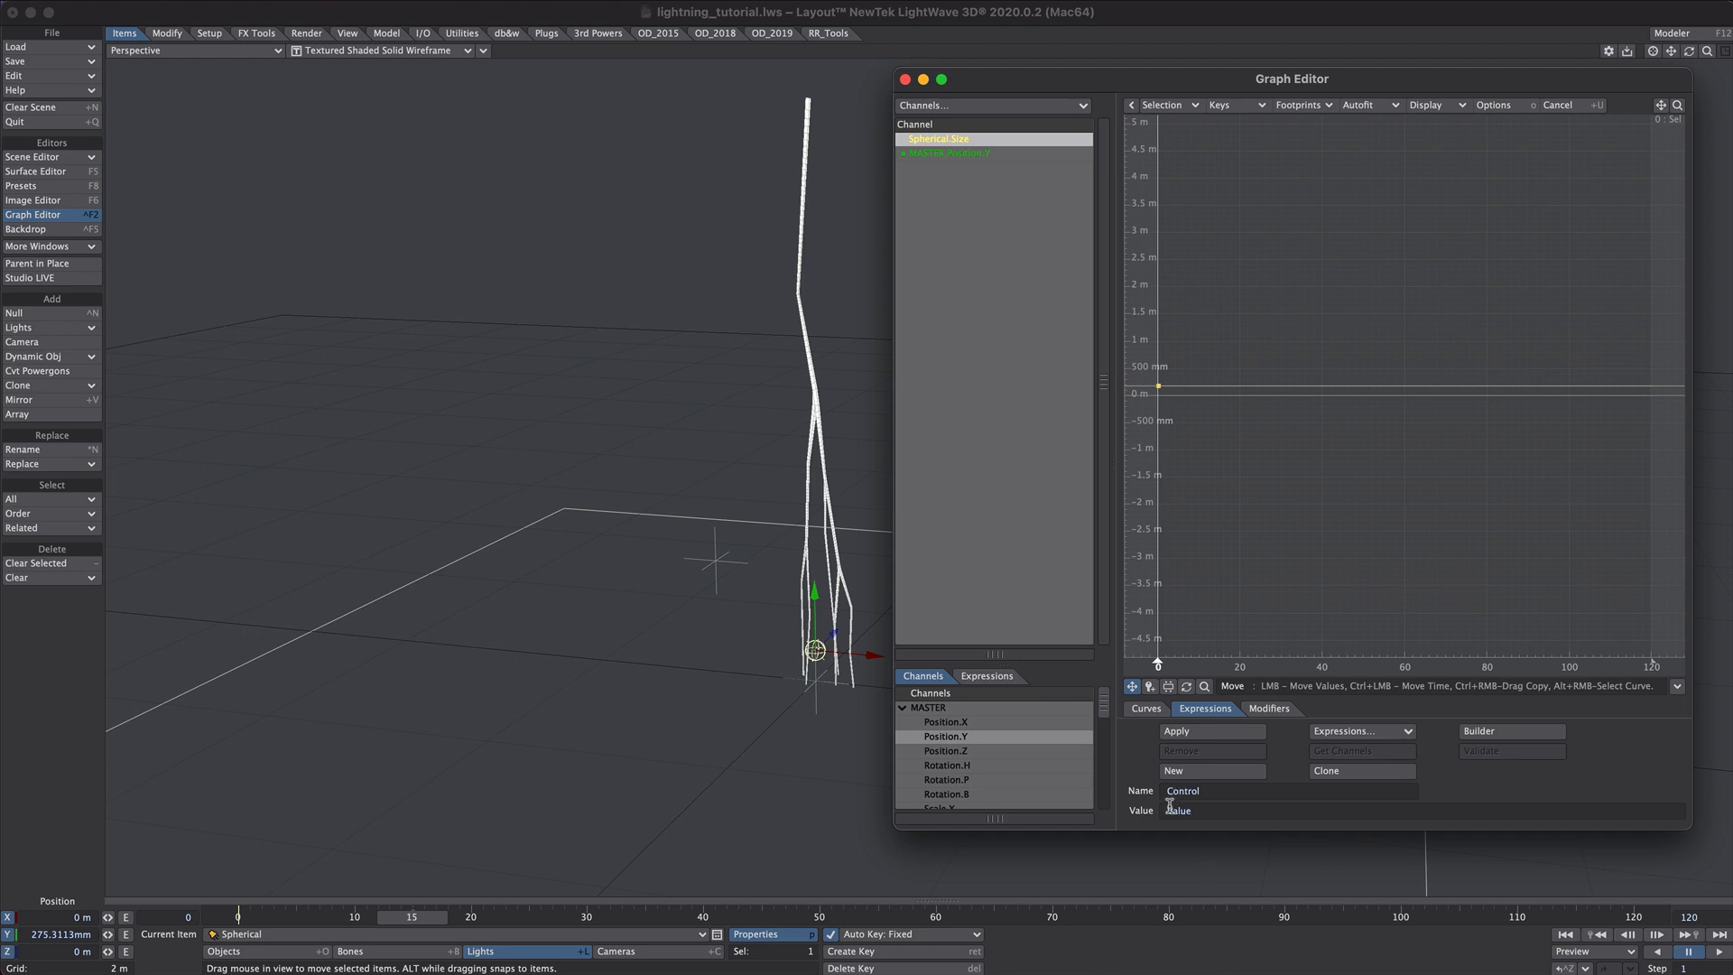
mouse_move(1164, 374)
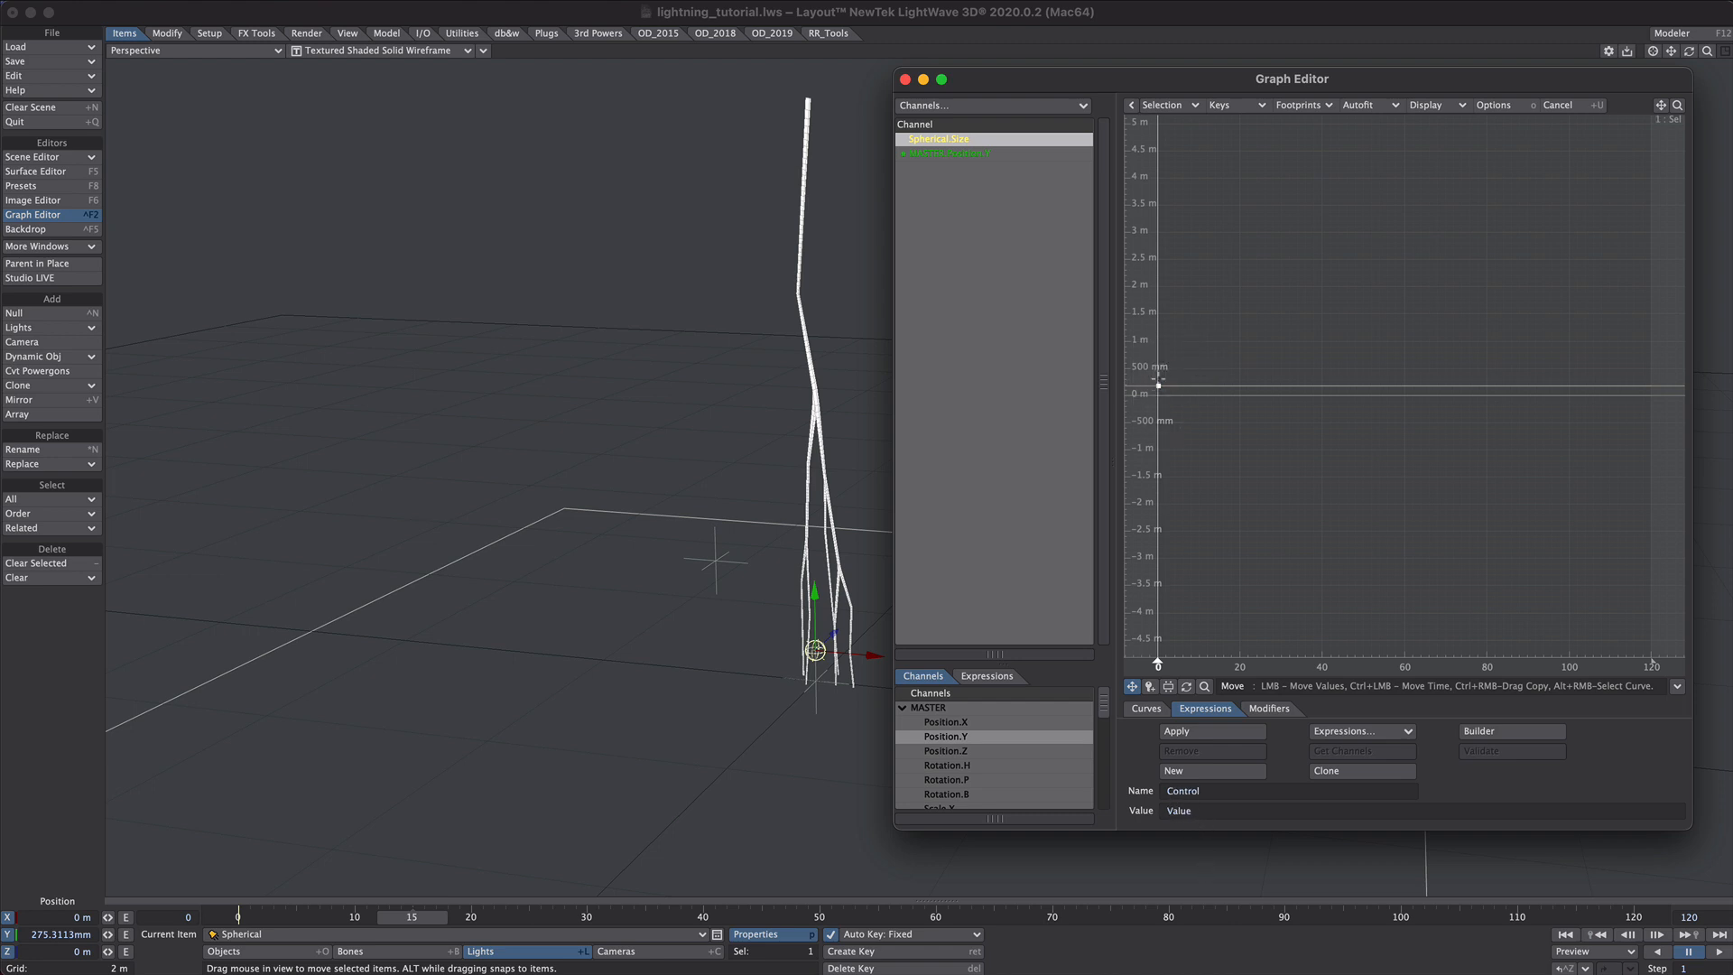
click(1215, 810)
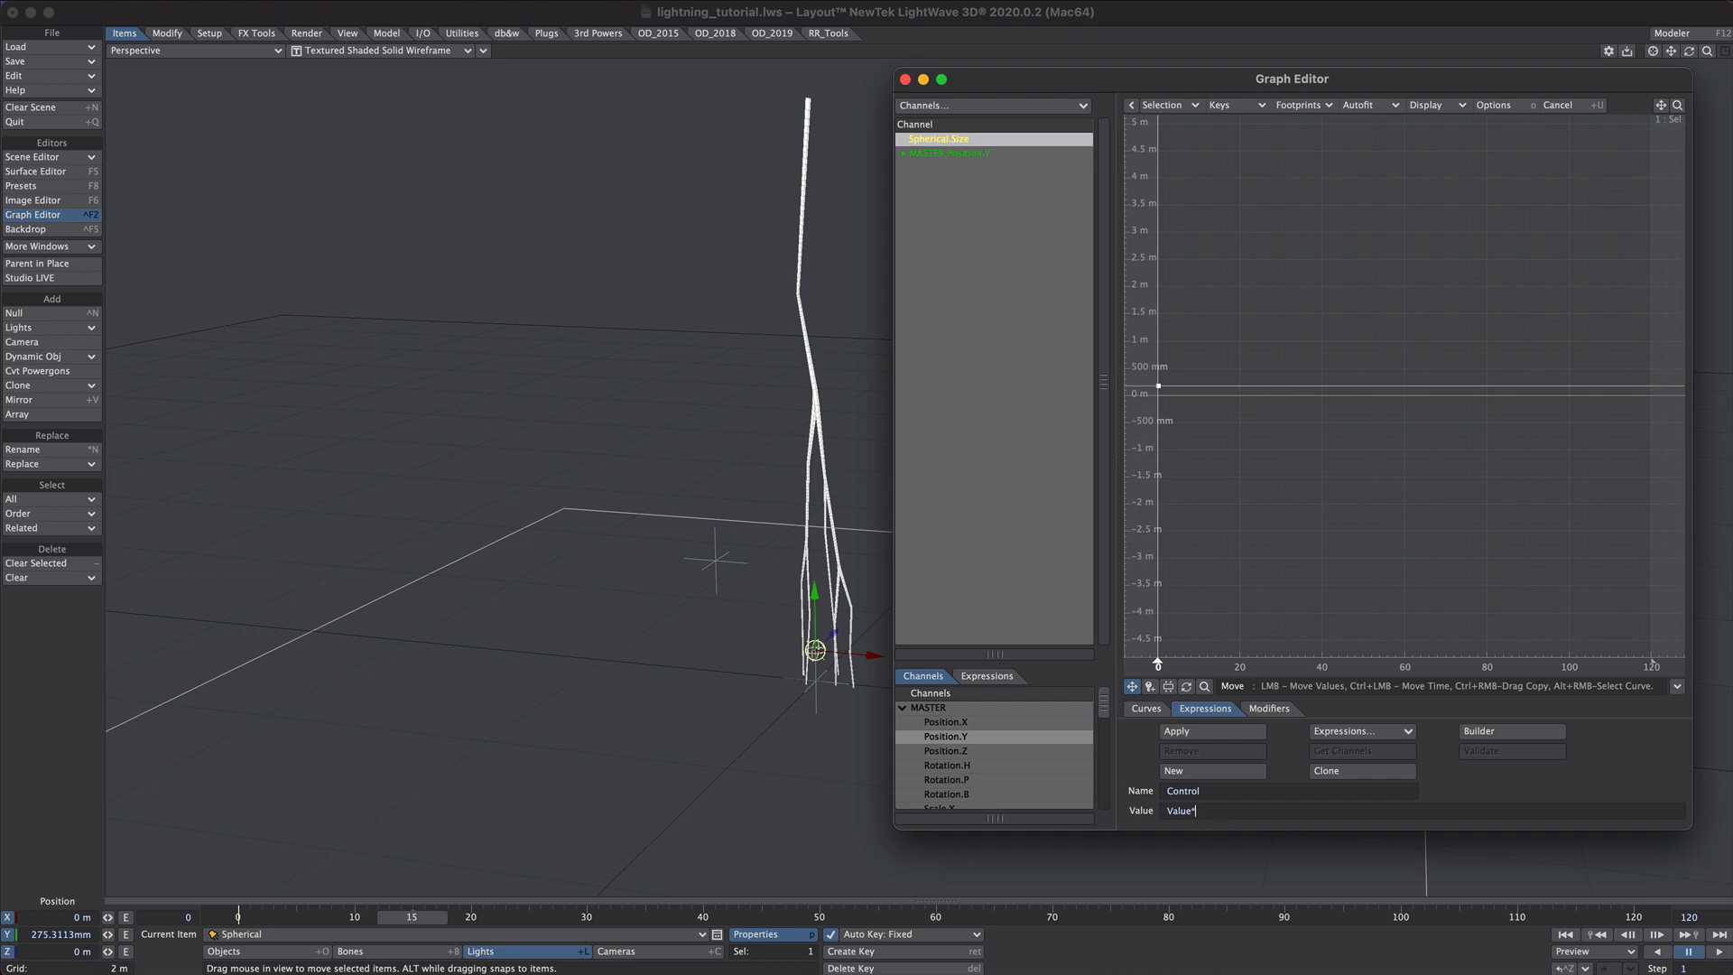
mouse_move(983, 155)
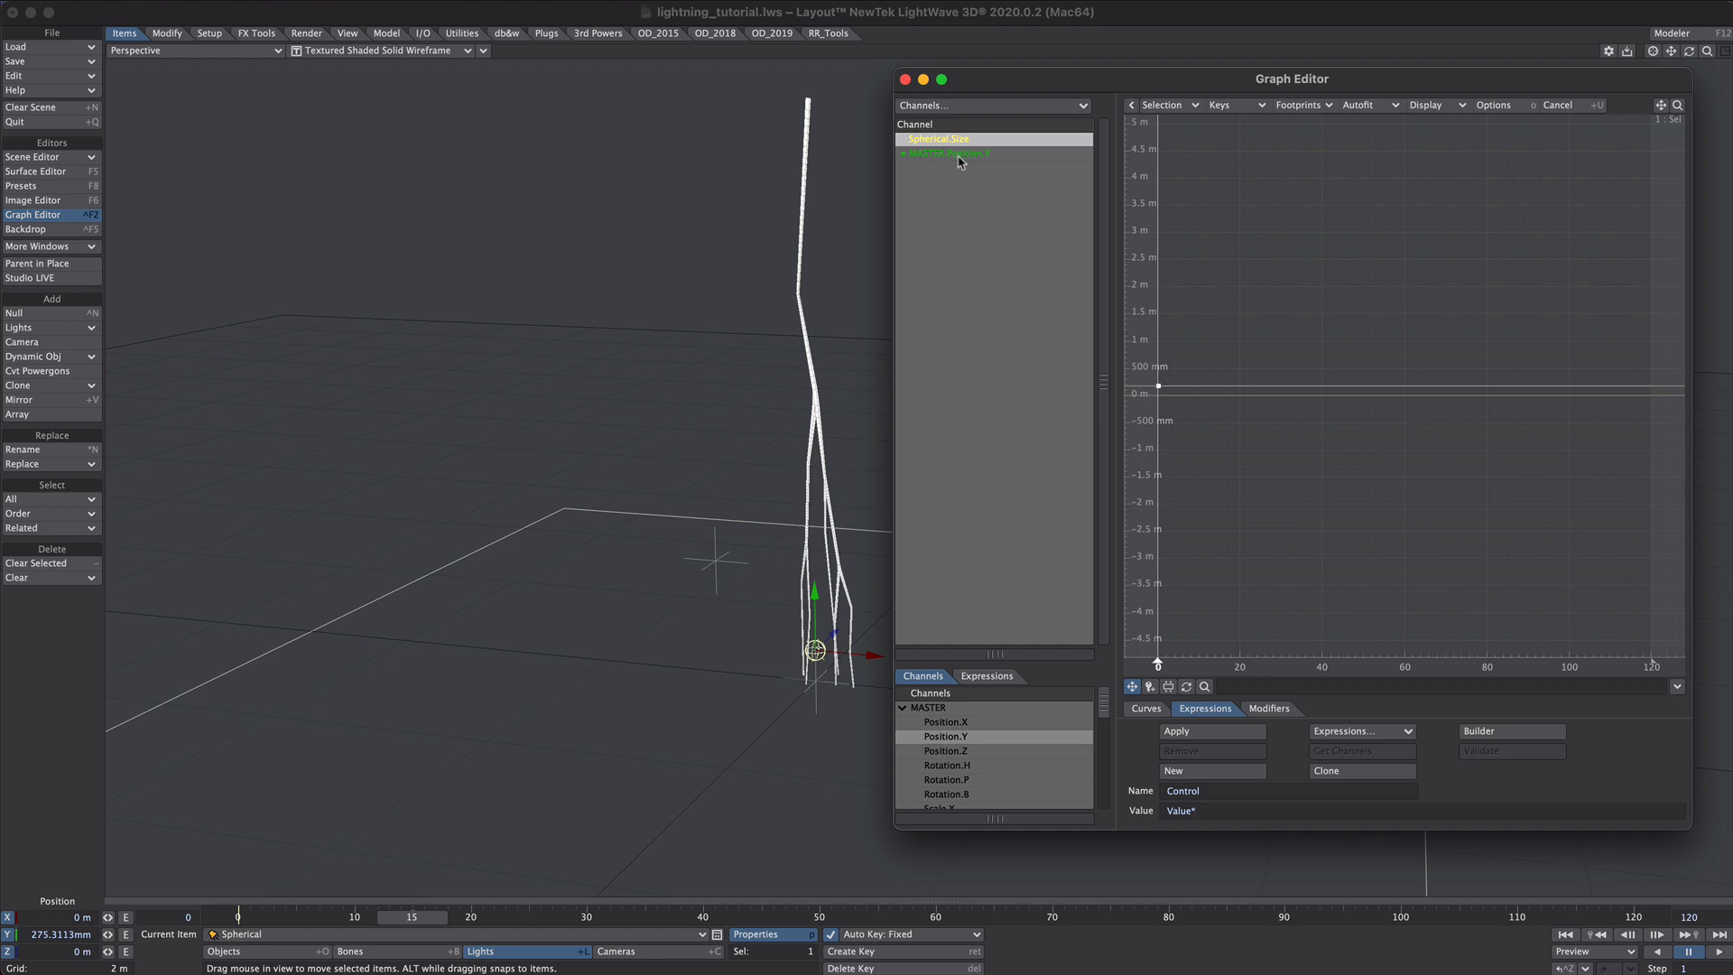
right_click(948, 153)
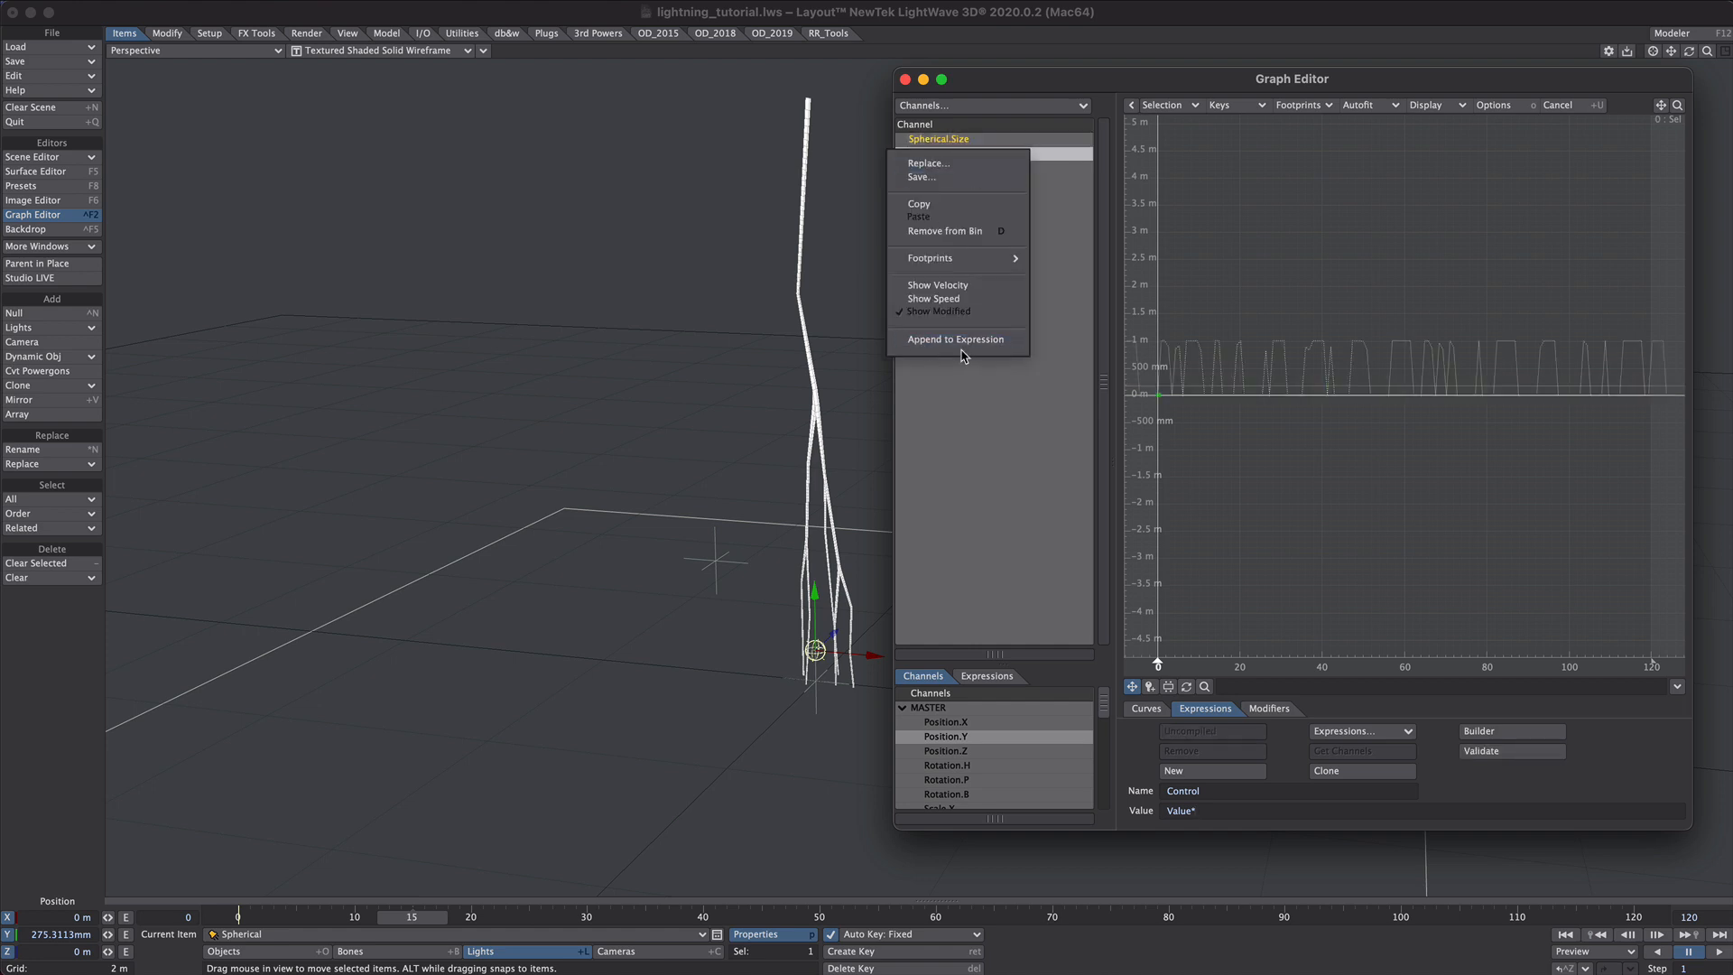
mouse_move(957, 339)
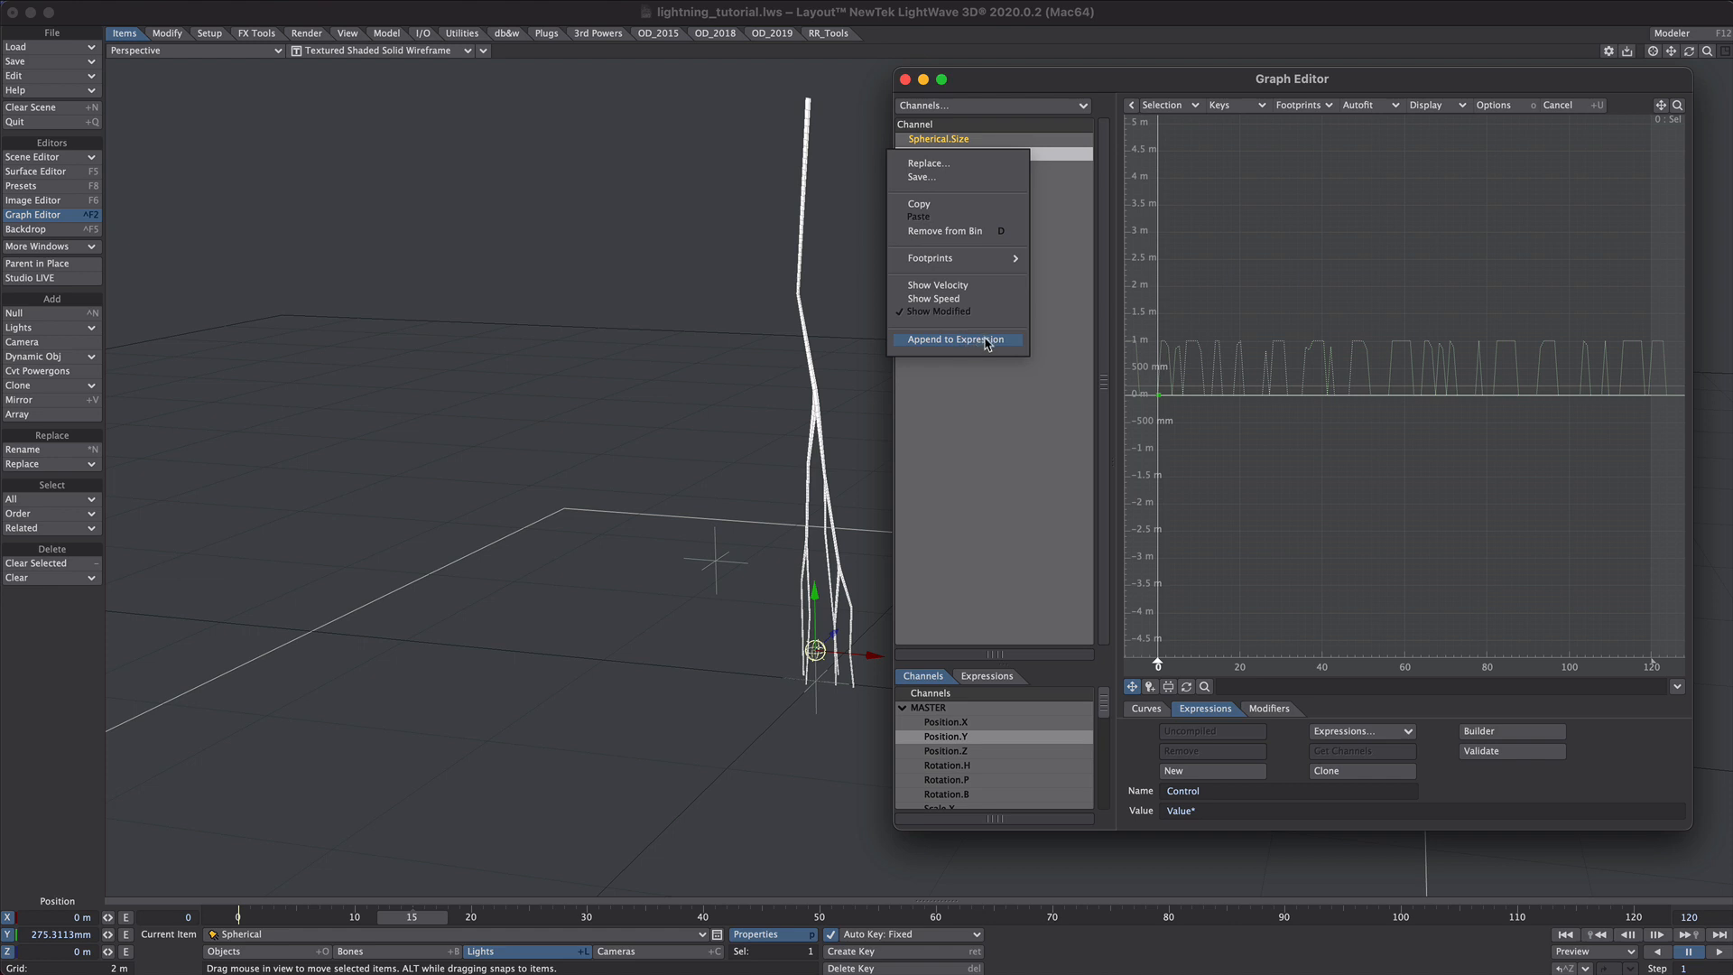
click(955, 340)
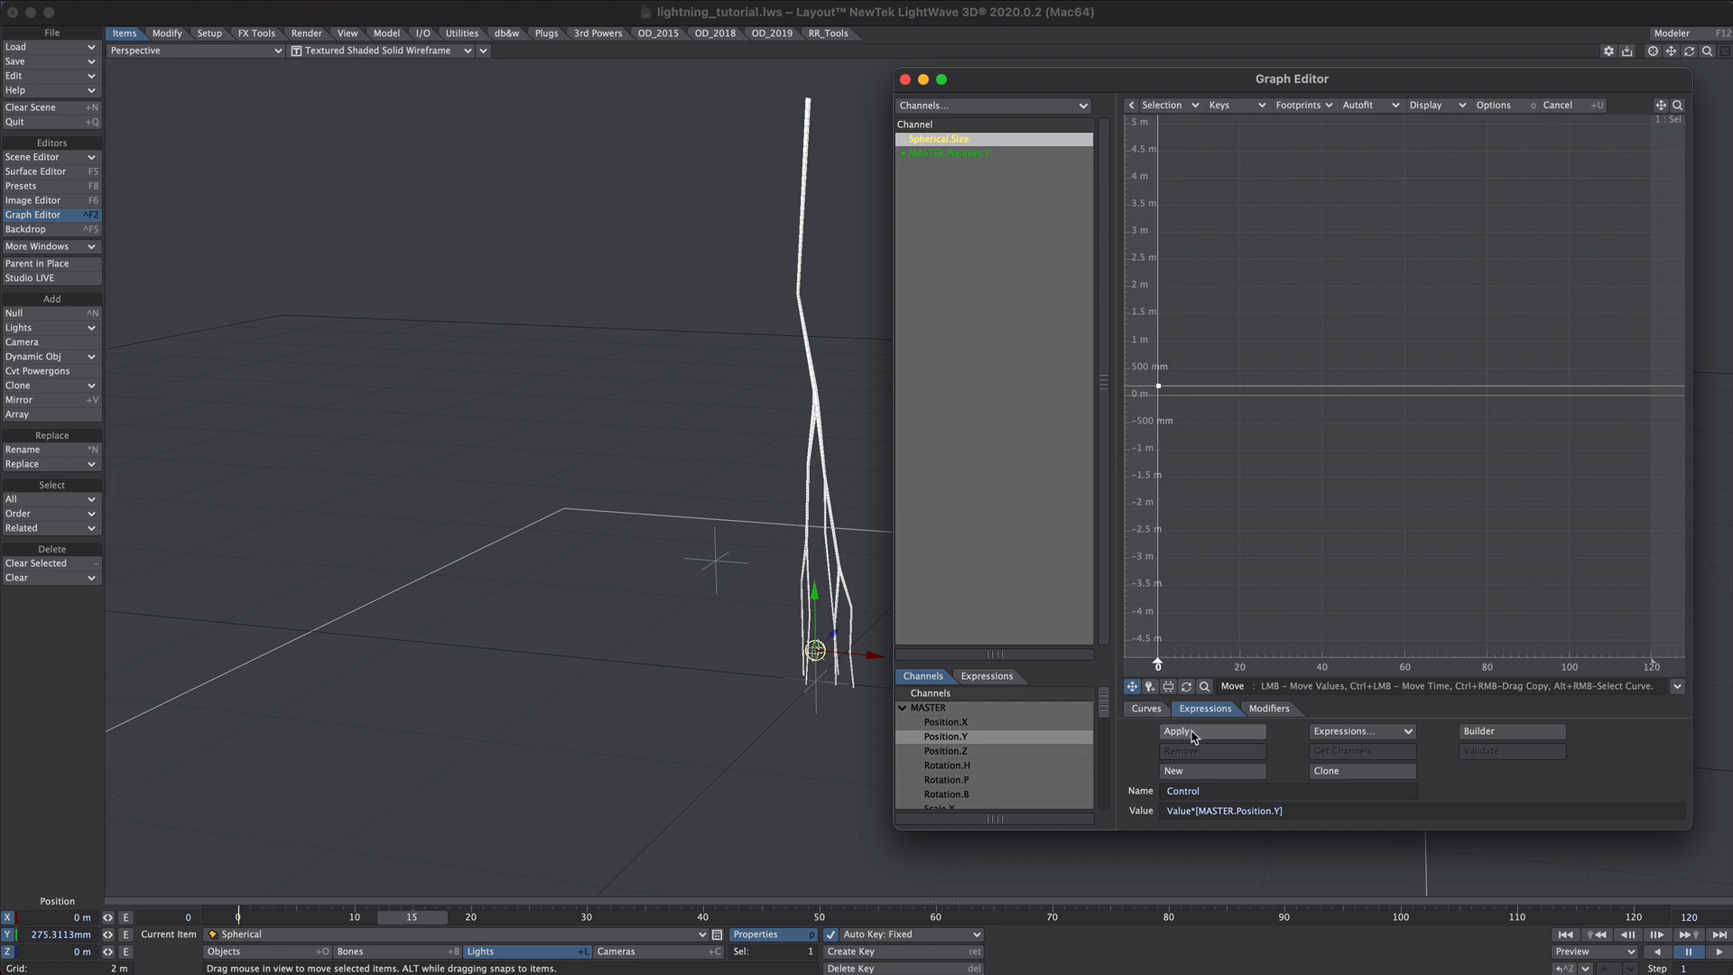
- Apply the Control expression to Spherical.Size and then to Spherical.Intensity
click(1176, 731)
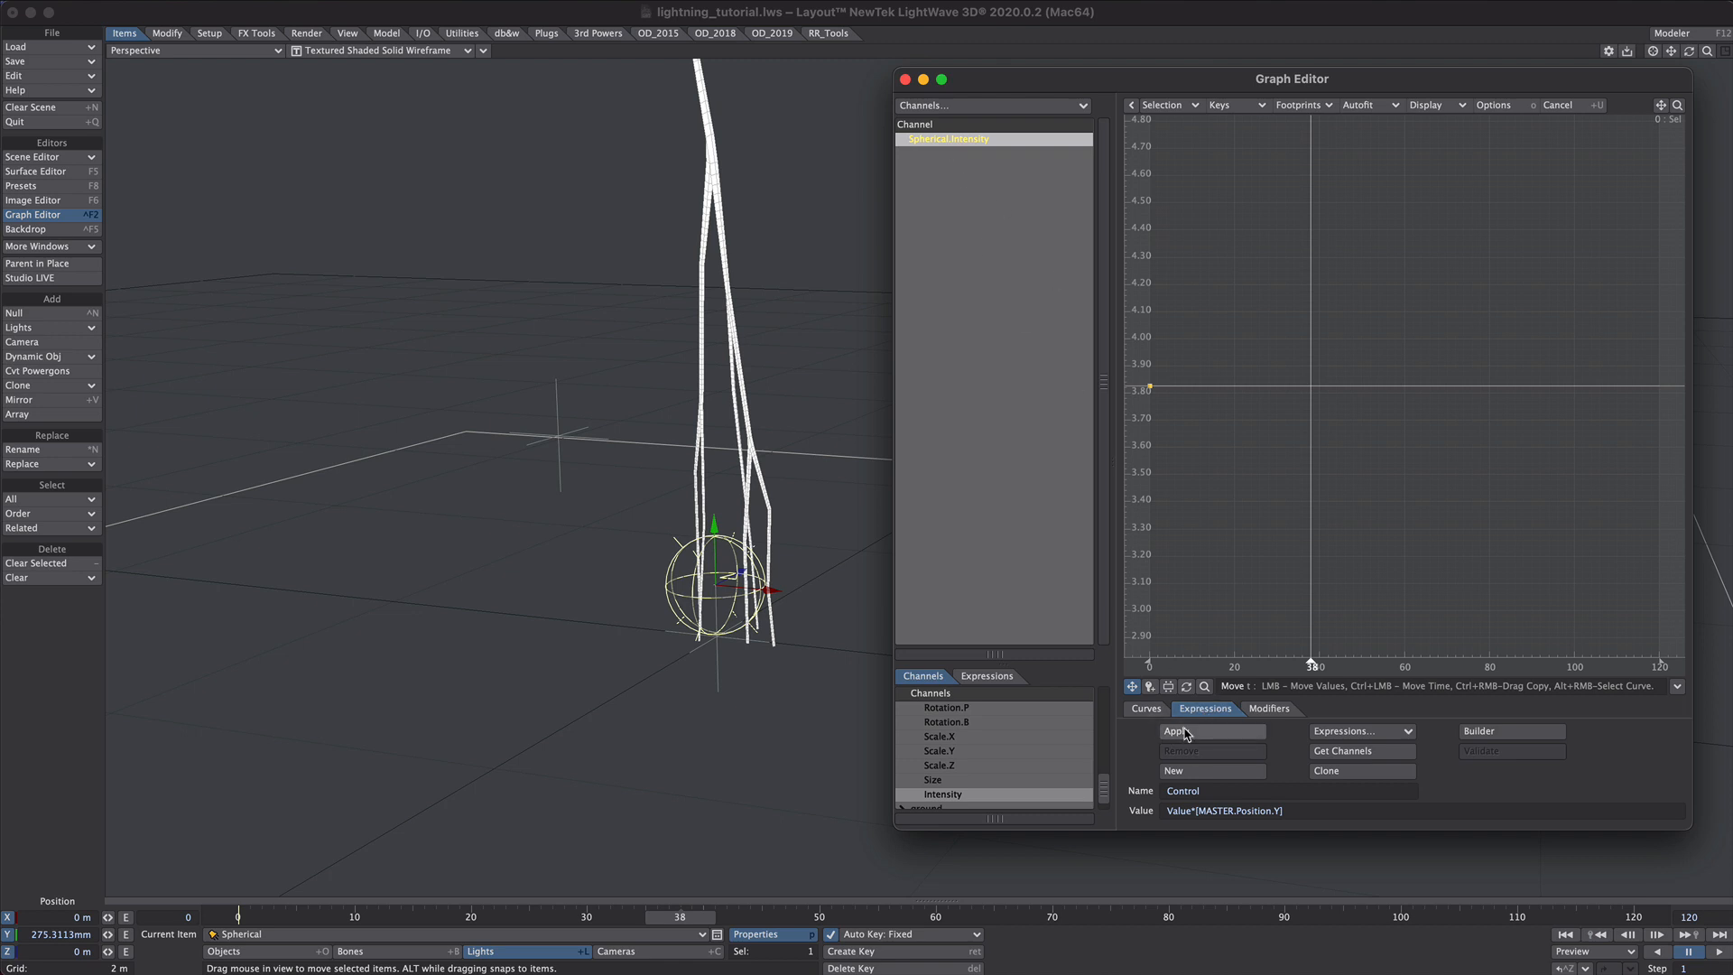
click(1176, 730)
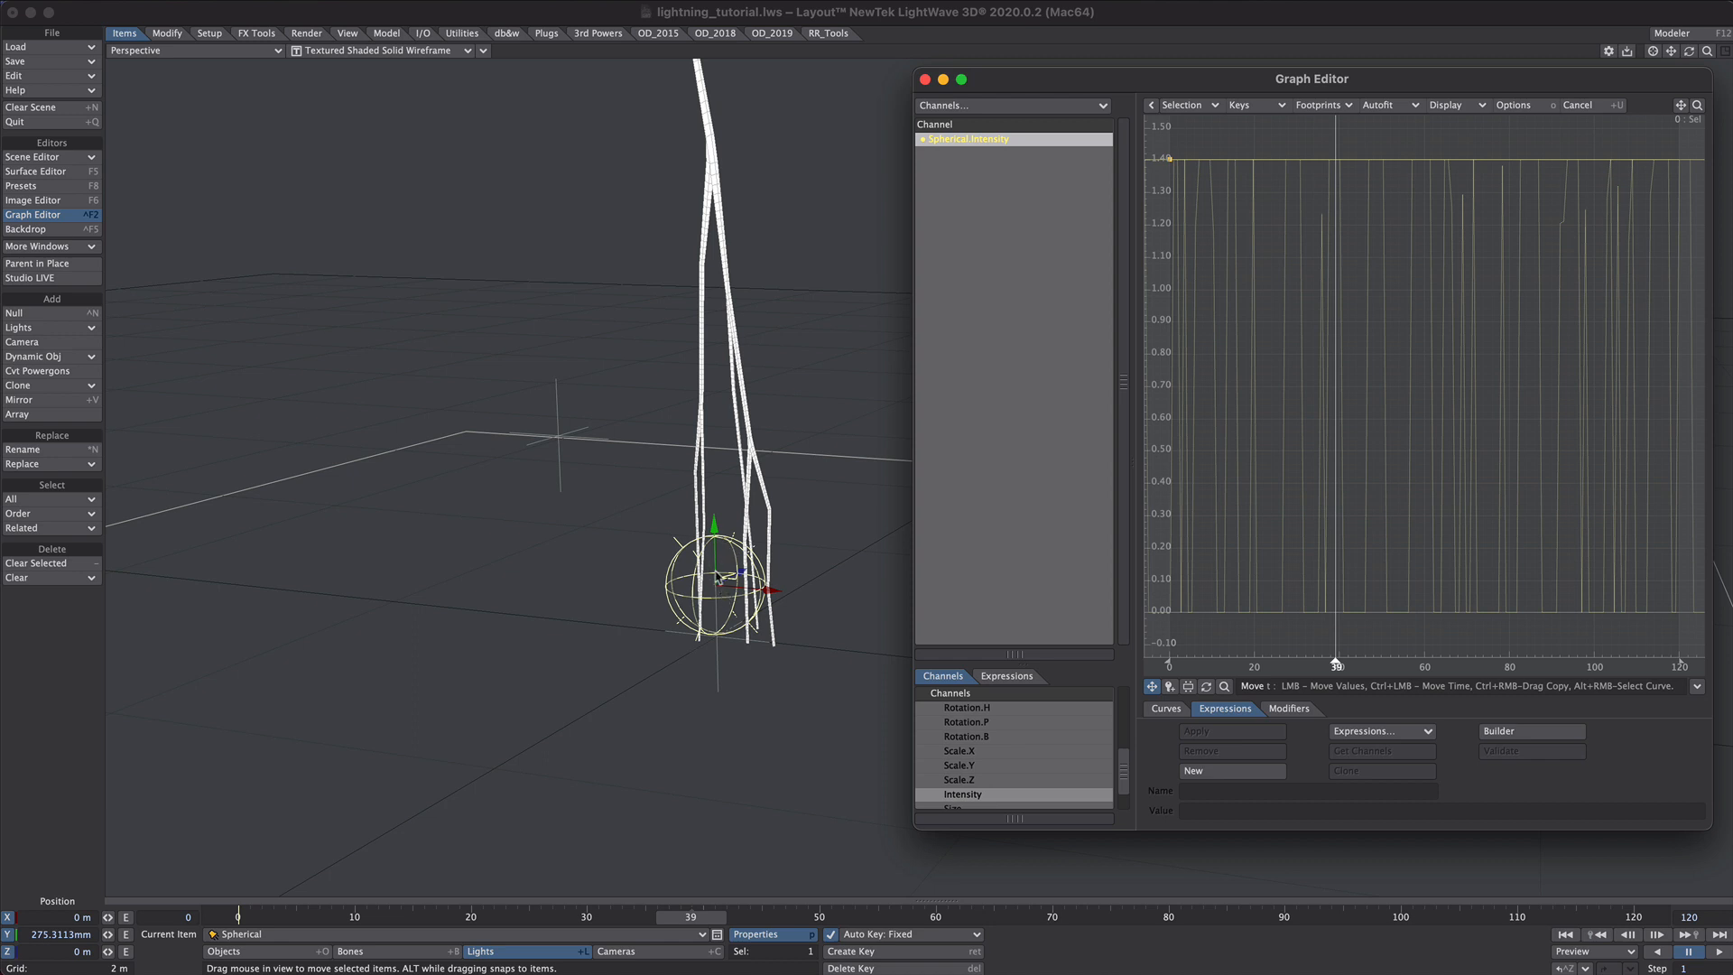
- Add a Noisy Channel modifier to the intensity channel with offset, scale 2.25 and speed 1.82
click(1286, 708)
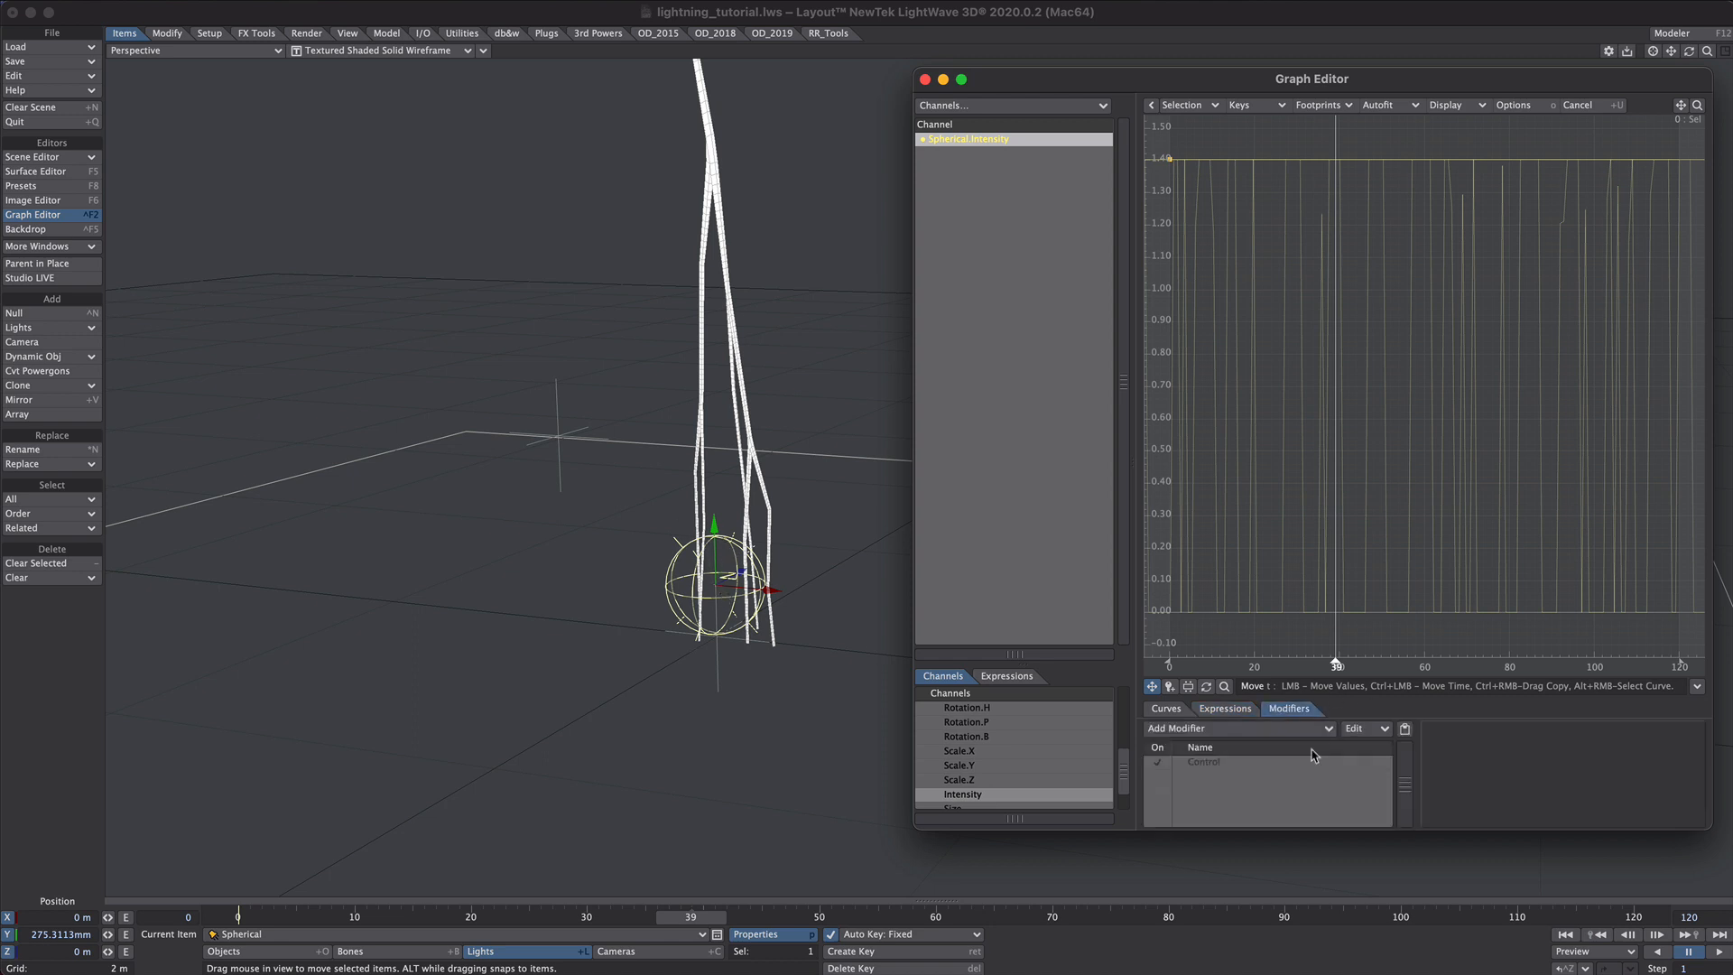
click(1229, 727)
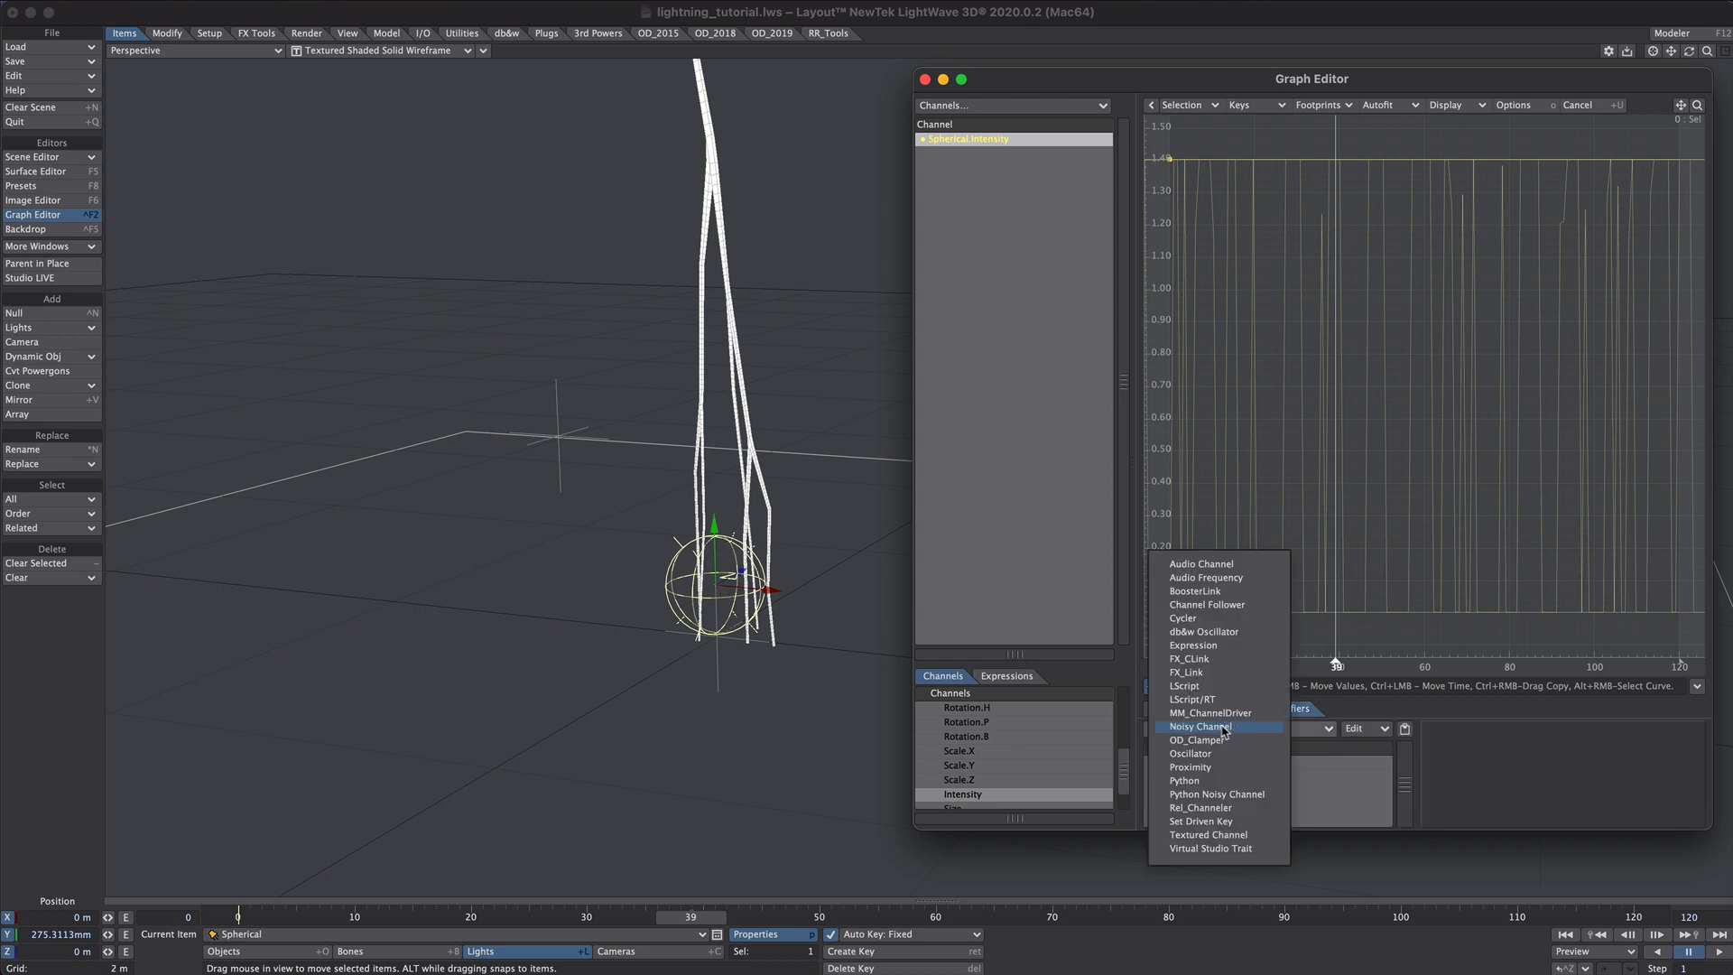
click(1199, 726)
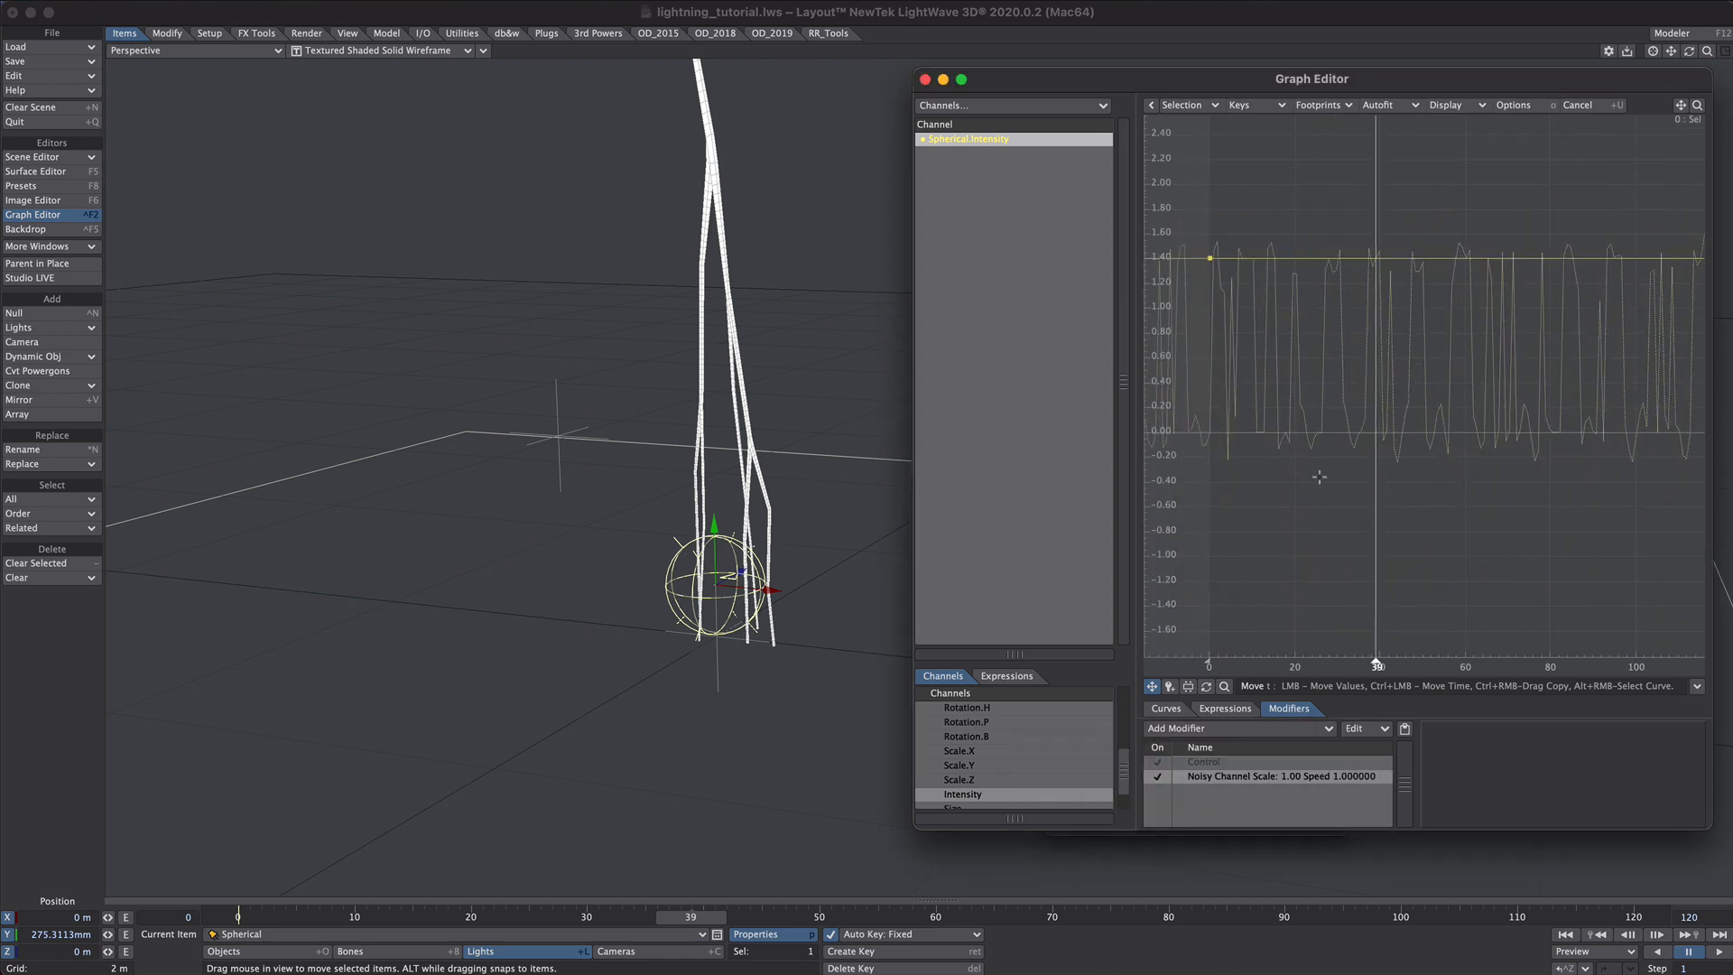
double_click(1267, 777)
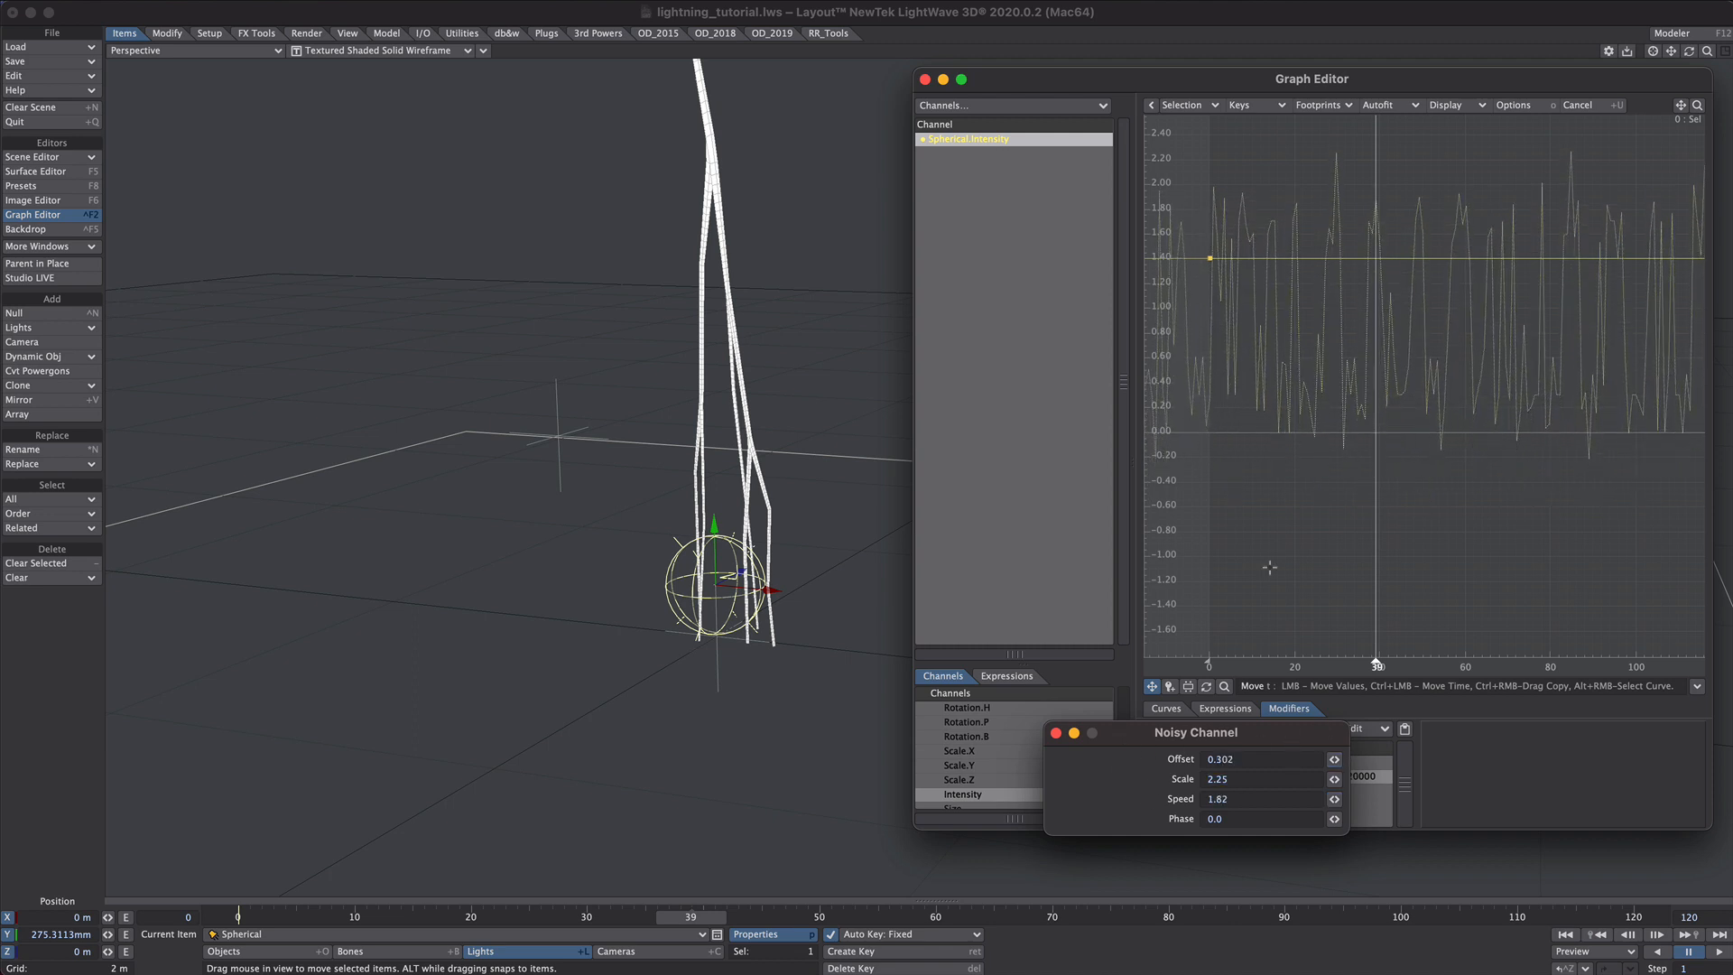
click(1266, 758)
text(0.404)
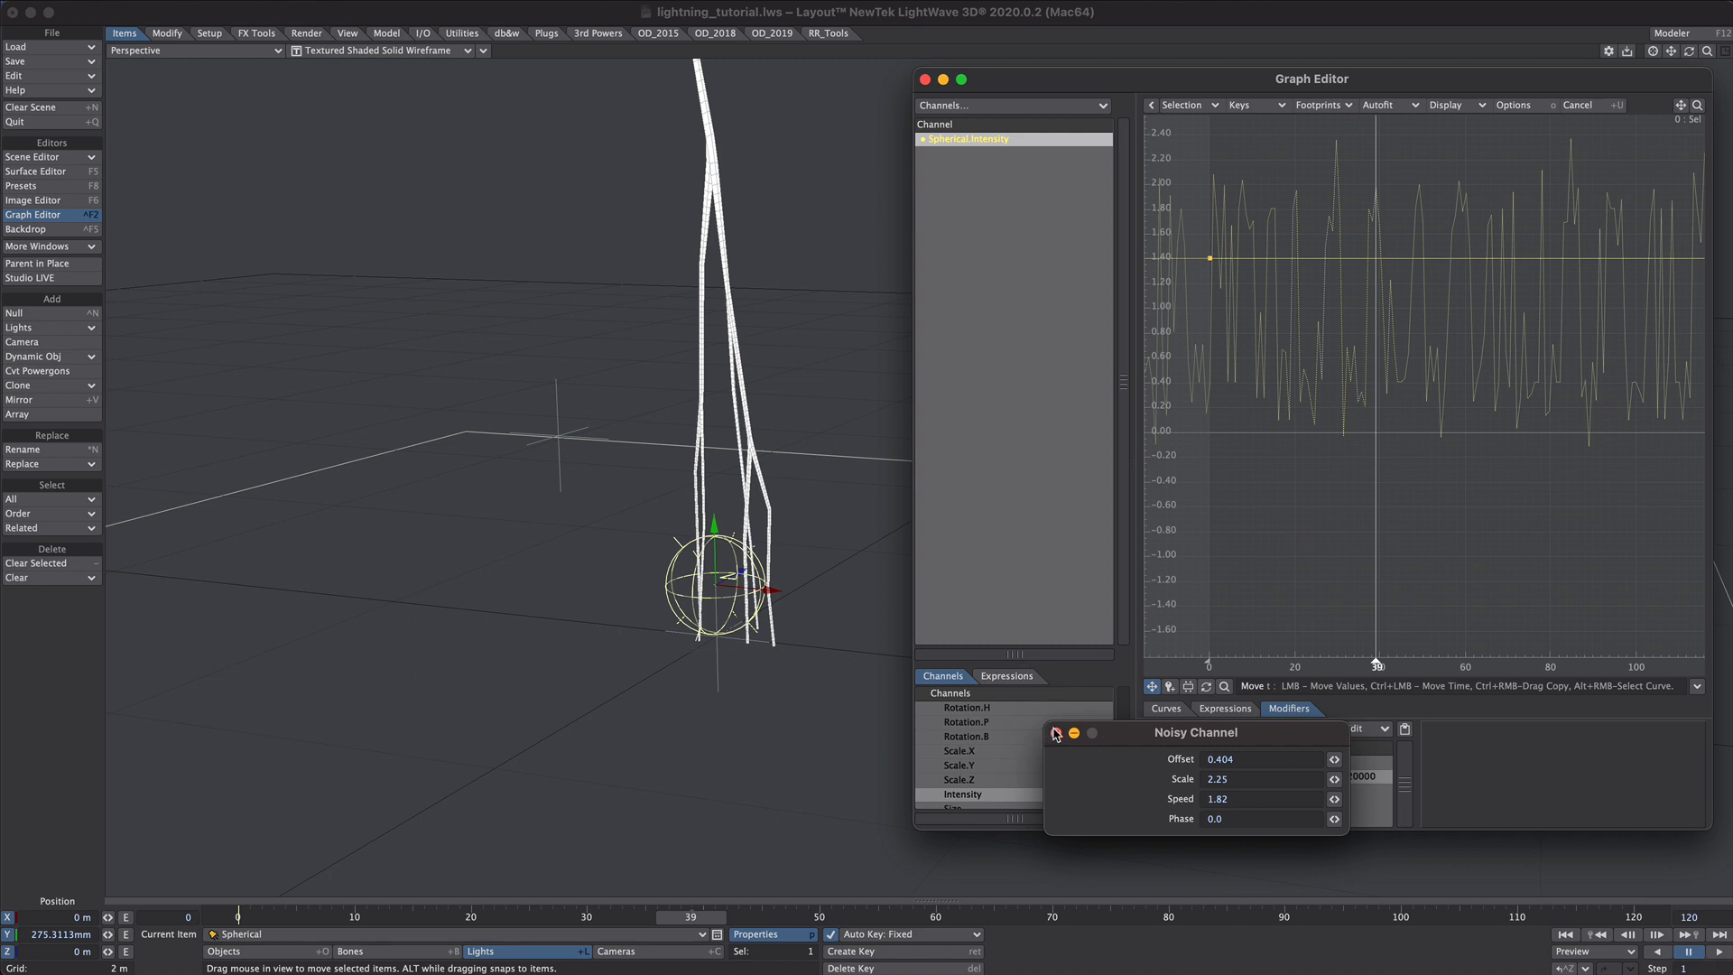
click(1057, 733)
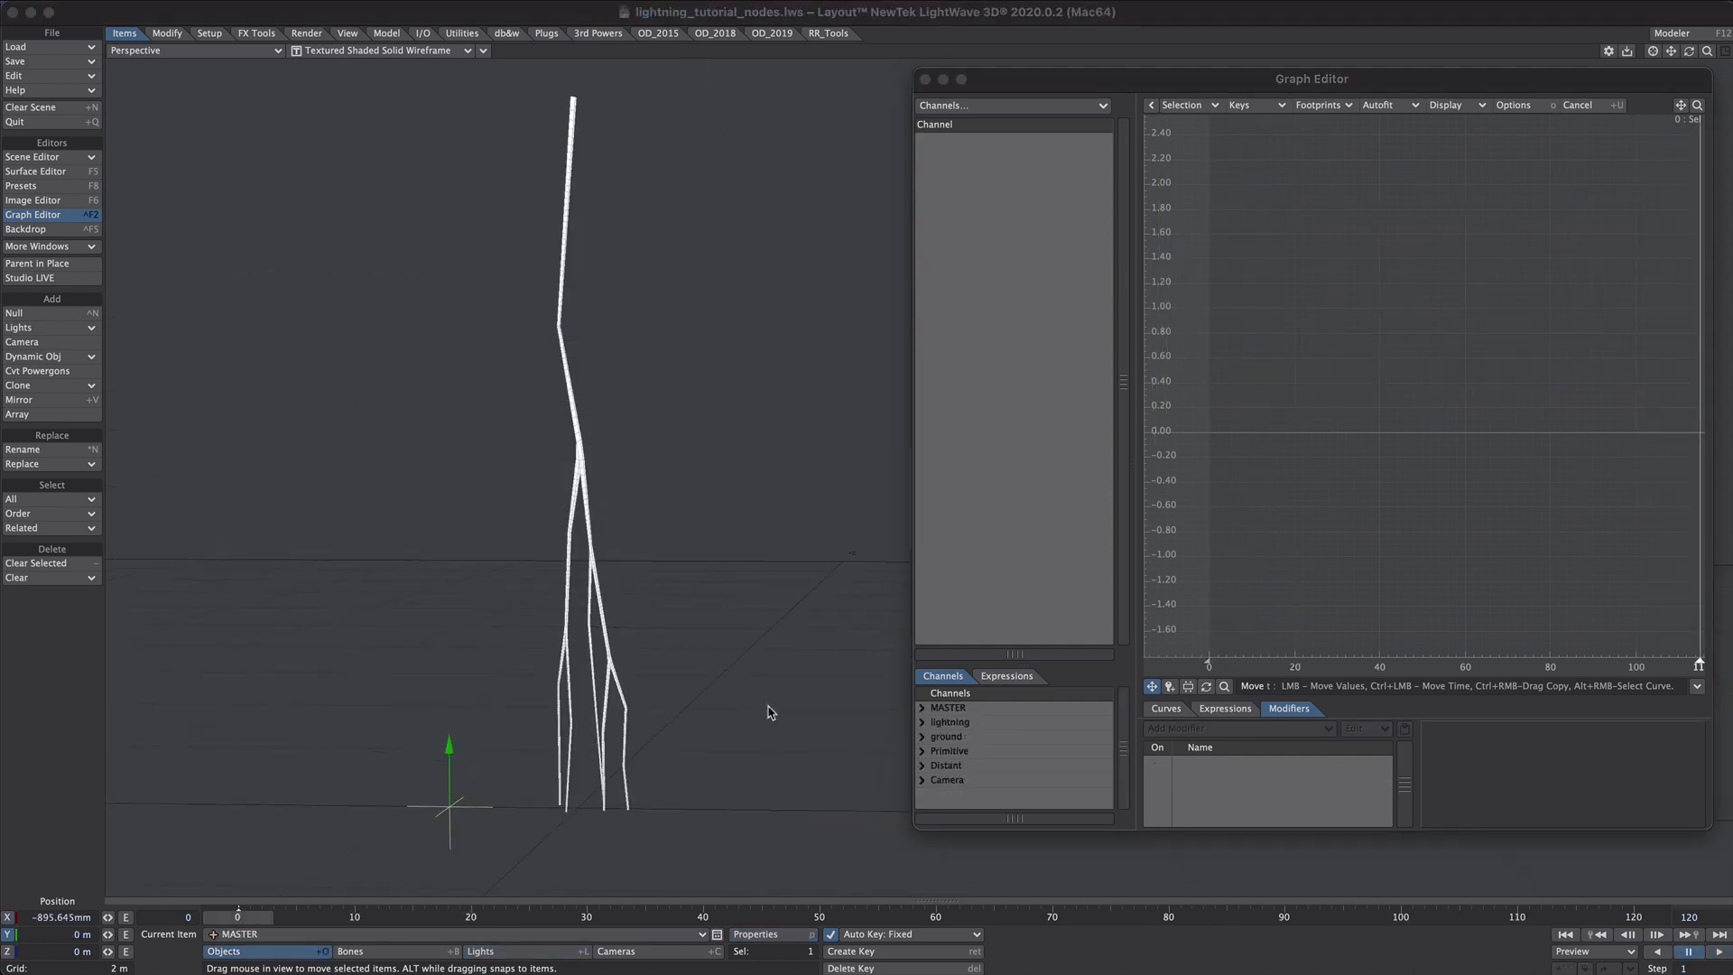
mouse_move(715, 572)
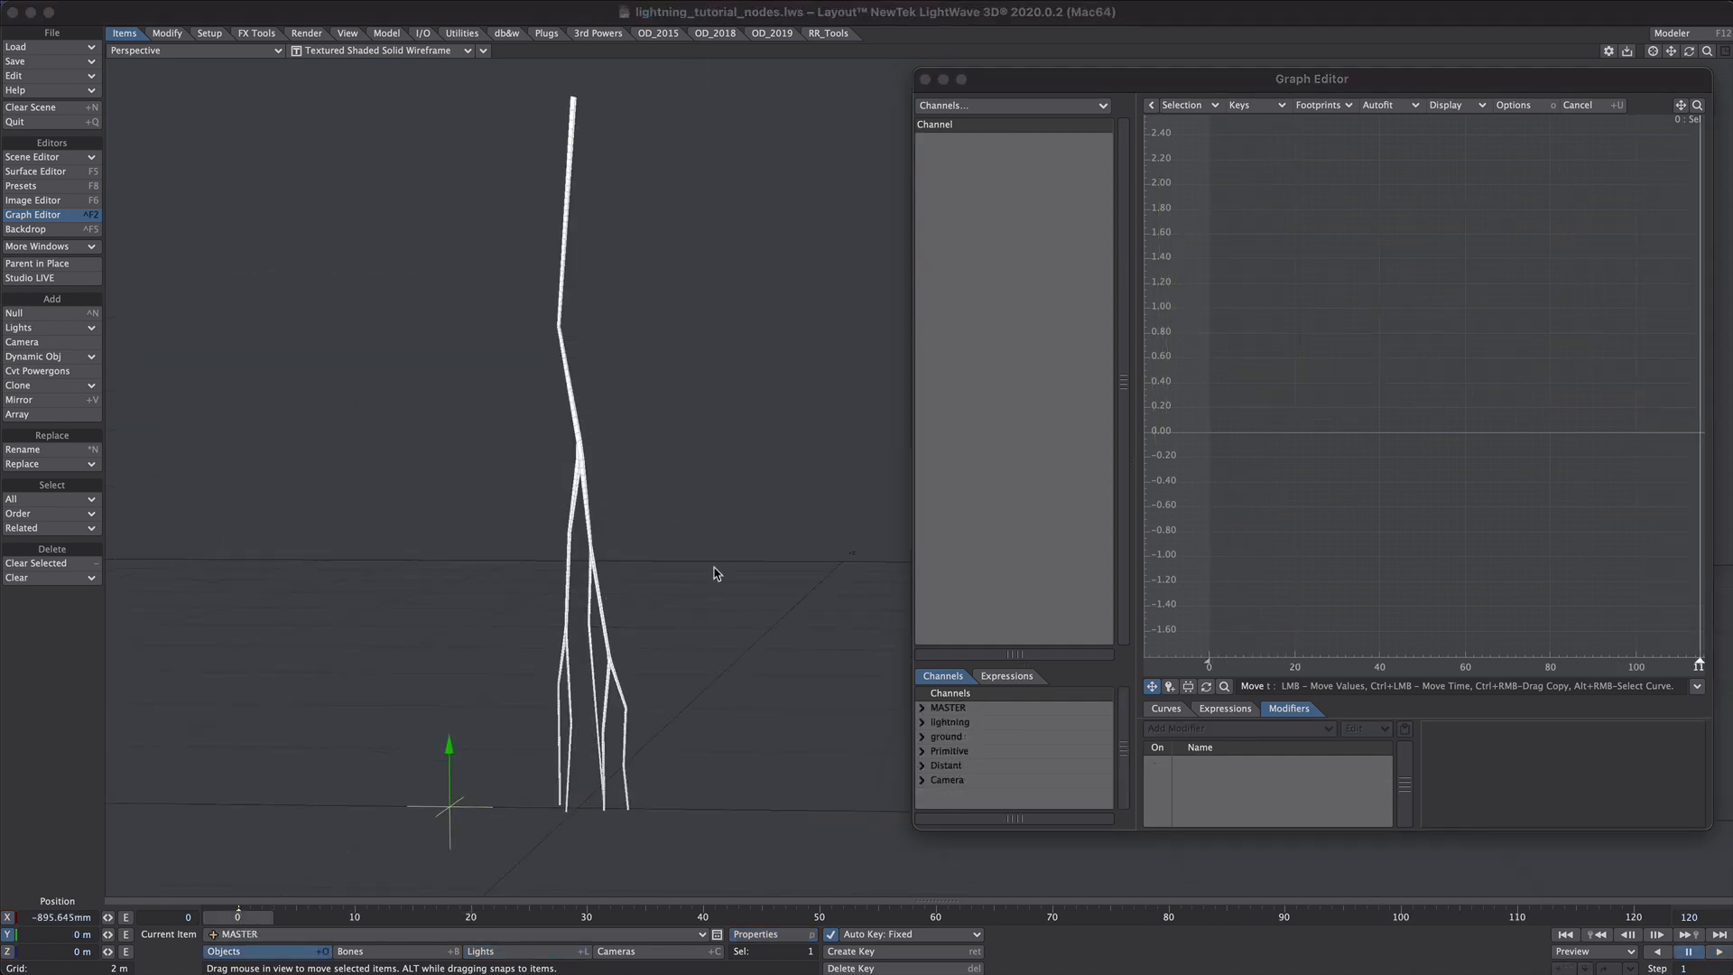
mouse_move(524, 688)
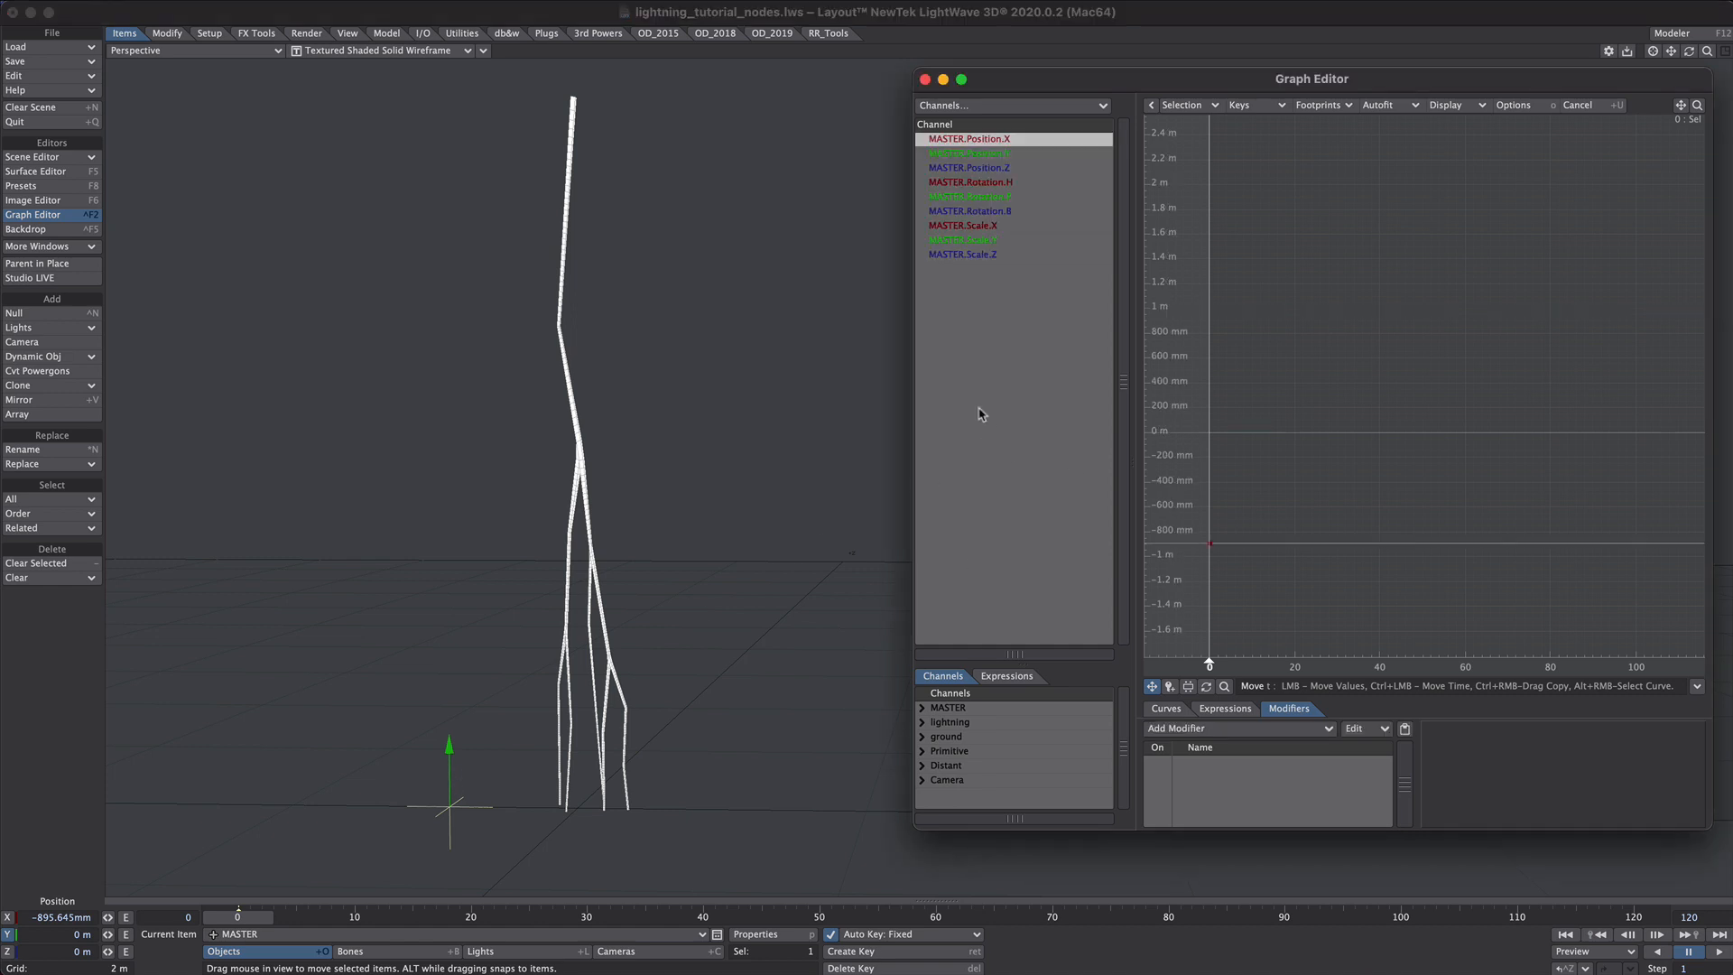
mouse_move(1006, 233)
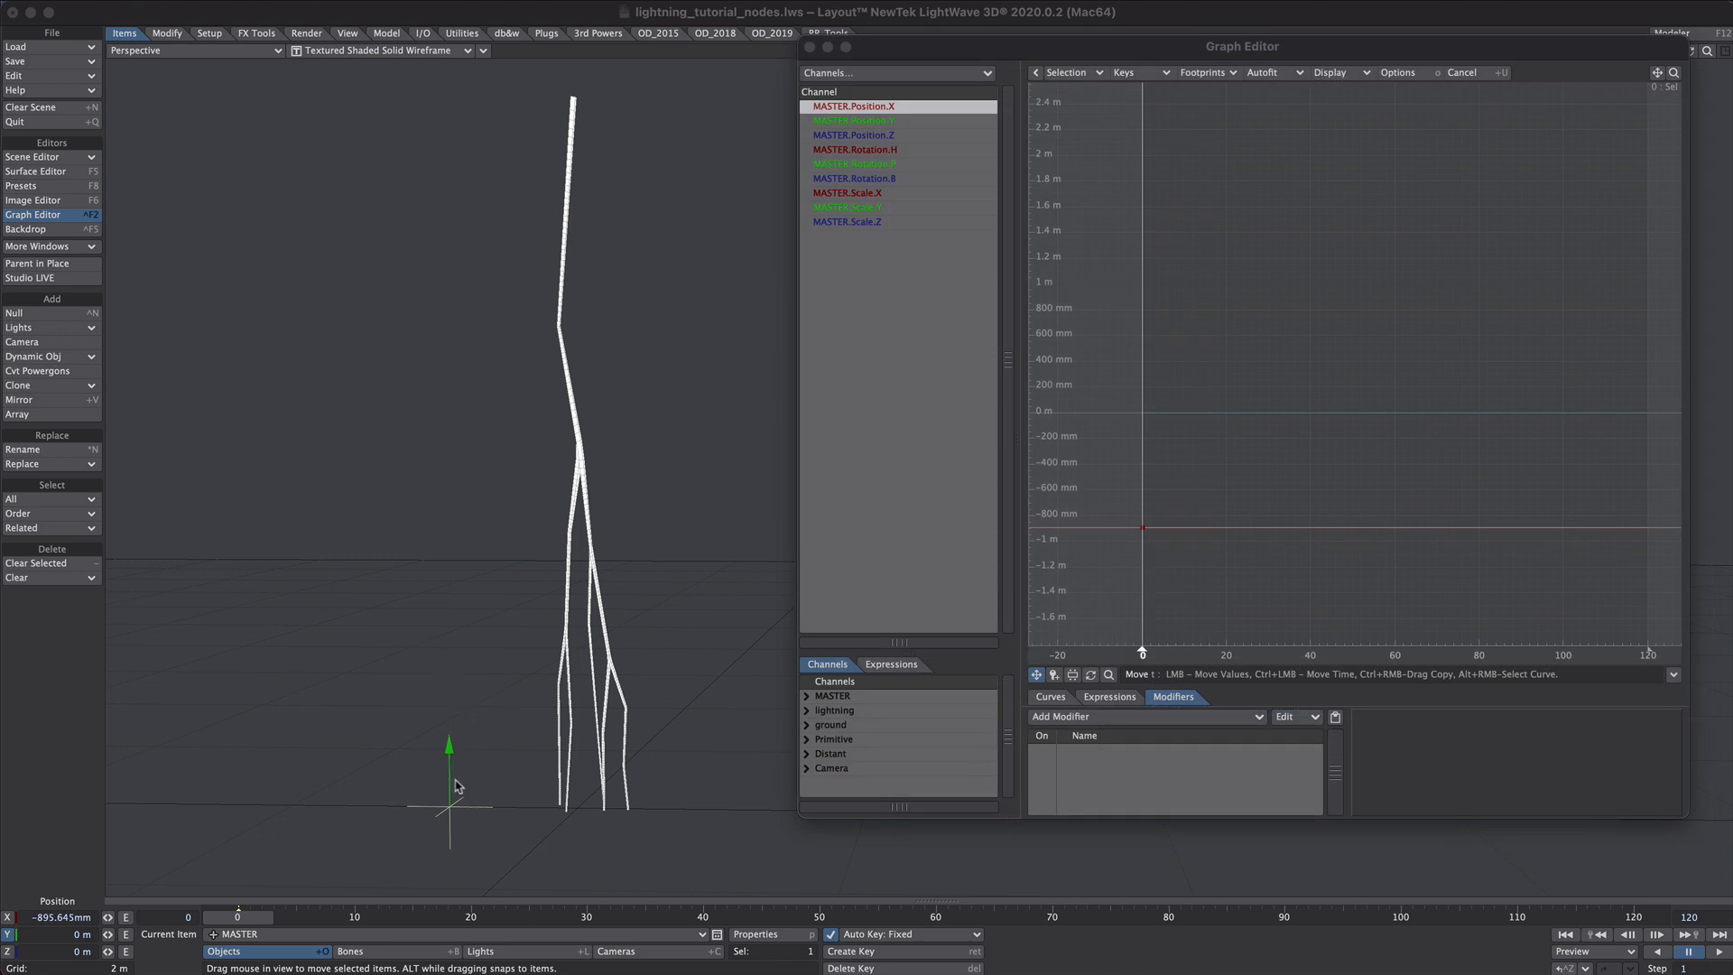
mouse_move(901, 130)
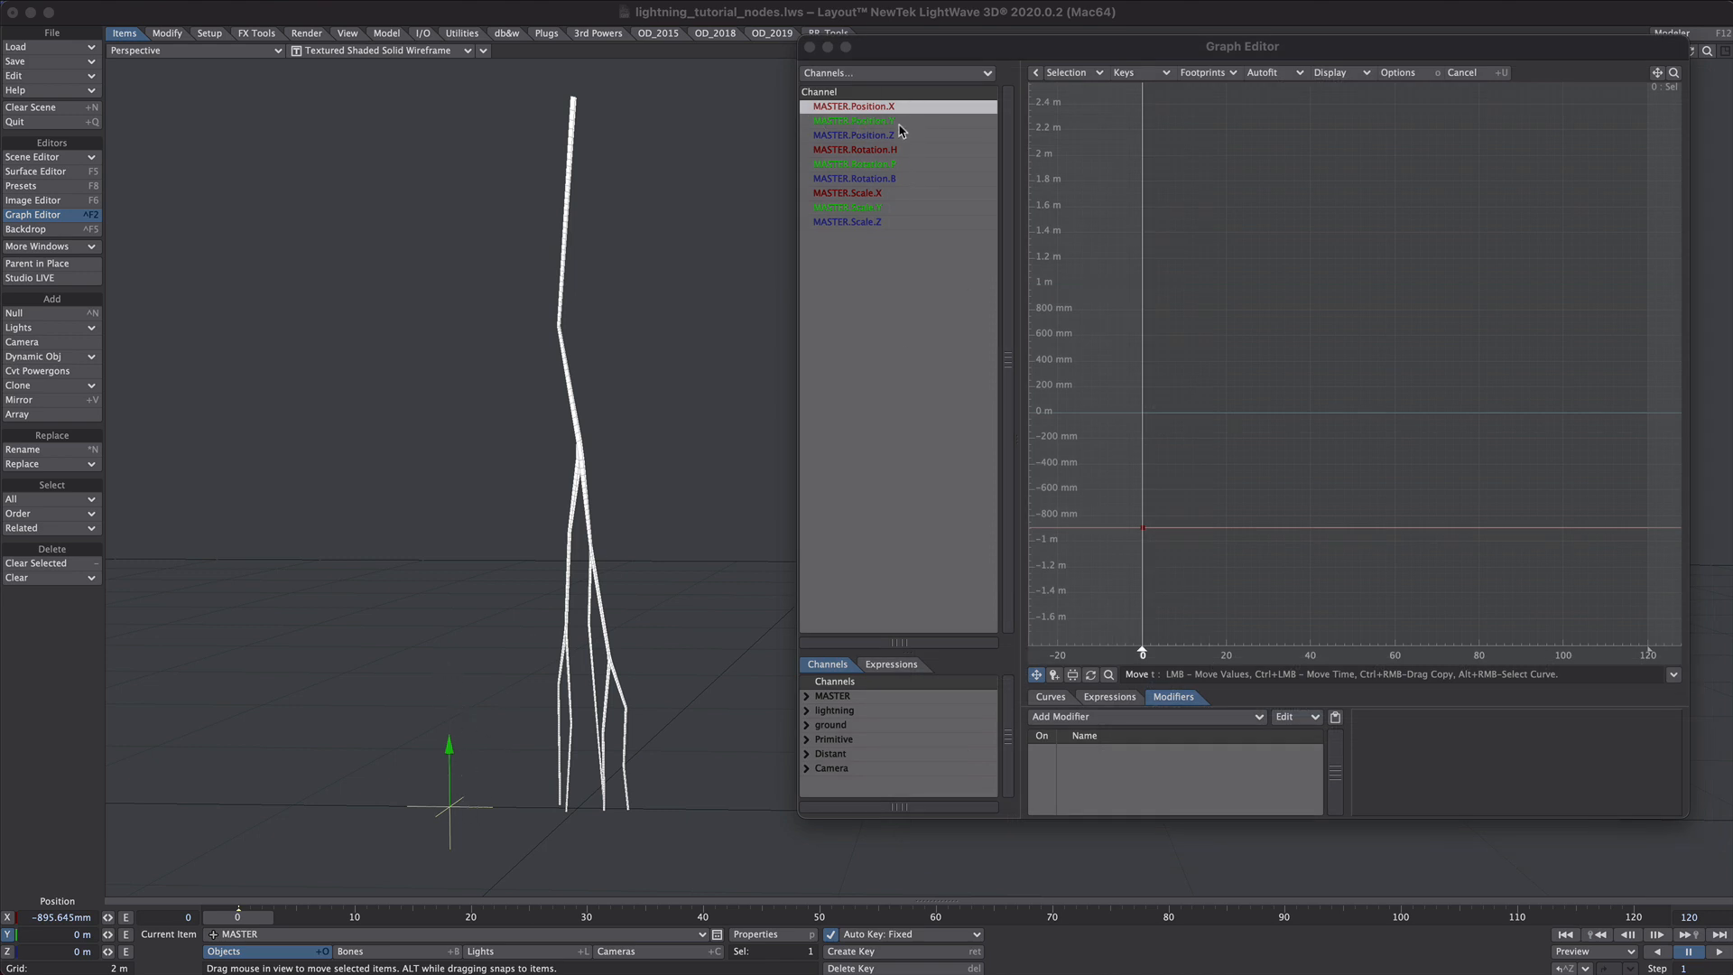
- Add a Textured Channel modifier to MASTER.Position.Y and bring up its settings
click(855, 121)
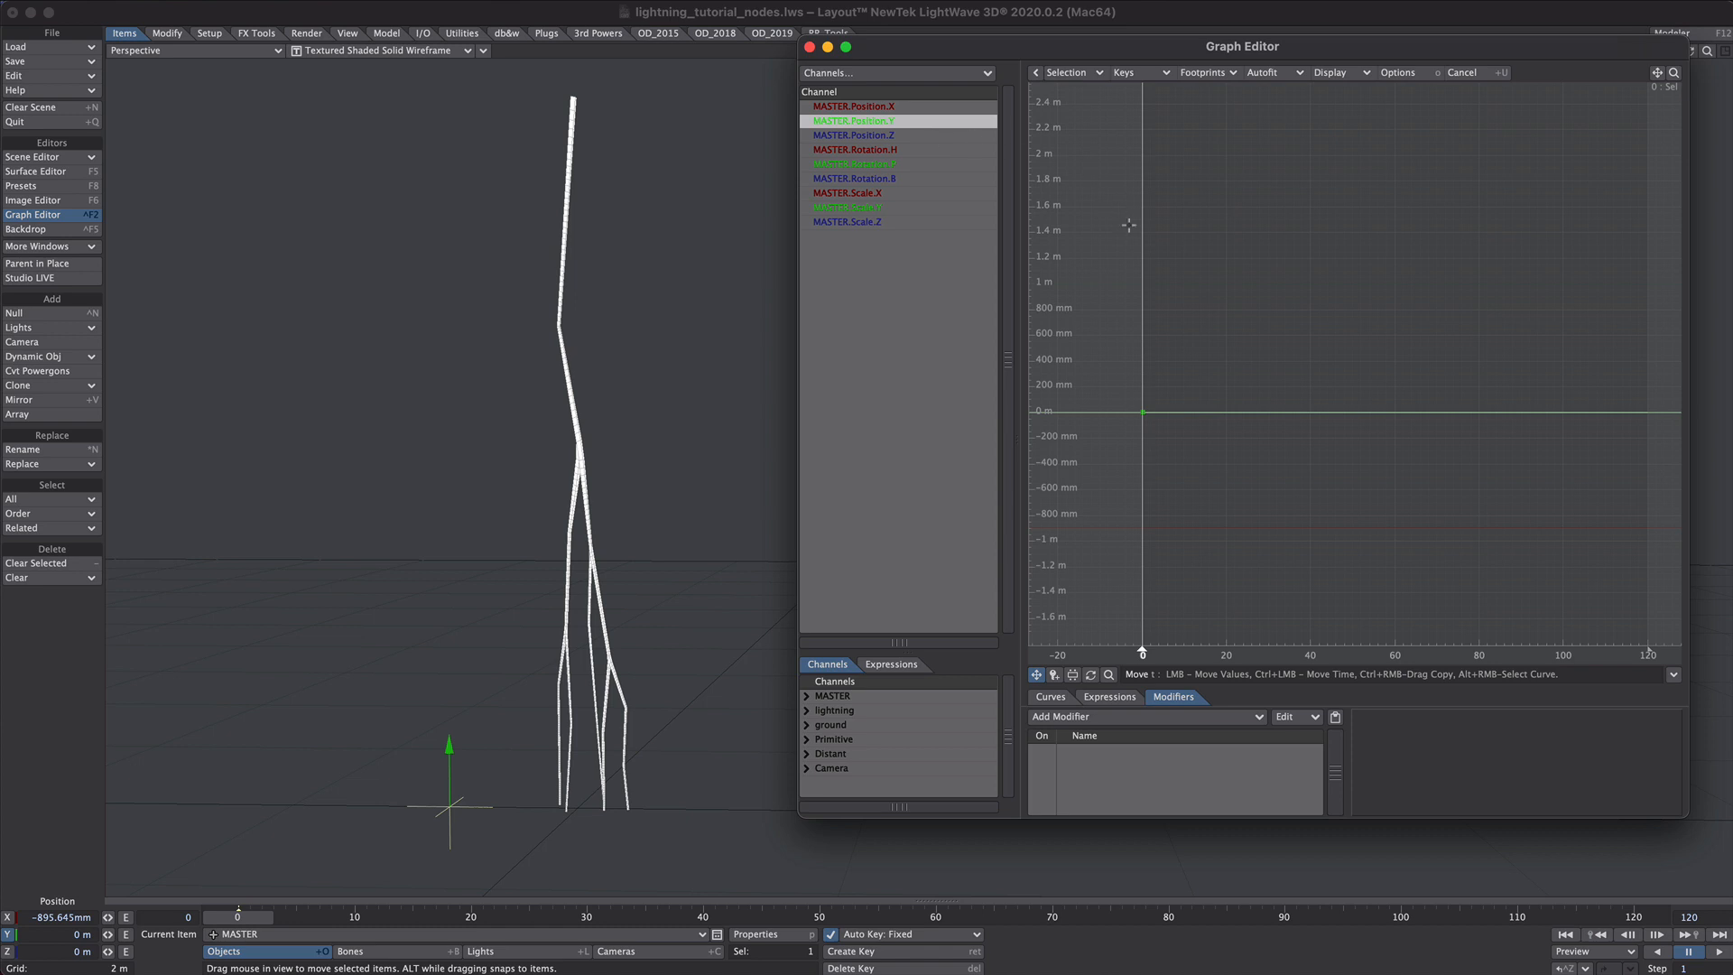
click(1145, 716)
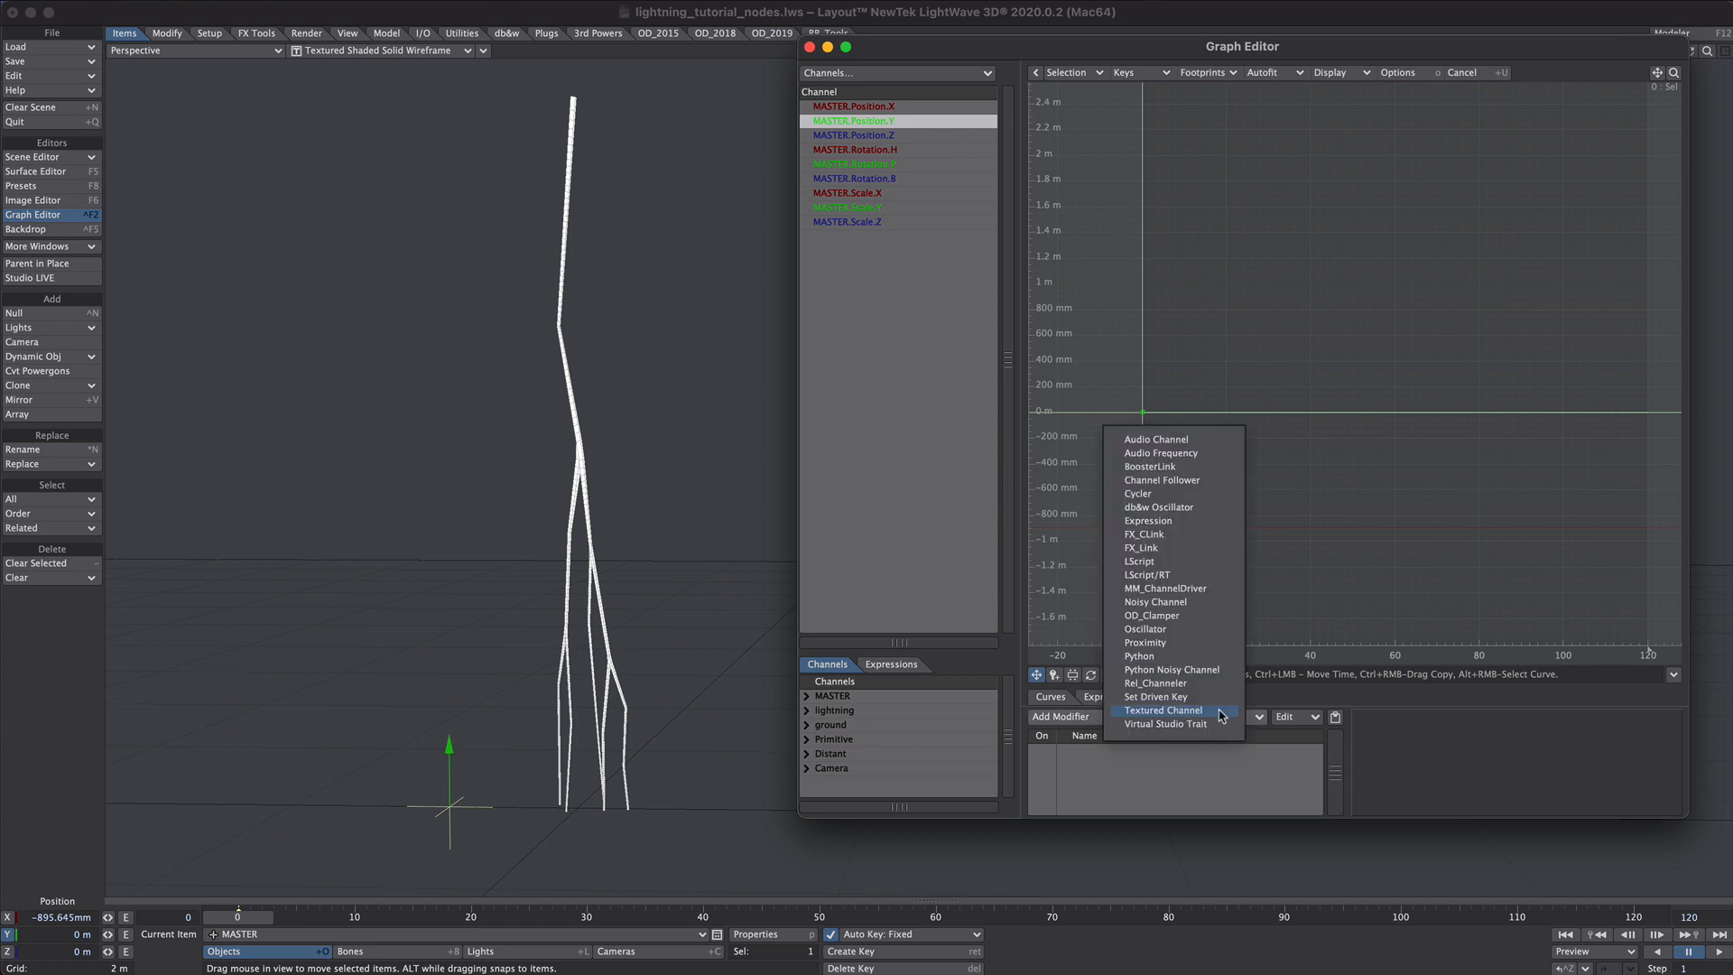
click(1161, 709)
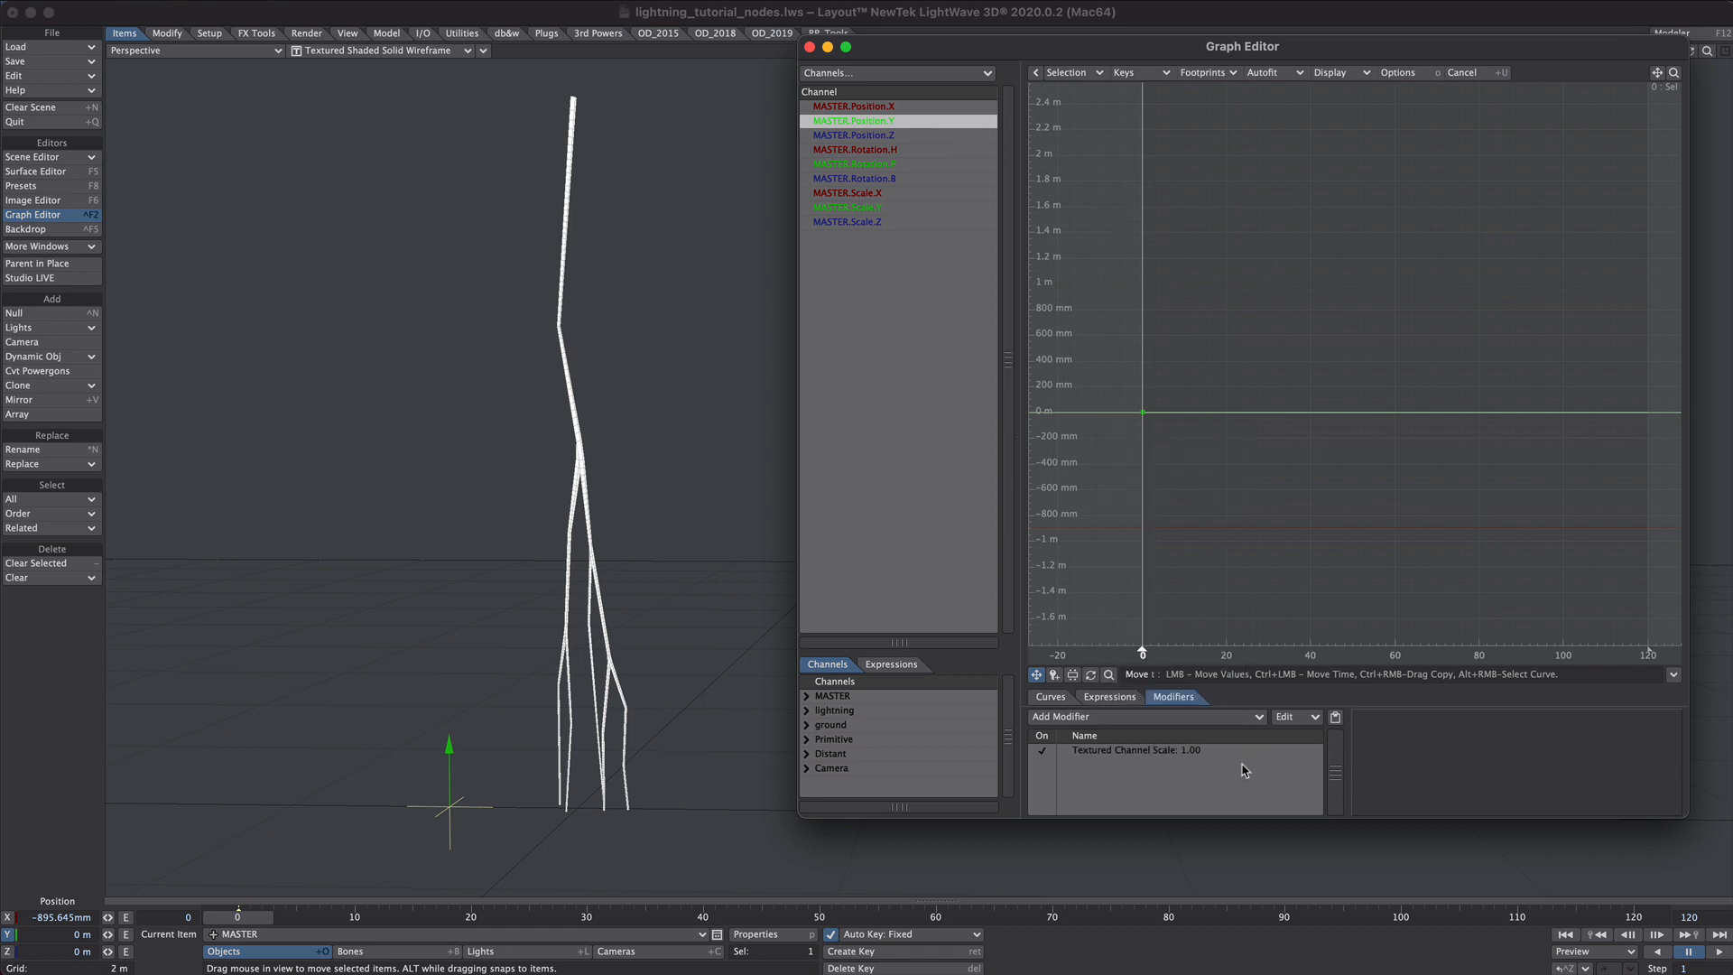
double_click(1136, 749)
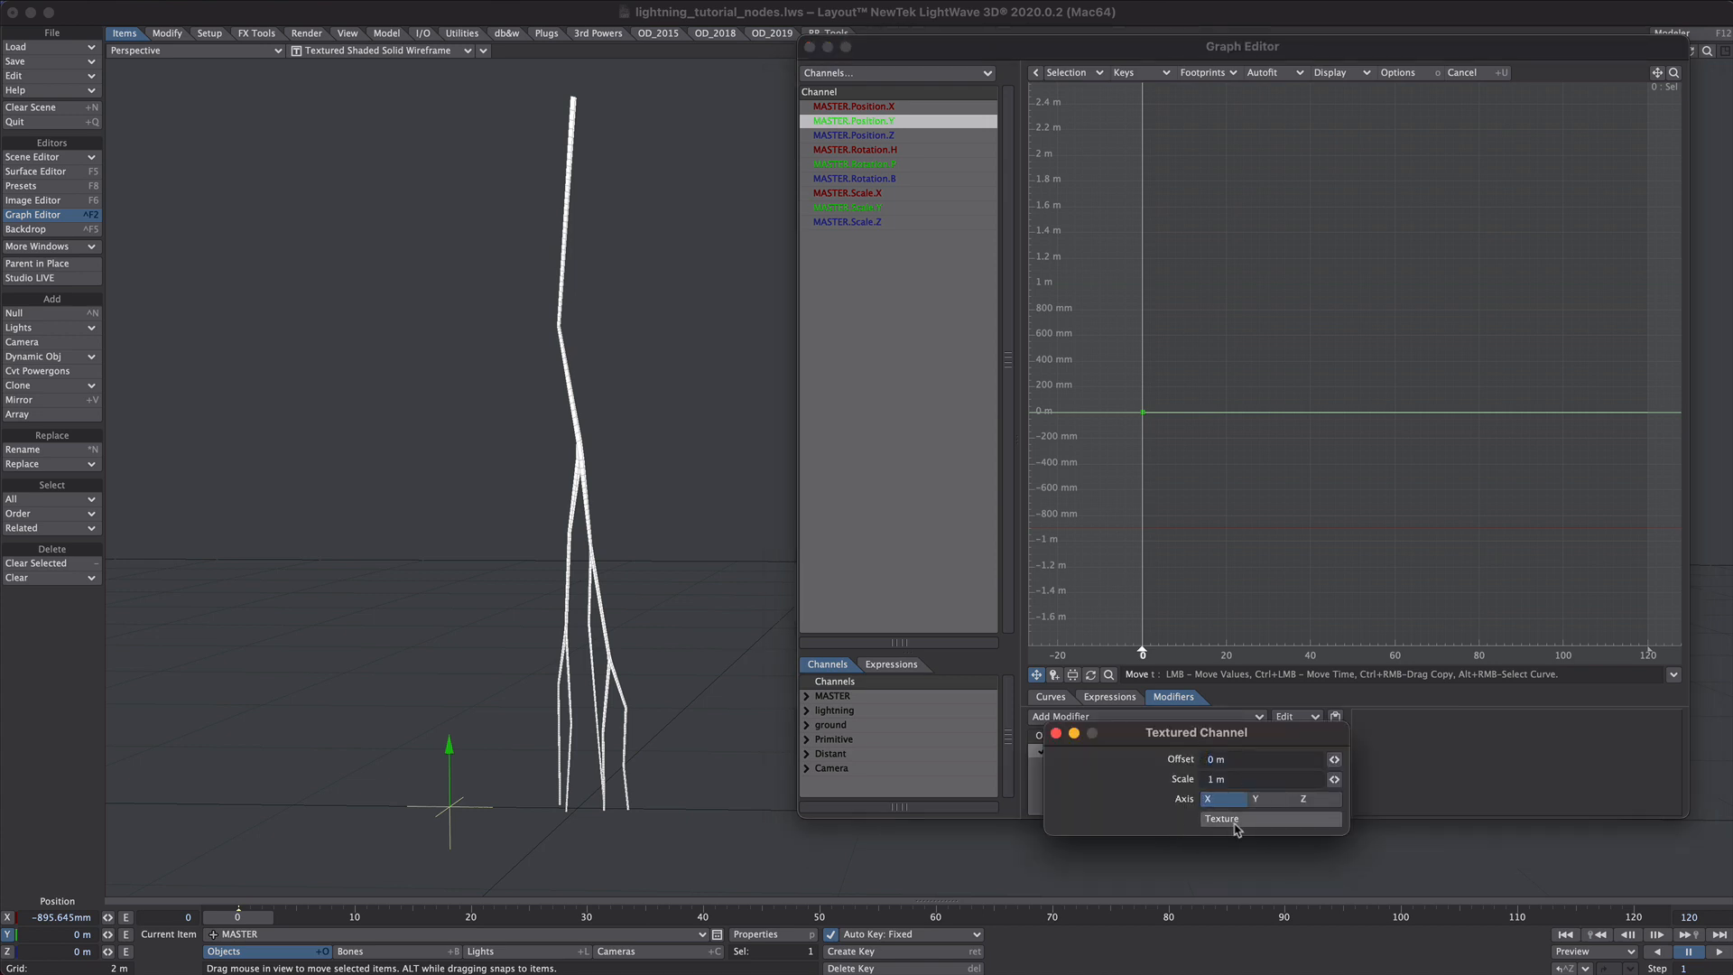
- Make the modifier's texture layer a Node Editor procedural with Texture Value 1.0
click(1223, 818)
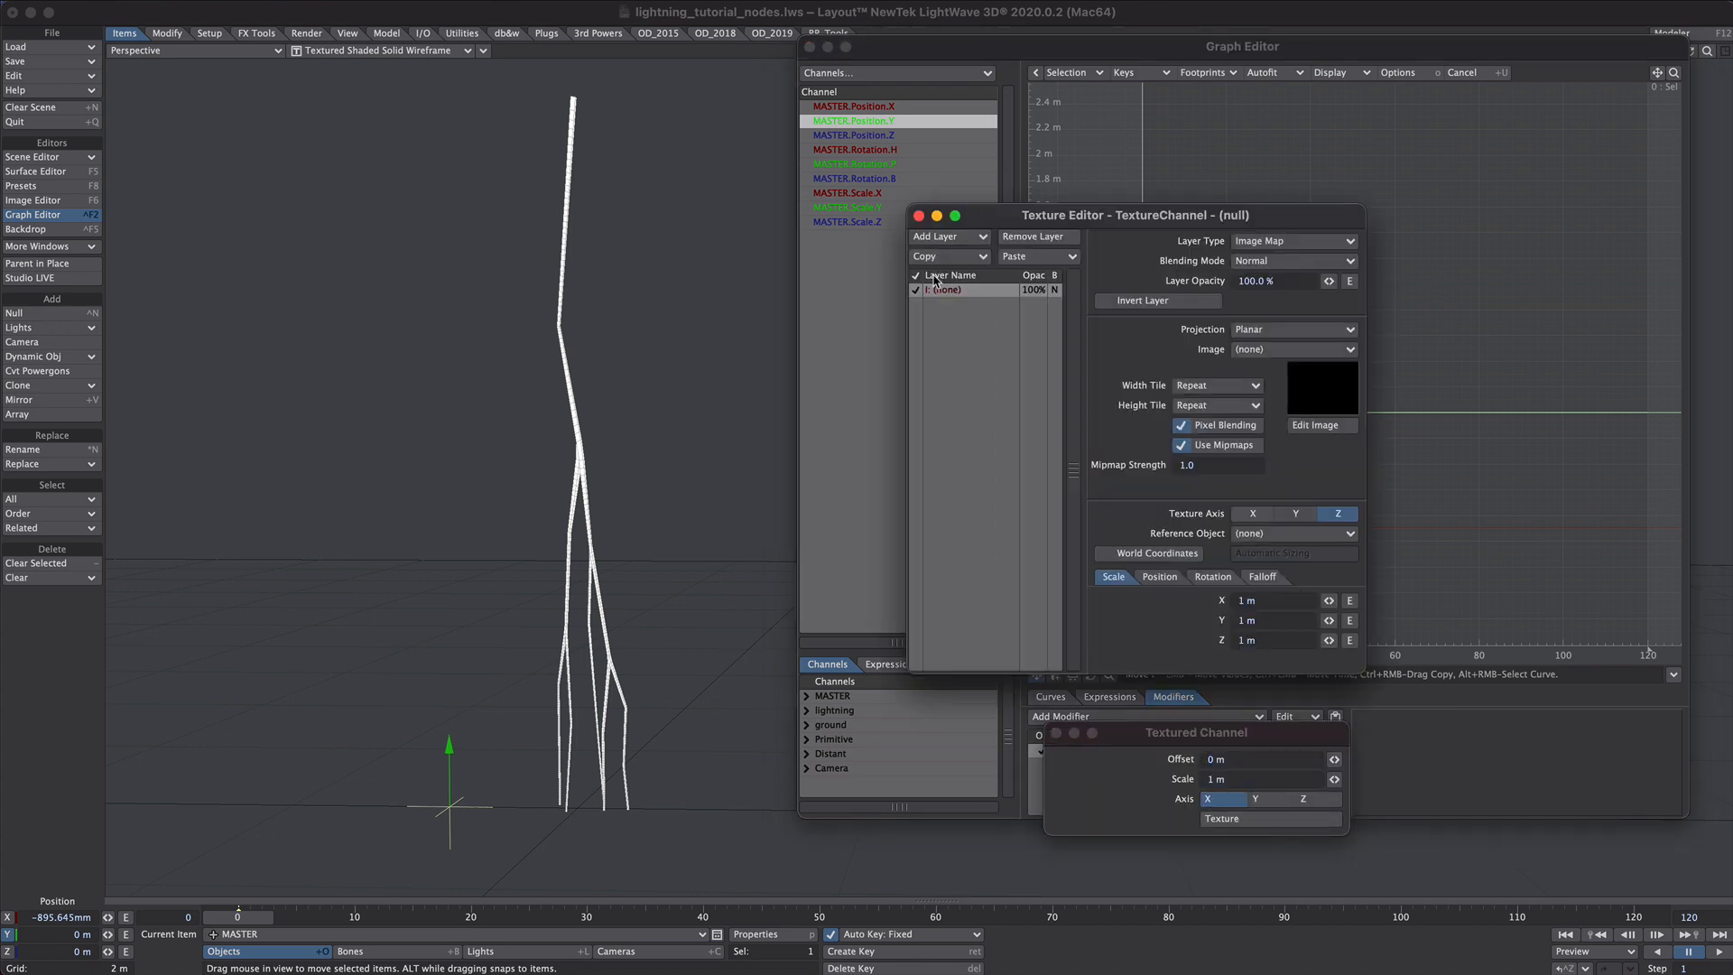
click(1338, 240)
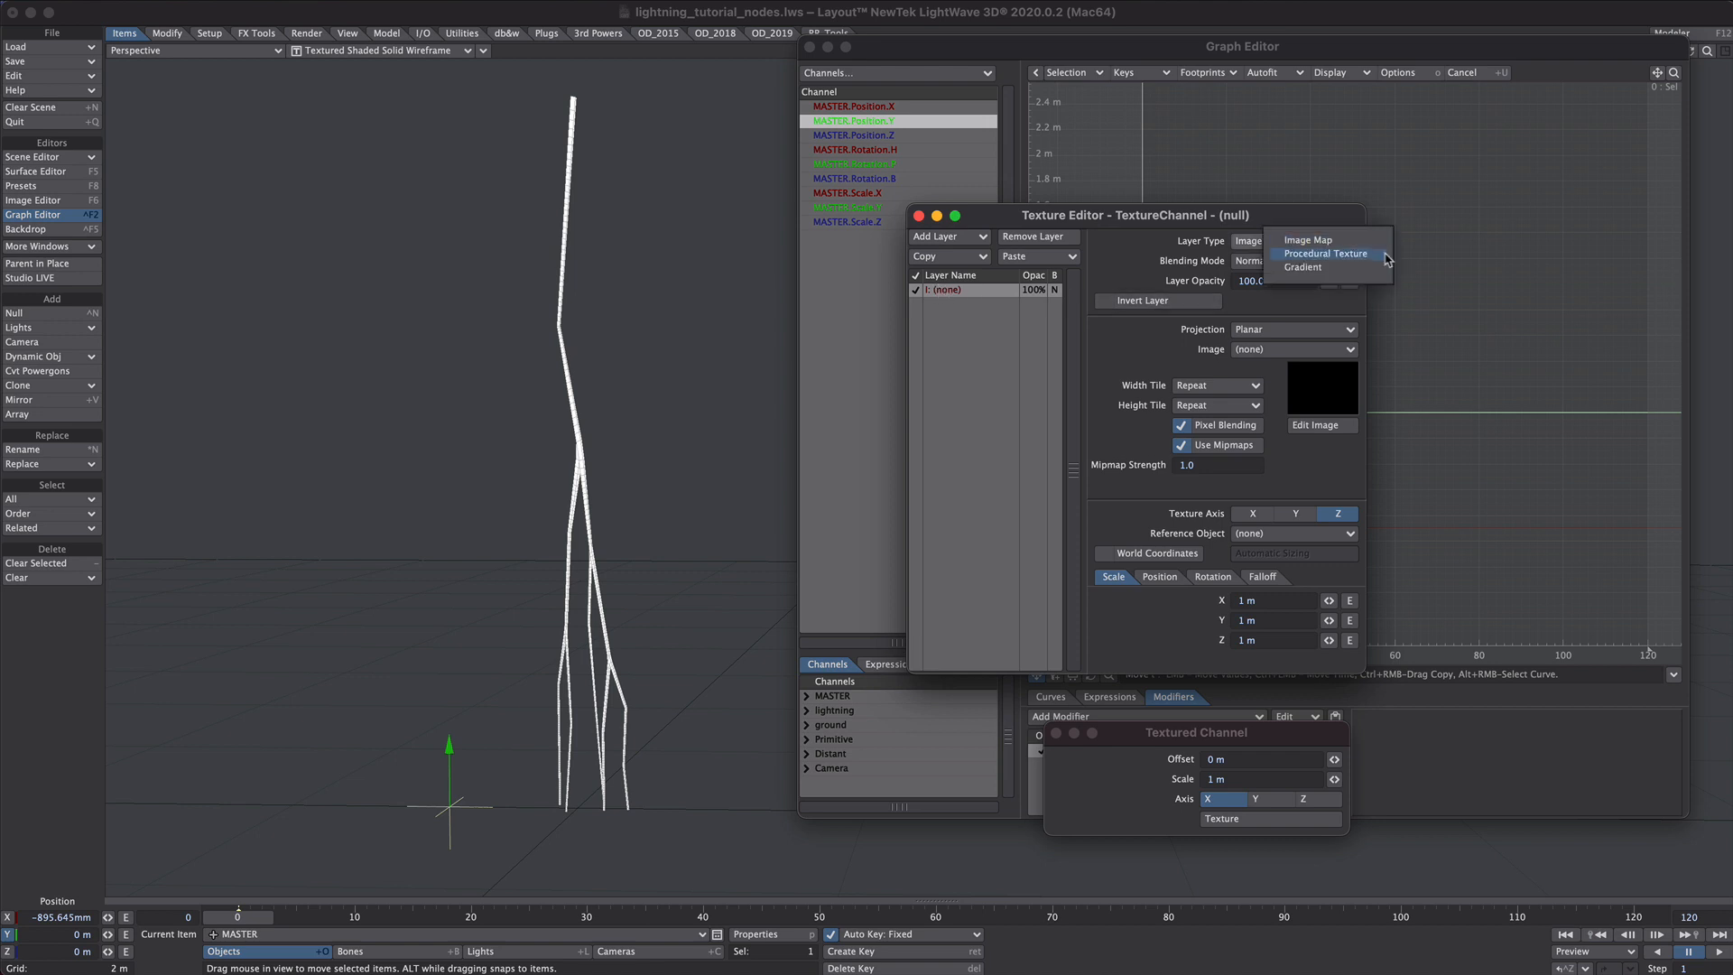
click(1325, 253)
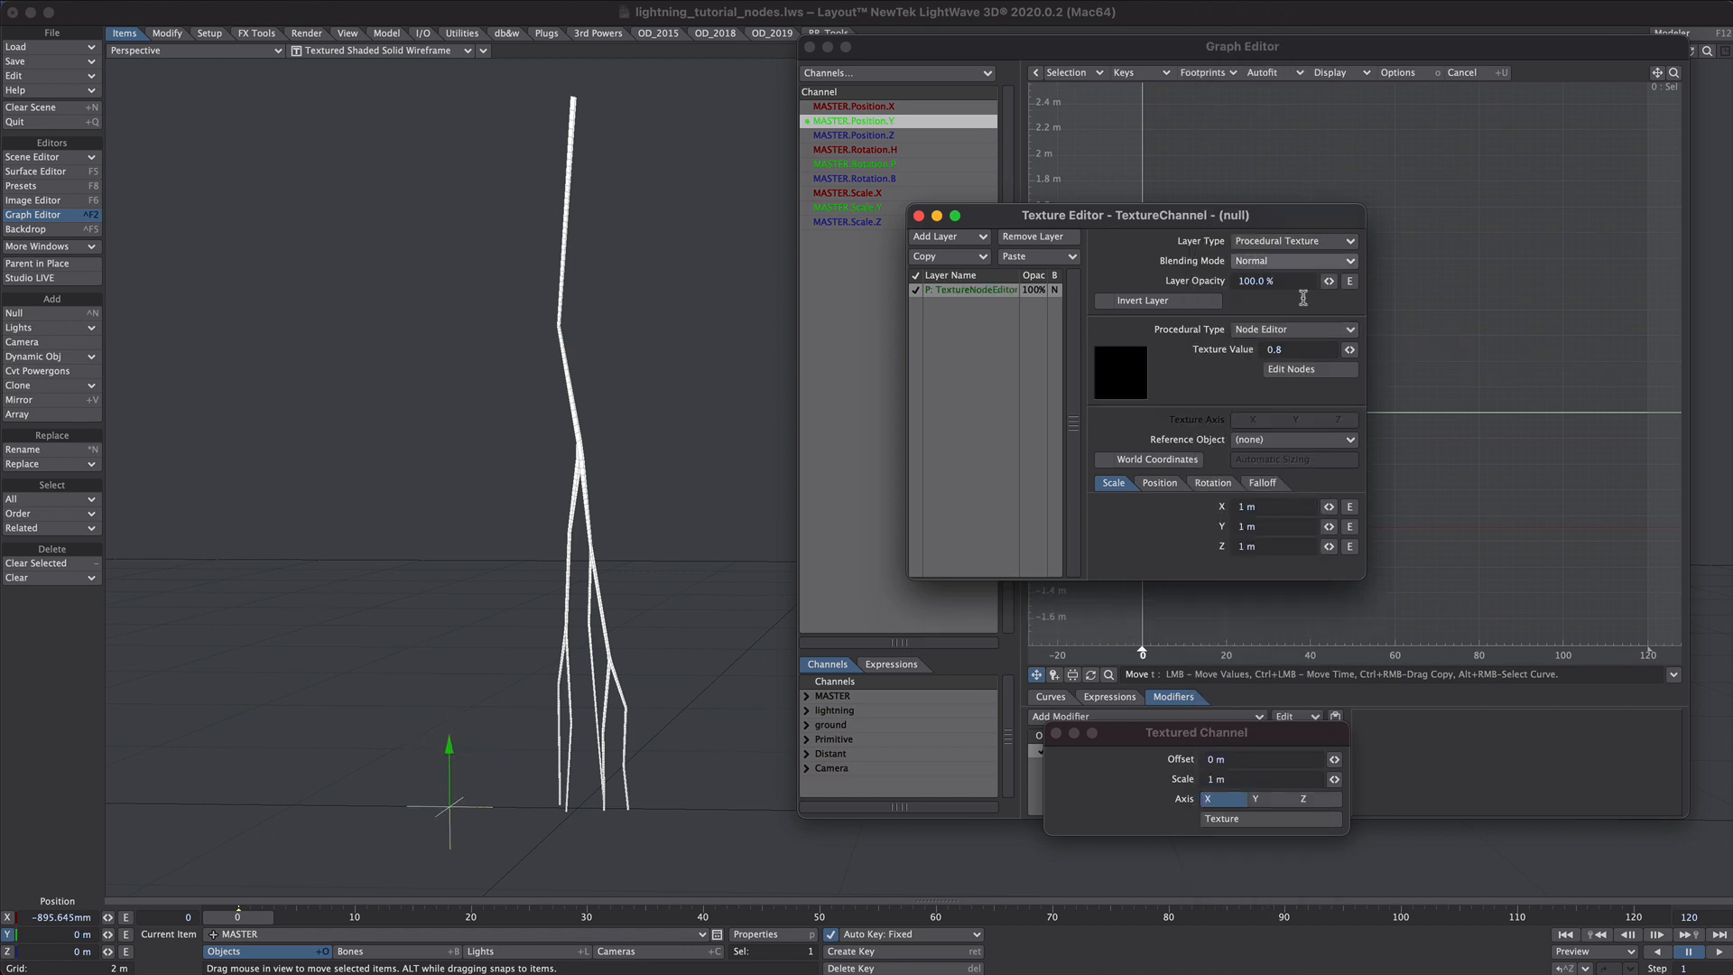
triple_click(1276, 348)
text(1)
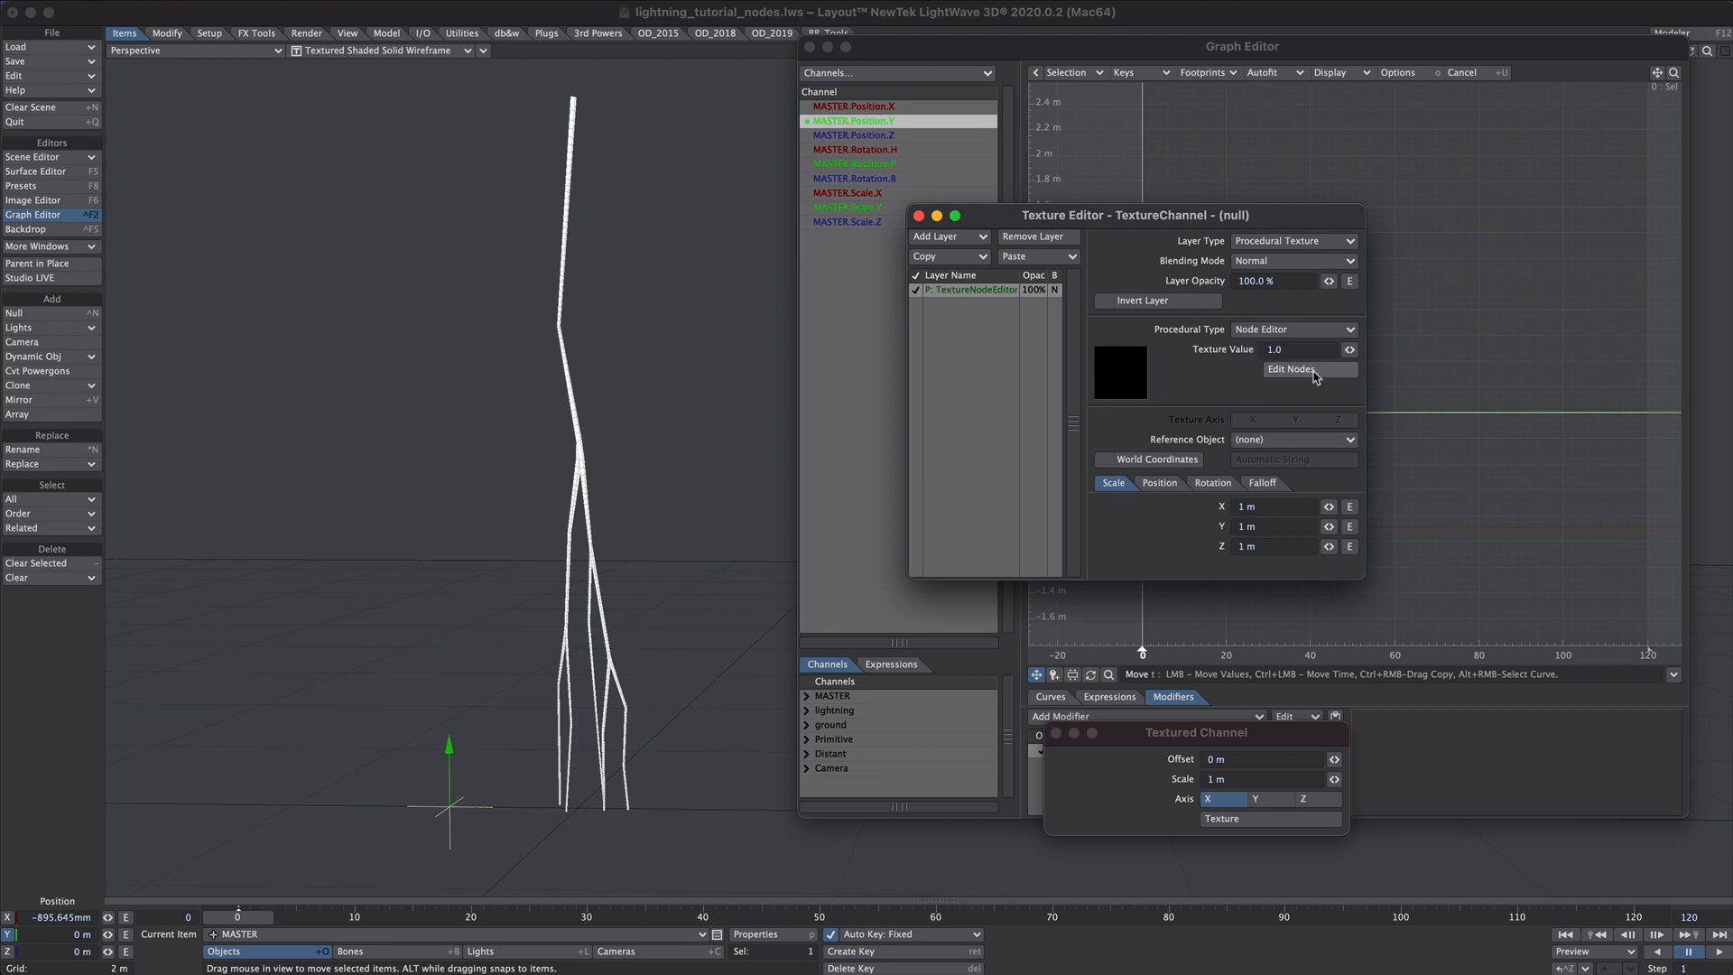
- Add a Turbulence node feeding the texture Value and adjust its setting
click(1309, 368)
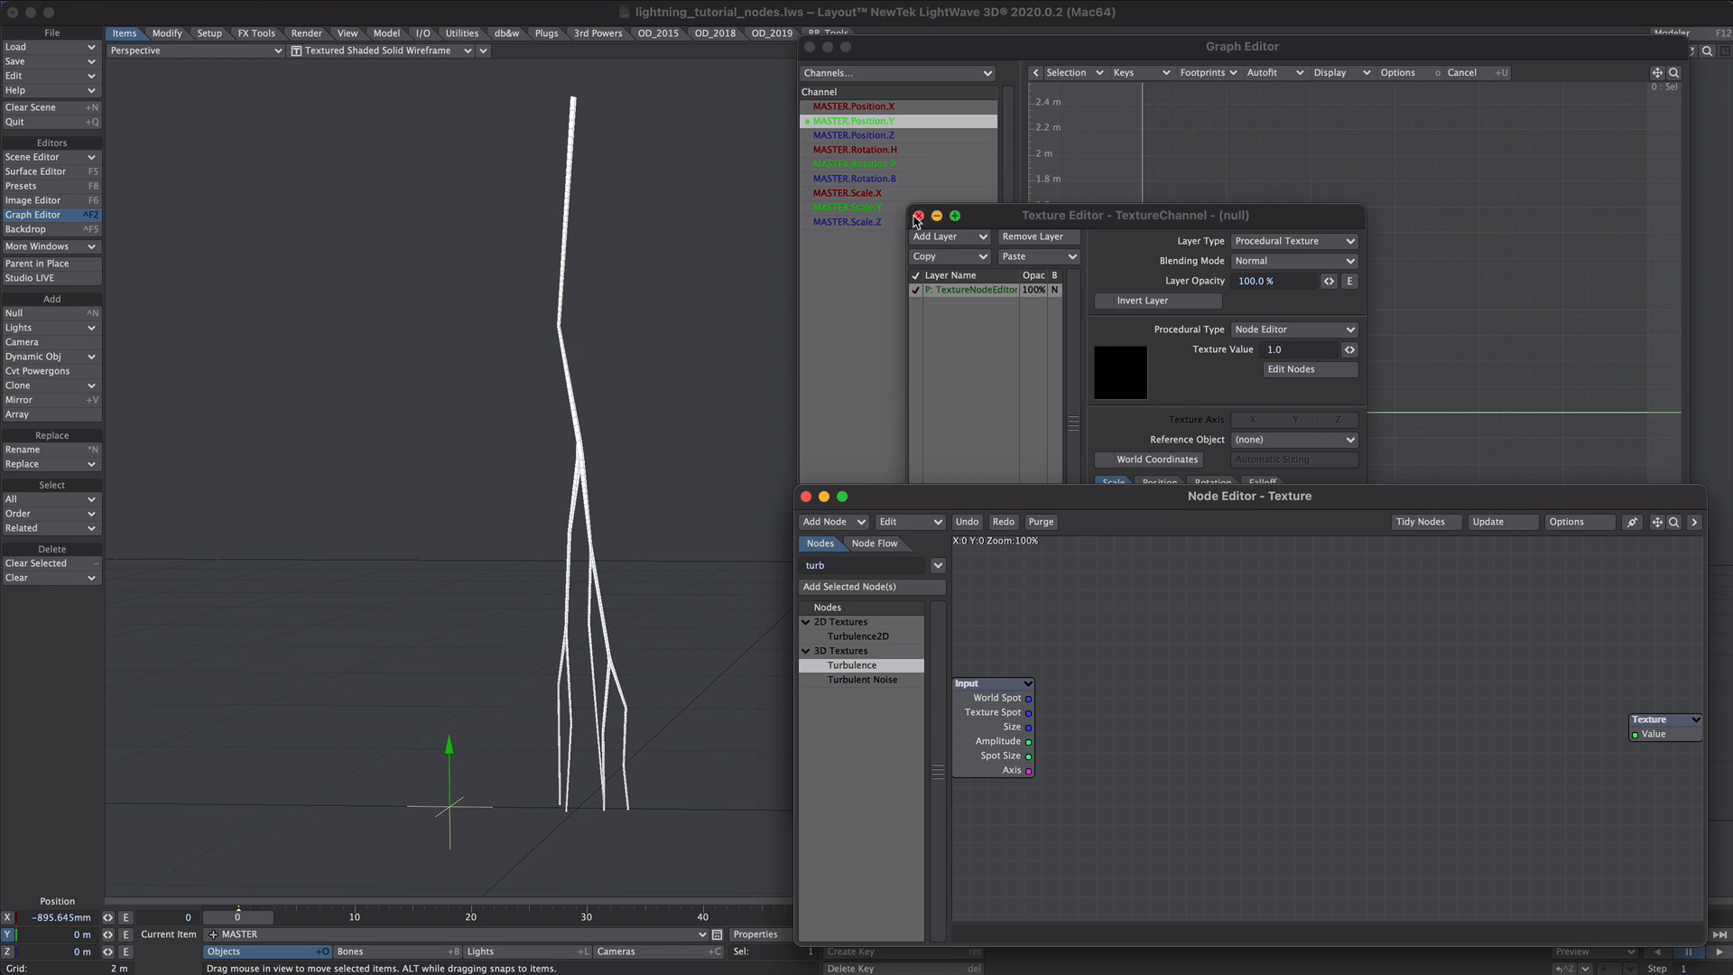
click(917, 215)
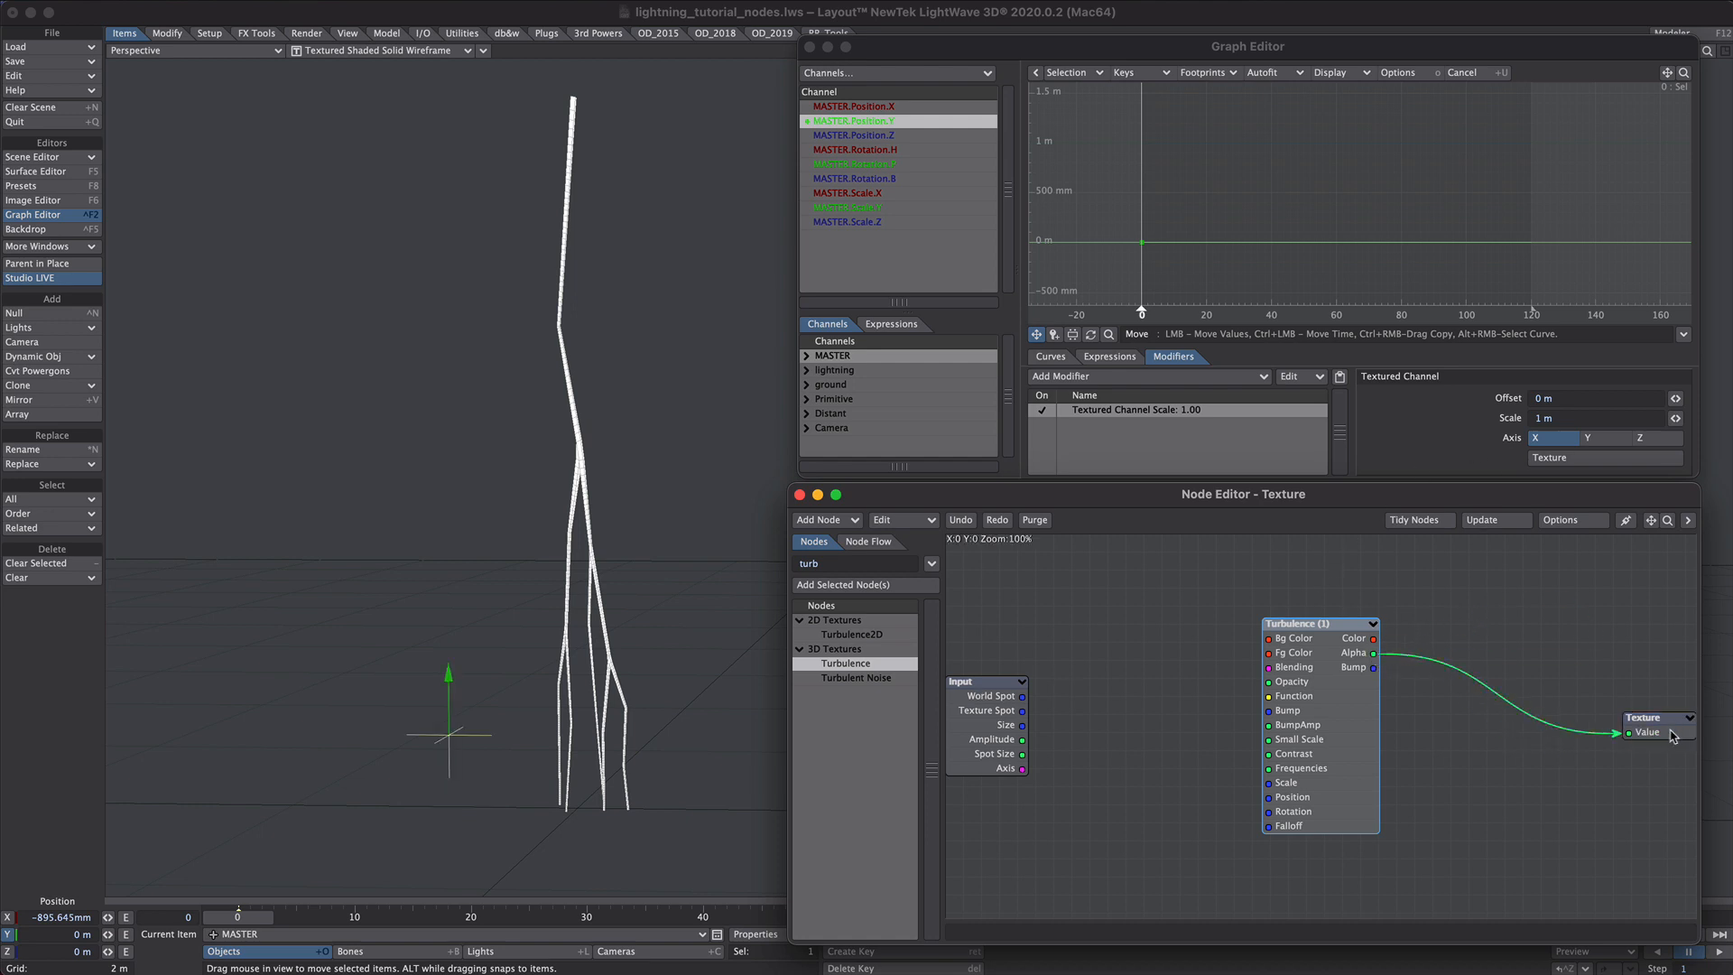
mouse_move(1141, 240)
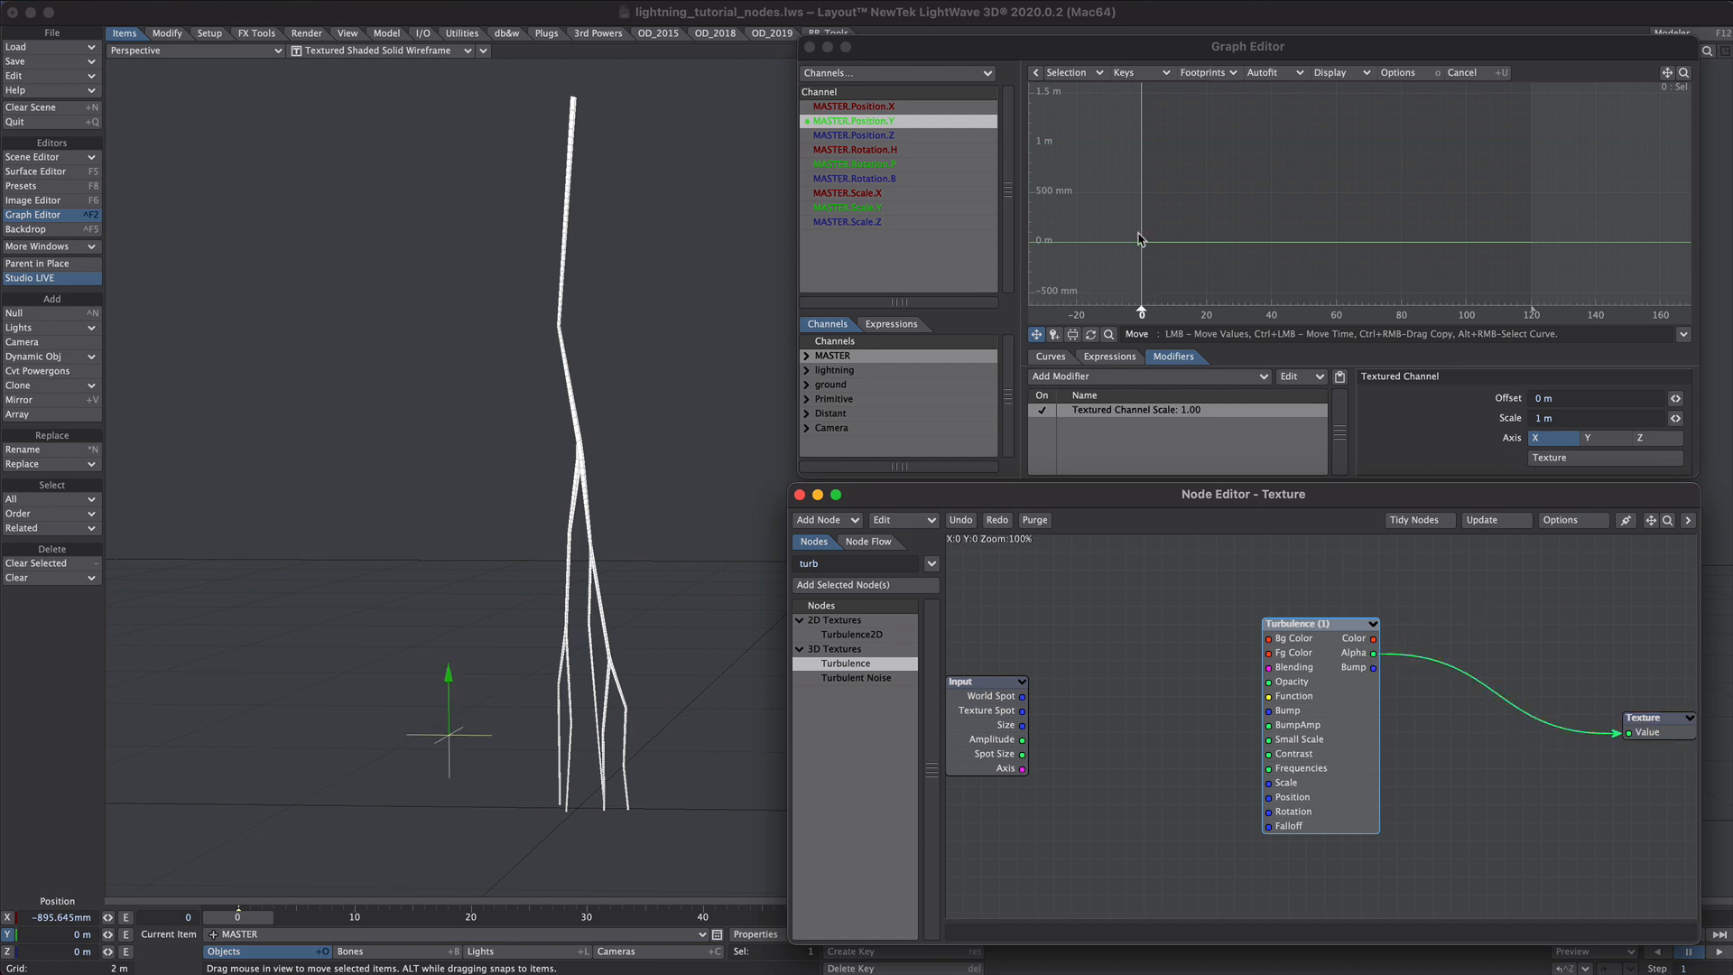
mouse_move(1262, 233)
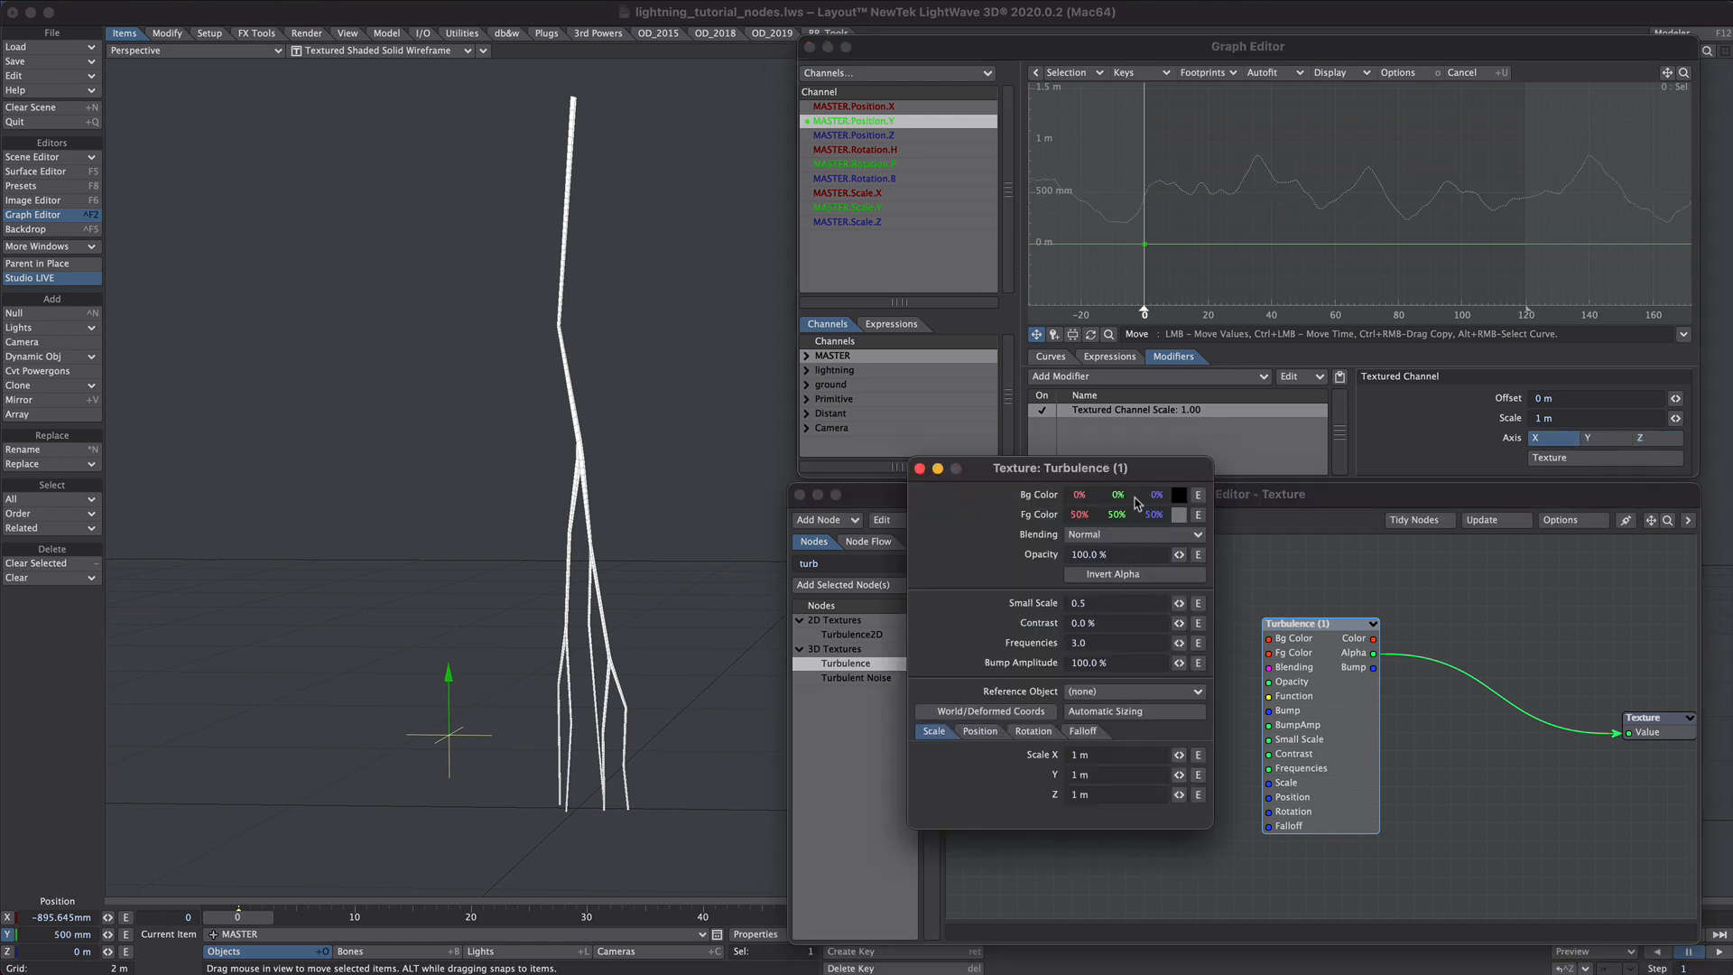
triple_click(1110, 755)
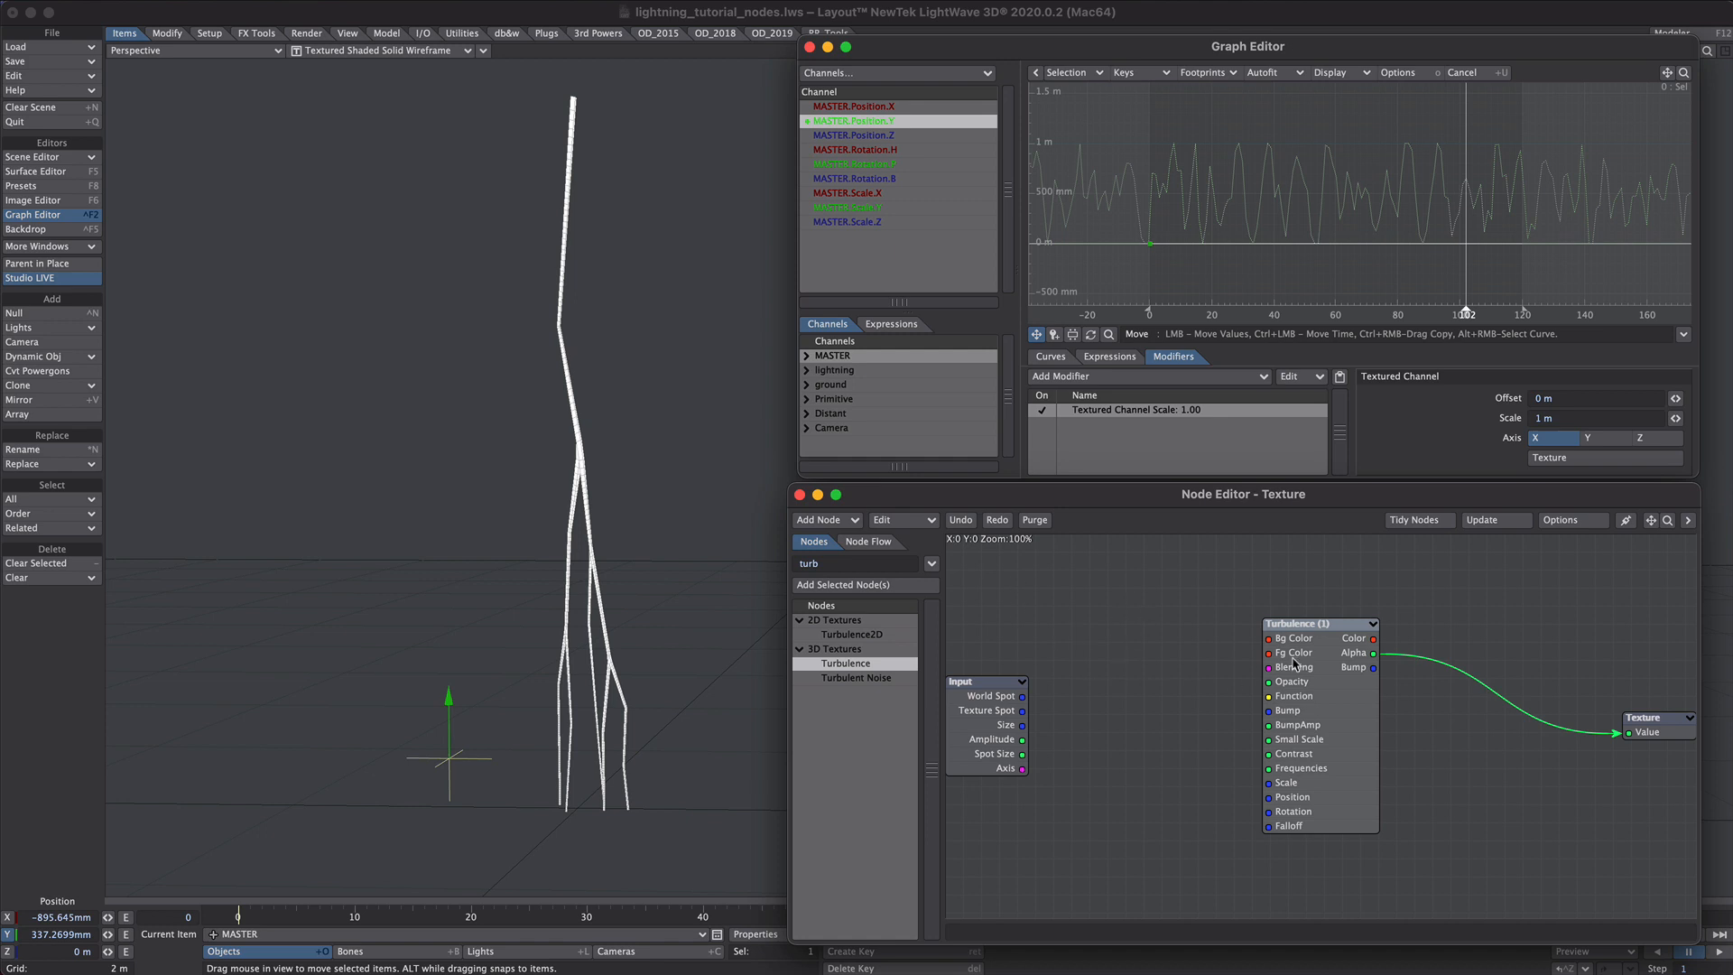
- Search 'gr' and add a Gradient node between Turbulence Alpha and the texture Value
text(gr)
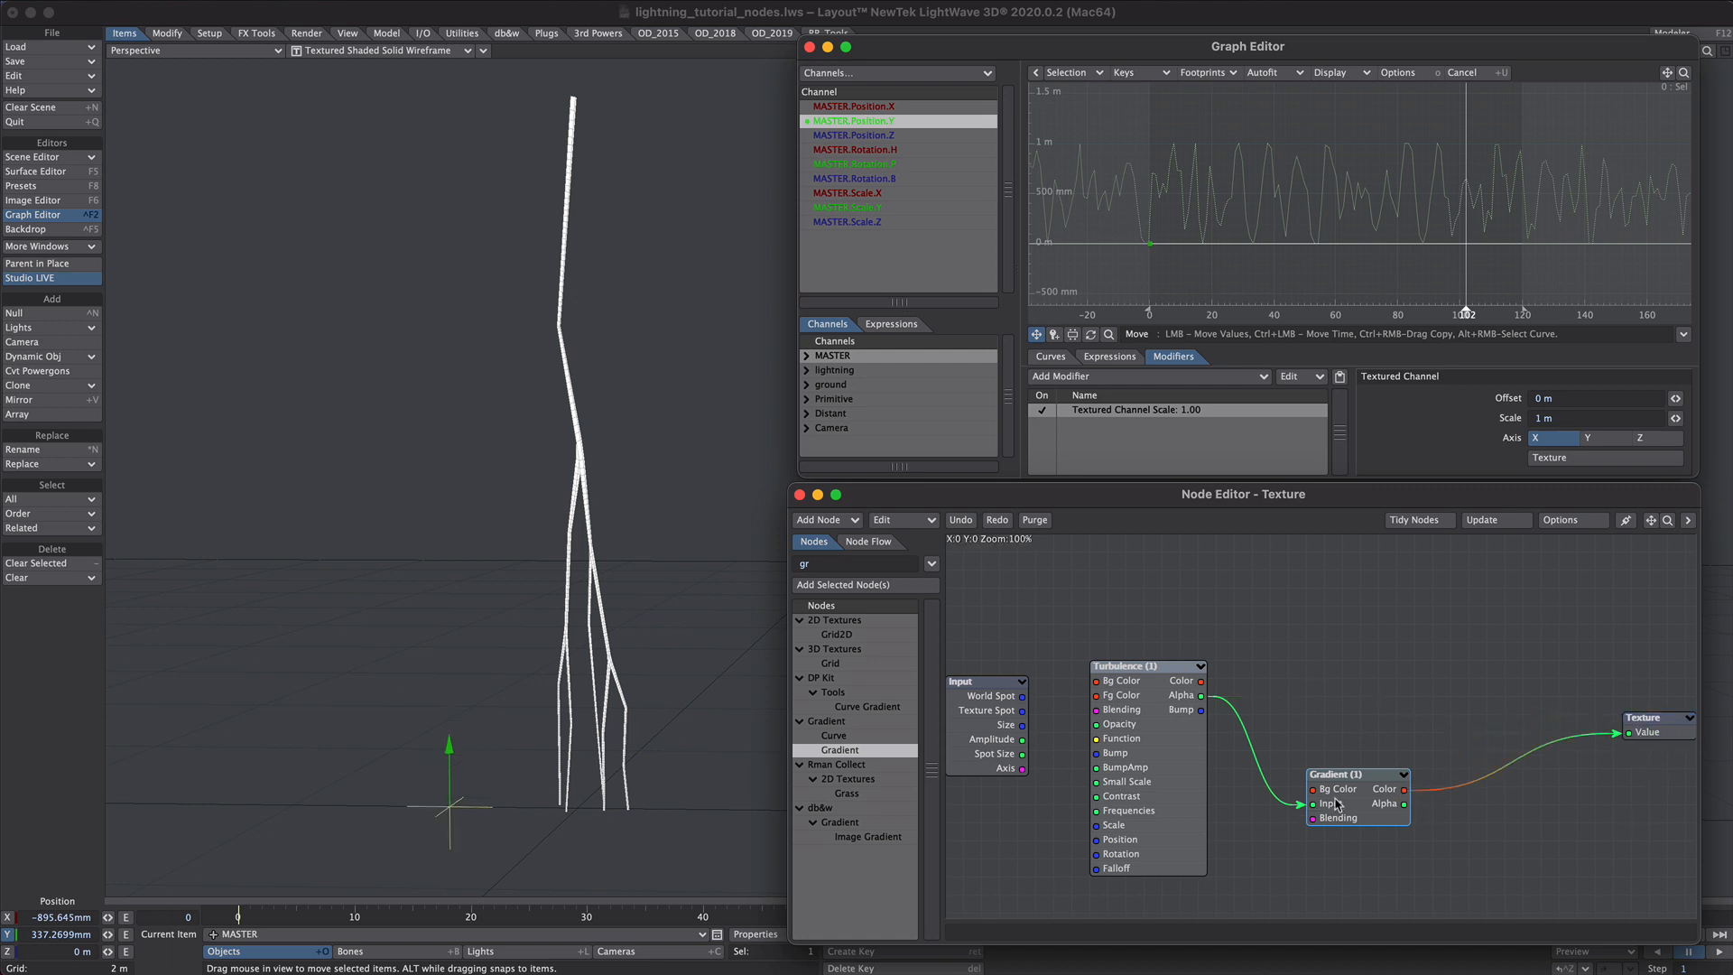
double_click(1343, 775)
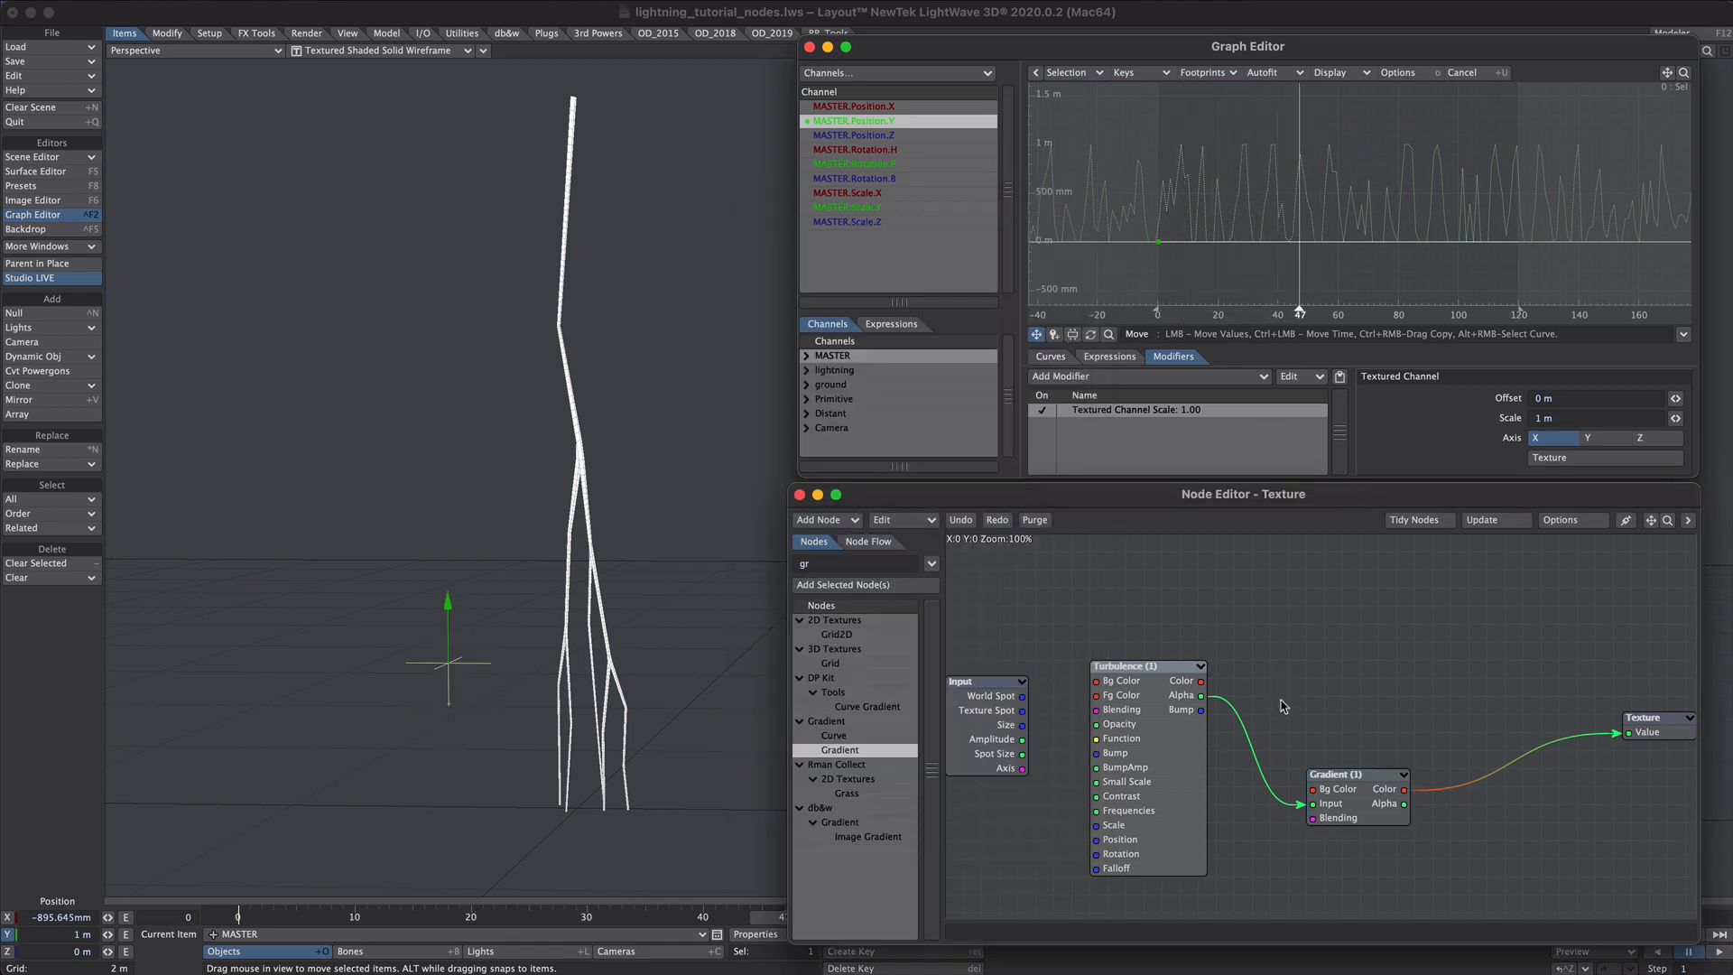
mouse_move(1219, 623)
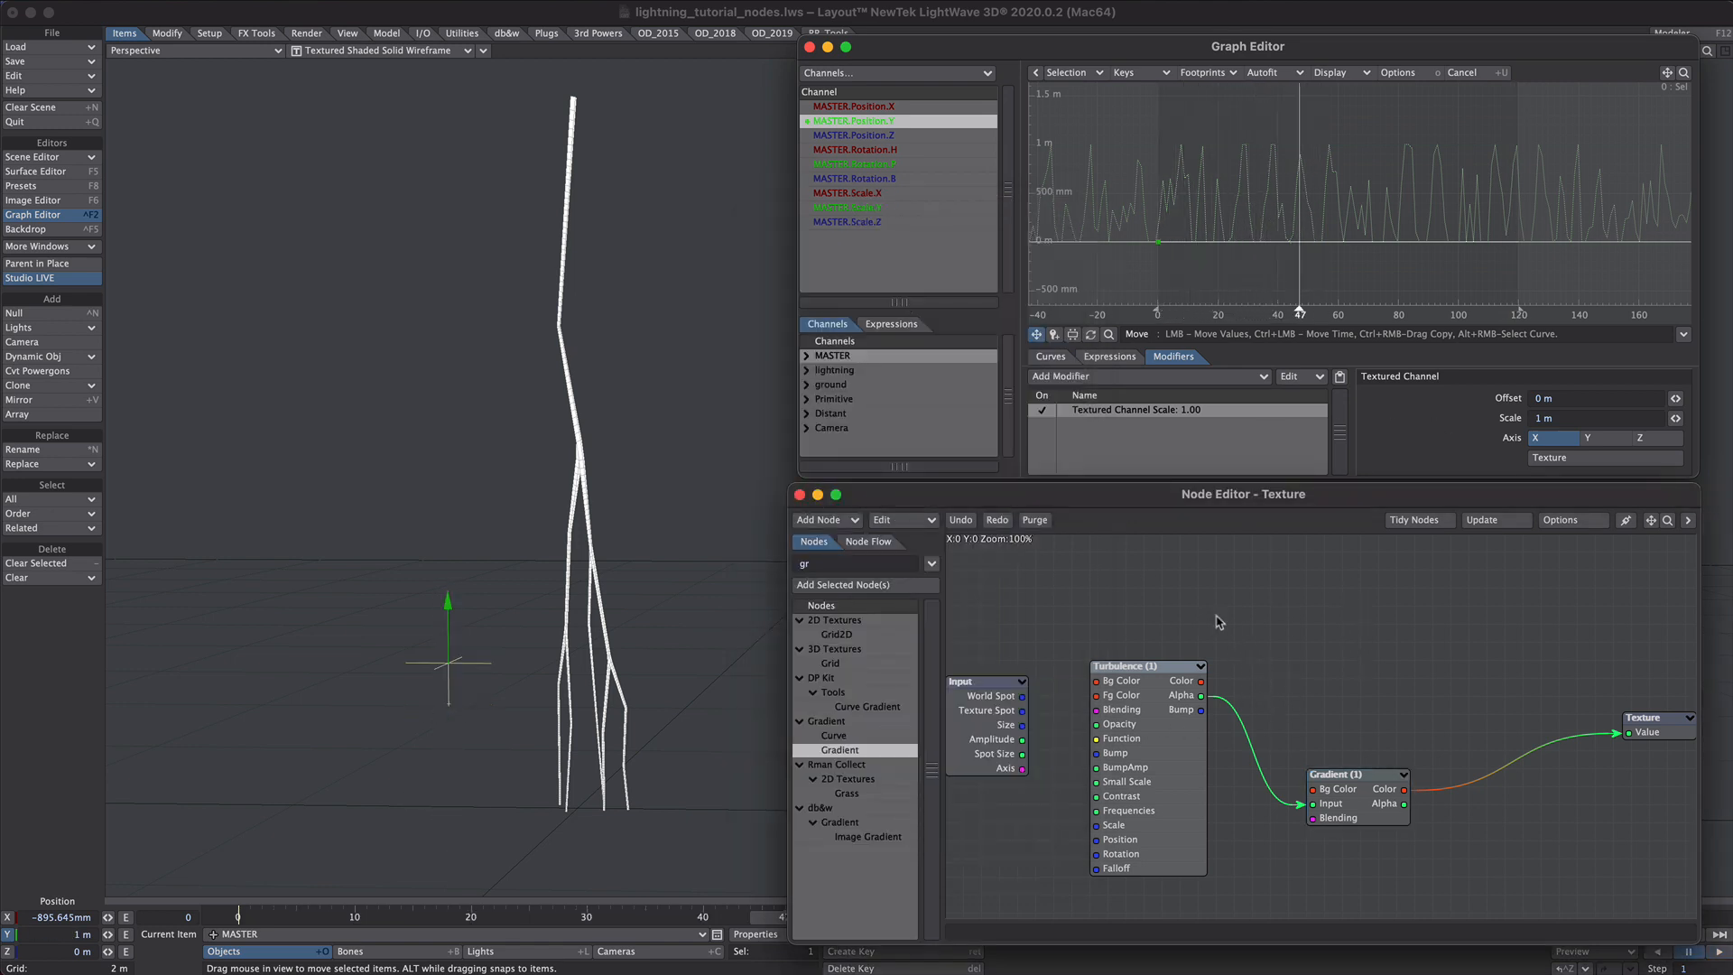
mouse_move(1166, 814)
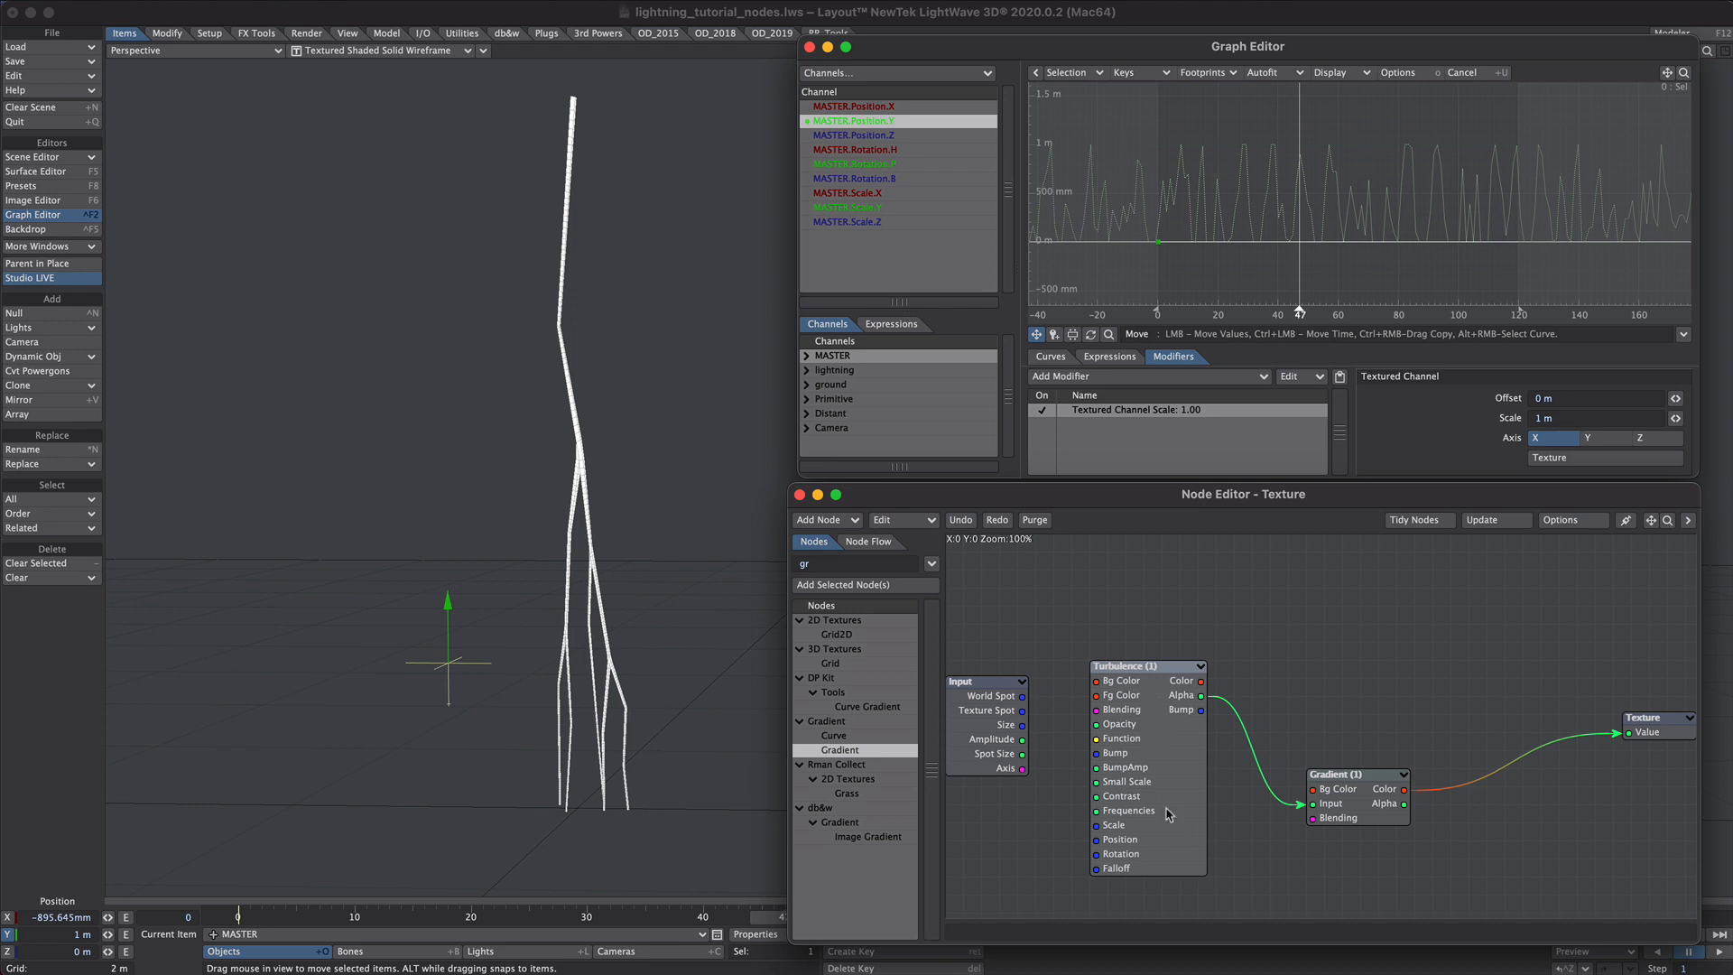
mouse_move(1160, 580)
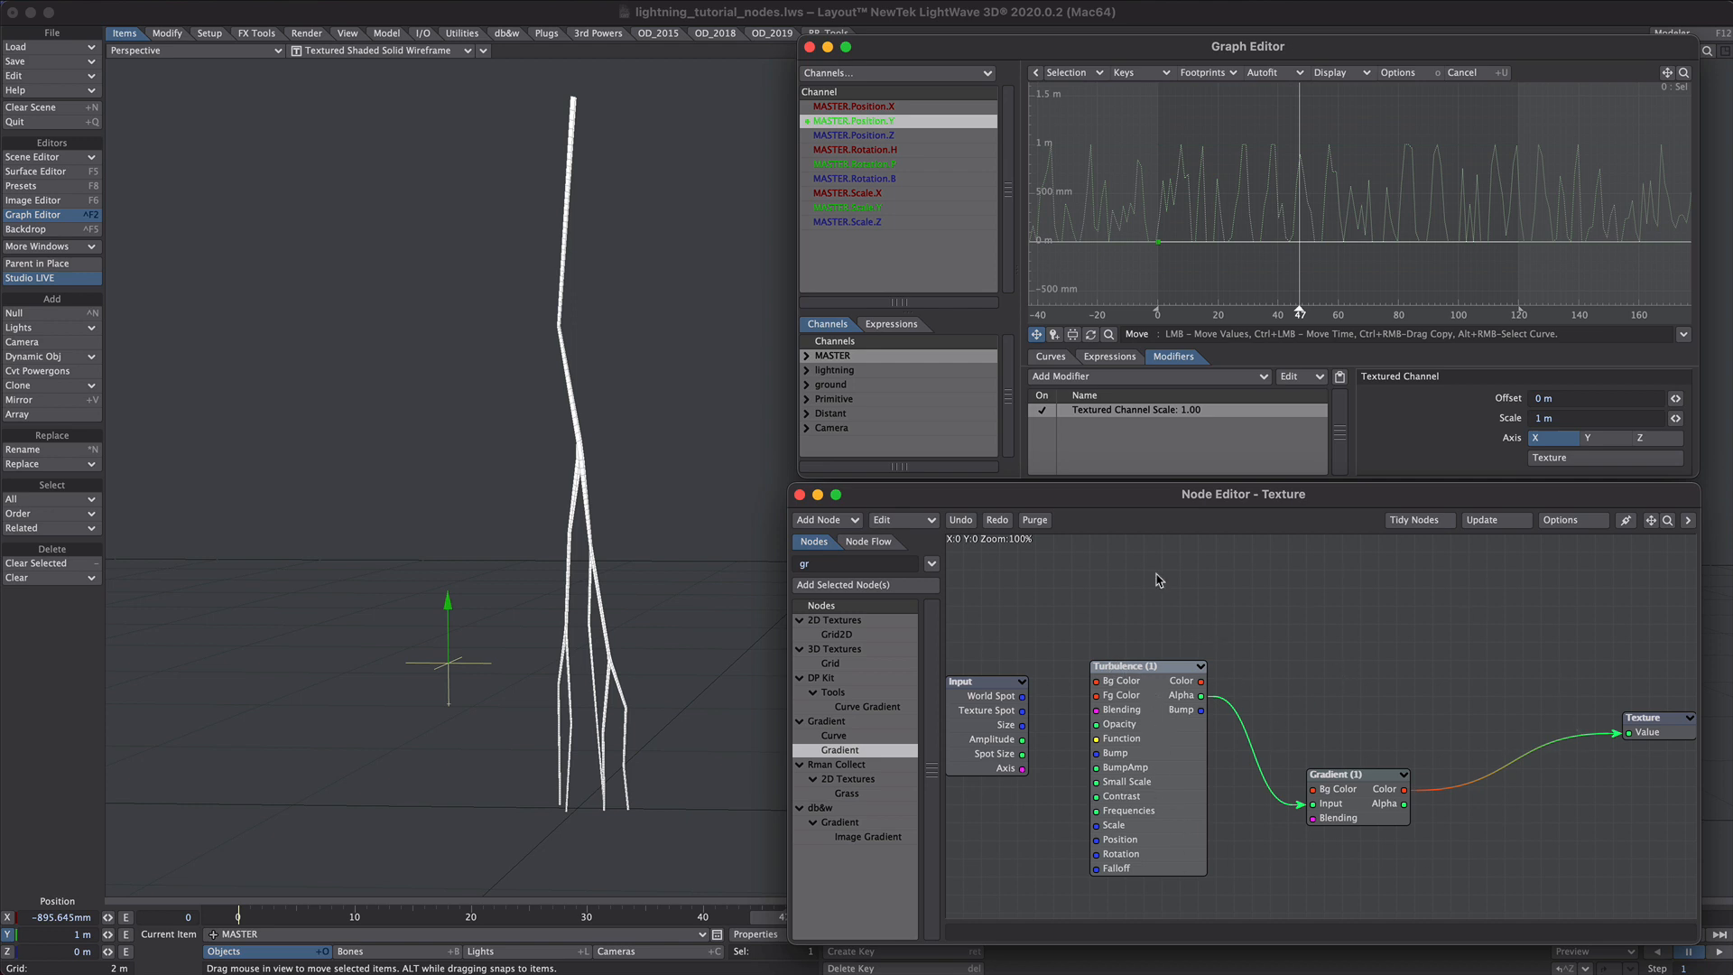
mouse_move(1162, 652)
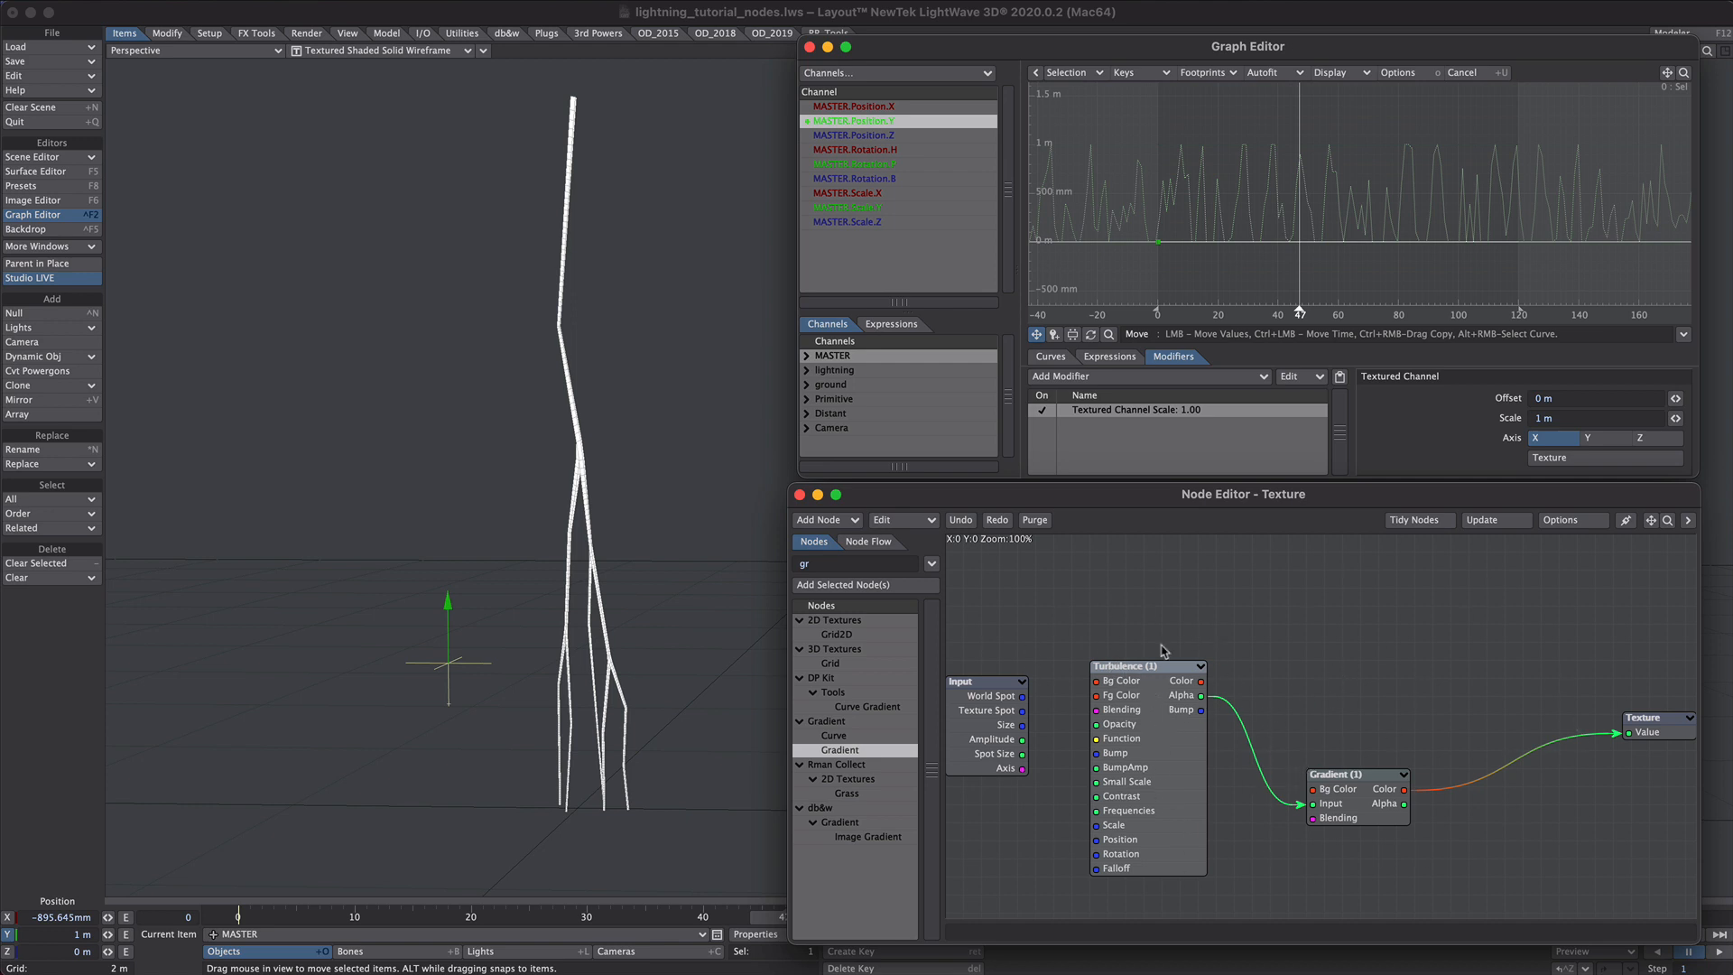
mouse_move(1161, 131)
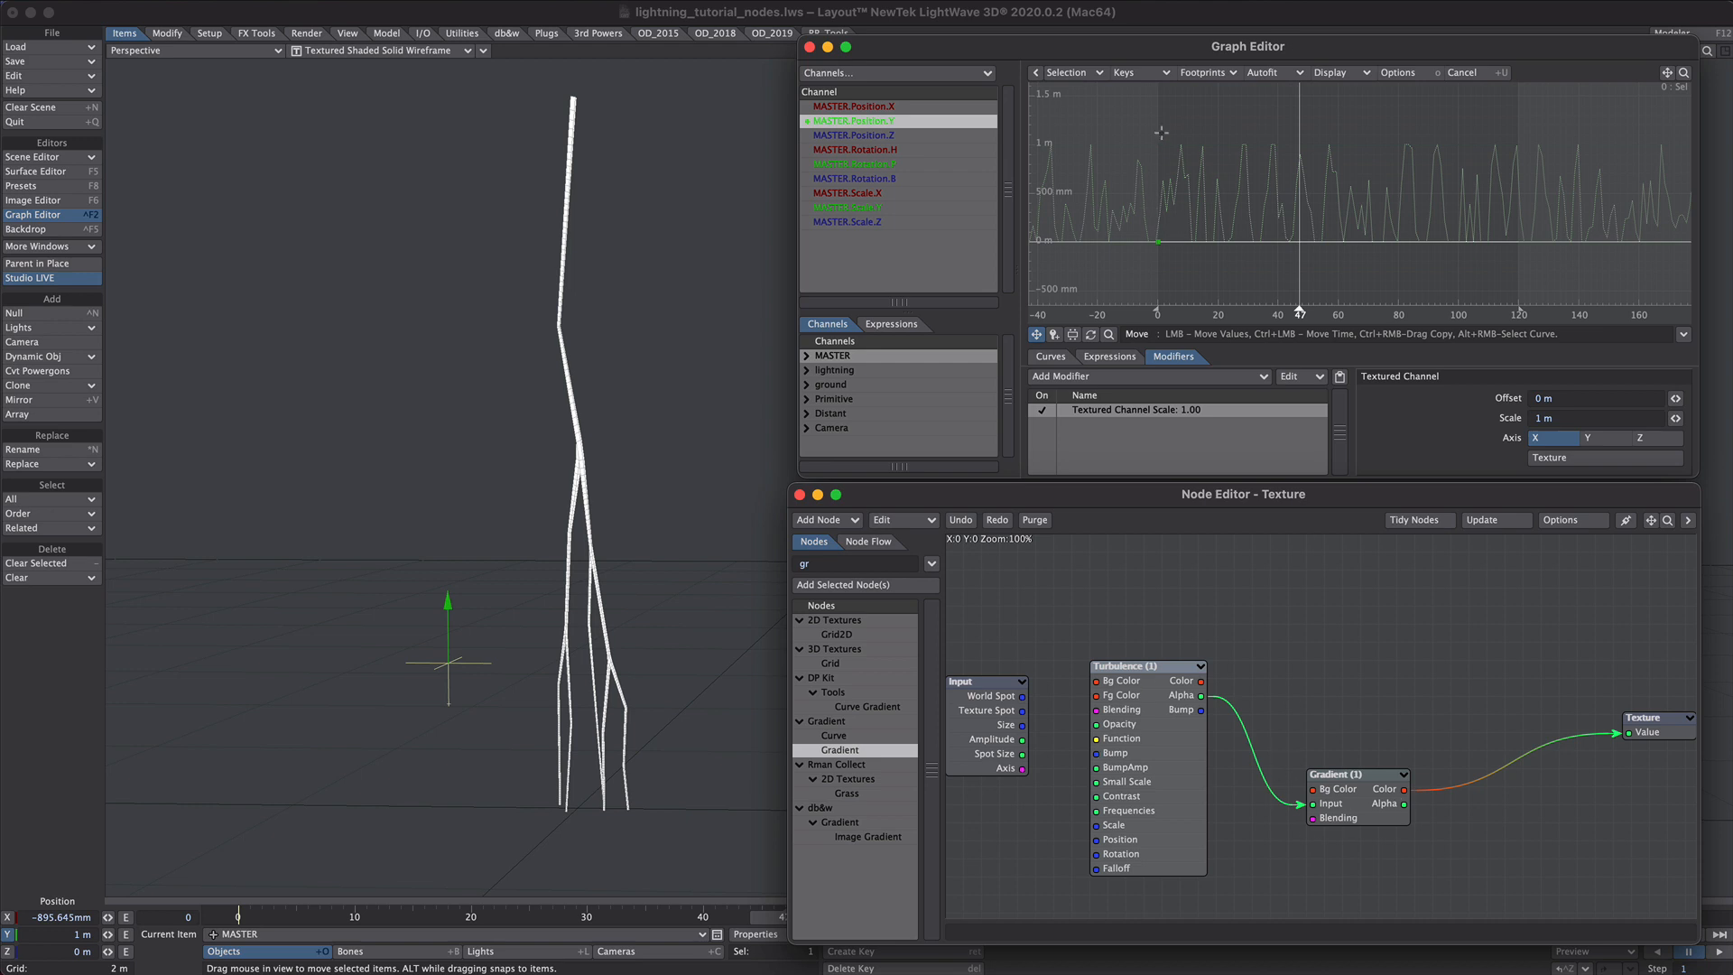
mouse_move(1242, 156)
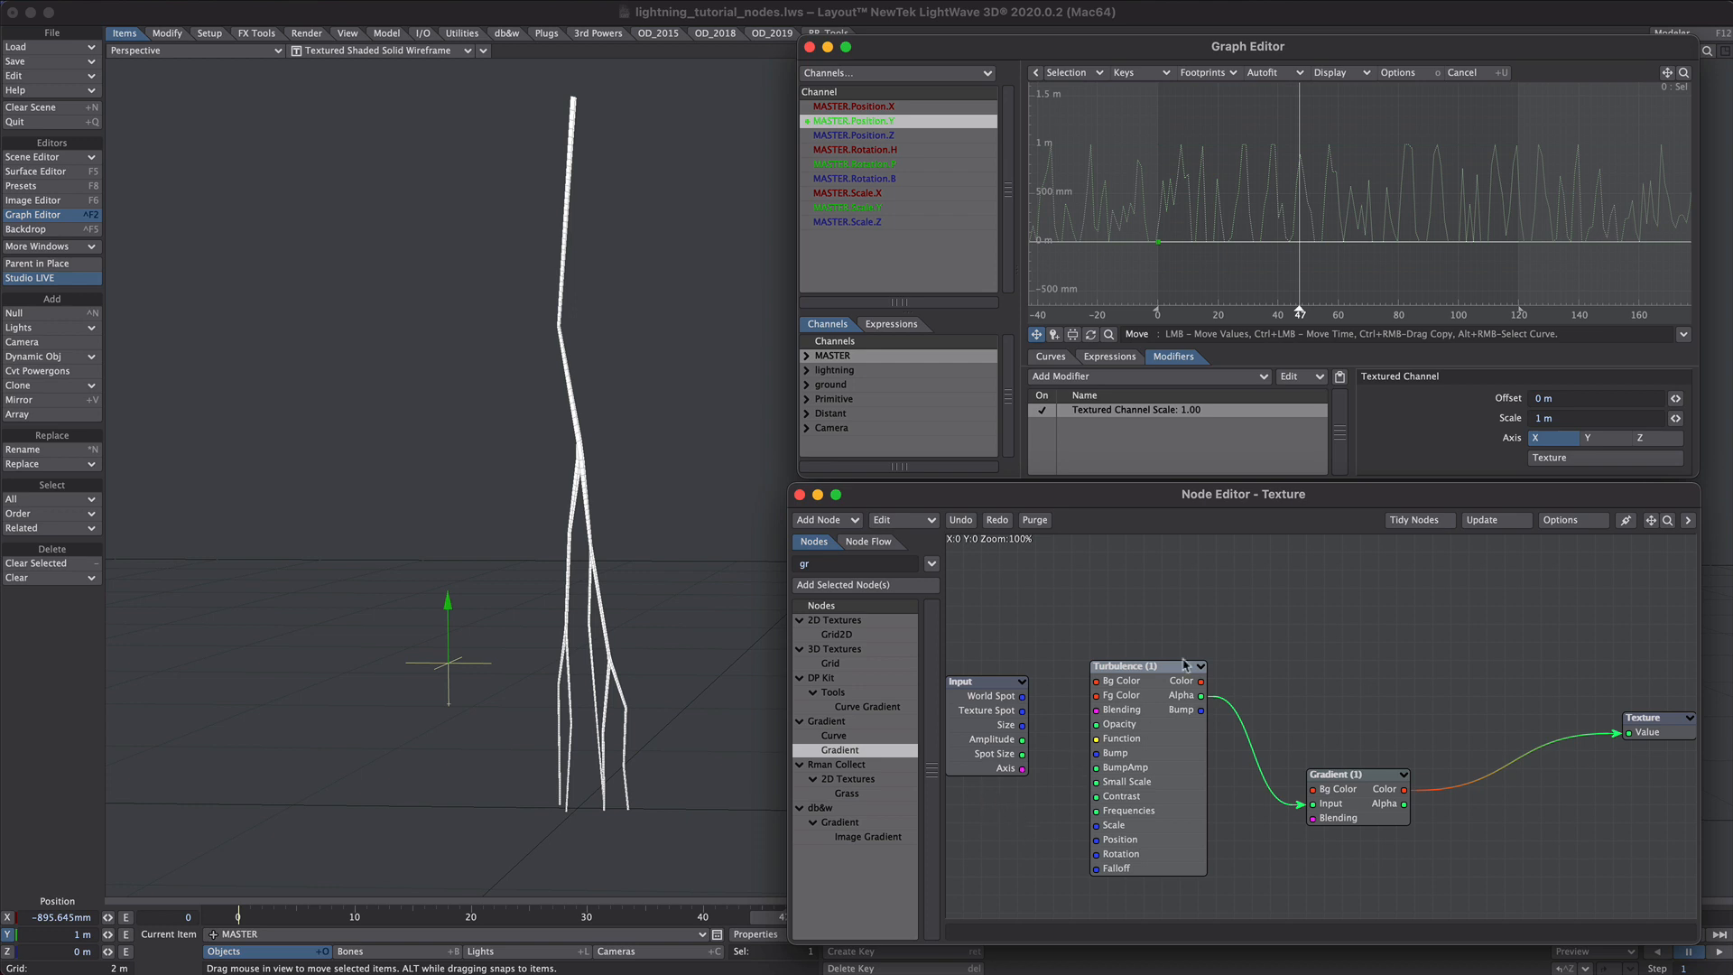
mouse_move(1307, 229)
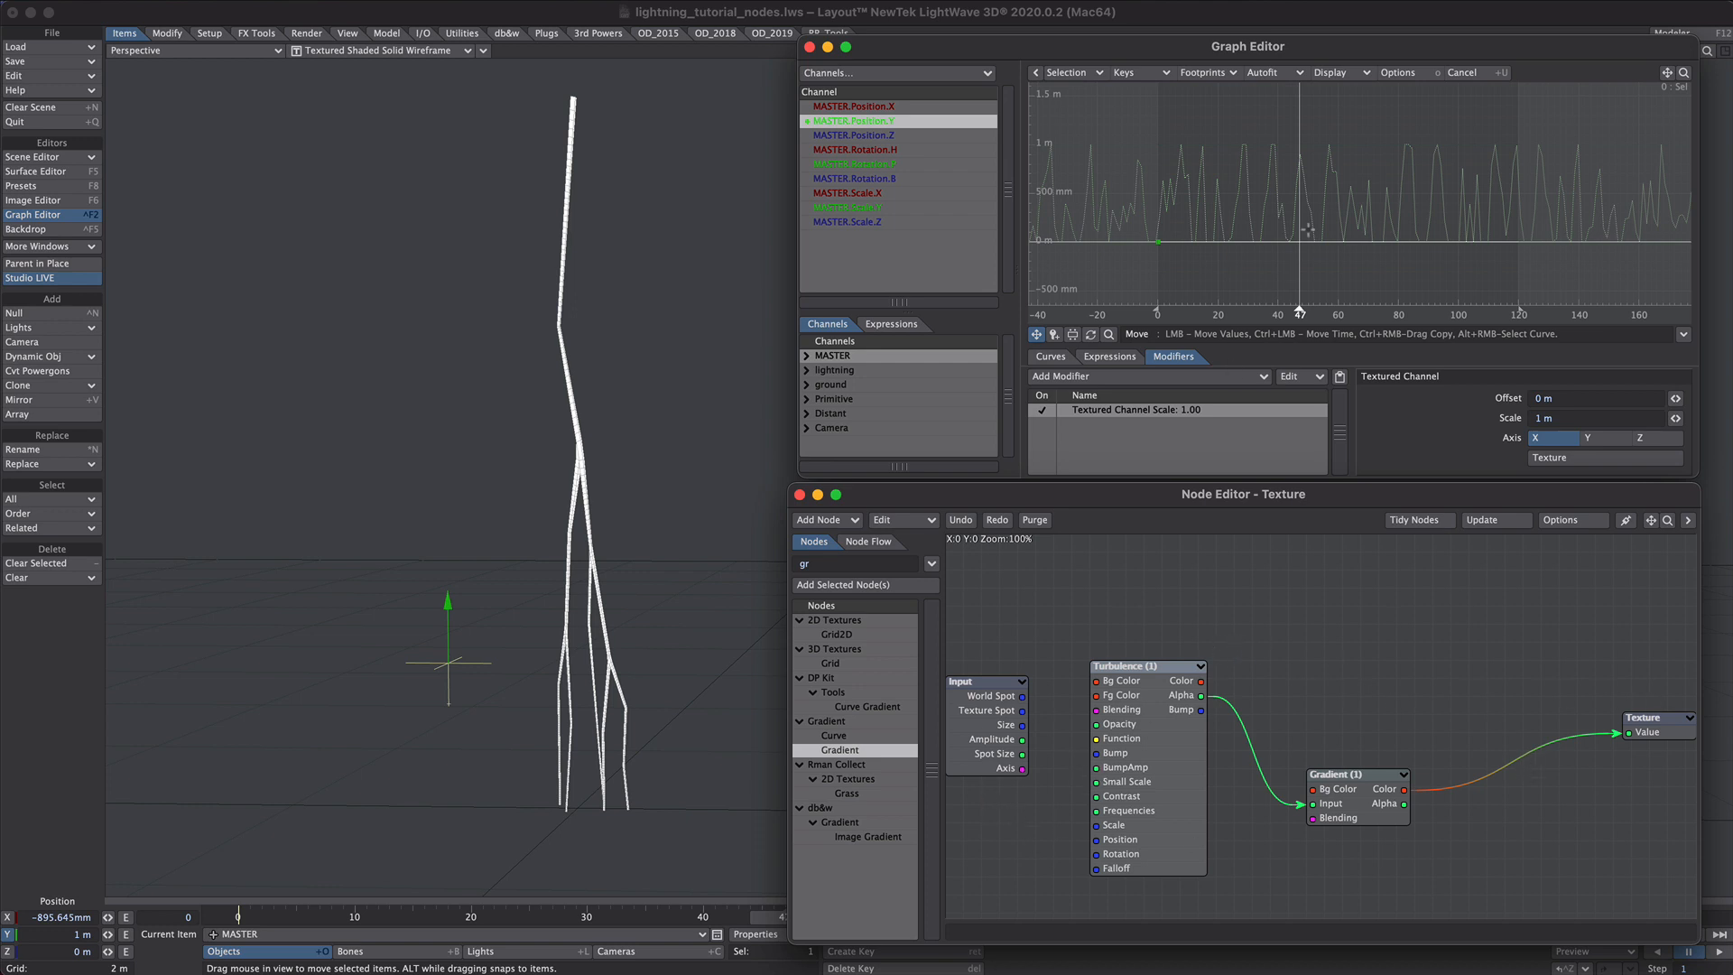
mouse_move(1325, 435)
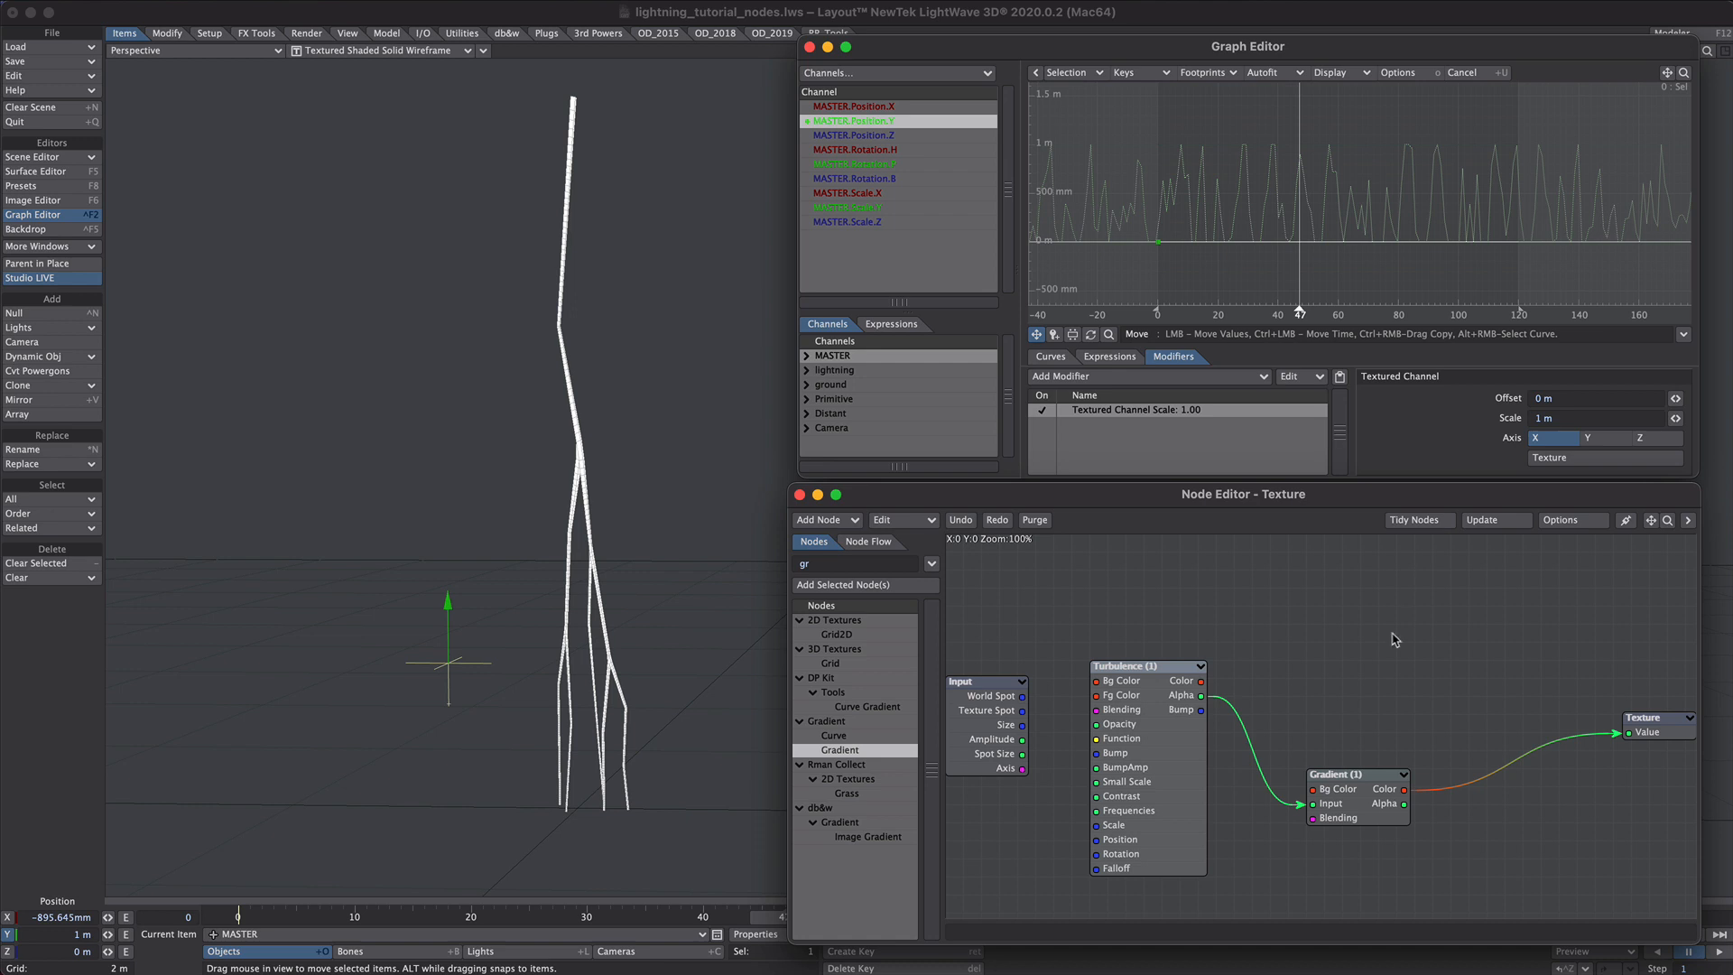
mouse_move(1293, 727)
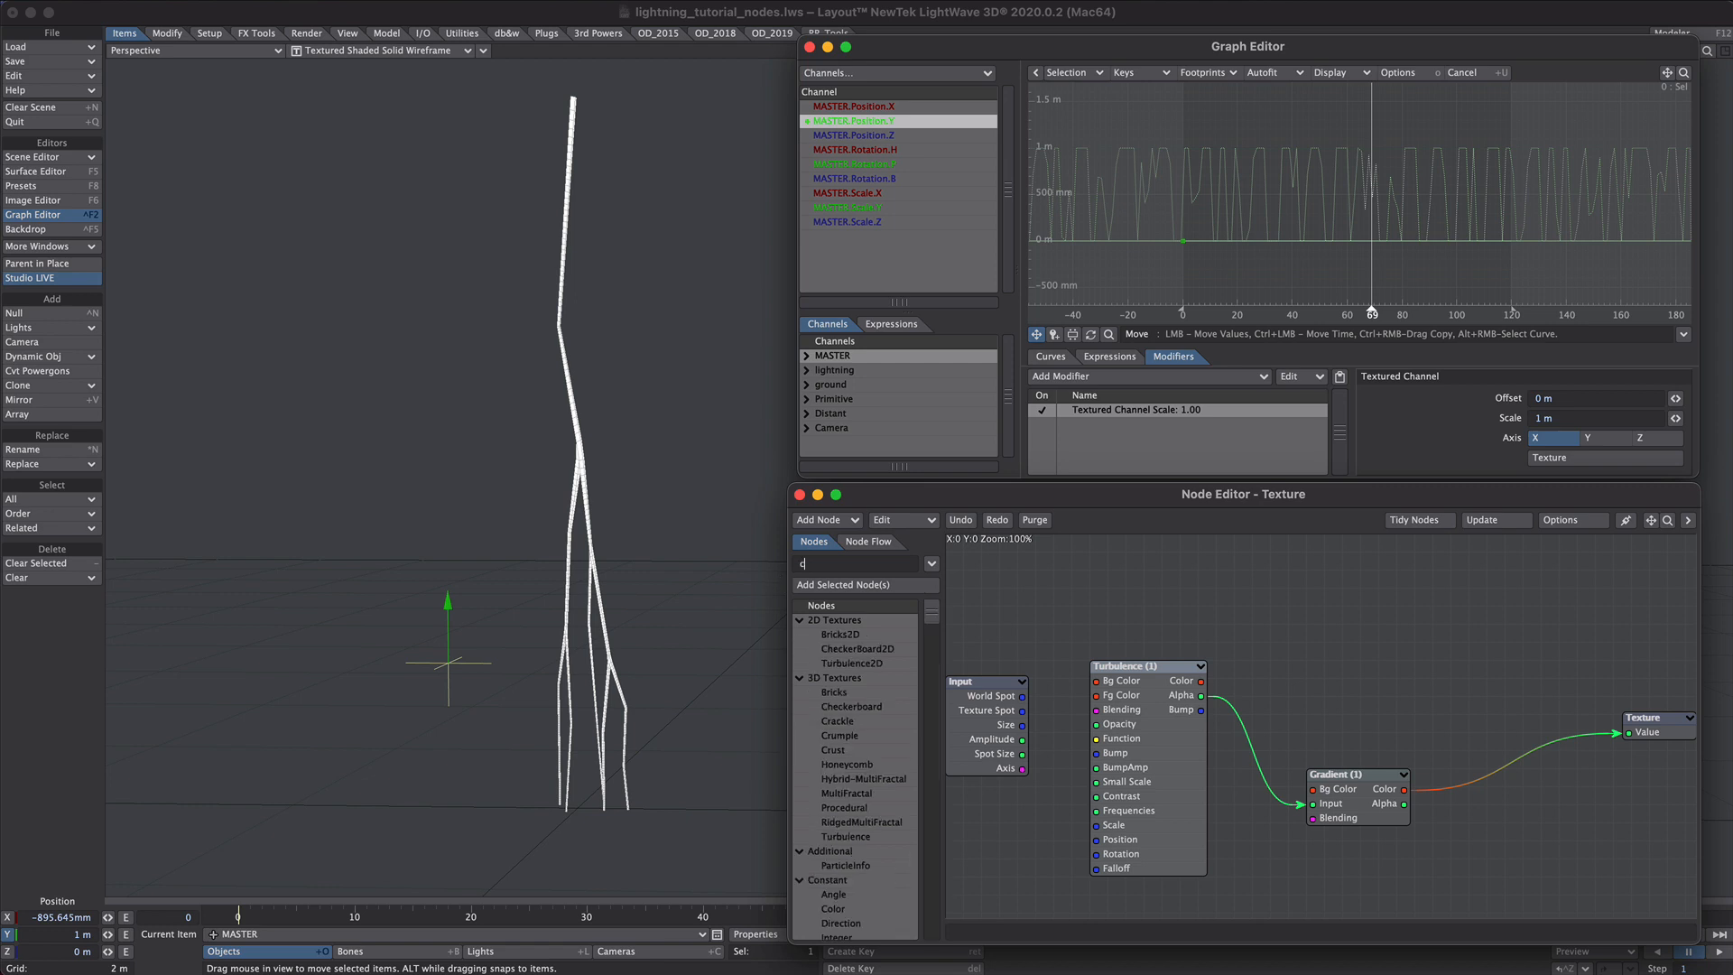
- Add a Clamp node with Low 0.0 and High 1.0 before the texture Value, then close the Node Editor
text(clamp)
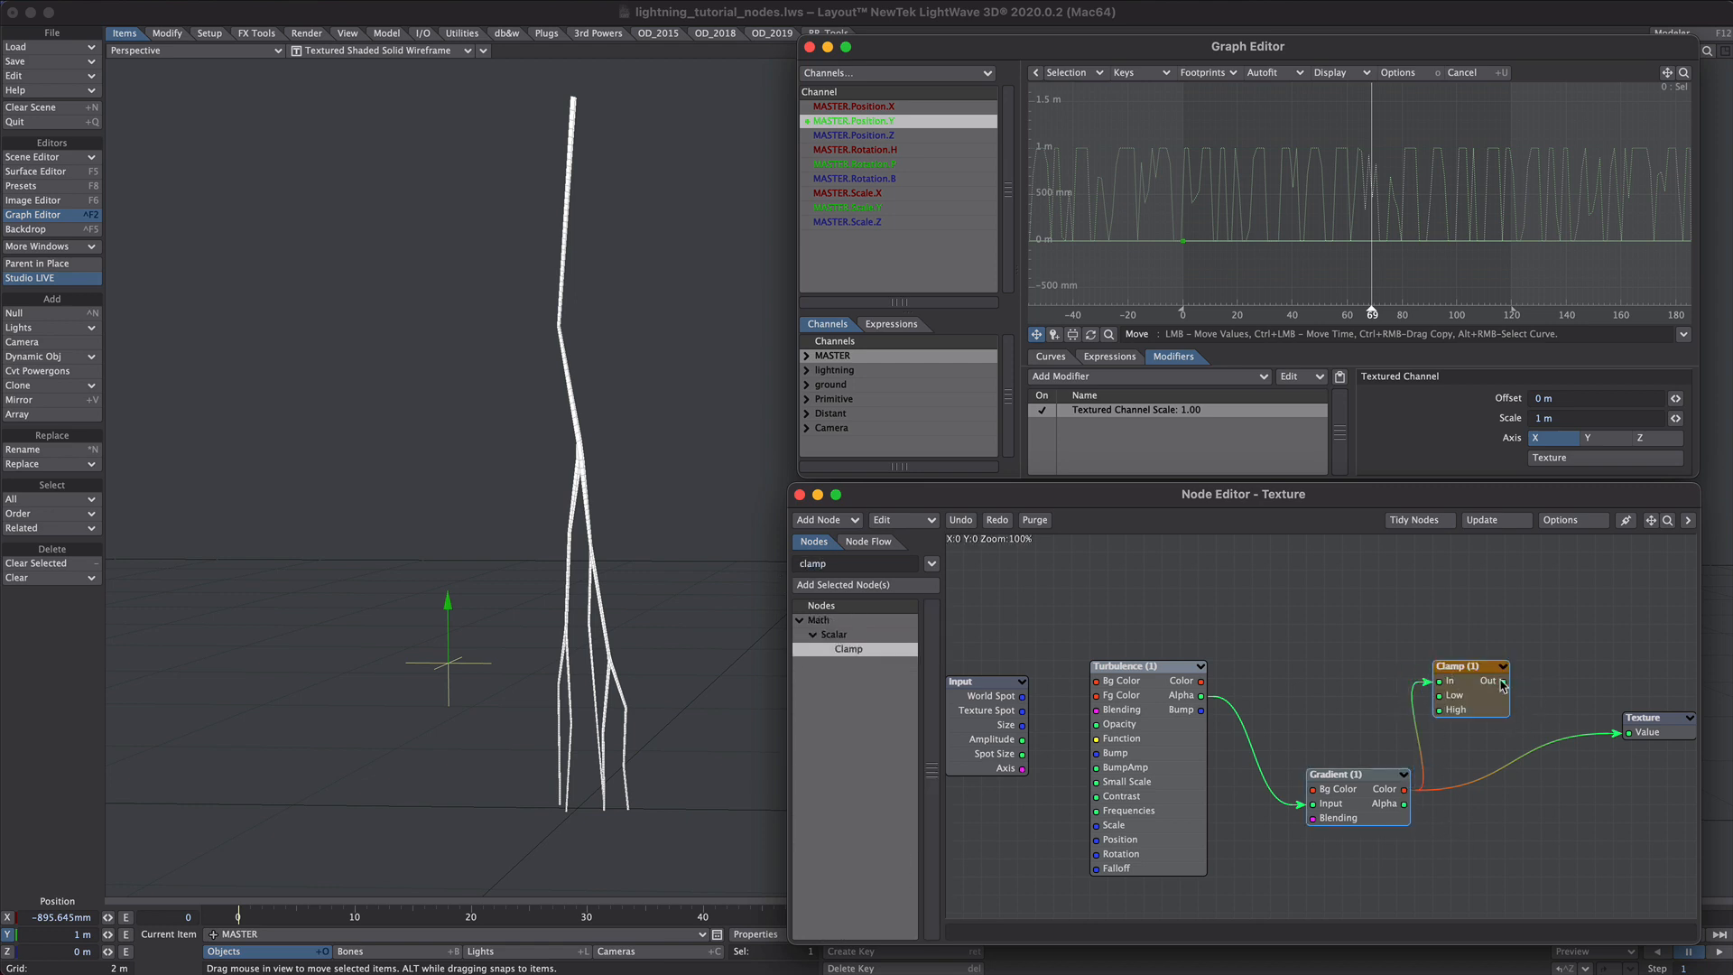
double_click(1469, 667)
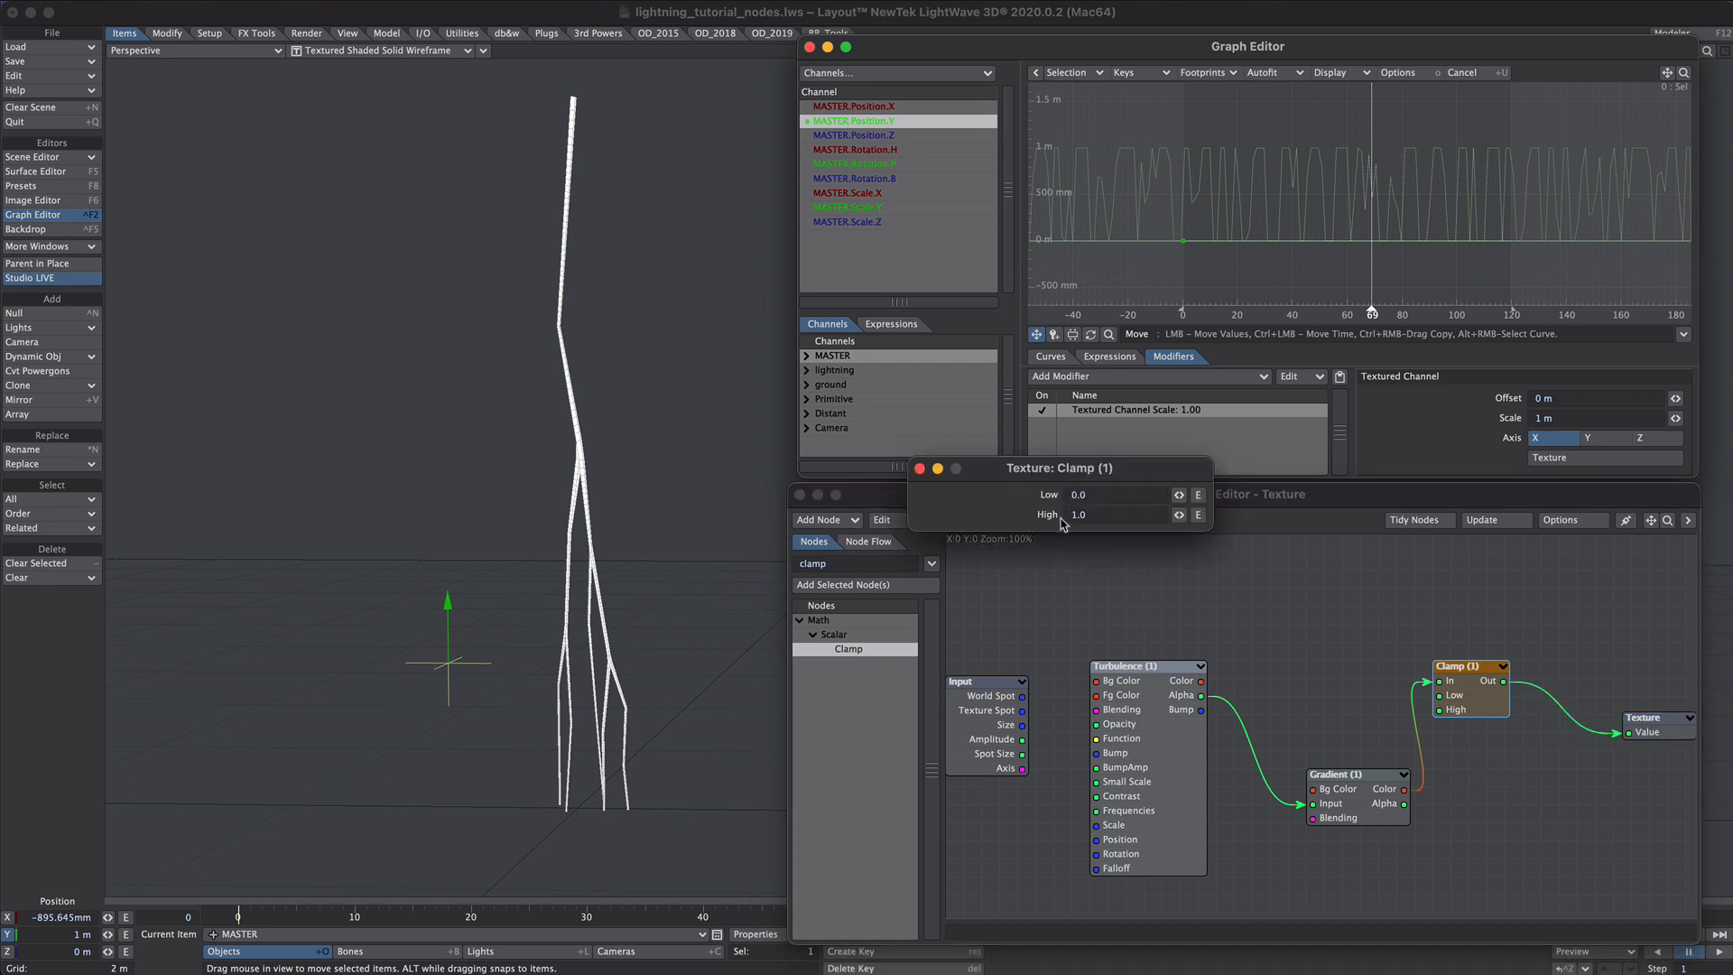
triple_click(1110, 495)
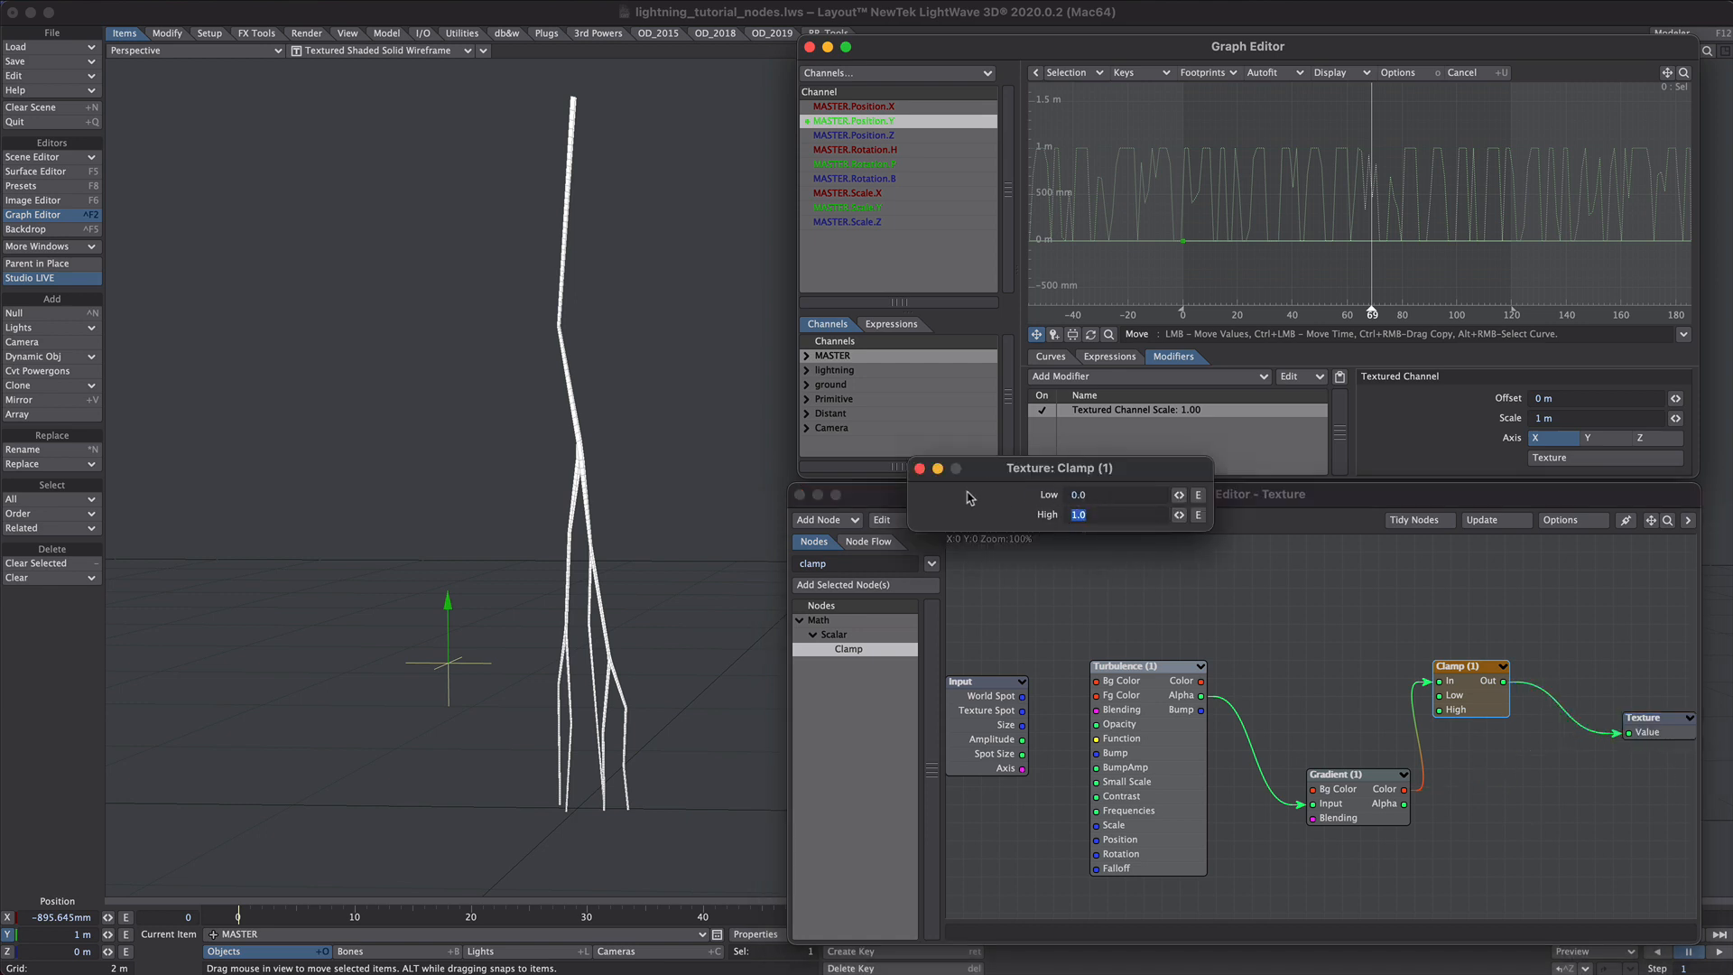
click(919, 469)
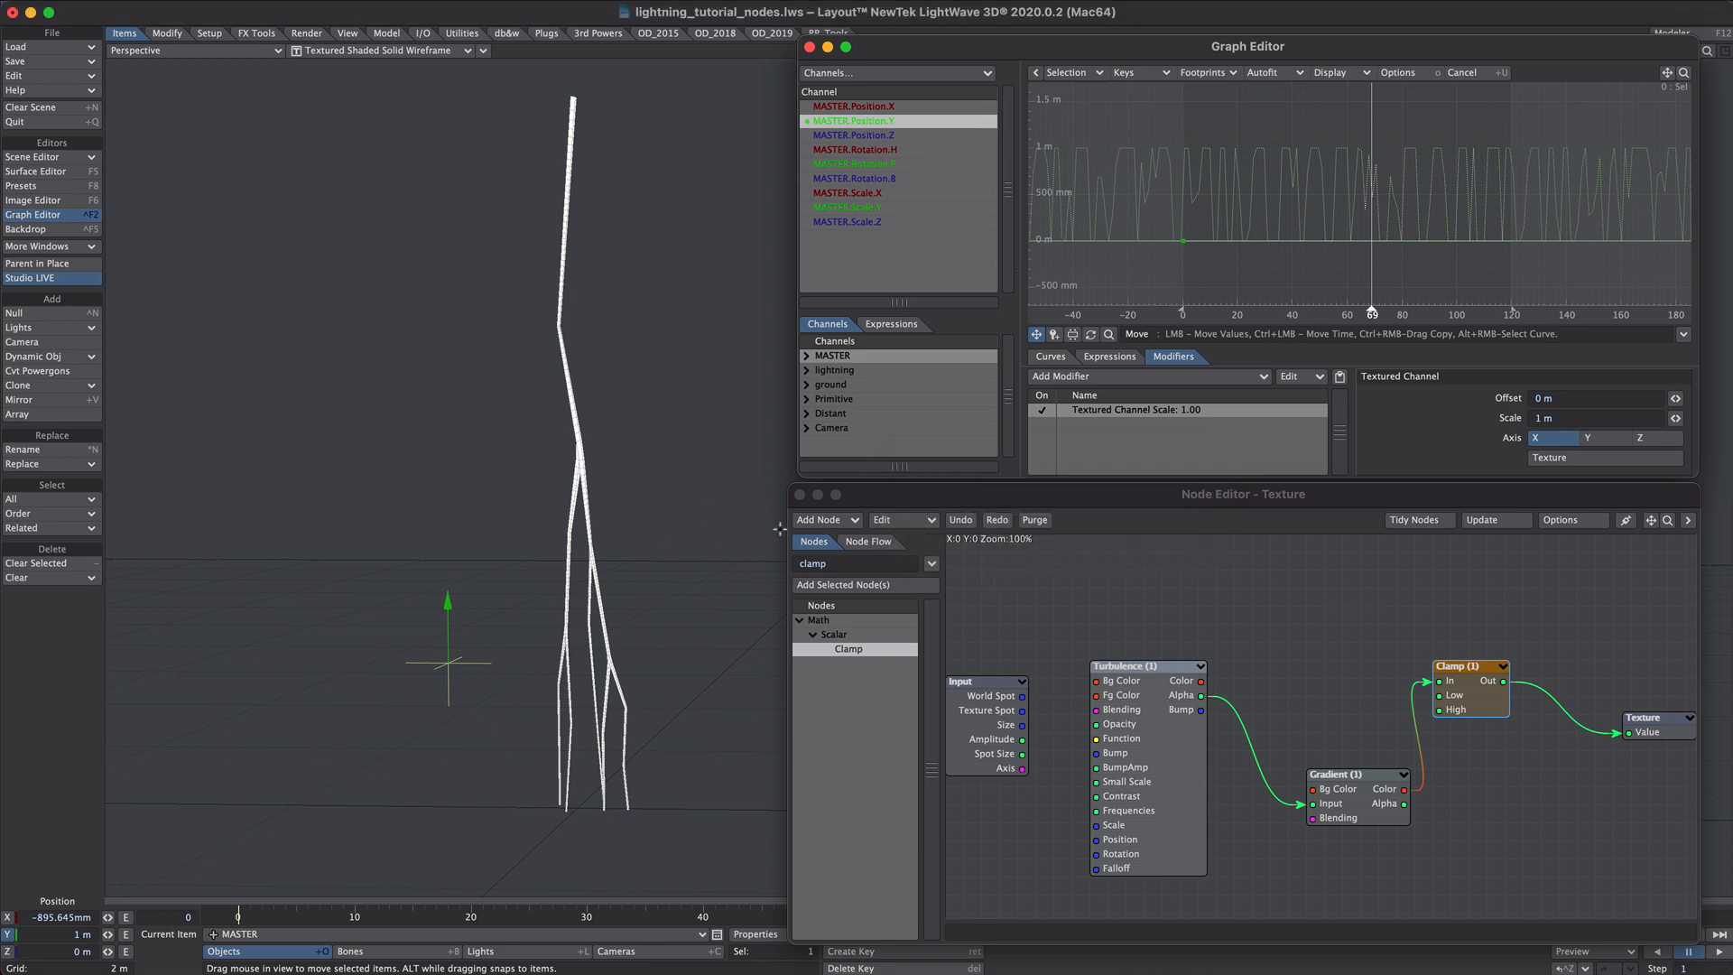
click(805, 495)
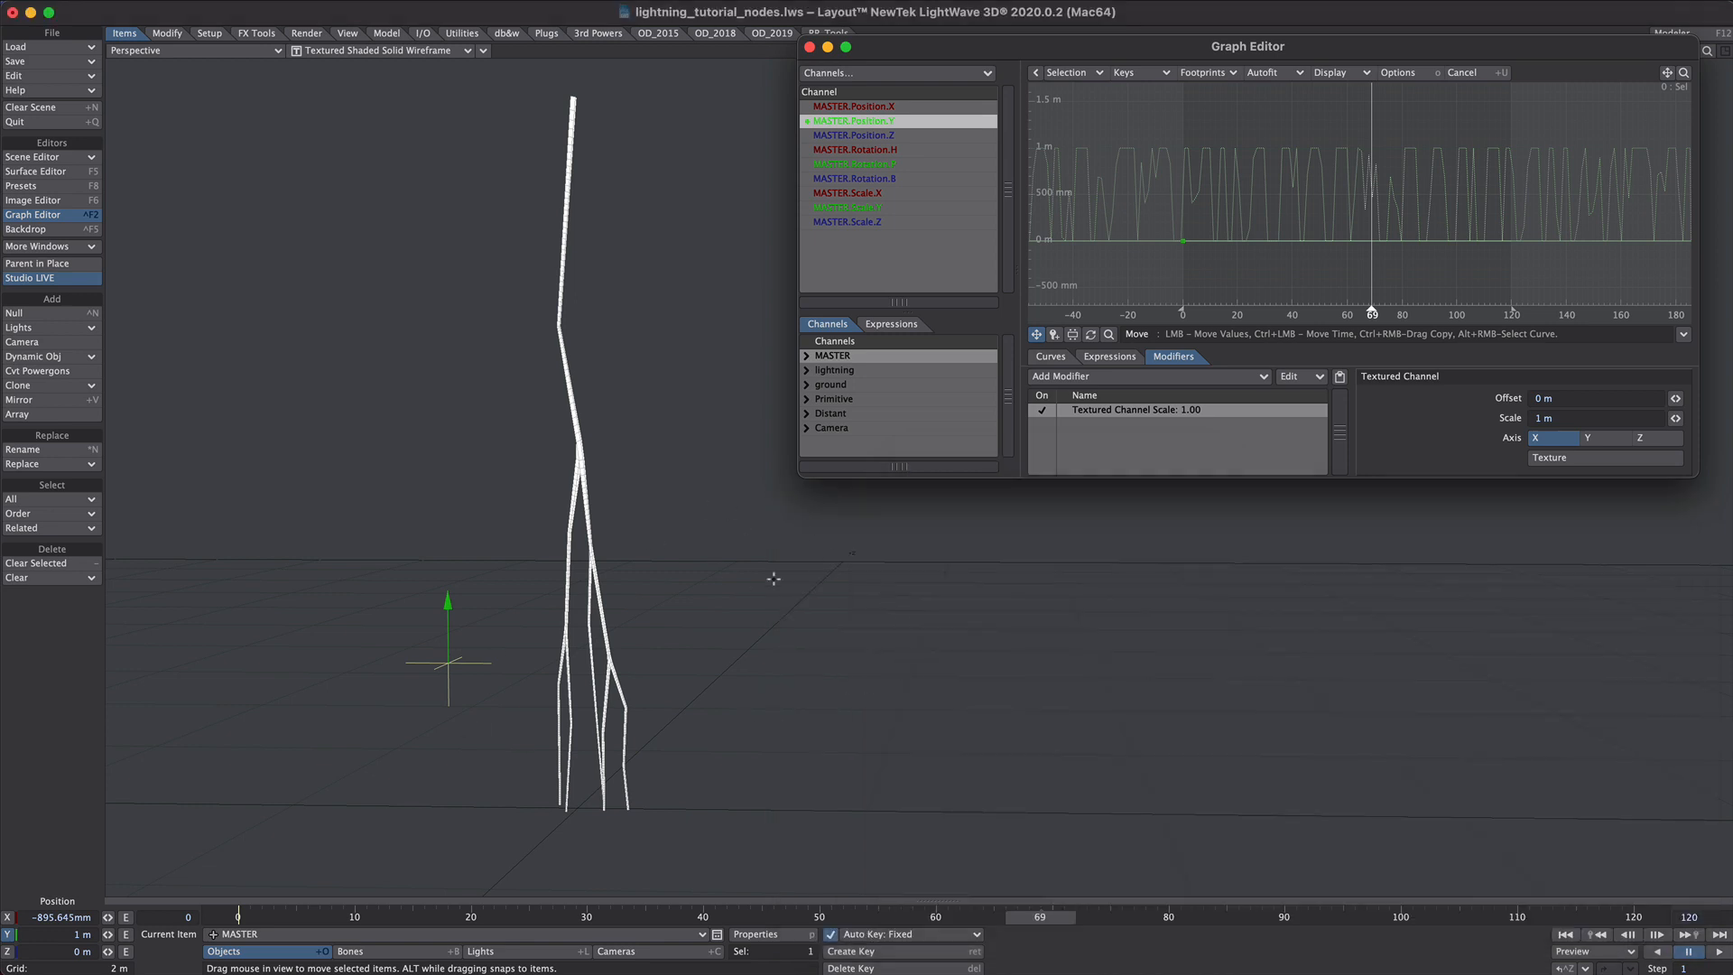
mouse_move(704, 726)
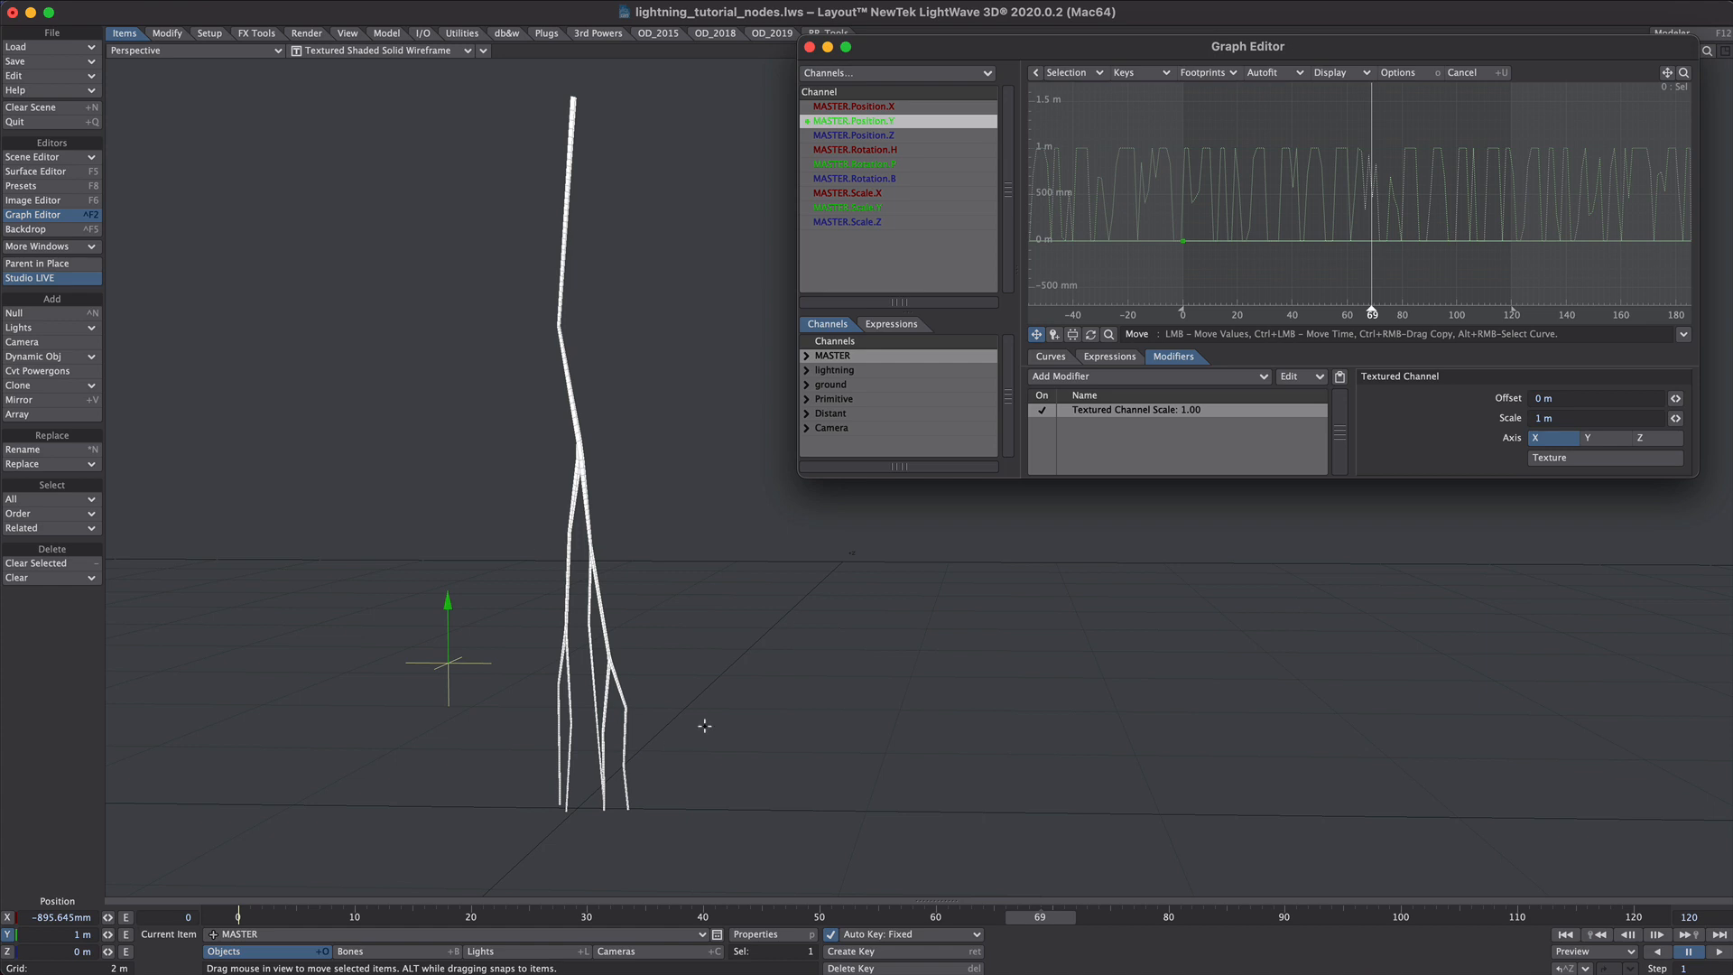
- Close the Graph Editor and inspect the 'fork' weight map with Fill and Lasso Paint
click(808, 47)
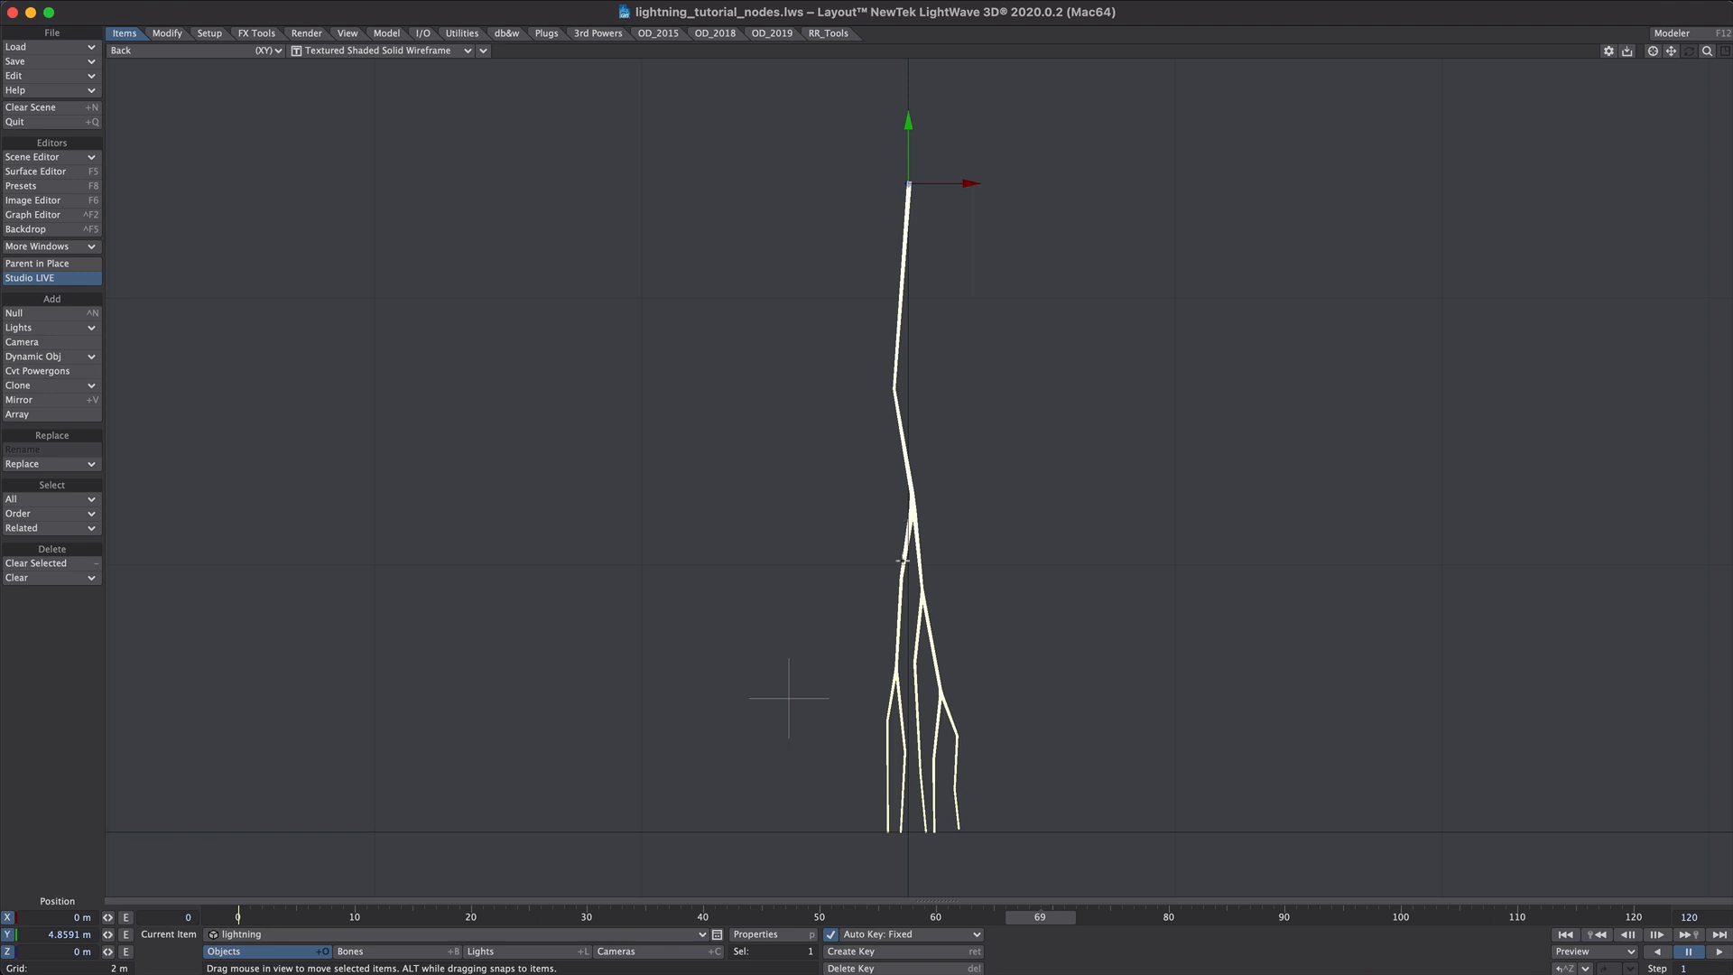
mouse_move(939, 364)
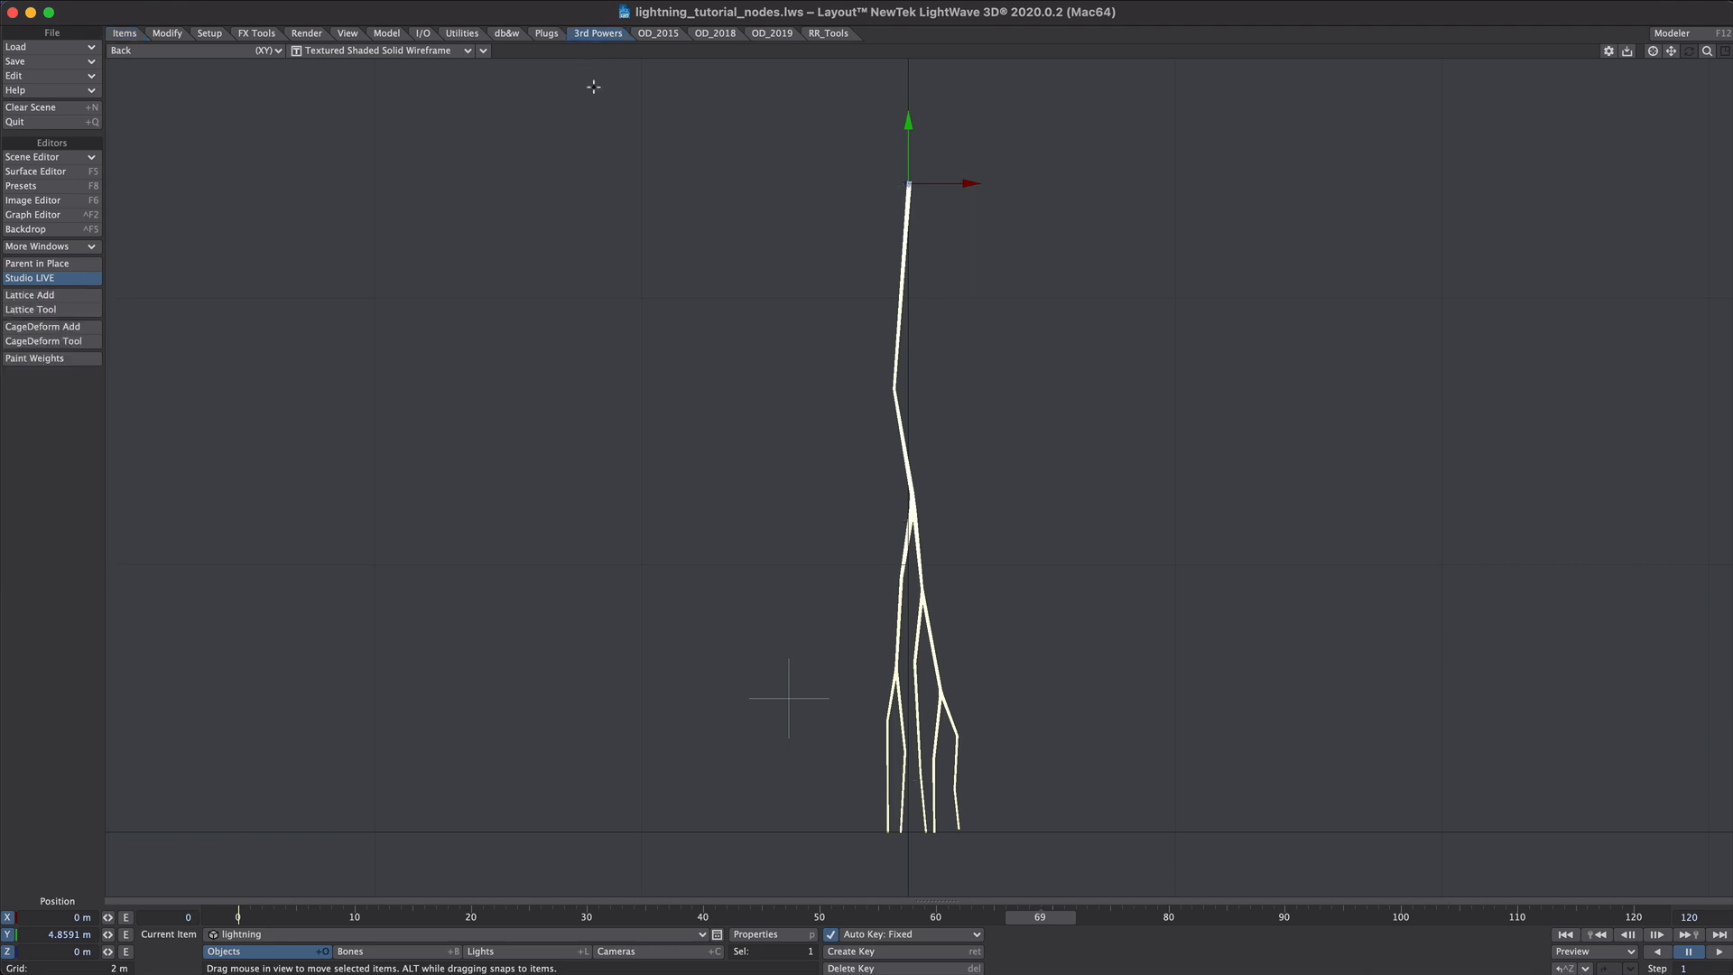
click(34, 357)
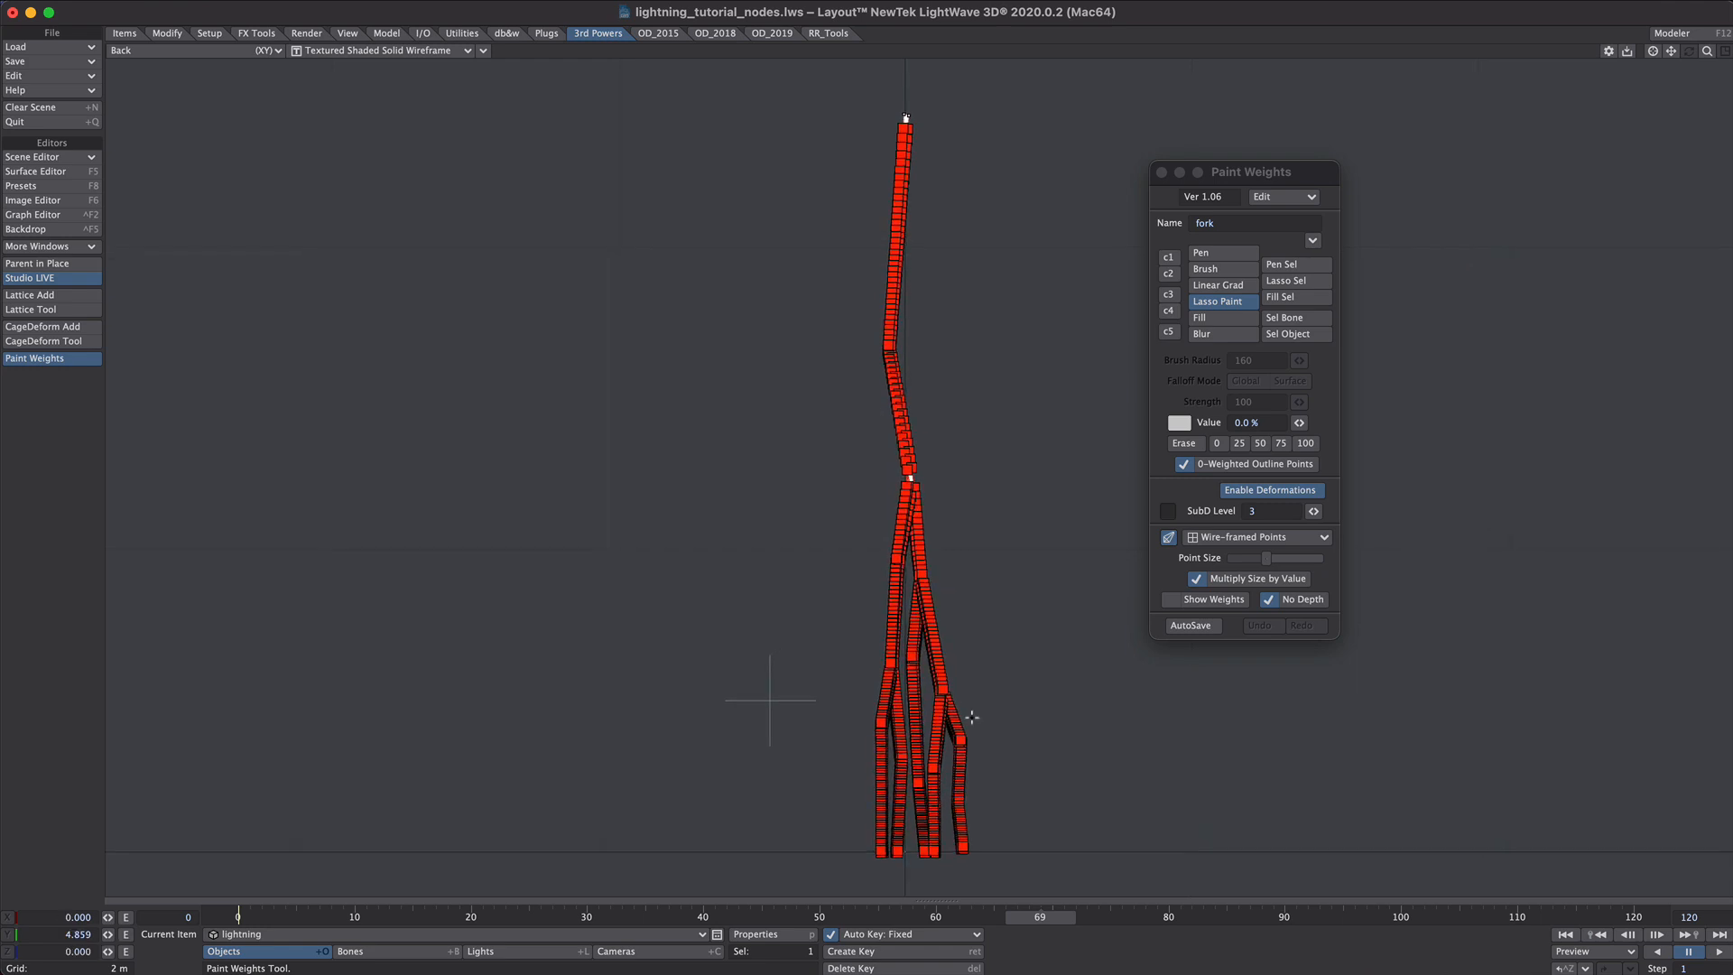
click(1199, 318)
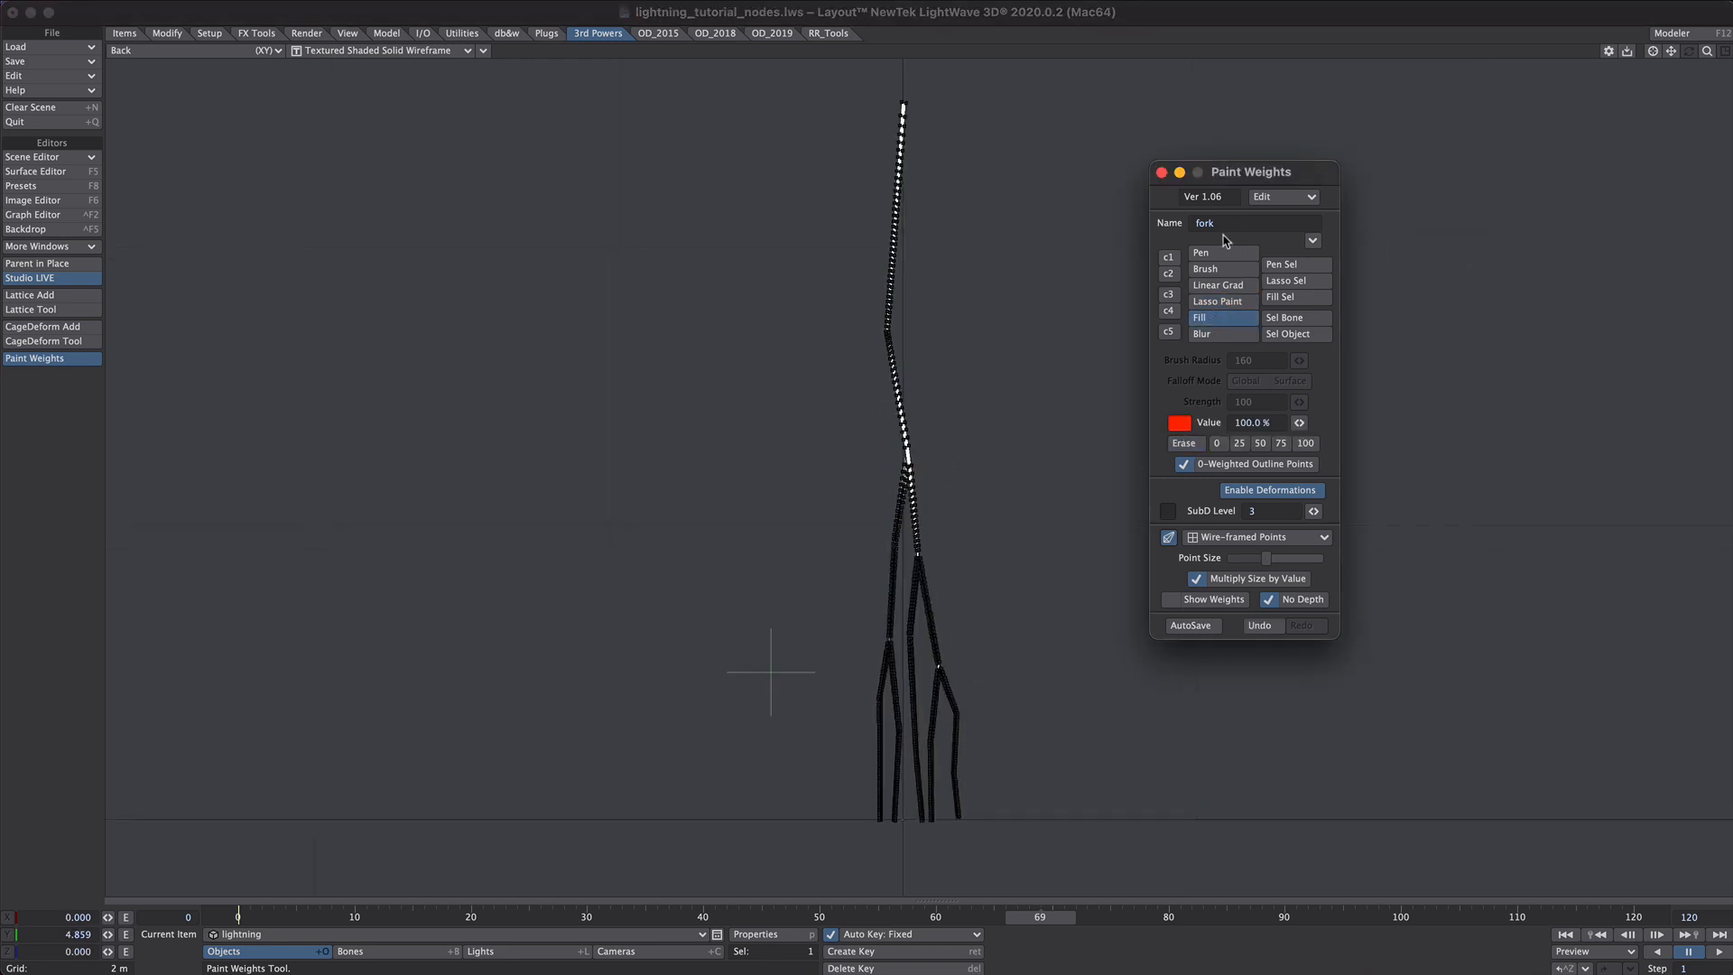
click(1217, 302)
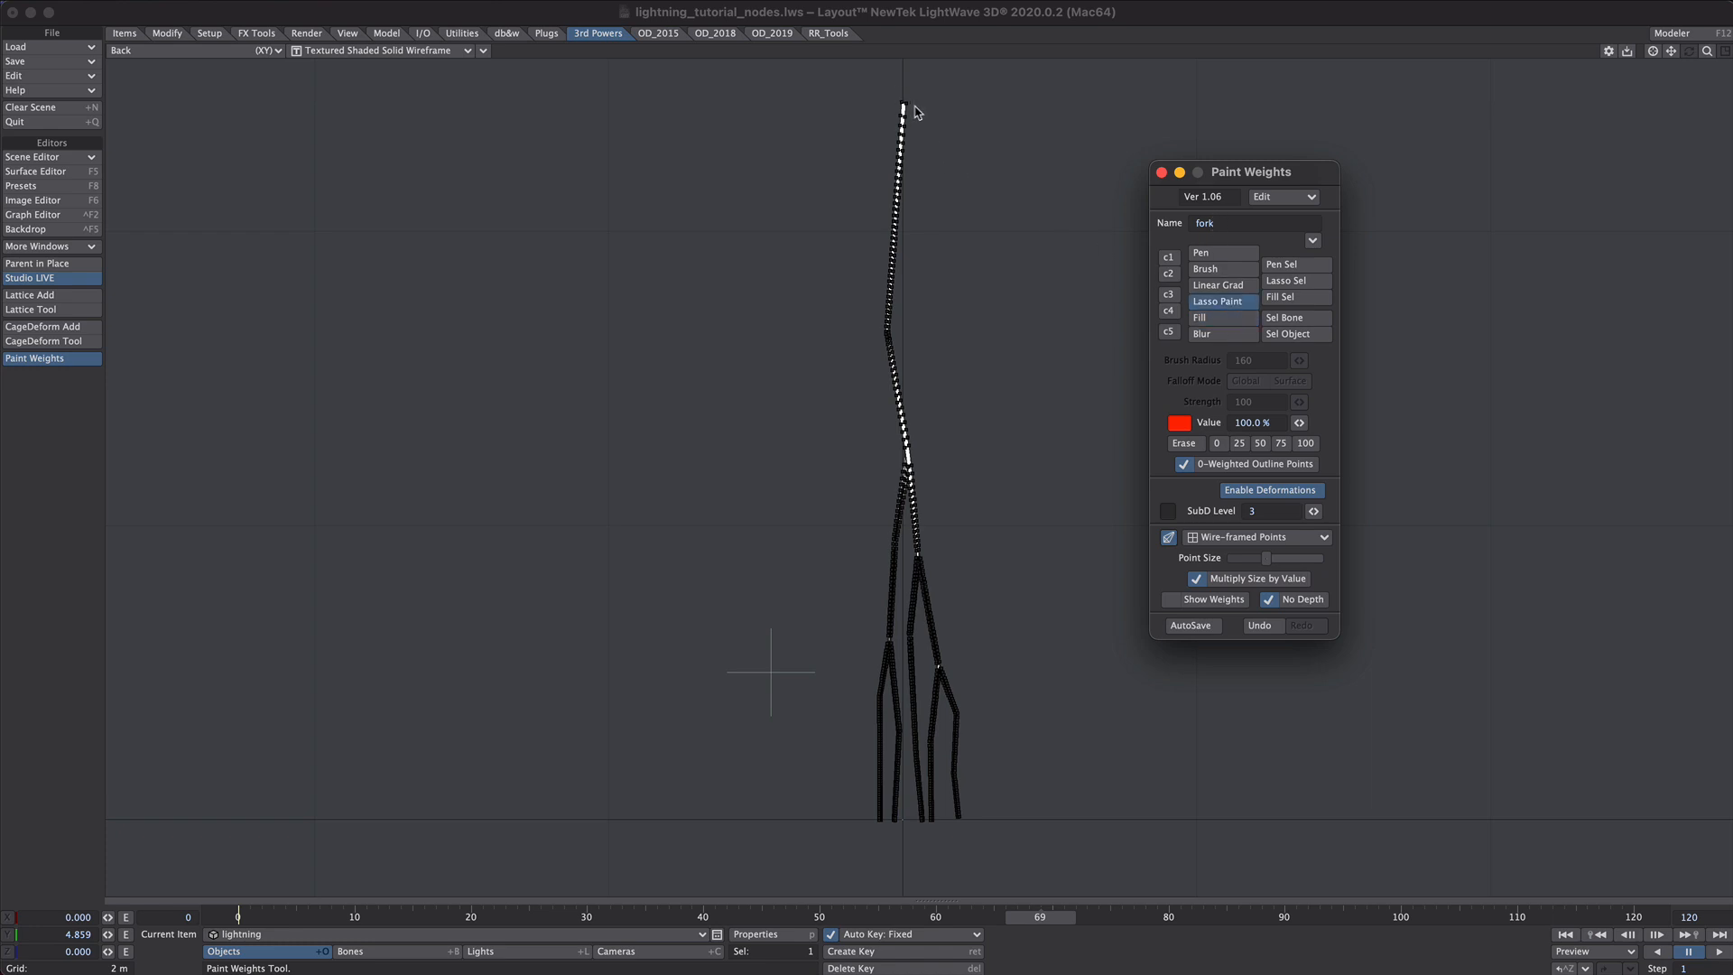
mouse_move(1219, 302)
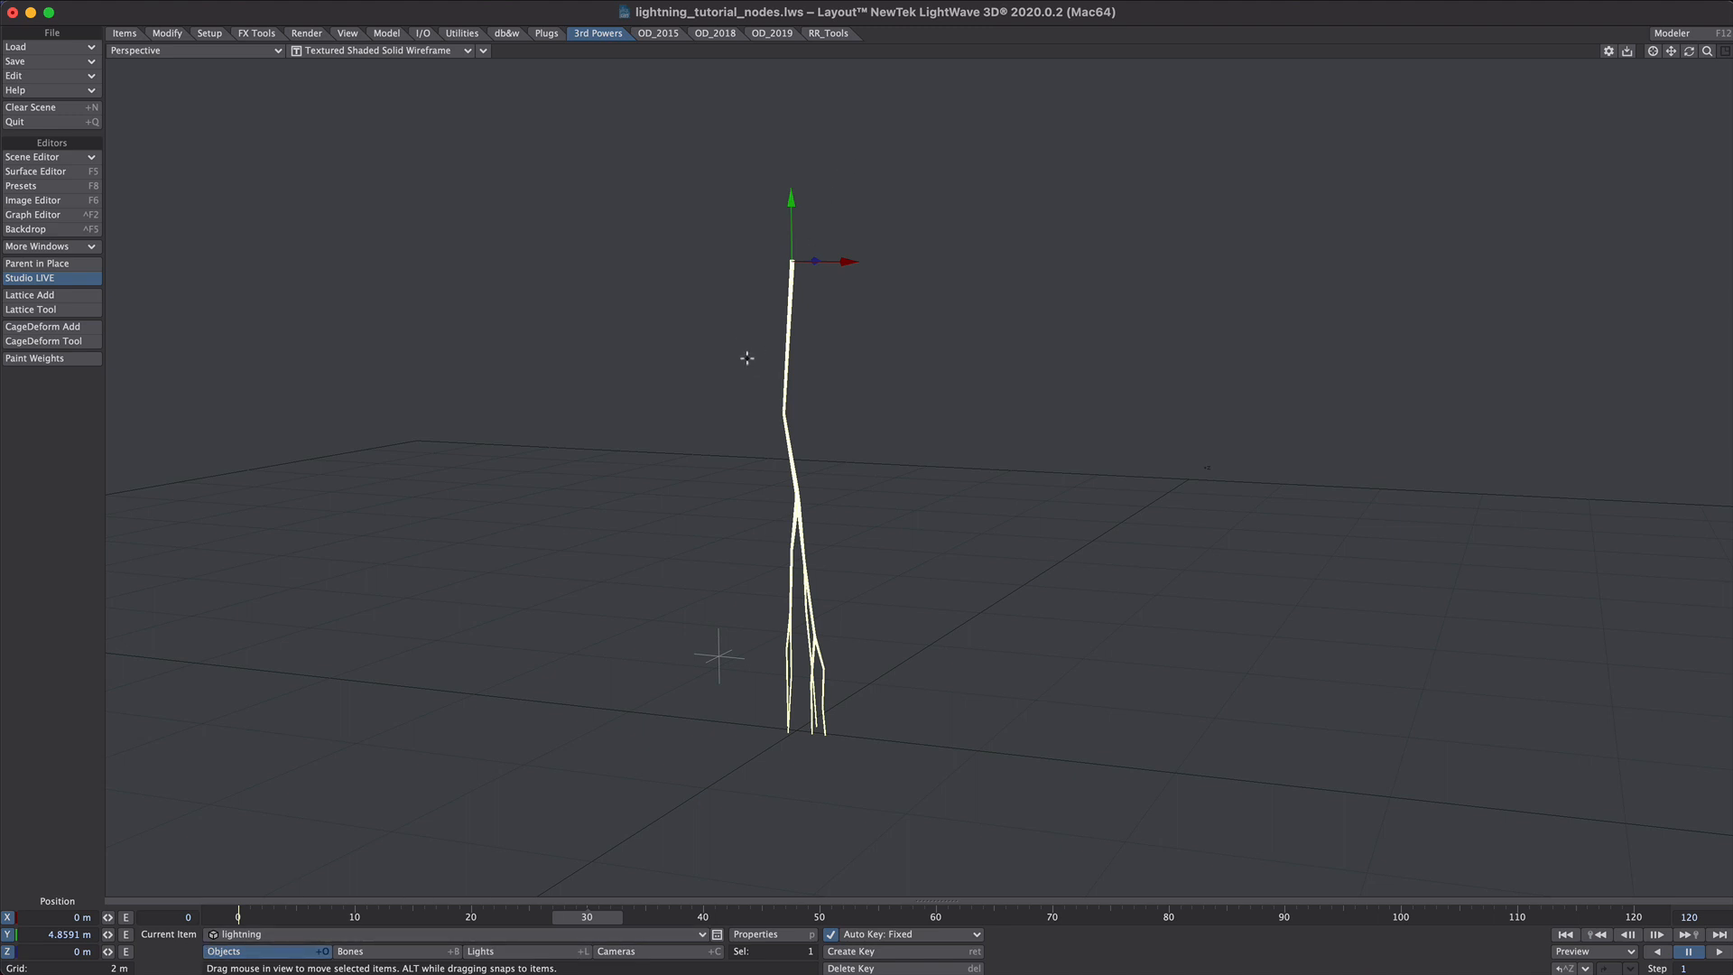
- Add SG_Fertilizer2 to the lightning with Weight Map fork and bring up its Progress envelope
click(757, 935)
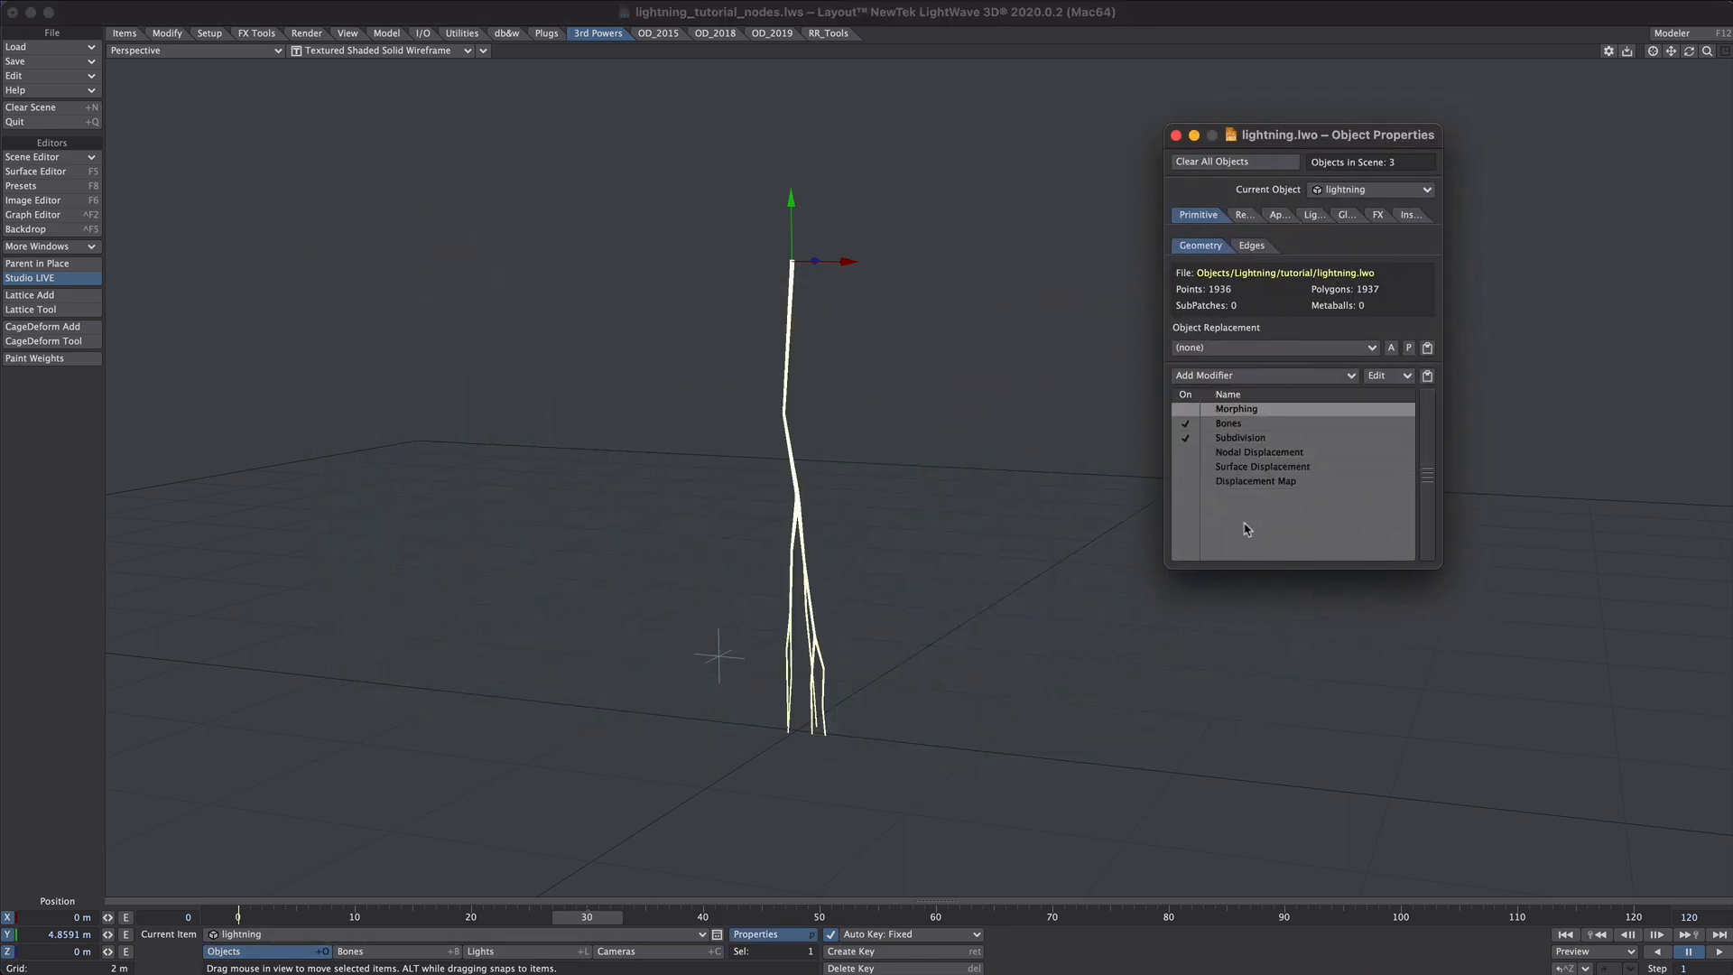
right_click(1244, 410)
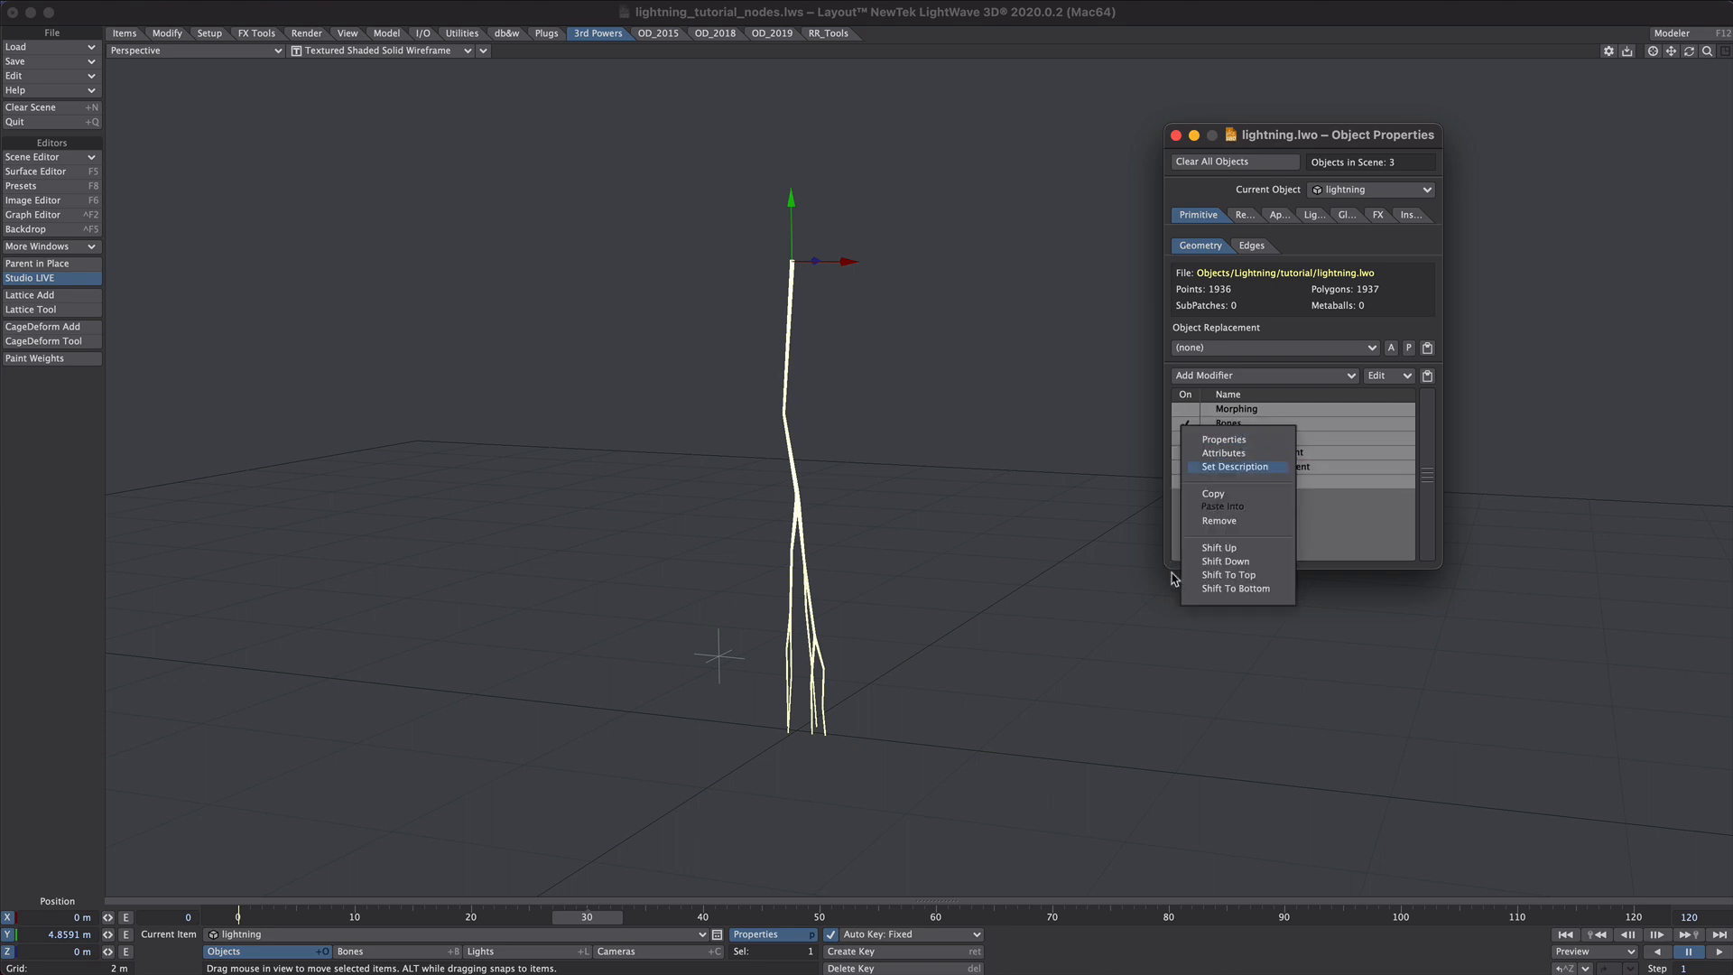
click(1219, 520)
text(sg)
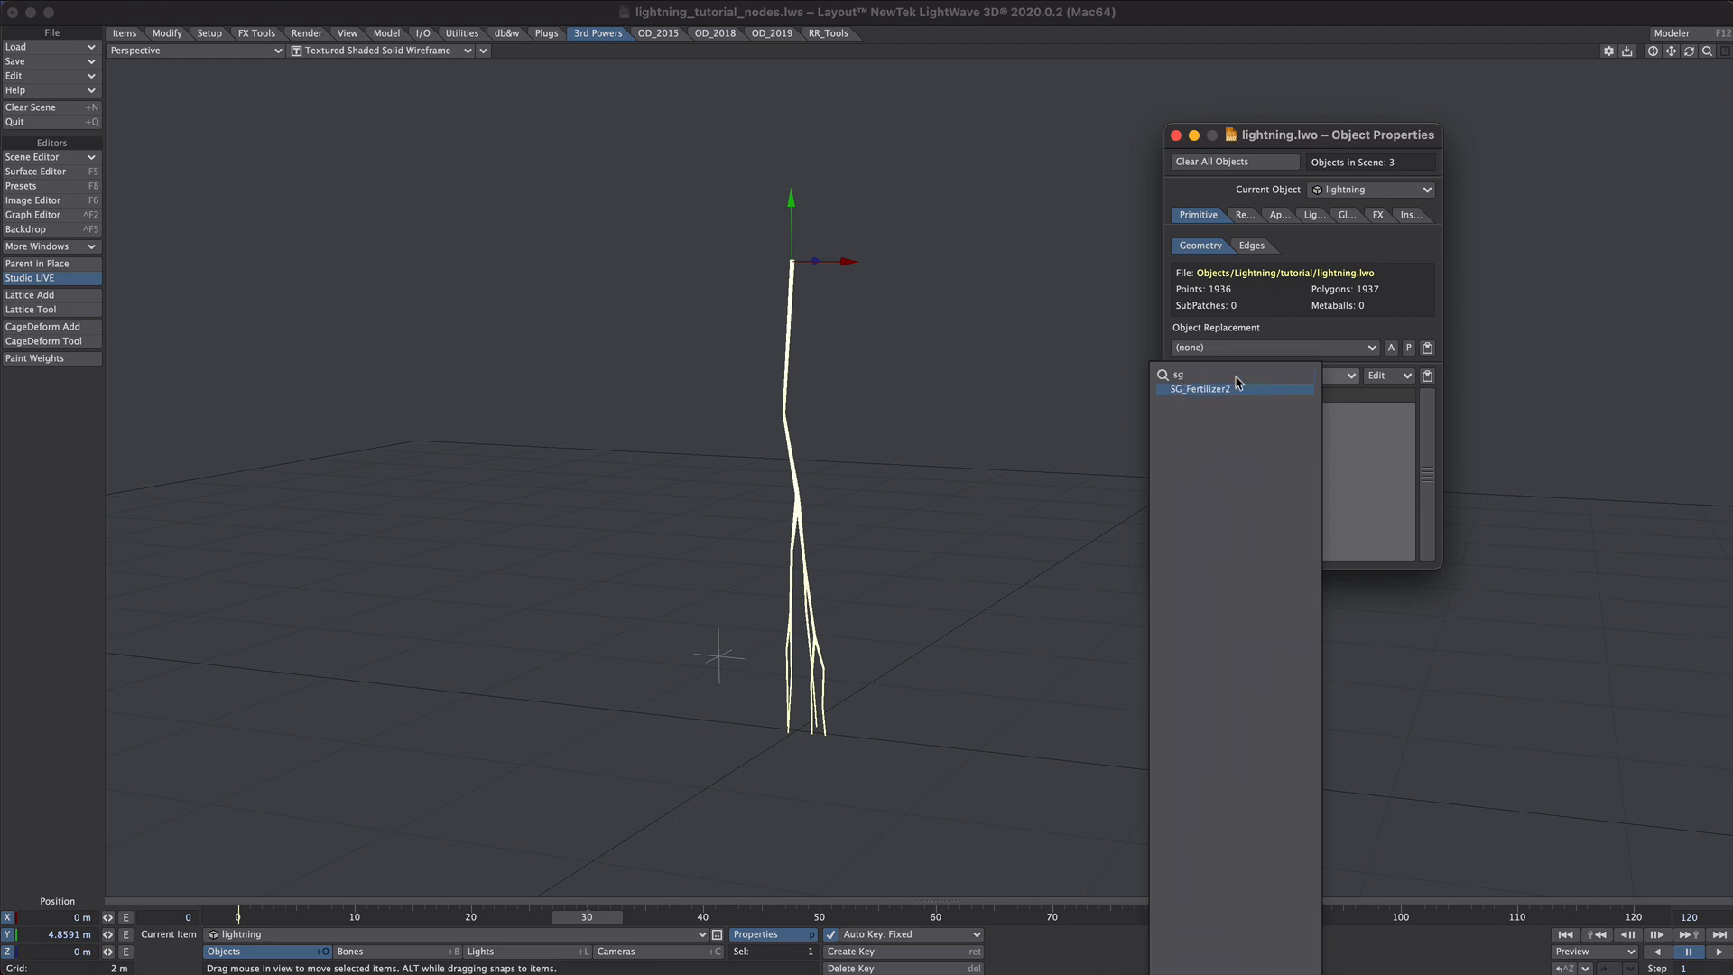
click(1201, 388)
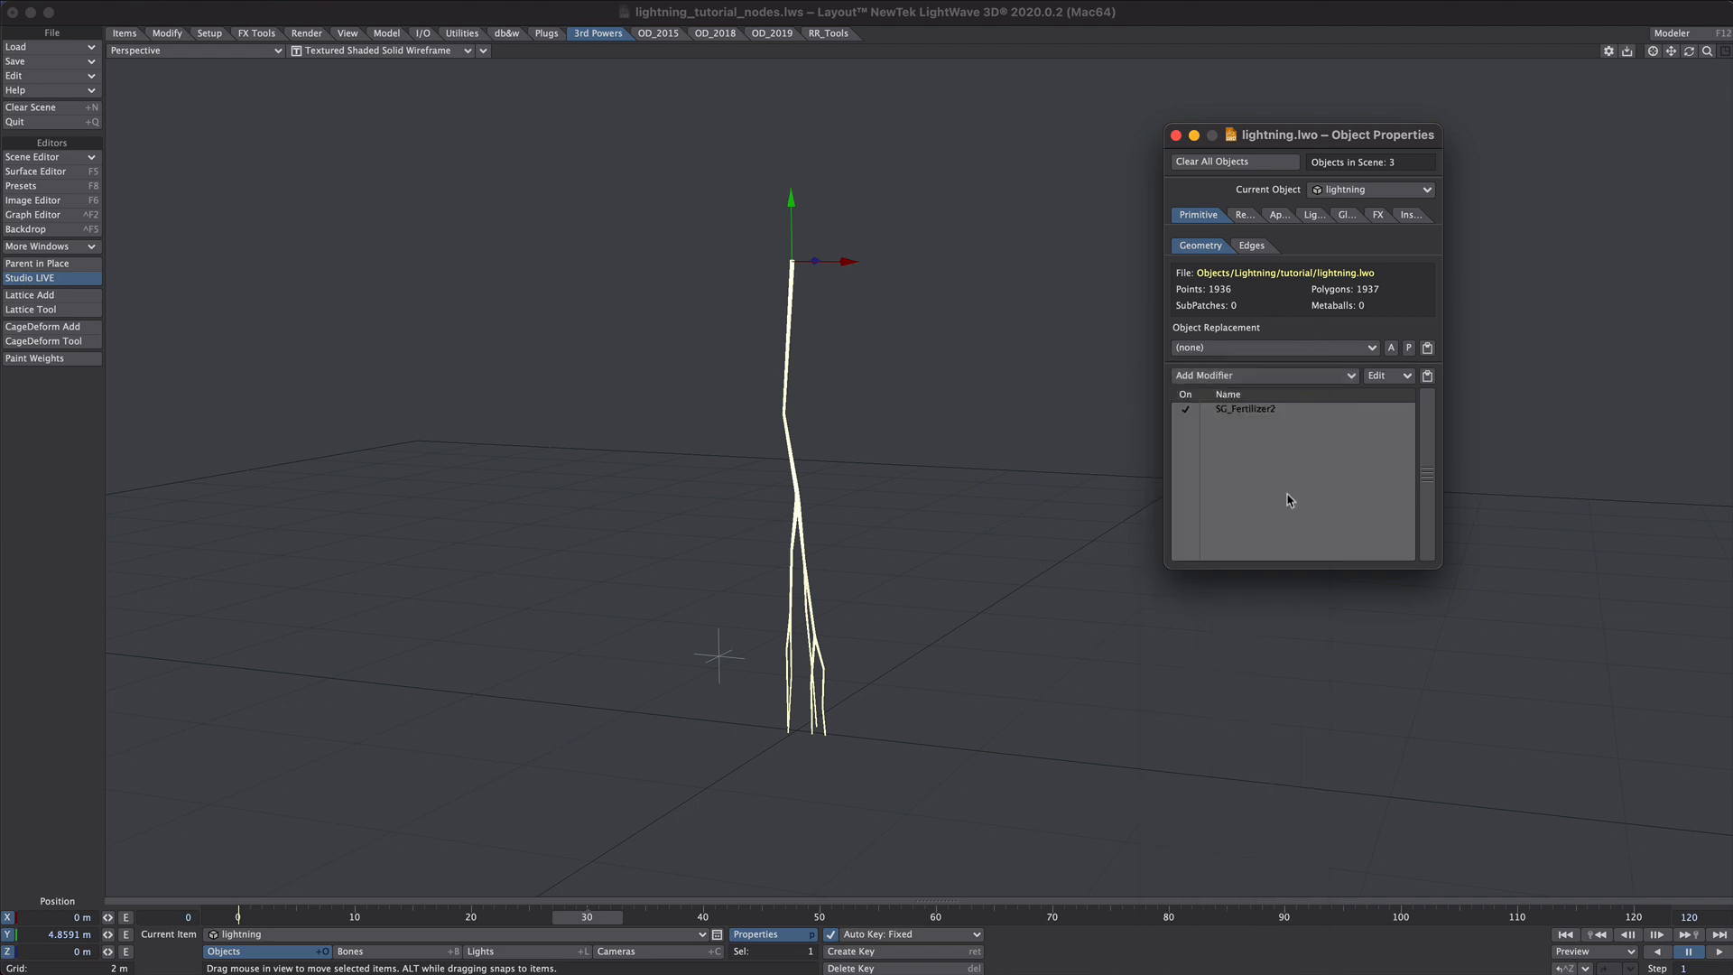
mouse_move(1247, 412)
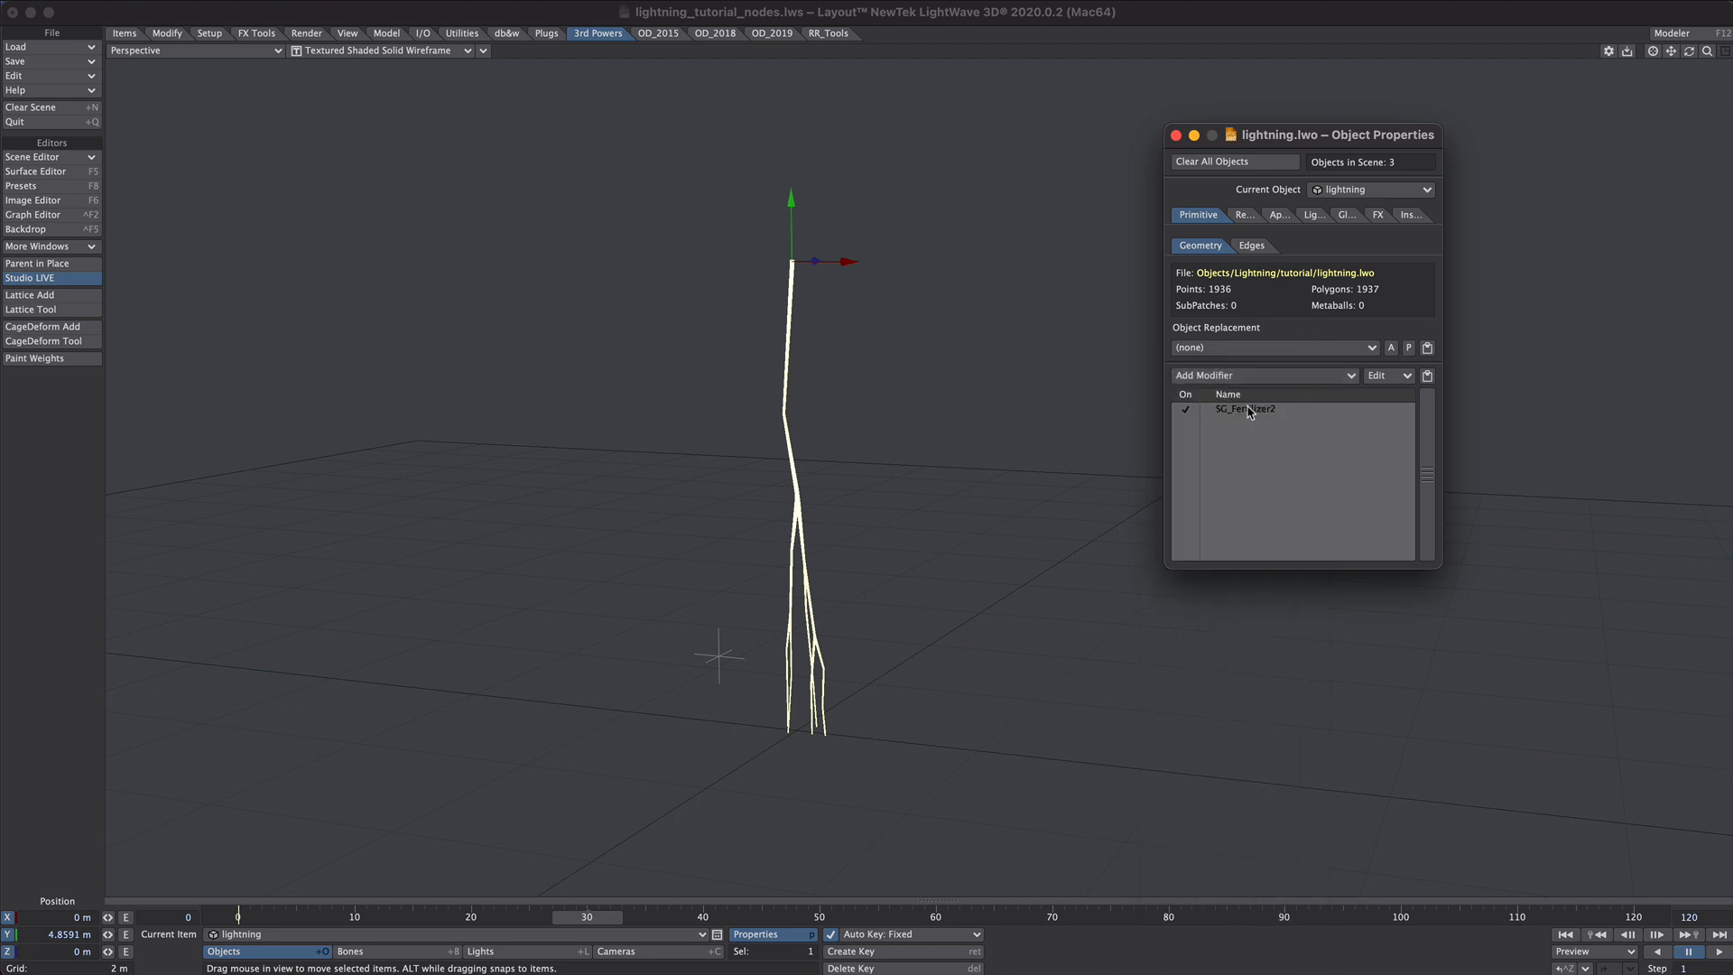
click(1244, 410)
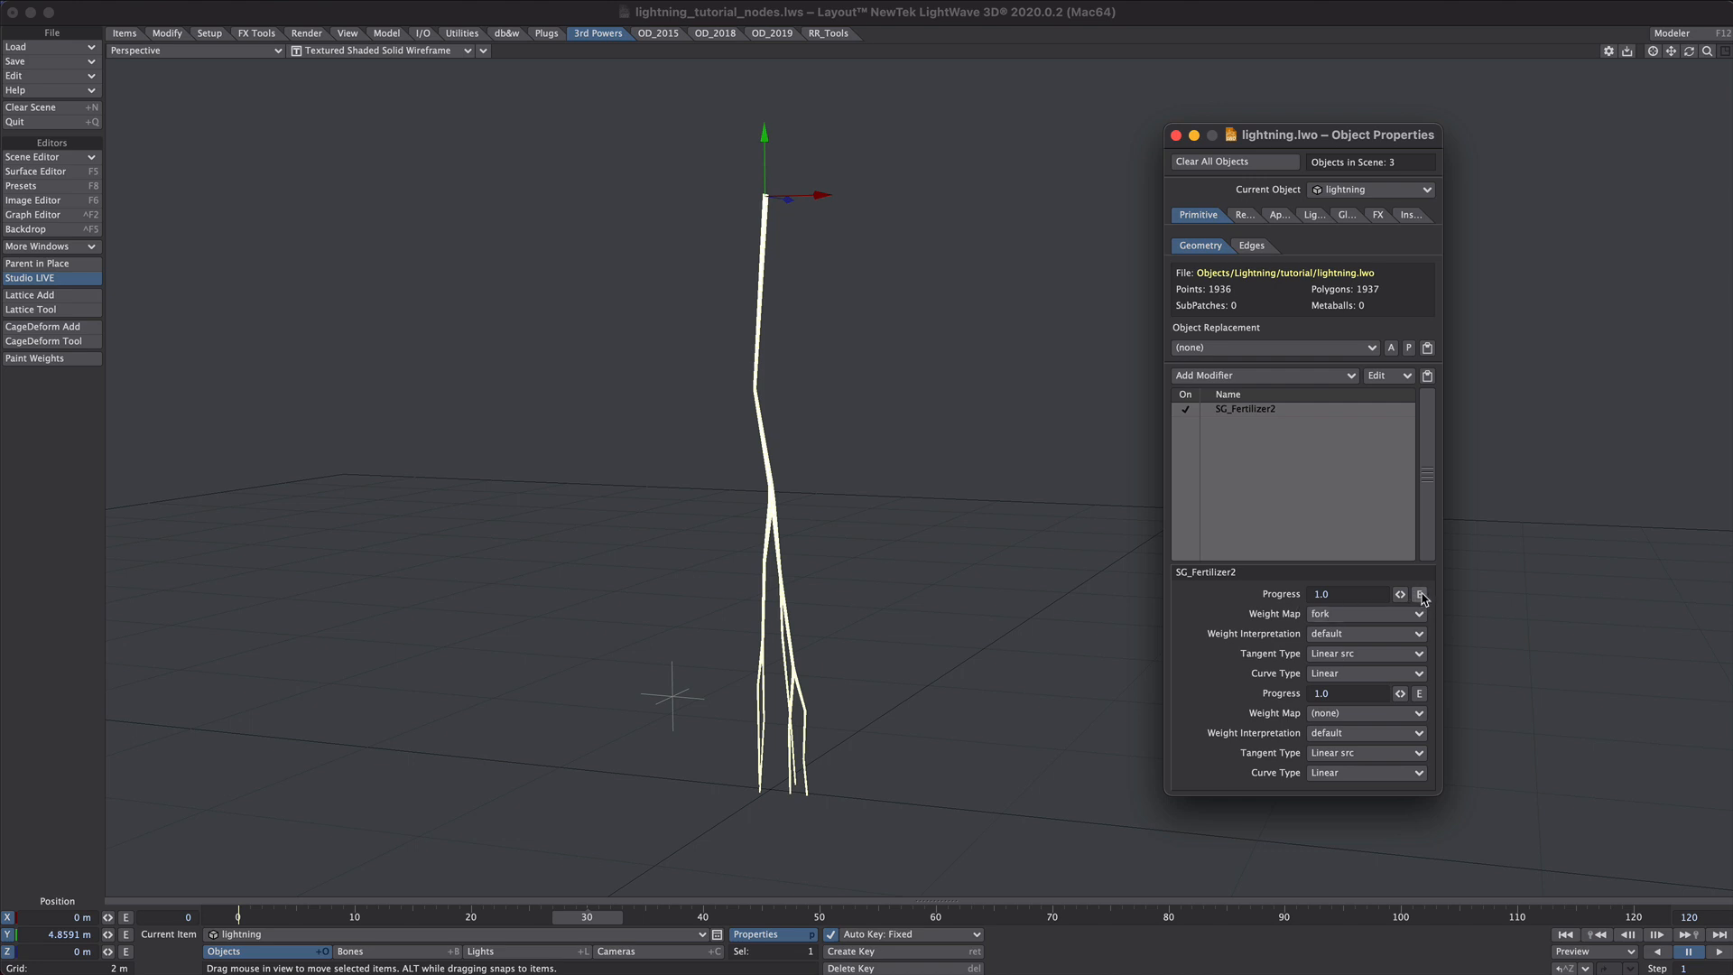
click(1419, 594)
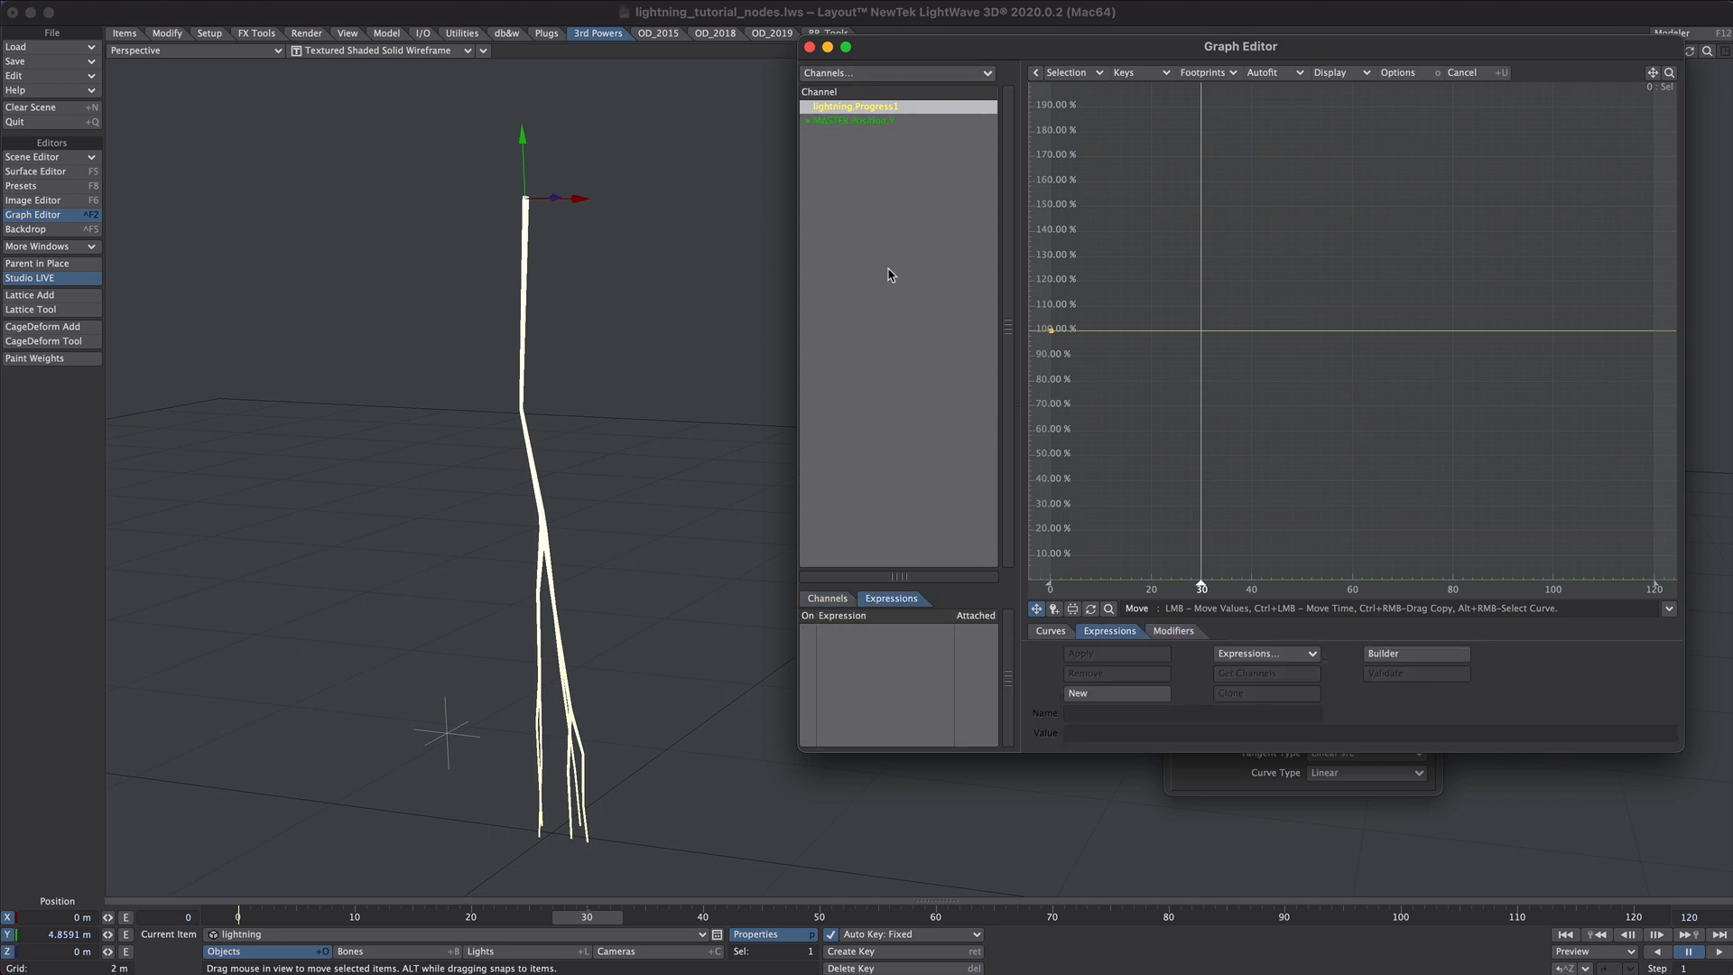
- Create an expression reading [MASTER.Position.Y] and apply it to lightning.Progress1
click(1116, 694)
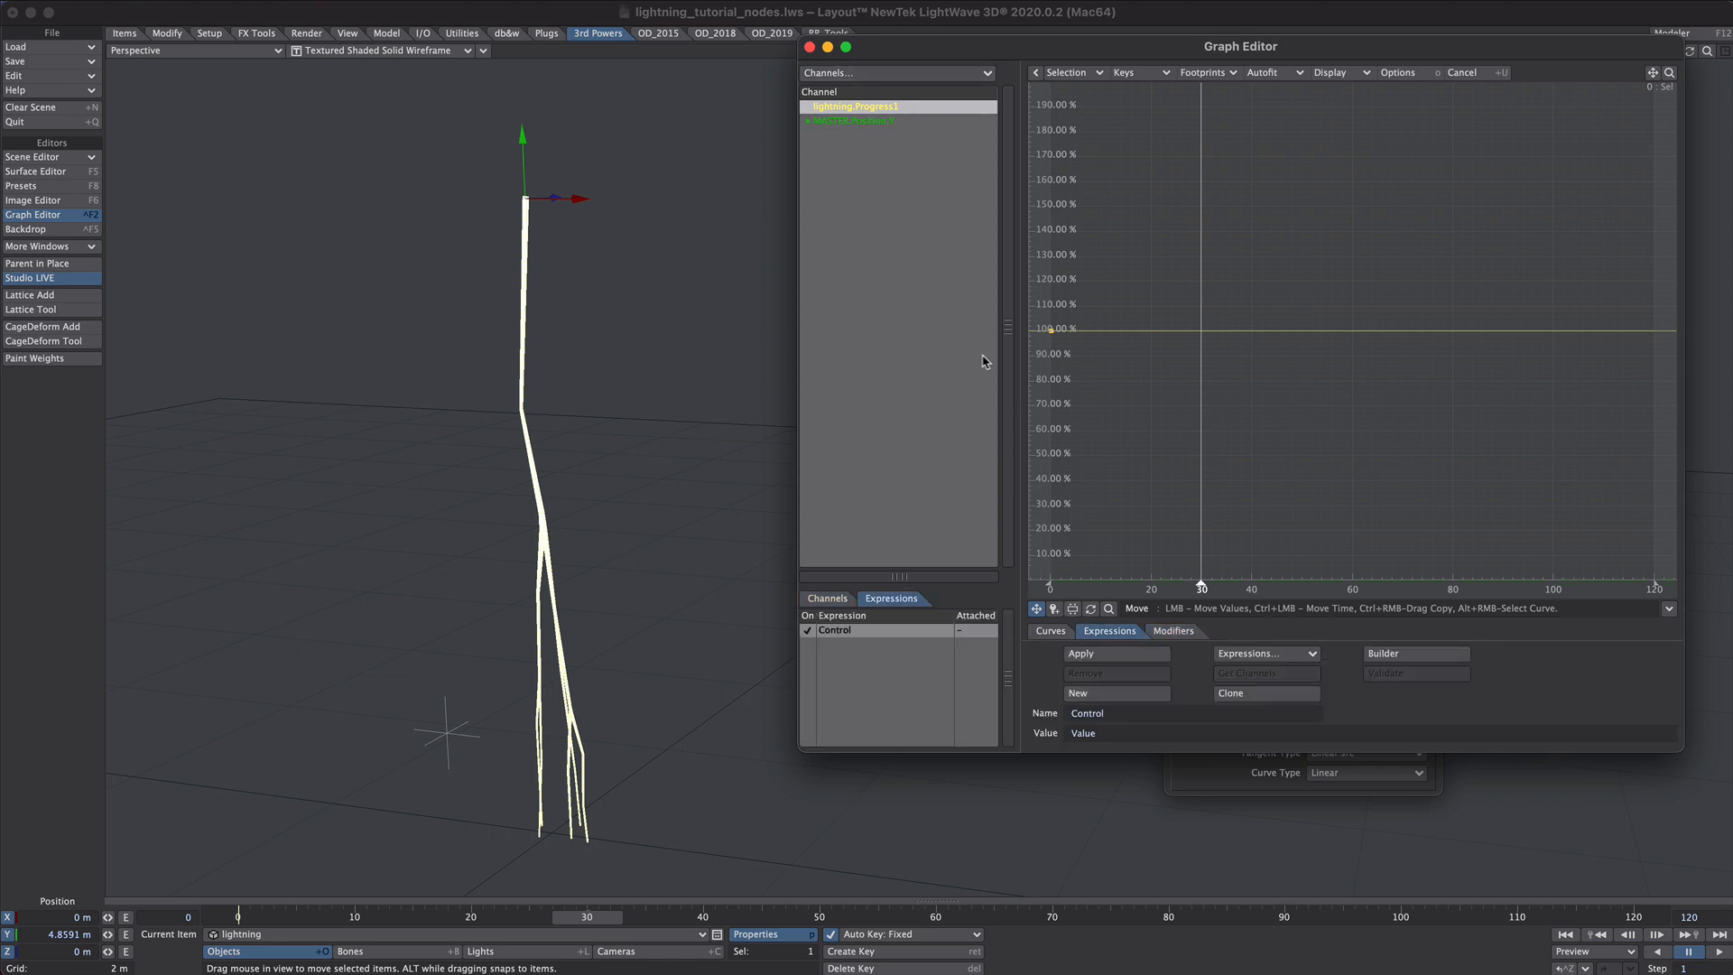
mouse_move(970, 444)
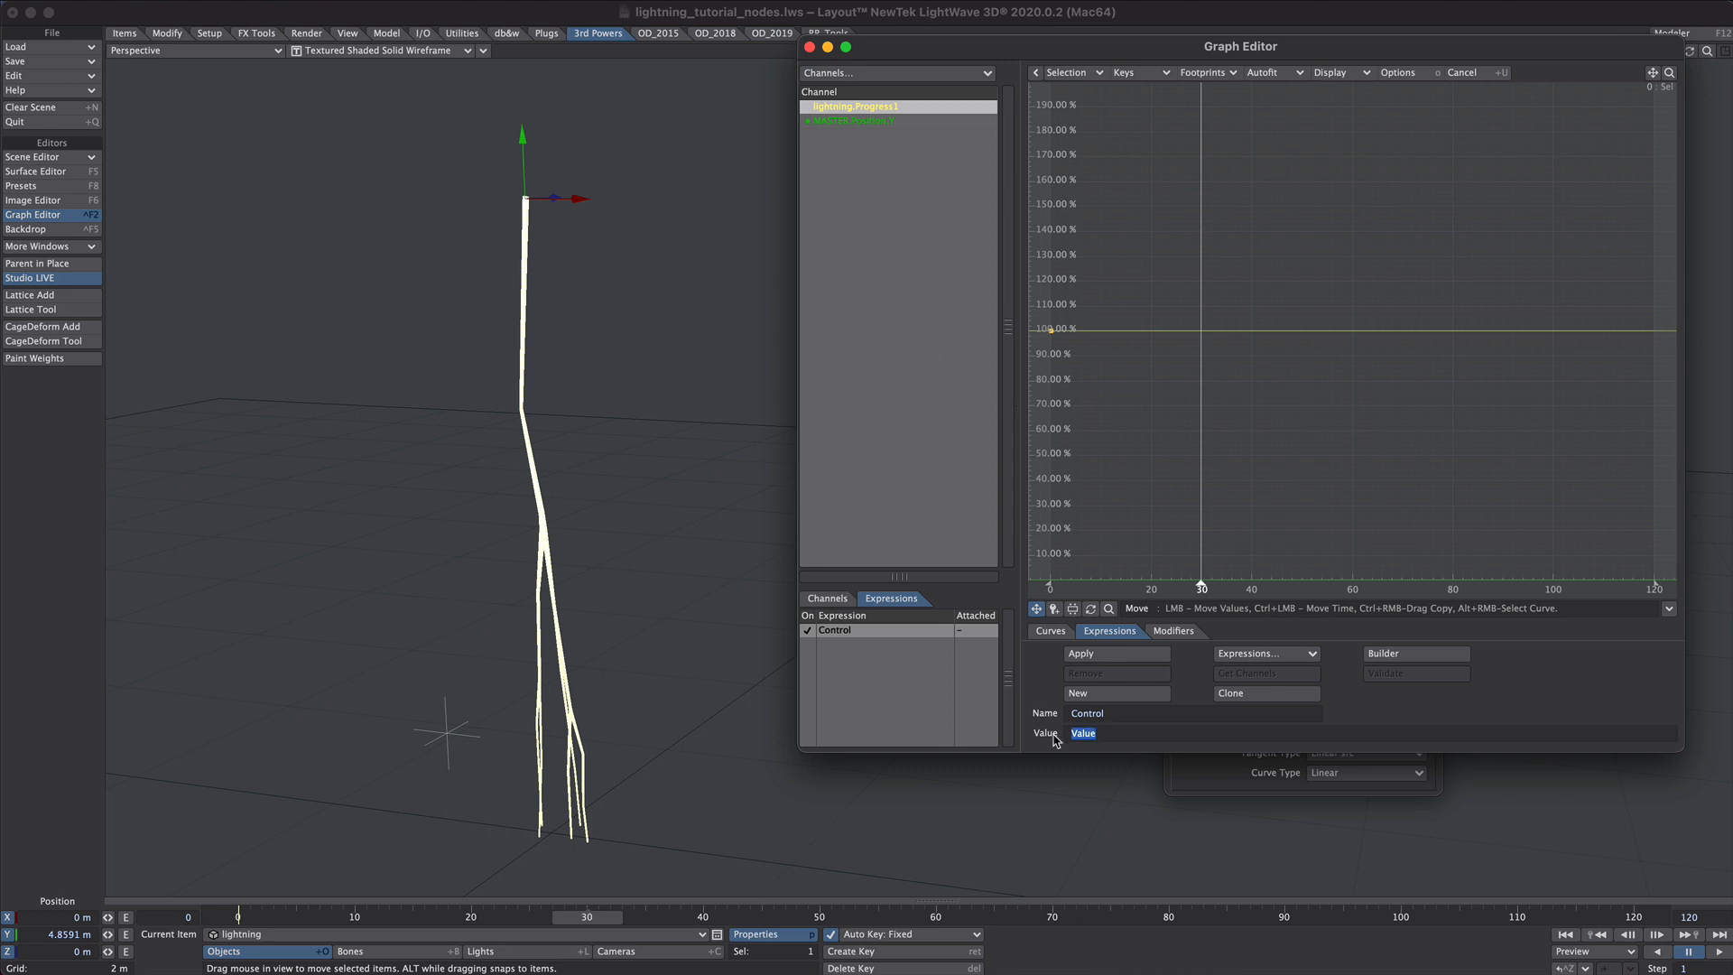
click(856, 121)
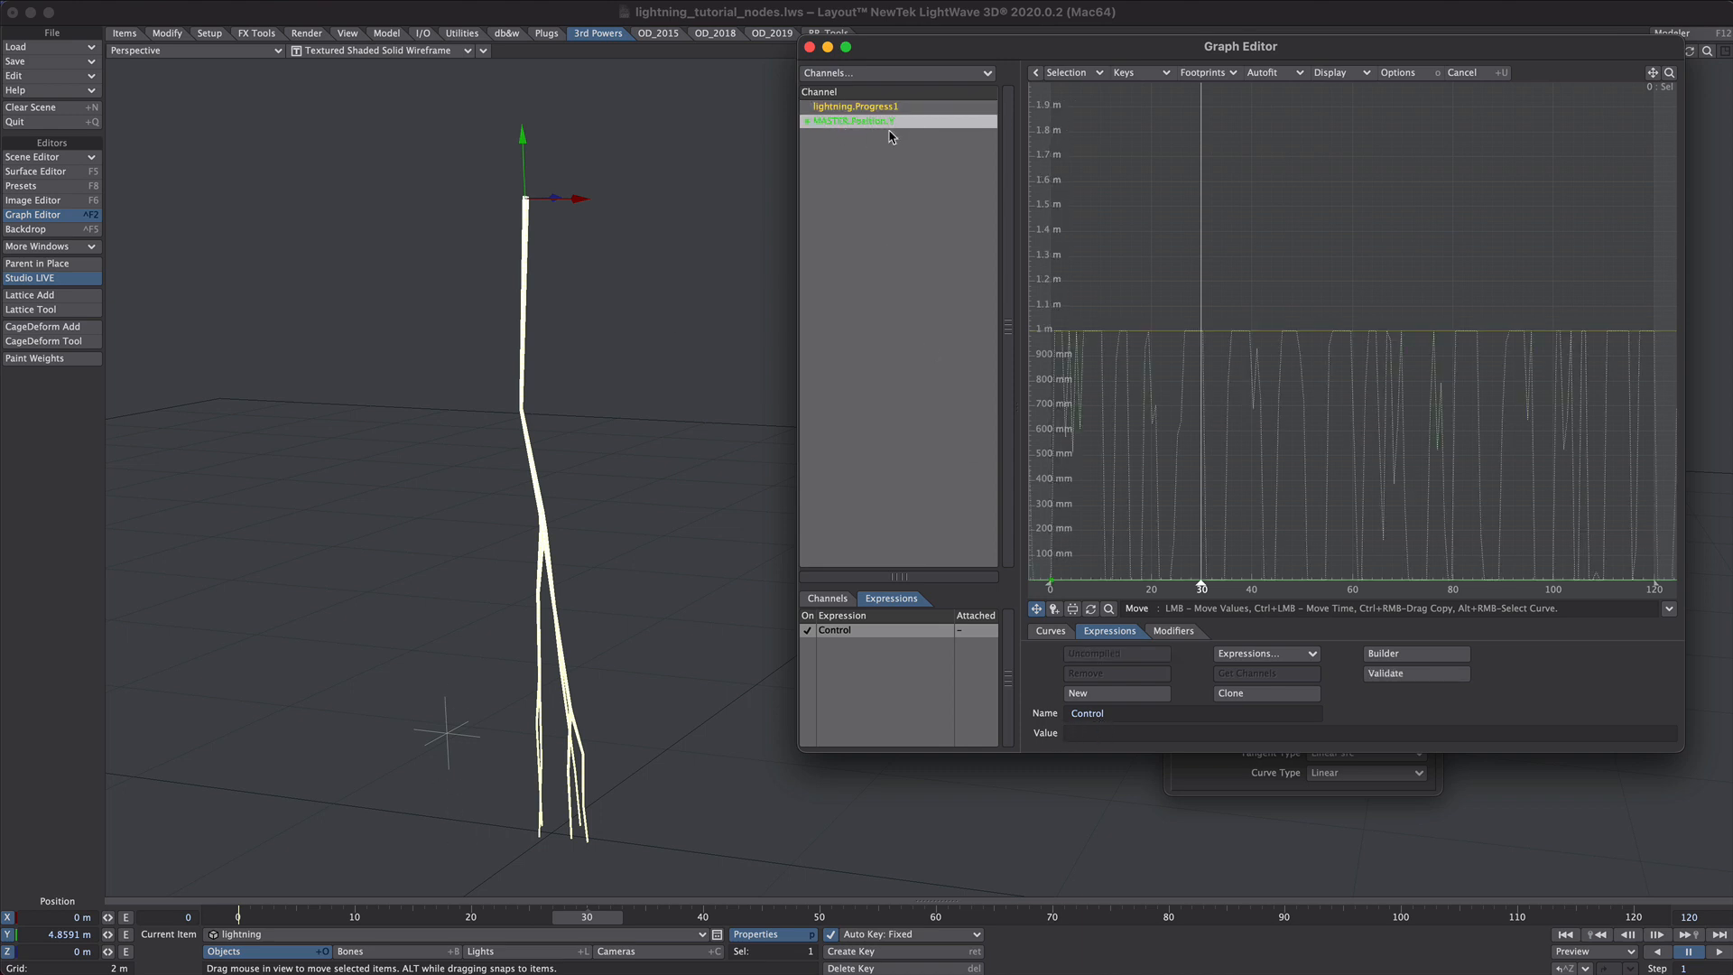
right_click(896, 121)
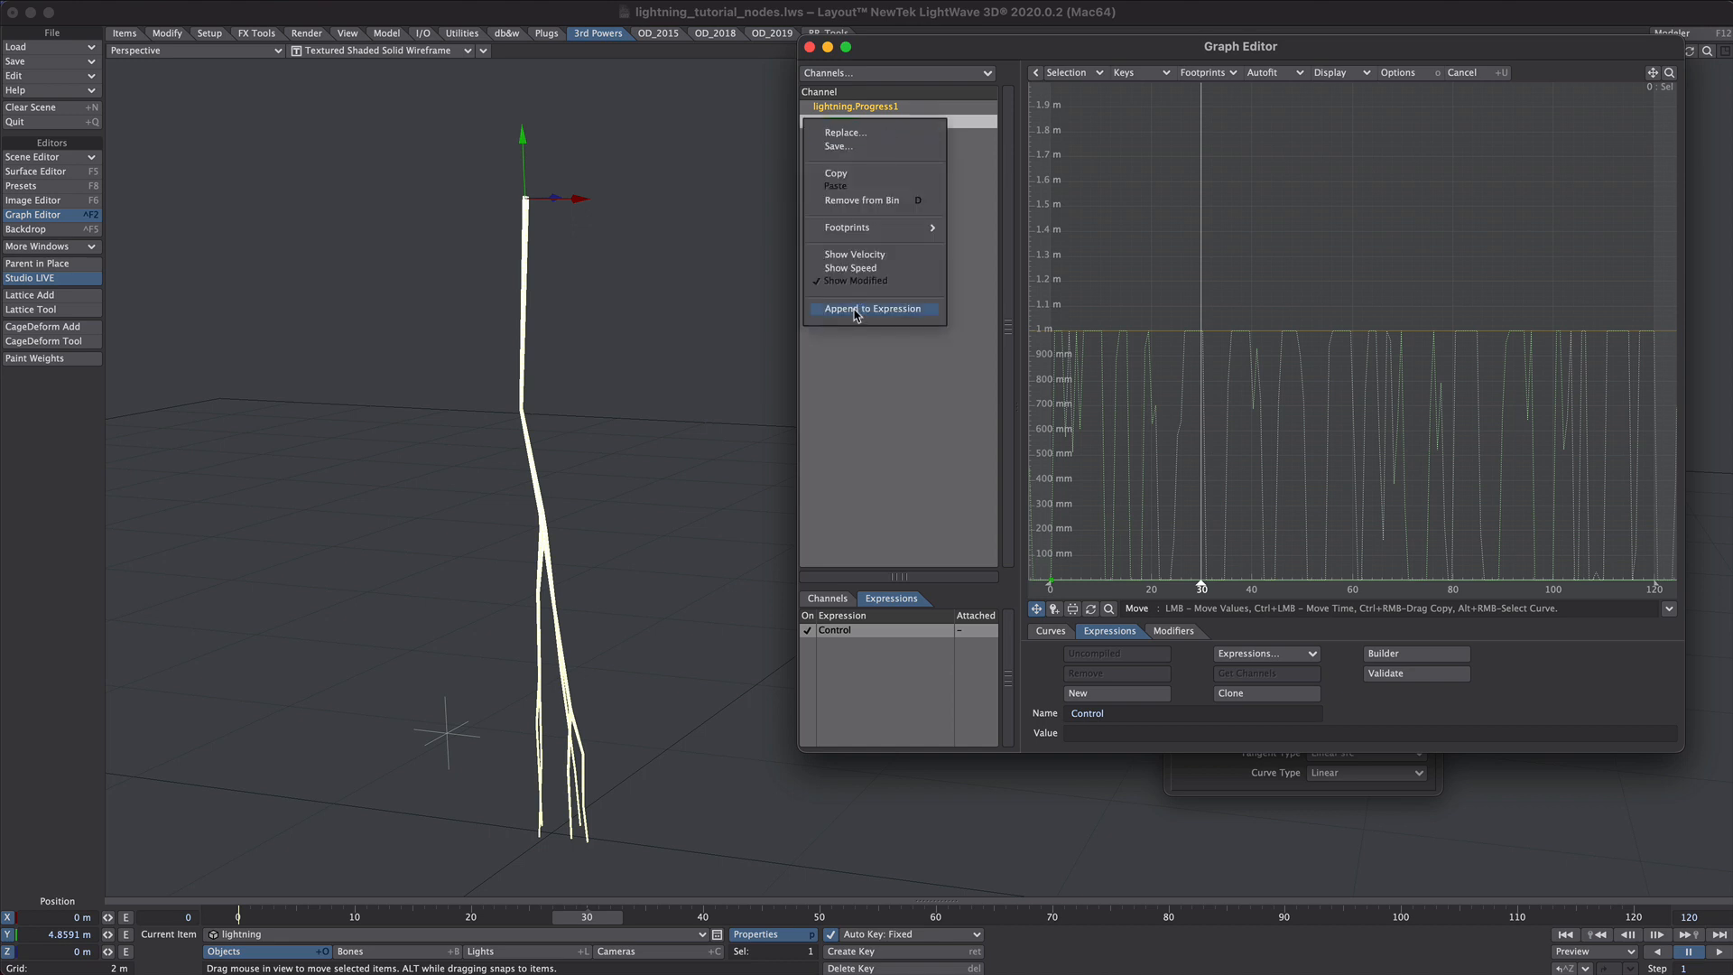
click(872, 309)
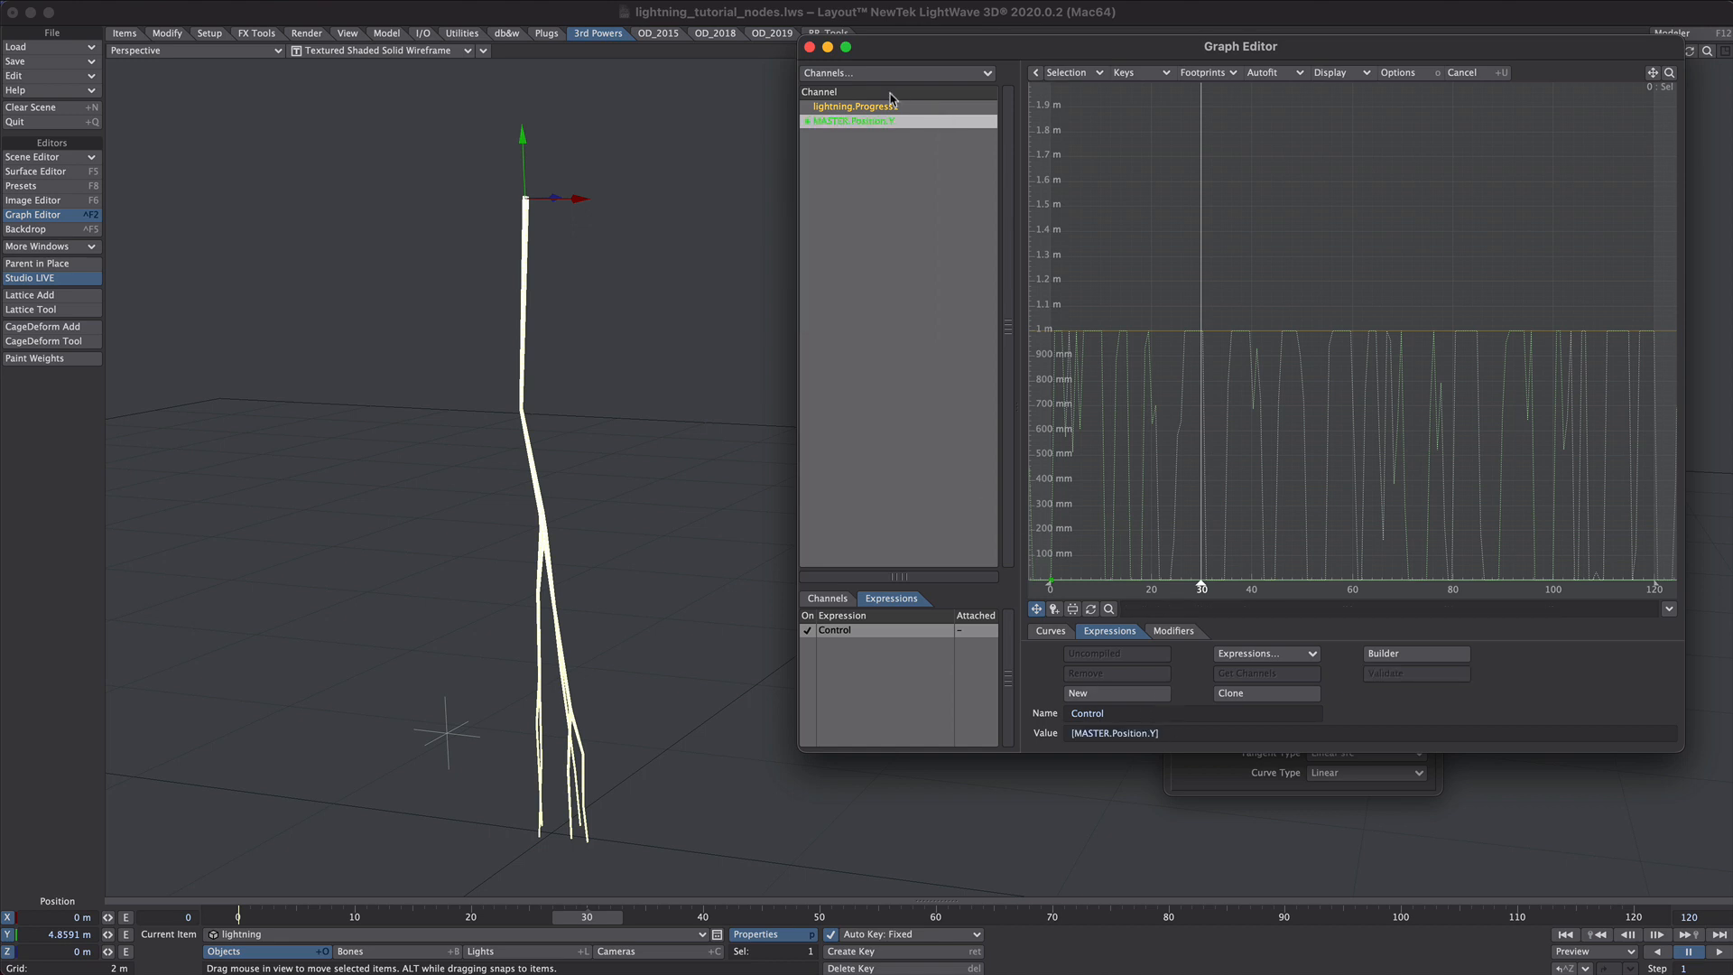
click(850, 107)
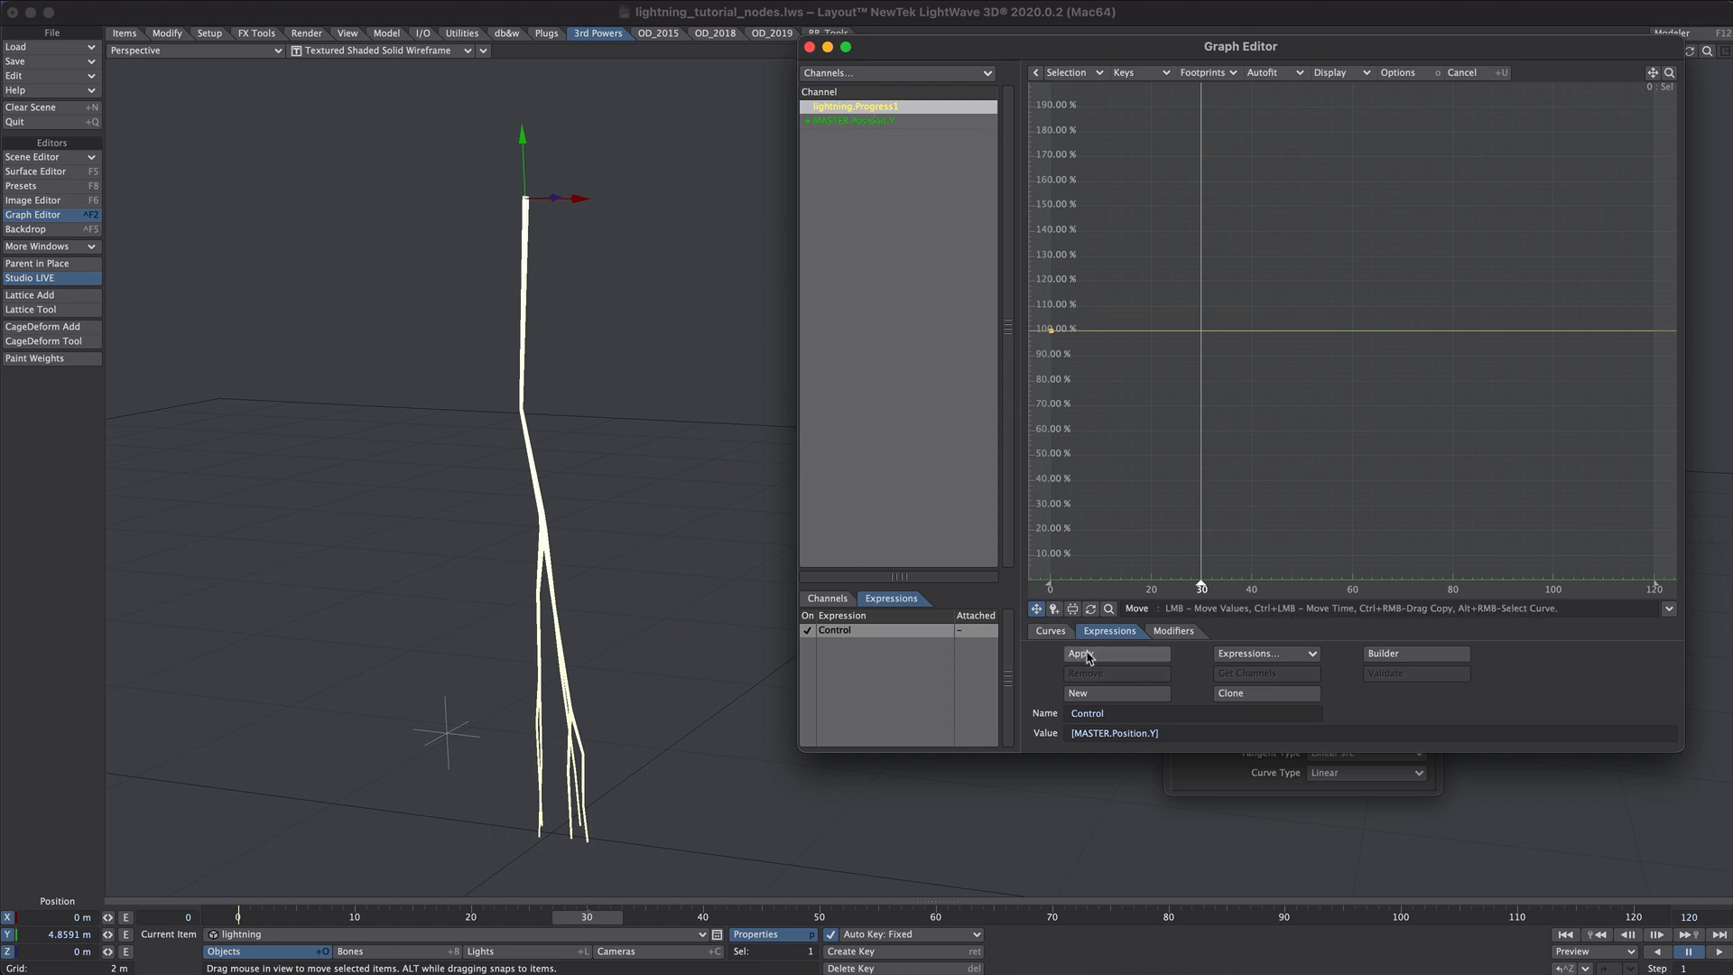
click(1116, 653)
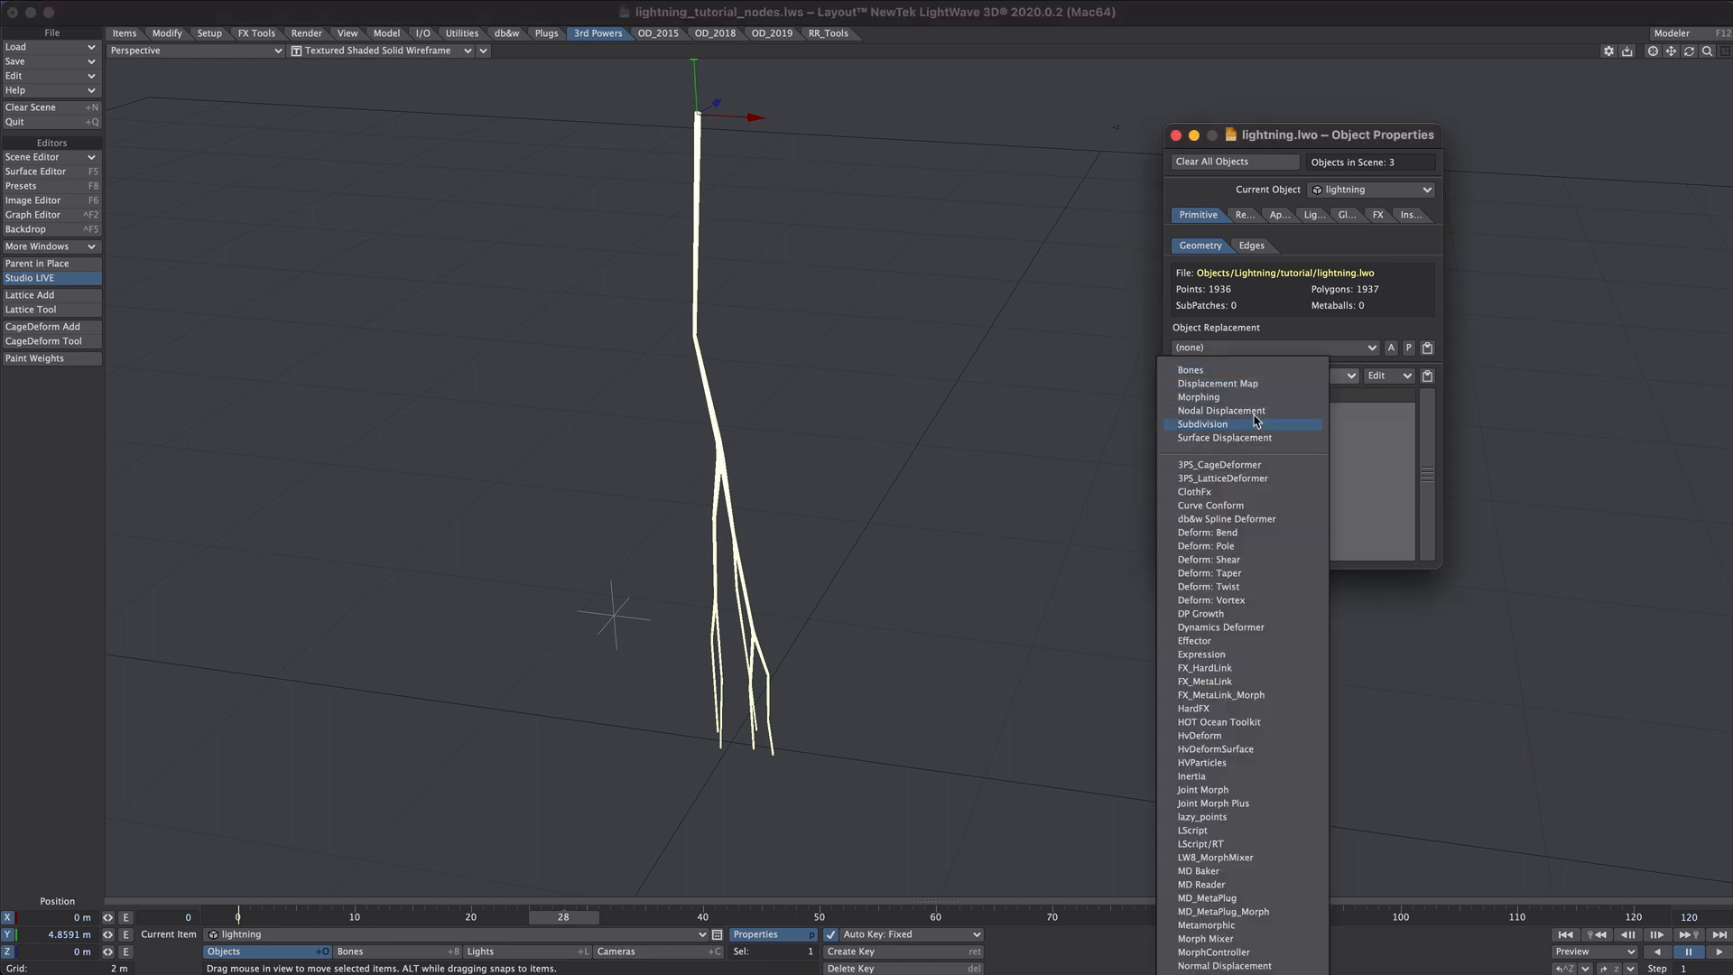
- Add Nodal Displacement to the lightning and build a null named 'displacment', checking its Rotation.H curve
click(1222, 410)
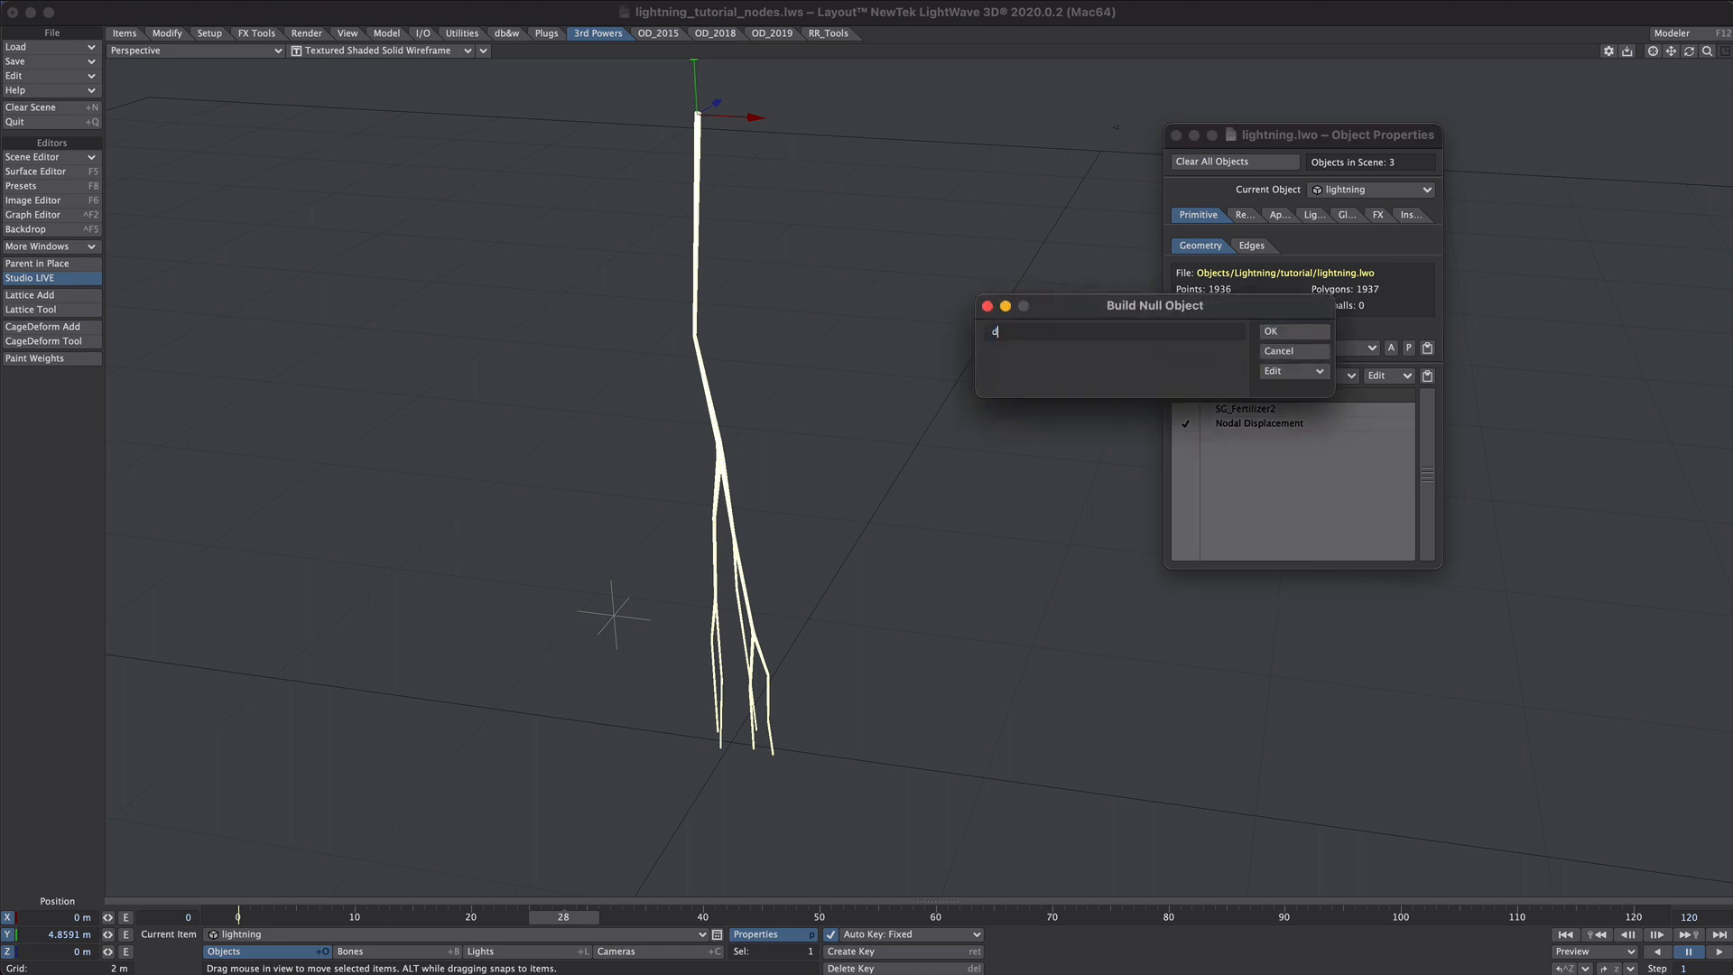
text(displacment)
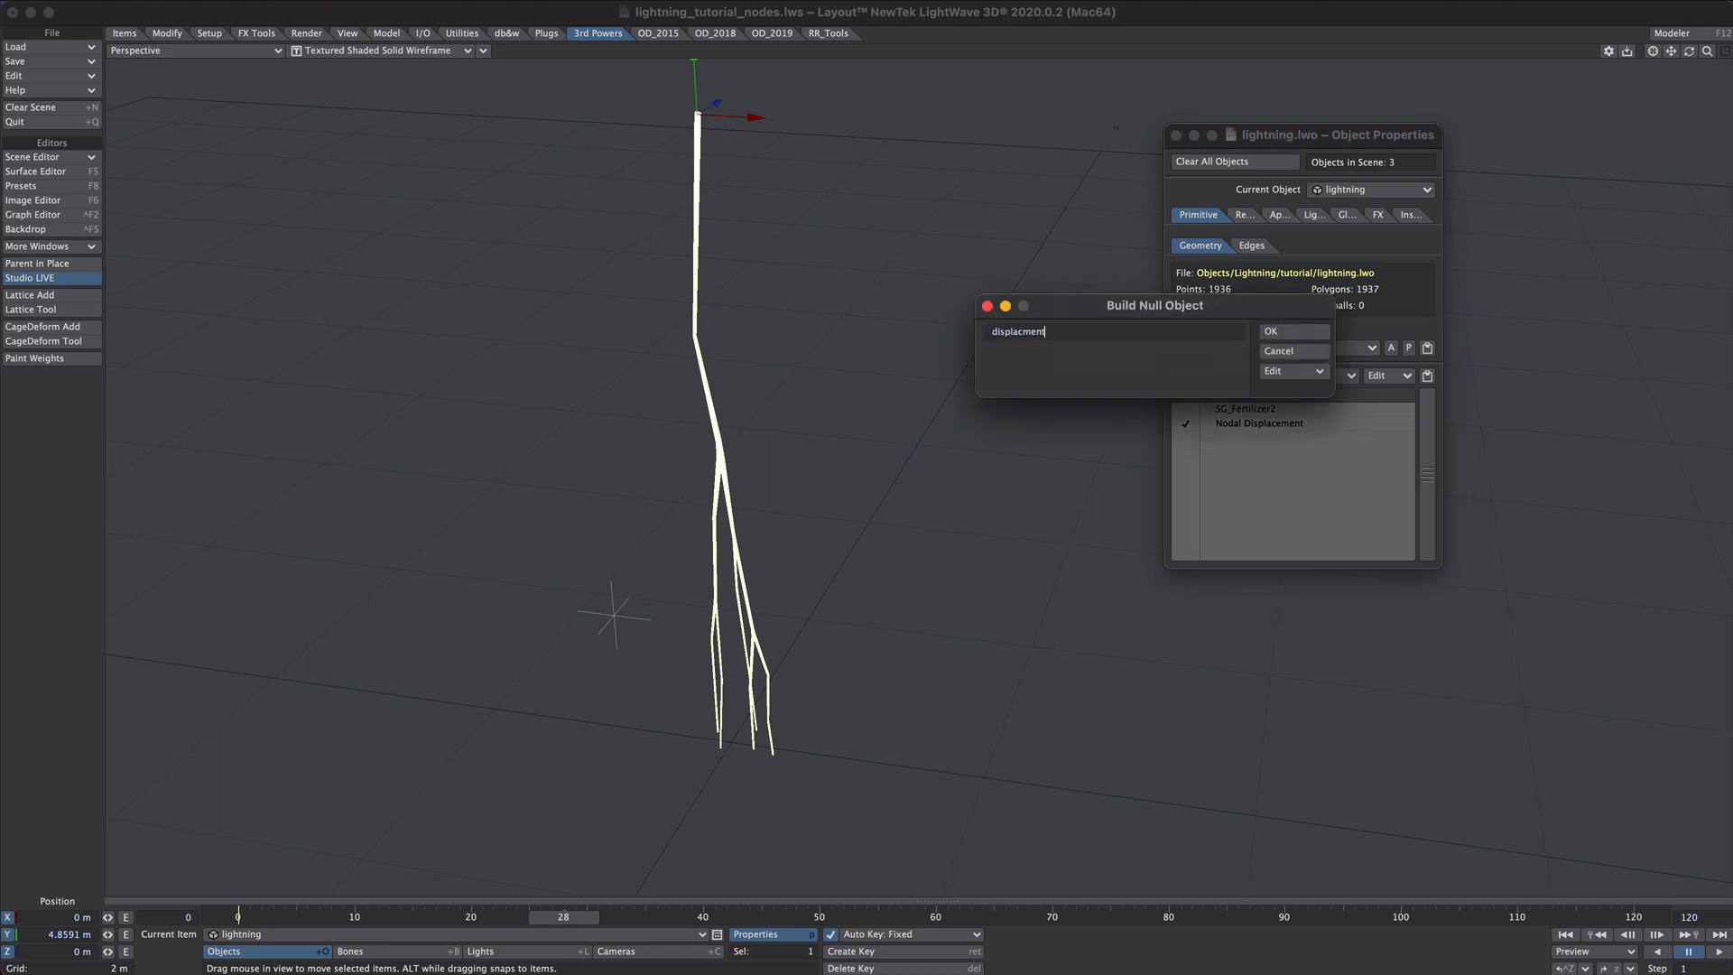
click(1293, 330)
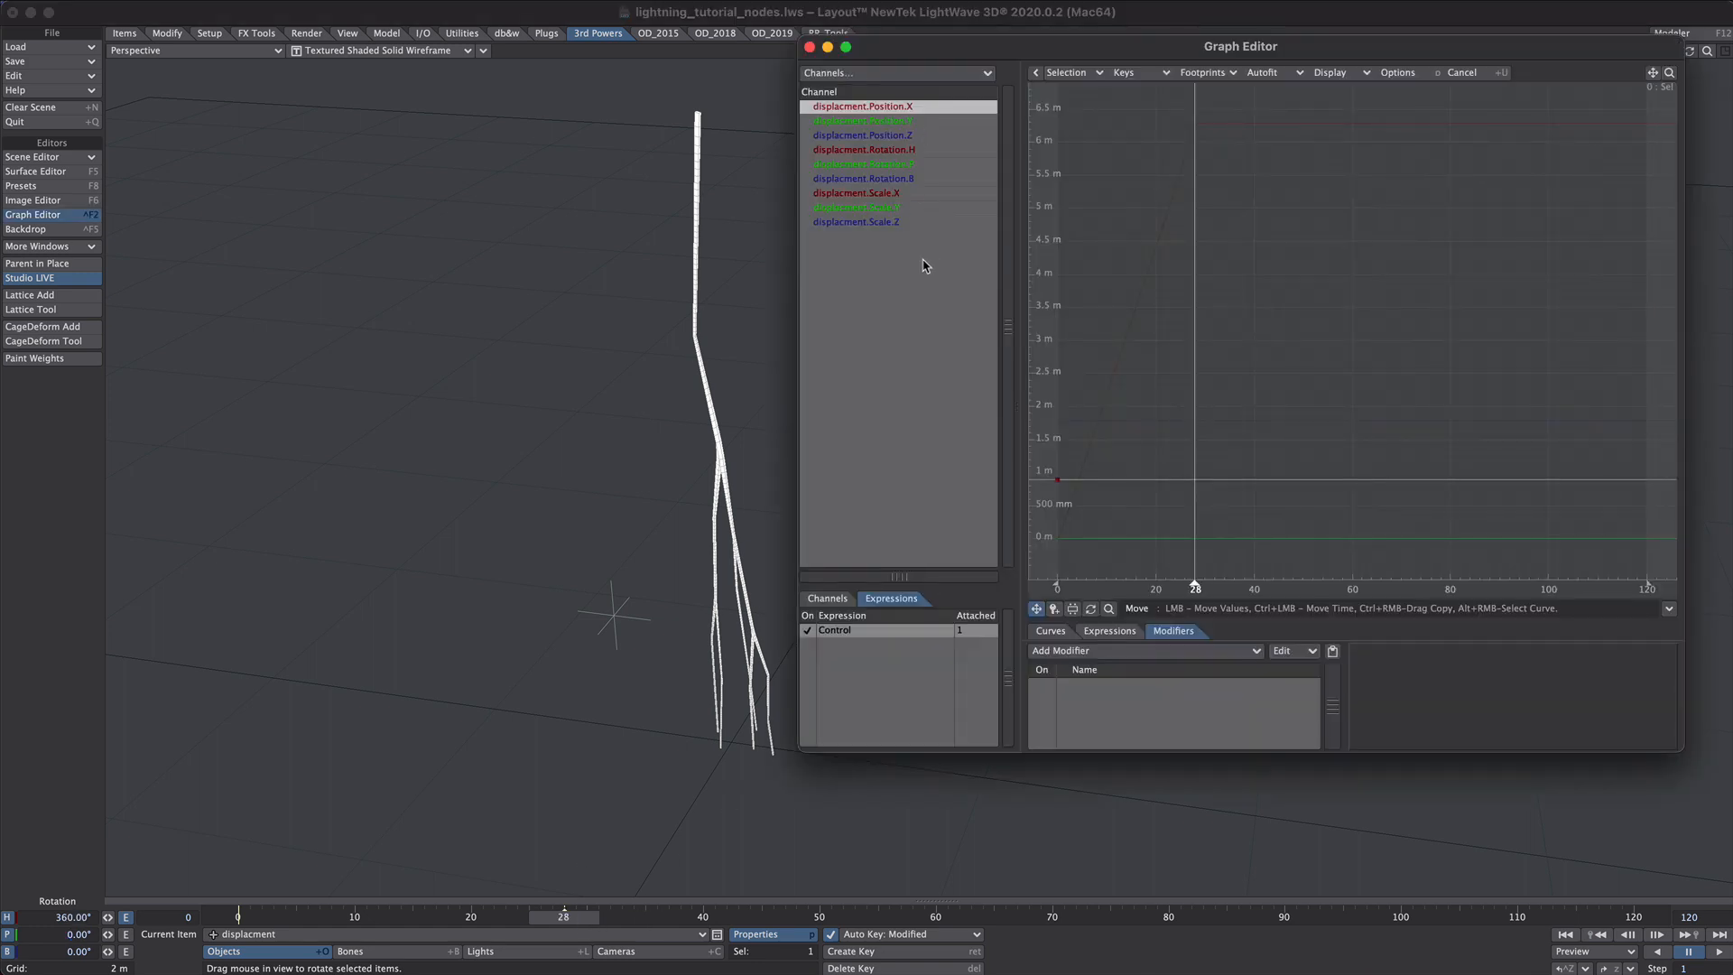
click(863, 149)
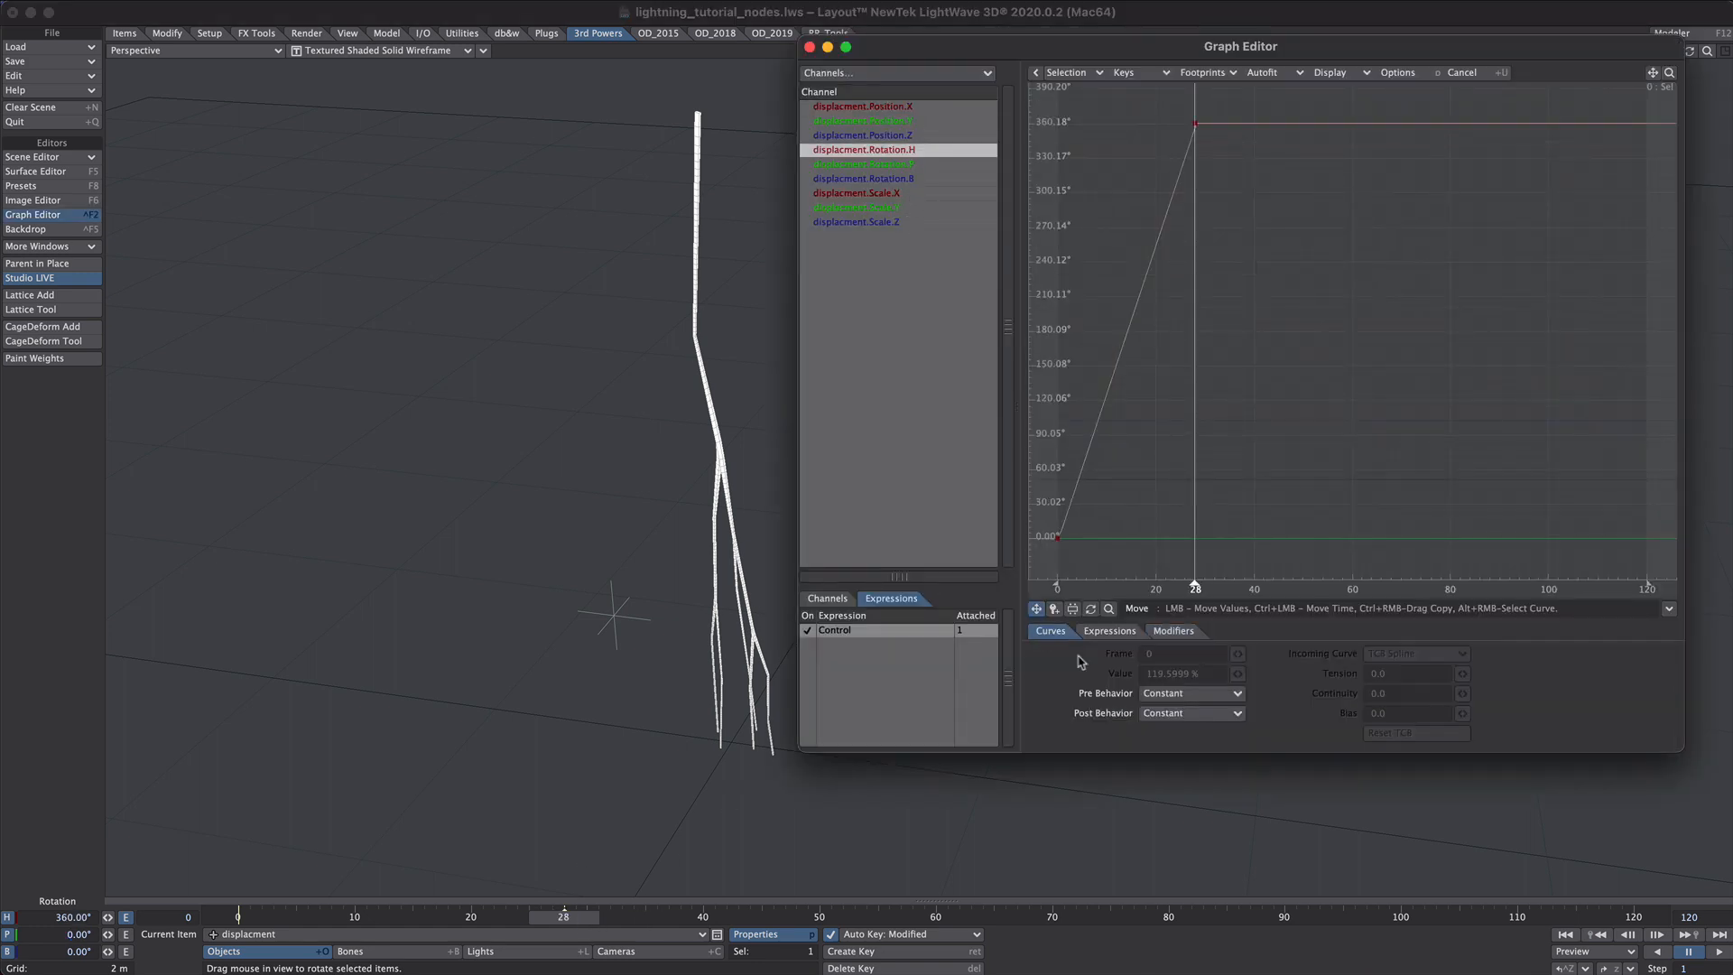
click(1190, 712)
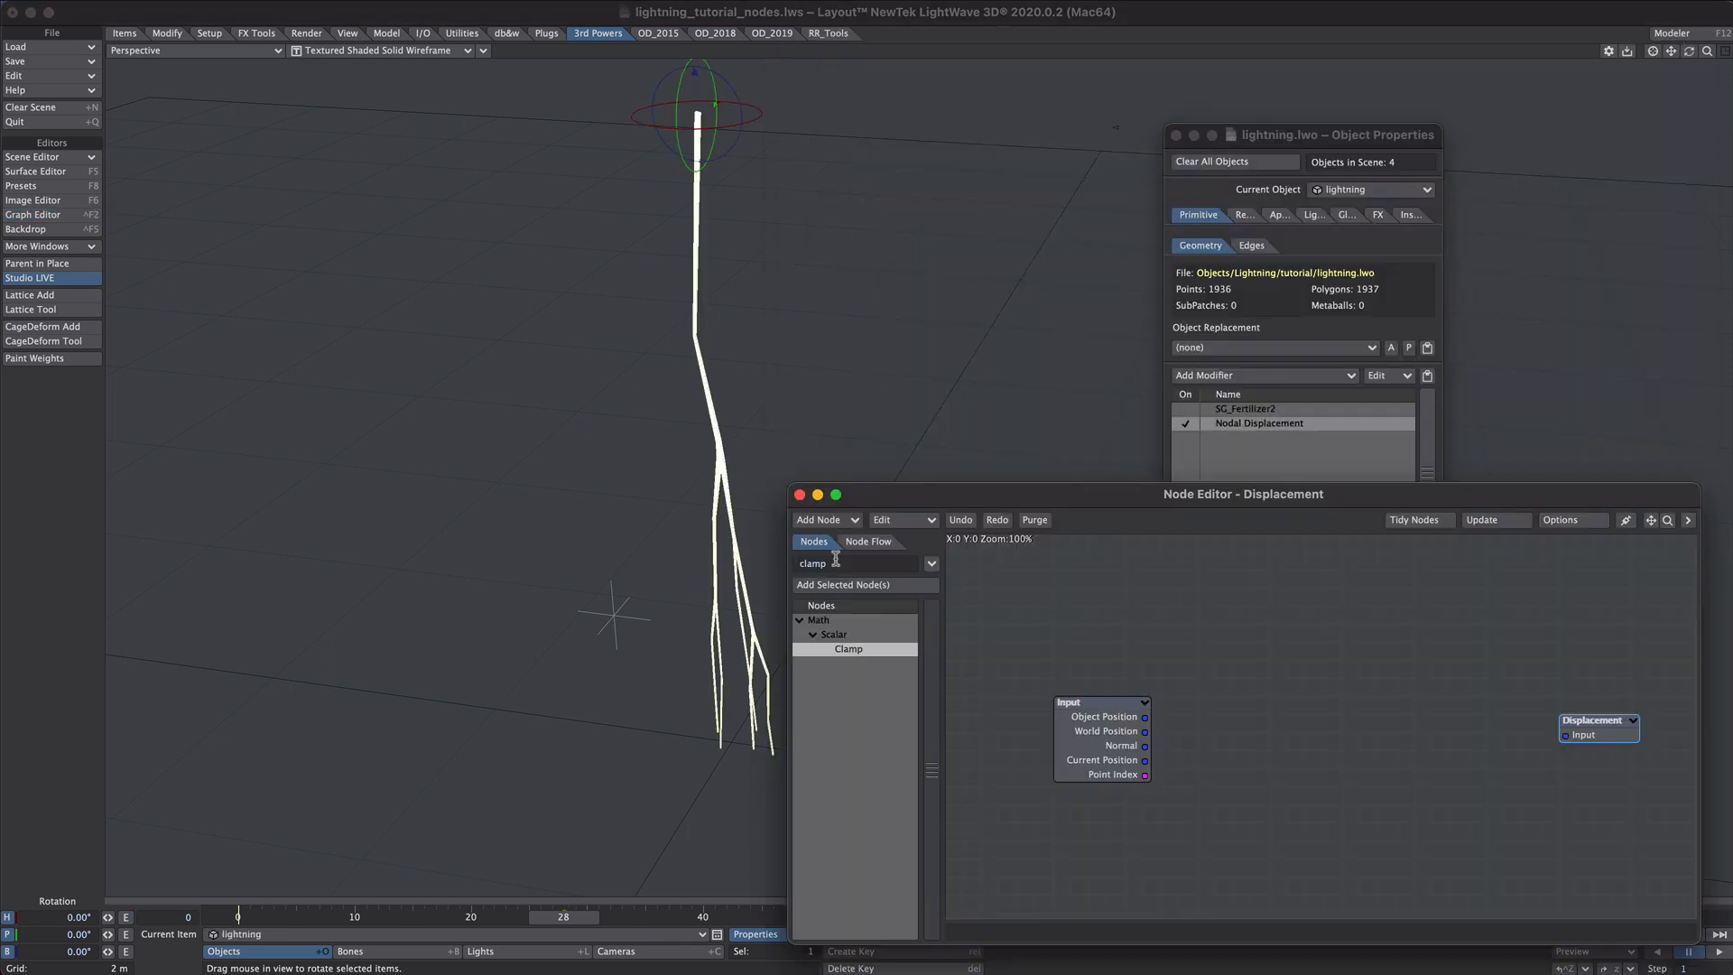
- Add a Turbulence node driving Displacement with 2% bump amplitude, 3 frequencies, reference object displacment
text(turb)
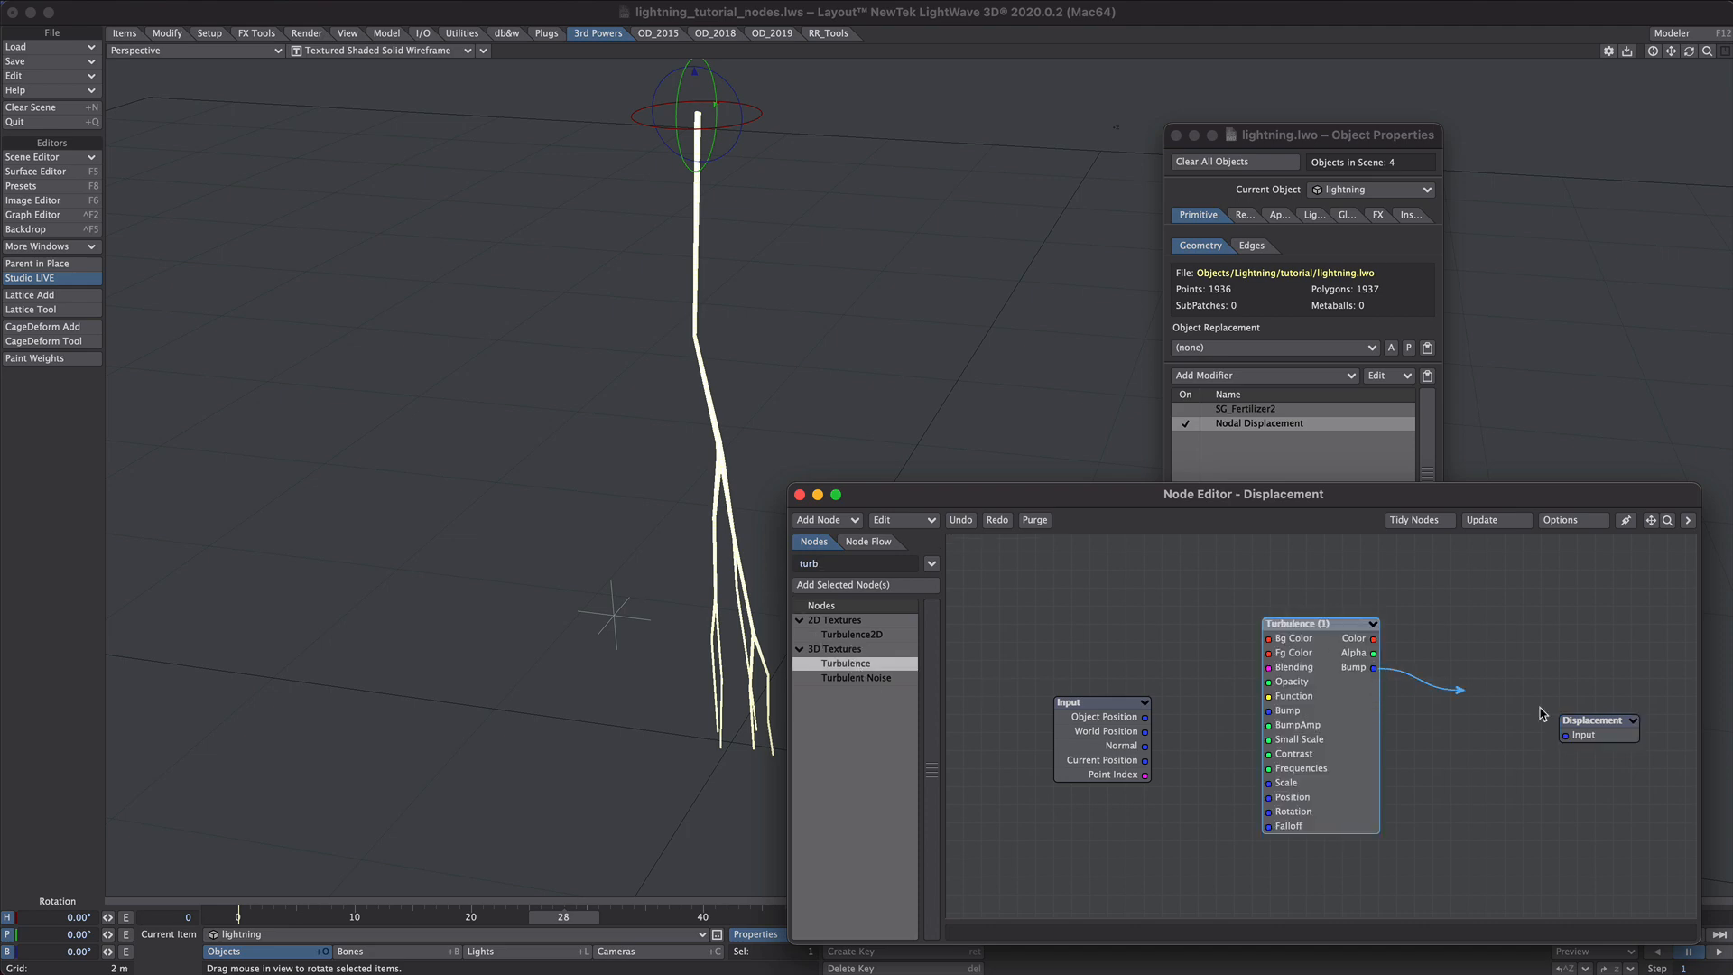
double_click(1318, 623)
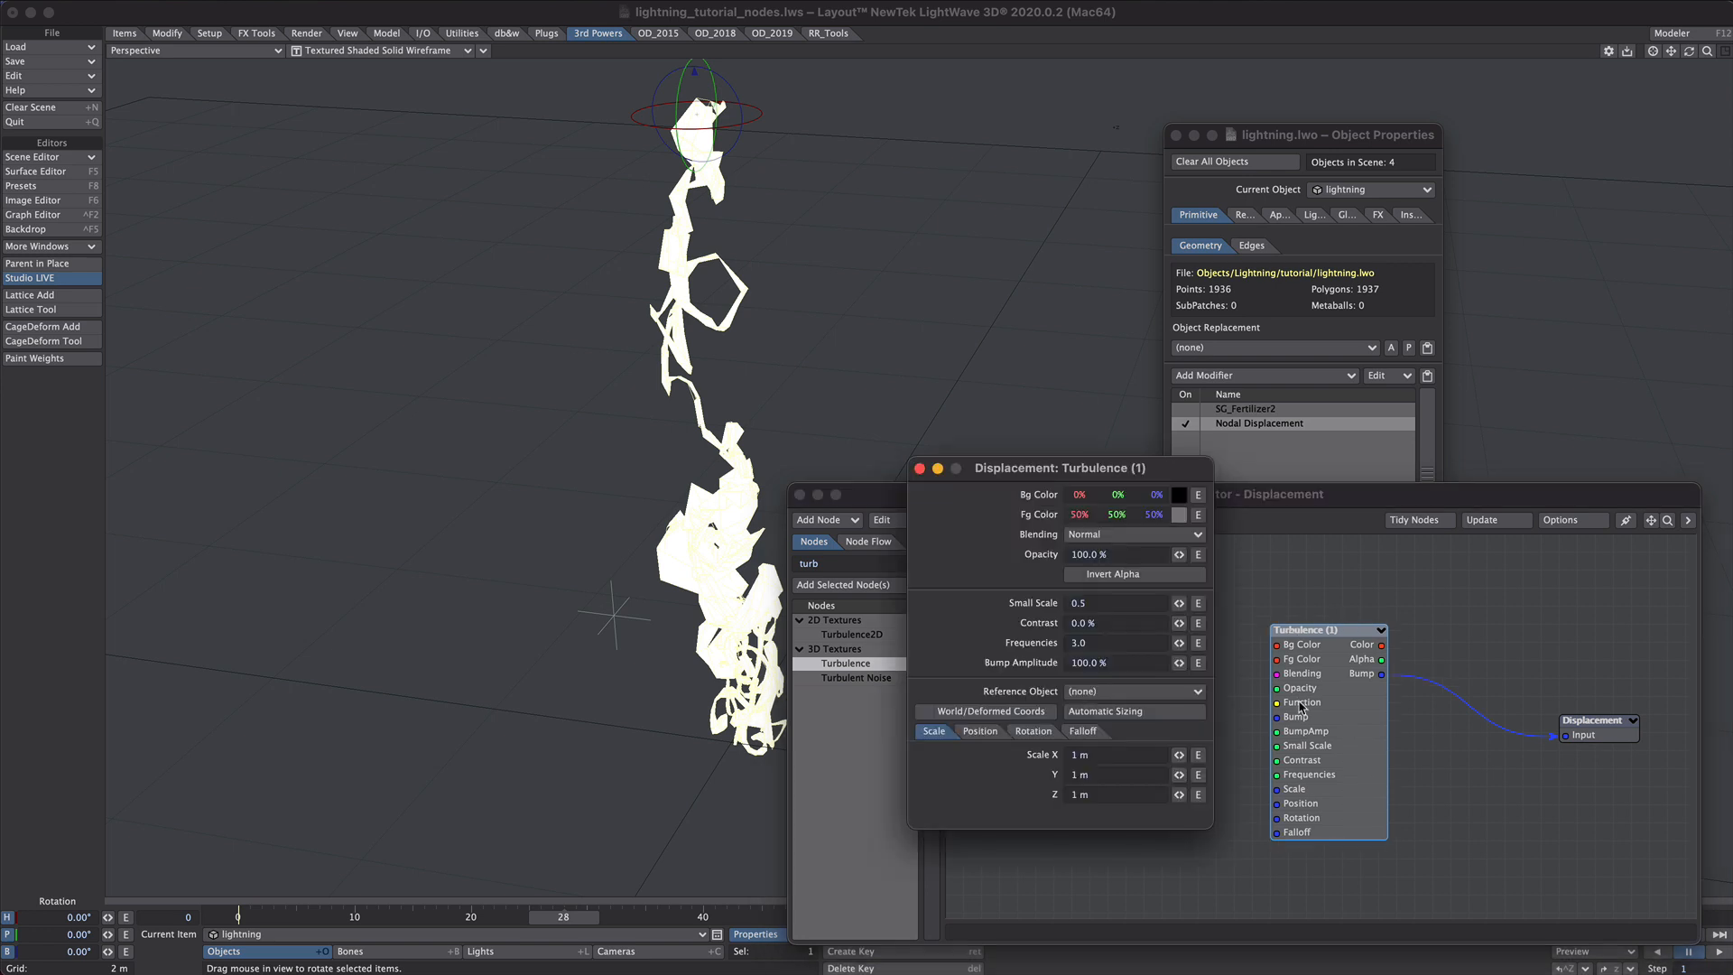
mouse_move(1125, 661)
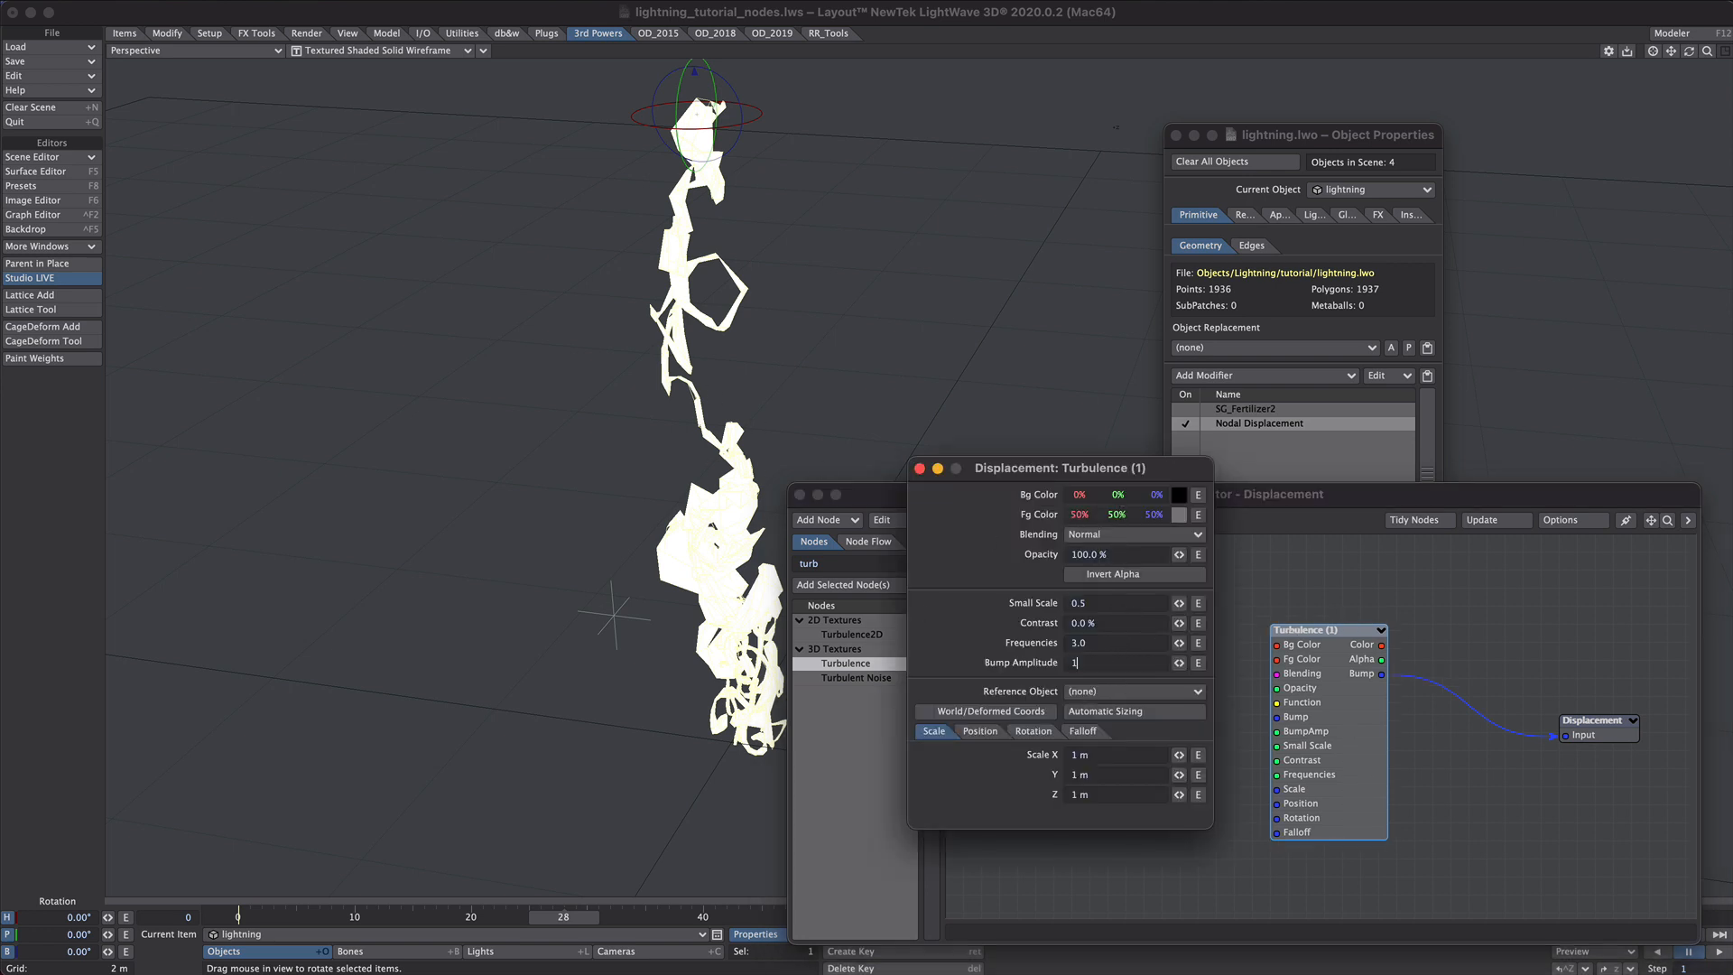
text(10.0 %)
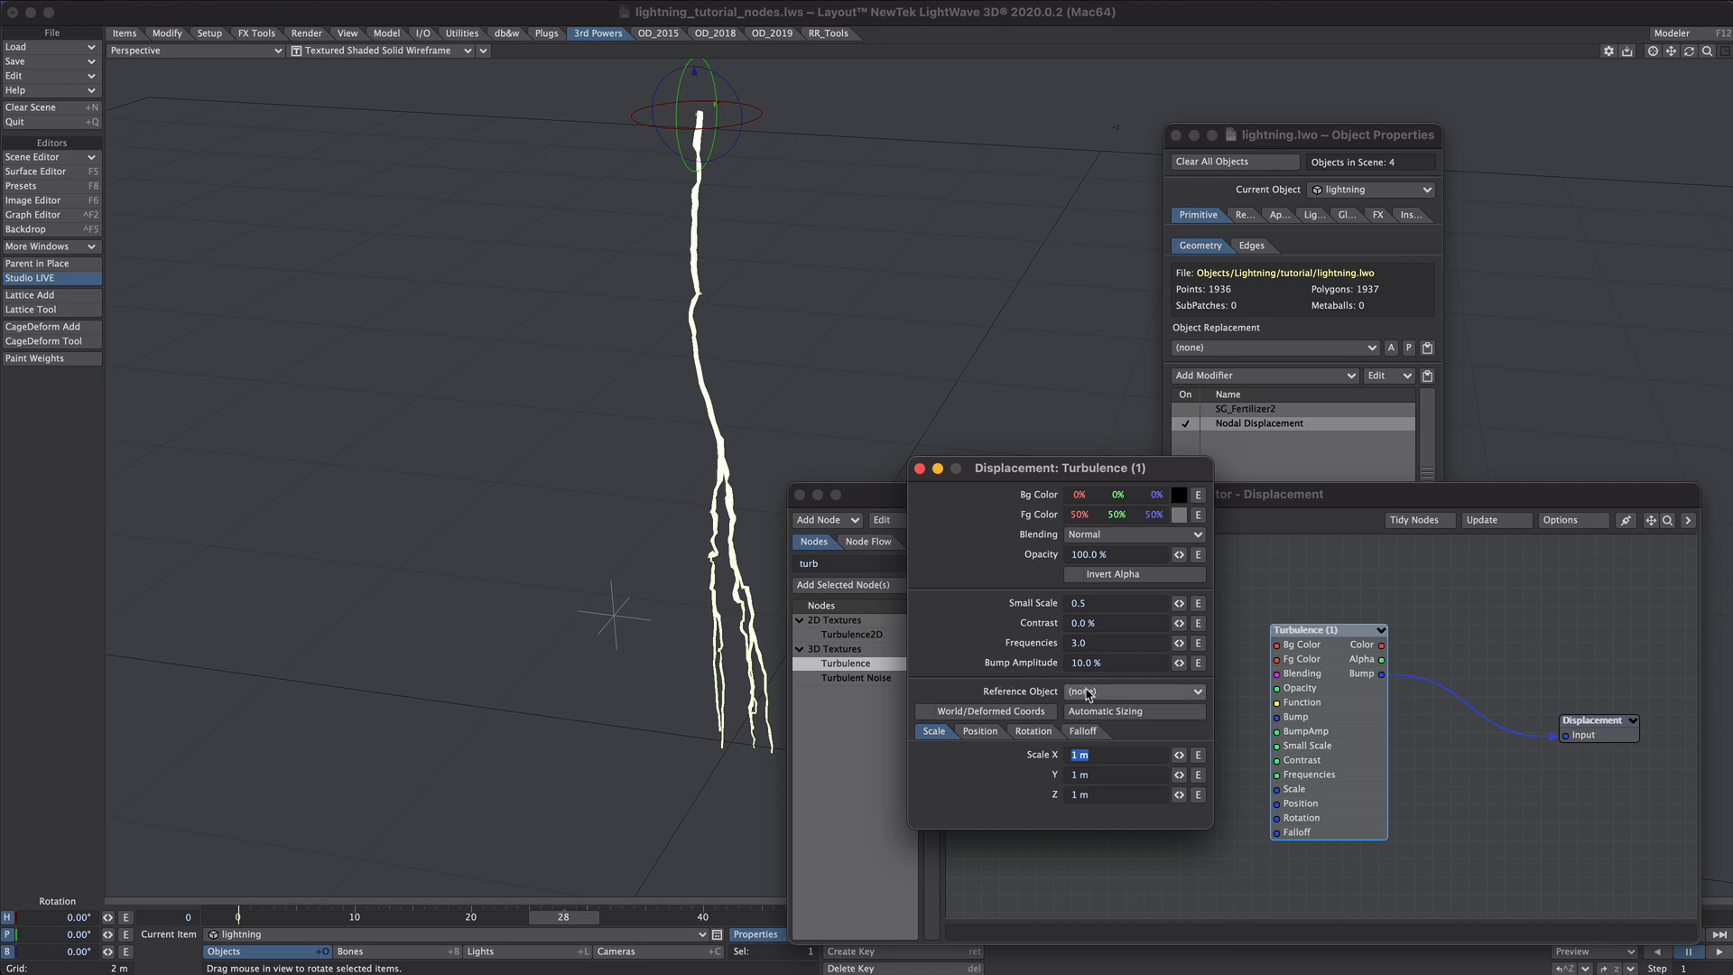
click(1134, 692)
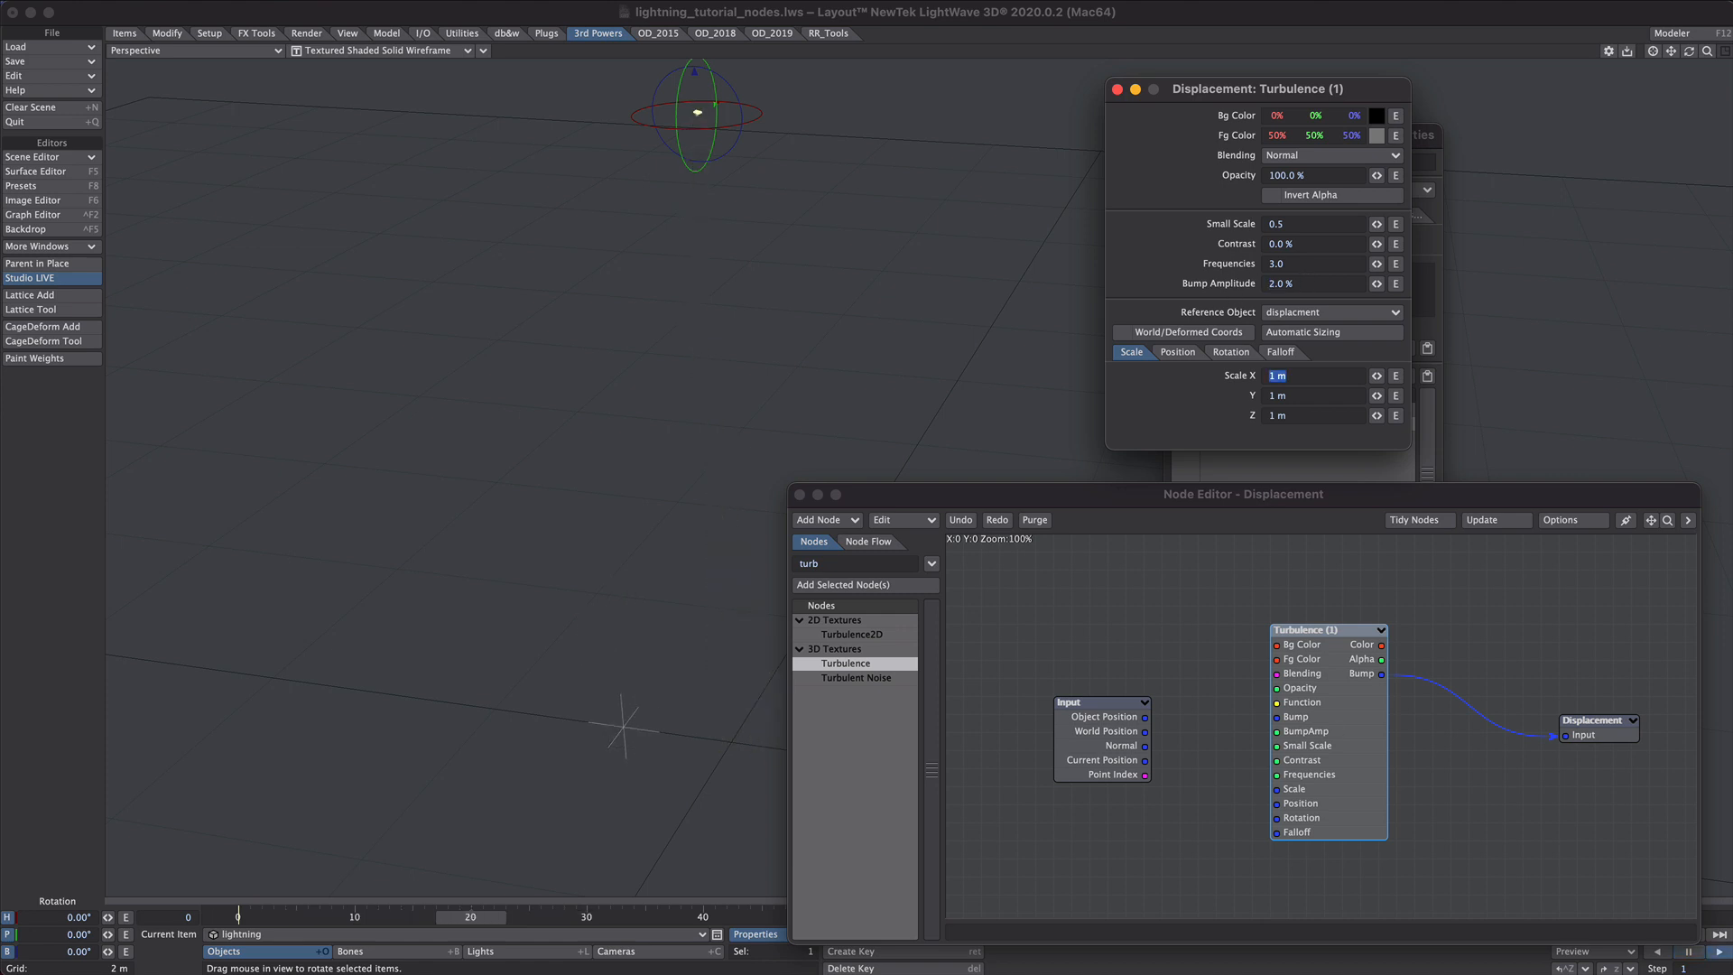
mouse_move(1264, 448)
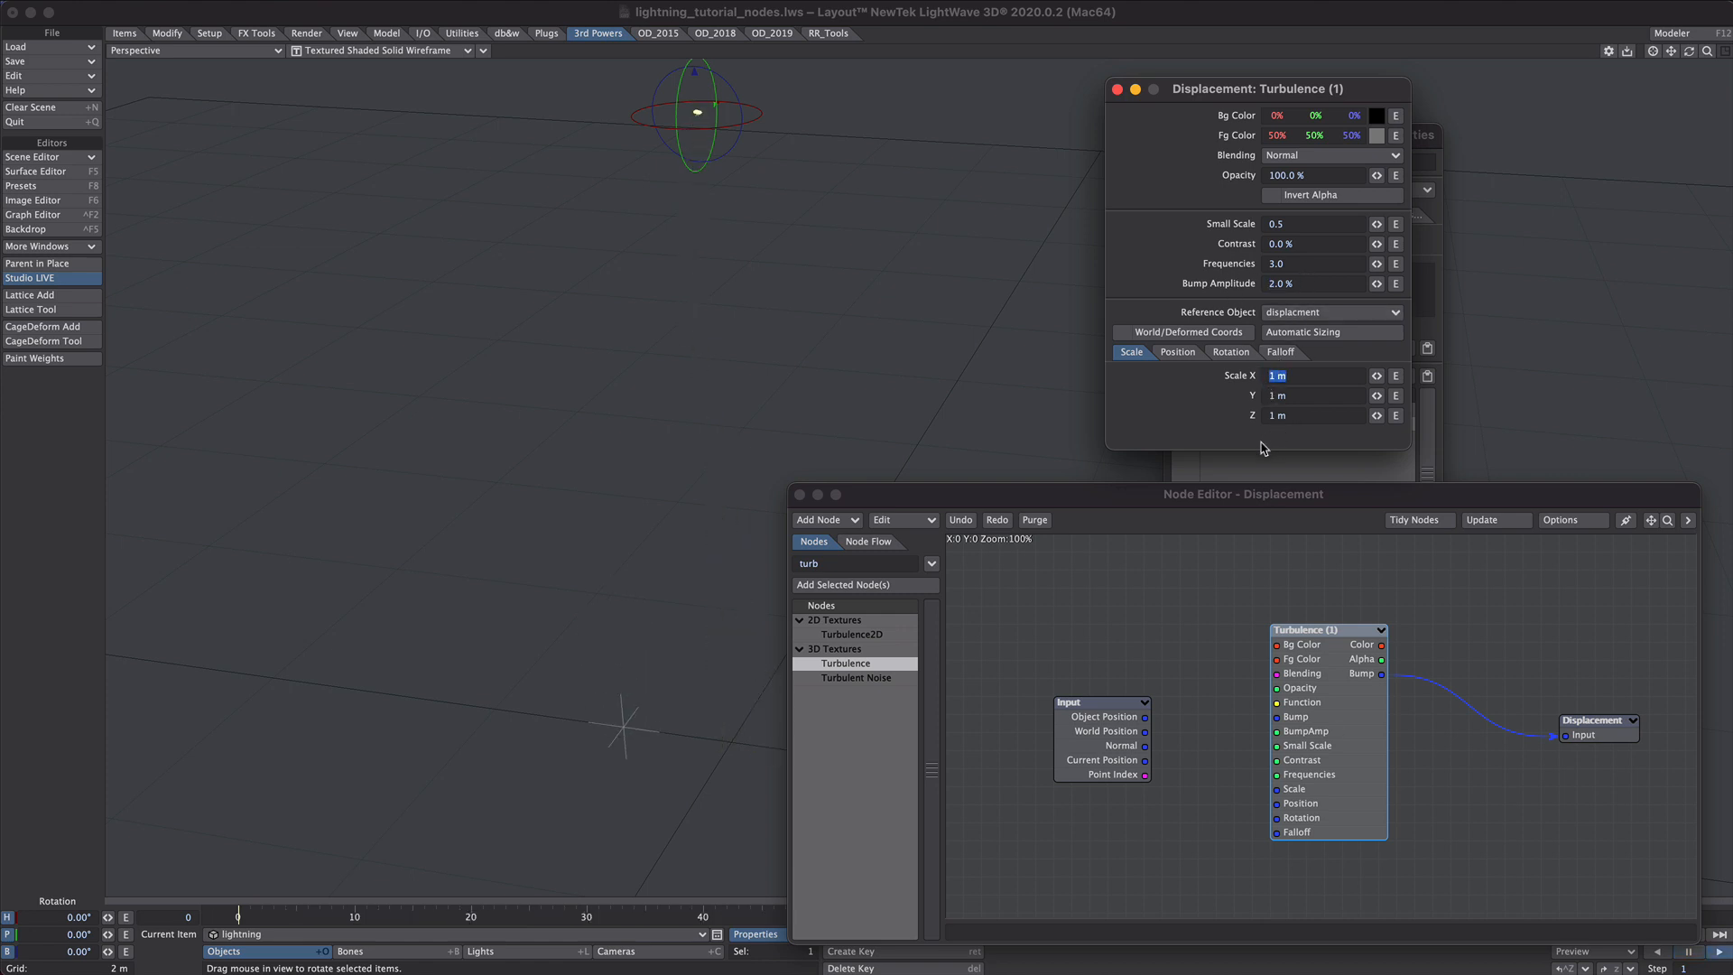
mouse_move(668, 640)
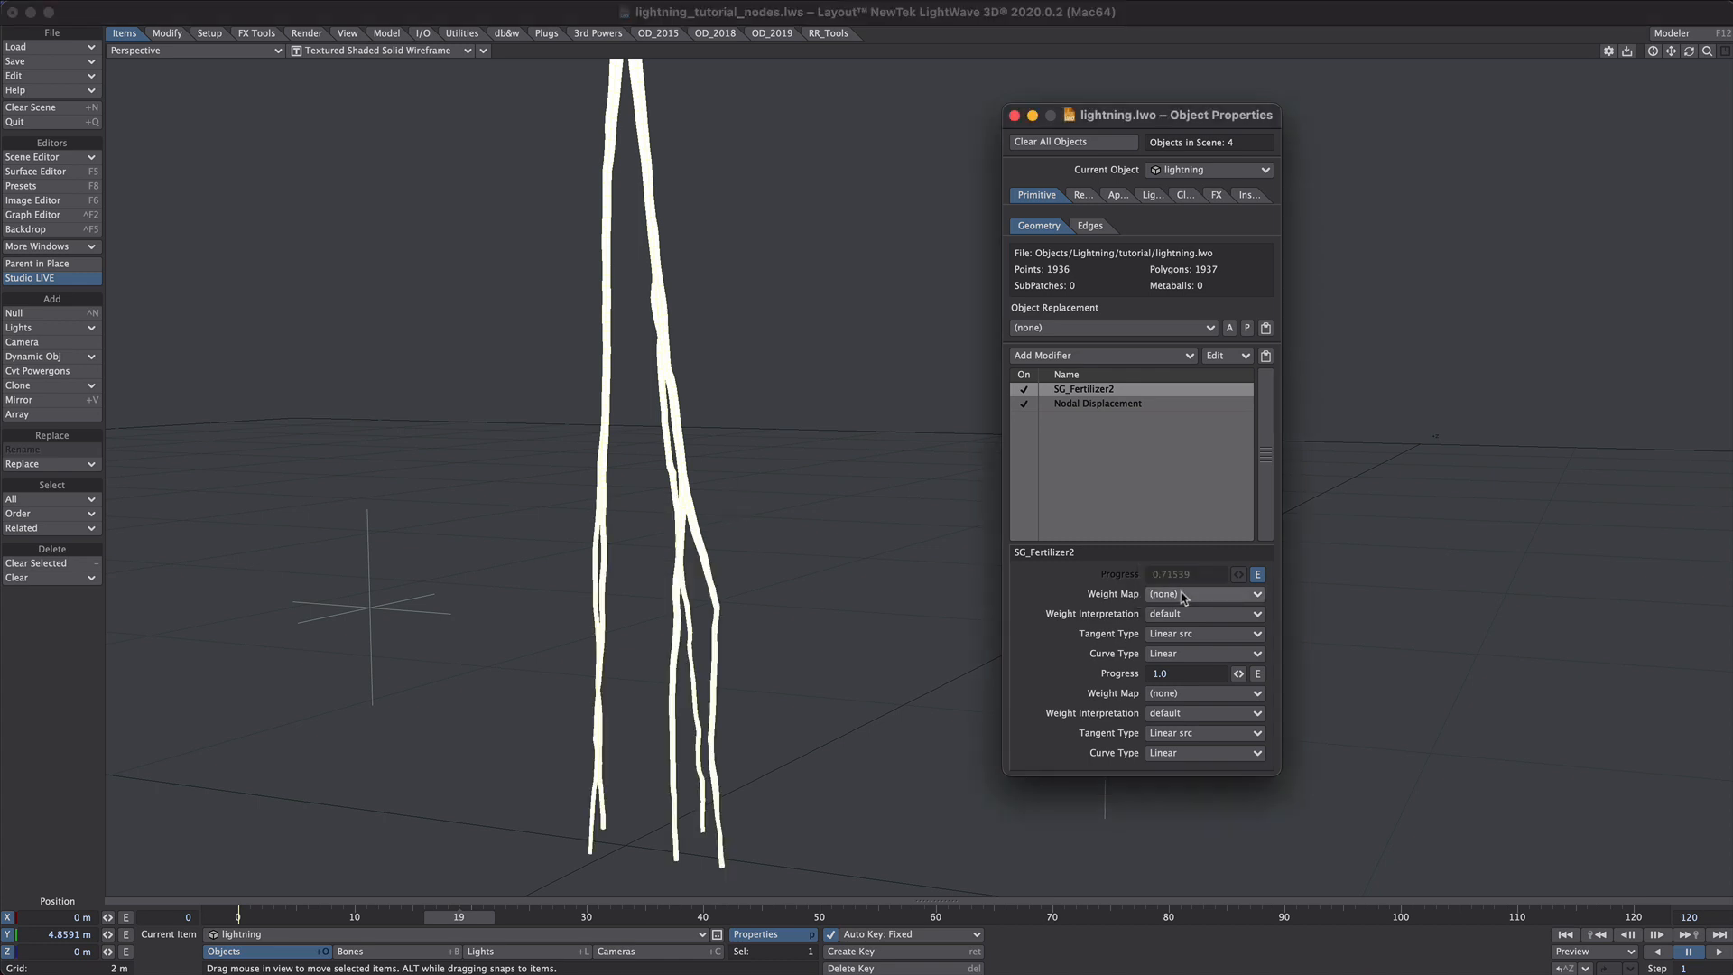
click(1204, 594)
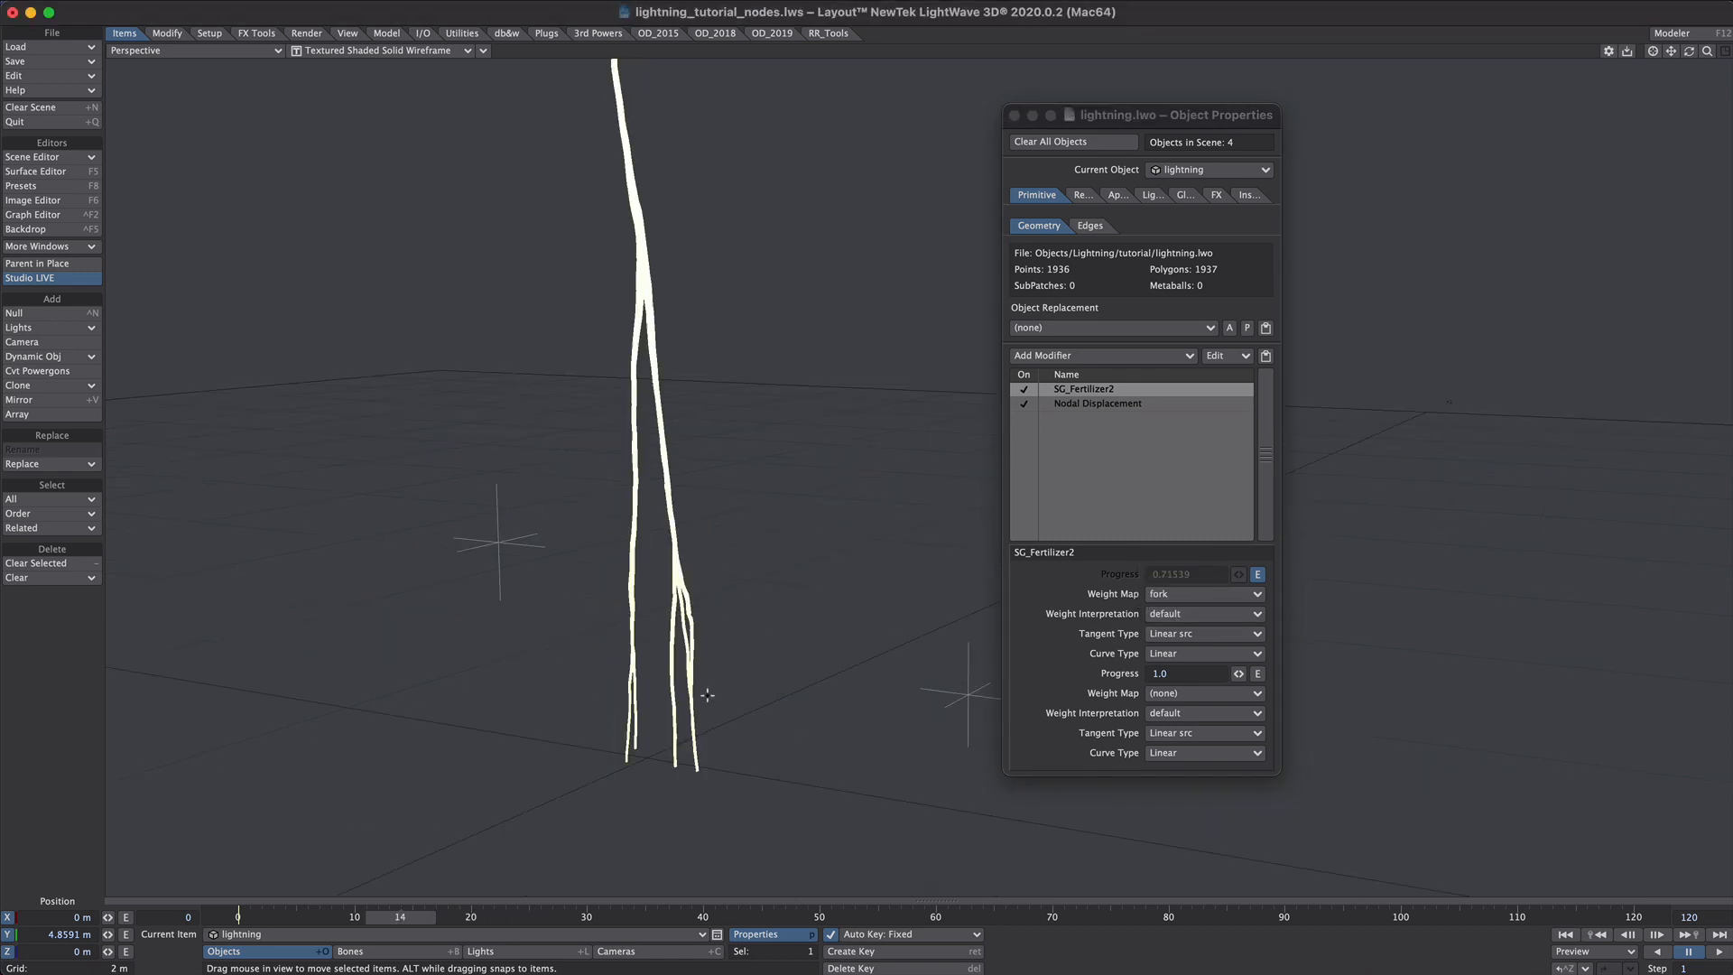
click(1023, 402)
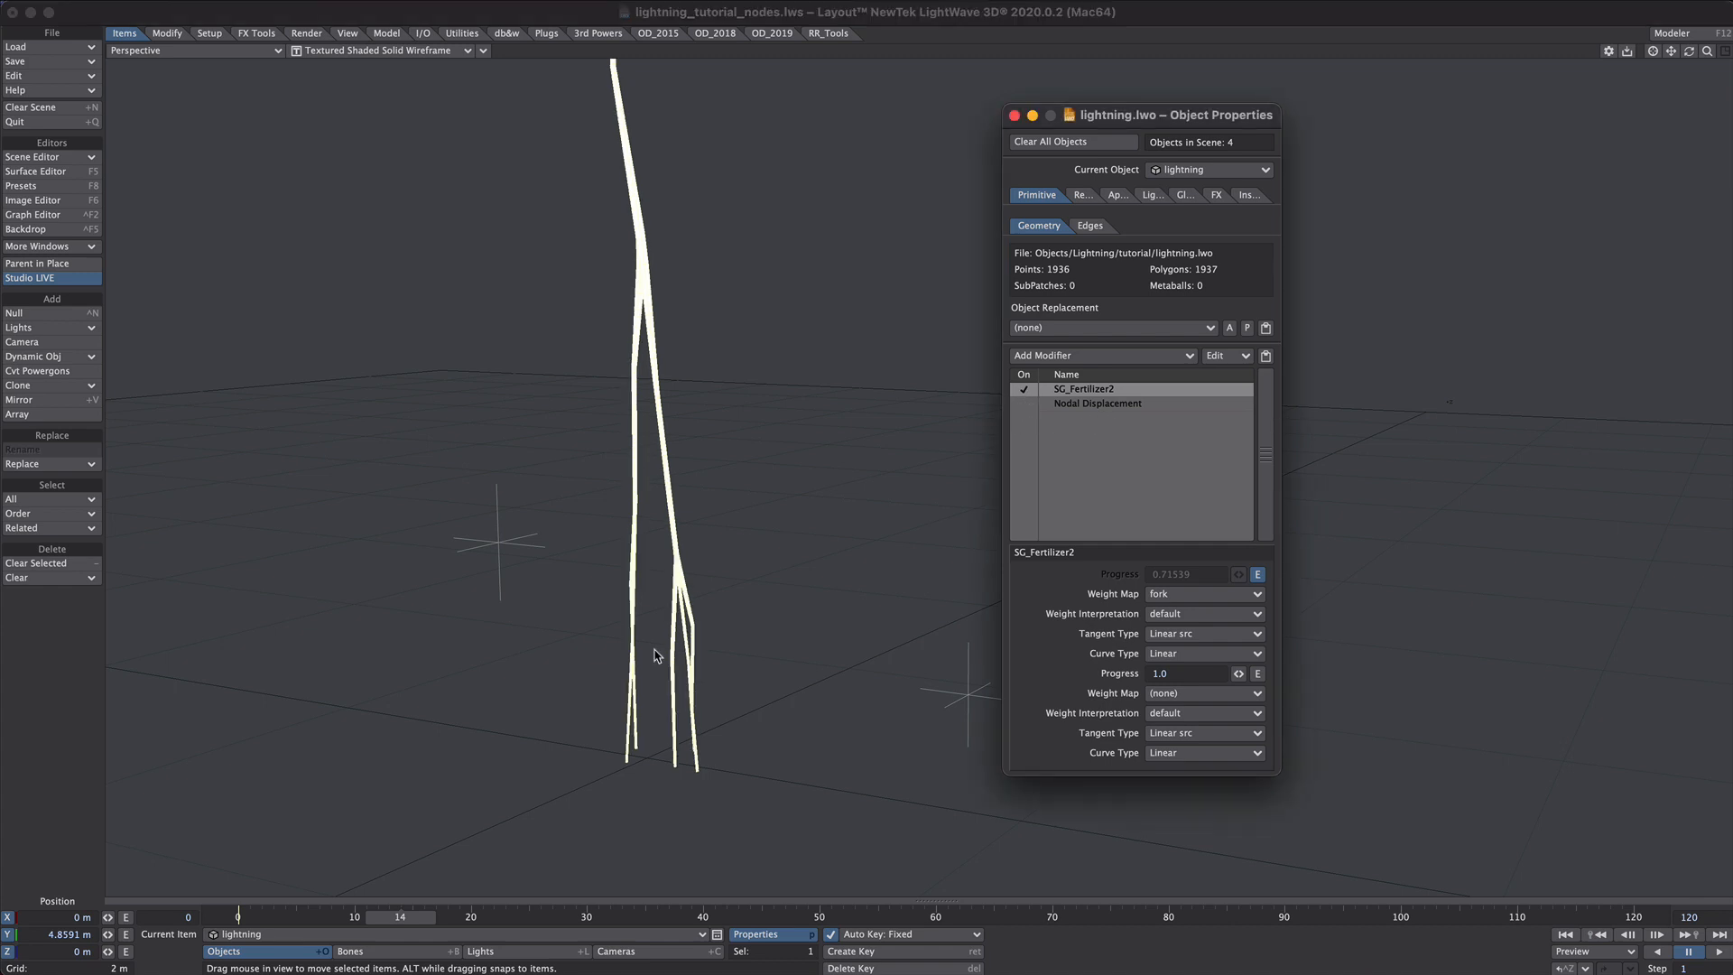
click(33, 215)
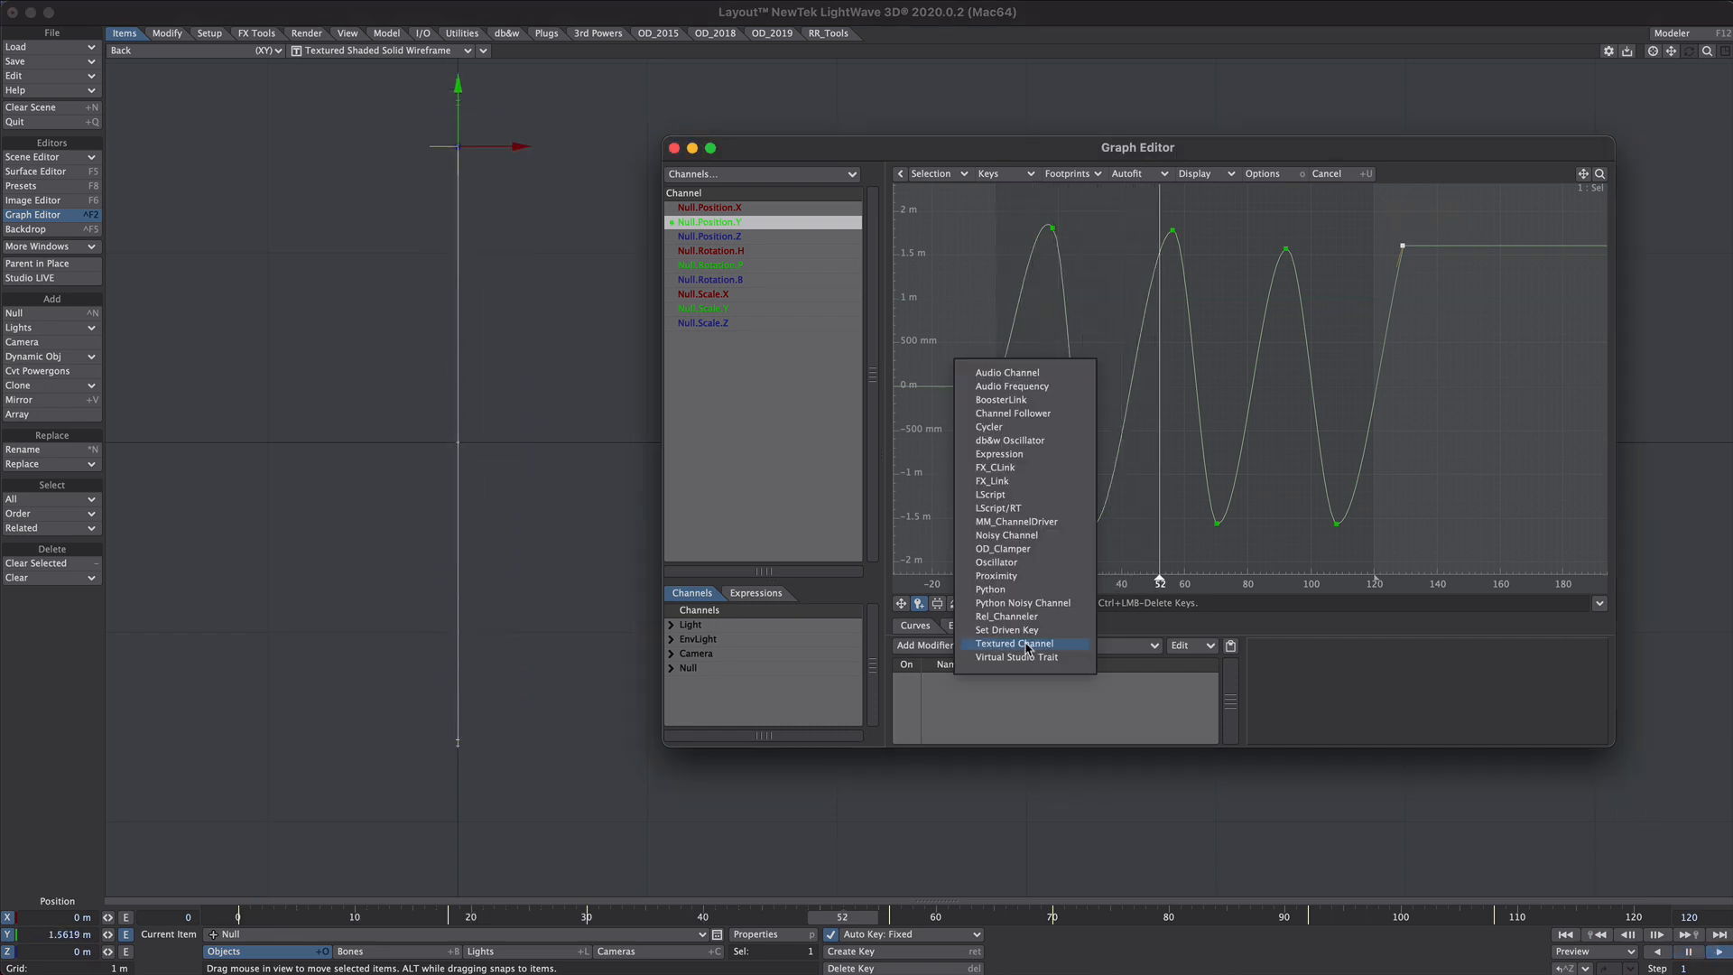
mouse_move(1068, 549)
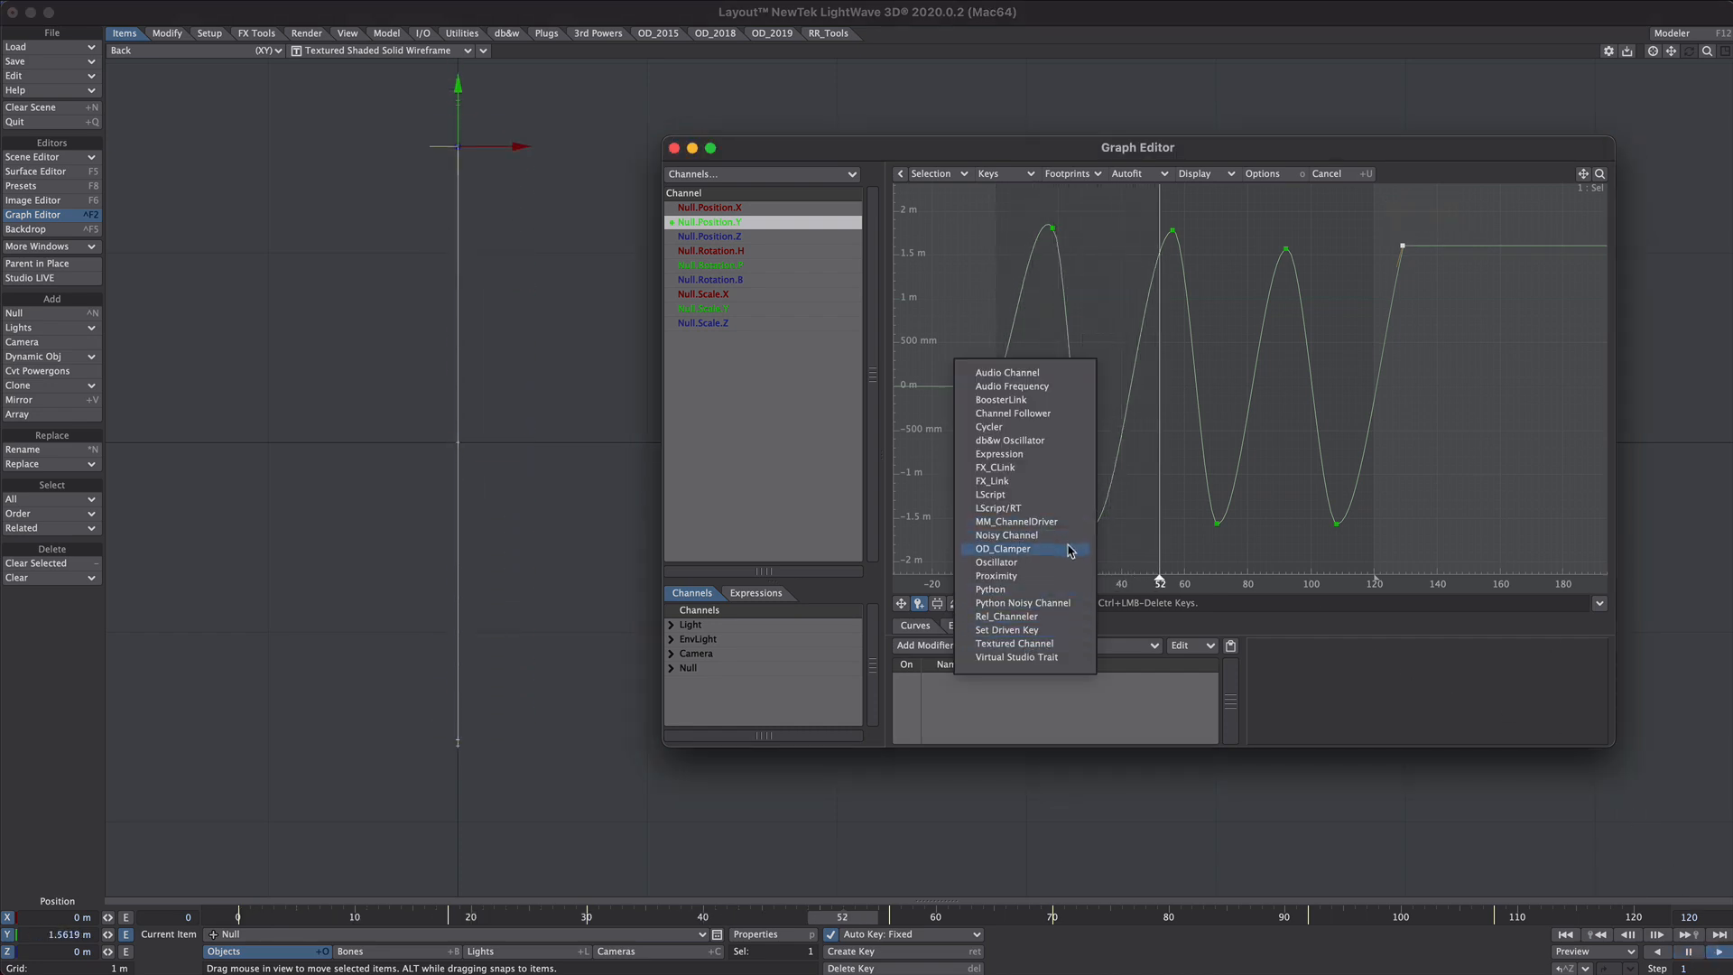
- Add the OD_Clamper modifier to the Null's Y position and dismiss the PCore Console
click(1002, 549)
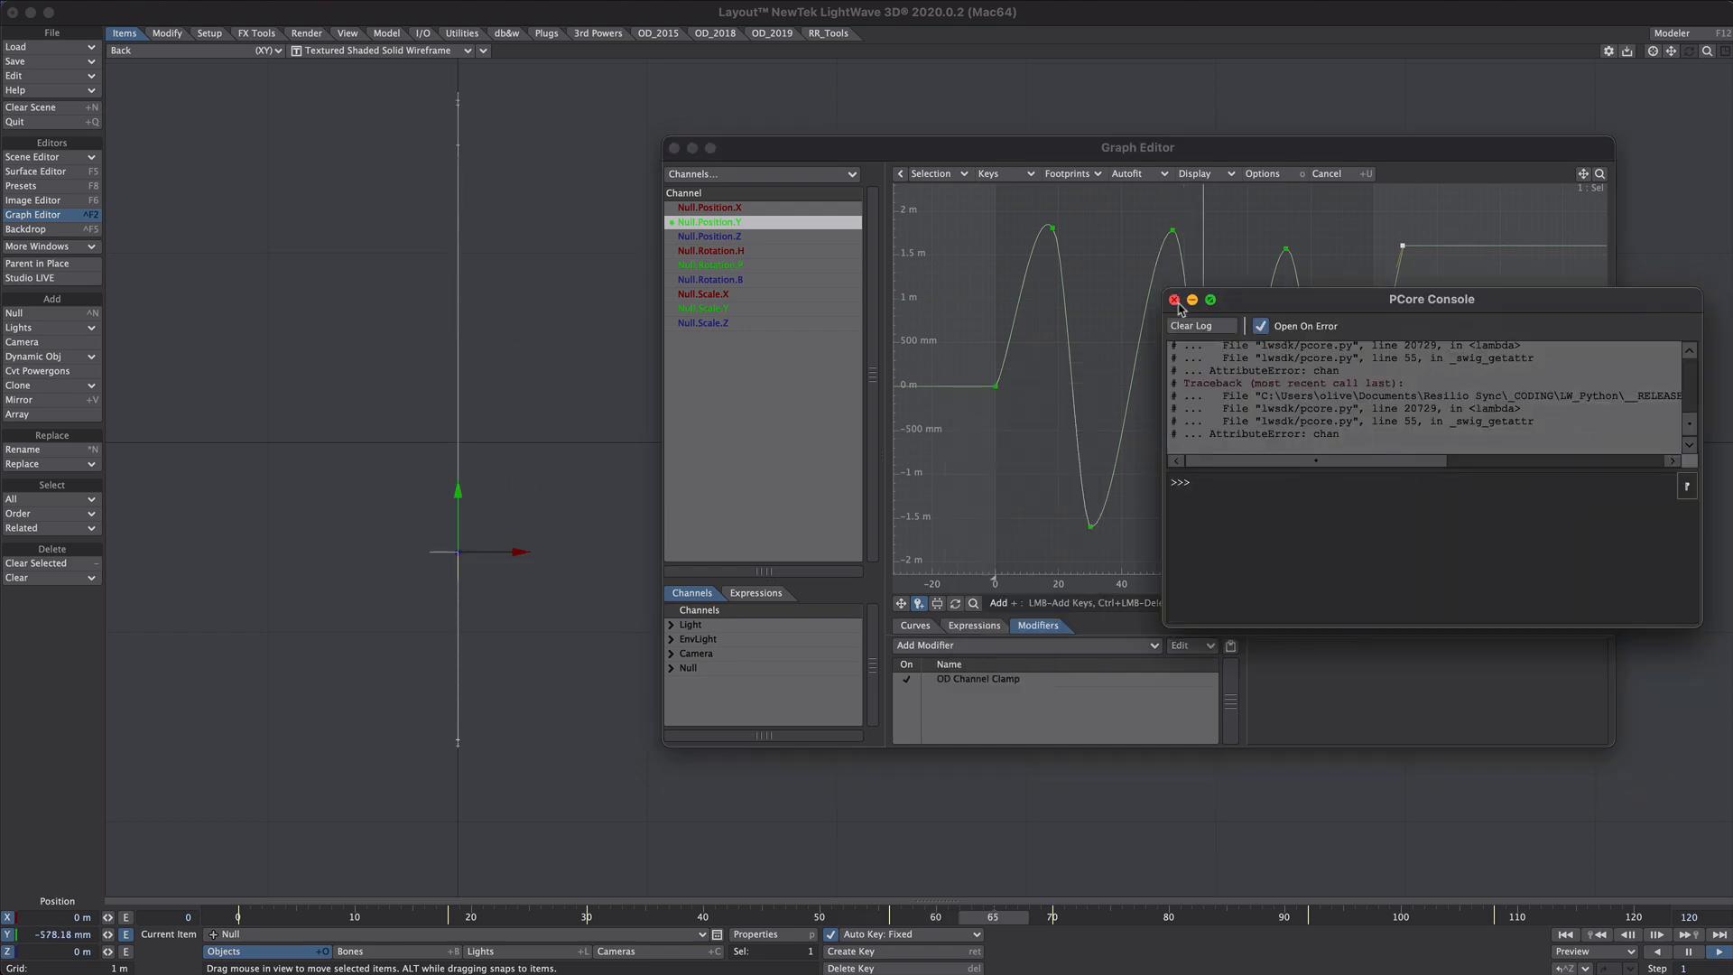
click(1175, 300)
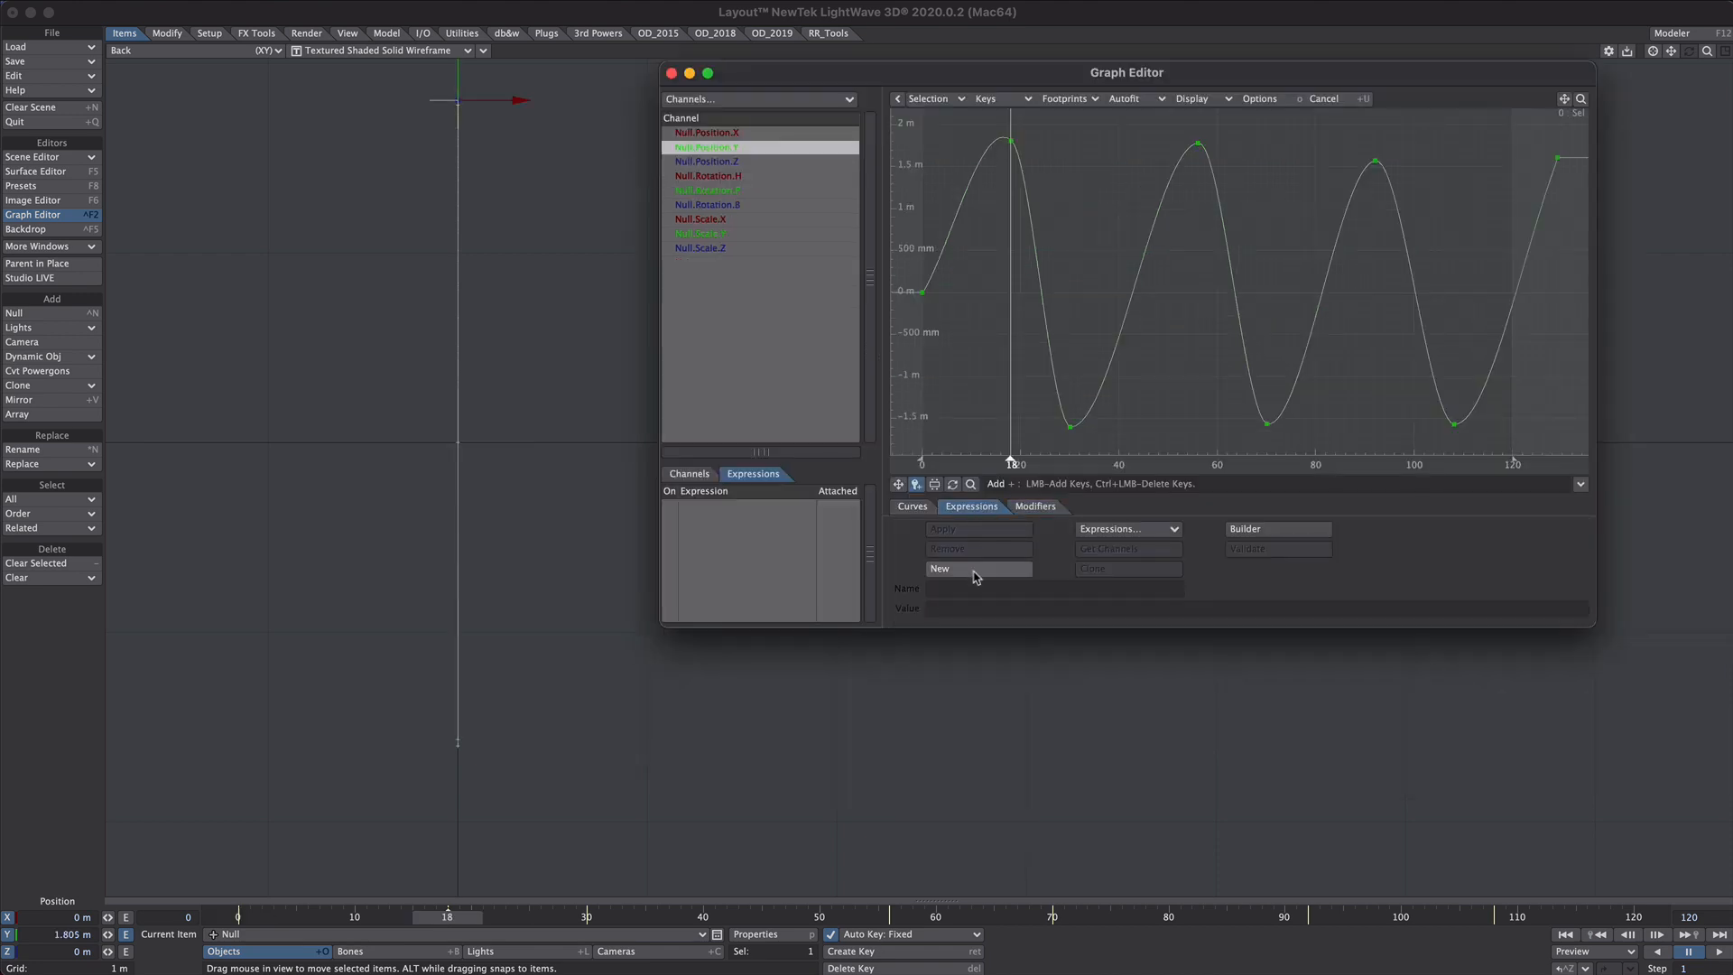
- Create a new expression named Clamp with value clamp(Value, -.5, .5)
click(976, 567)
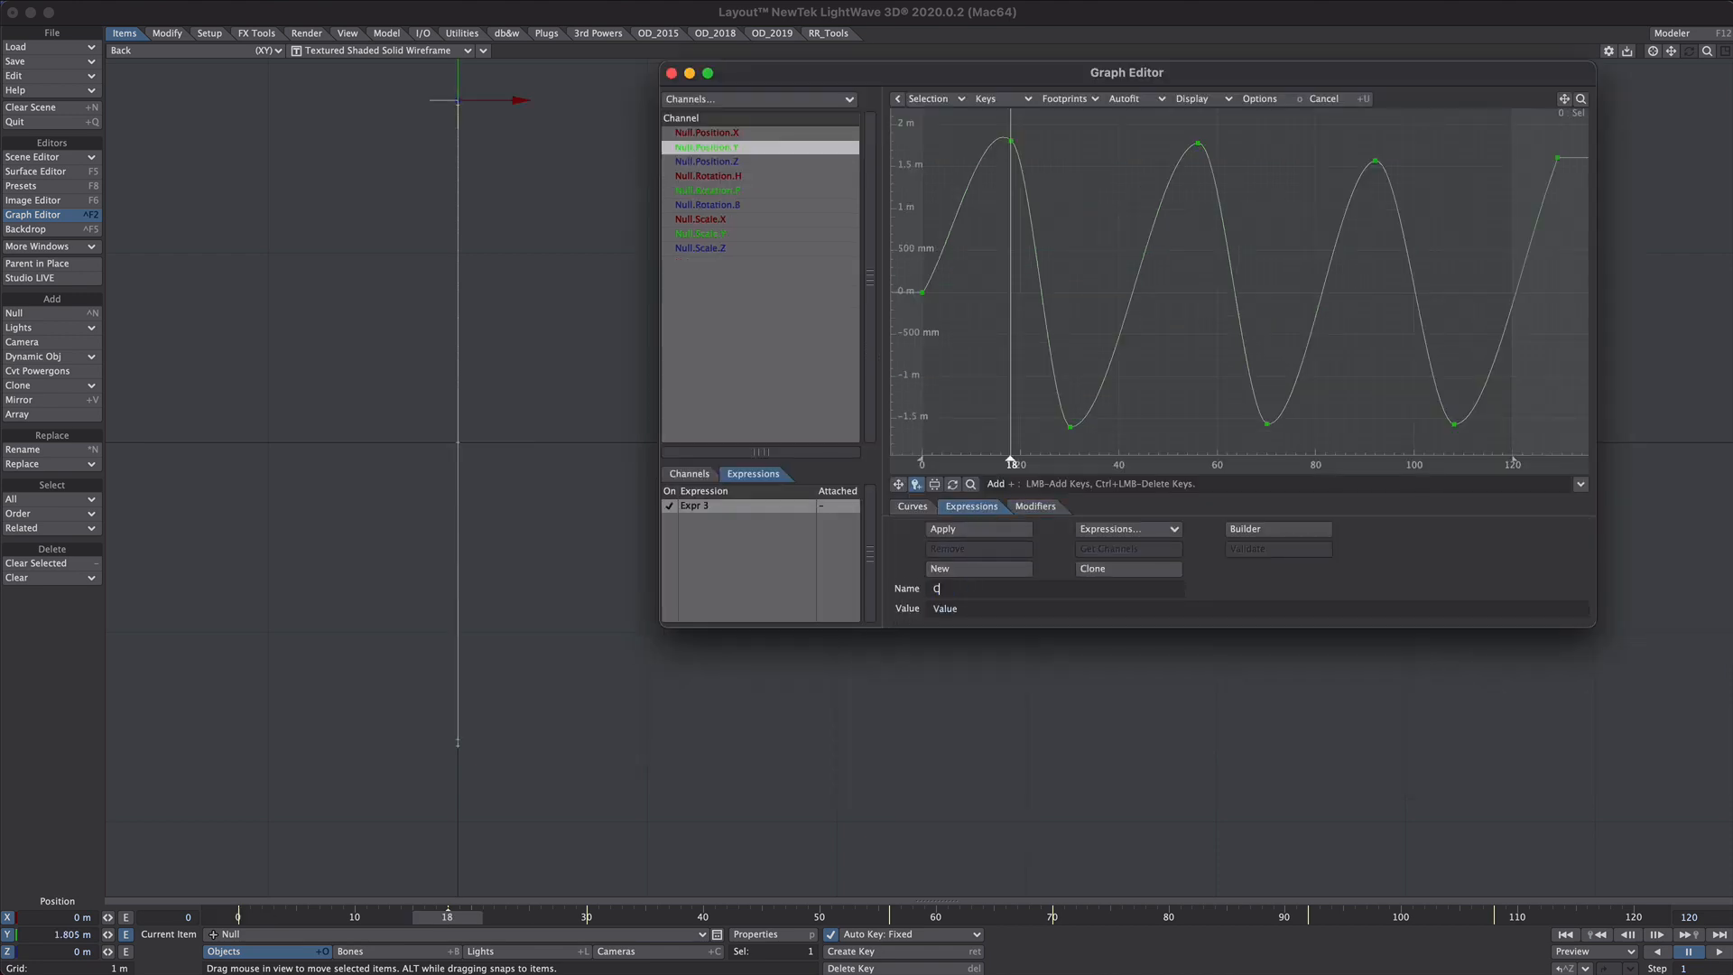
text(lamp)
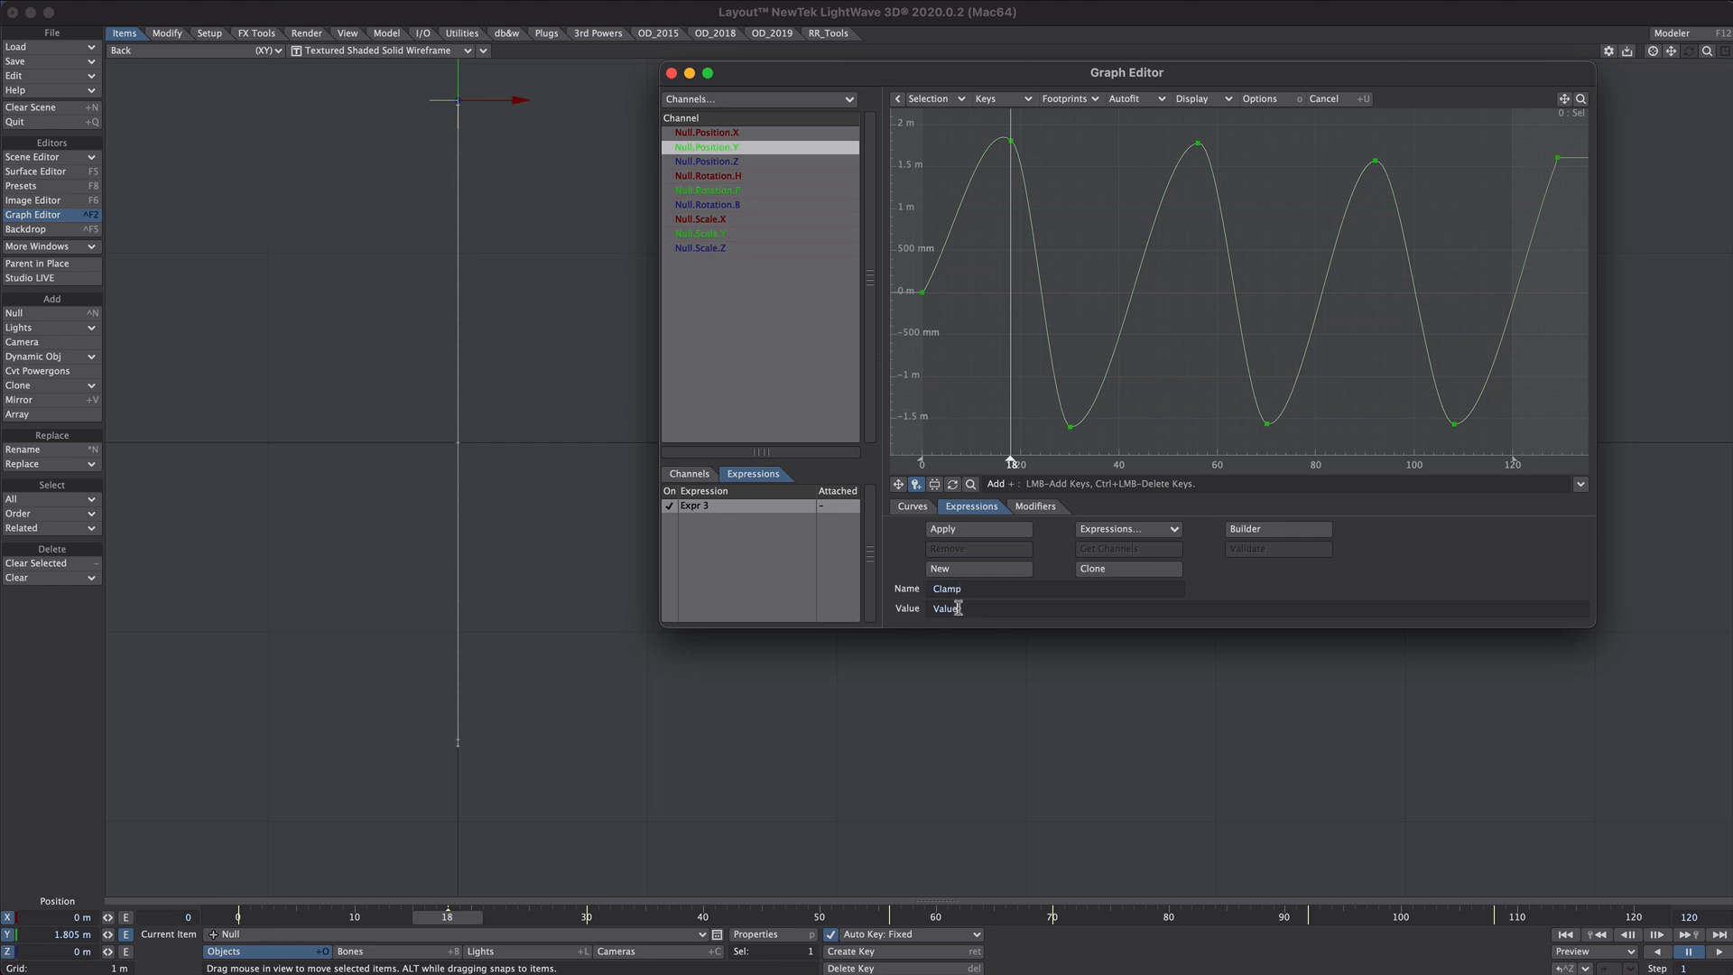
text(cl)
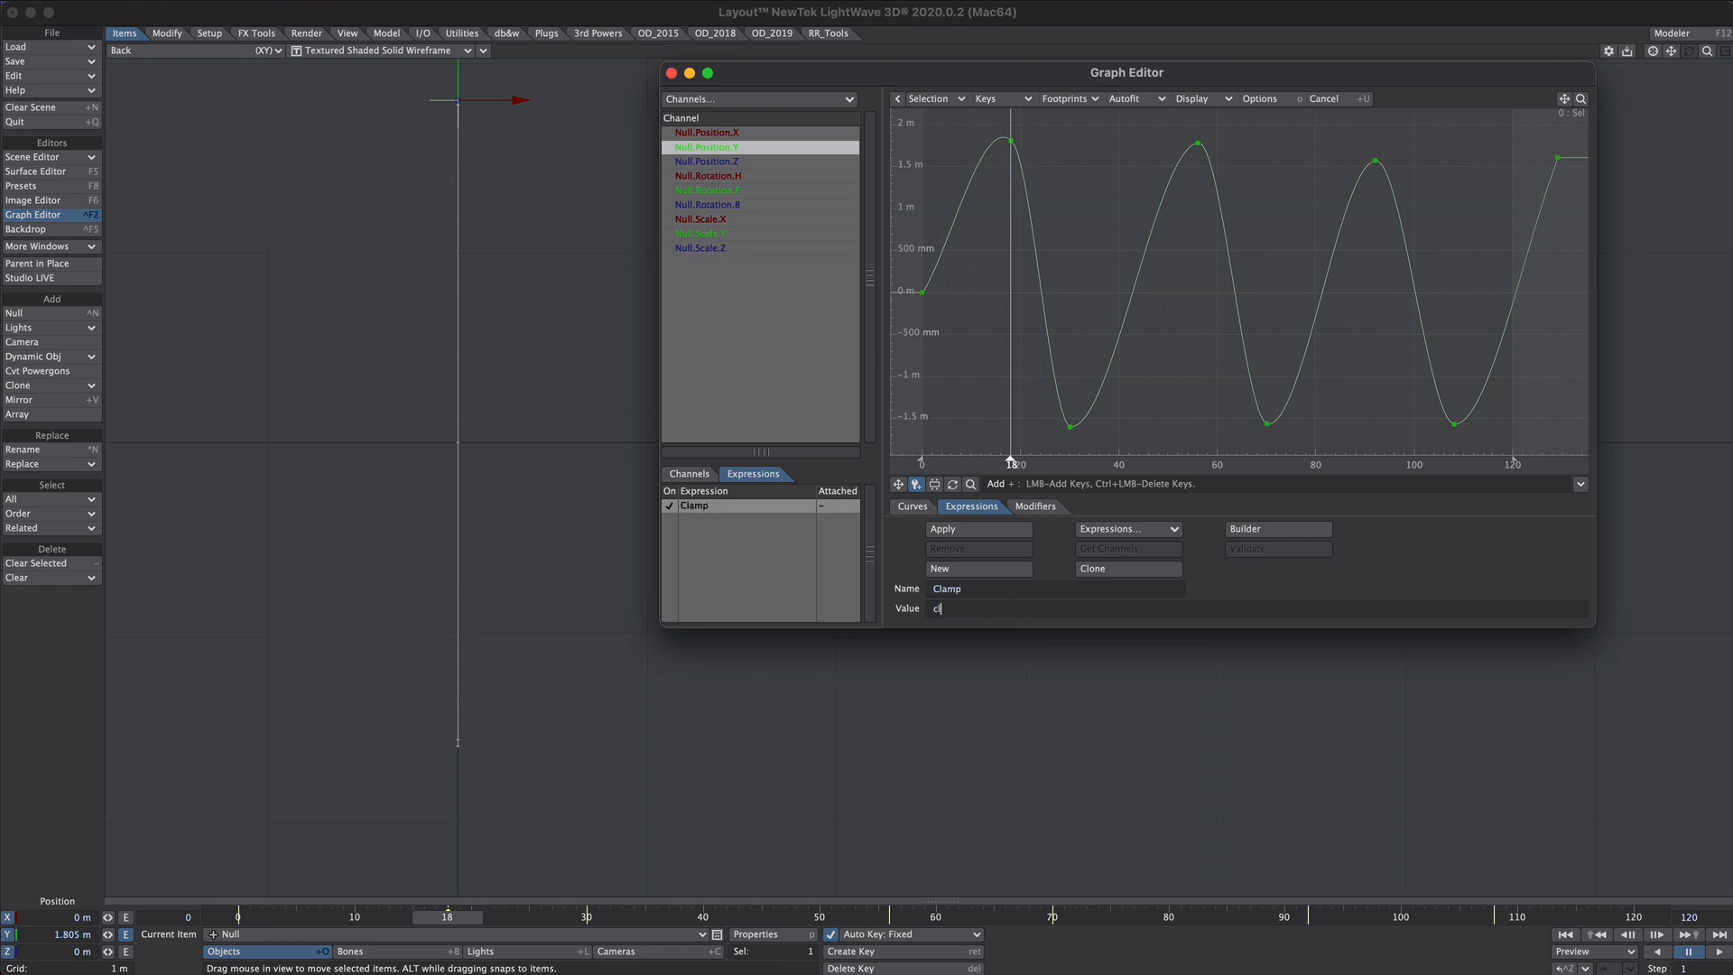
text(amp)
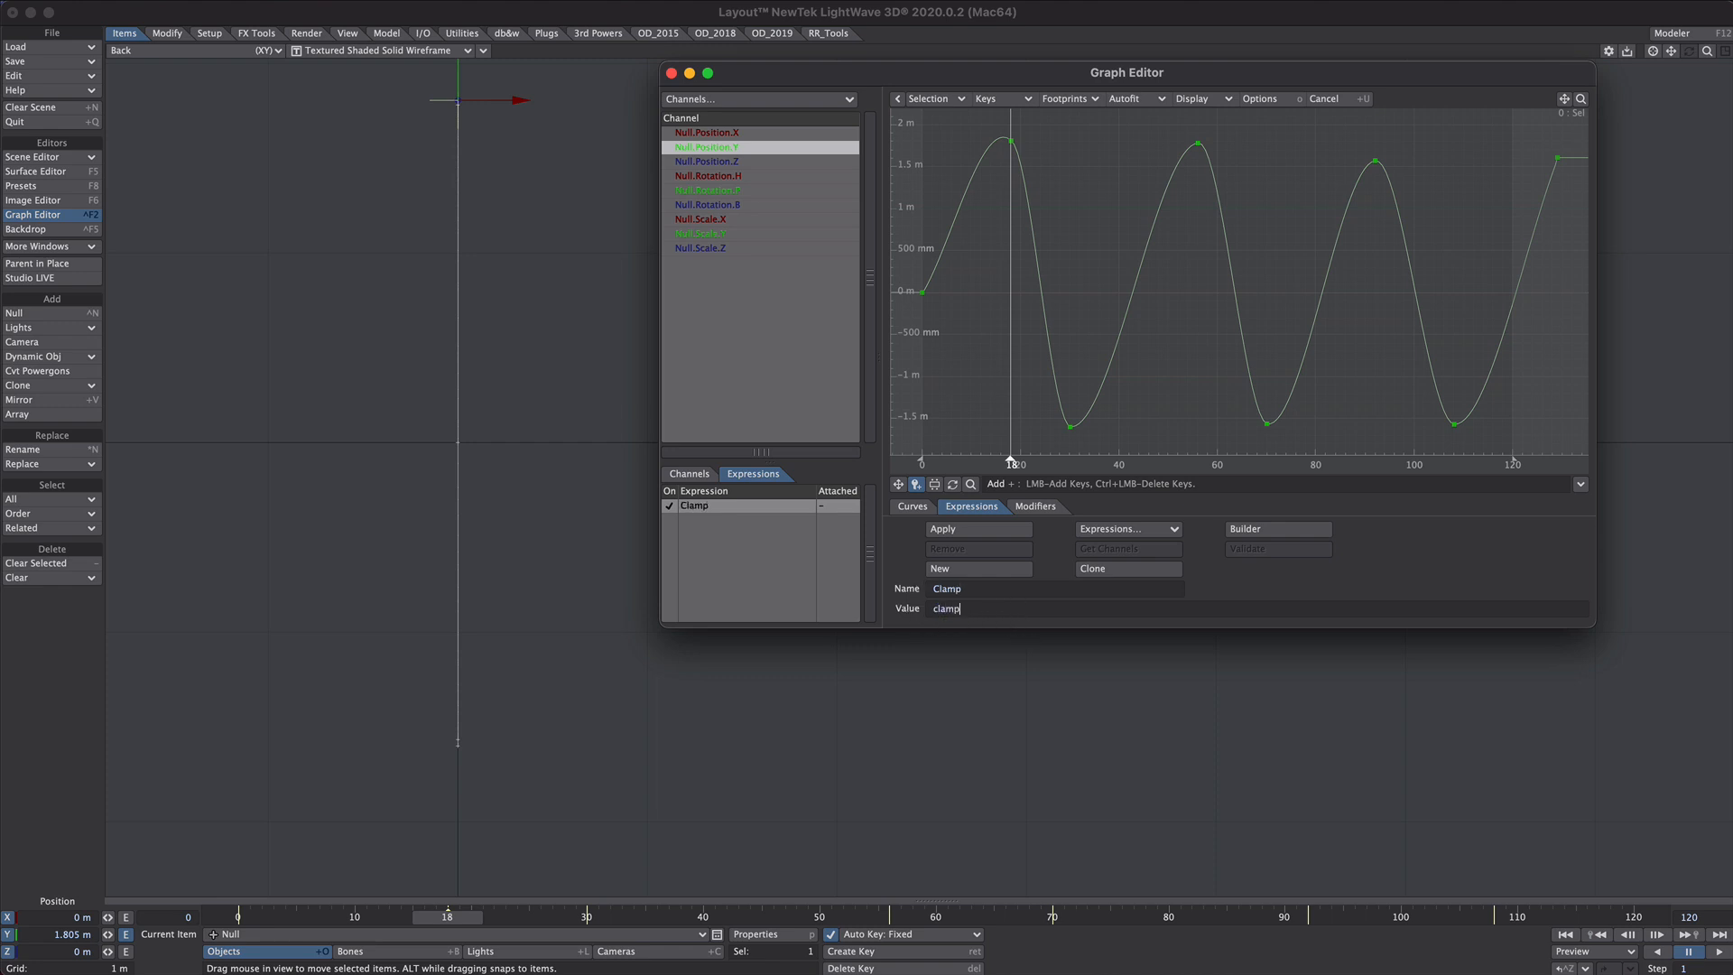
text((\)
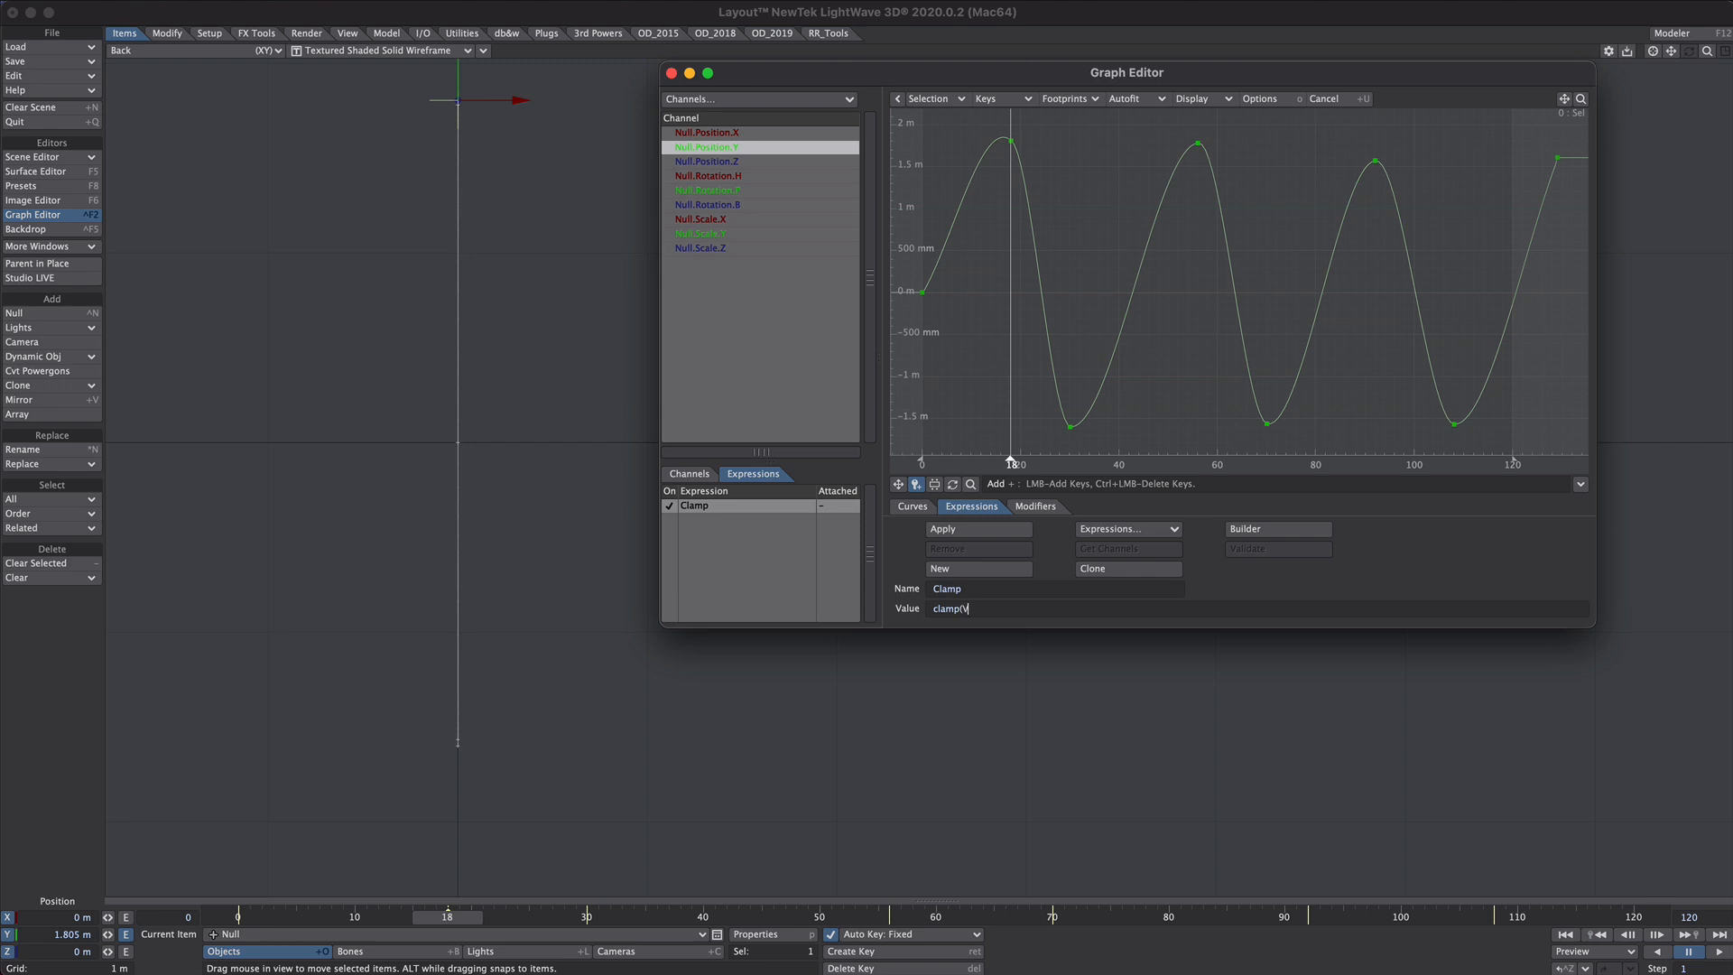
text(Value, -)
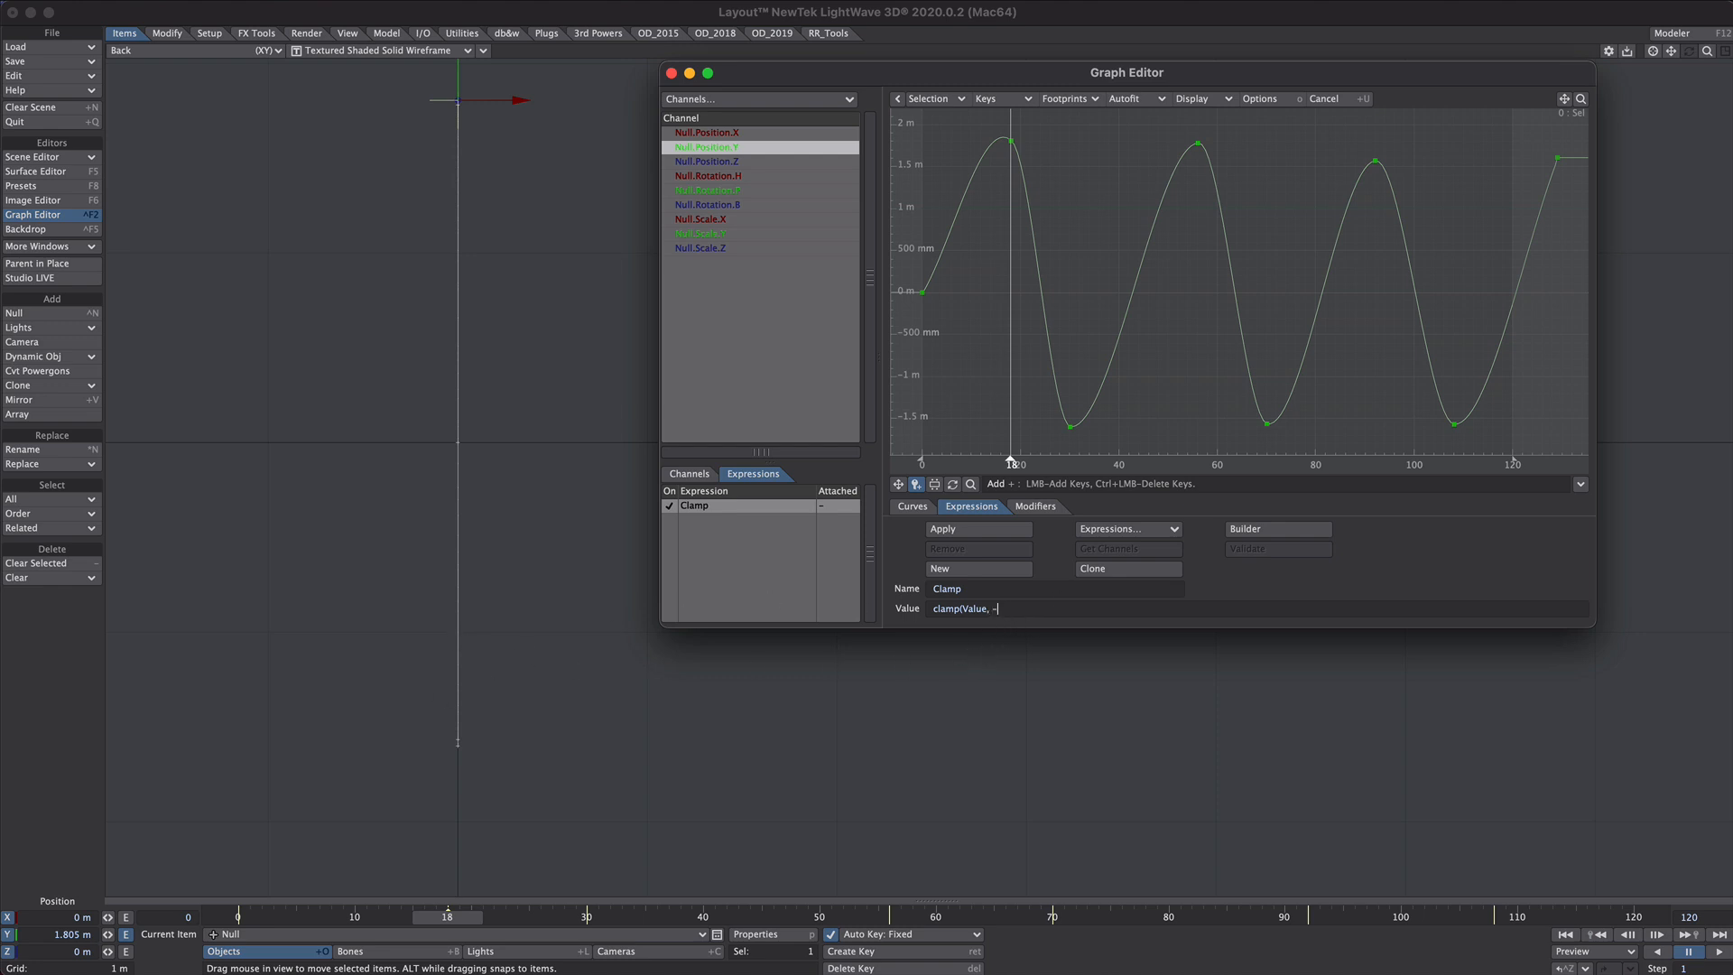
text(1, 1)
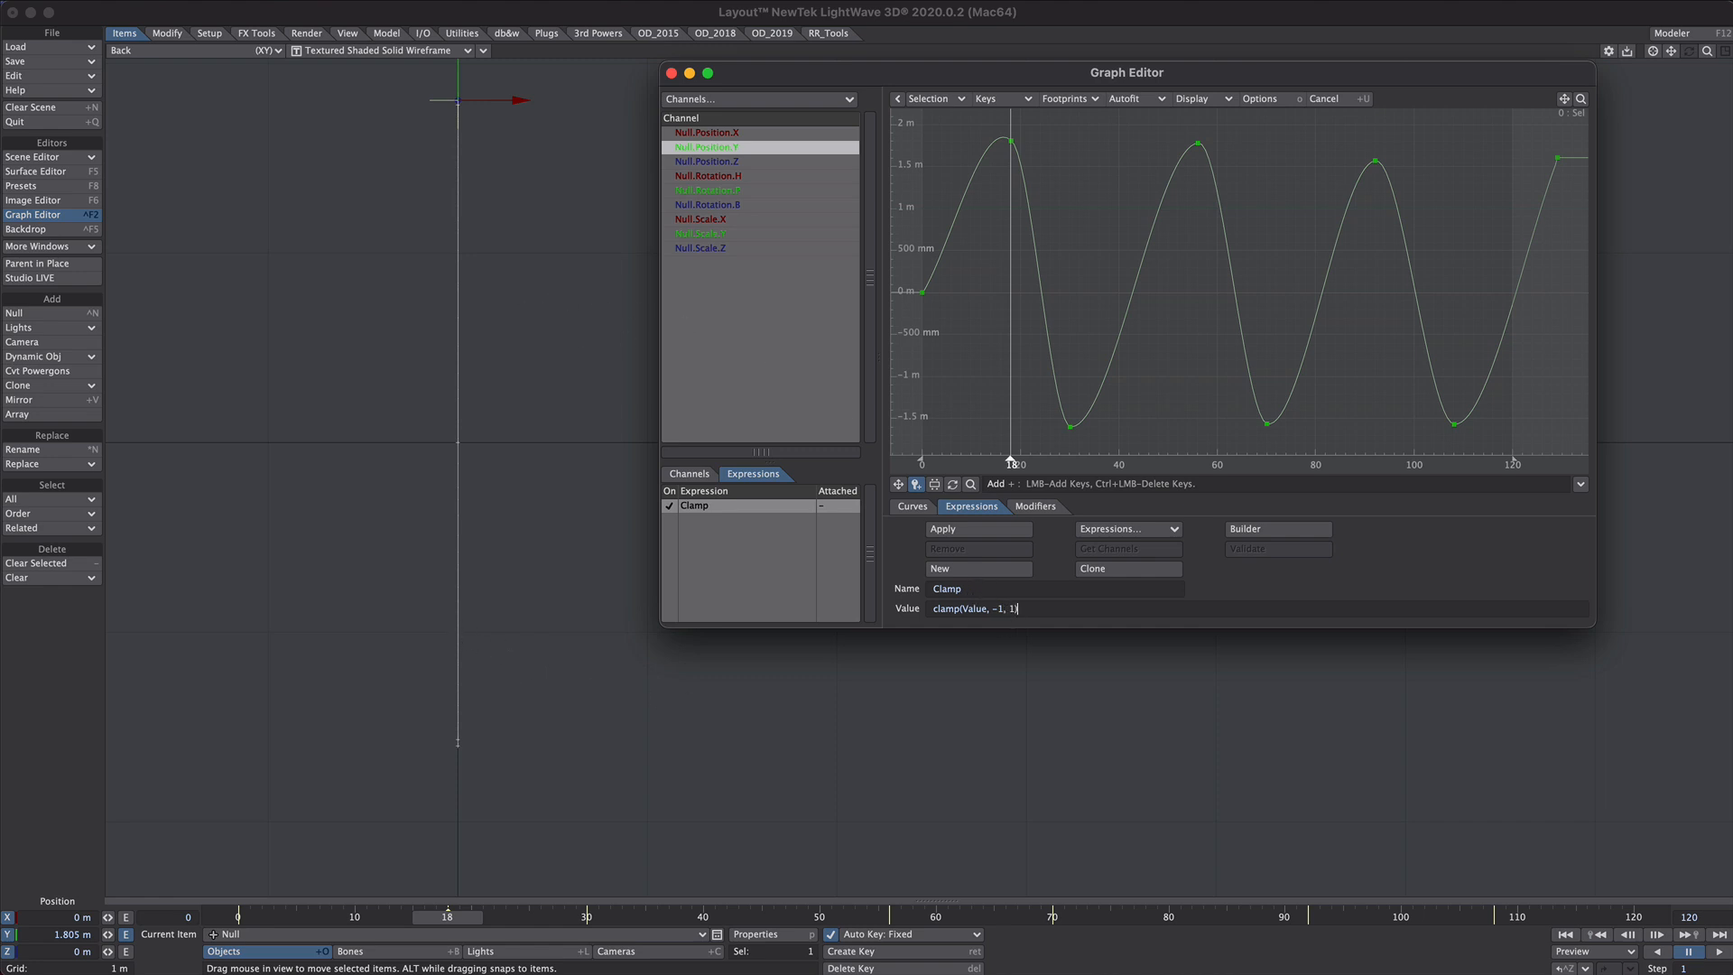
mouse_move(1092, 504)
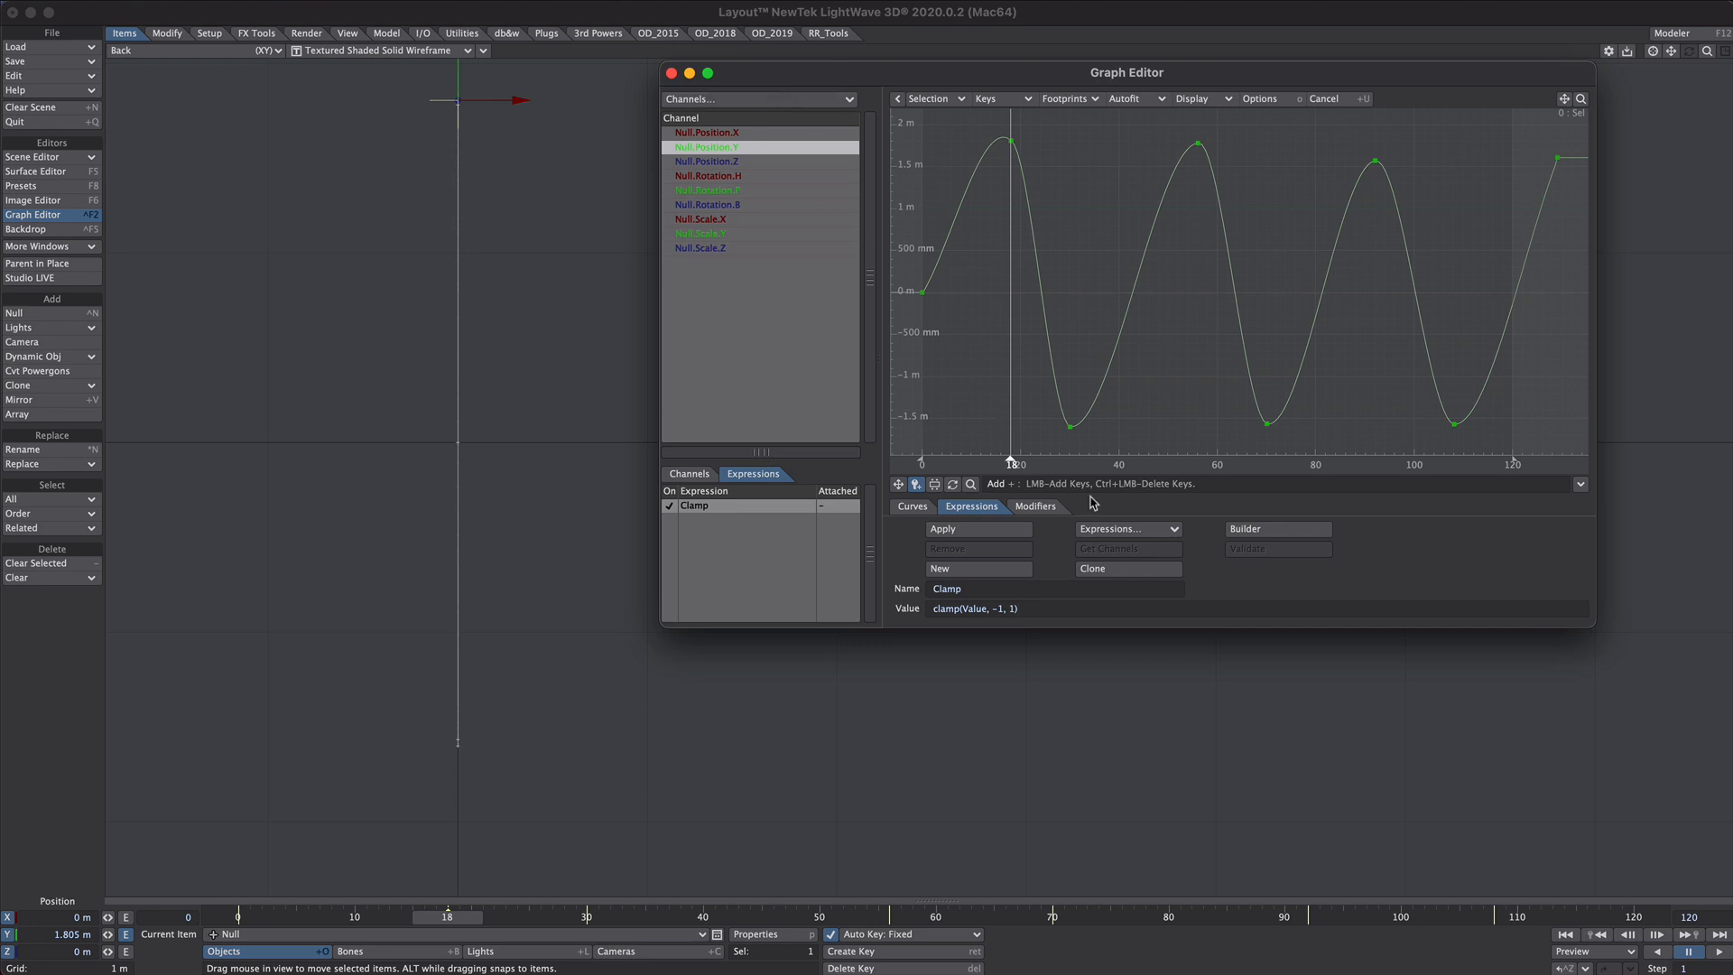
- Apply the Clamp expression to the Null's Y position channel
click(942, 529)
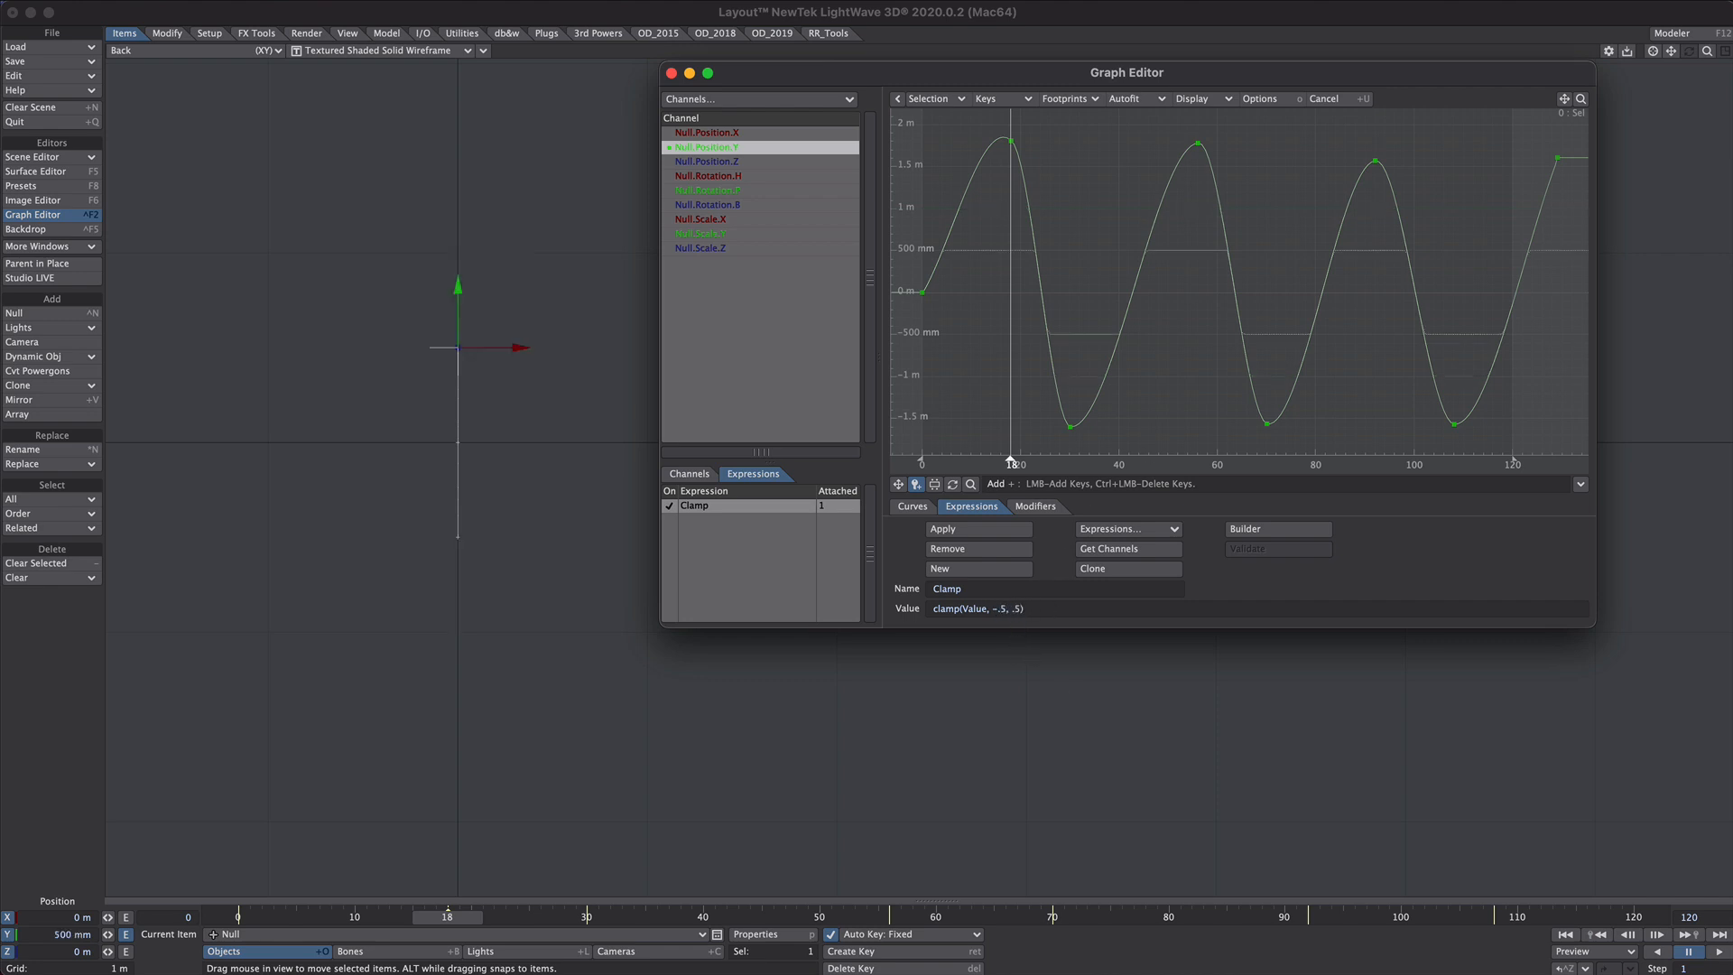
click(1674, 951)
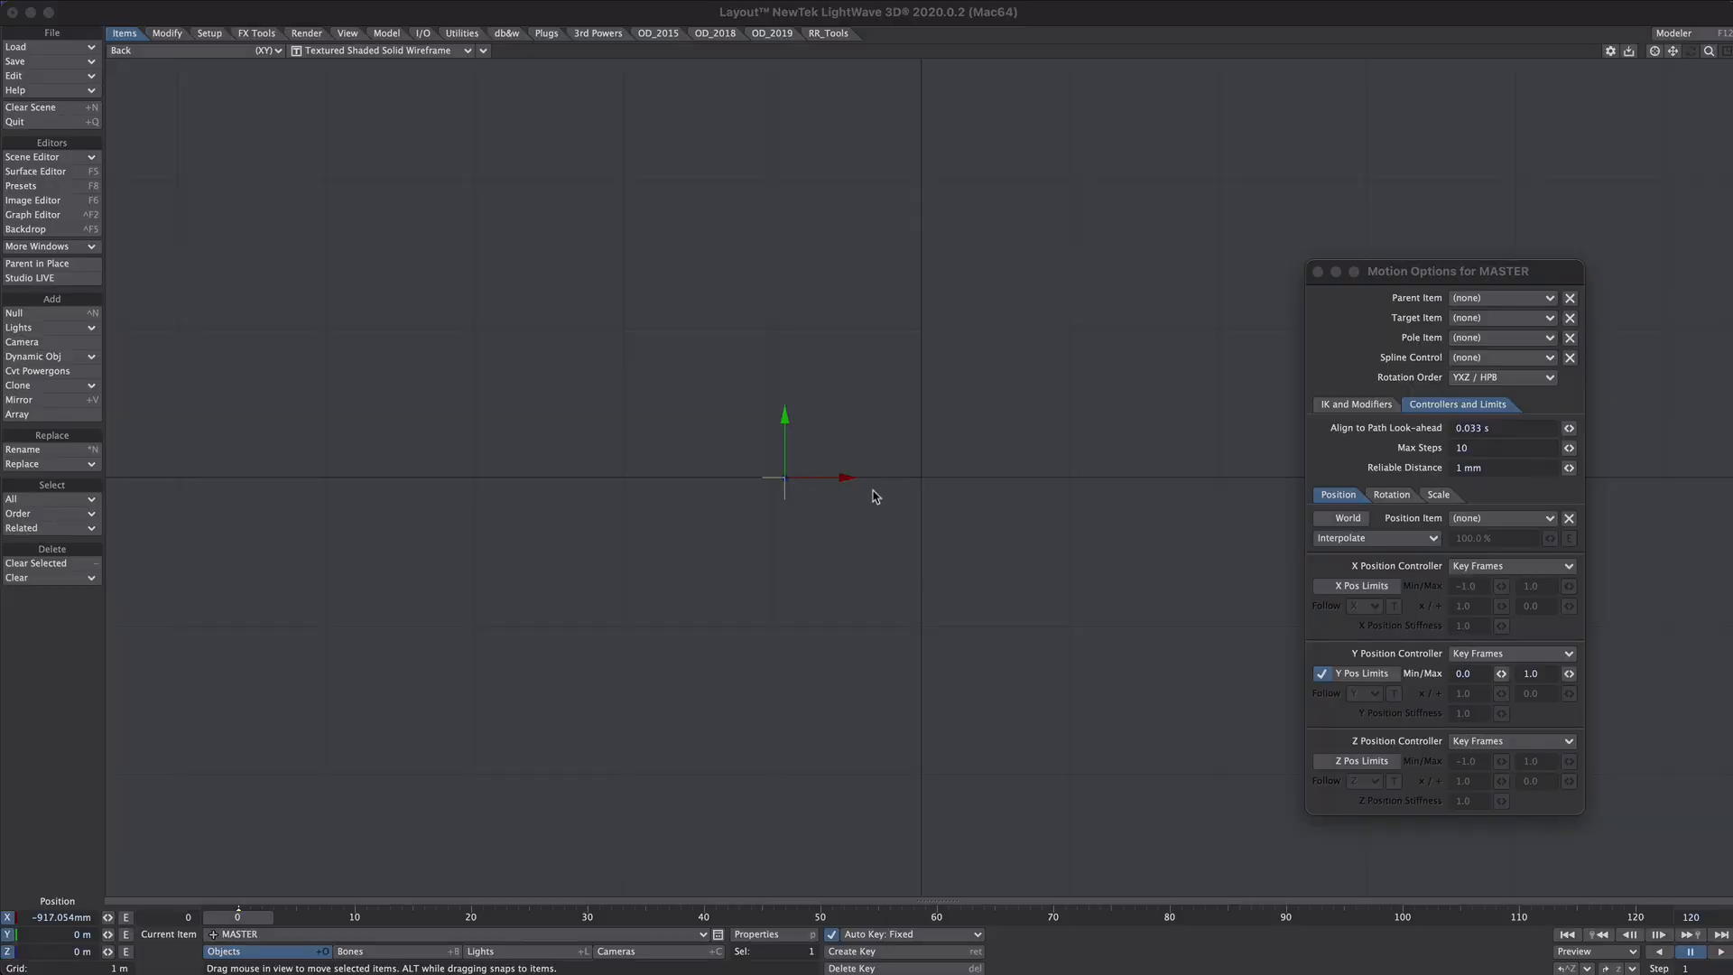
- Add a Nodal Motion modifier to MASTER with a Ripples node's Bump feeding Position
click(1356, 402)
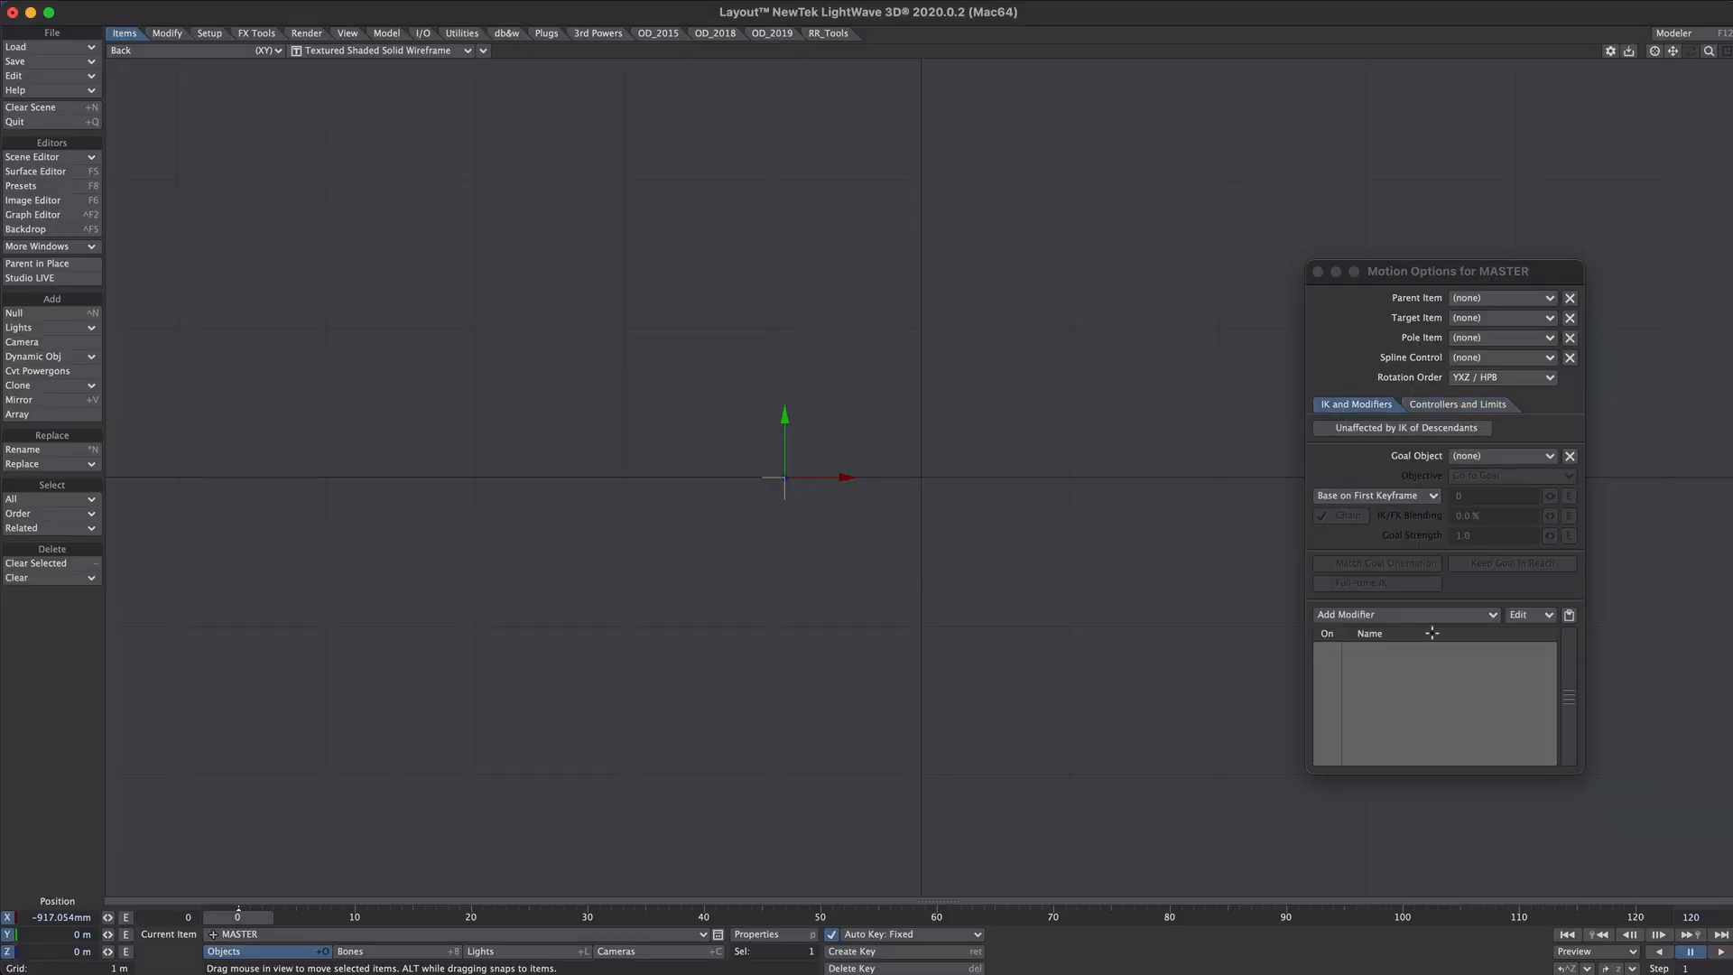
click(1404, 614)
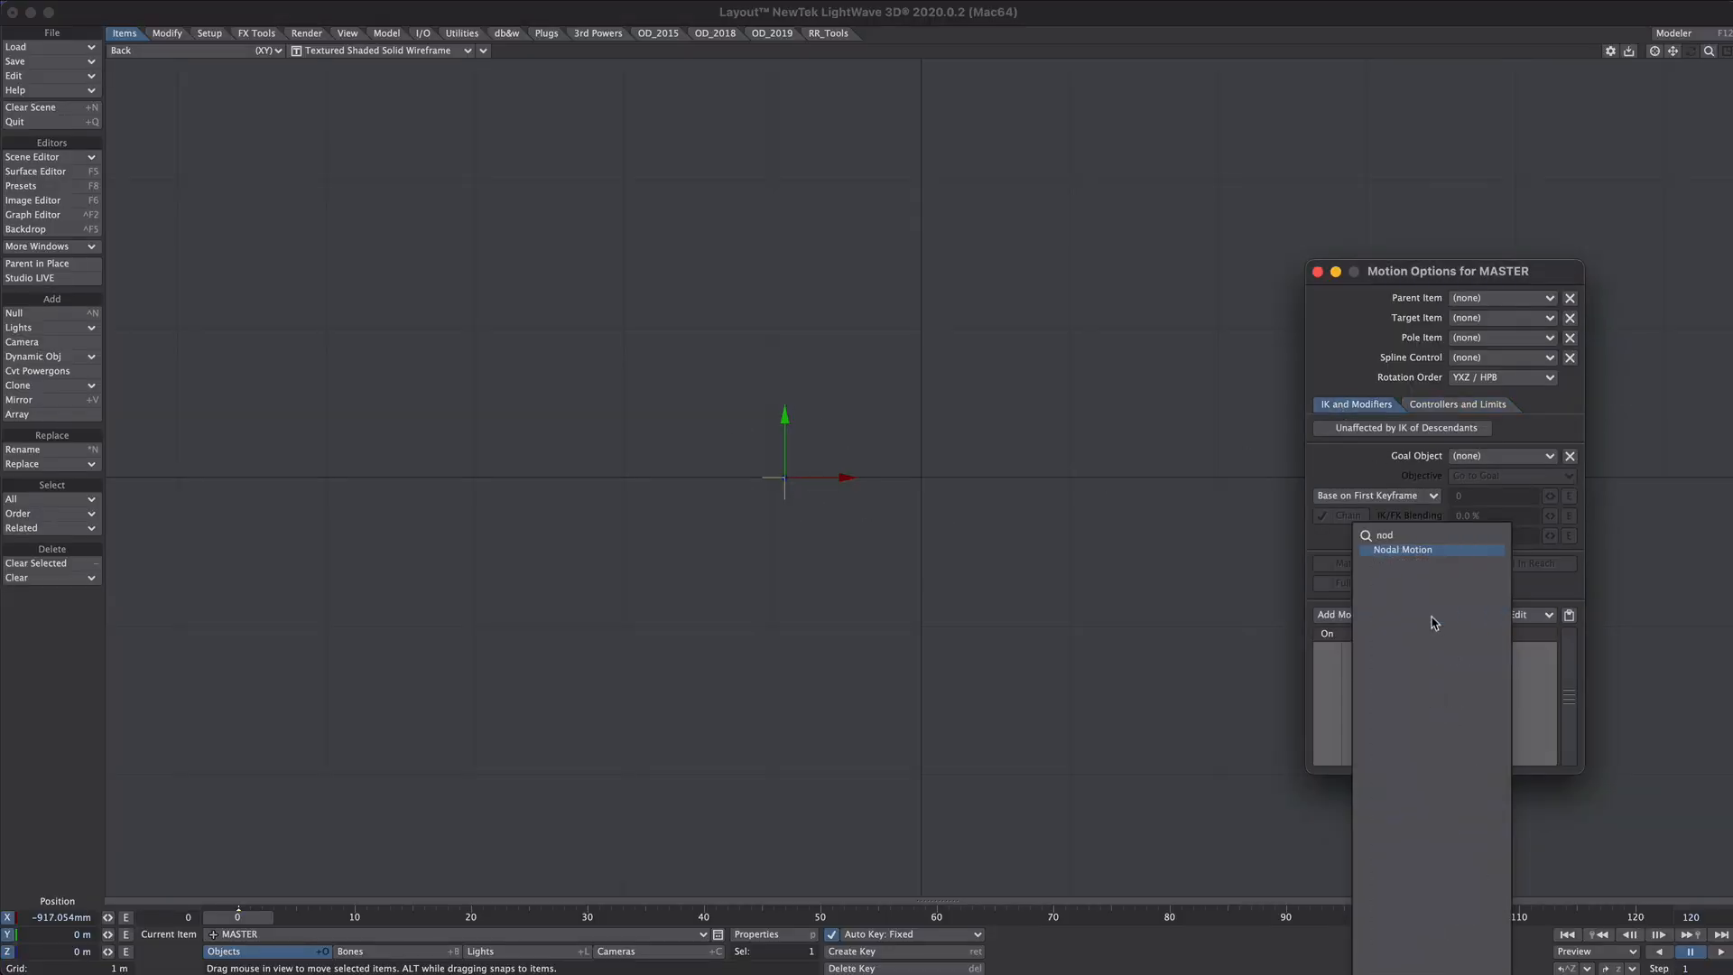
click(1402, 549)
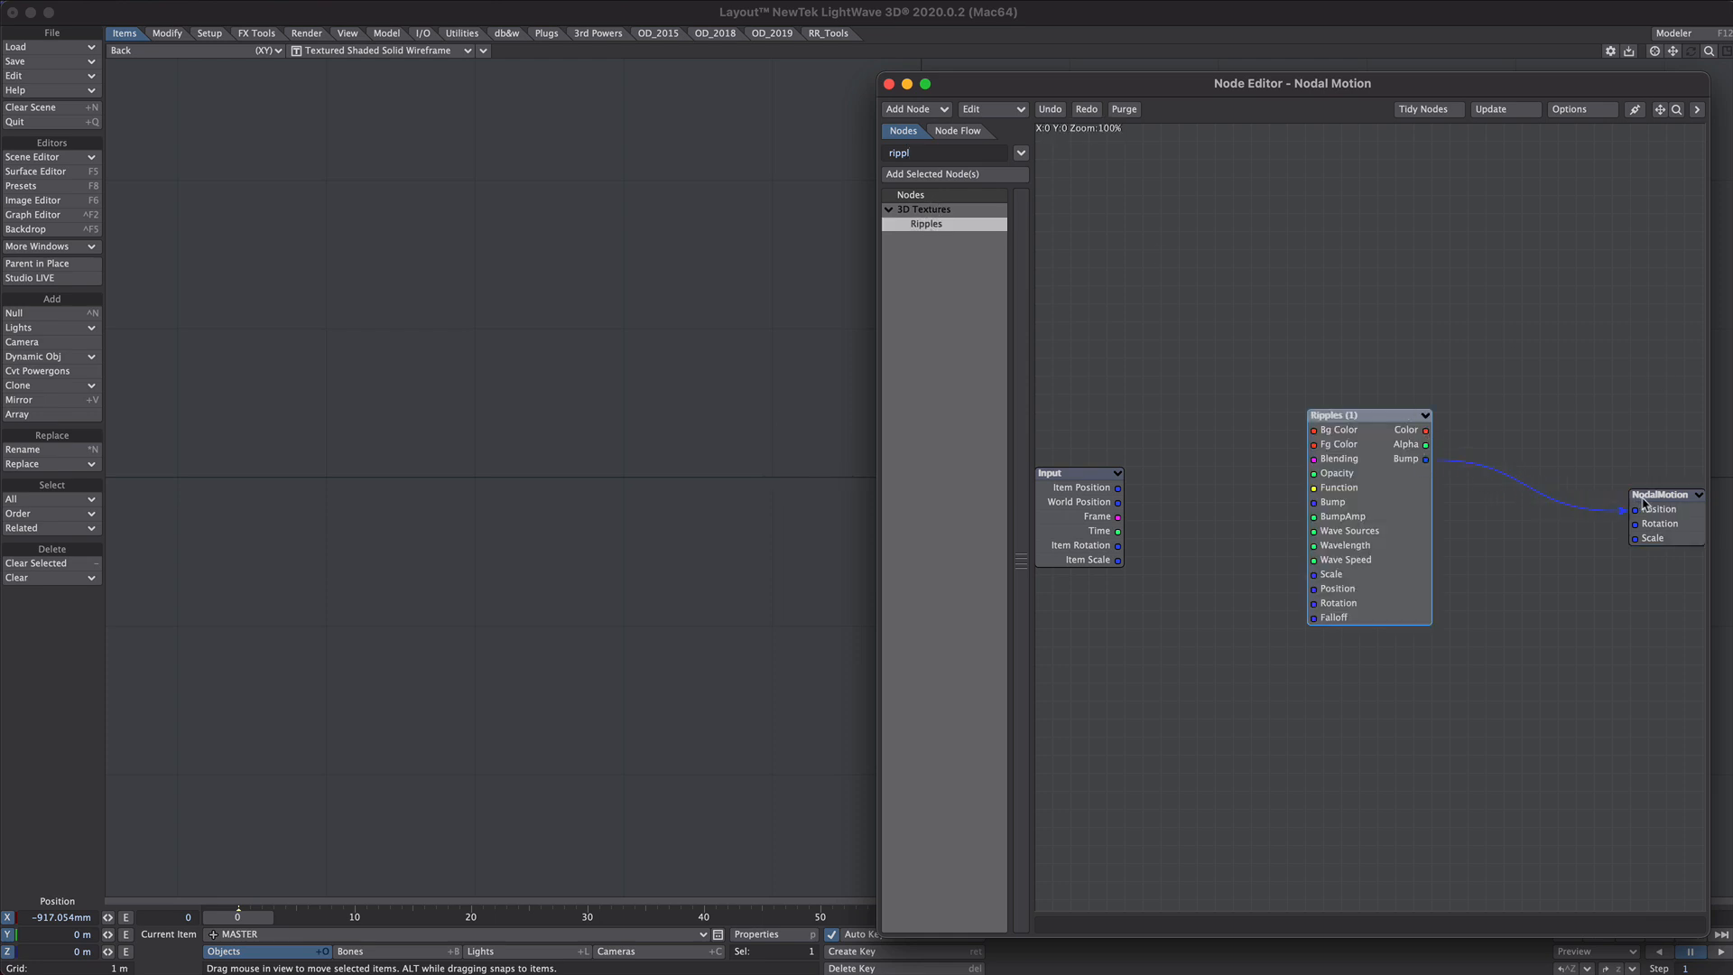
click(193, 51)
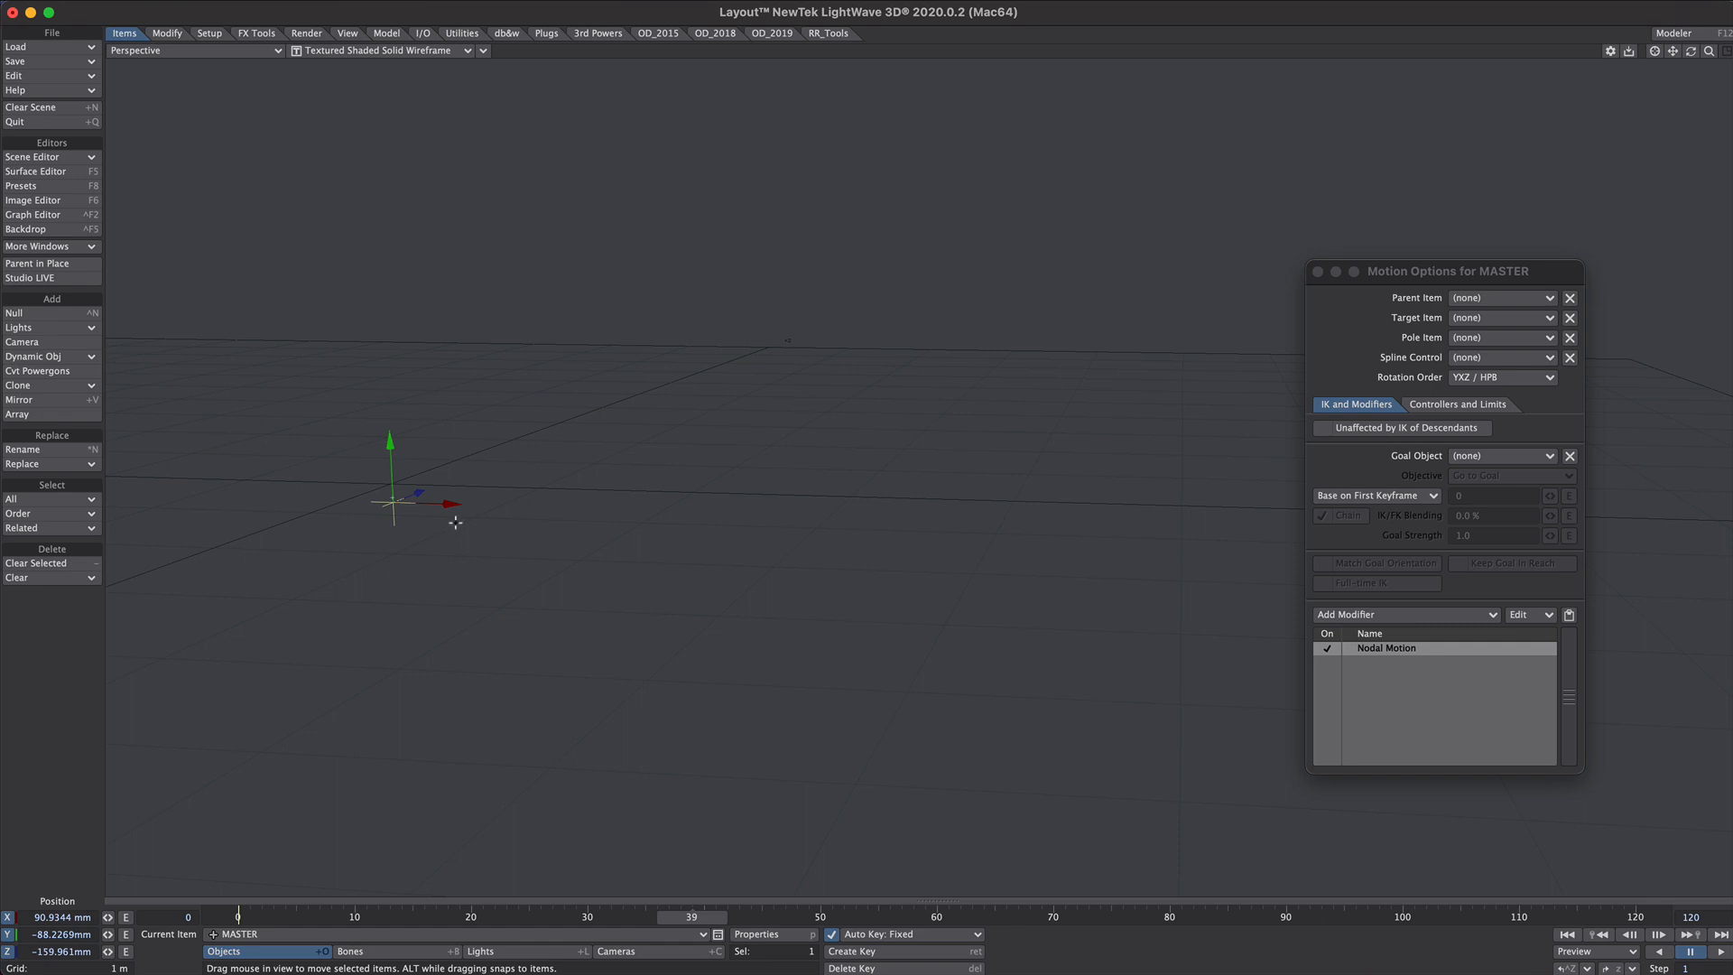
mouse_move(467, 423)
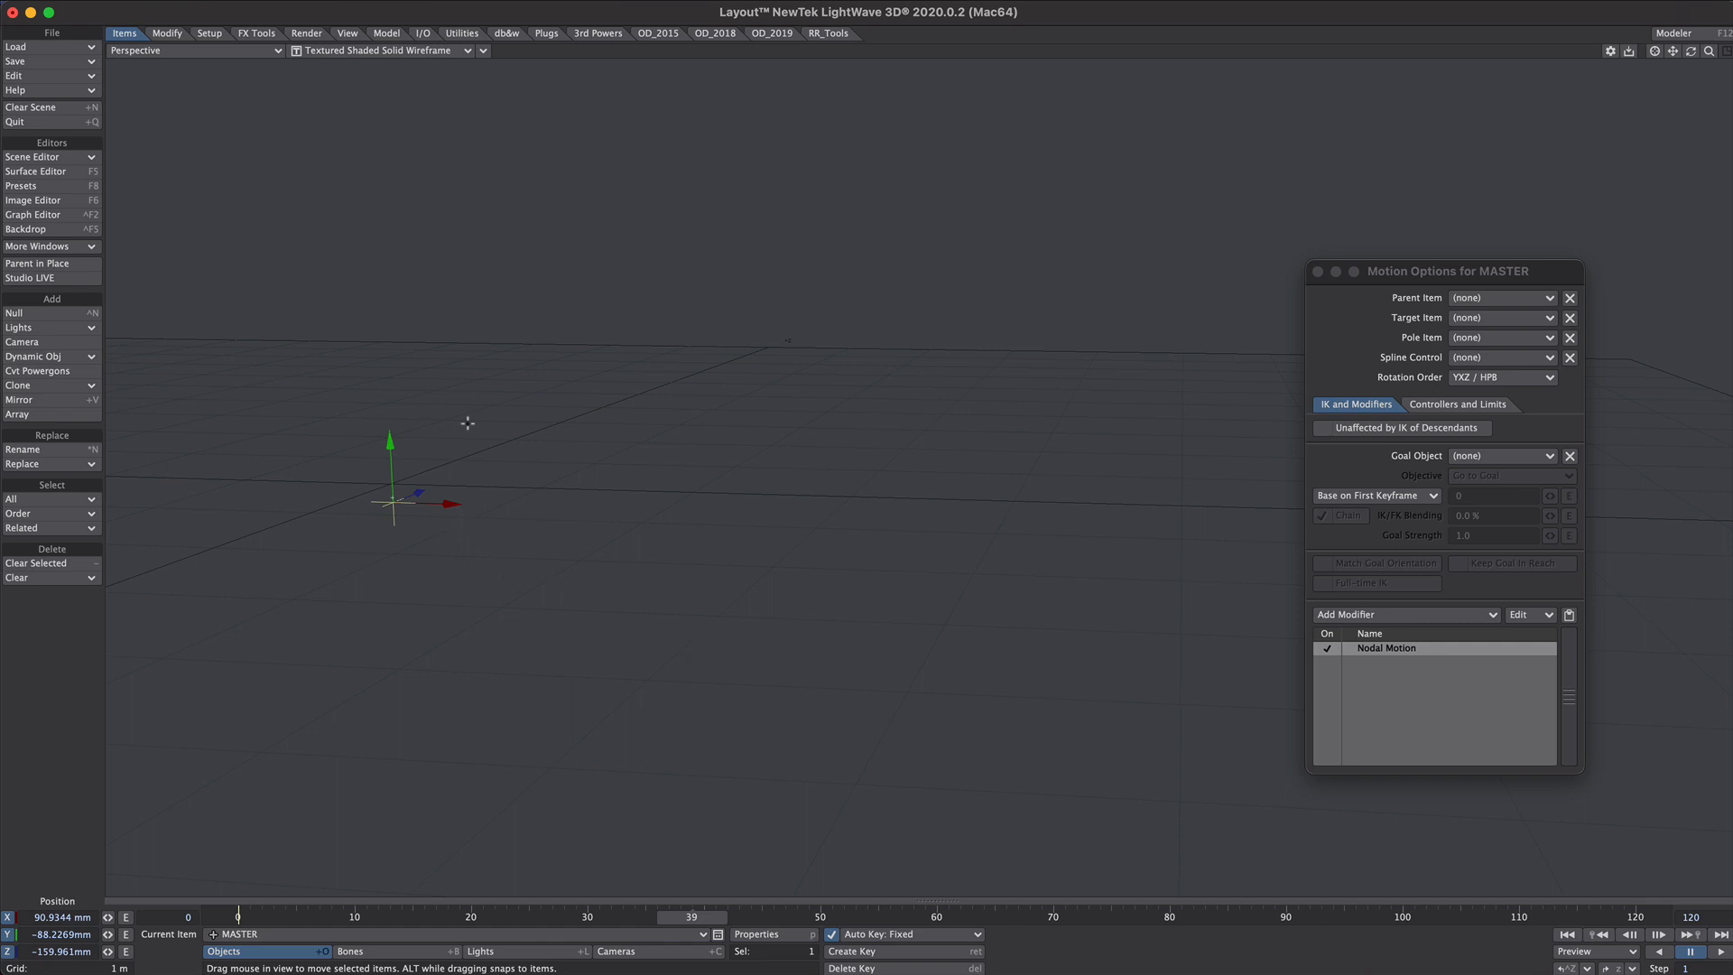
- Inspect MASTER.Position.Y in the Graph Editor and the Ripples node settings (3 sources, 0.5 wavelength, 0.025 speed, 1000% amplitude)
click(479, 951)
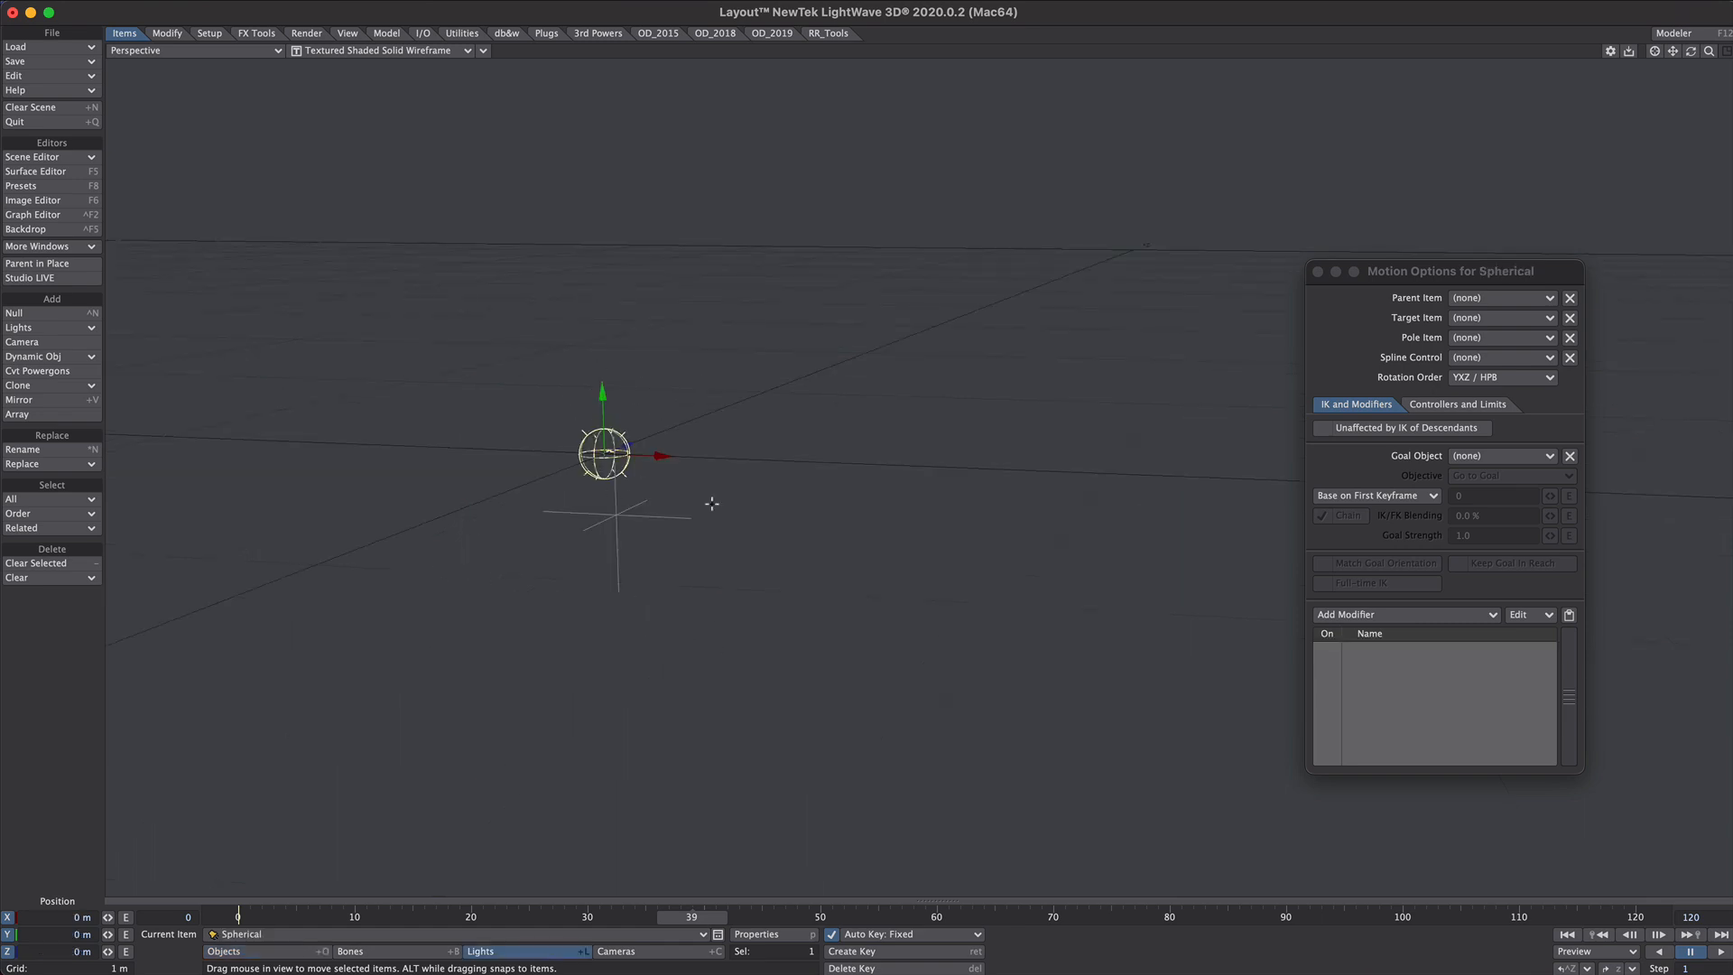
click(755, 933)
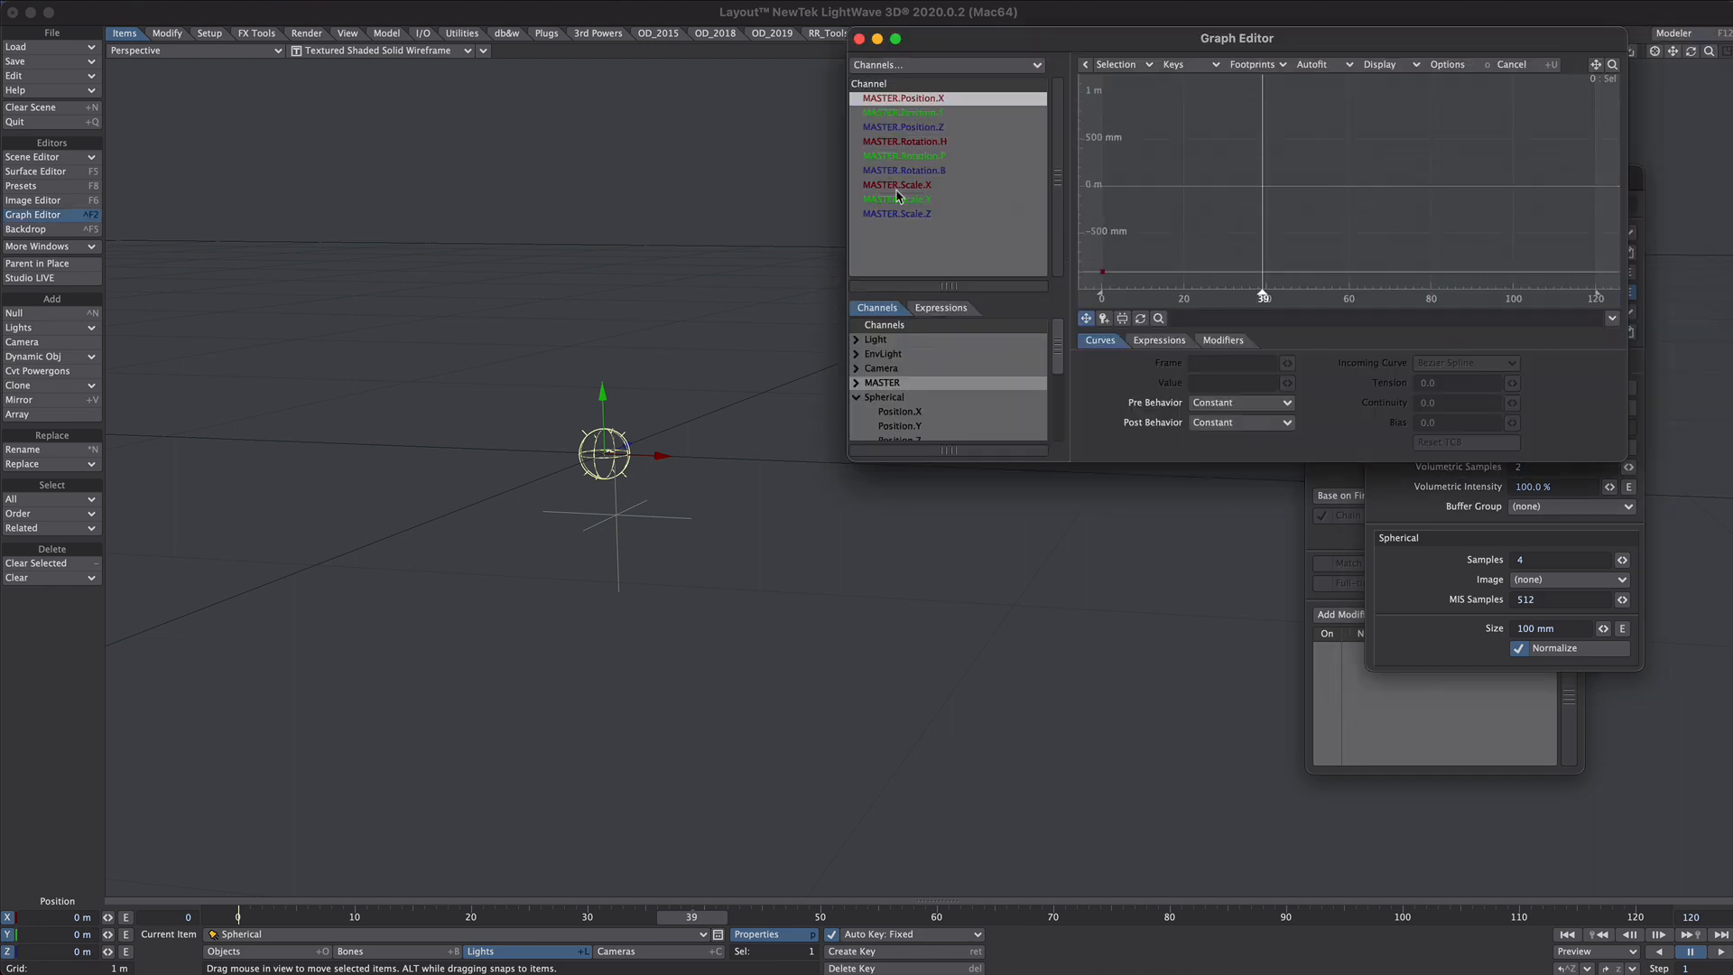
click(902, 126)
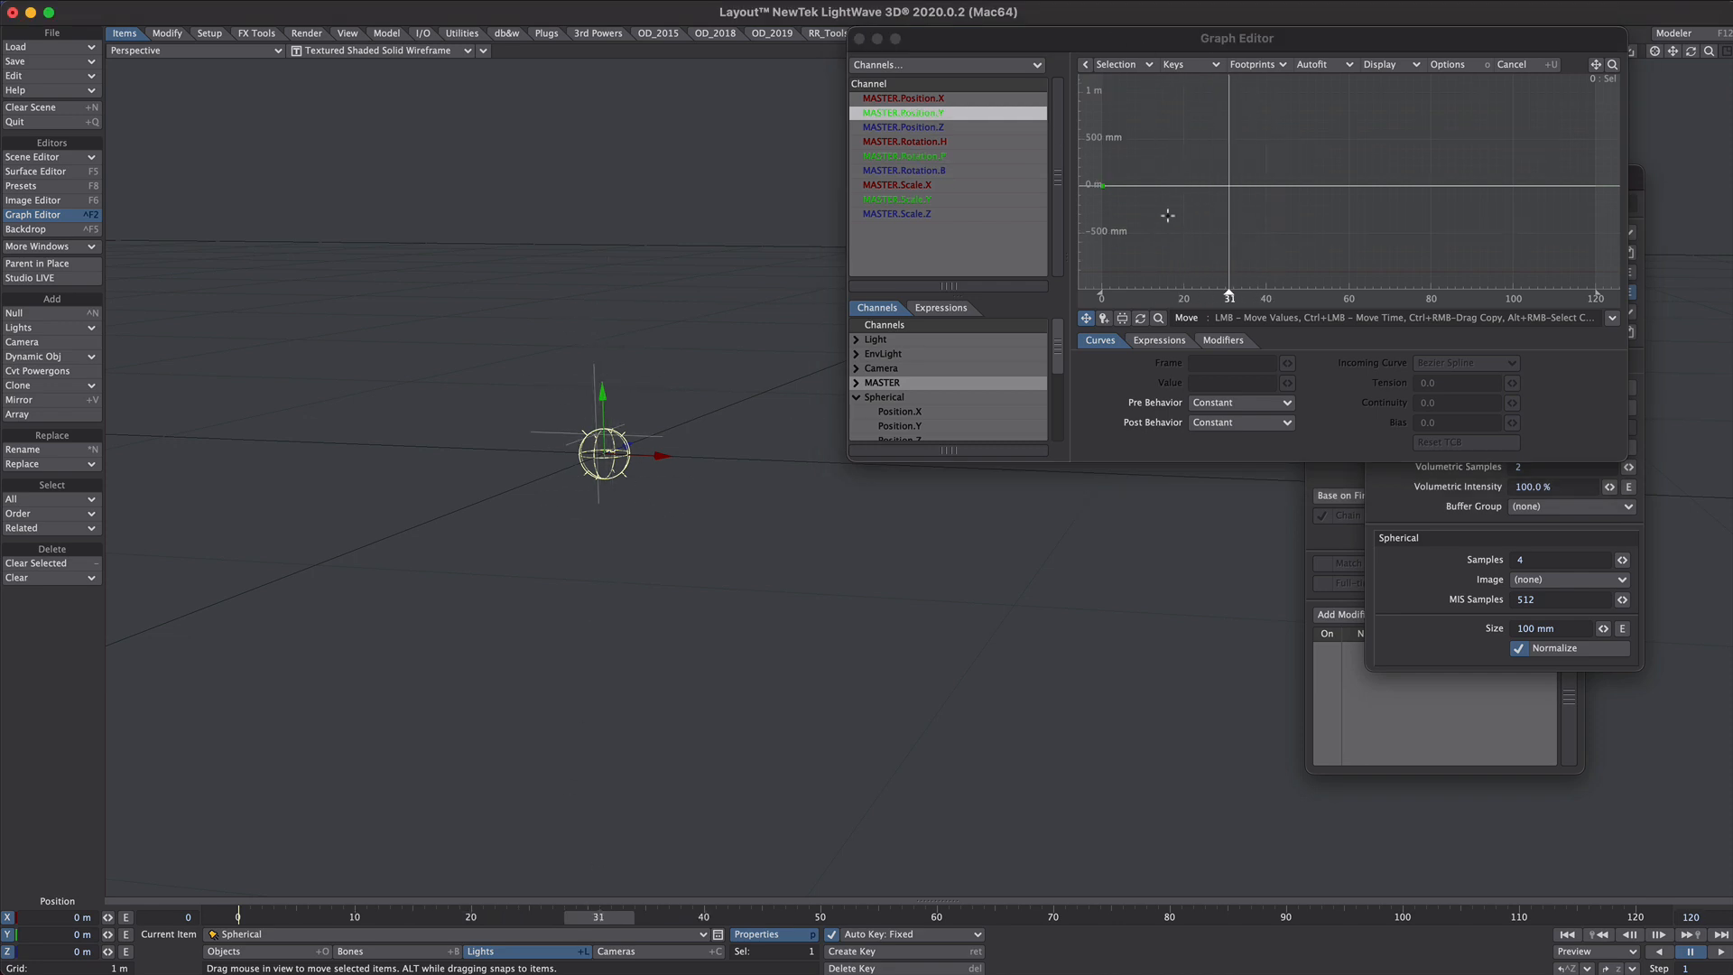
mouse_move(1139, 276)
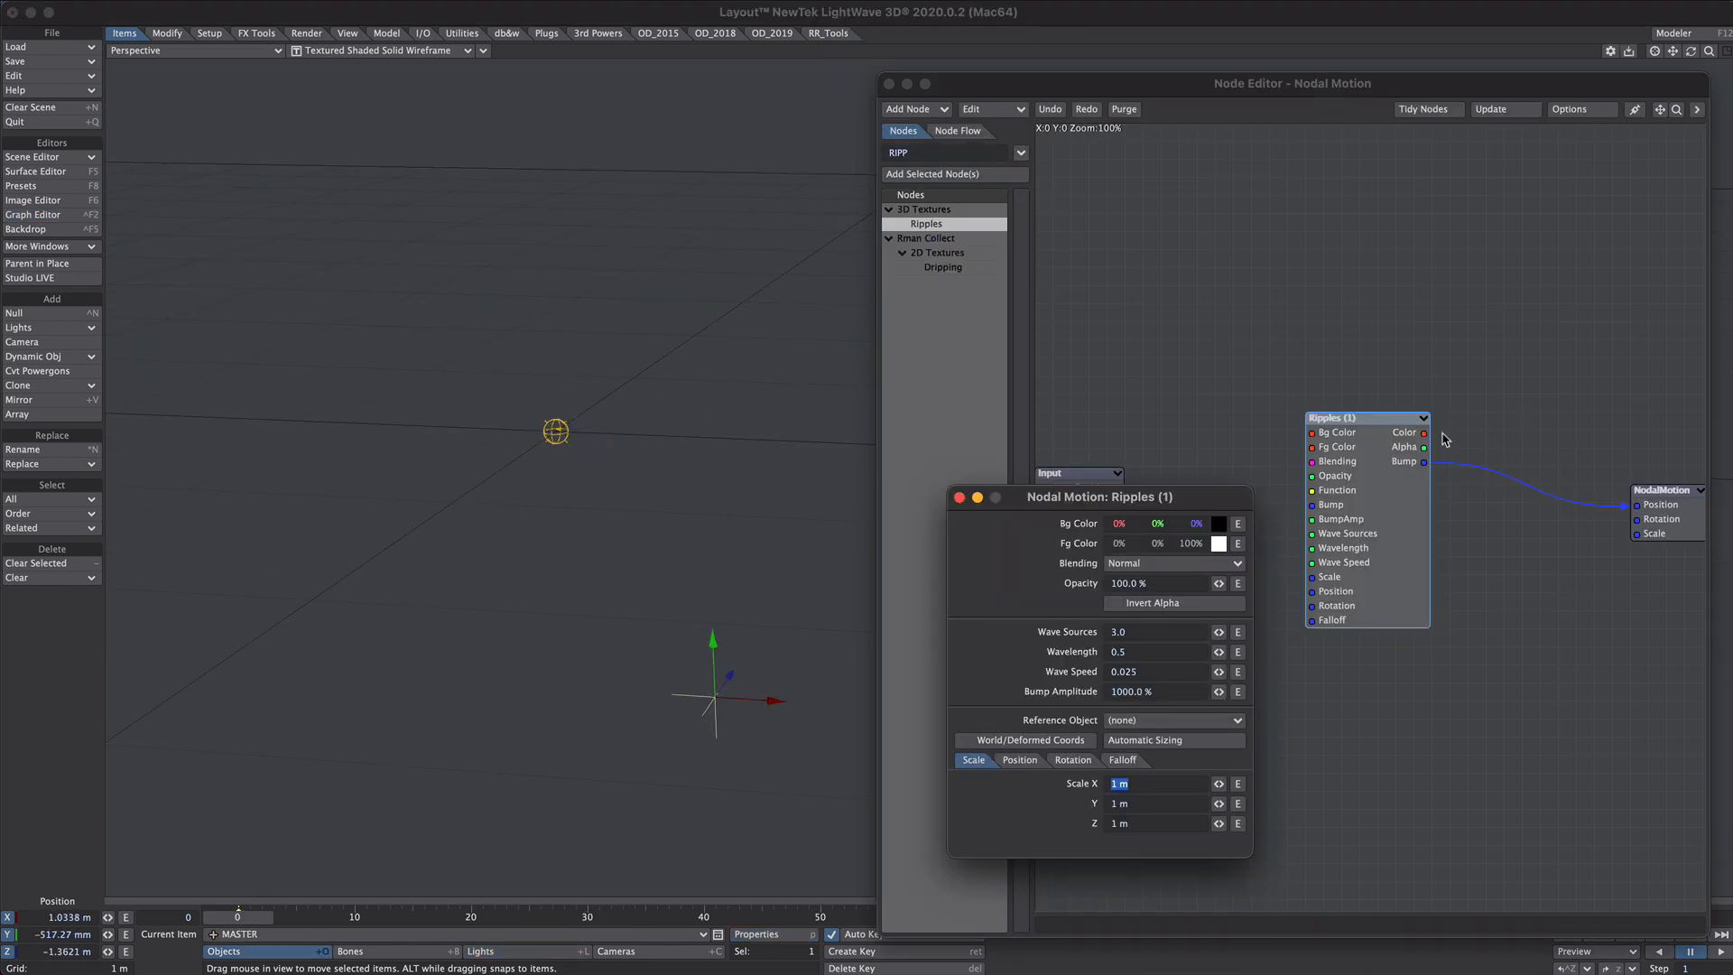
click(961, 496)
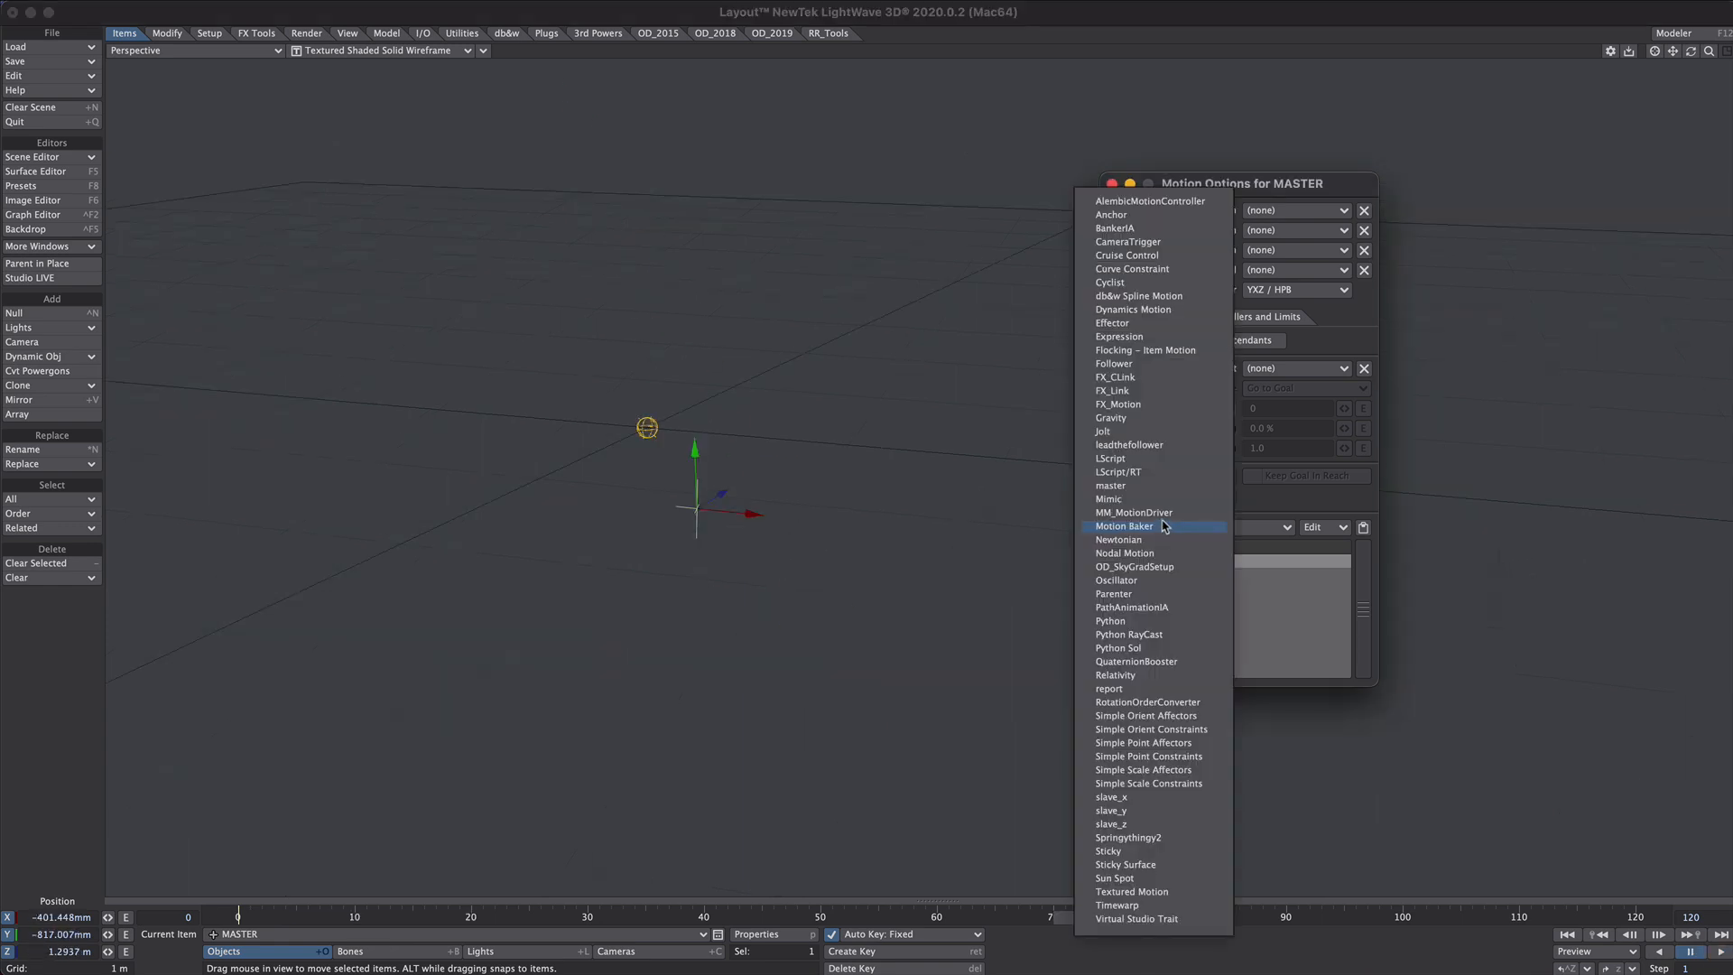
- Add Motion Baker to MASTER, enable Scale channels, and bake all nine channels into AfterIK curves
click(1125, 526)
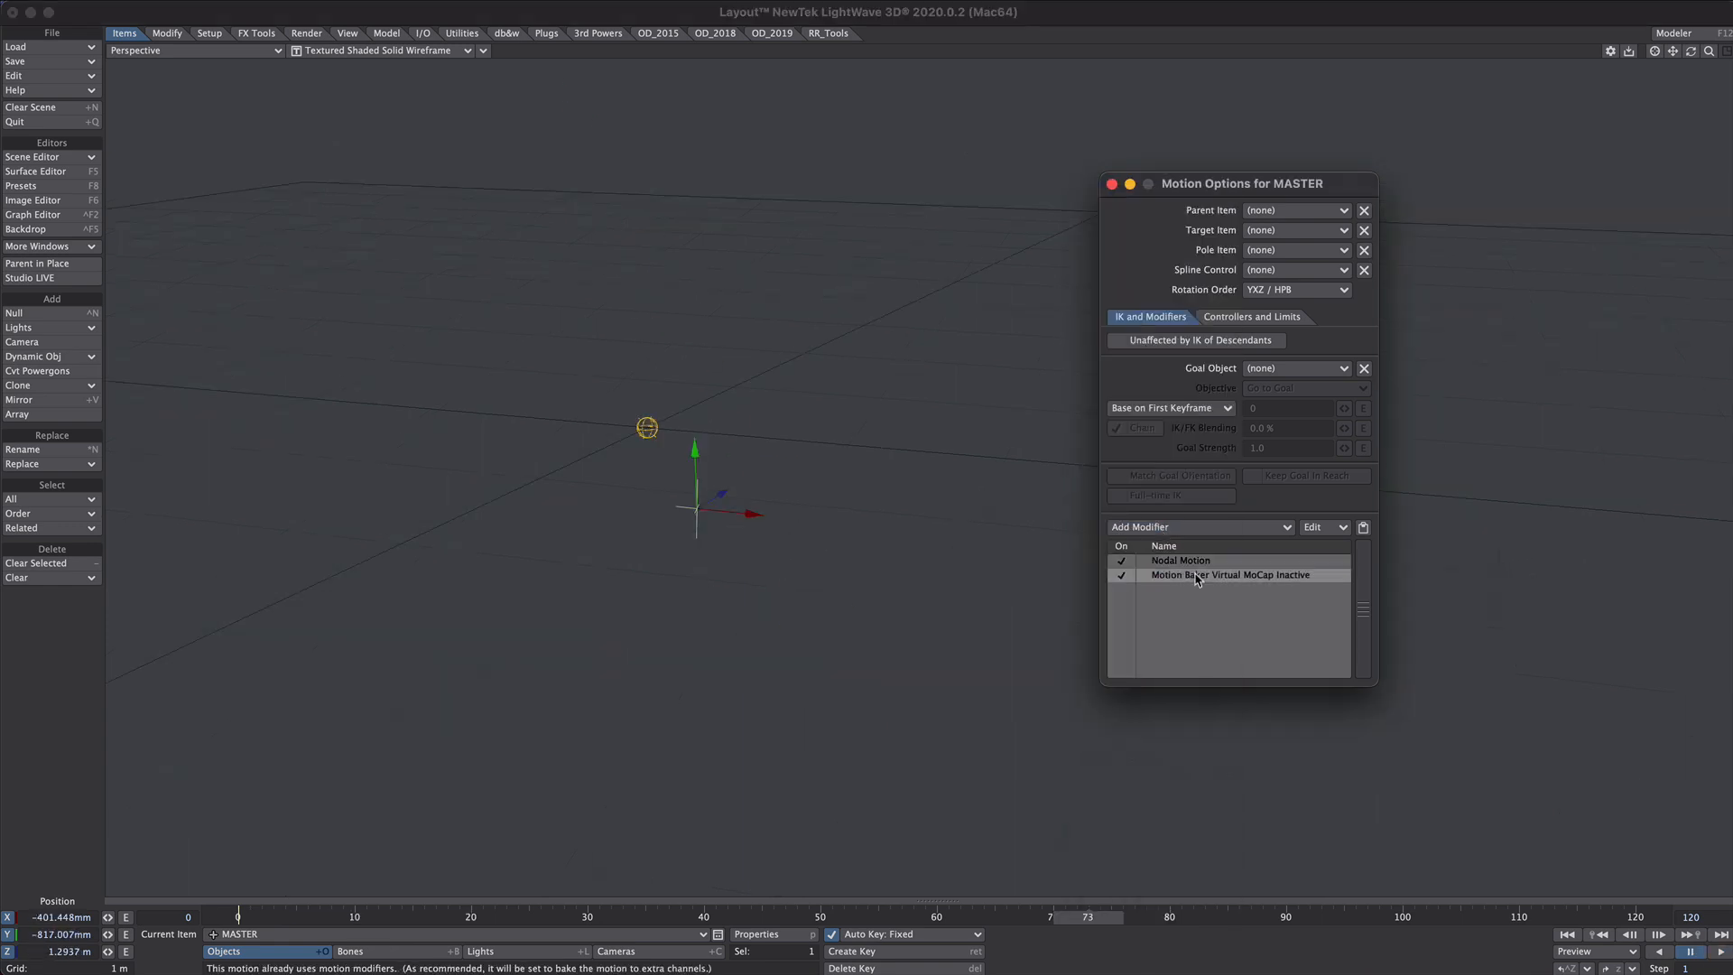
double_click(1229, 574)
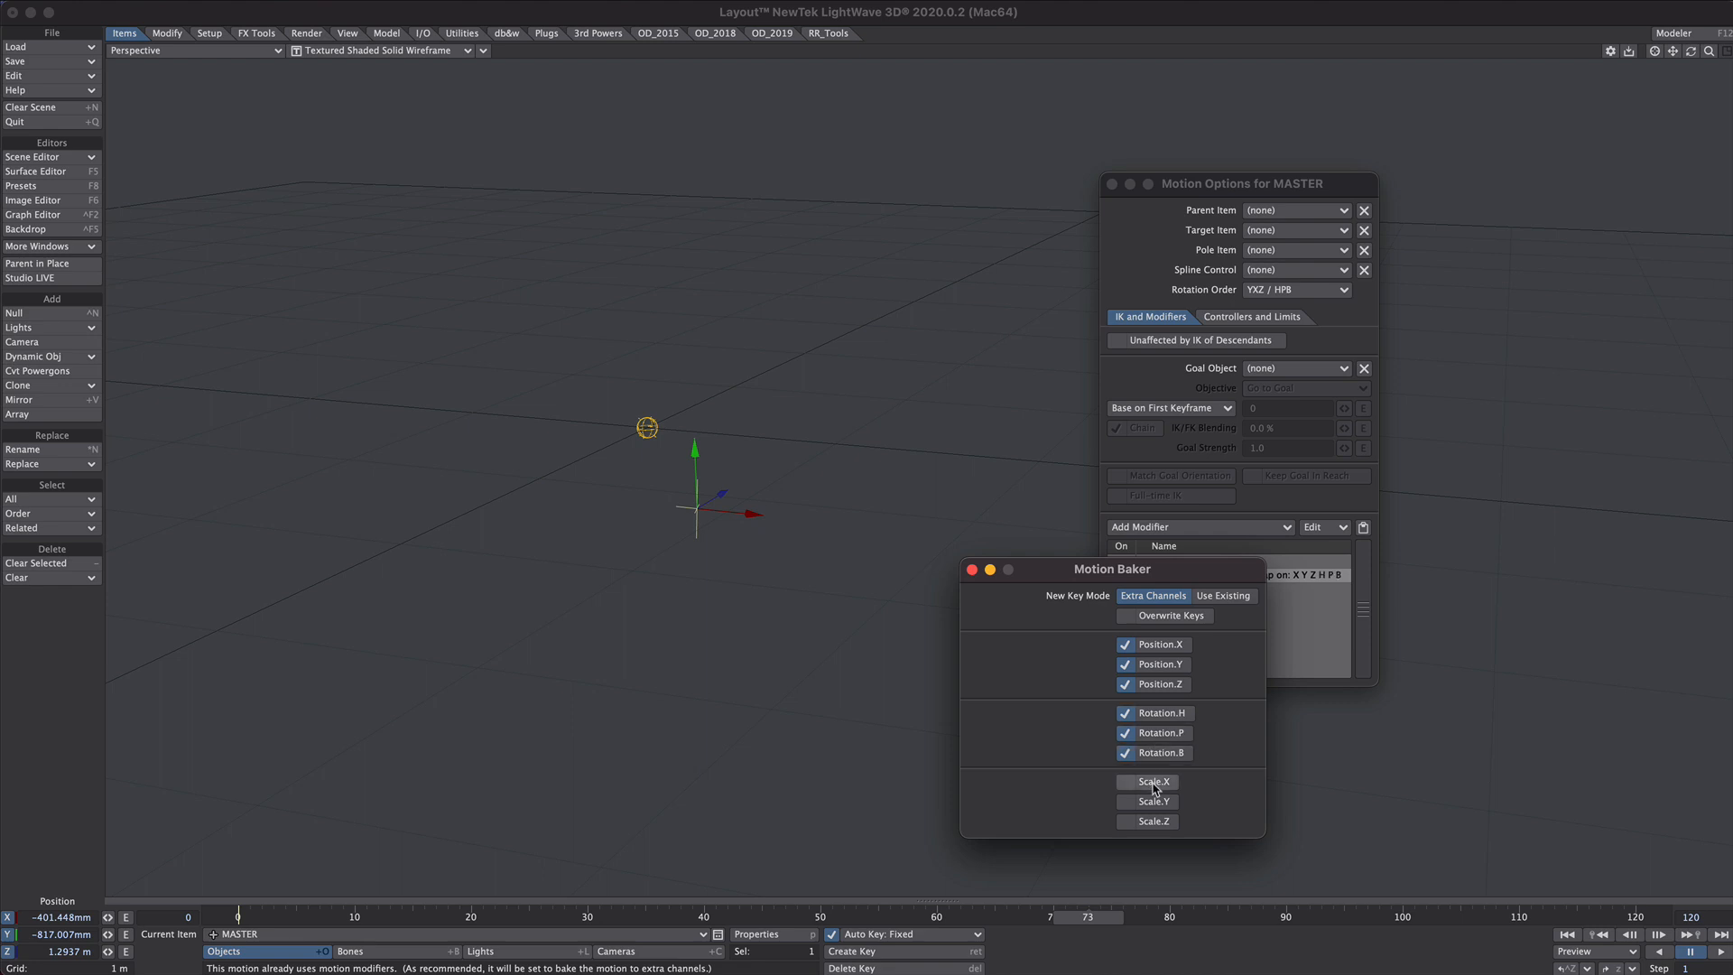
click(1150, 781)
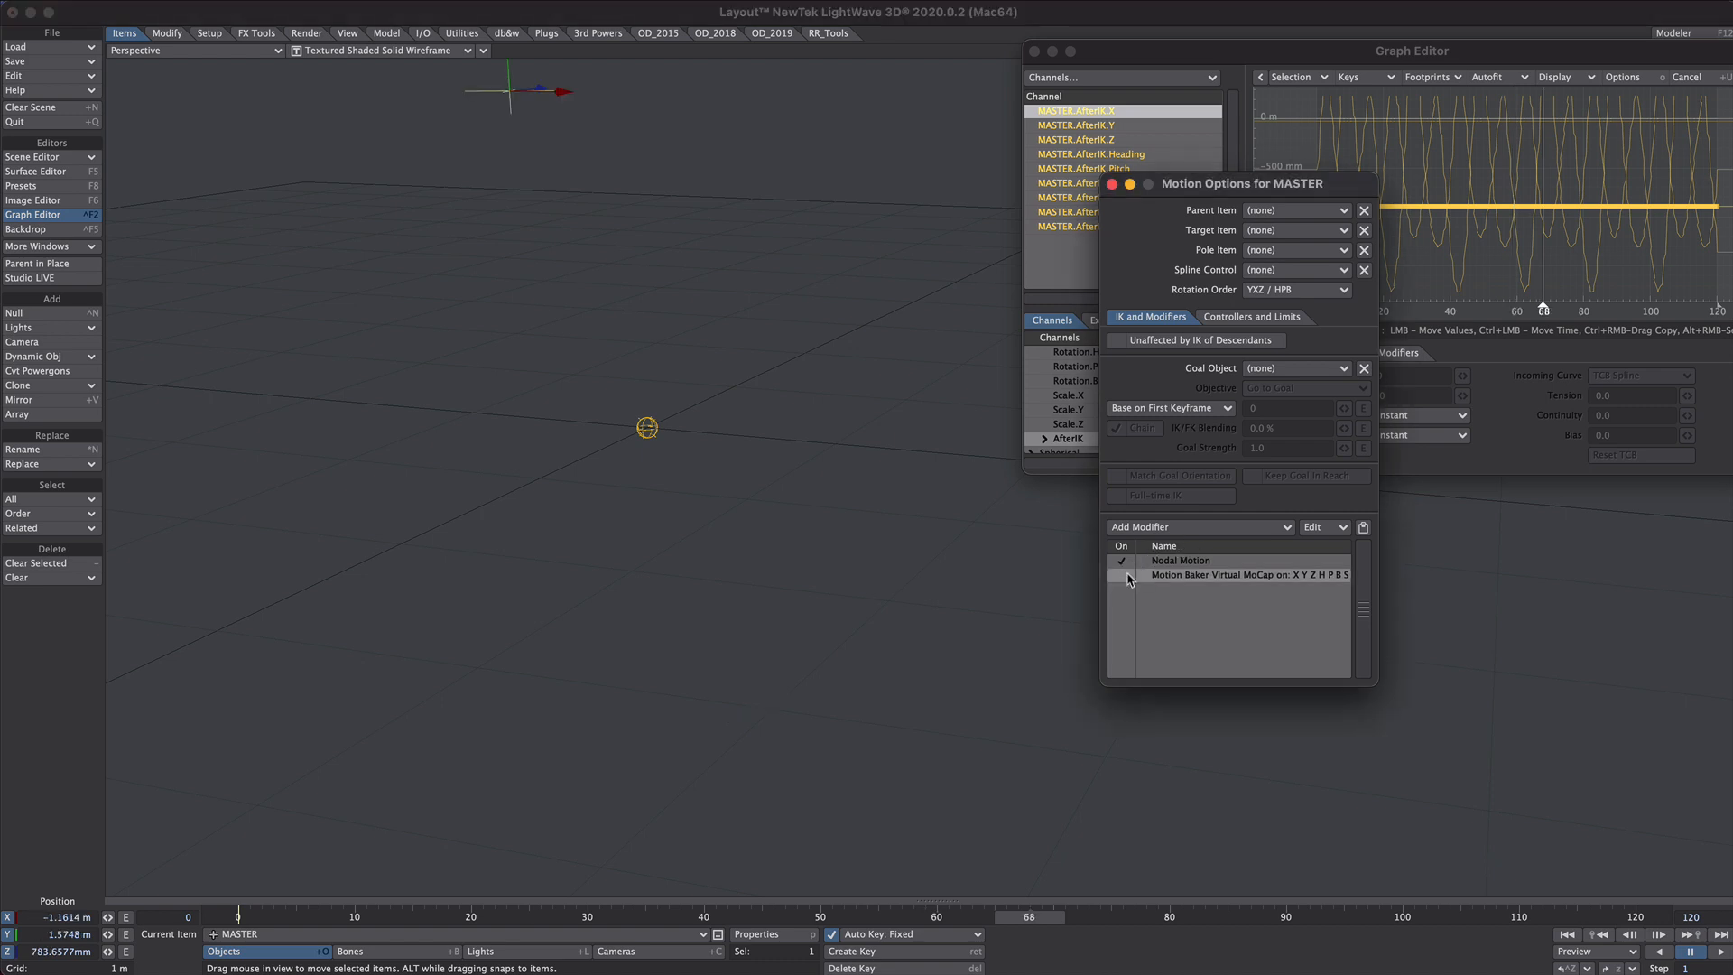
double_click(1249, 574)
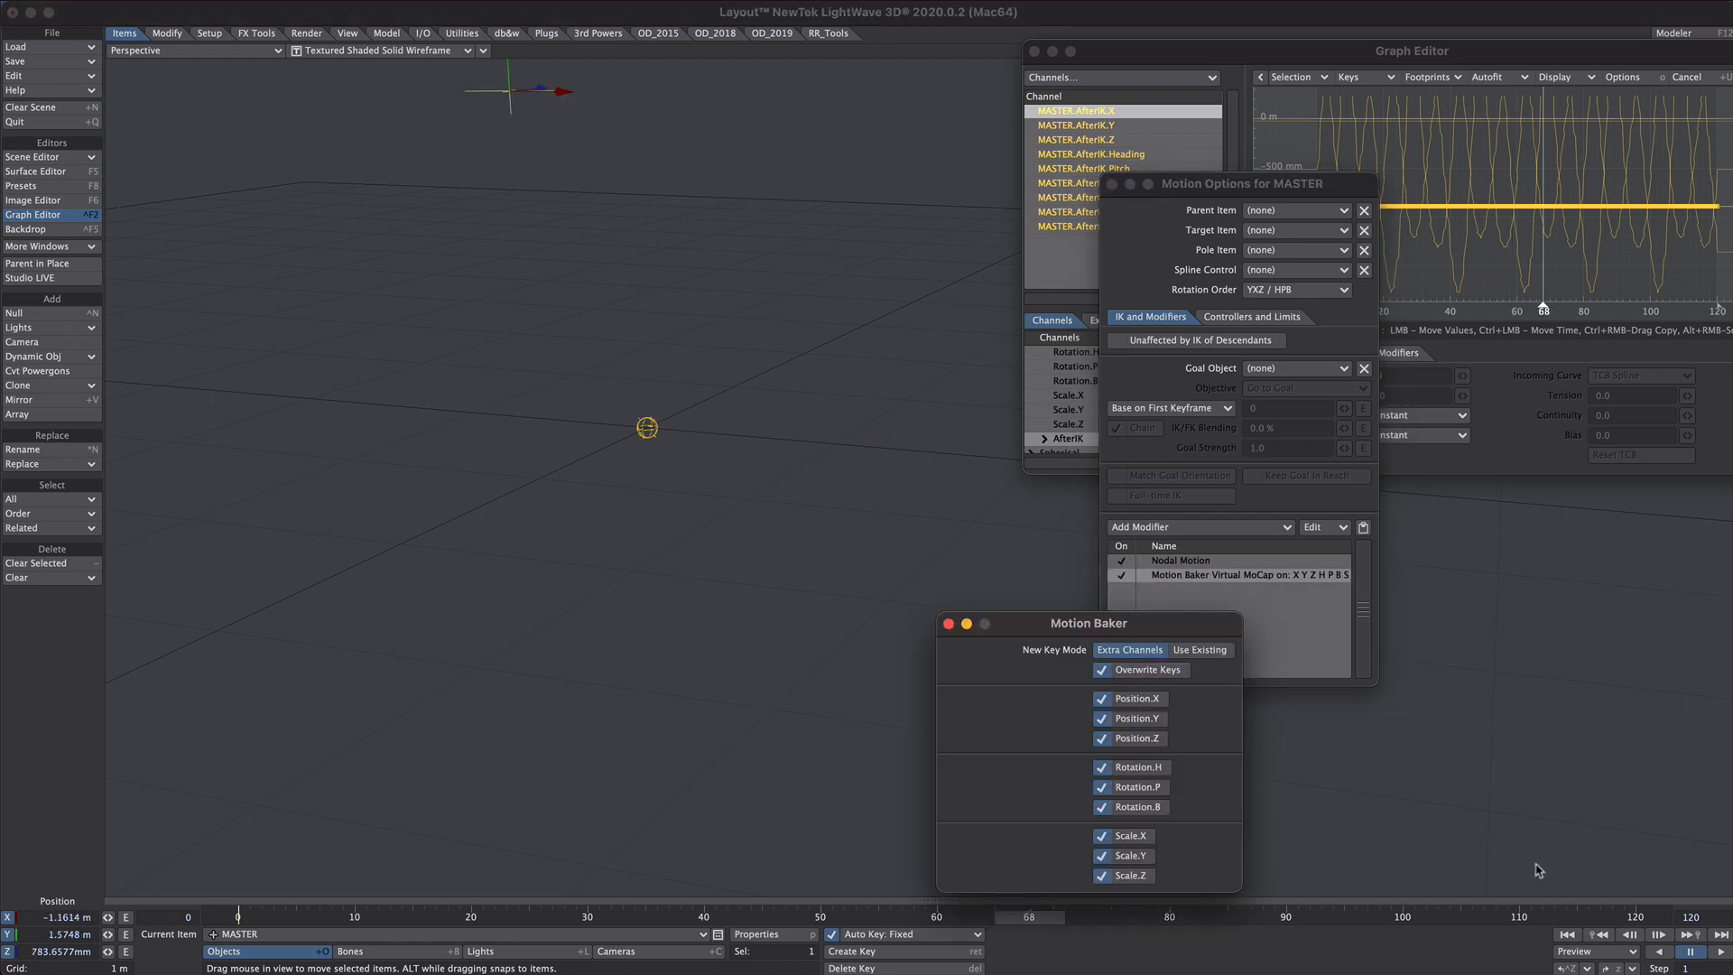